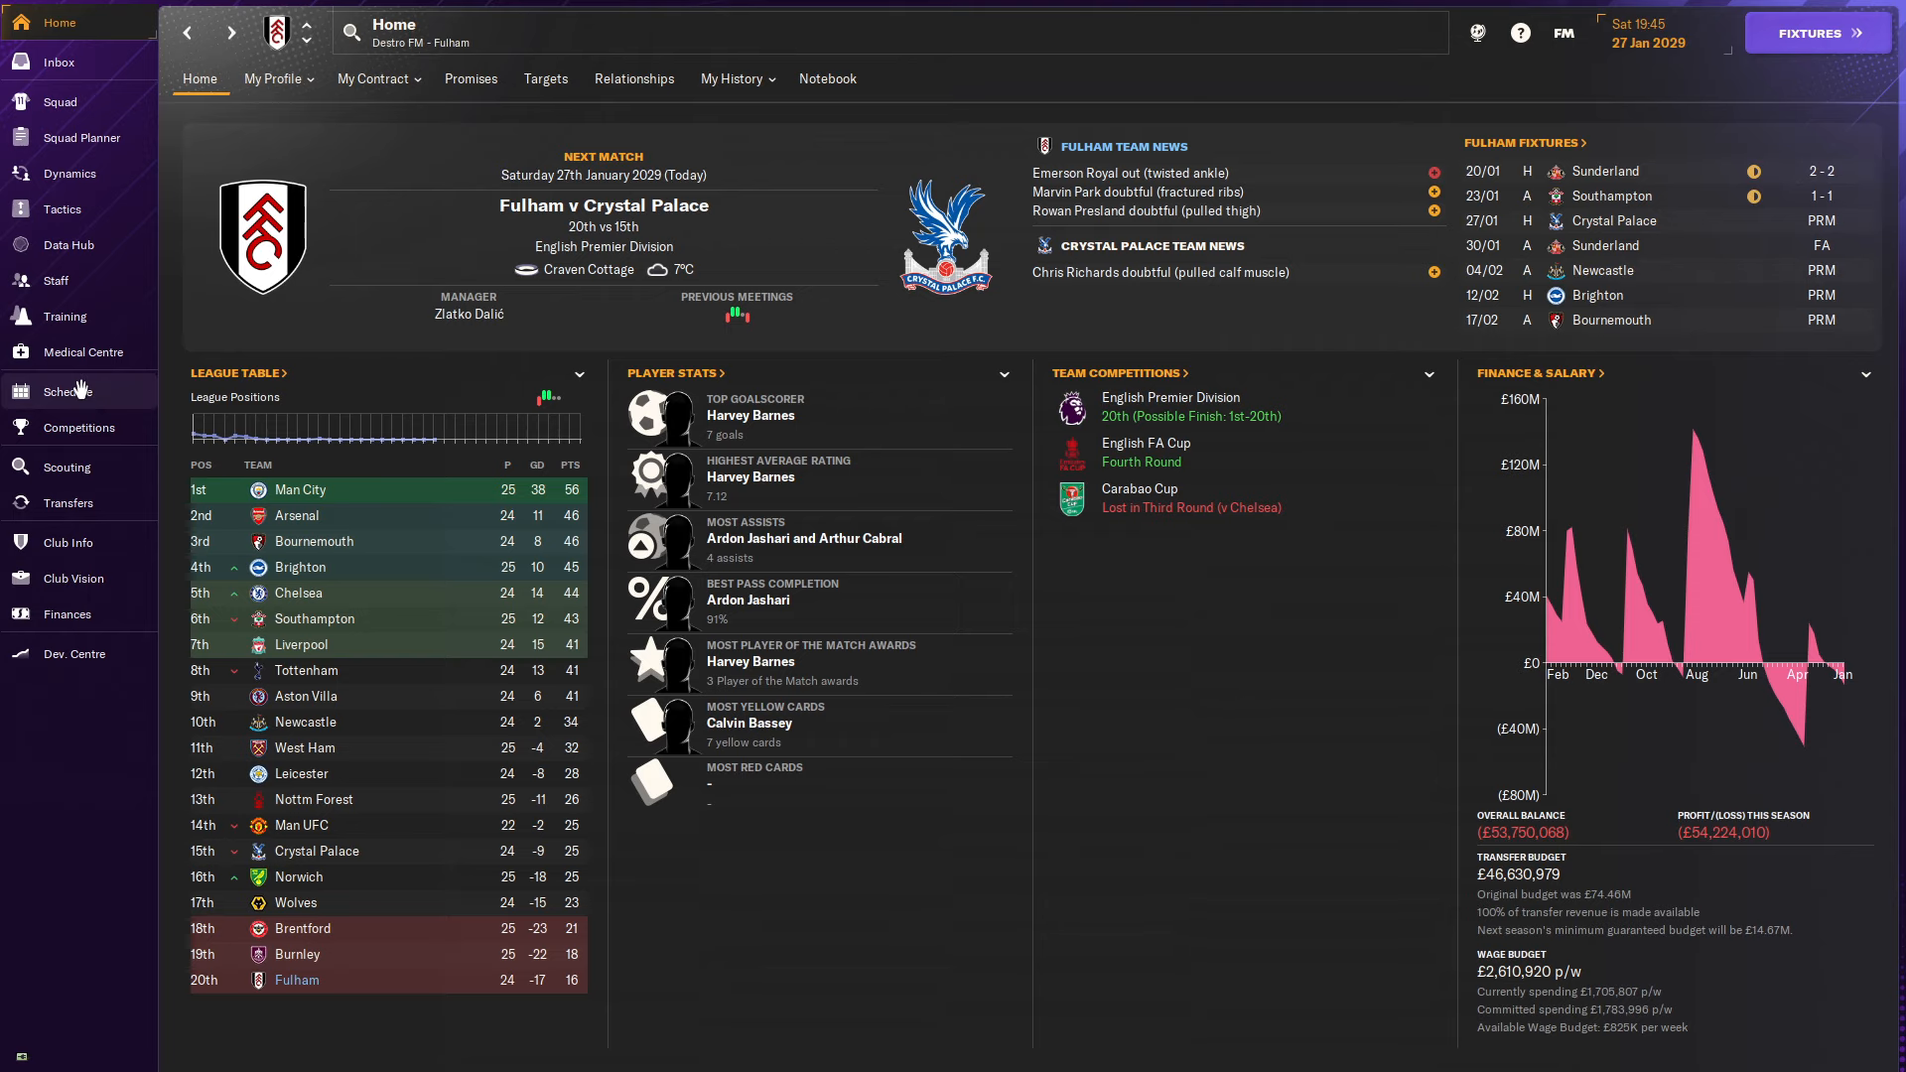
Review the first Sunderland cup tie's result and preview the FA Cup replay at Sunderland.
{"action": "left_click", "coordinate": [67, 391]}
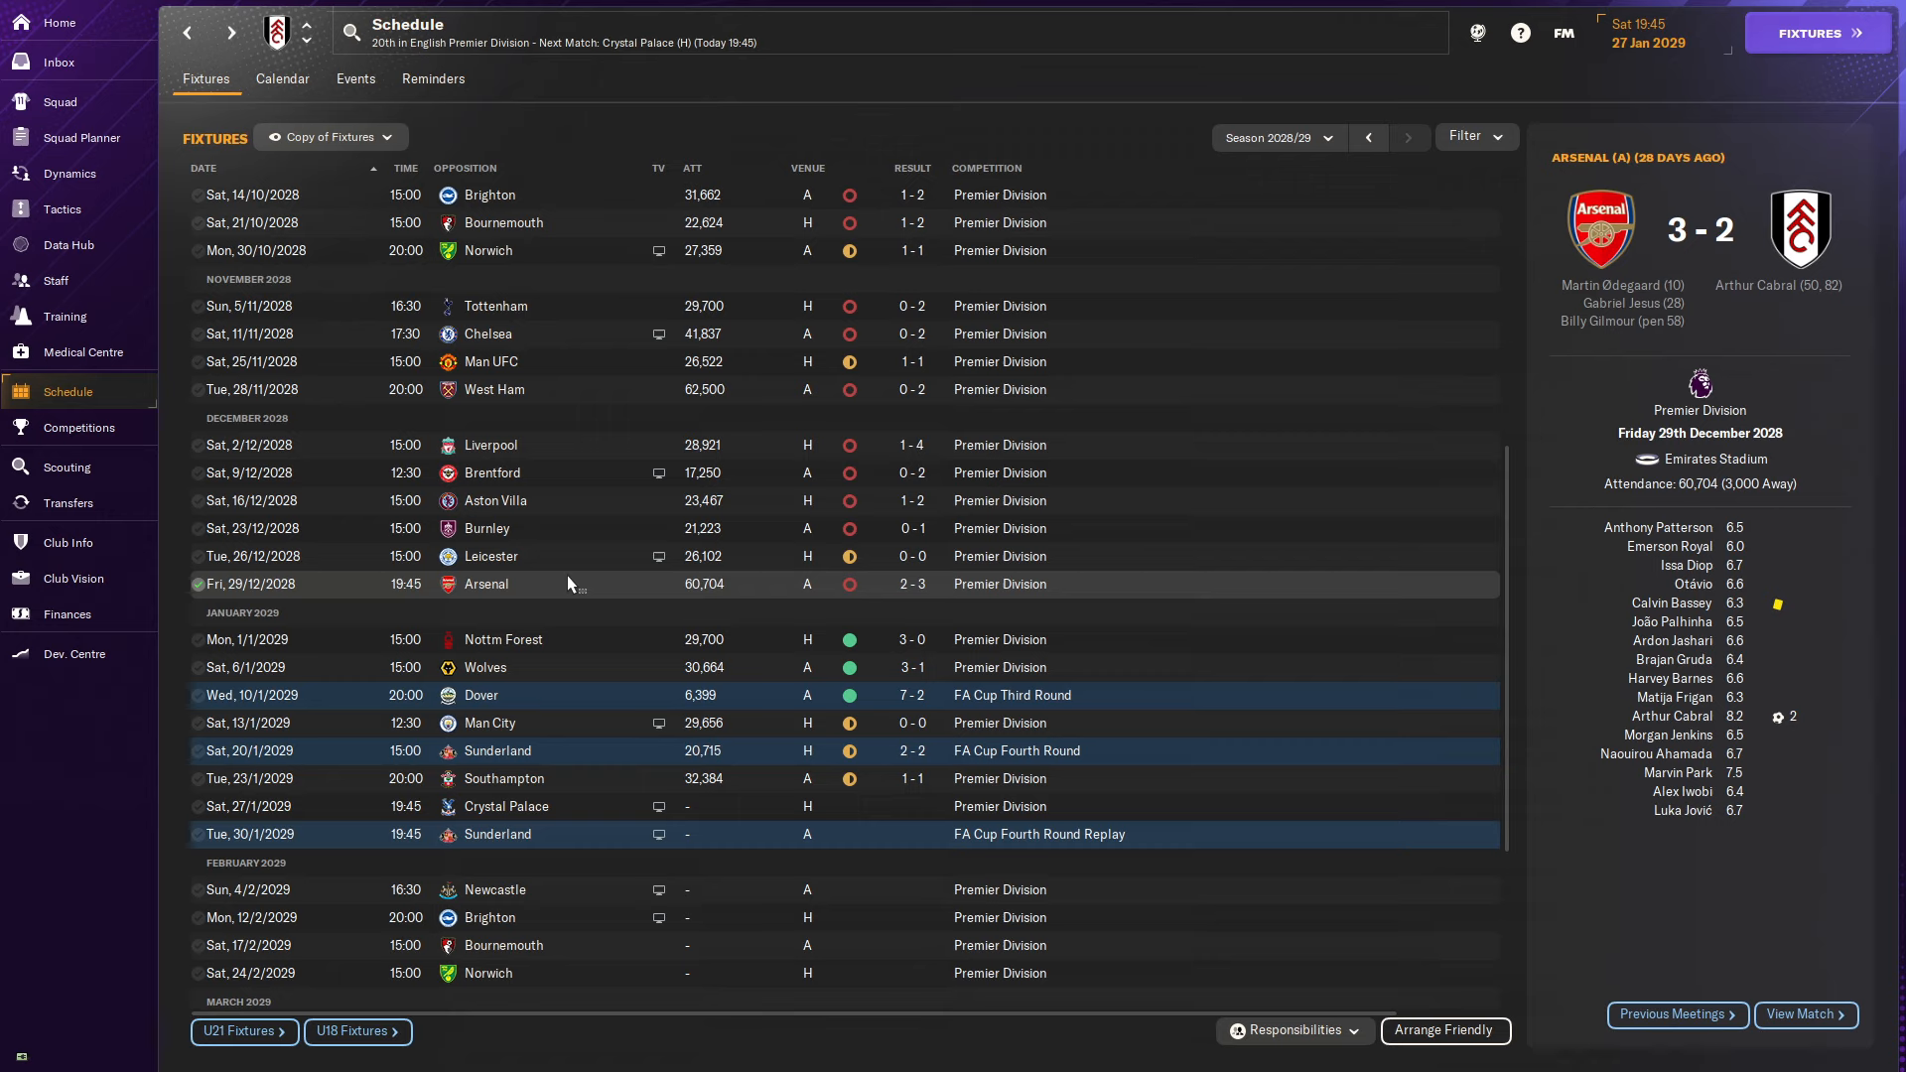
{"action": "mouse_move", "coordinate": [629, 645]}
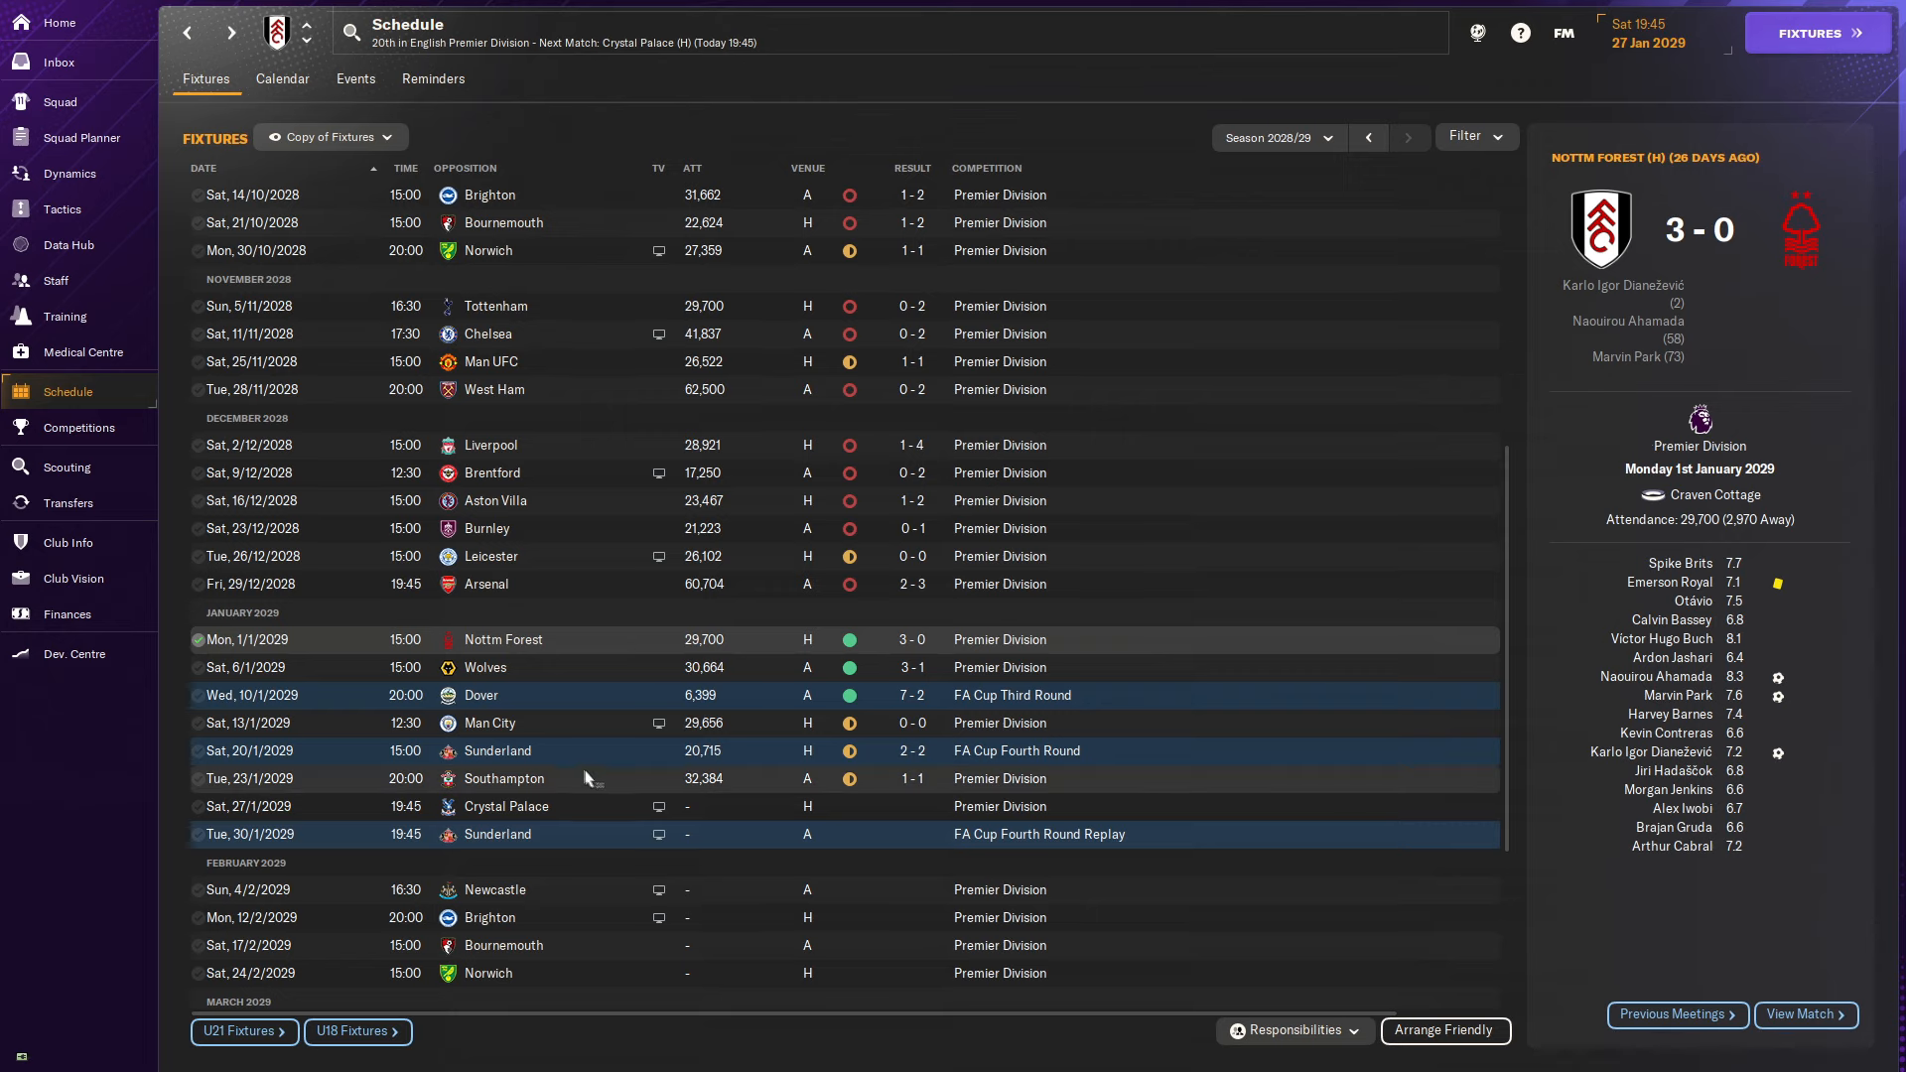
{"action": "mouse_move", "coordinate": [723, 889]}
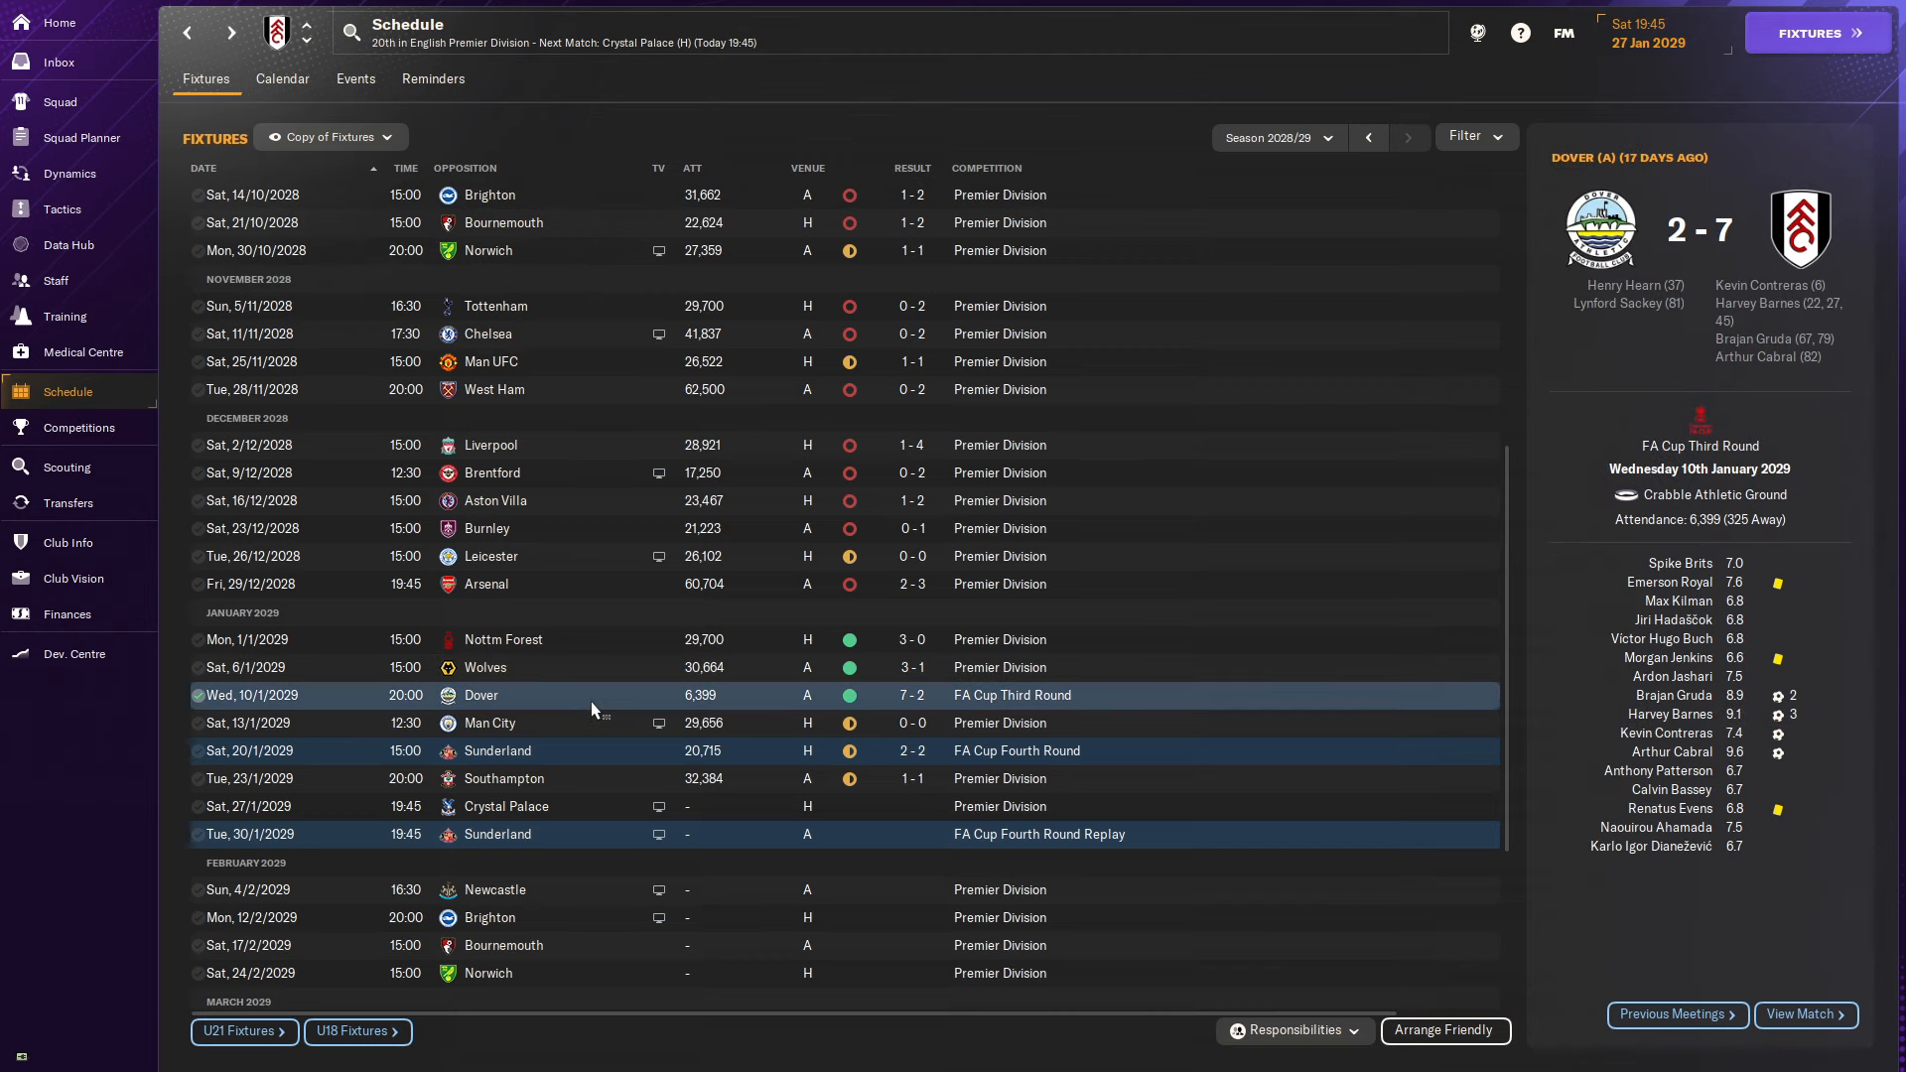
{"action": "left_click", "coordinate": [490, 722]}
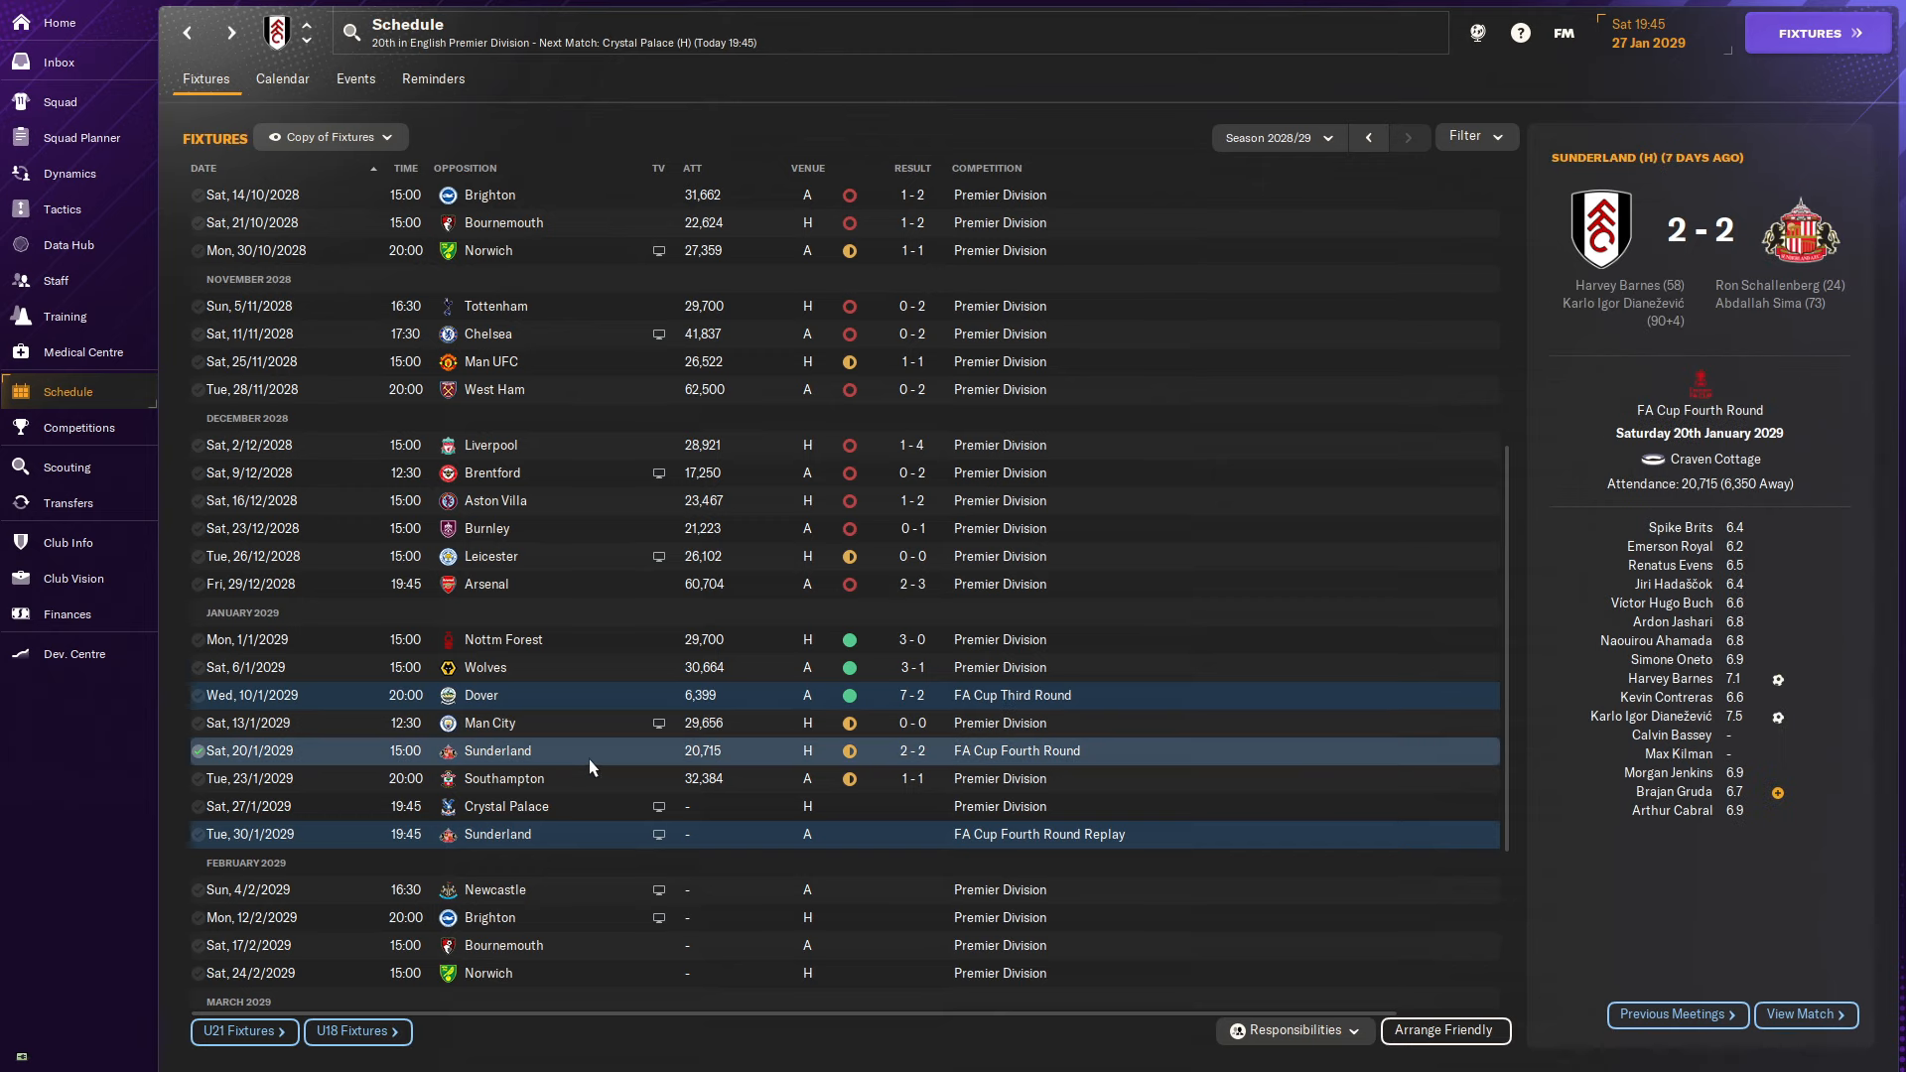
{"action": "mouse_move", "coordinate": [1537, 472]}
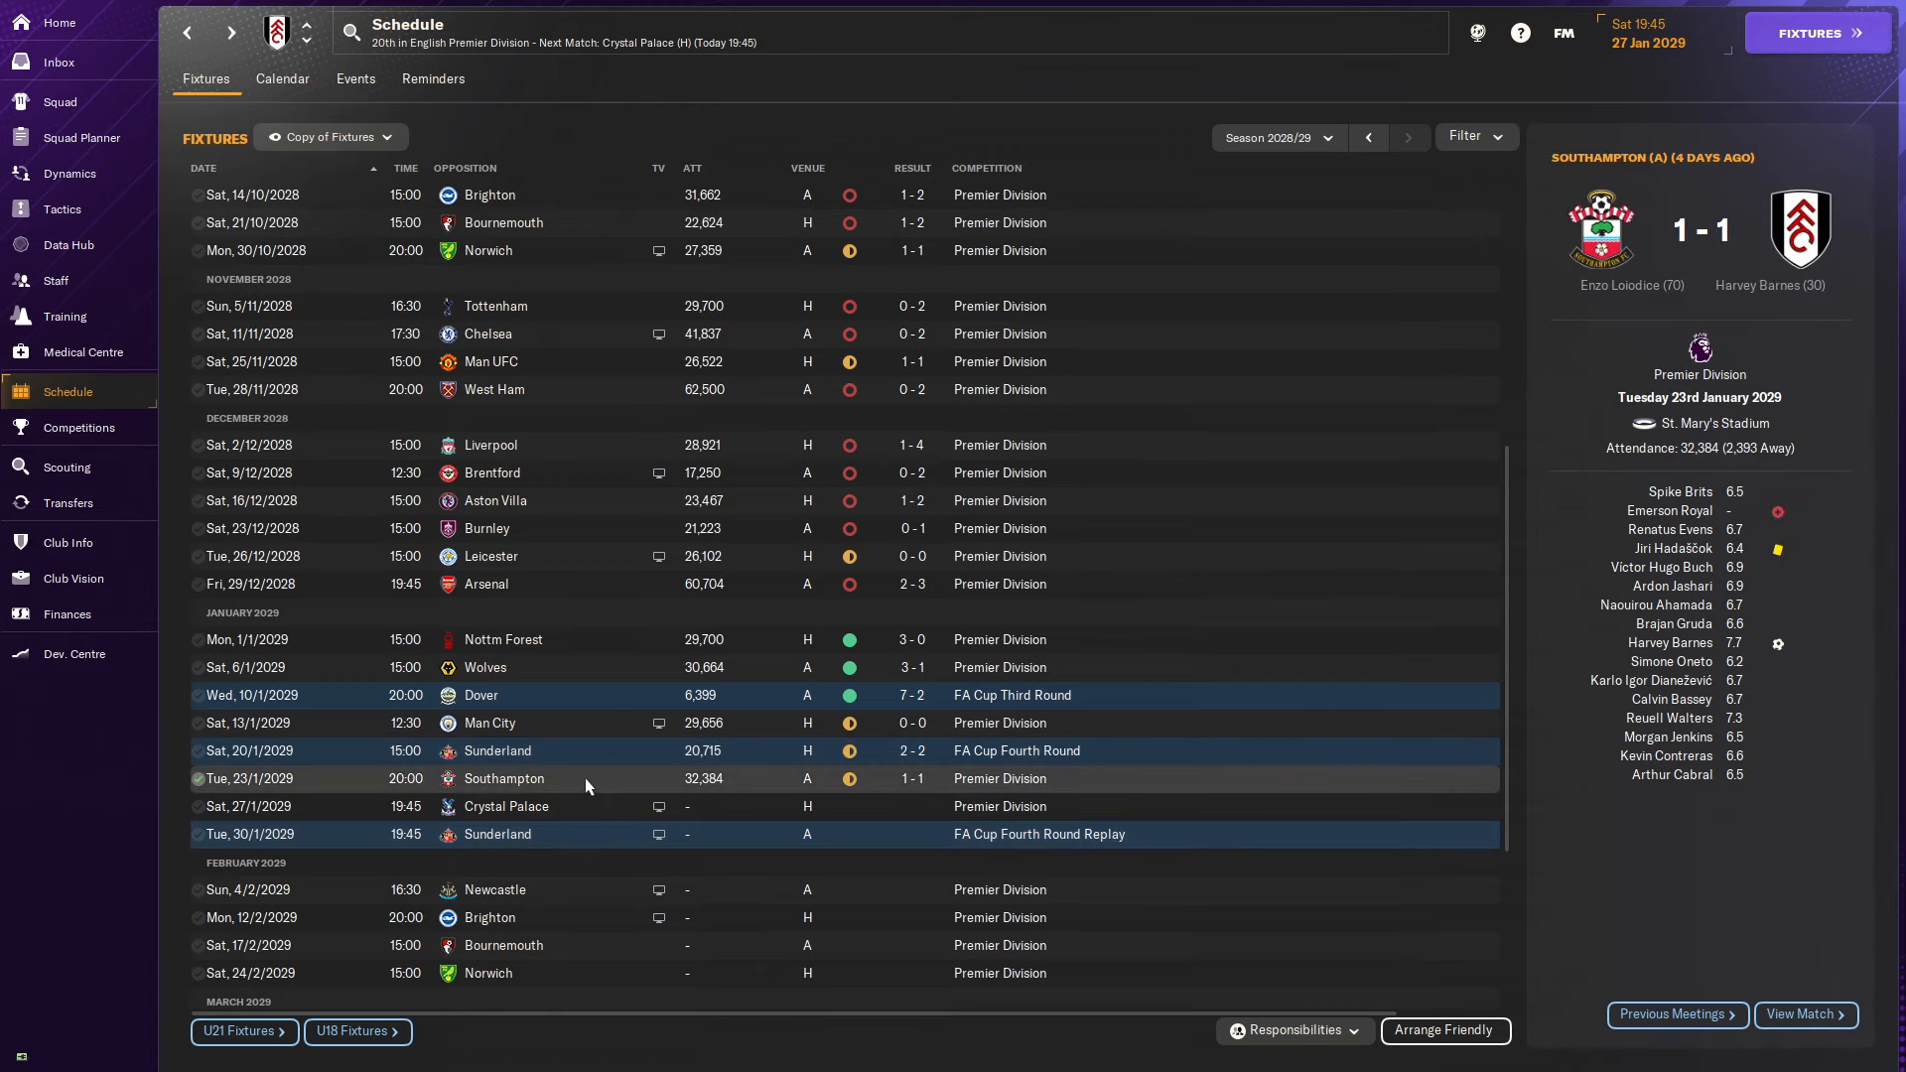
{"action": "left_click", "coordinate": [504, 806]}
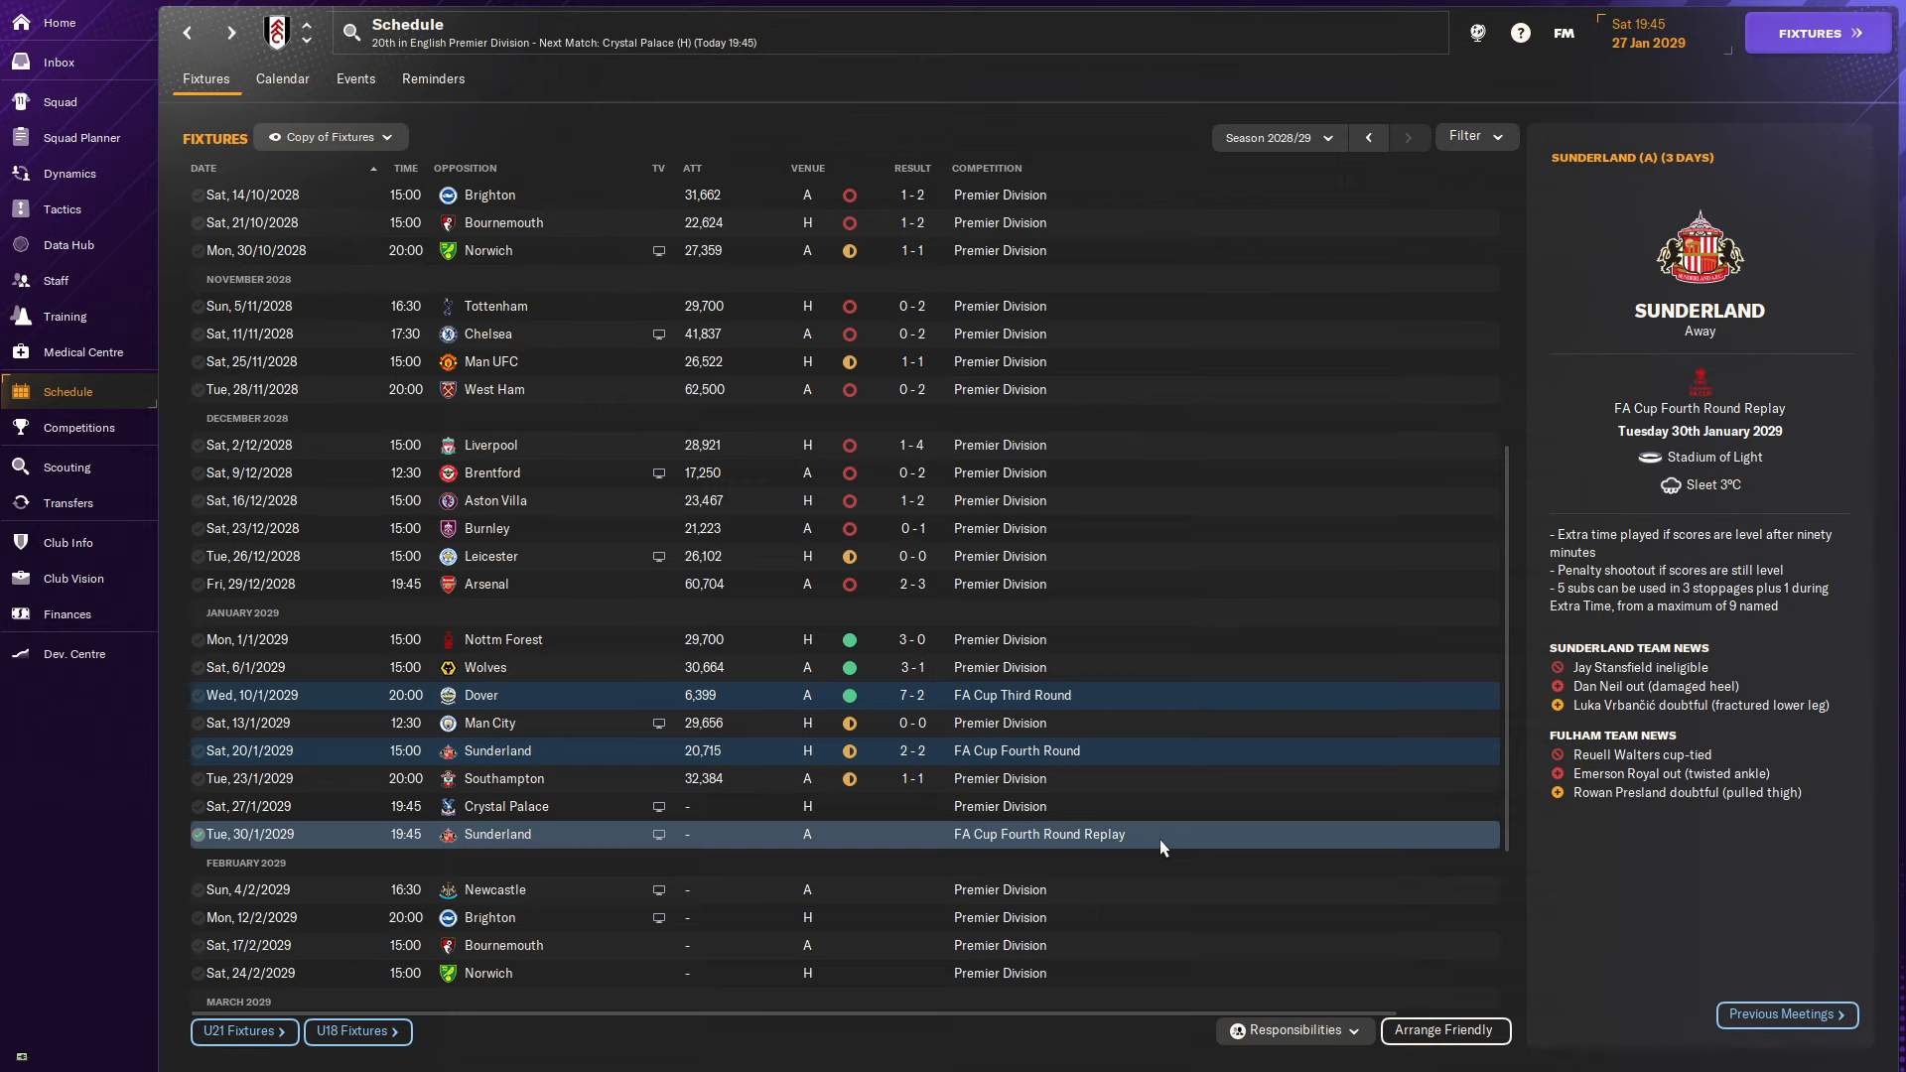
{"action": "mouse_move", "coordinate": [591, 838]}
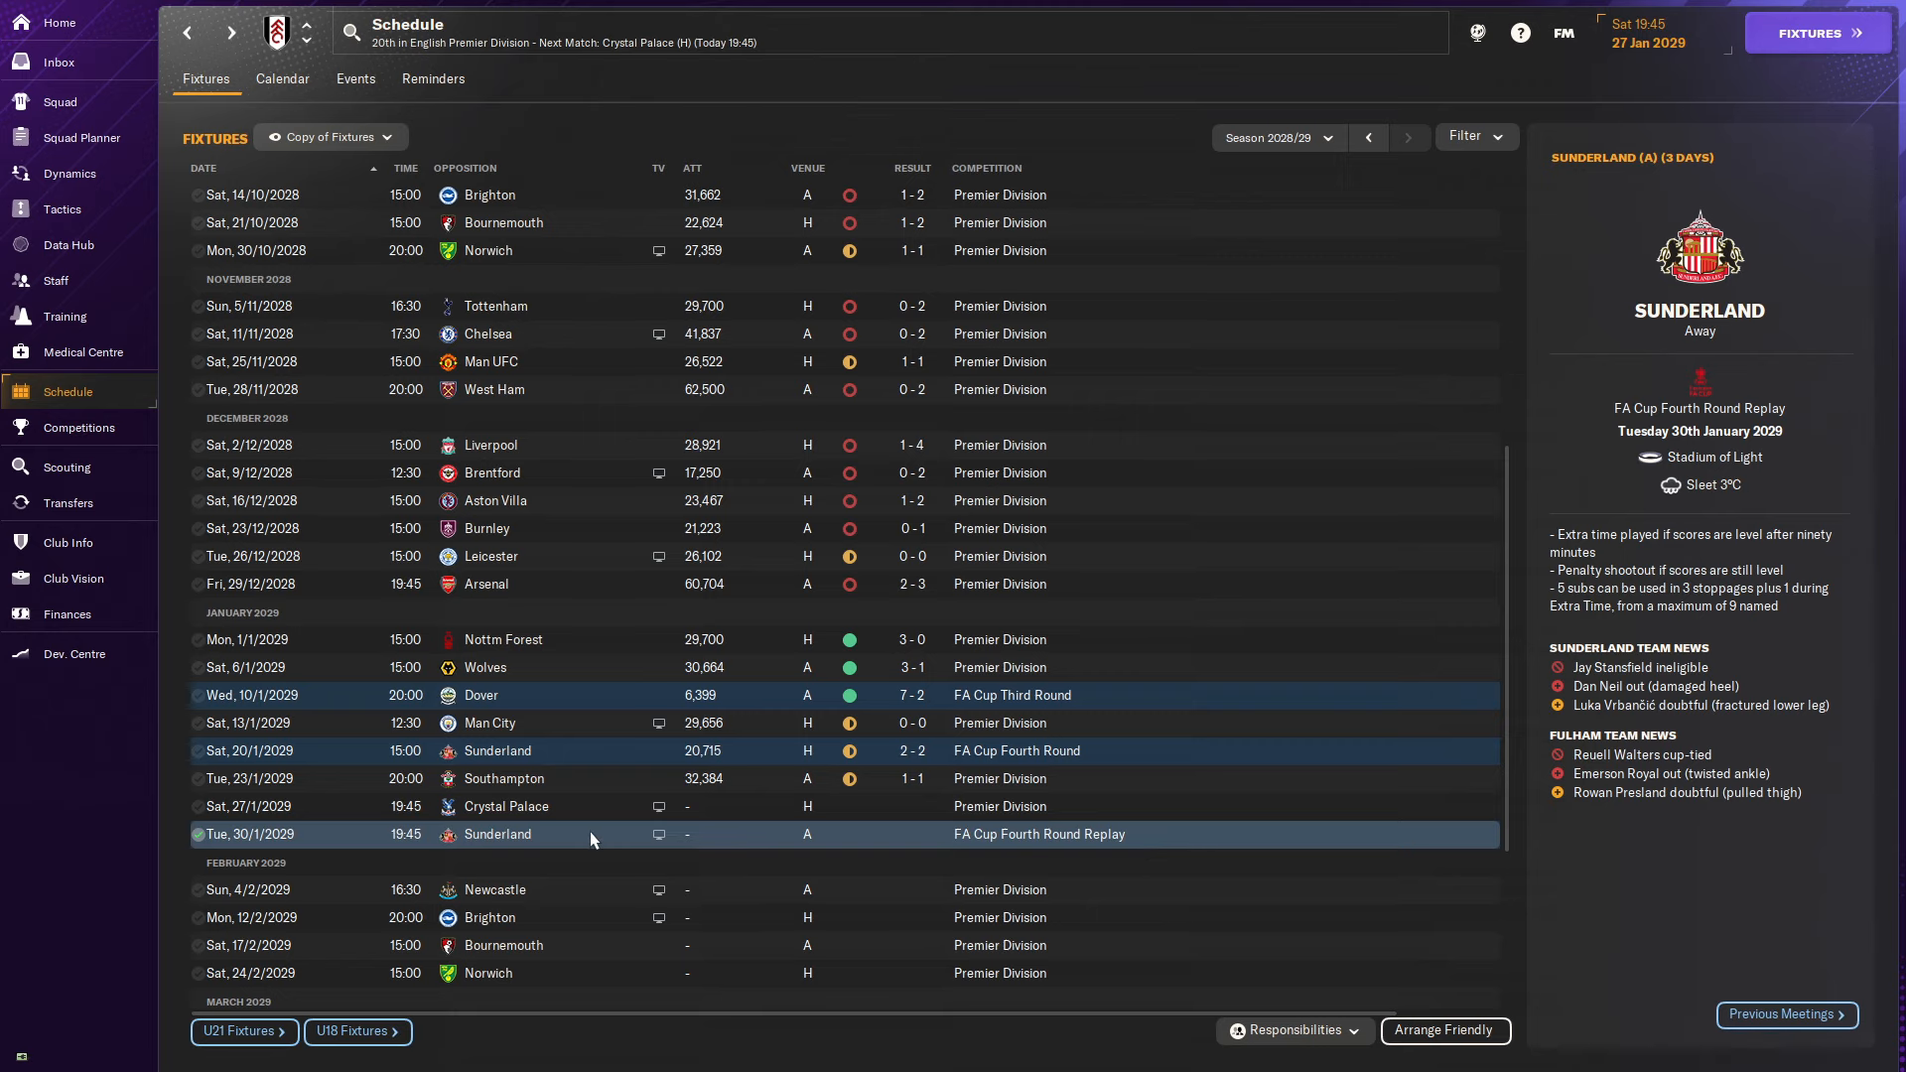
{"action": "scroll", "scroll_direction": "down", "scroll_amount": 3}
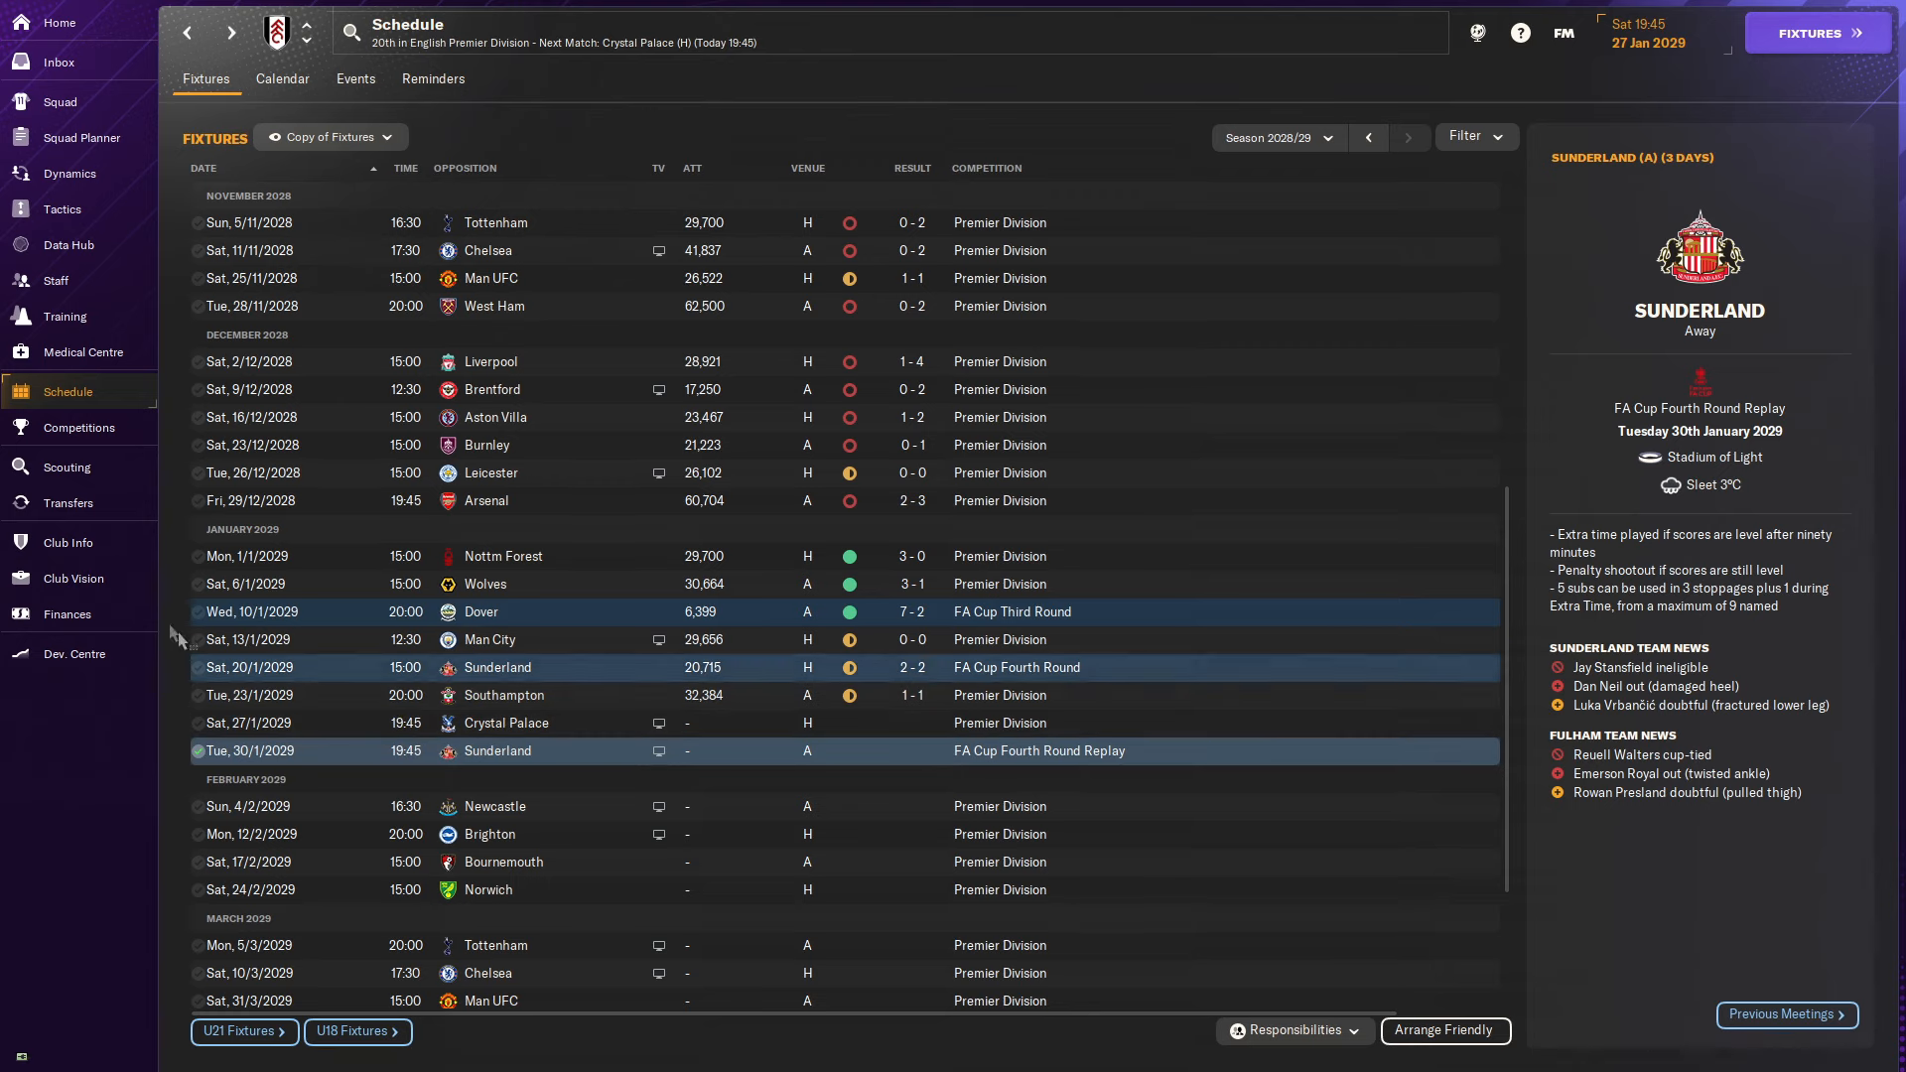
Show Fulham's 2028/29 transfer history and scroll through the Transfers Out list.
{"action": "left_click", "coordinate": [67, 502]}
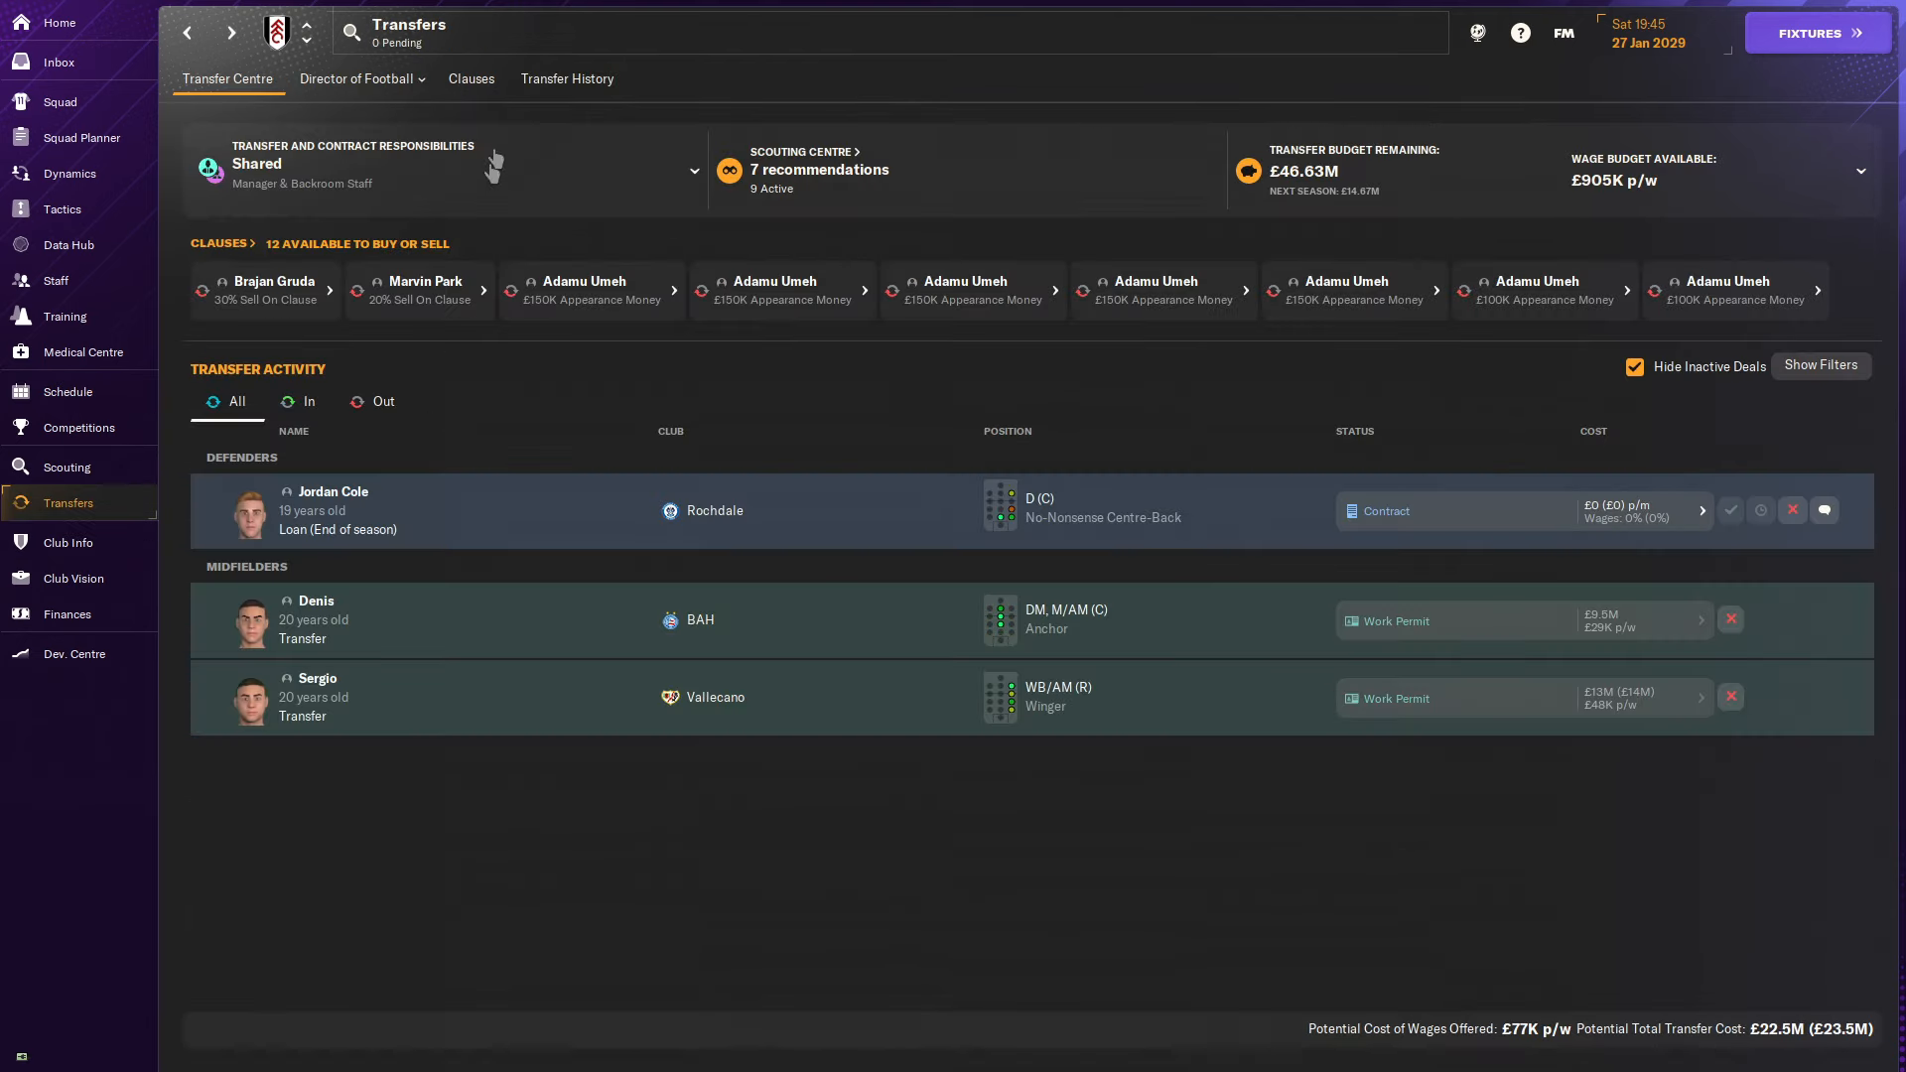
{"action": "left_click", "coordinate": [566, 78]}
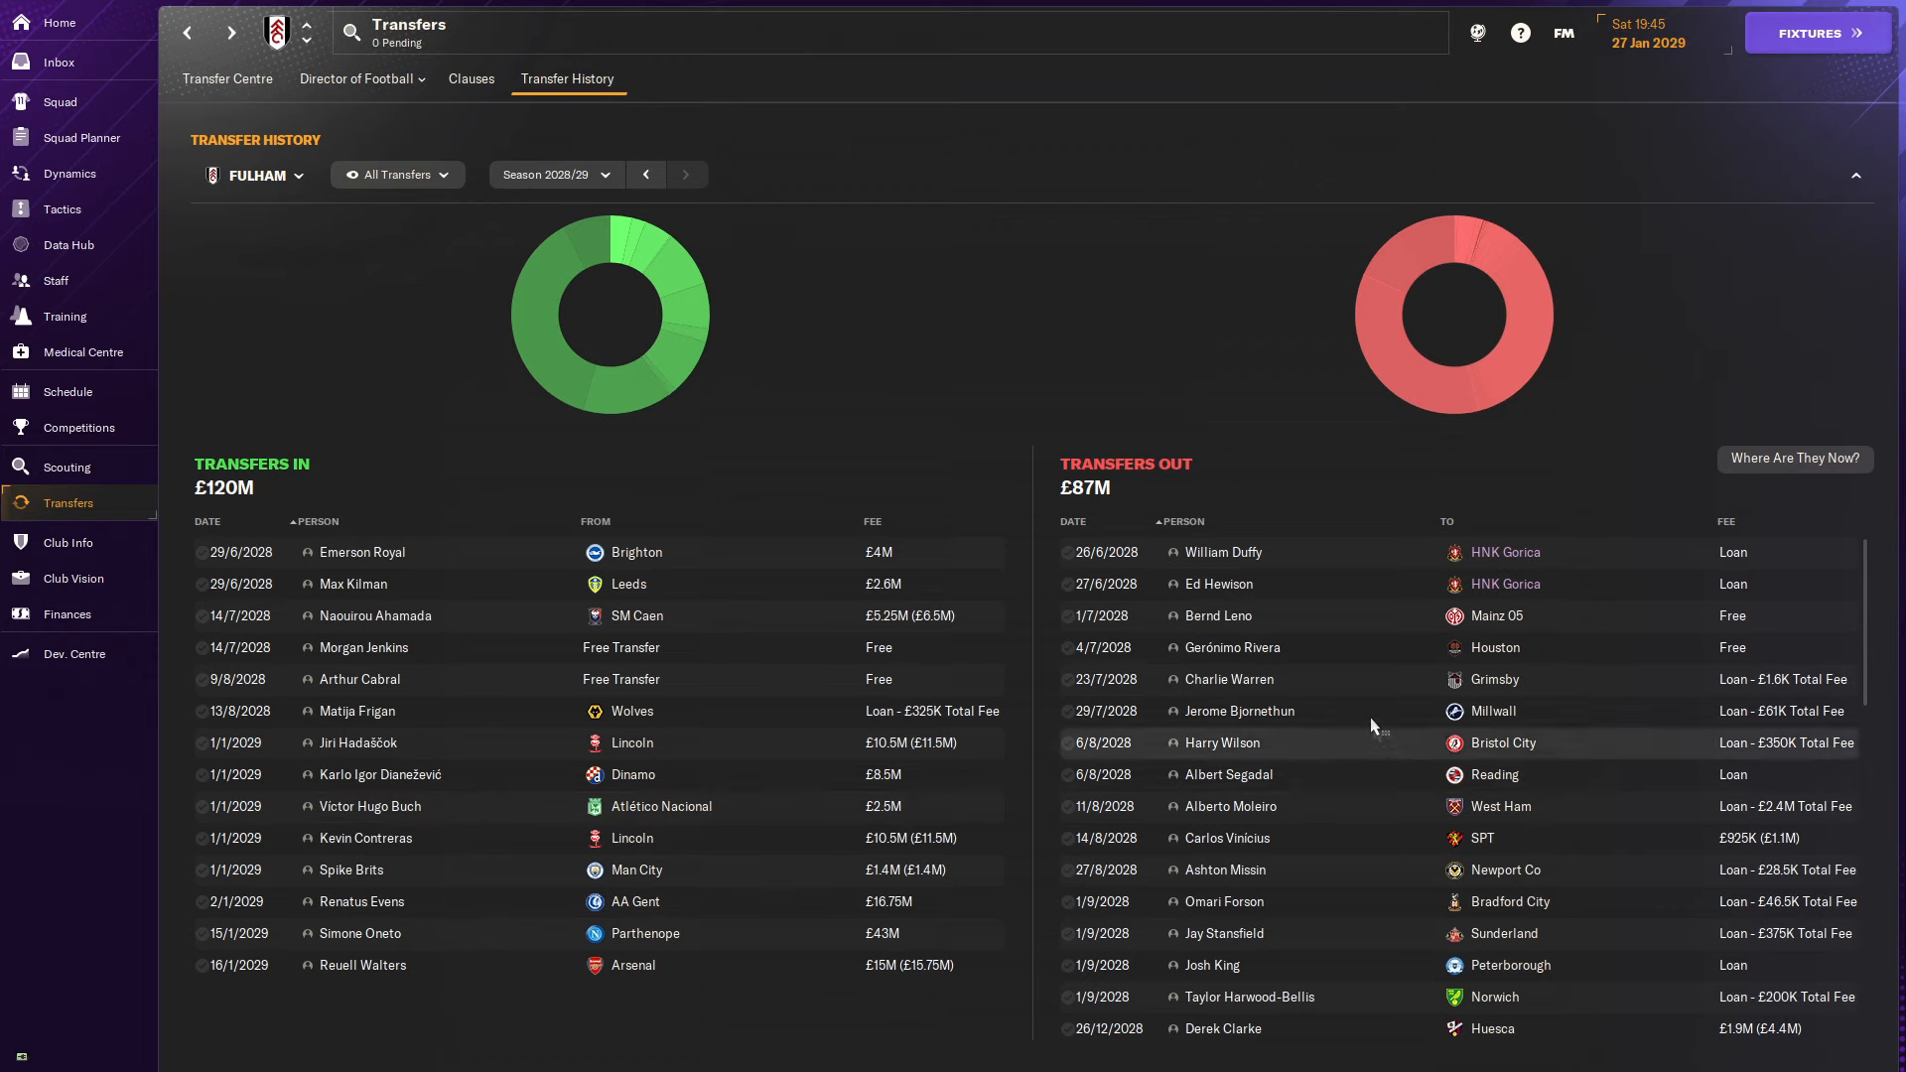
{"action": "scroll", "scroll_direction": "down", "scroll_amount": 3}
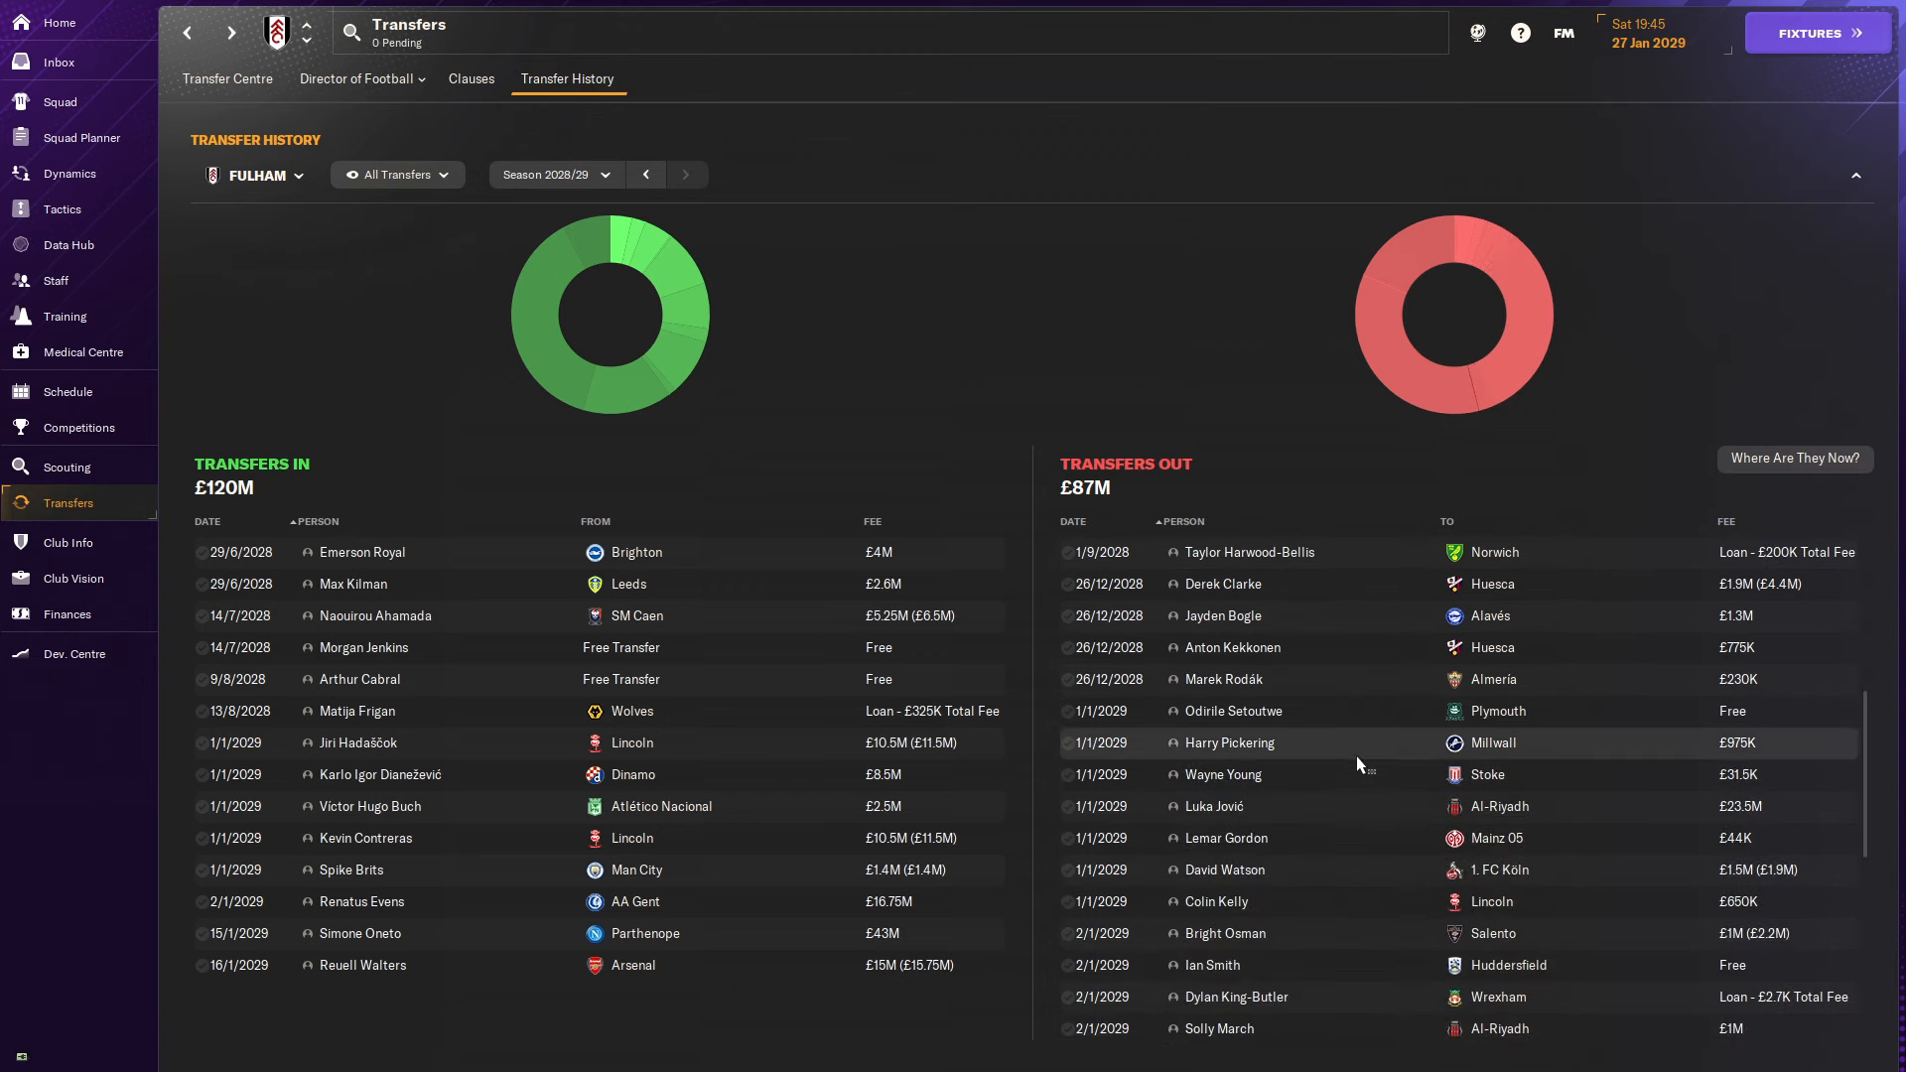
{"action": "scroll", "scroll_direction": "down", "scroll_amount": 3}
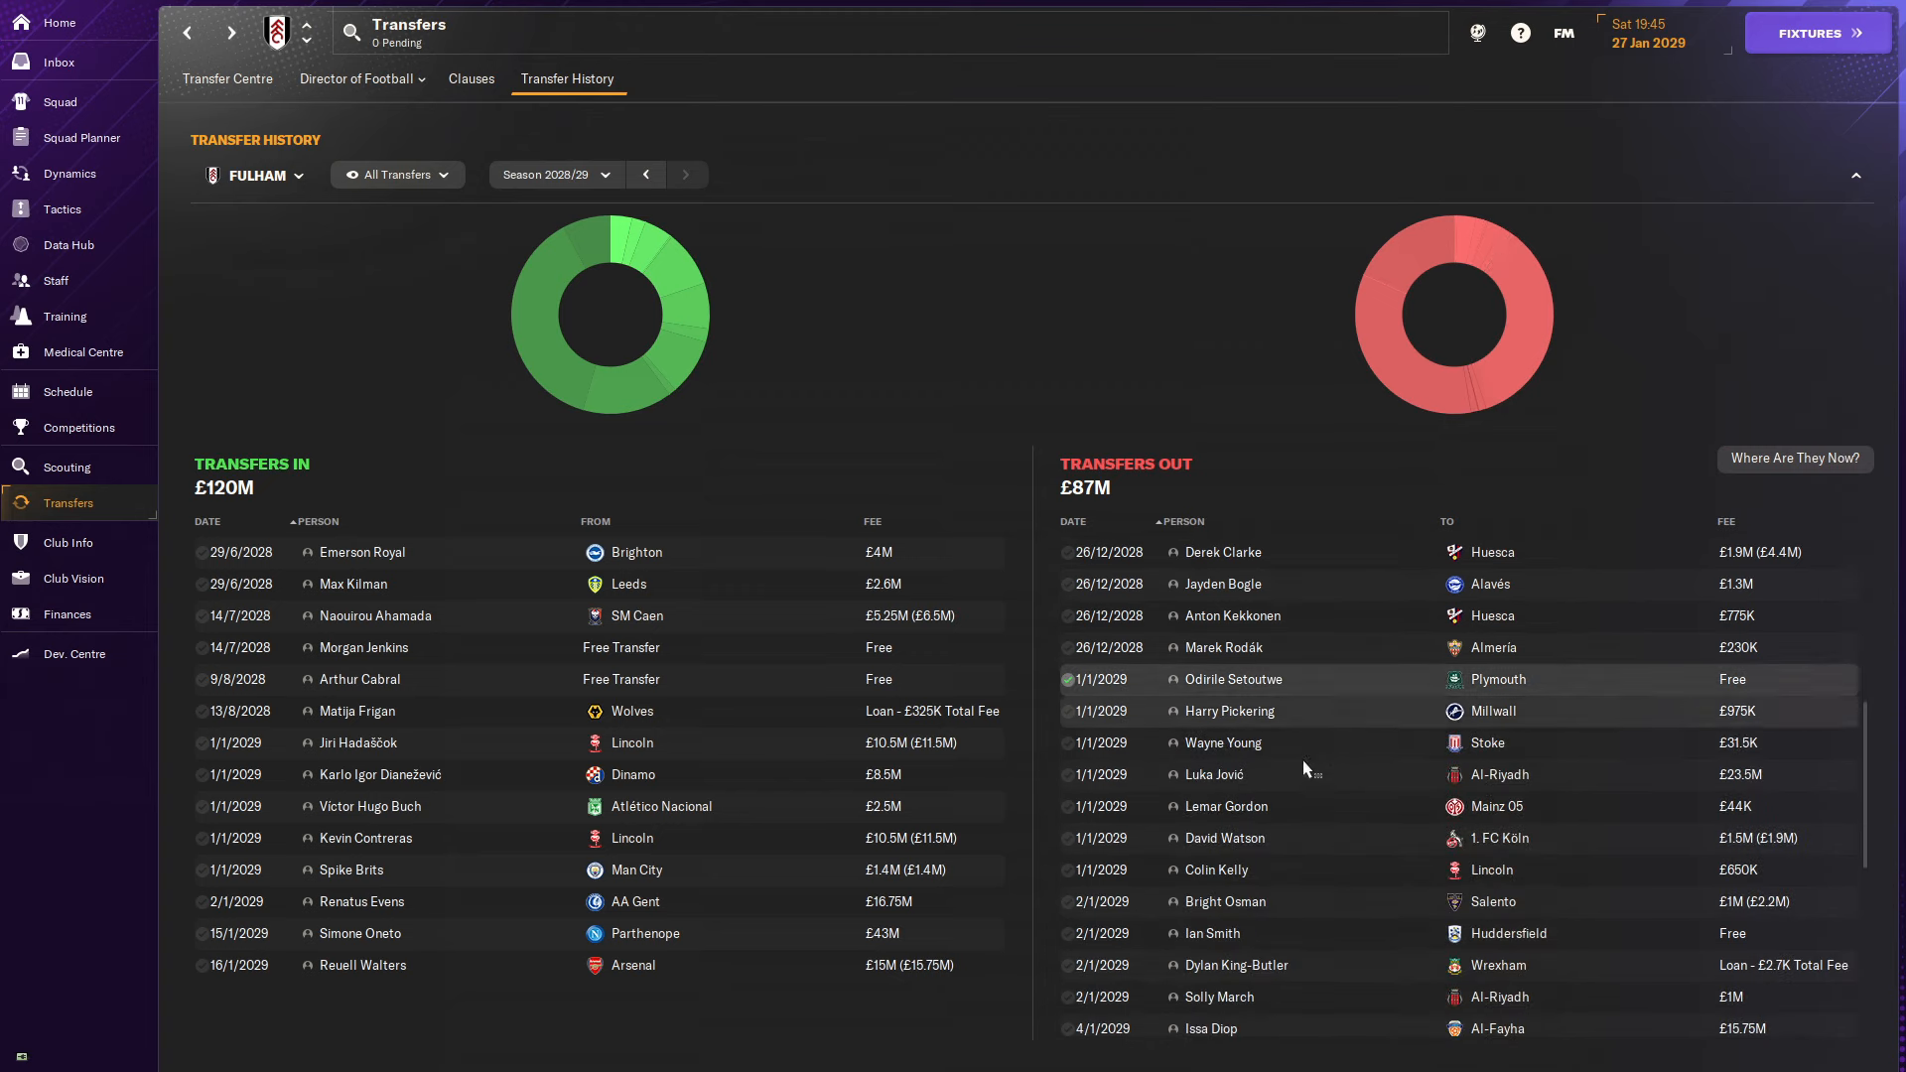
{"action": "scroll", "scroll_direction": "down", "scroll_amount": 3}
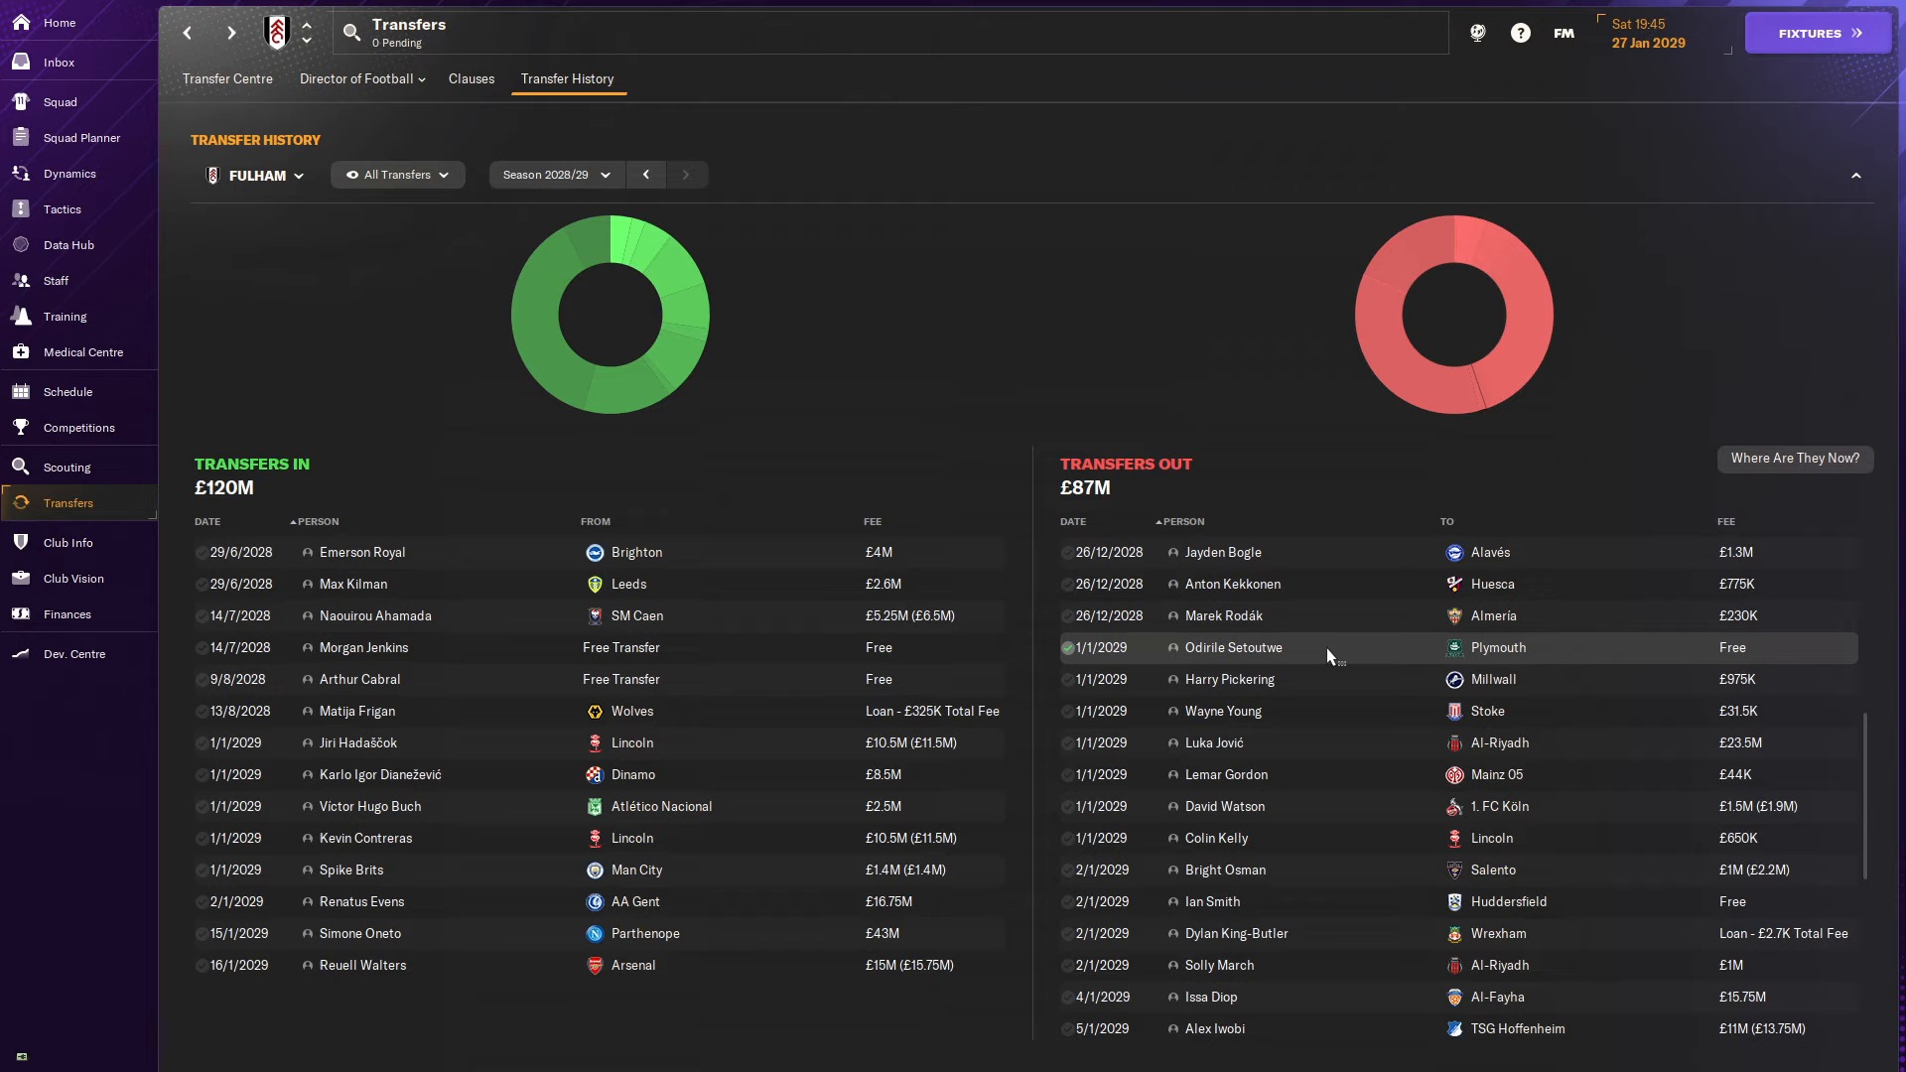
{"action": "mouse_move", "coordinate": [1308, 725]}
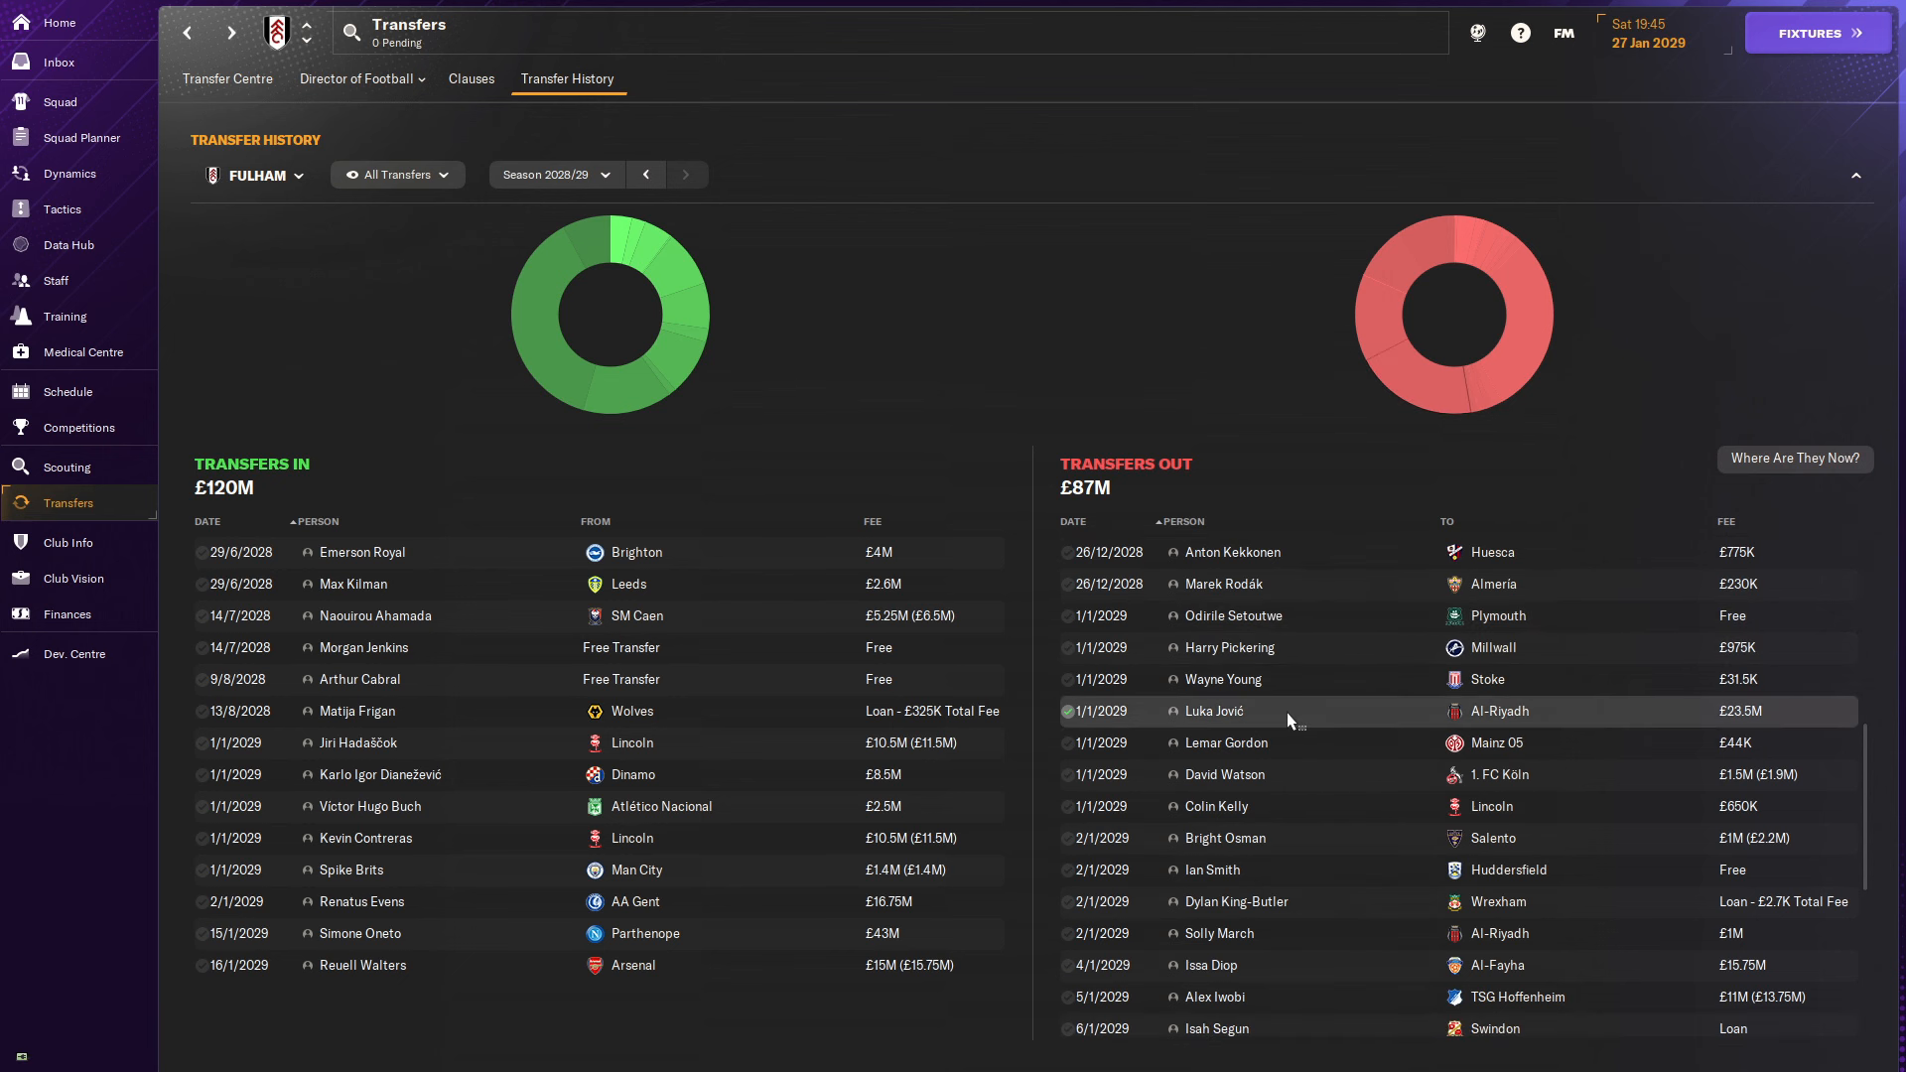
{"action": "left_click", "coordinate": [1213, 711]}
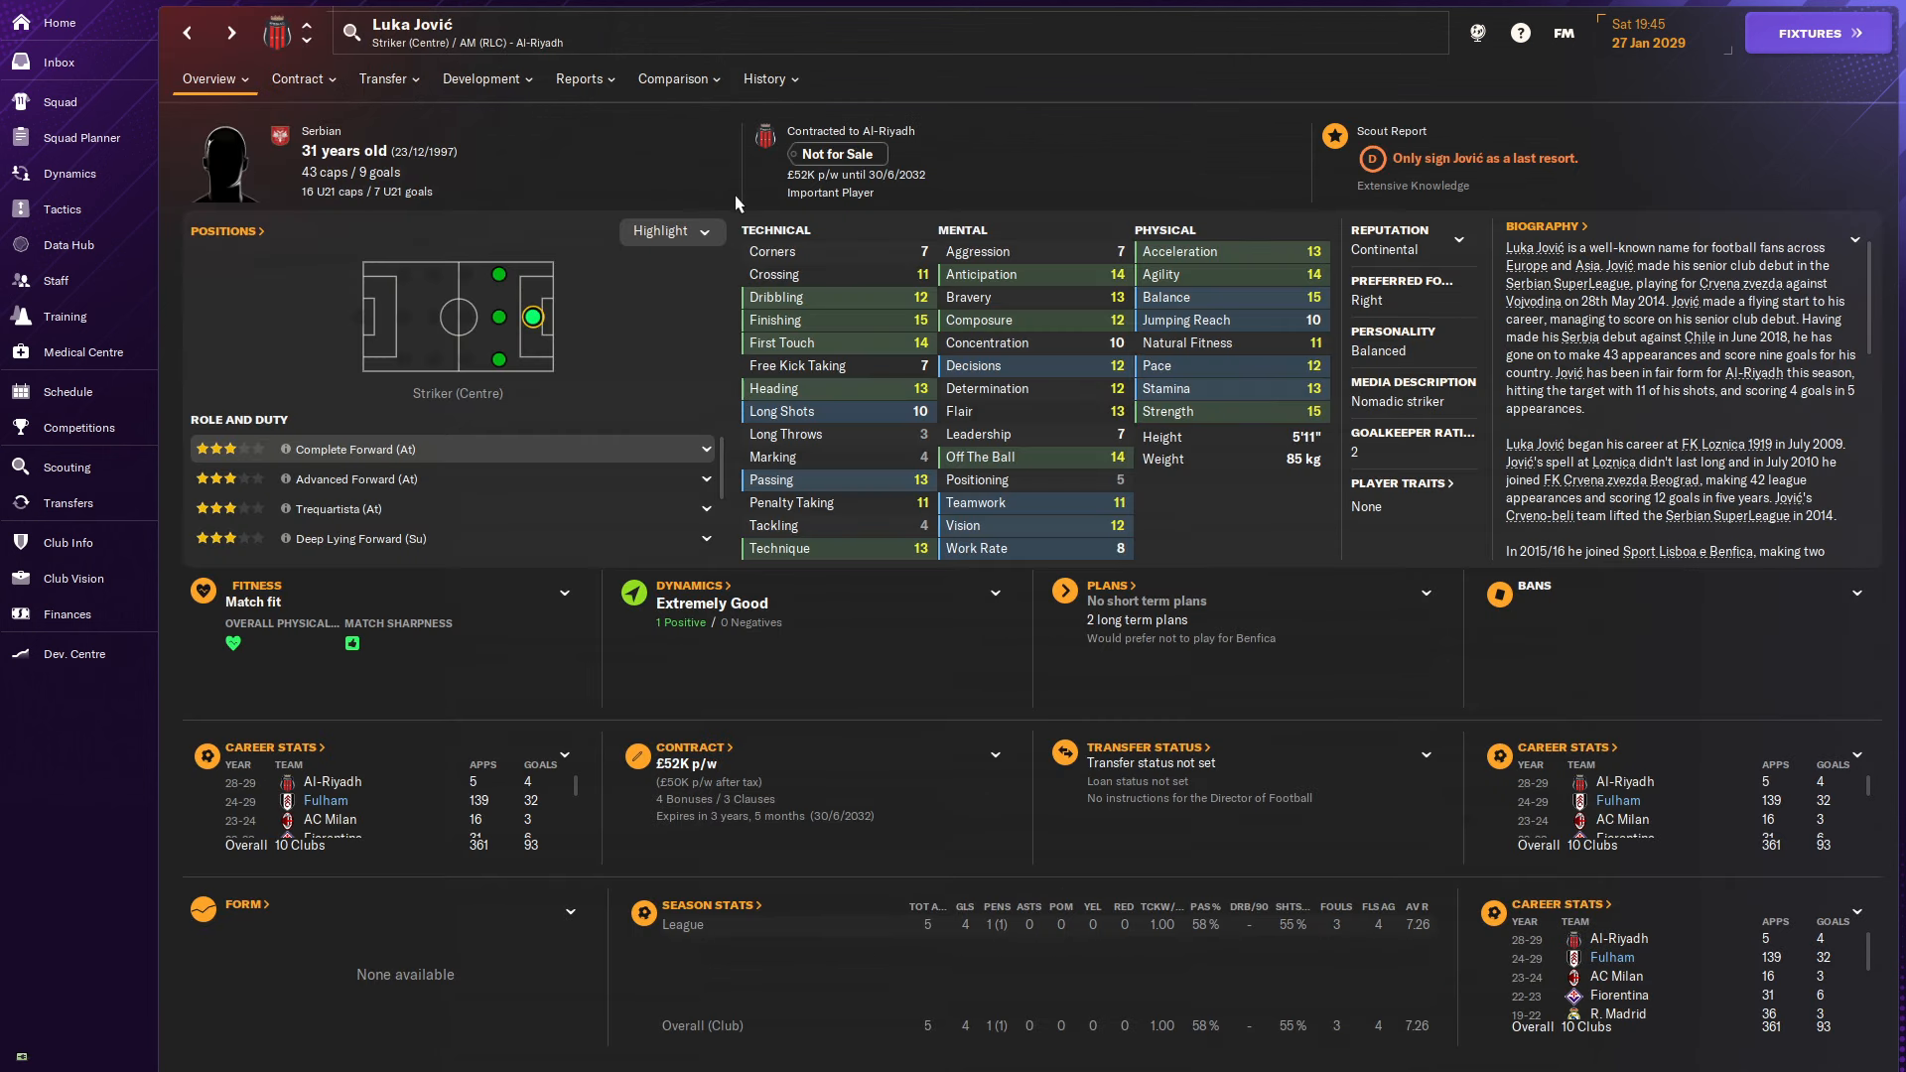
{"action": "left_click", "coordinate": [769, 78]}
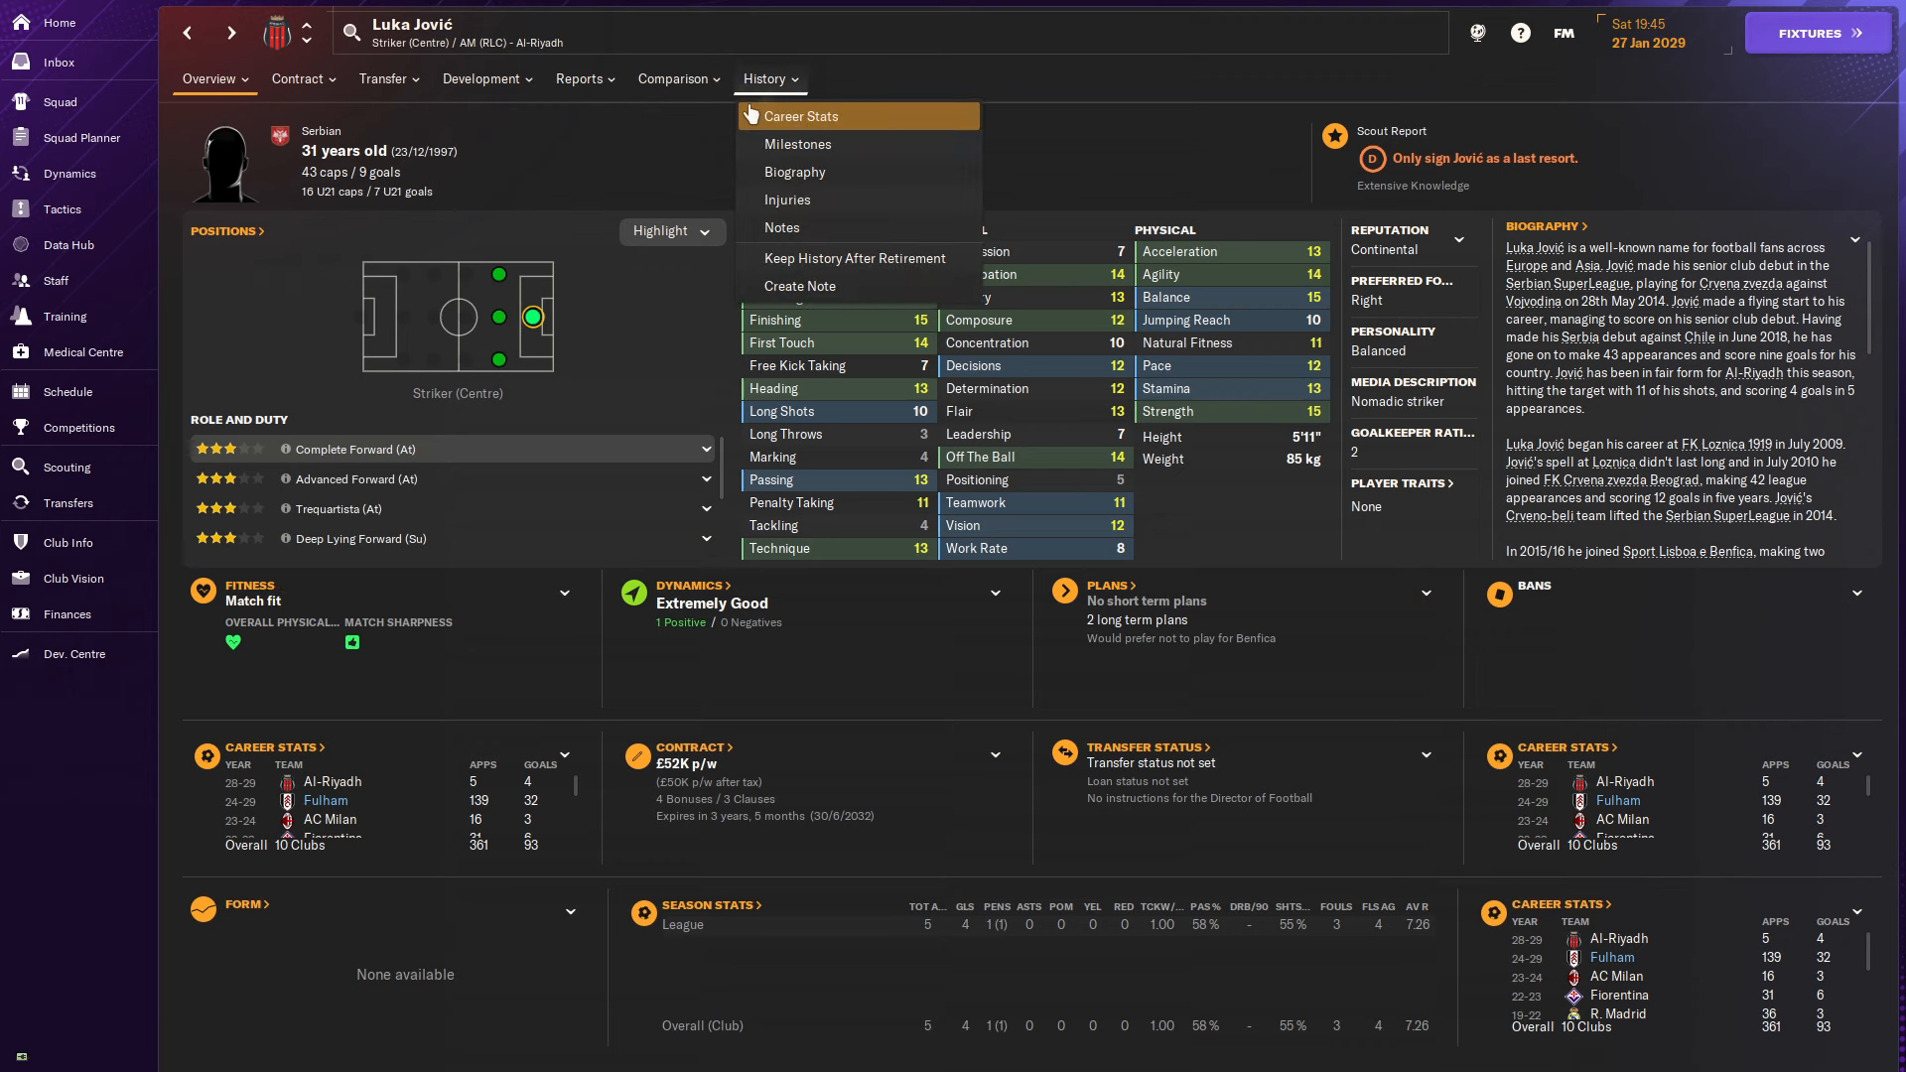
{"action": "left_click", "coordinate": [798, 116]}
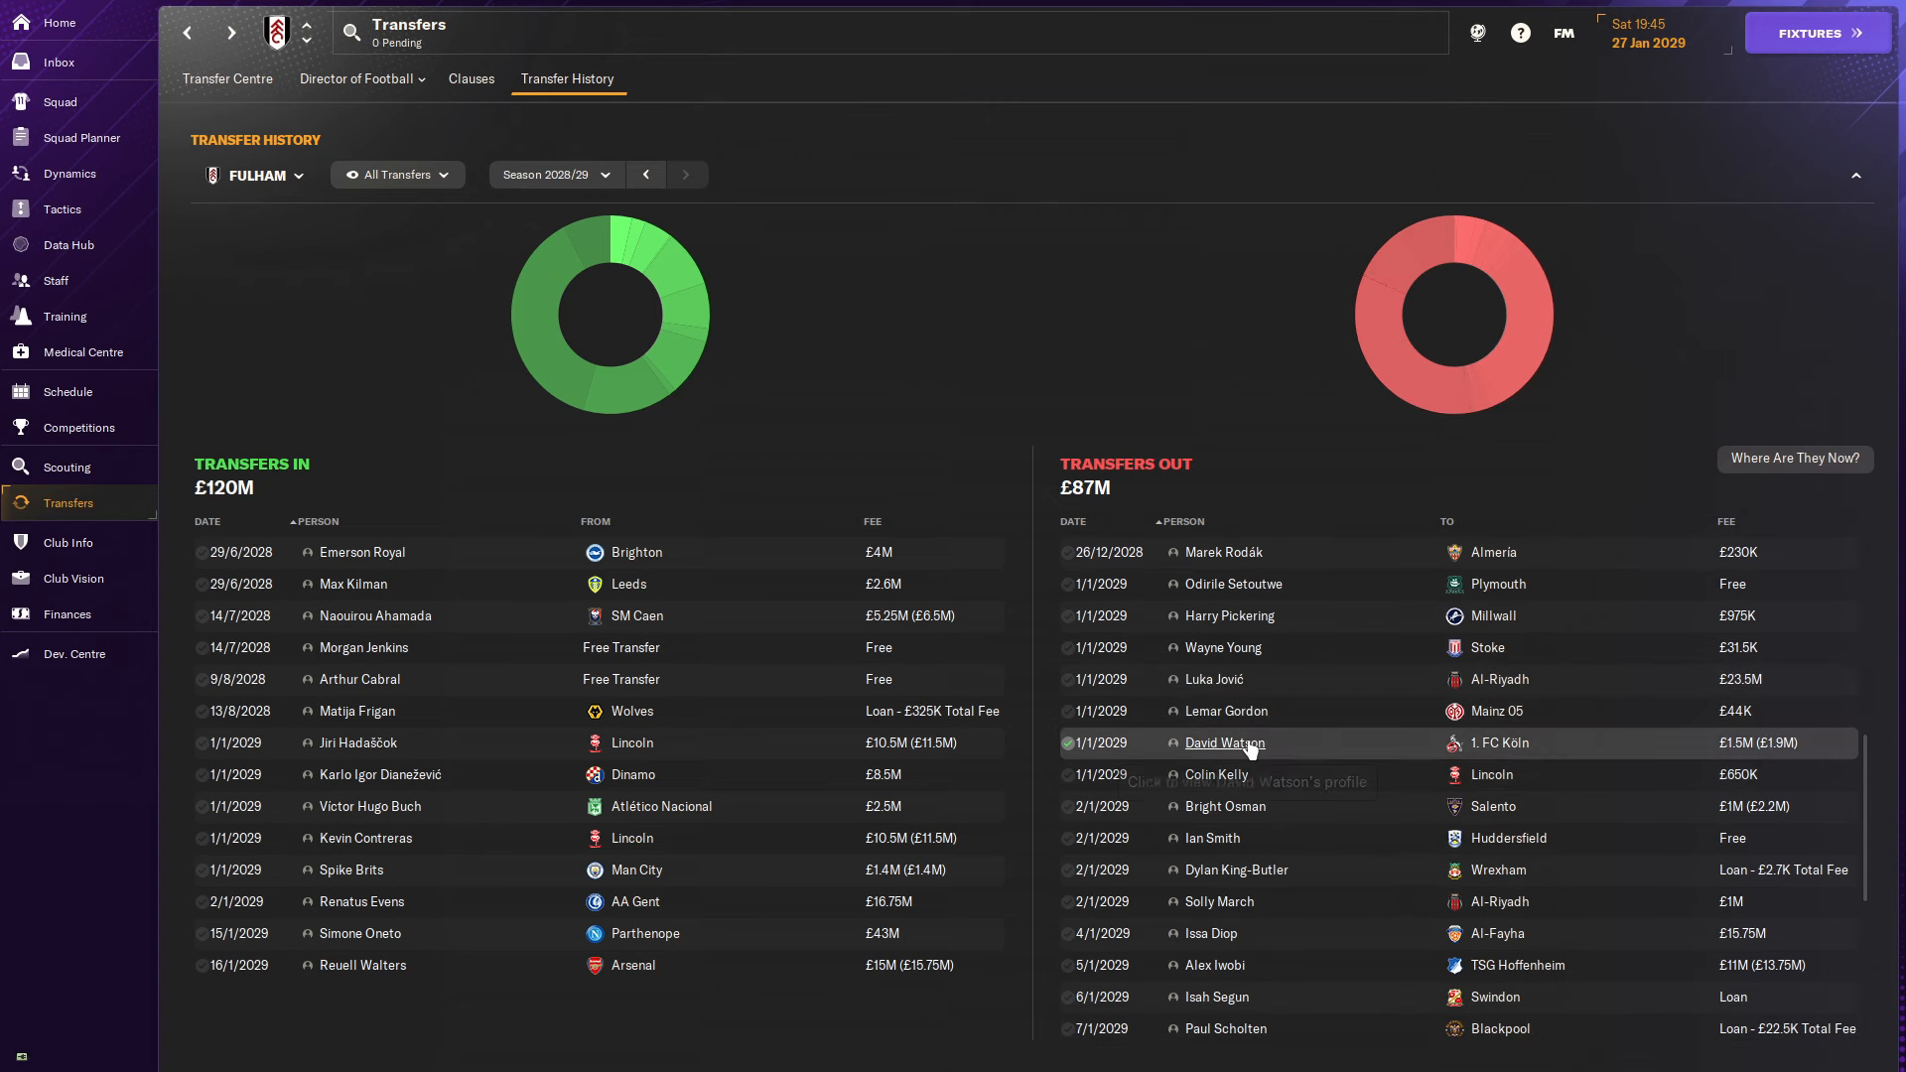
{"action": "left_click", "coordinate": [1223, 742]}
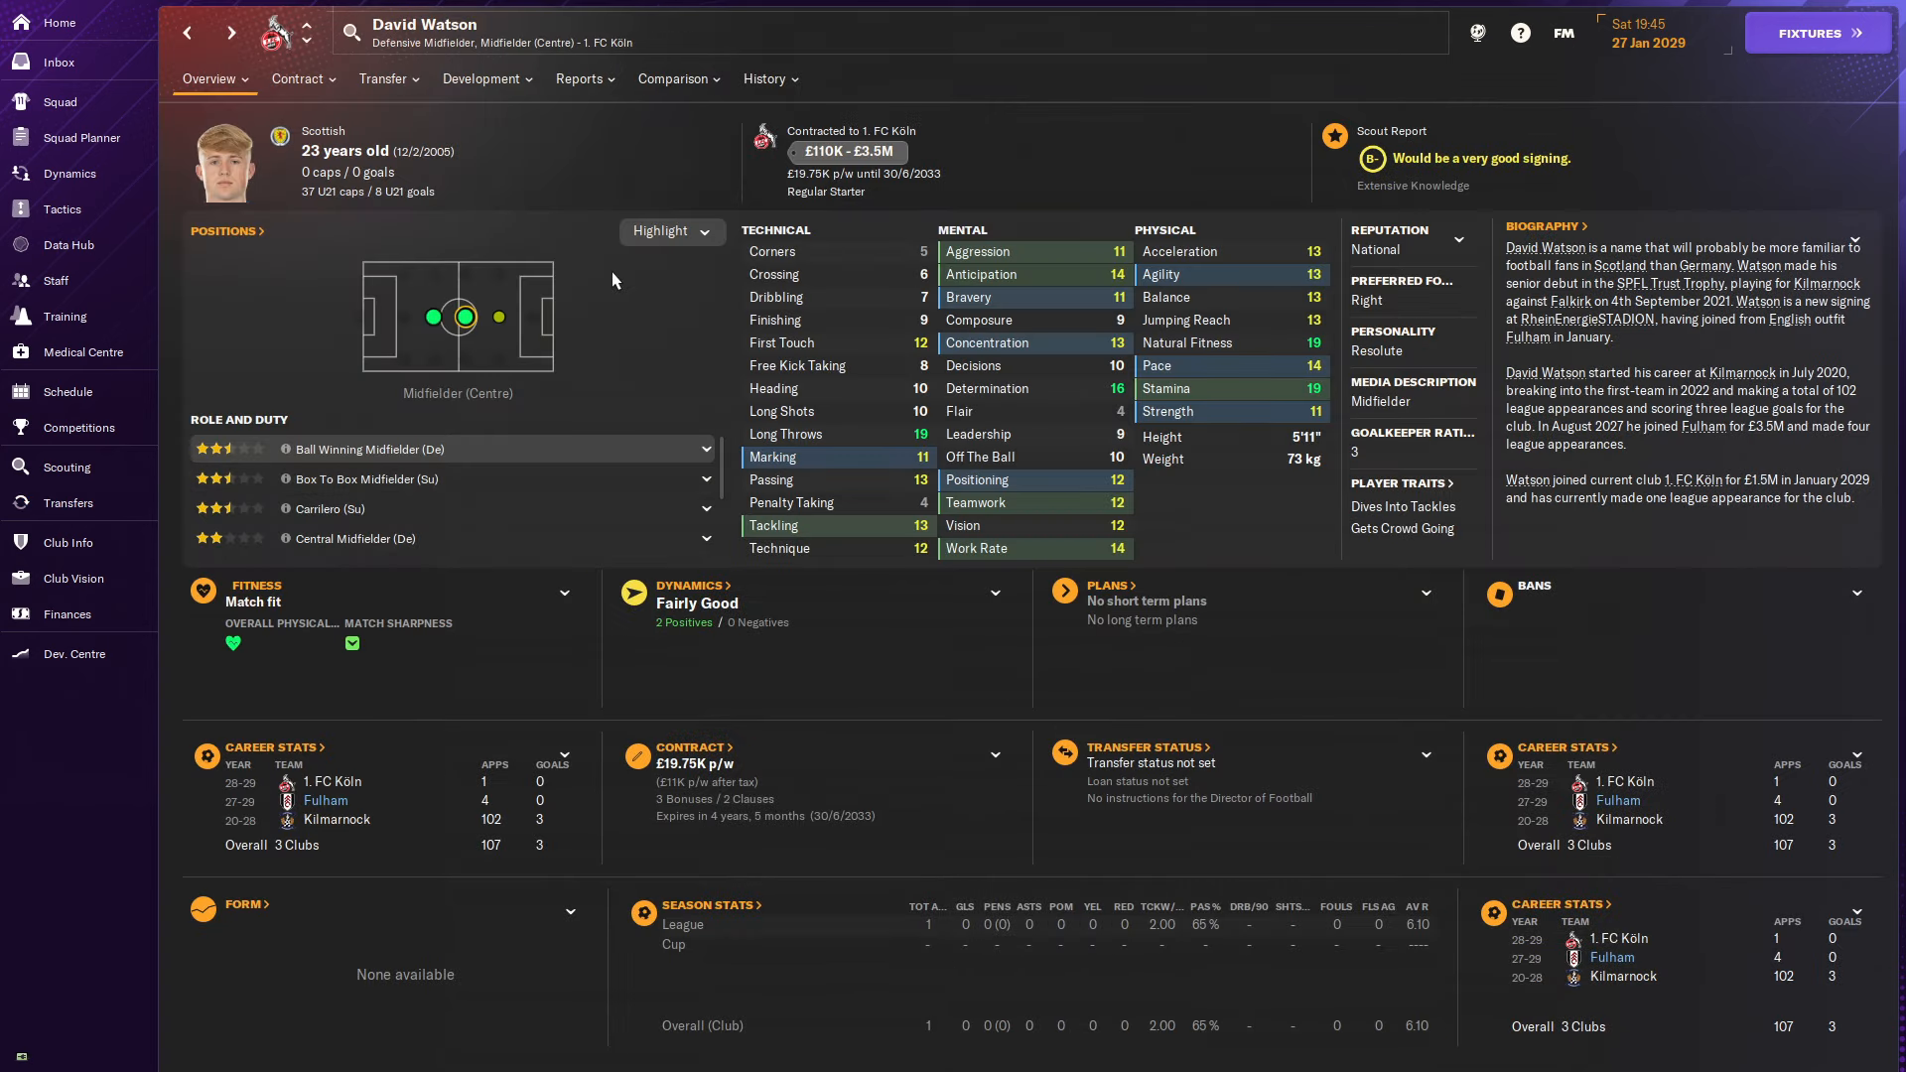
{"action": "left_click", "coordinate": [764, 78]}
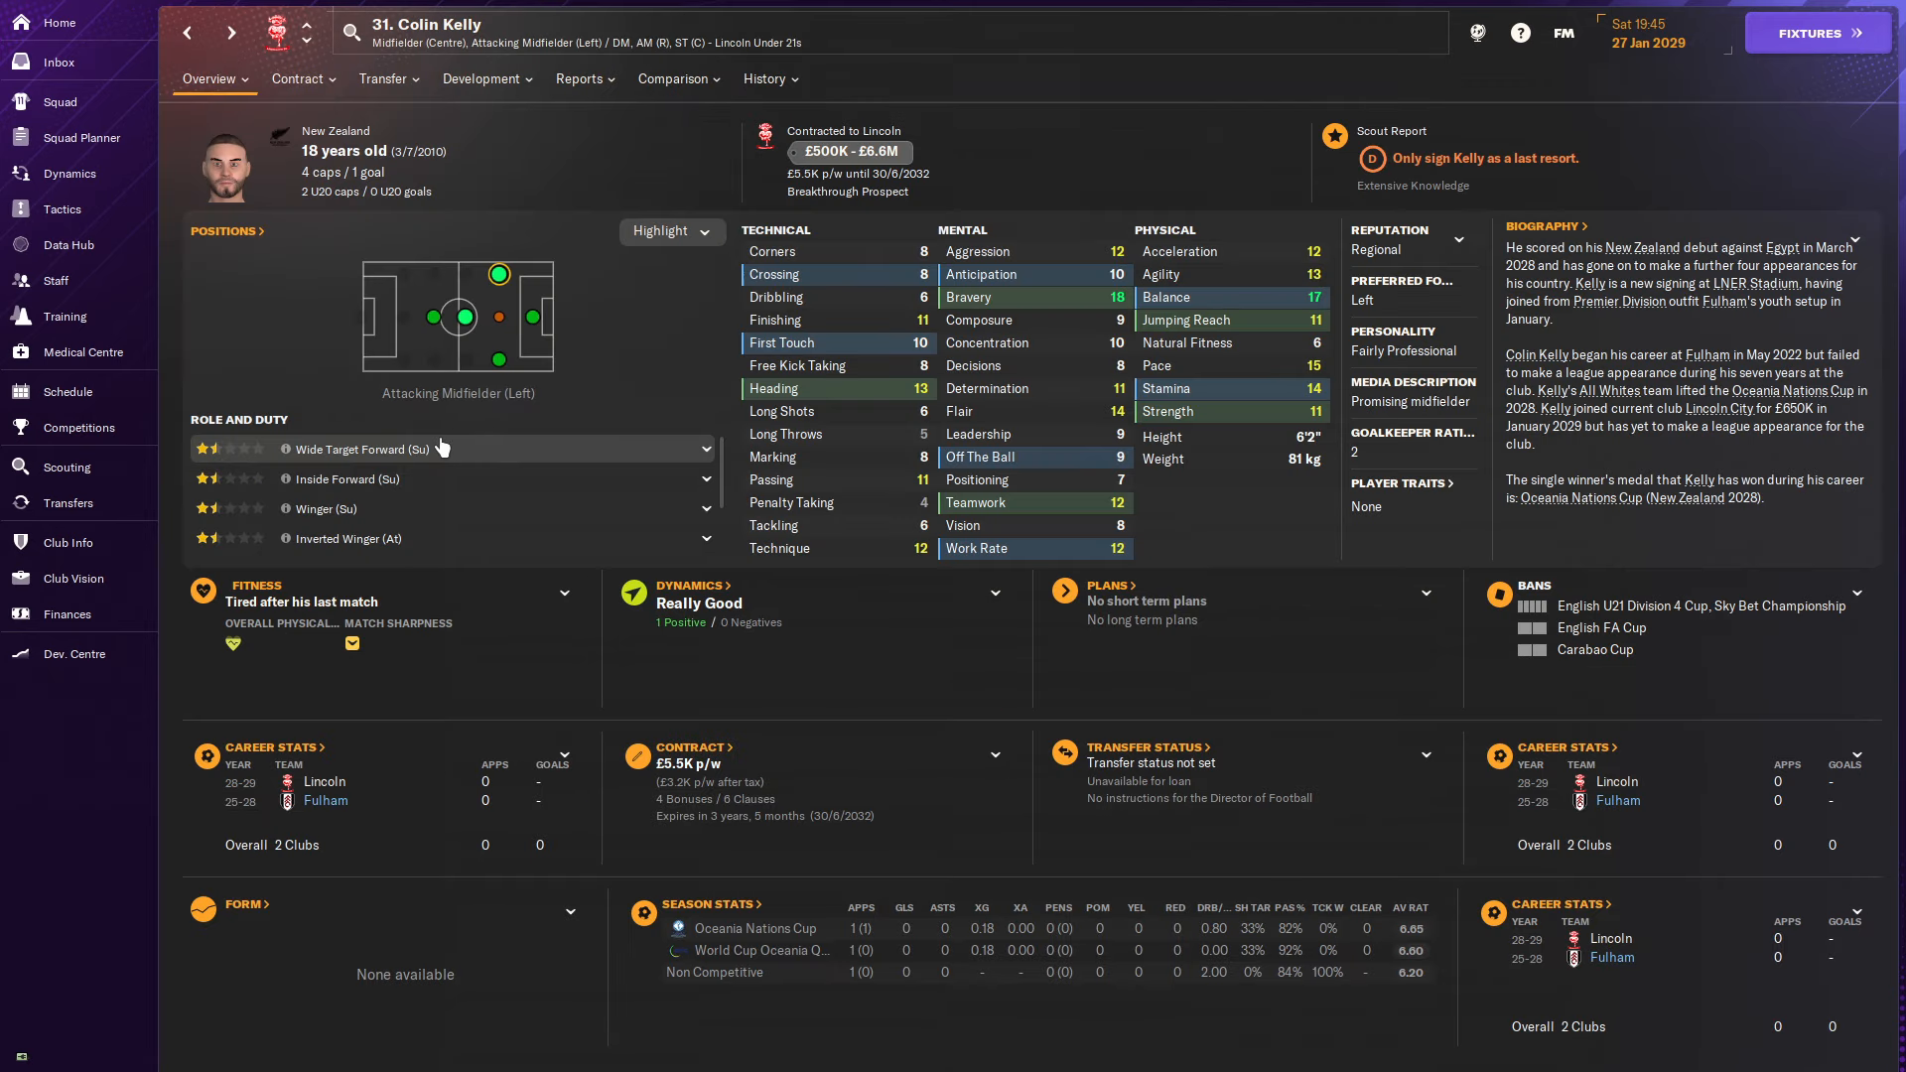
{"action": "left_click", "coordinate": [578, 78]}
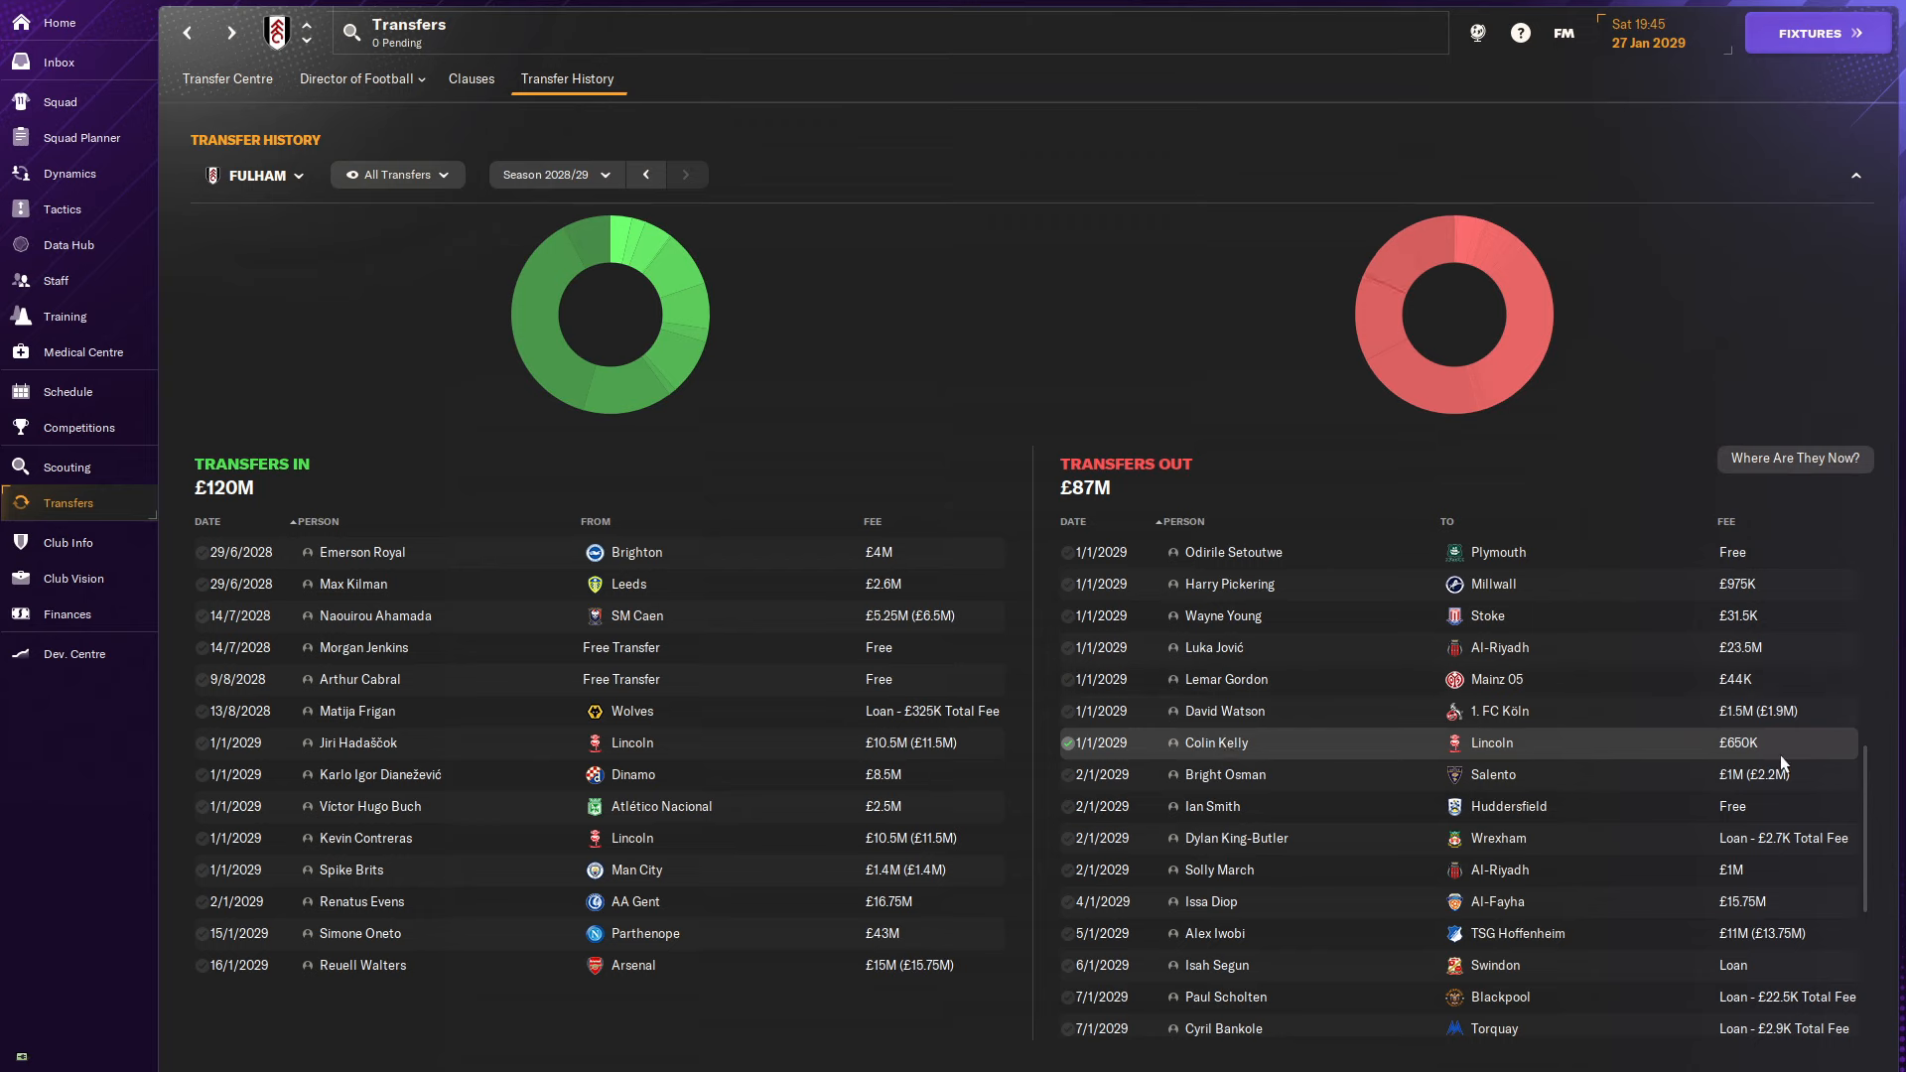
{"action": "scroll", "scroll_direction": "down", "scroll_amount": 3}
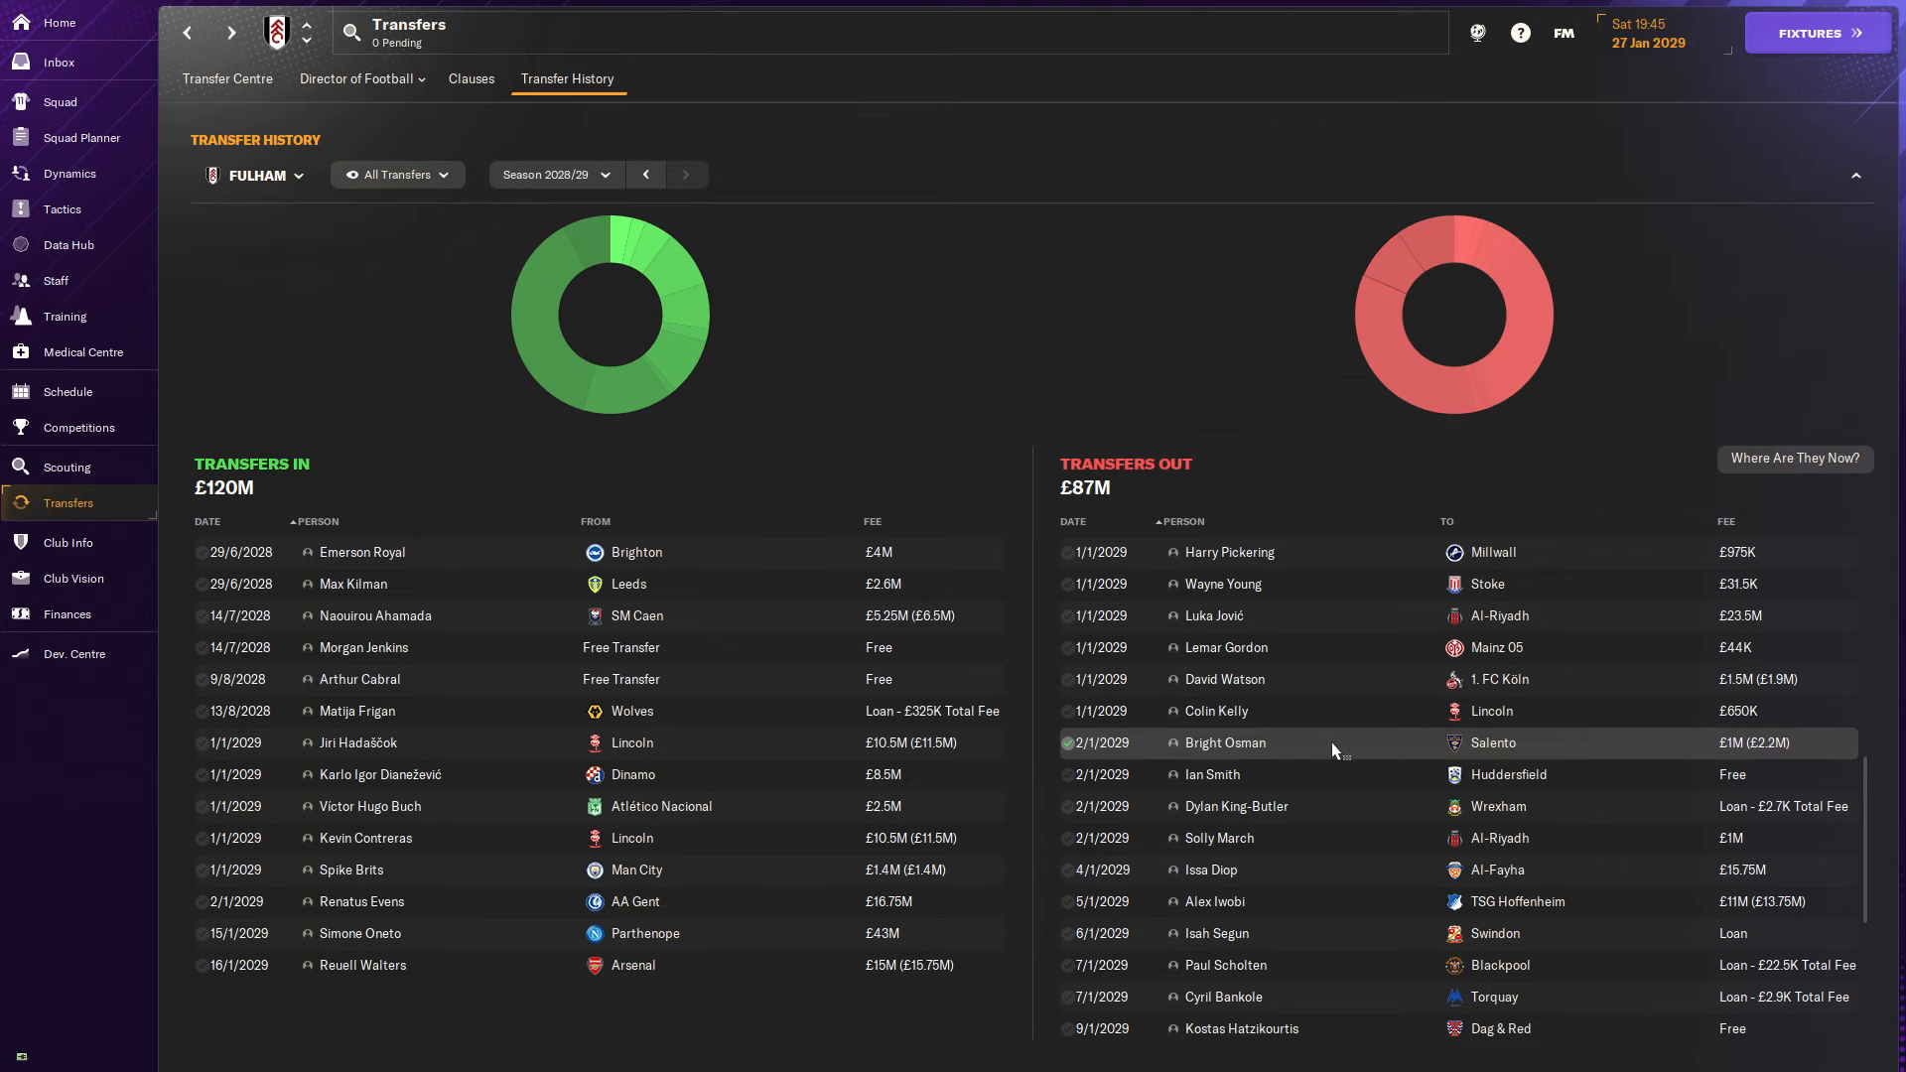
{"action": "scroll", "scroll_direction": "down", "scroll_amount": 3}
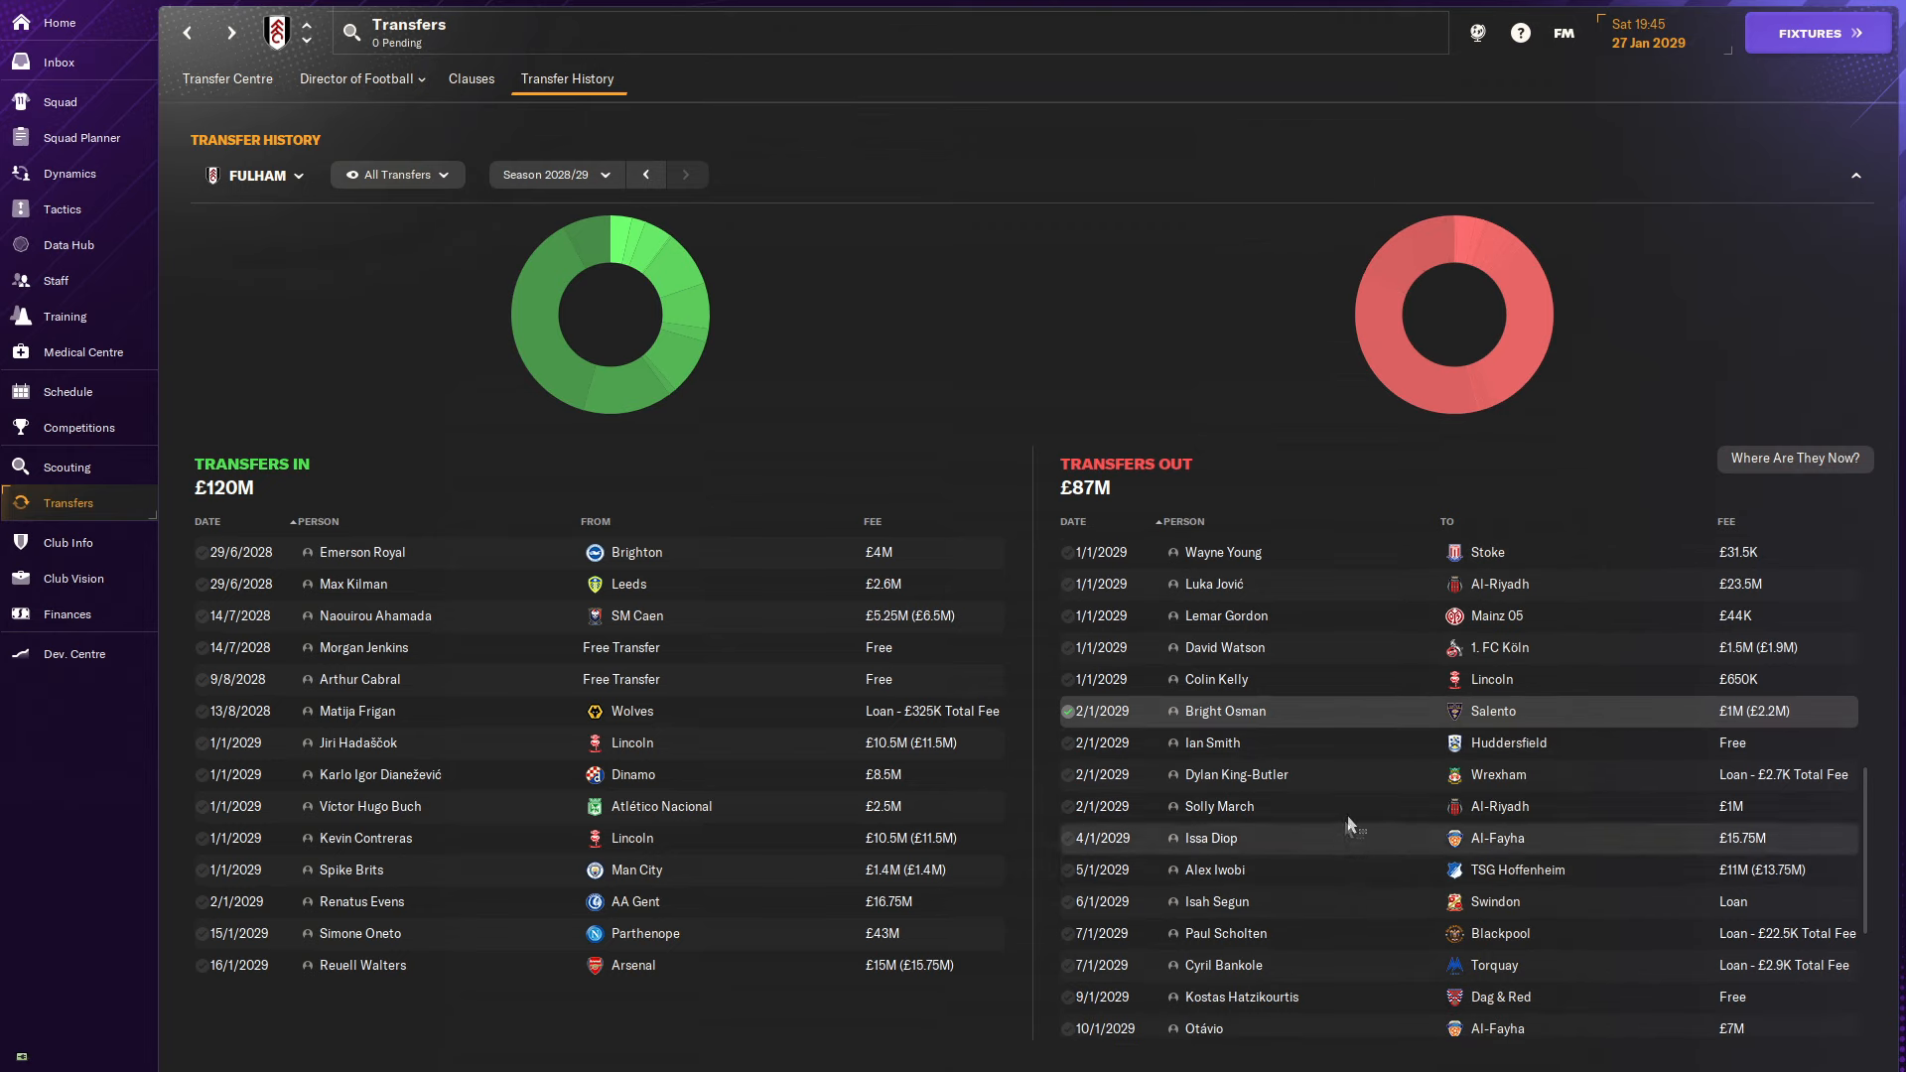
{"action": "left_click", "coordinate": [1225, 711]}
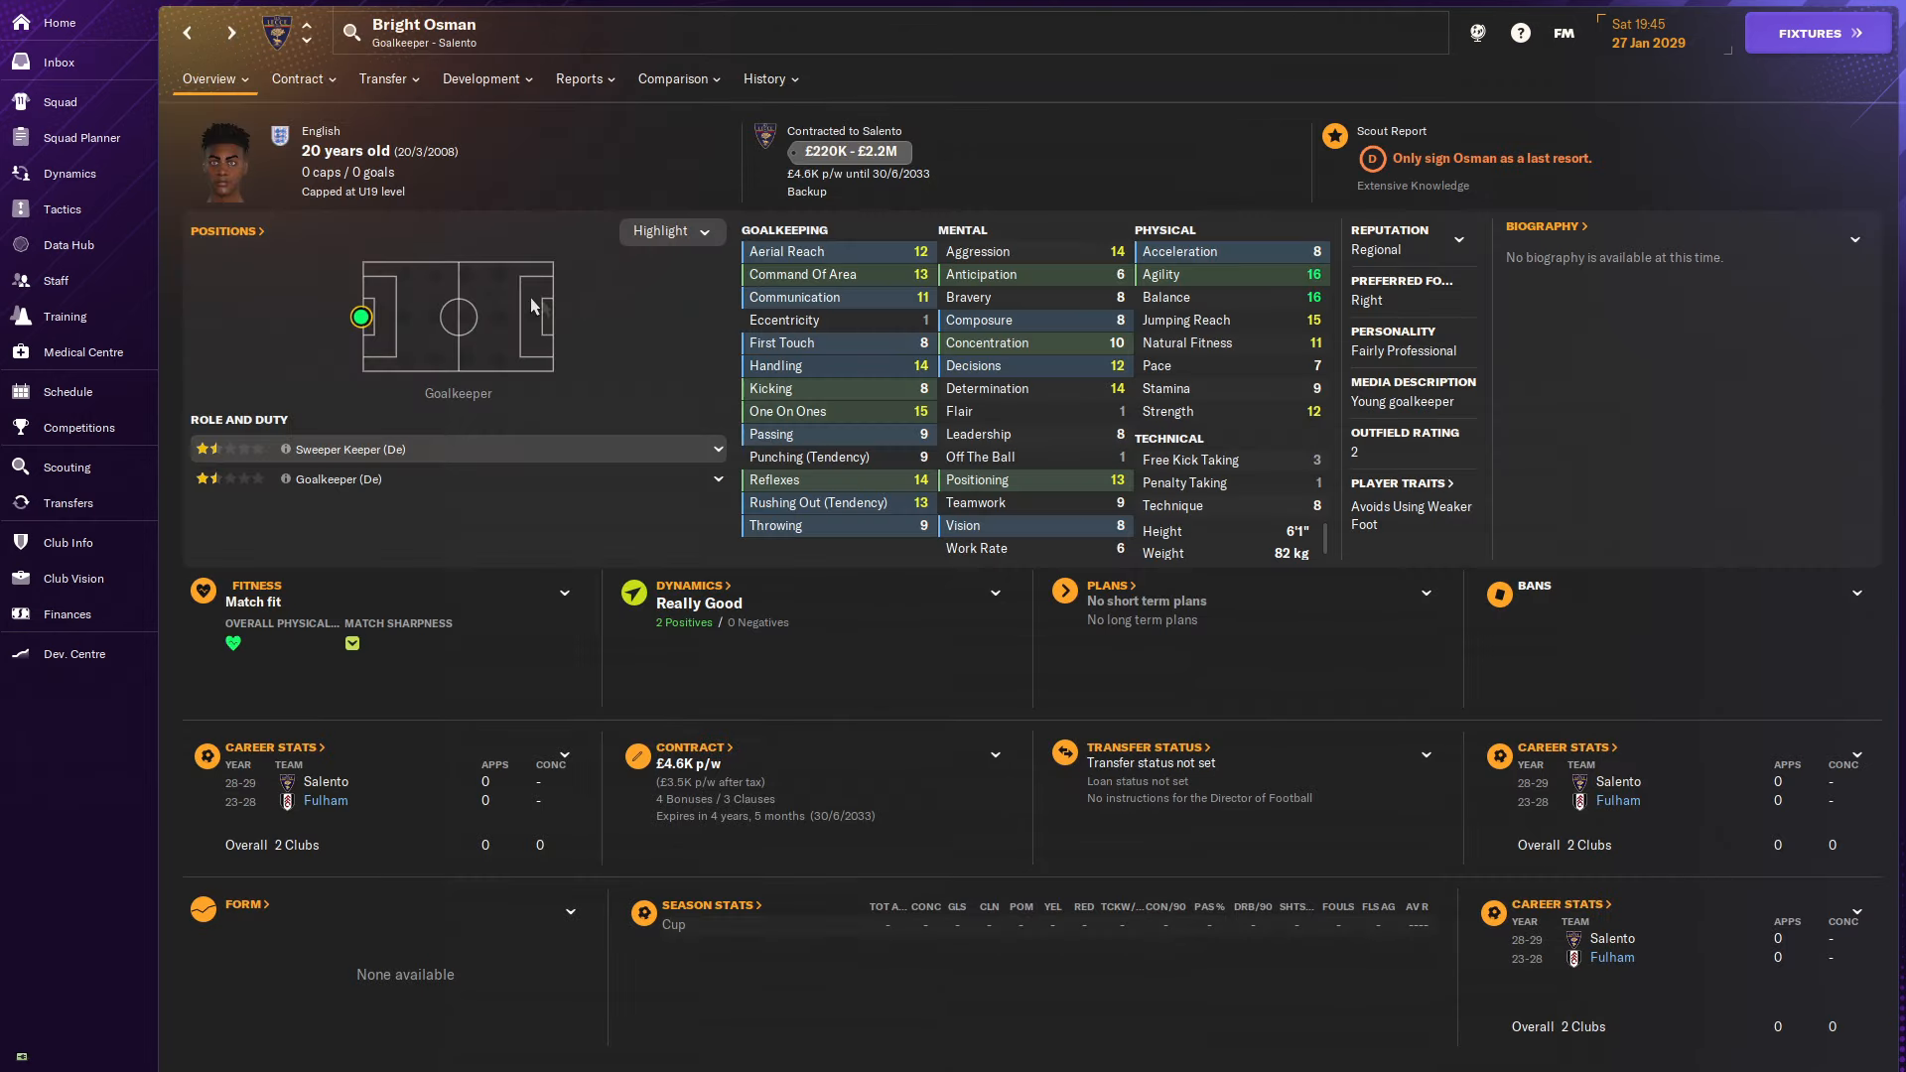
{"action": "left_click", "coordinate": [57, 503]}
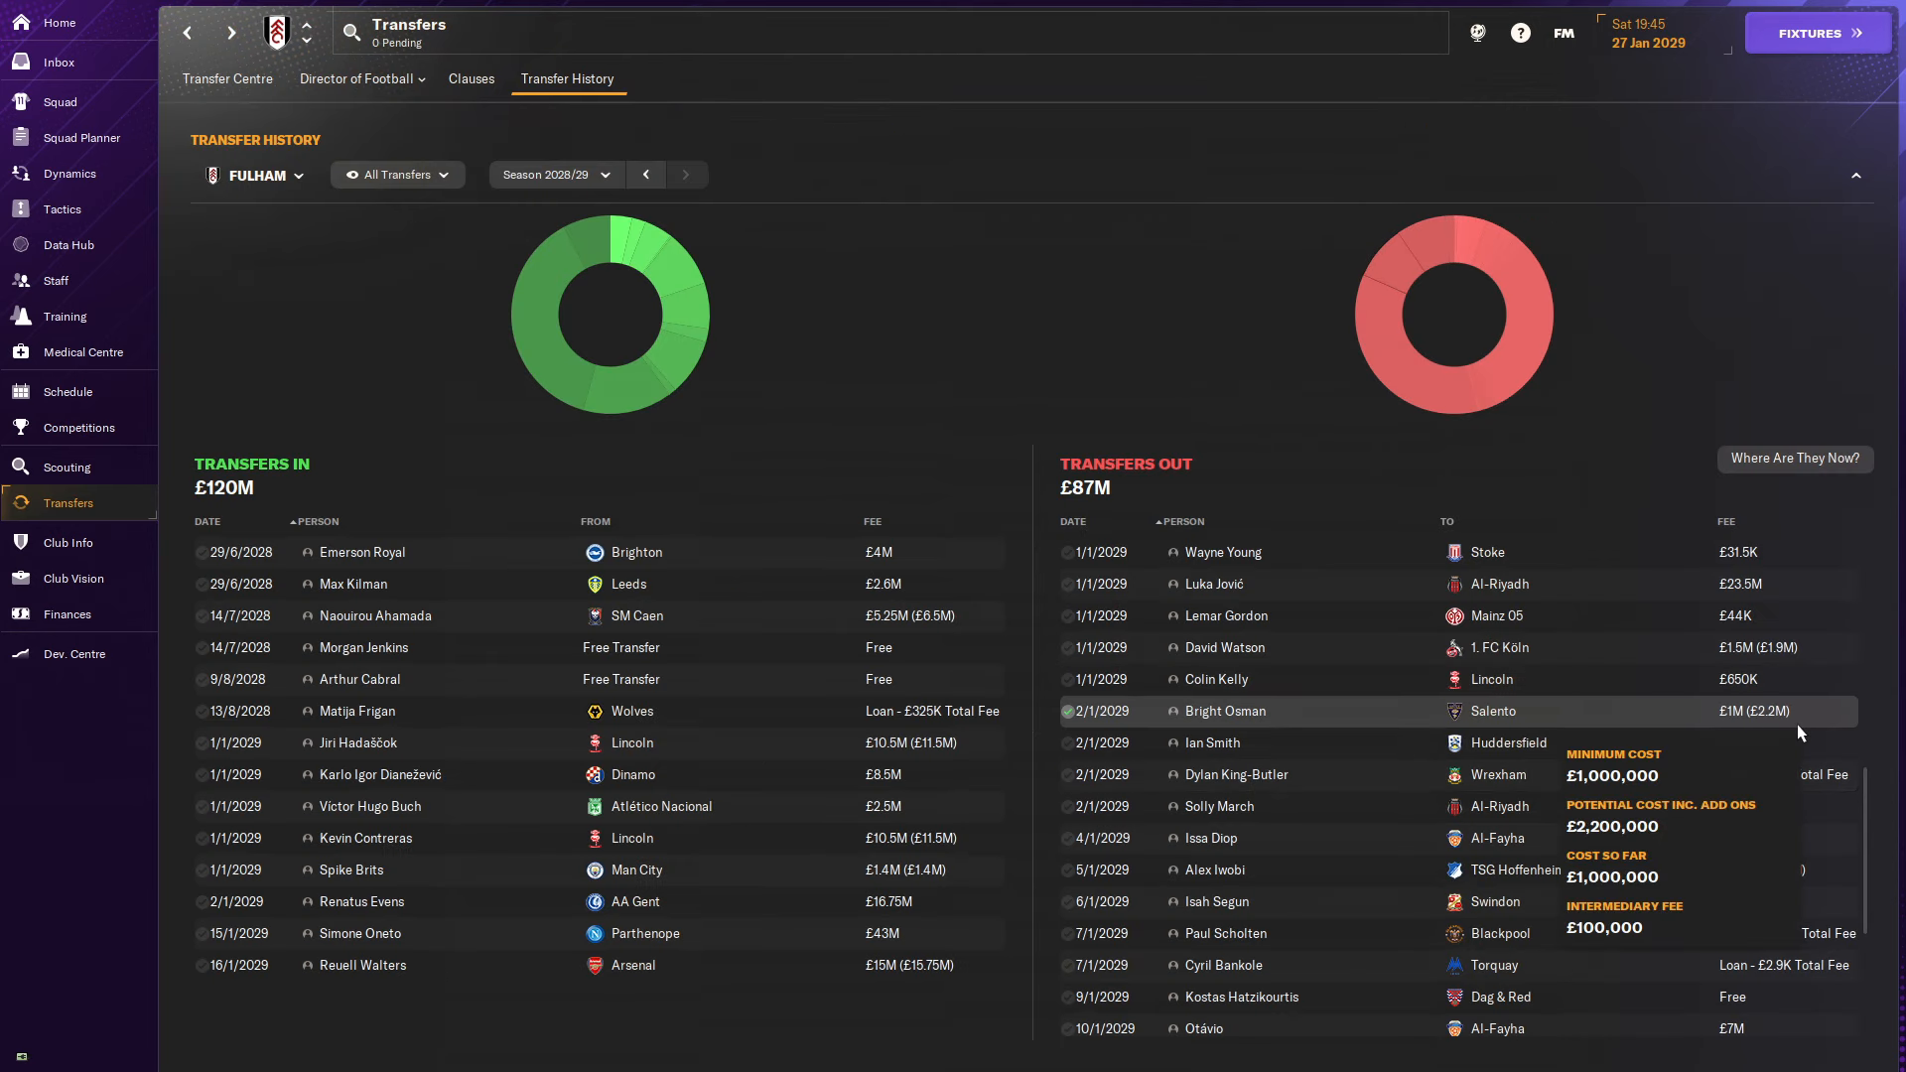
{"action": "scroll", "scroll_direction": "down", "scroll_amount": 3}
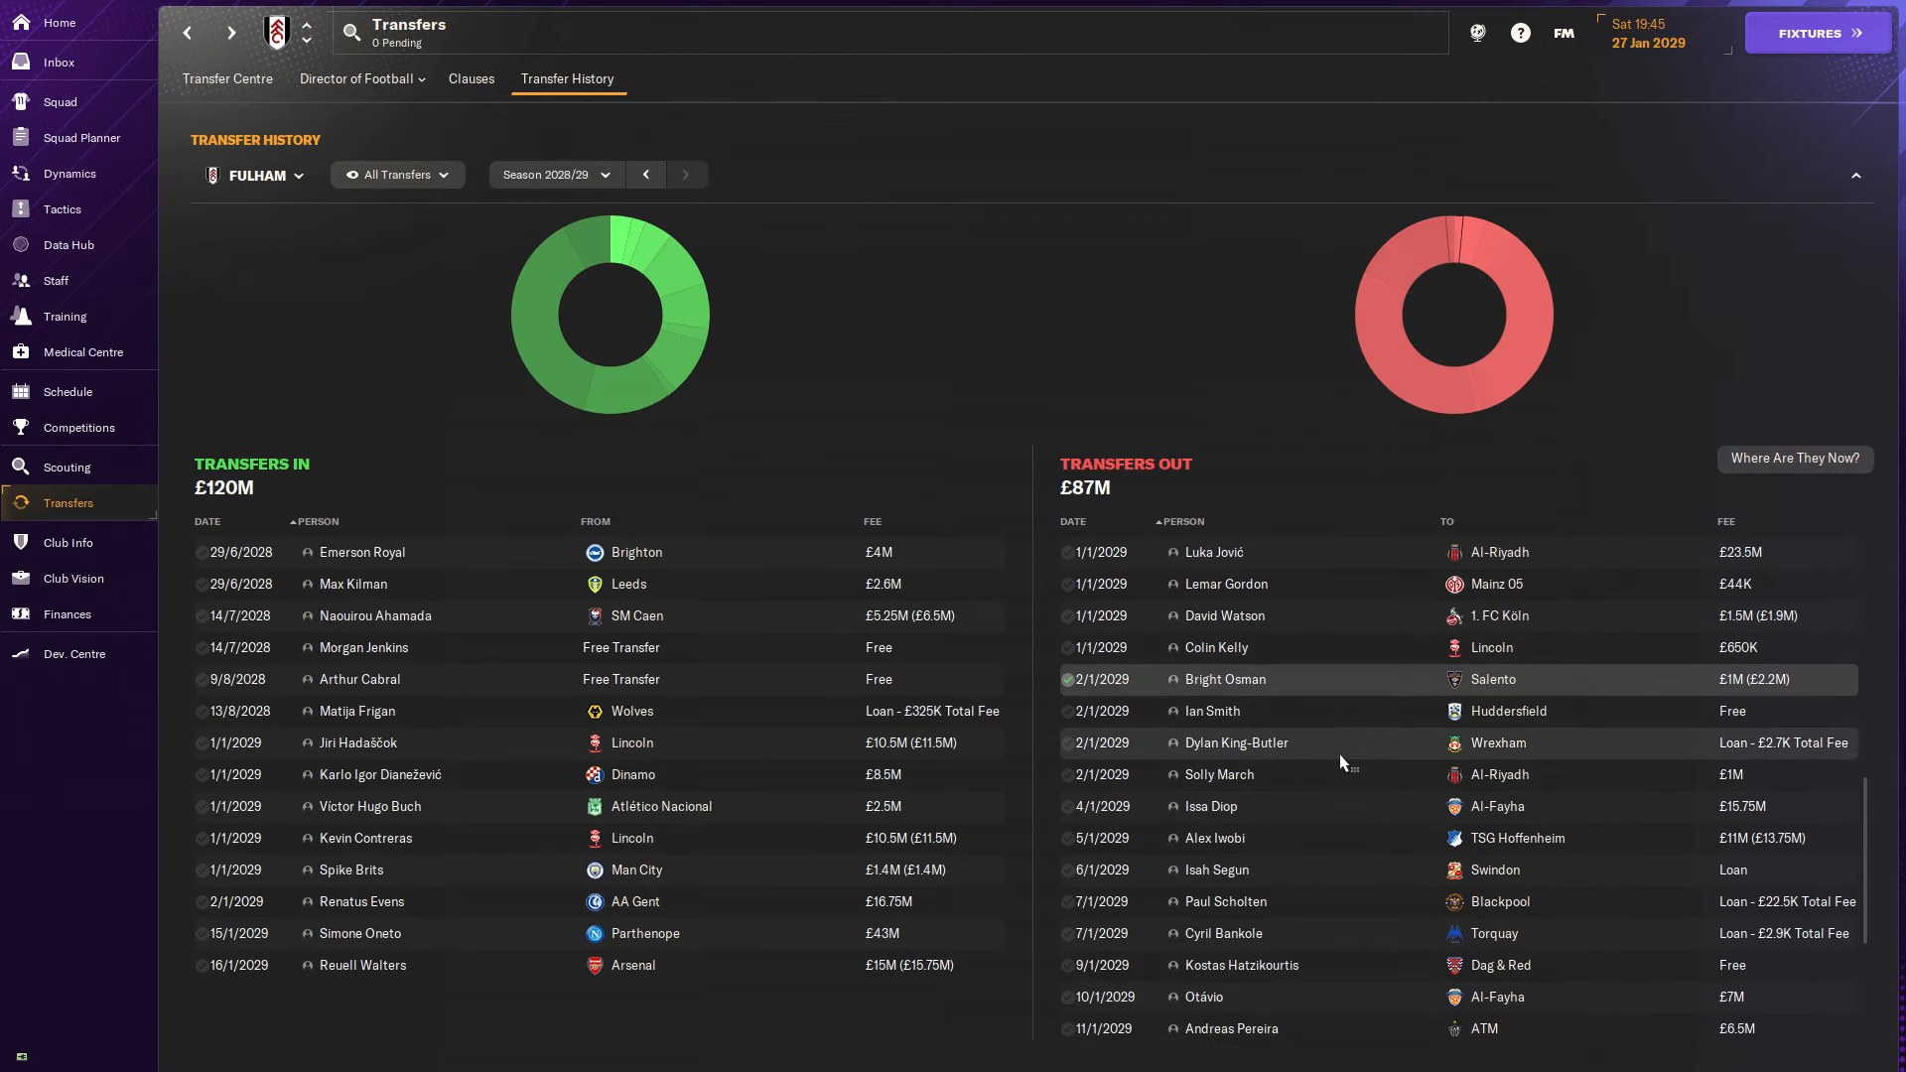
{"action": "scroll", "scroll_direction": "down", "scroll_amount": 3}
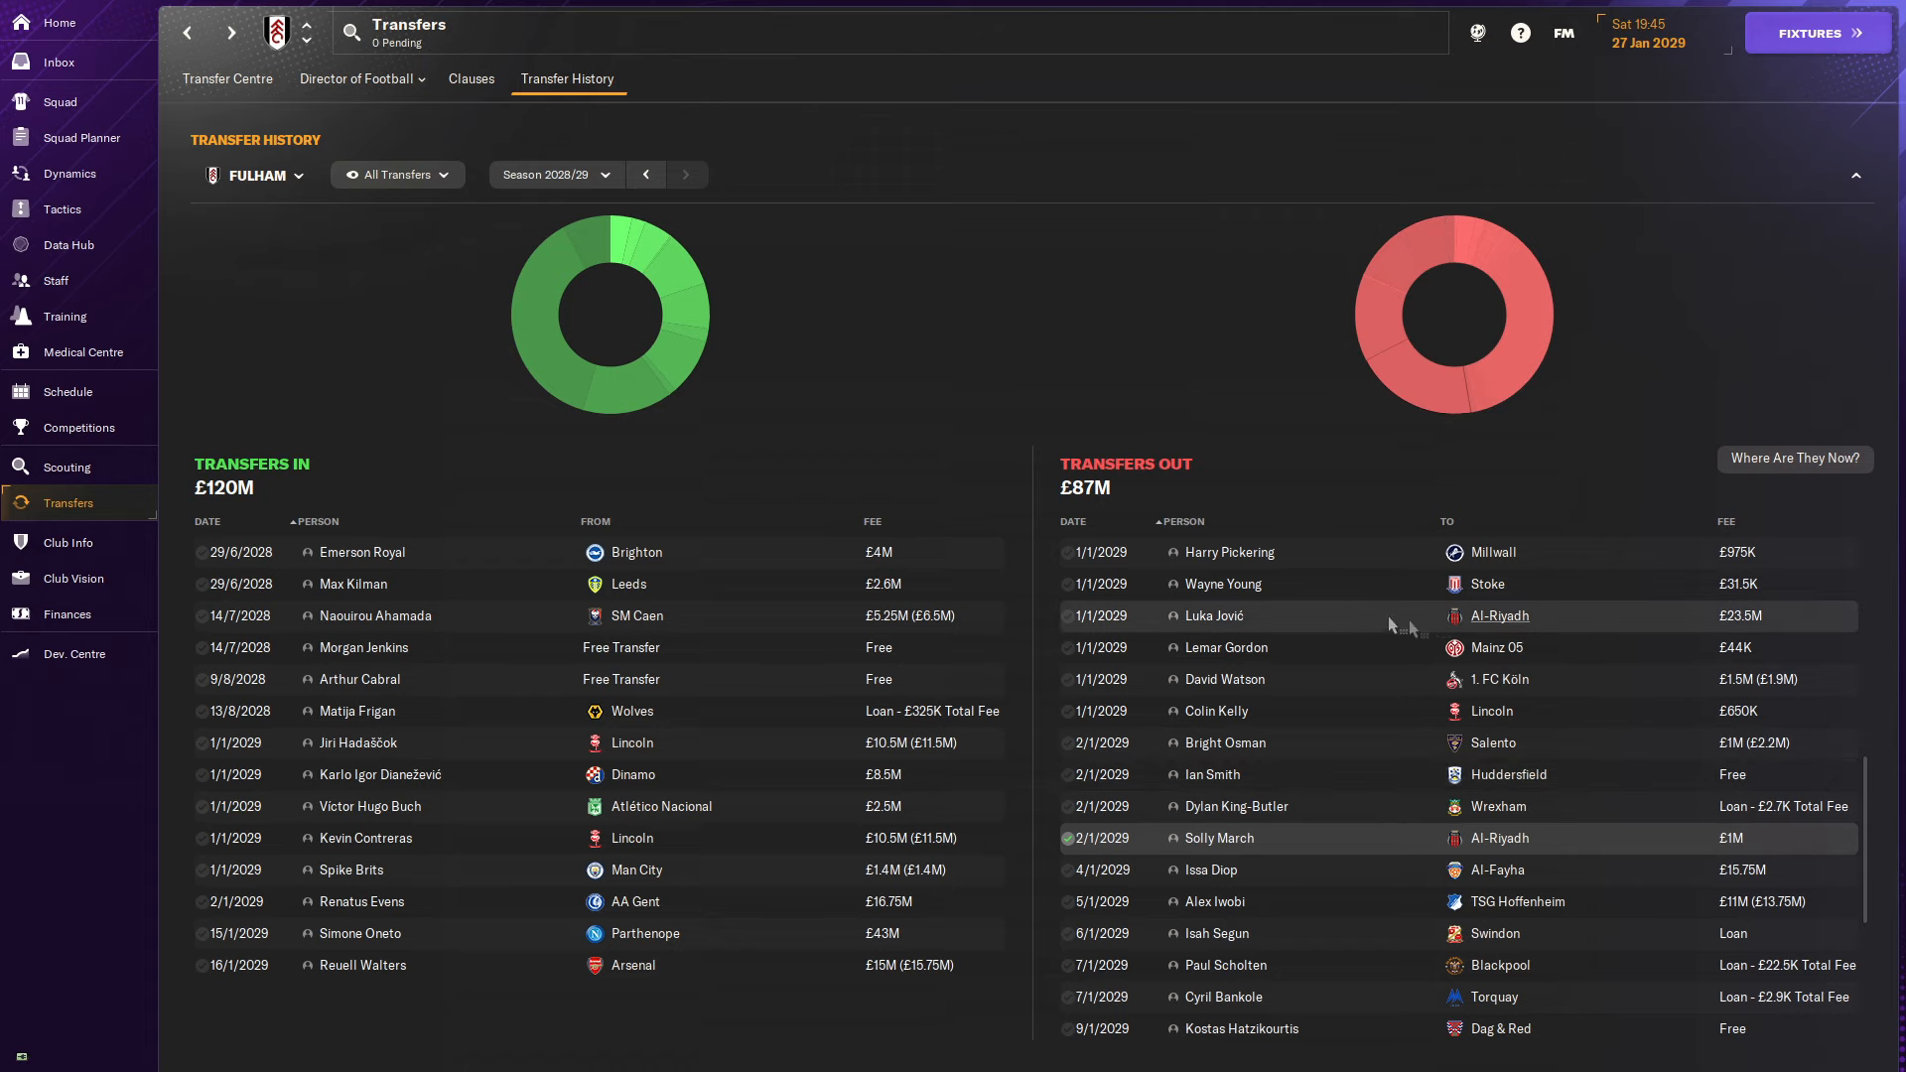
{"action": "scroll", "scroll_direction": "down", "scroll_amount": 3}
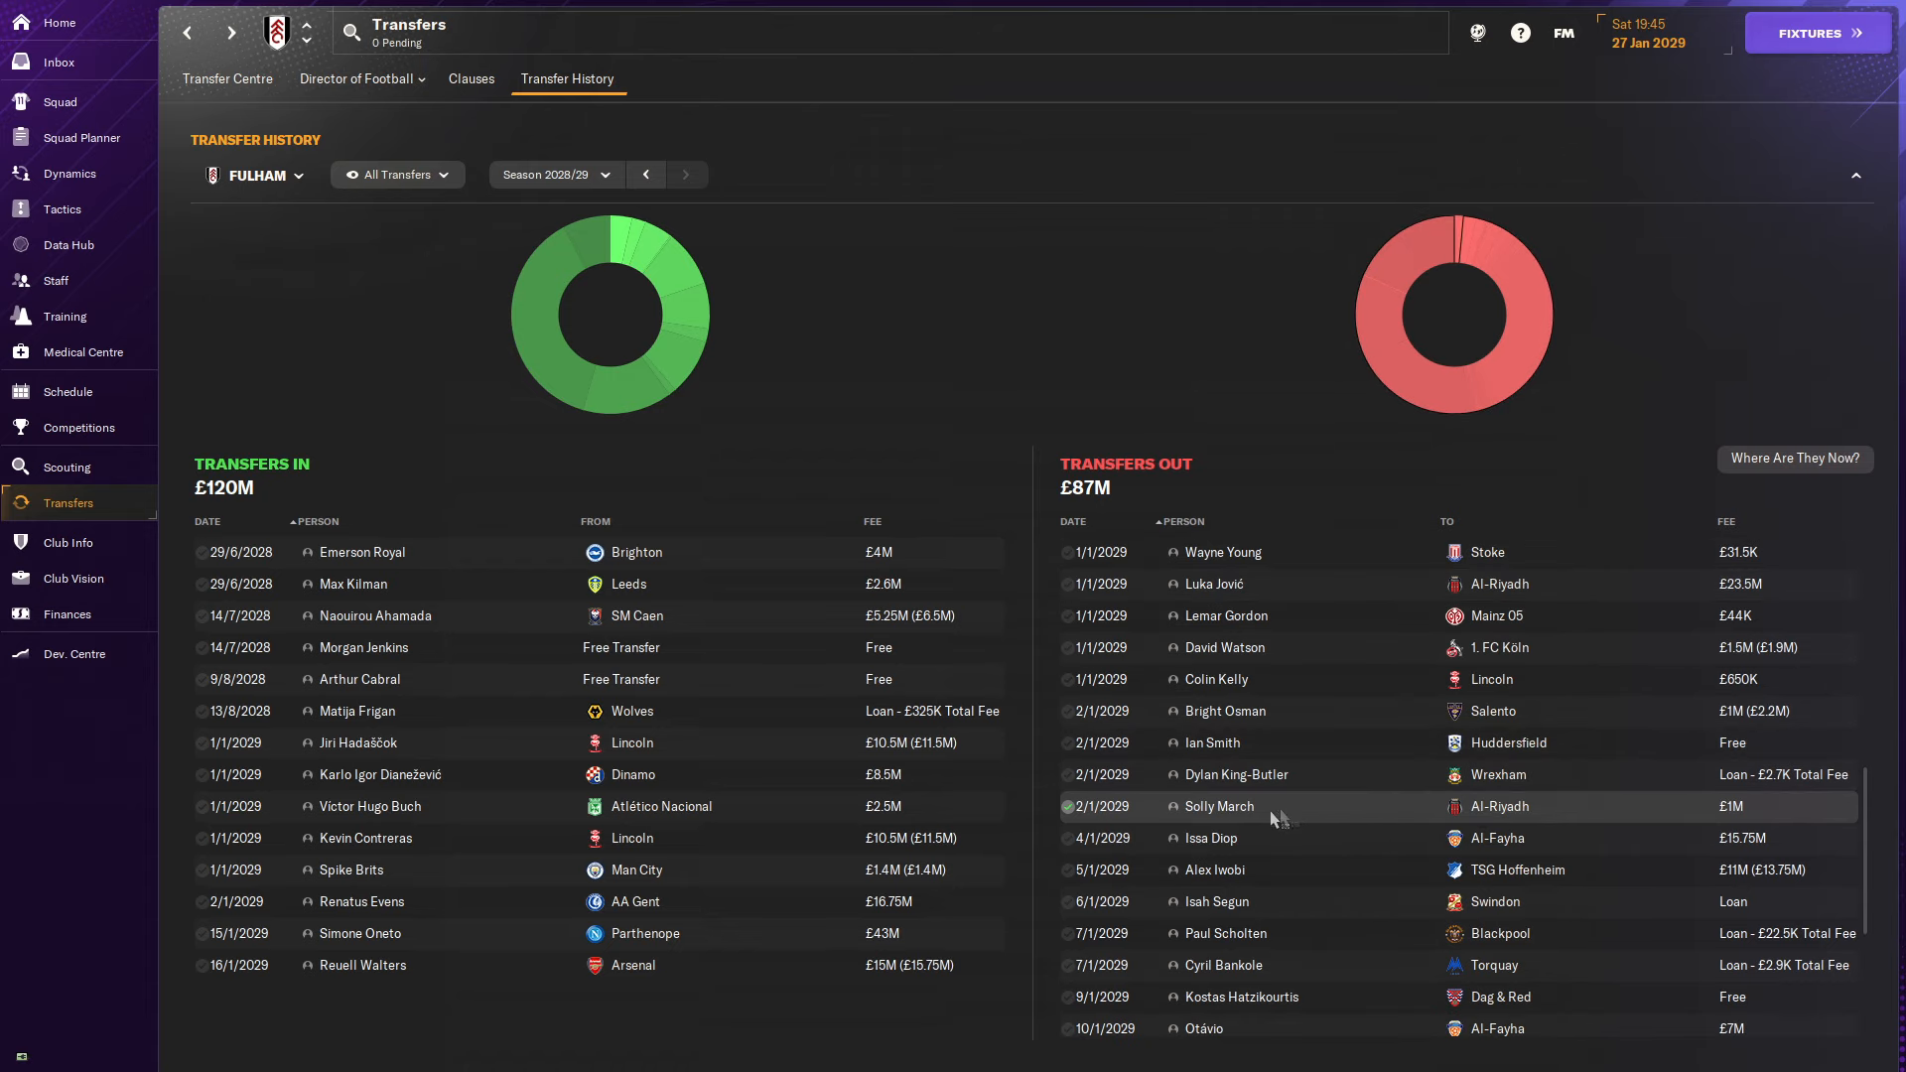
Review Solly March's career history including his £1M move to Al-Riyadh, then return to transfer history.
{"action": "left_click", "coordinate": [1217, 806]}
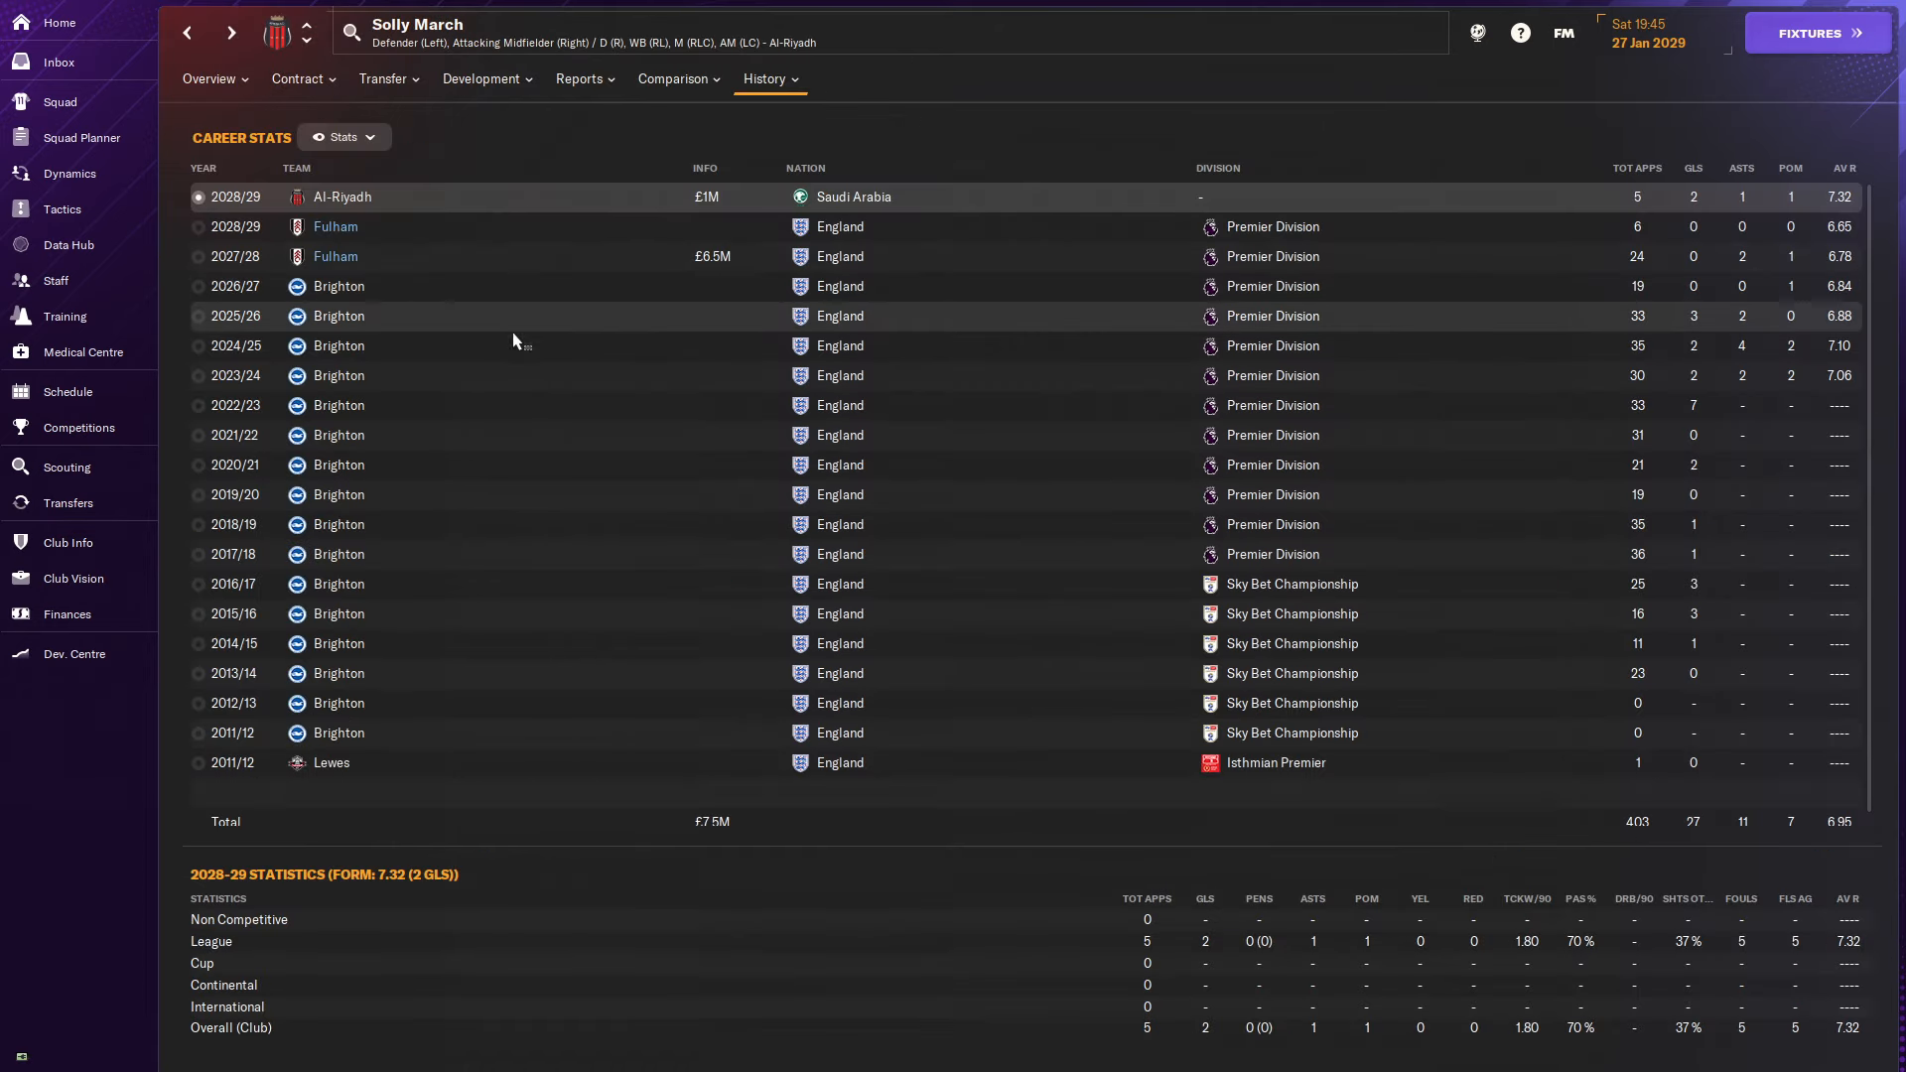
{"action": "mouse_move", "coordinate": [558, 427]}
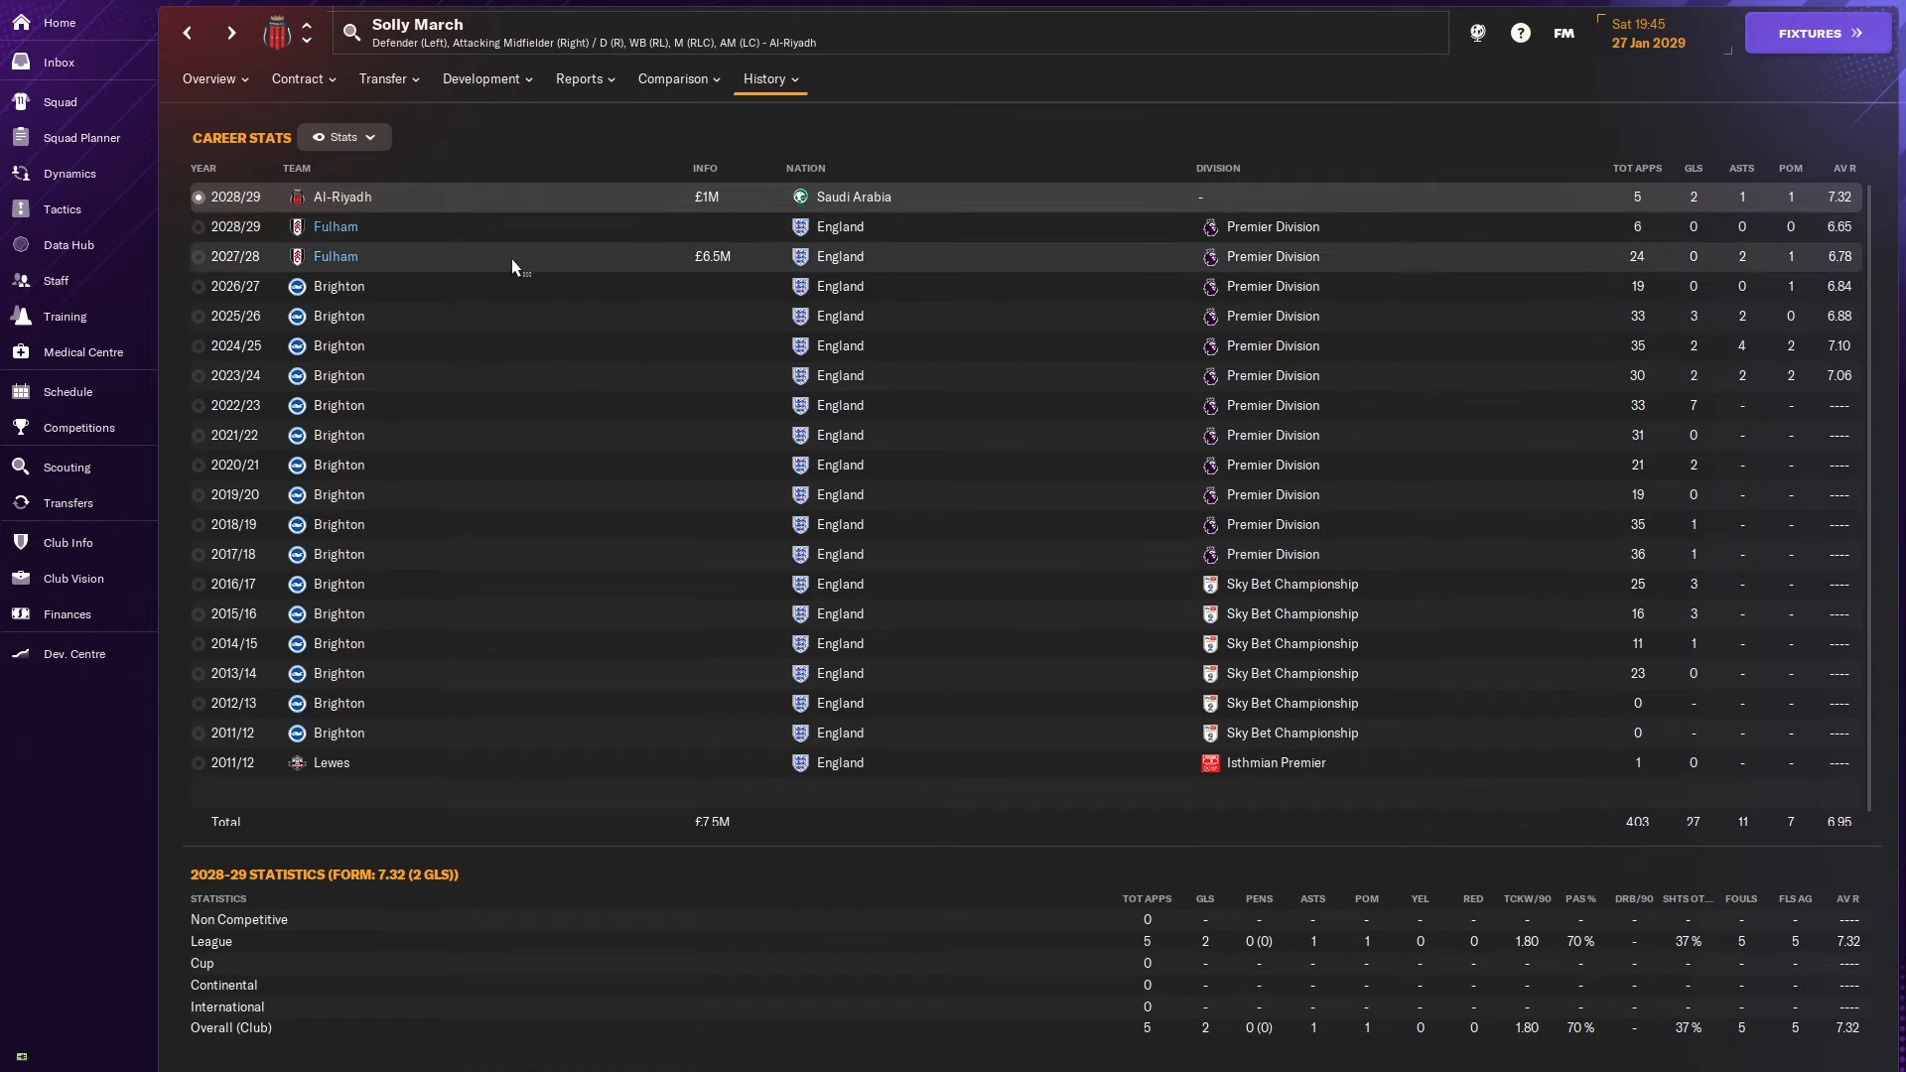
{"action": "left_click", "coordinate": [208, 80]}
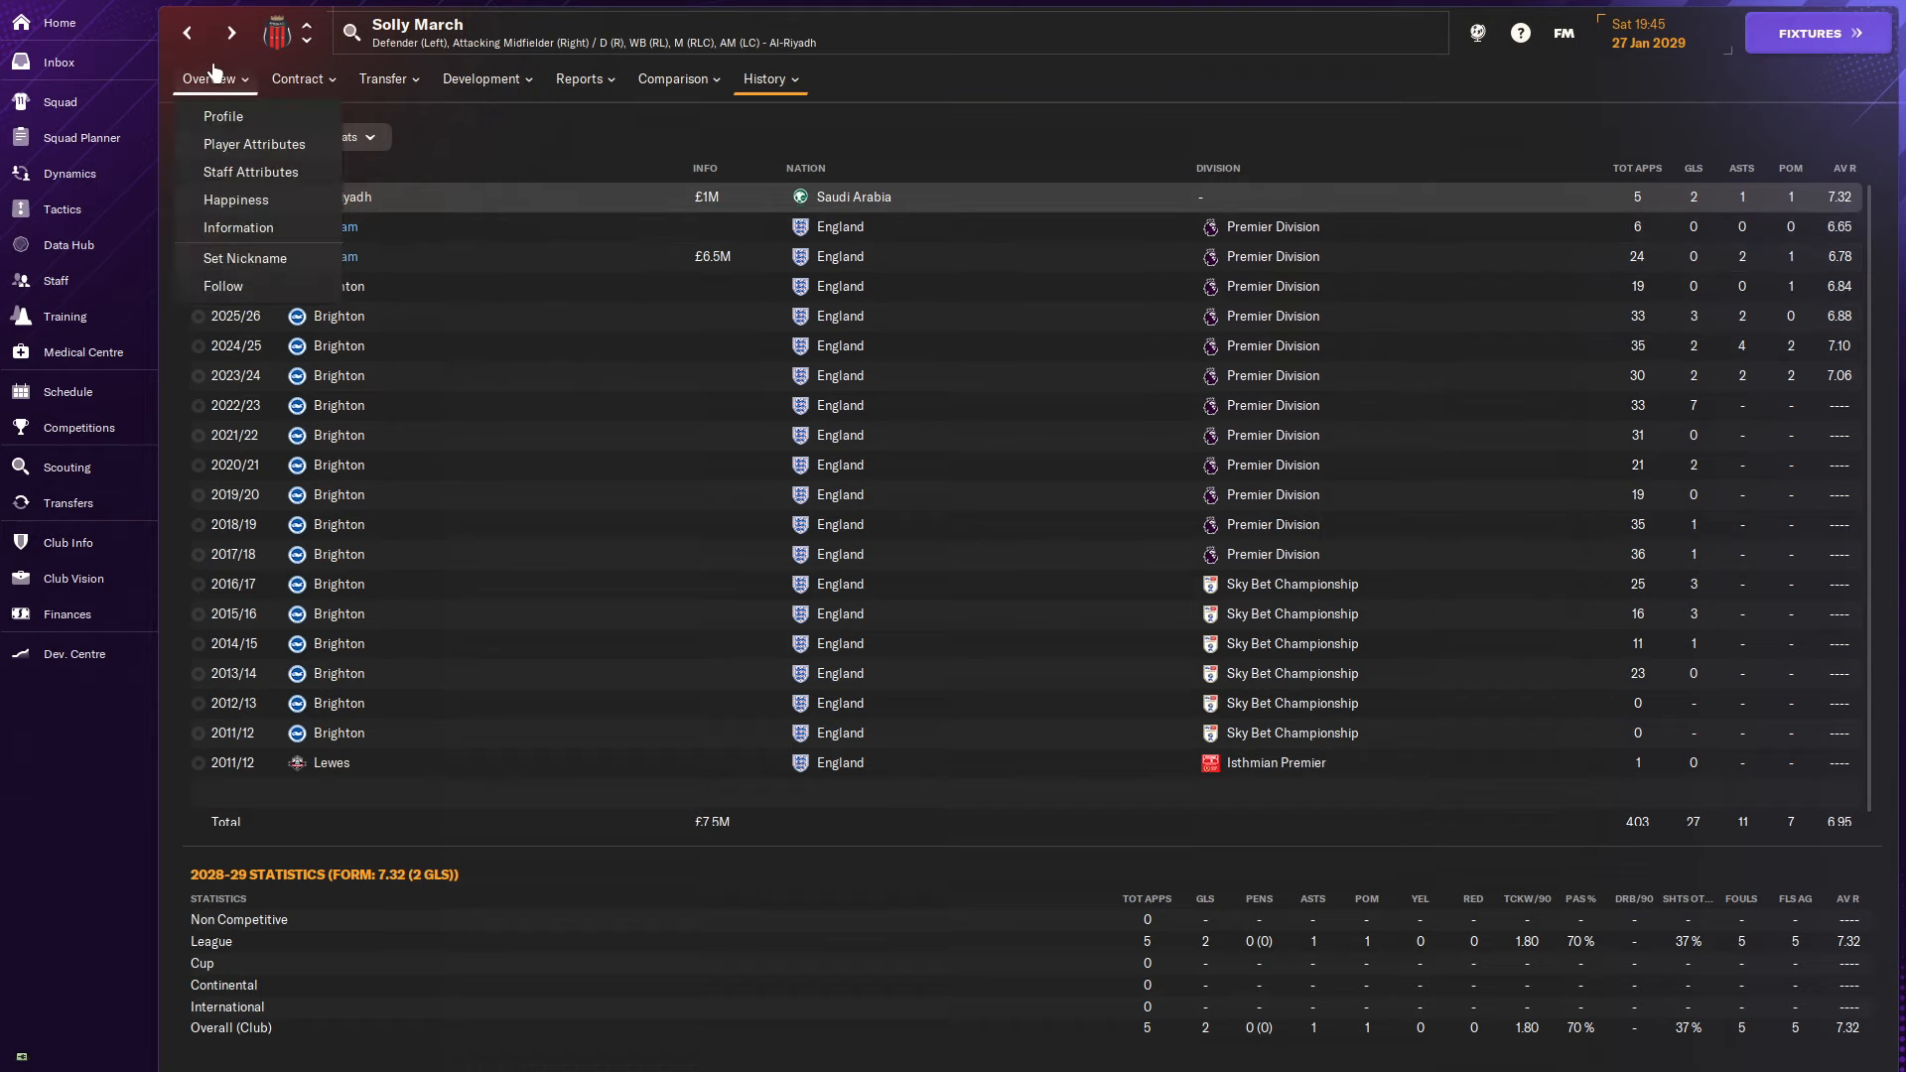
{"action": "left_click", "coordinate": [68, 503]}
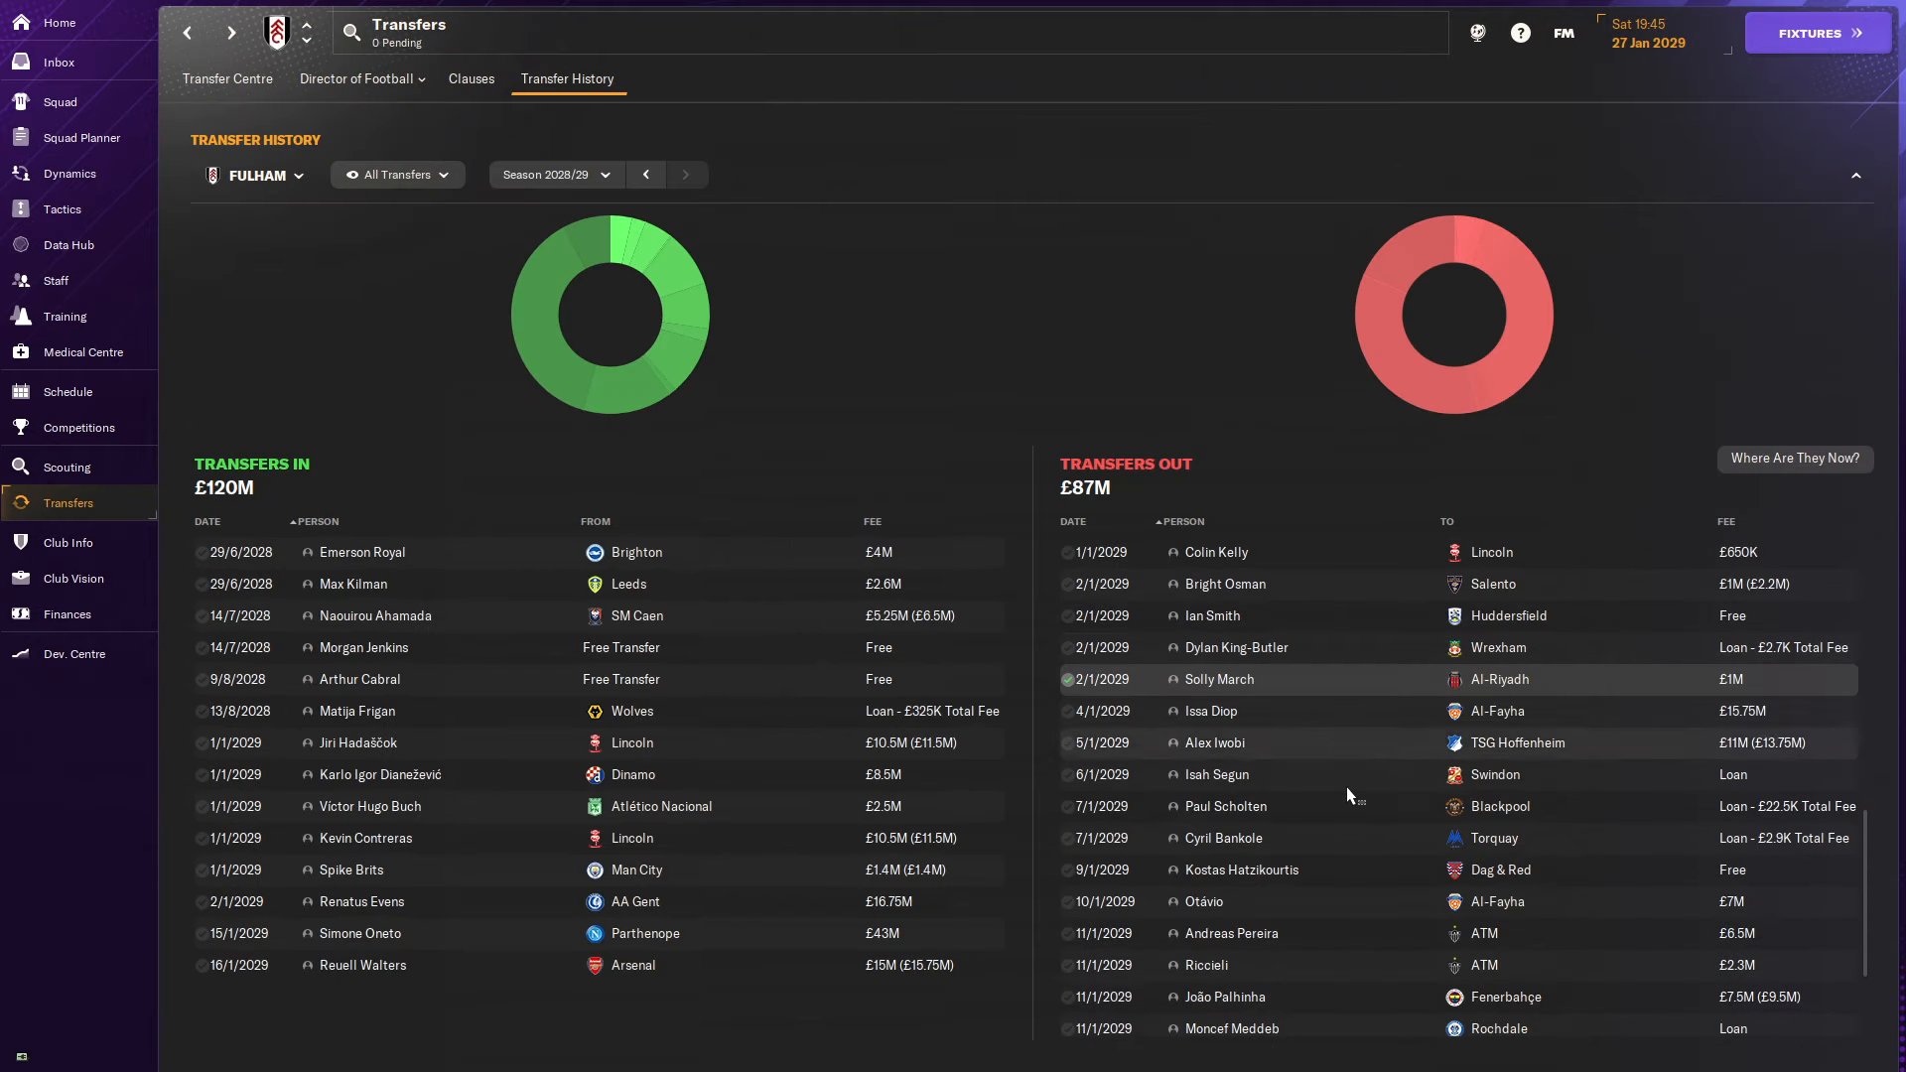
{"action": "left_click", "coordinate": [1211, 710]}
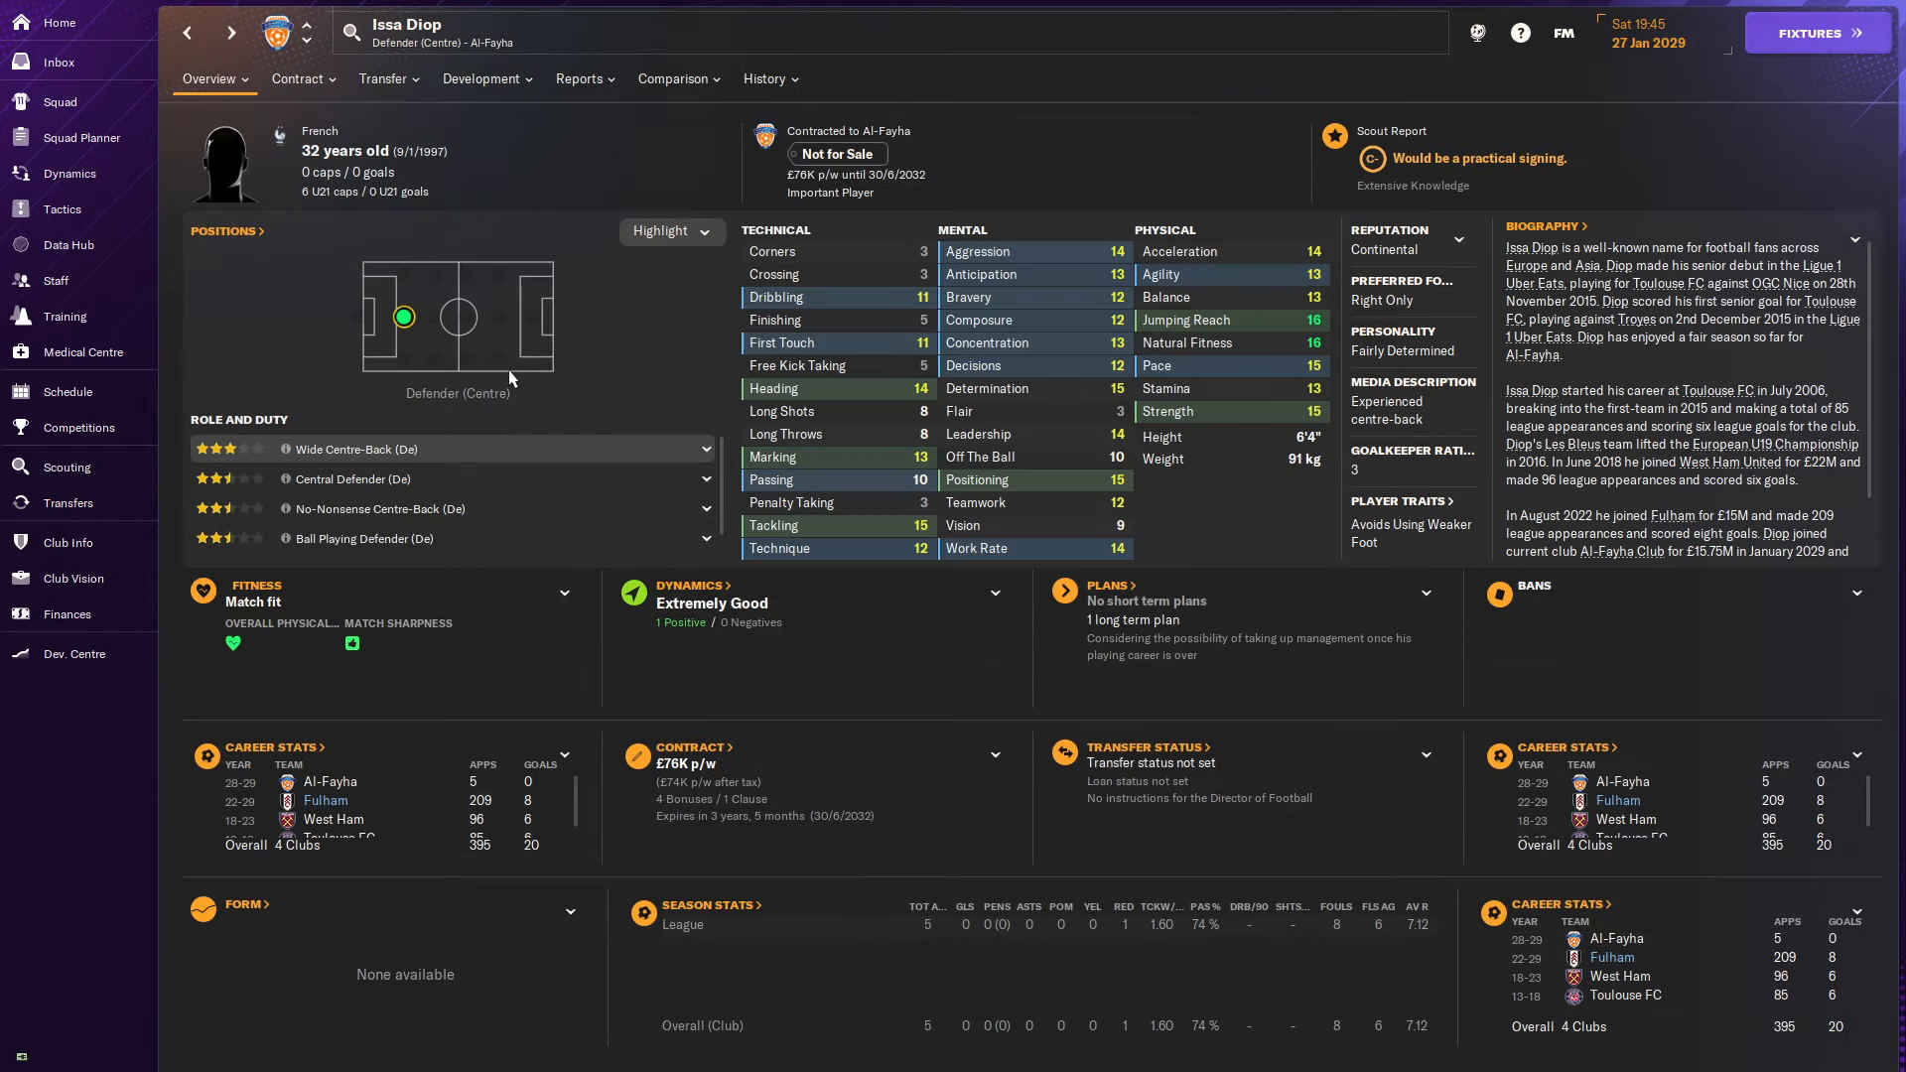
{"action": "left_click", "coordinate": [766, 79]}
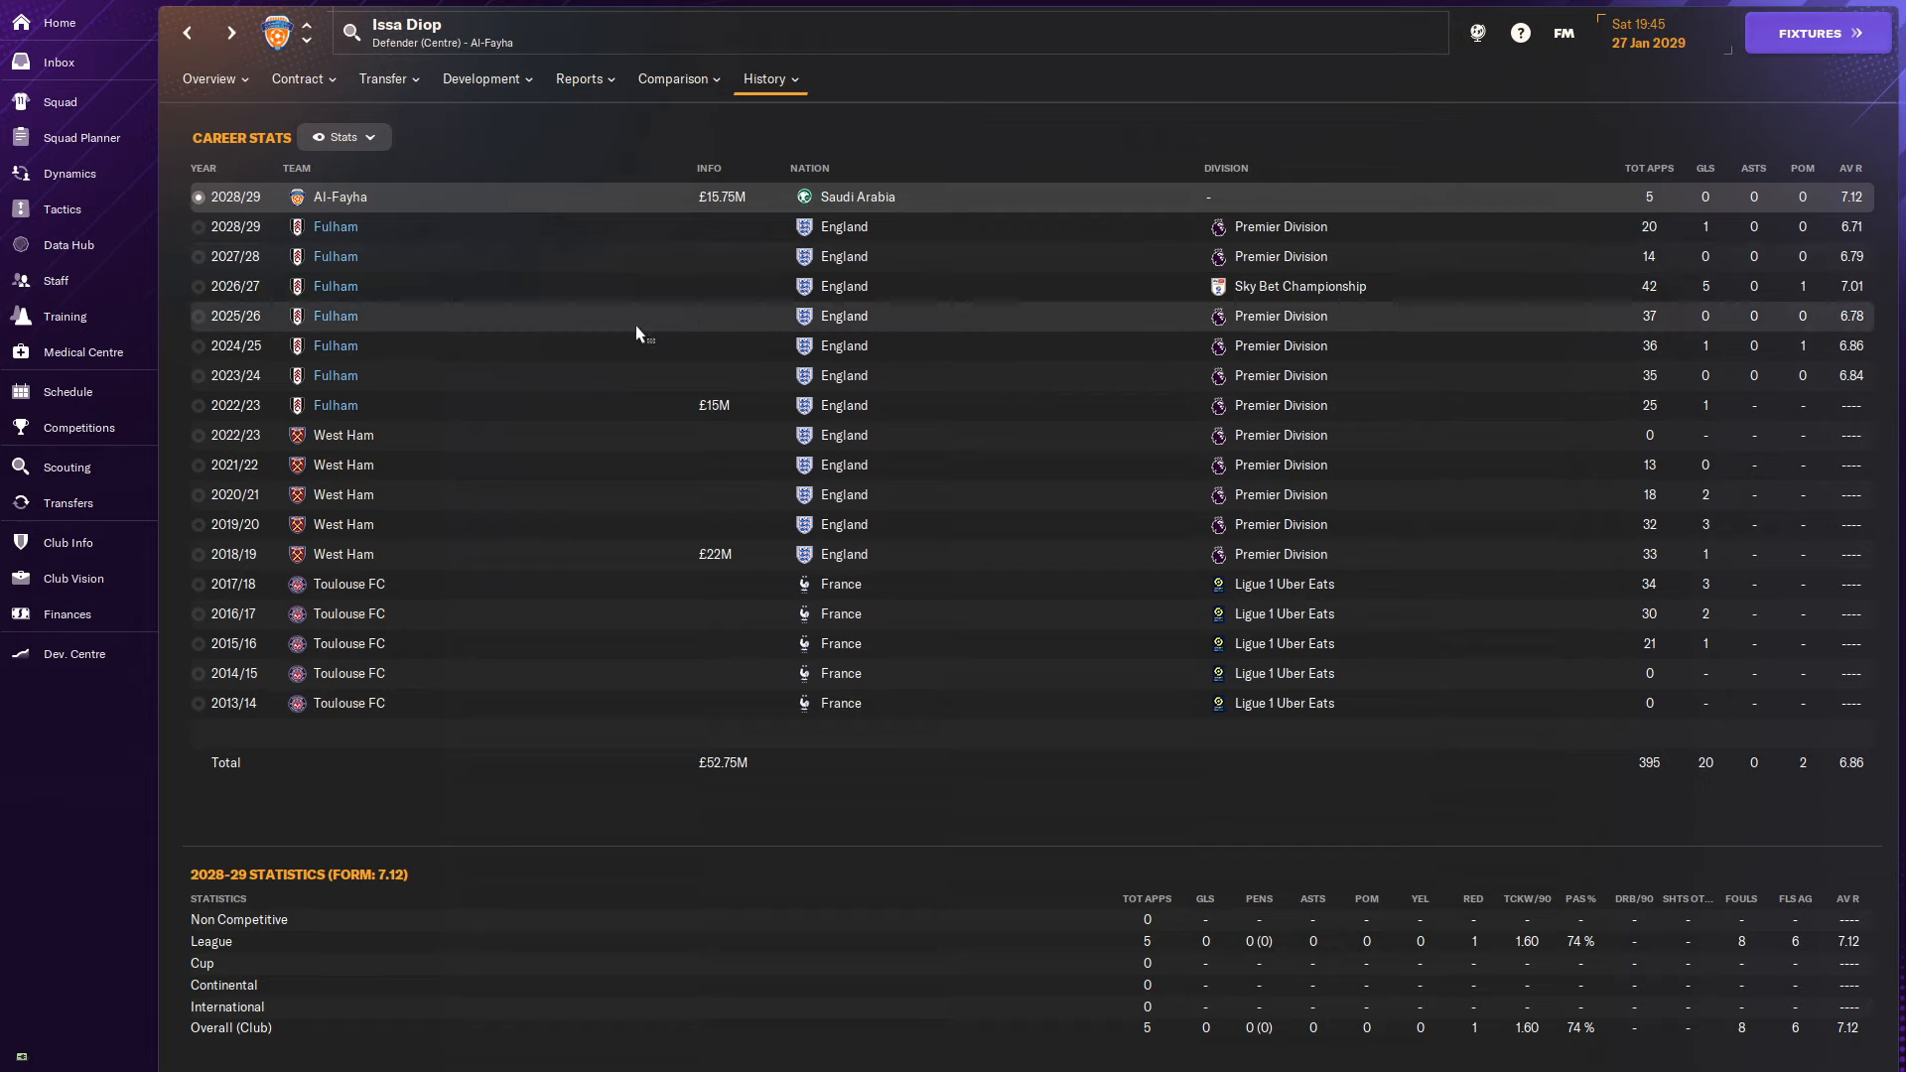
{"action": "mouse_move", "coordinate": [524, 313]}
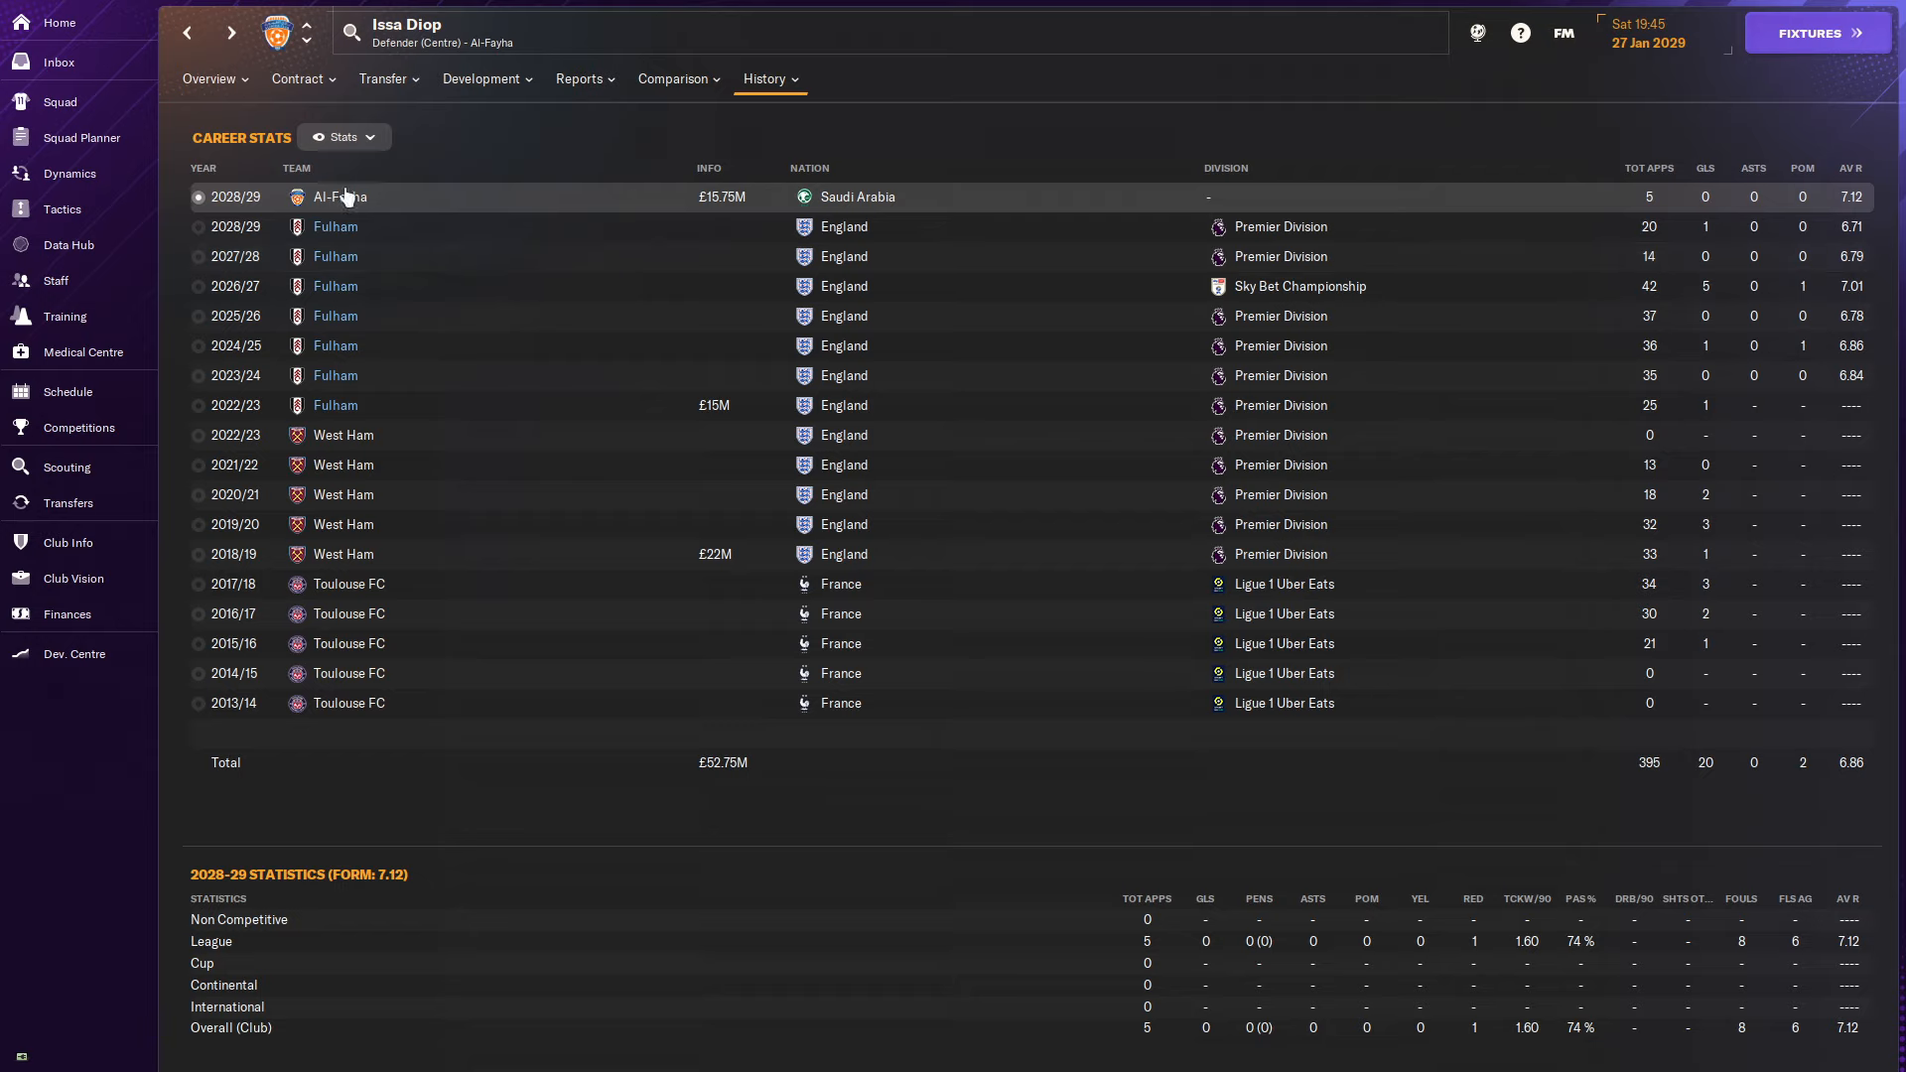
{"action": "left_click", "coordinate": [208, 80]}
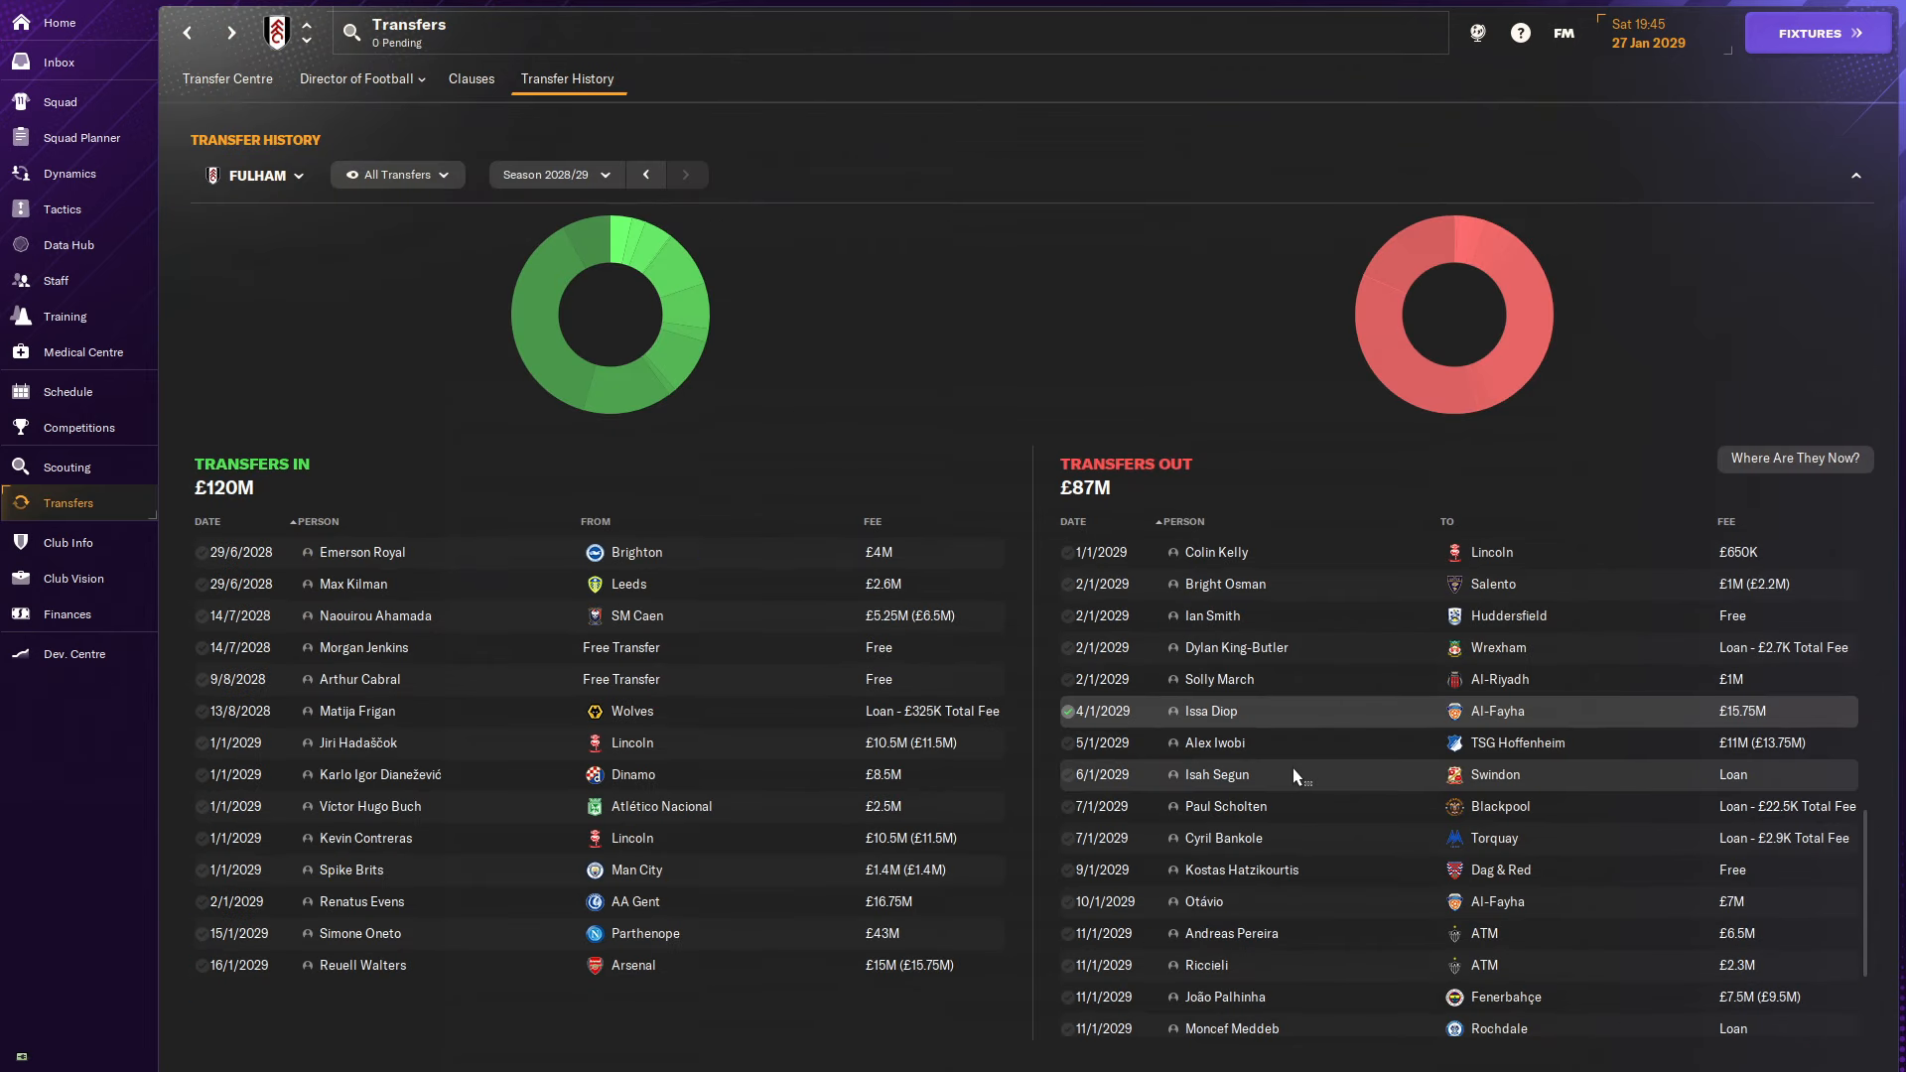
{"action": "mouse_move", "coordinate": [1213, 743]}
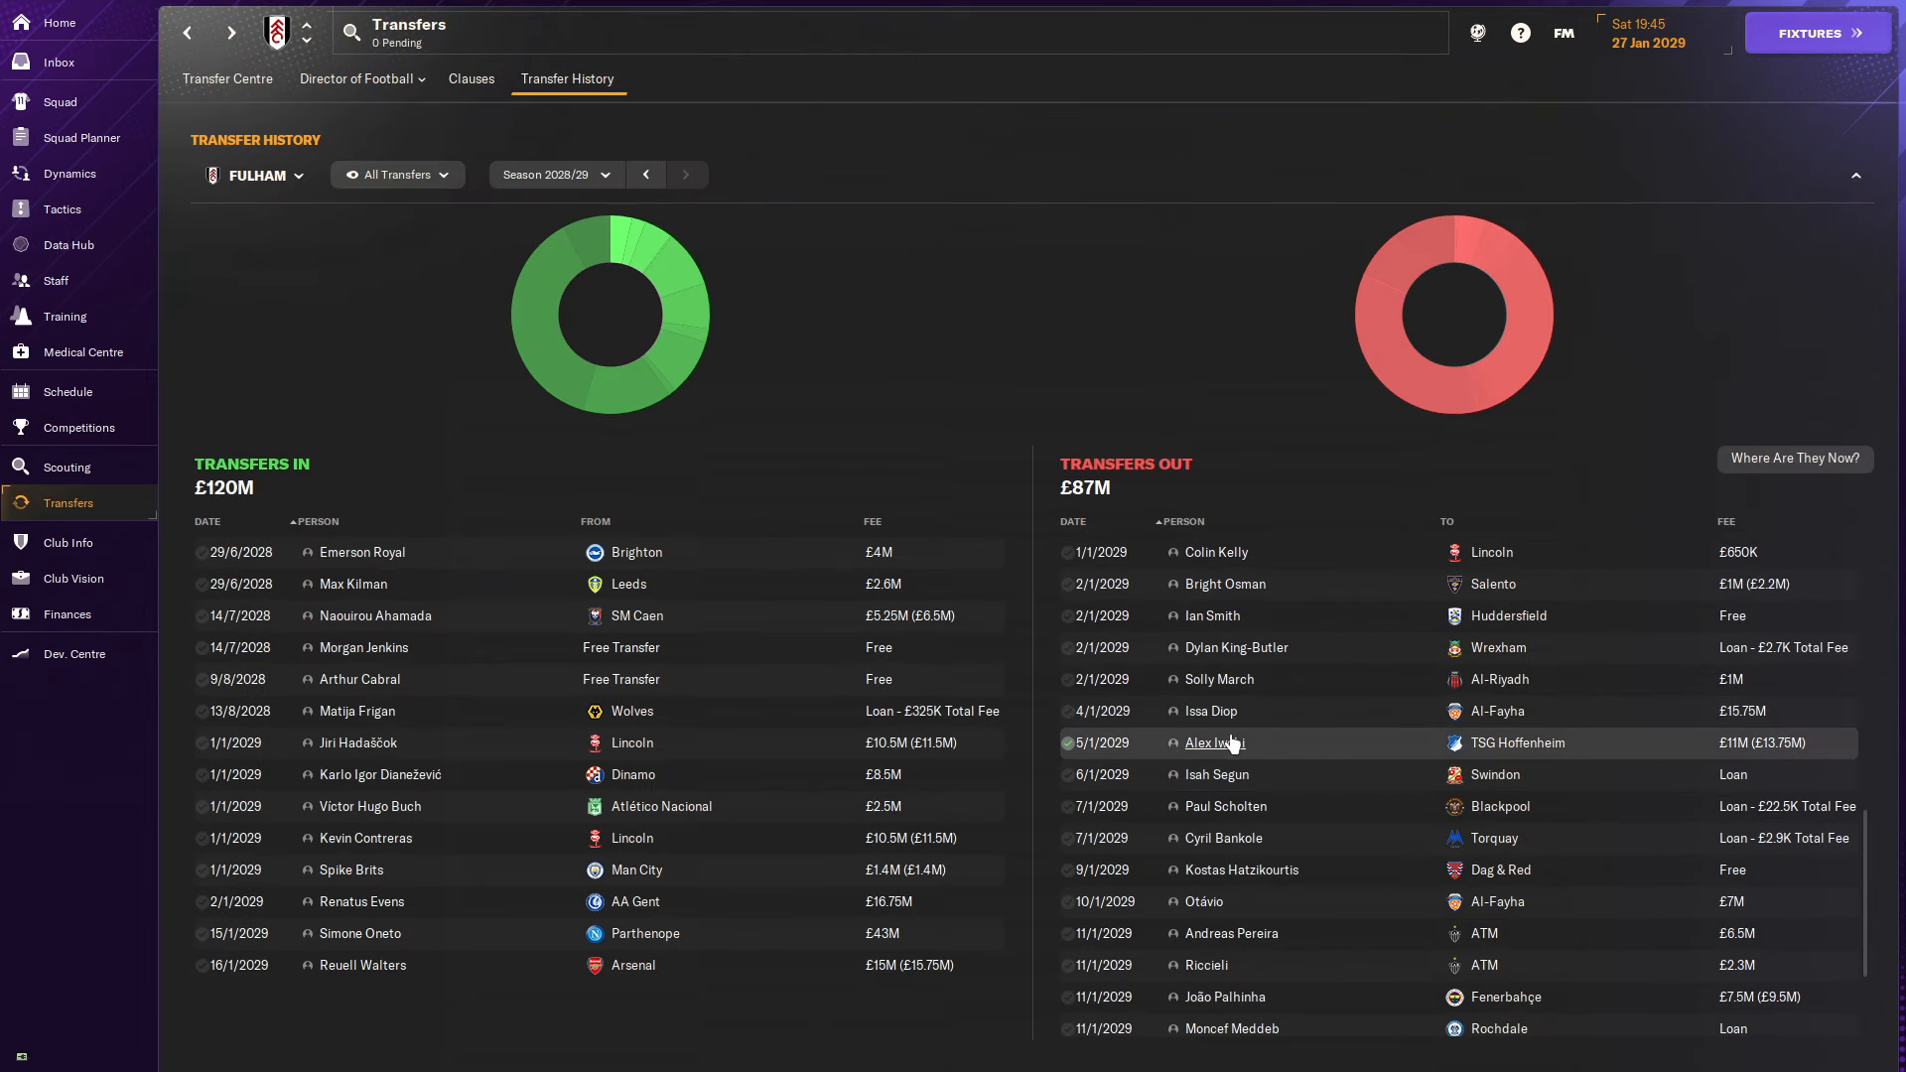
{"action": "scroll", "scroll_direction": "down", "scroll_amount": 3}
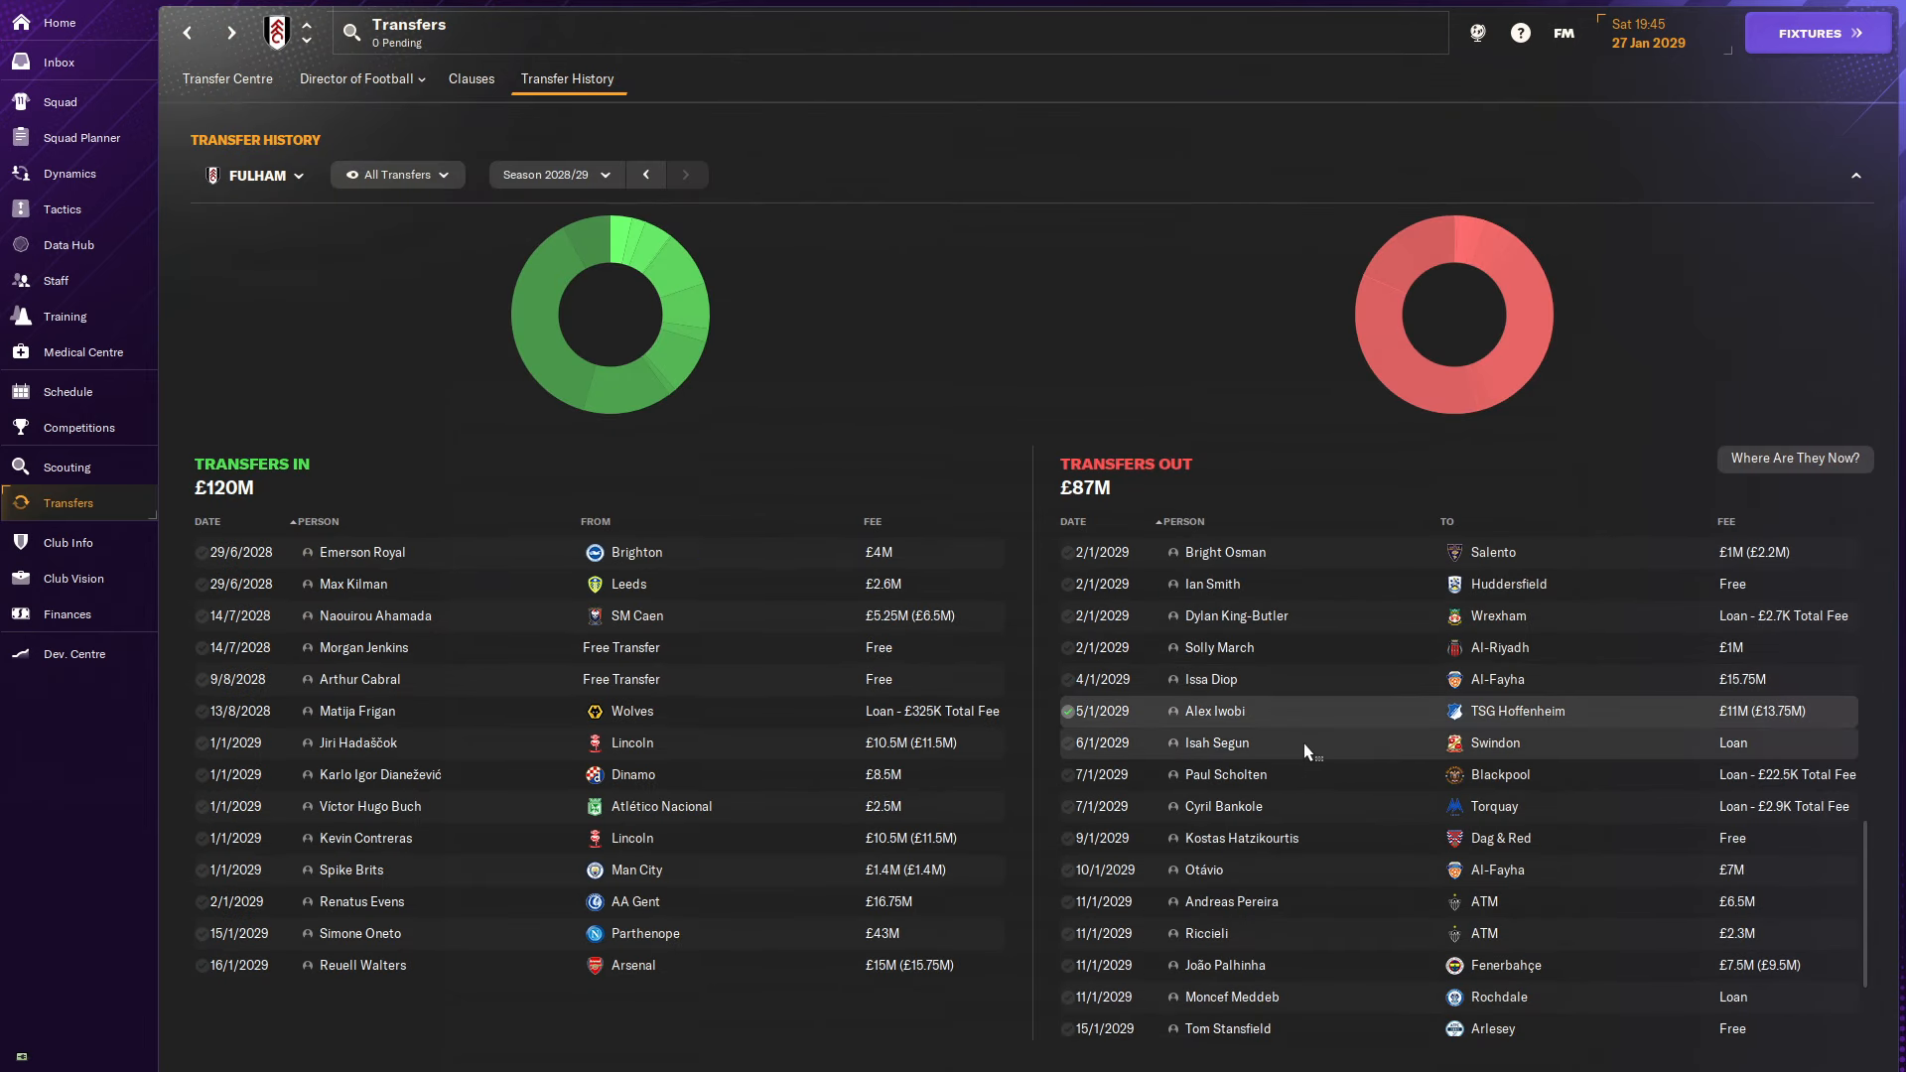
{"action": "scroll", "scroll_direction": "down", "scroll_amount": 3}
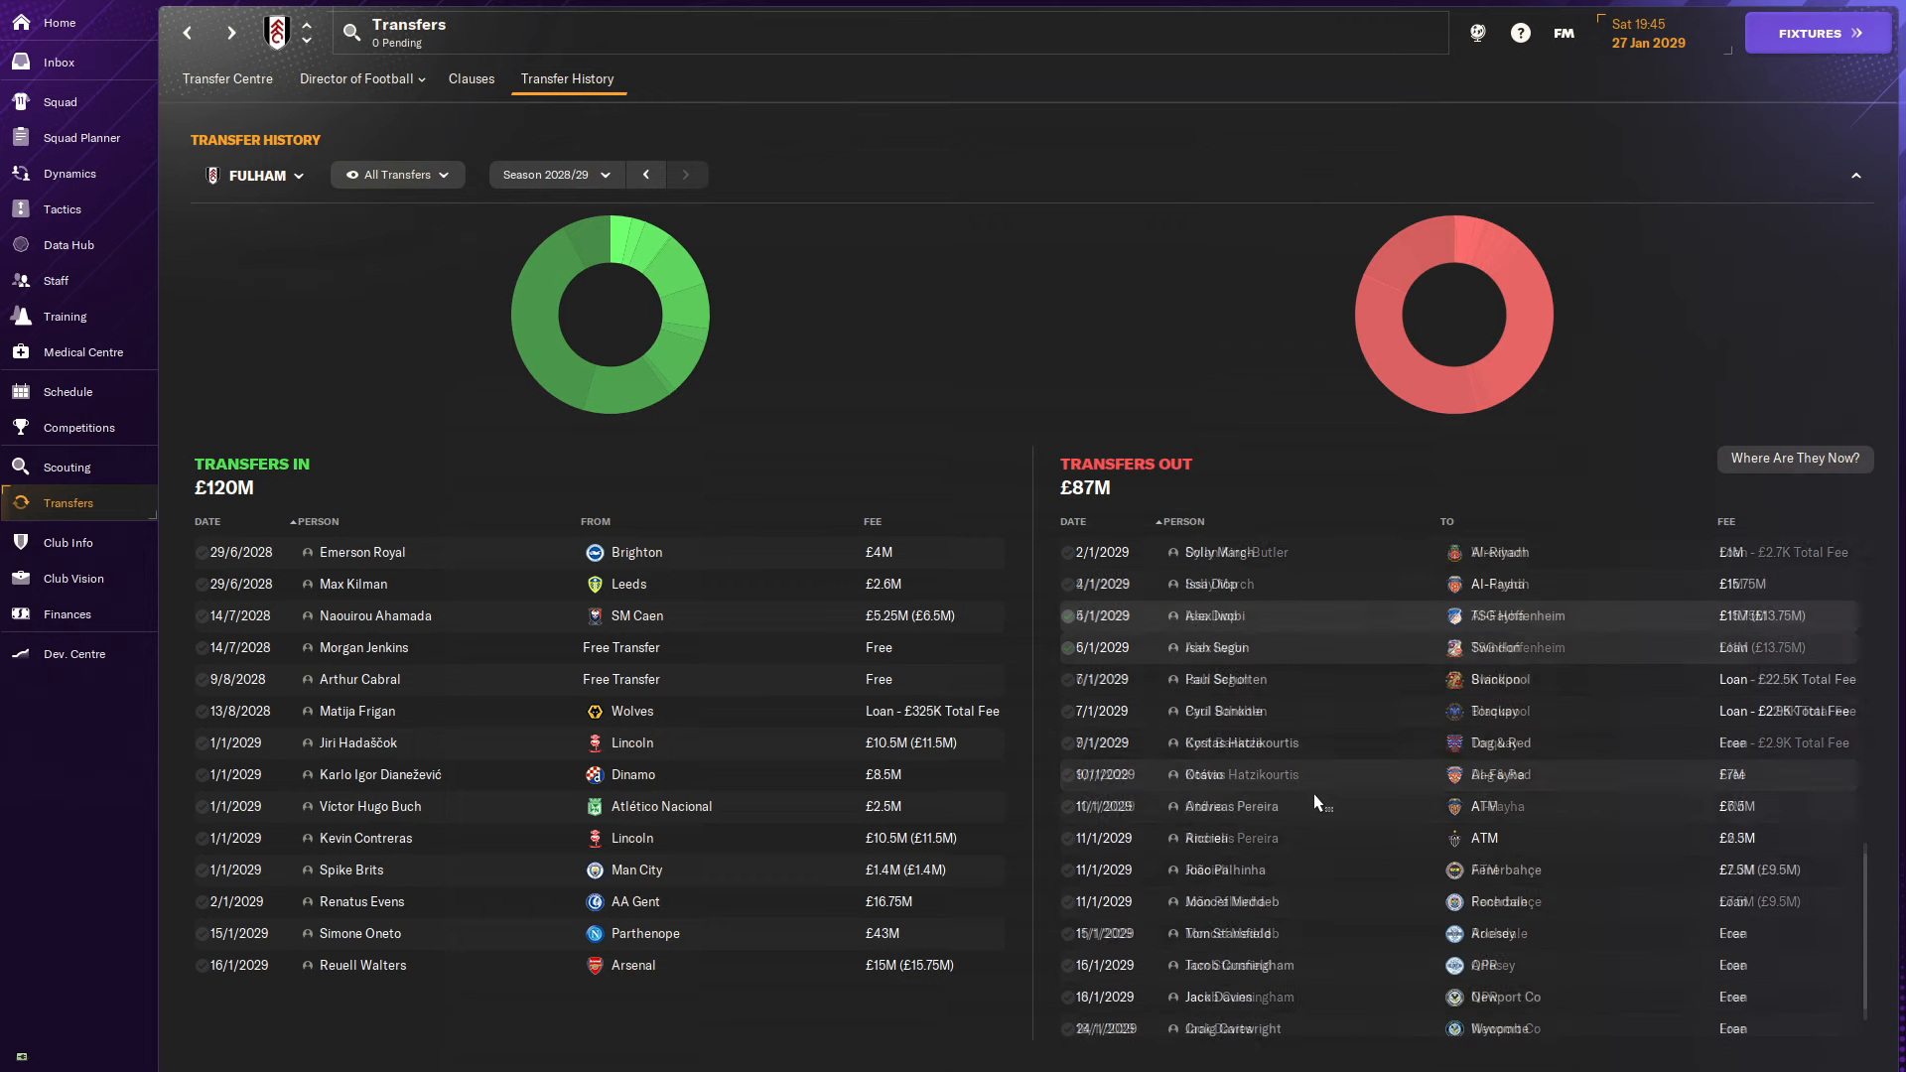
{"action": "scroll", "scroll_direction": "down", "scroll_amount": 3}
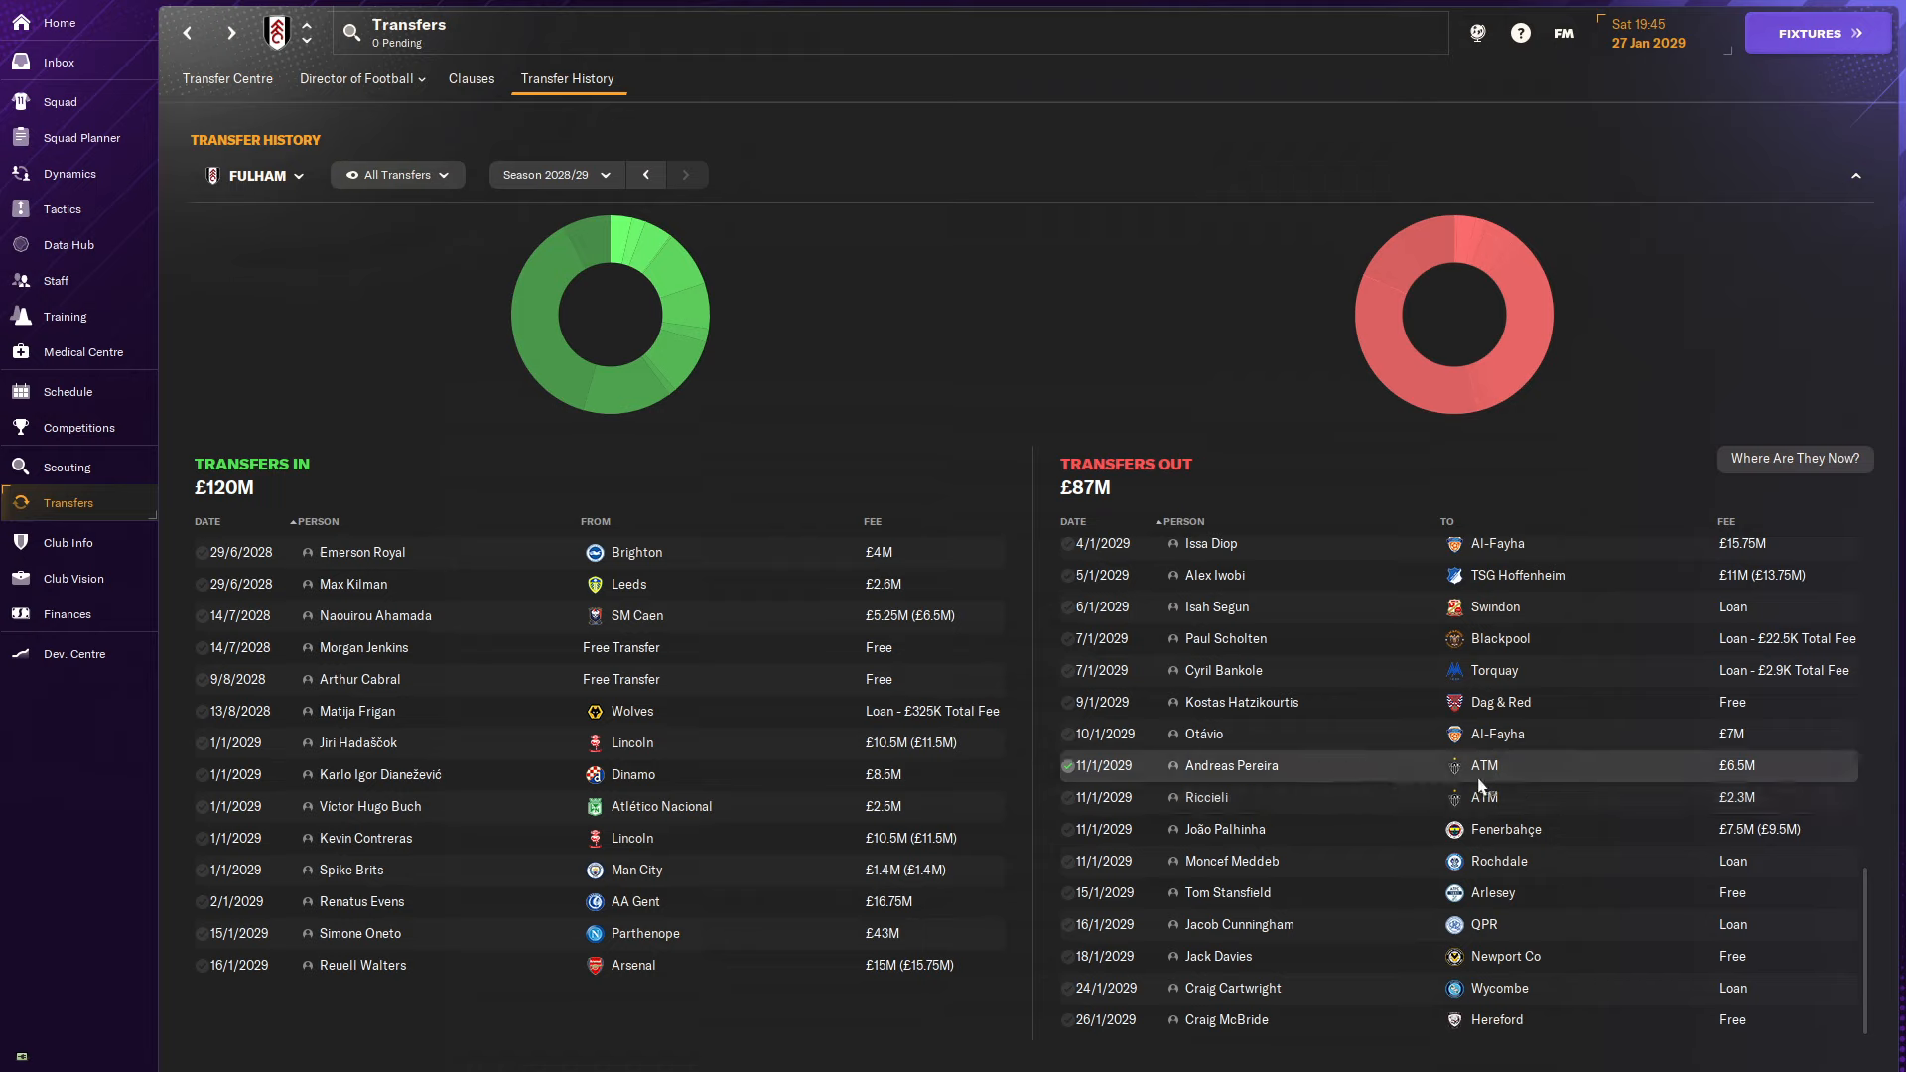
{"action": "mouse_move", "coordinate": [1483, 766]}
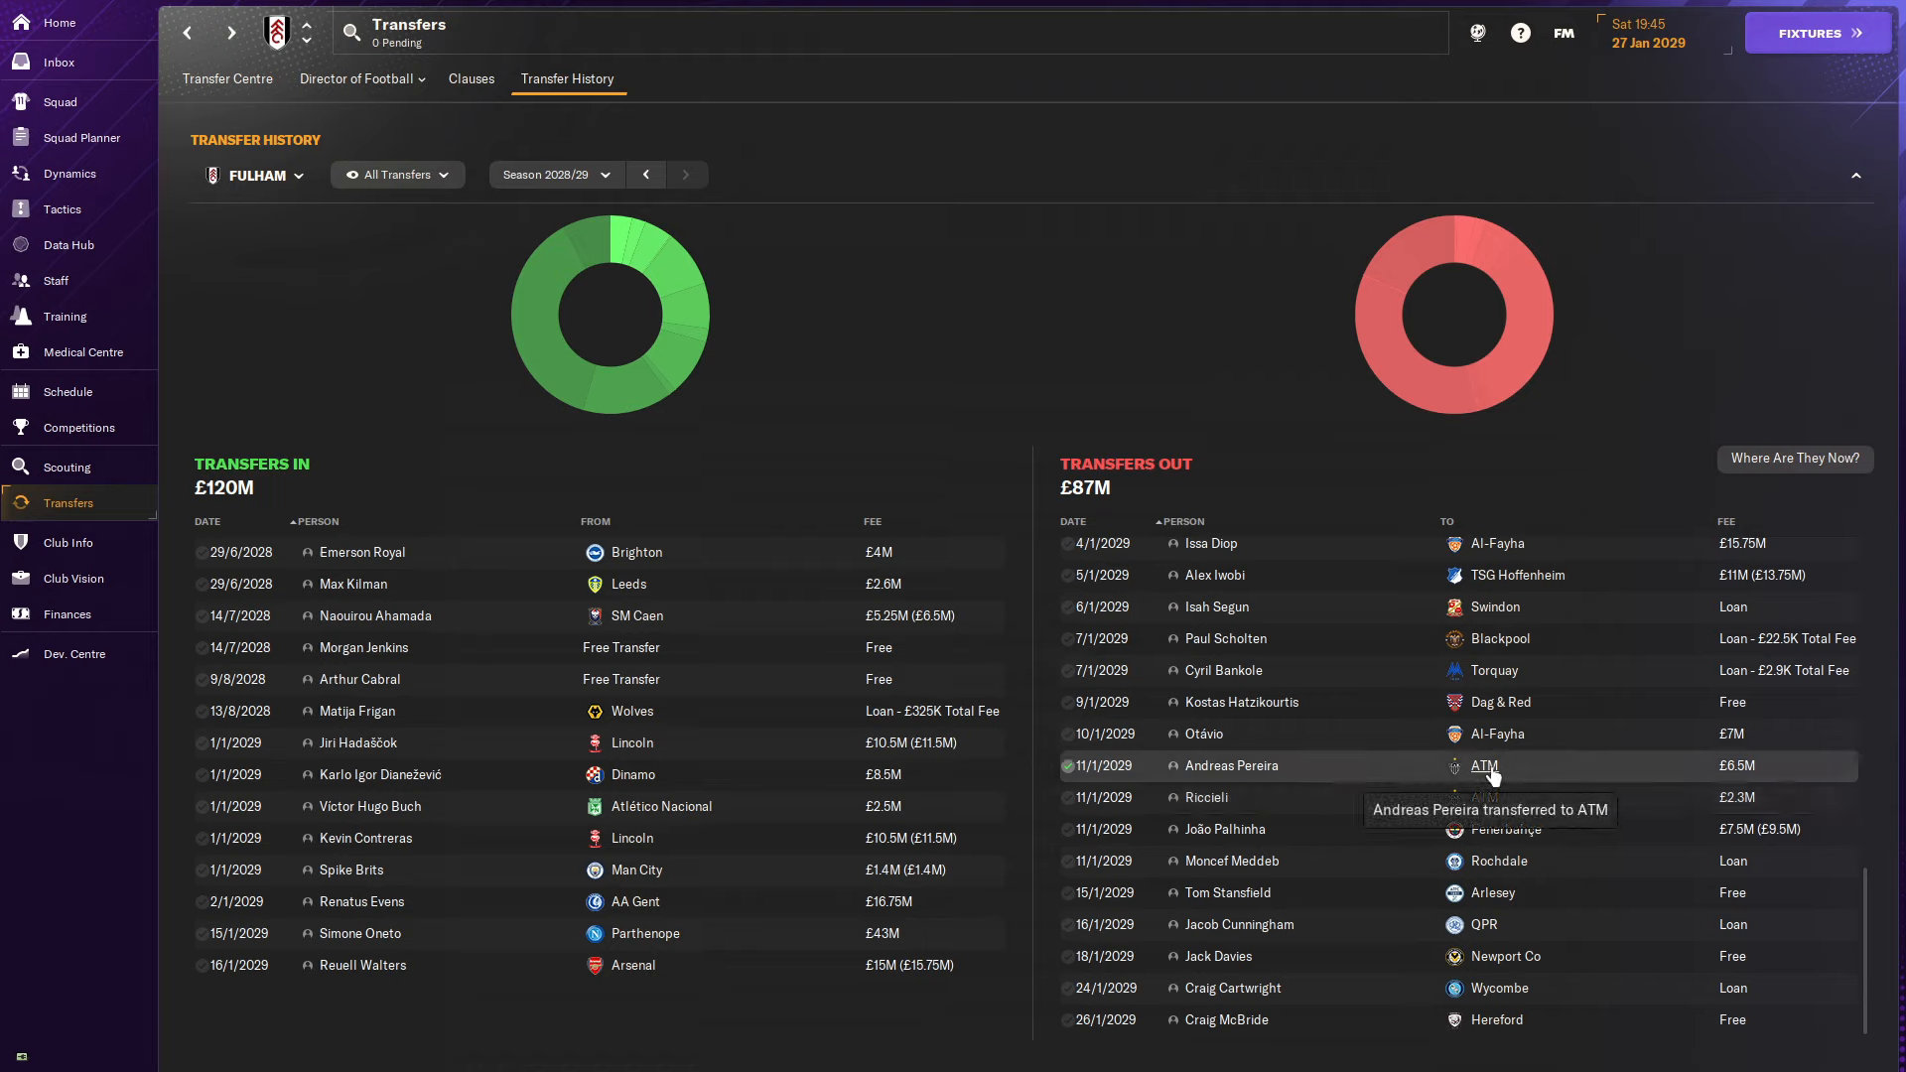
{"action": "mouse_move", "coordinate": [1757, 784]}
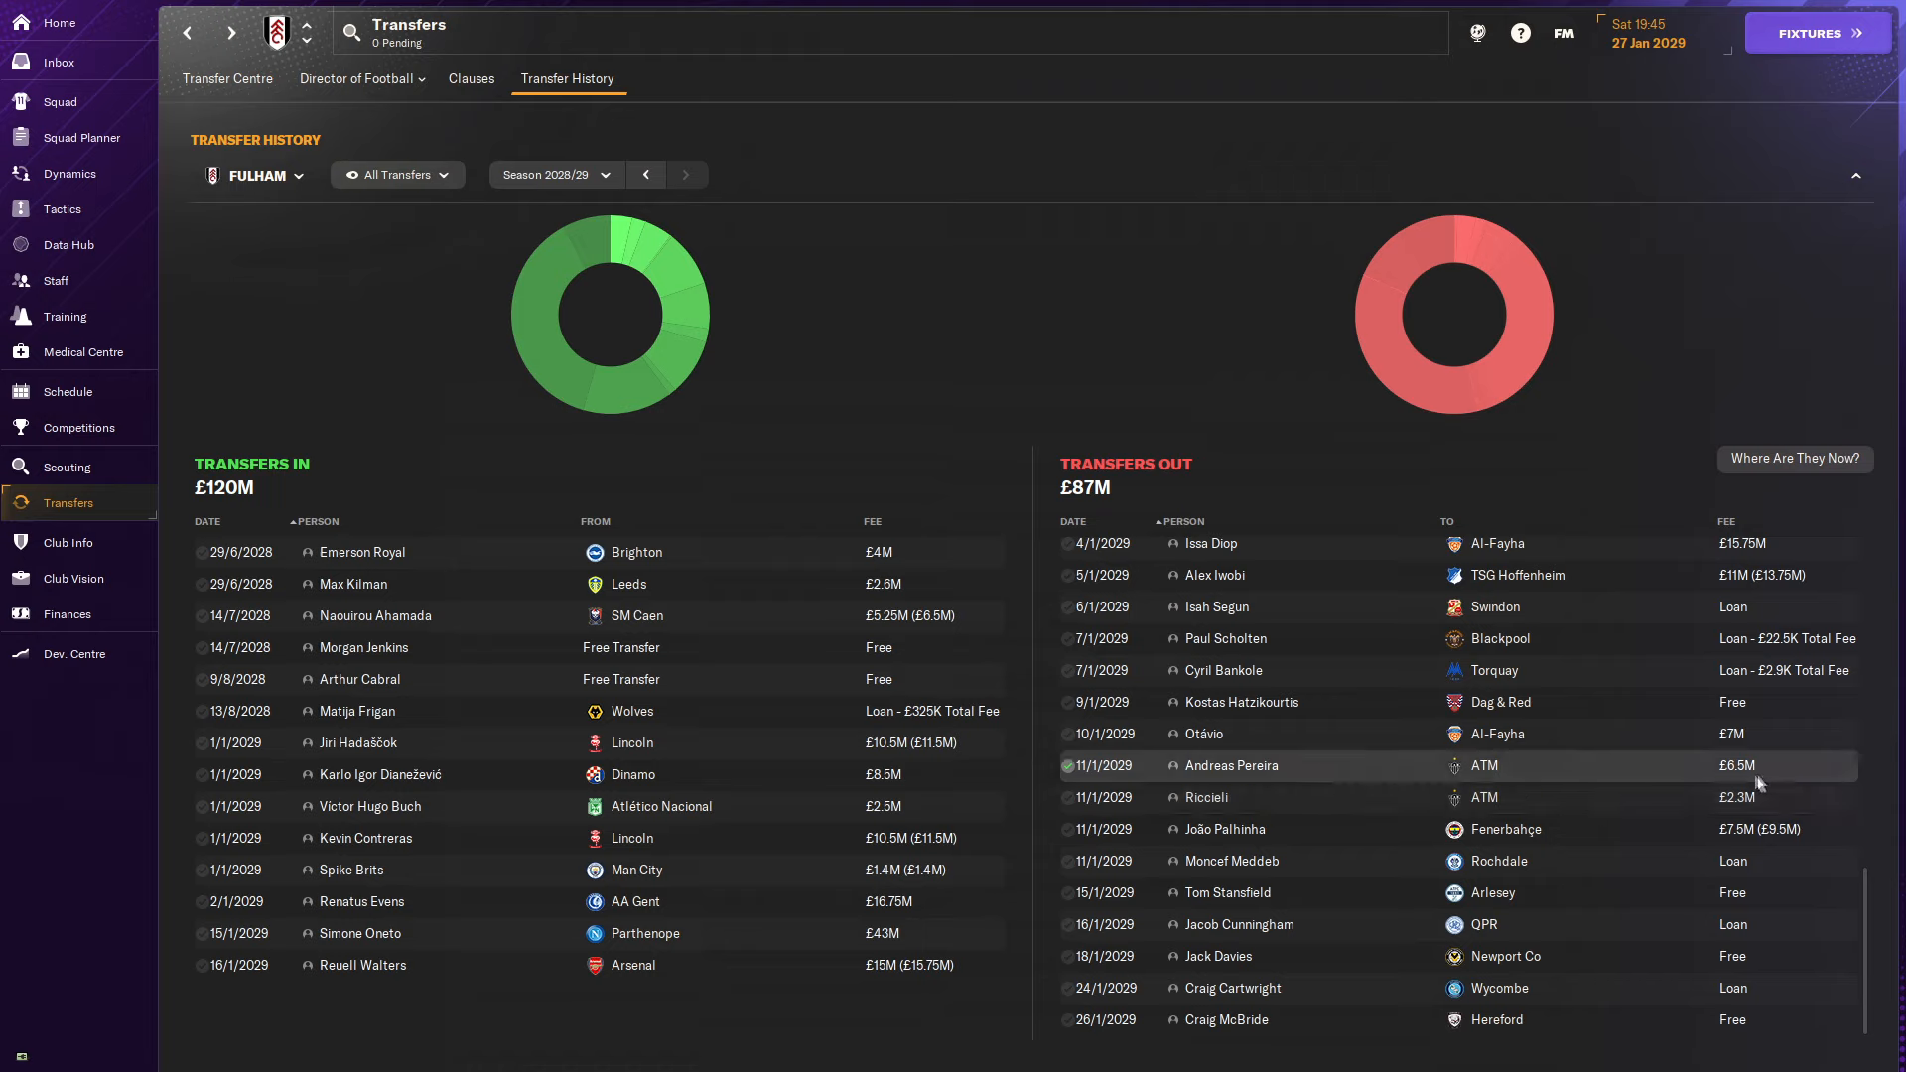
{"action": "mouse_move", "coordinate": [1187, 754]}
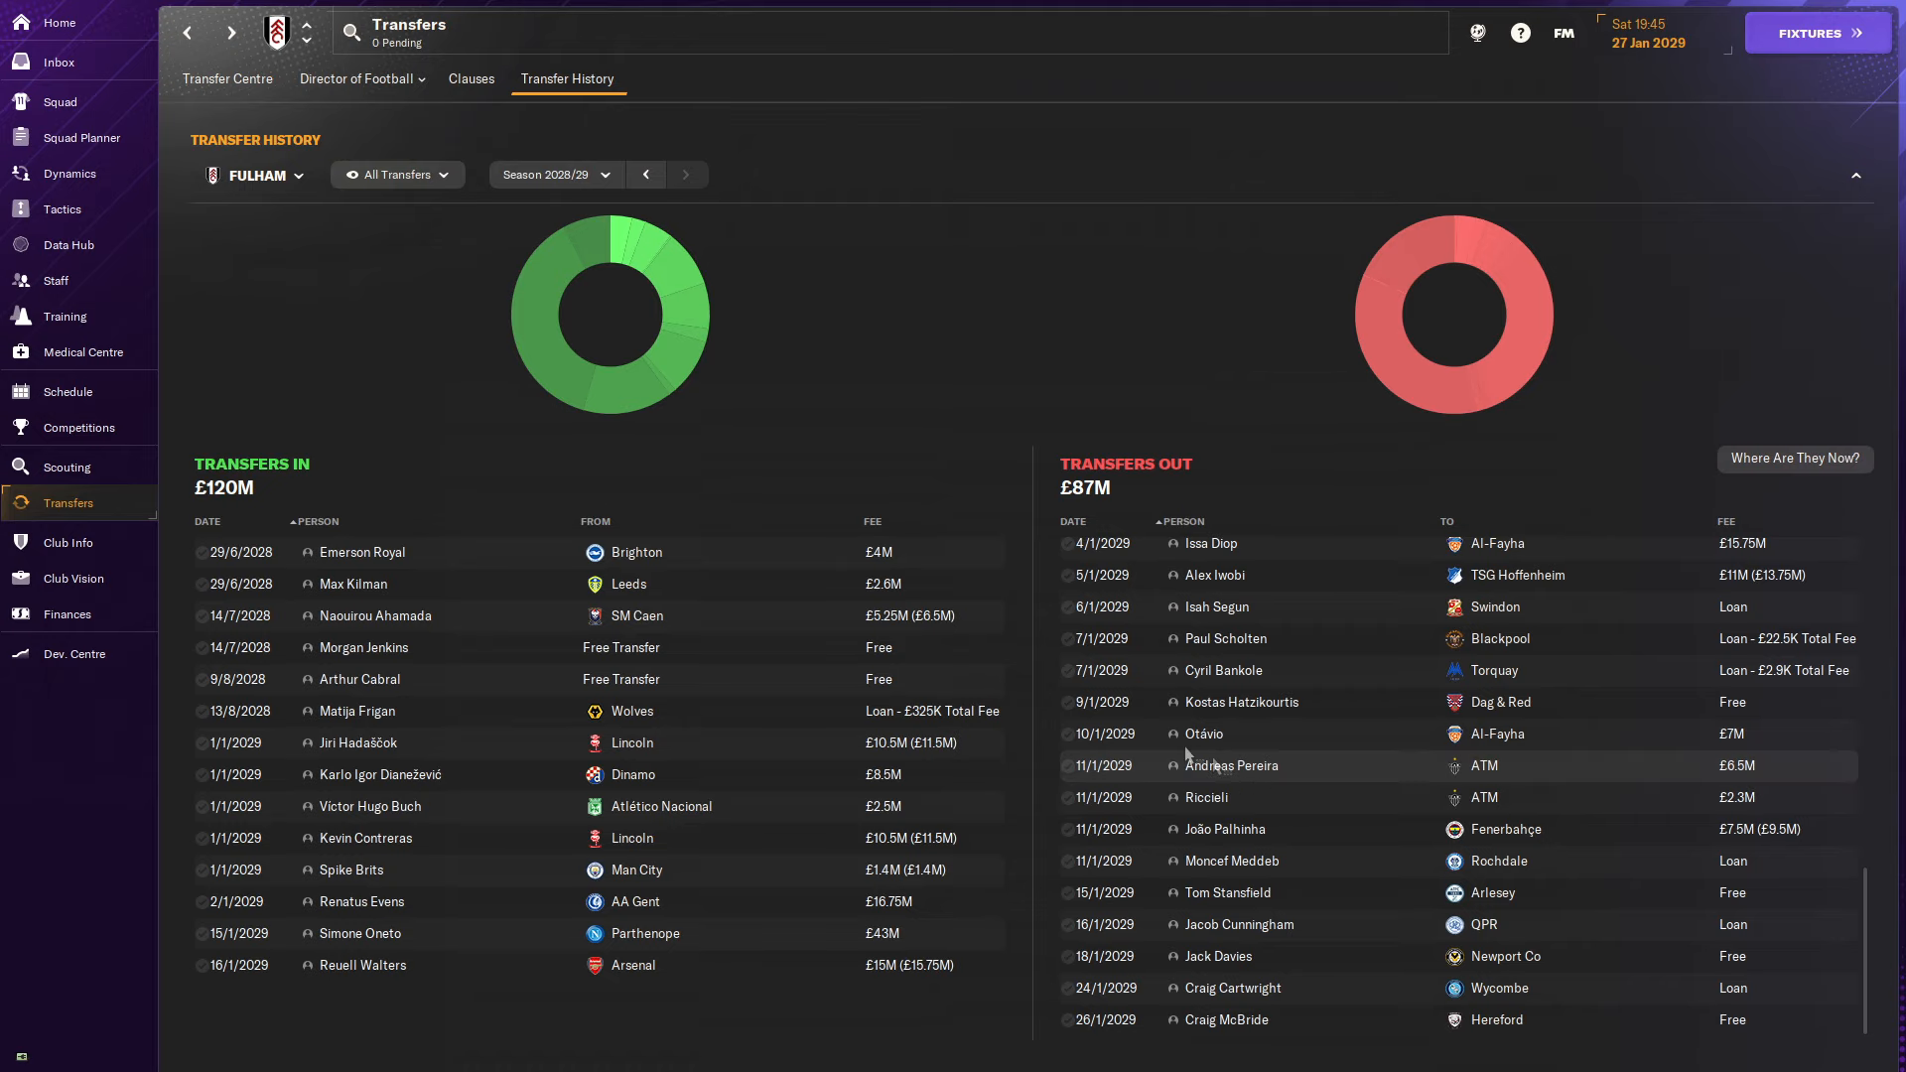
{"action": "left_click", "coordinate": [1231, 764]}
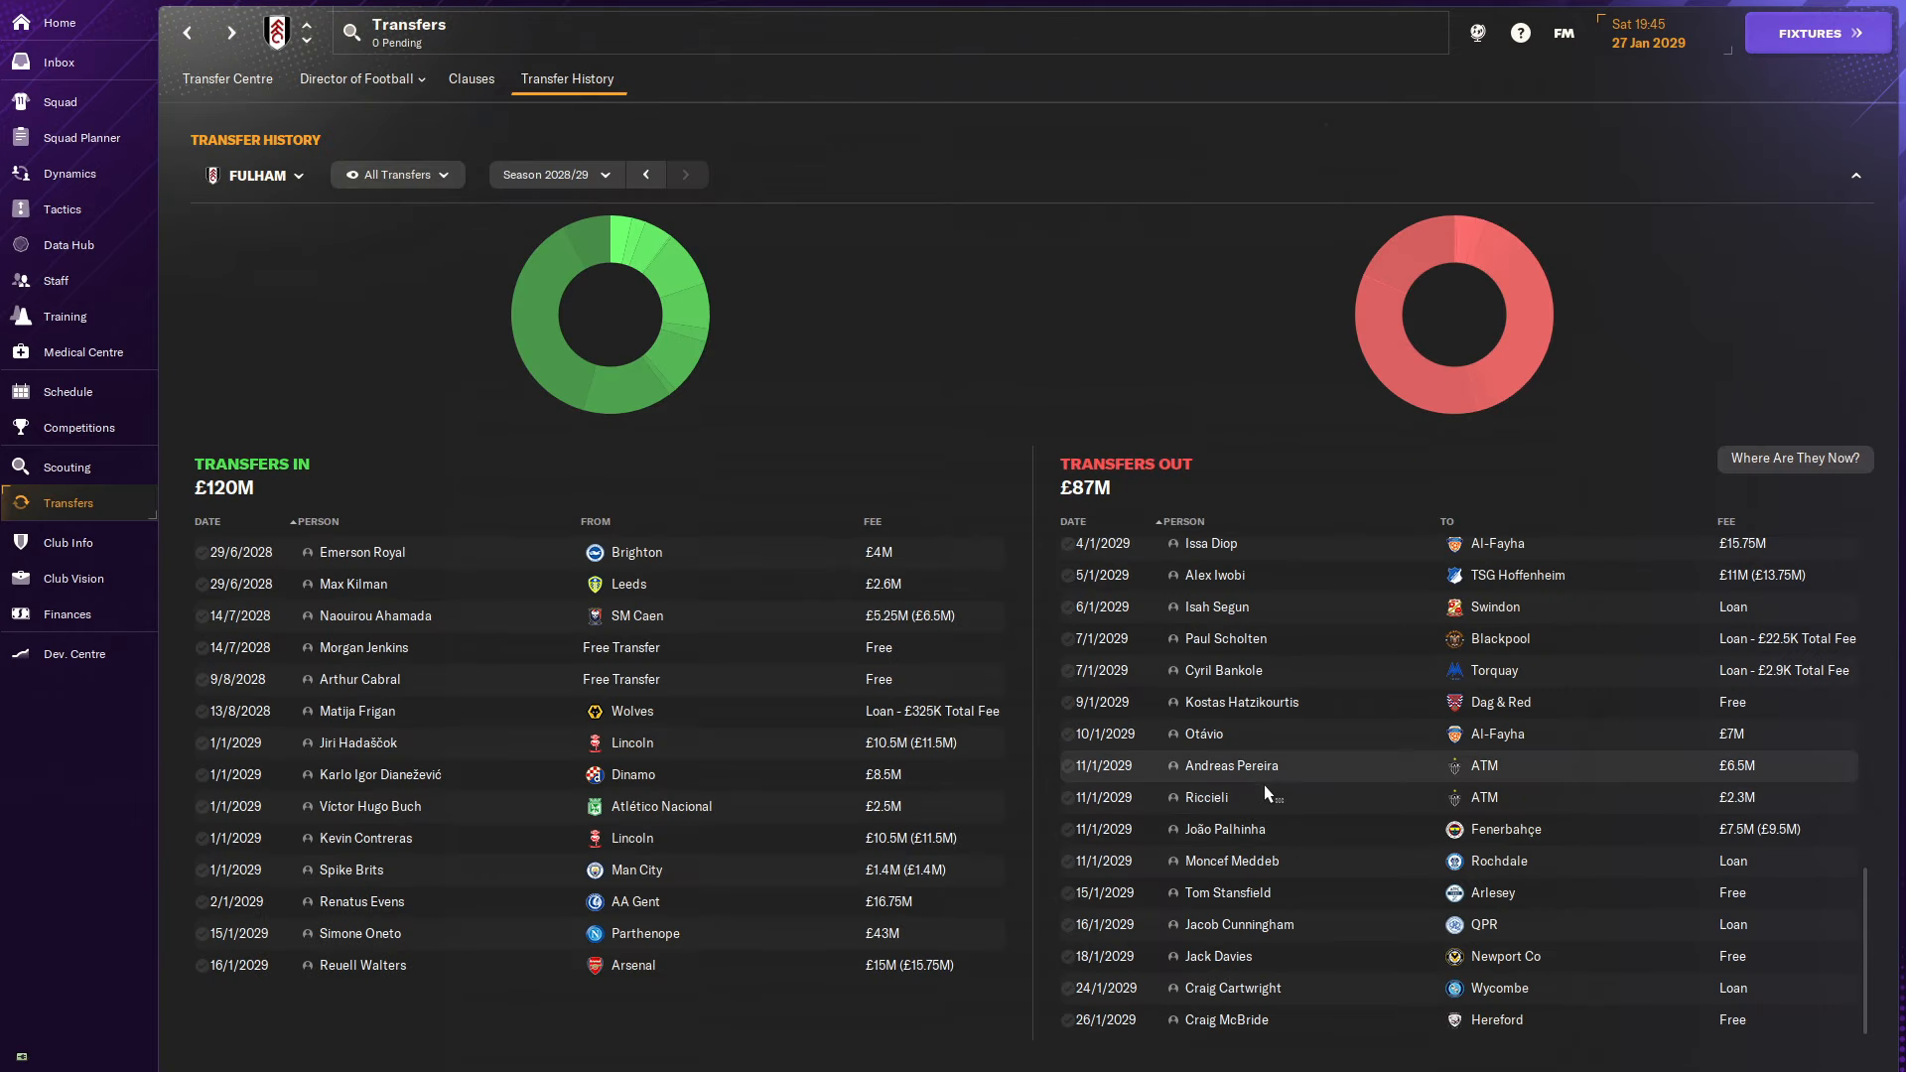
{"action": "left_click", "coordinate": [1205, 798]}
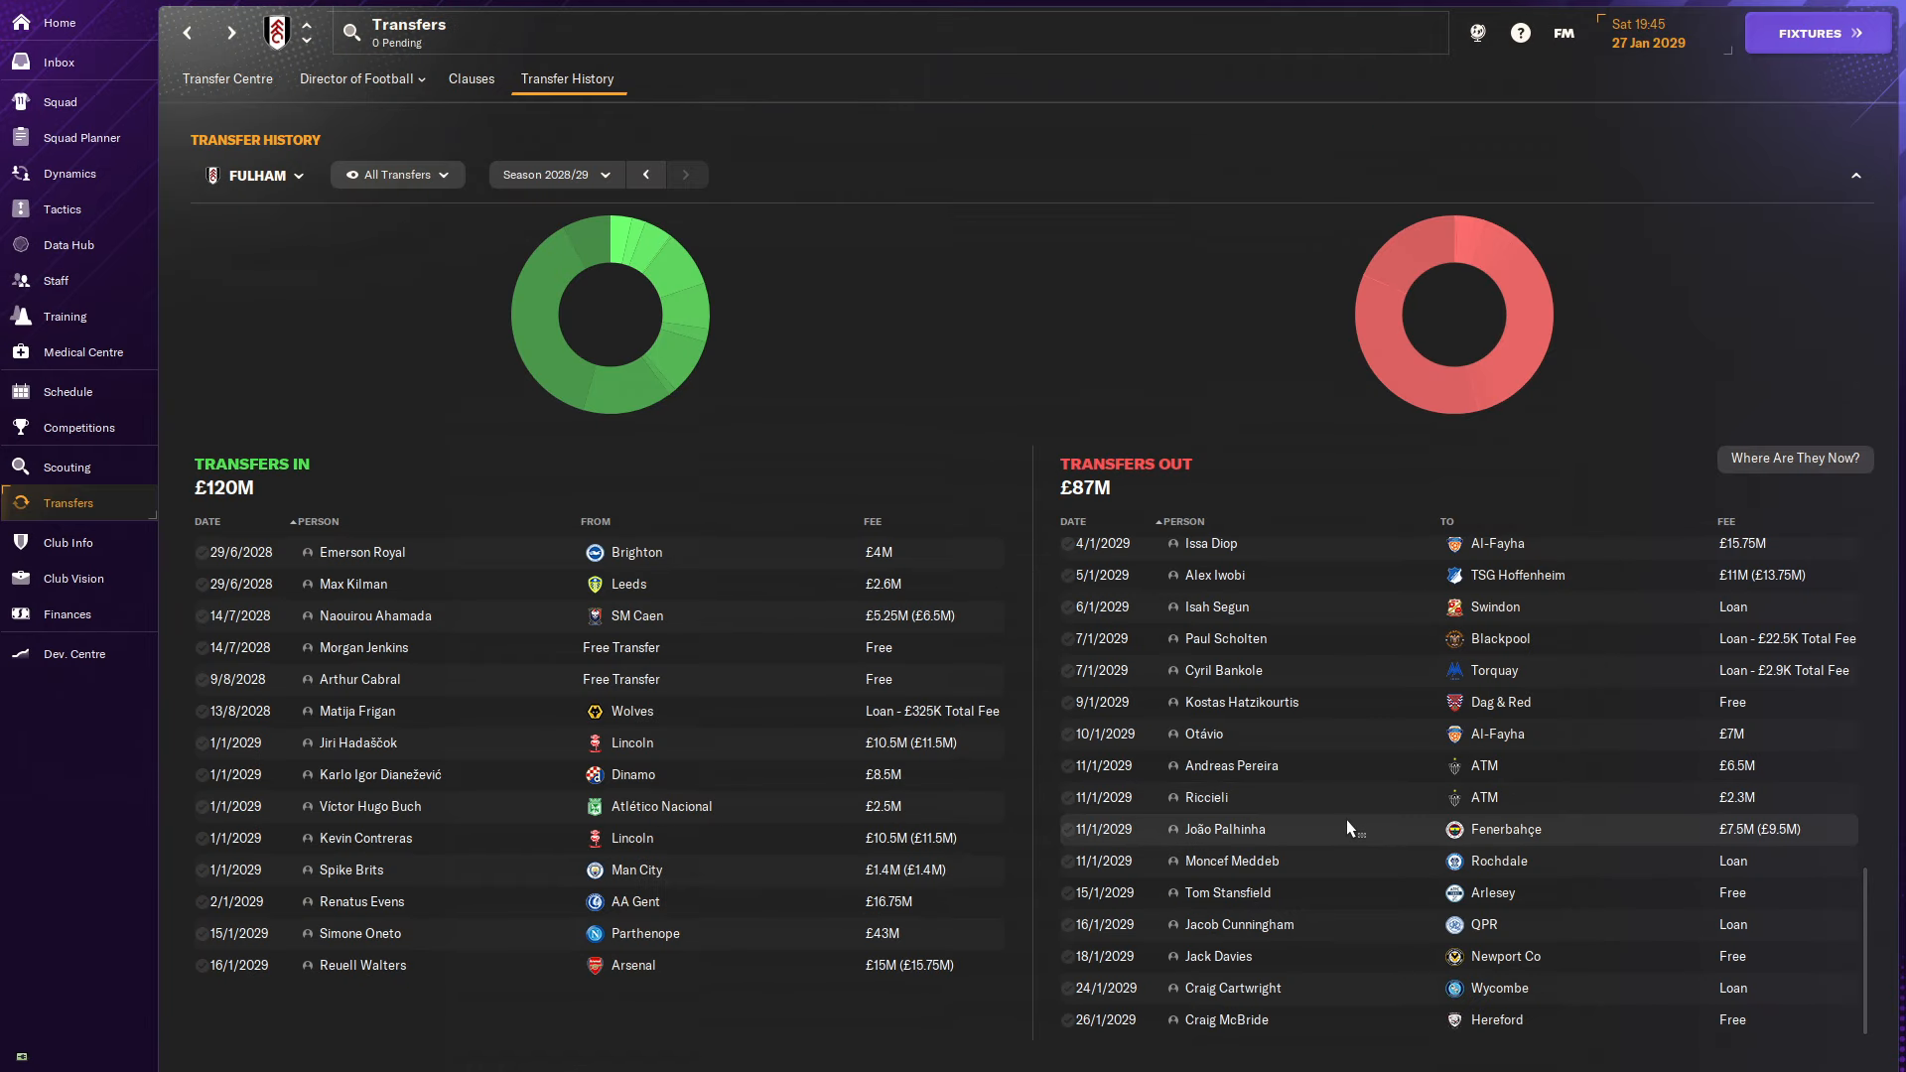
{"action": "mouse_move", "coordinate": [1358, 848]}
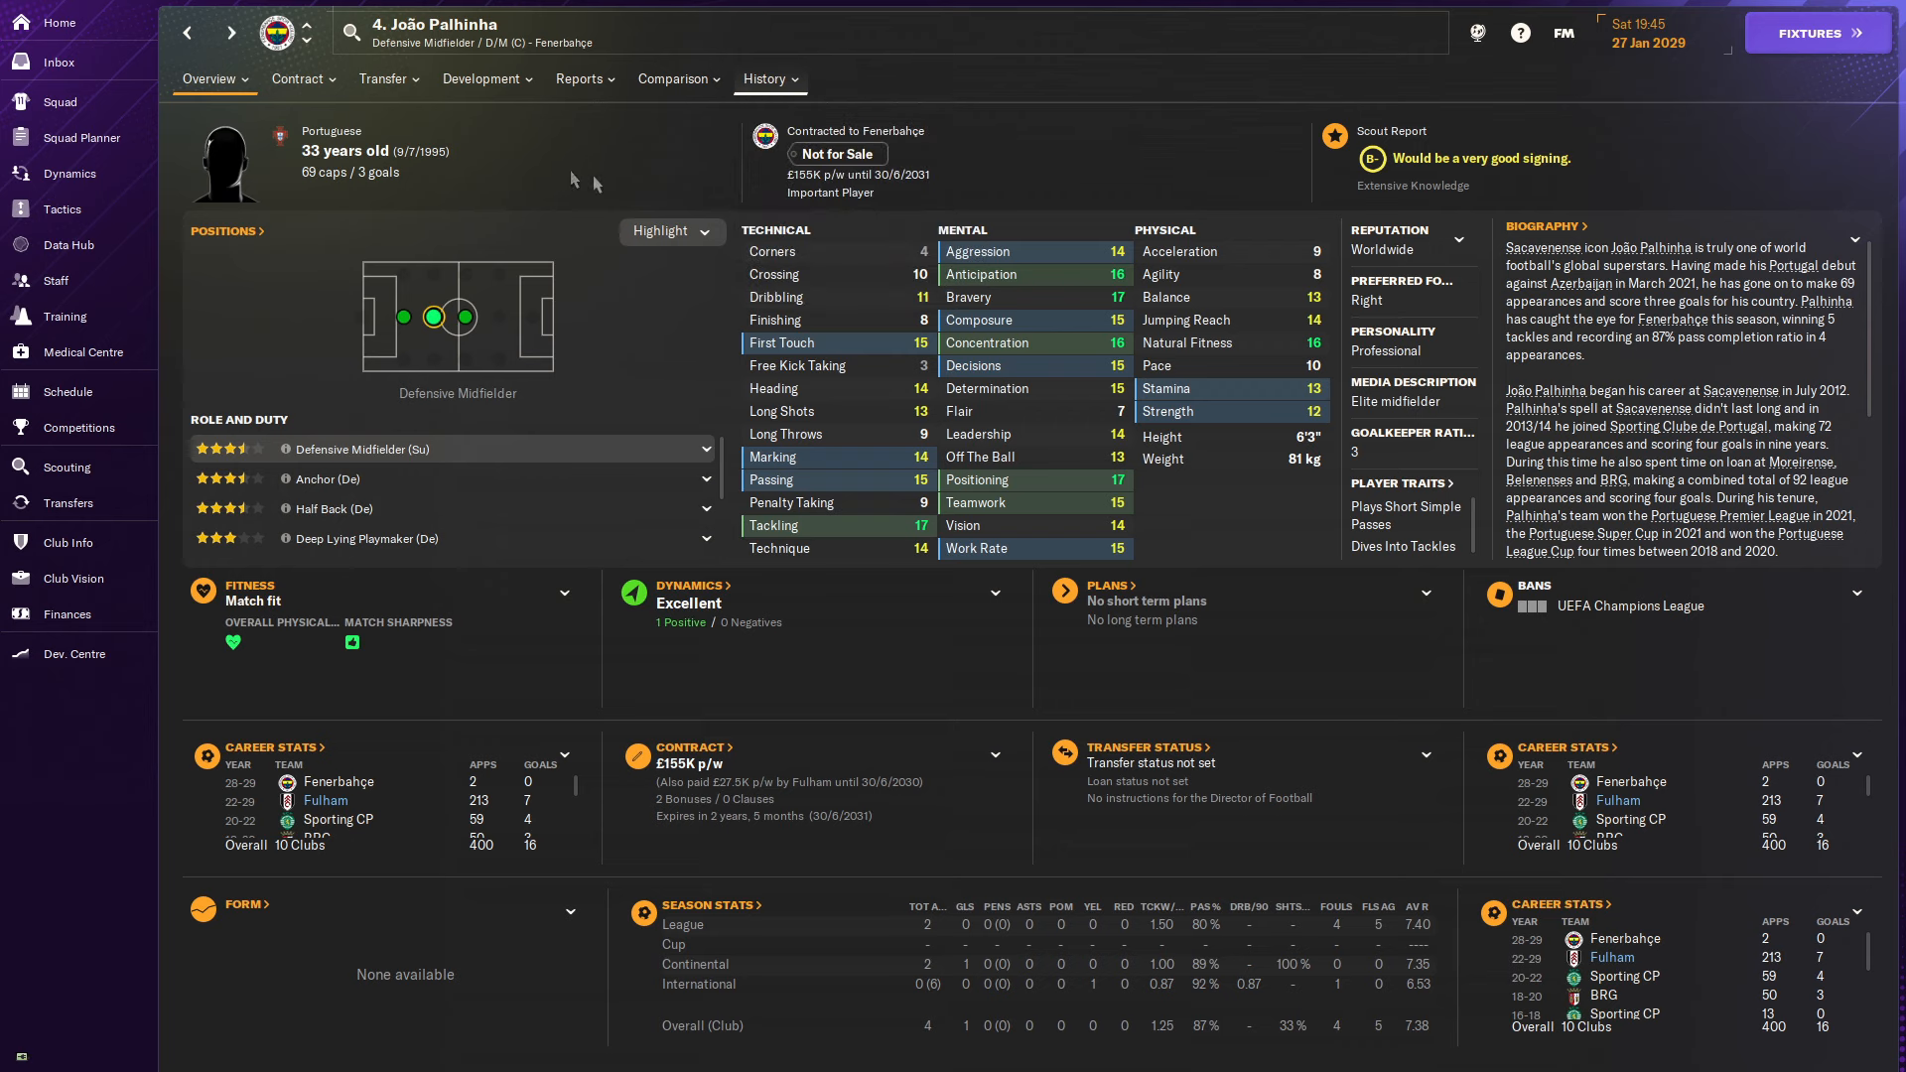
{"action": "left_click", "coordinate": [584, 77]}
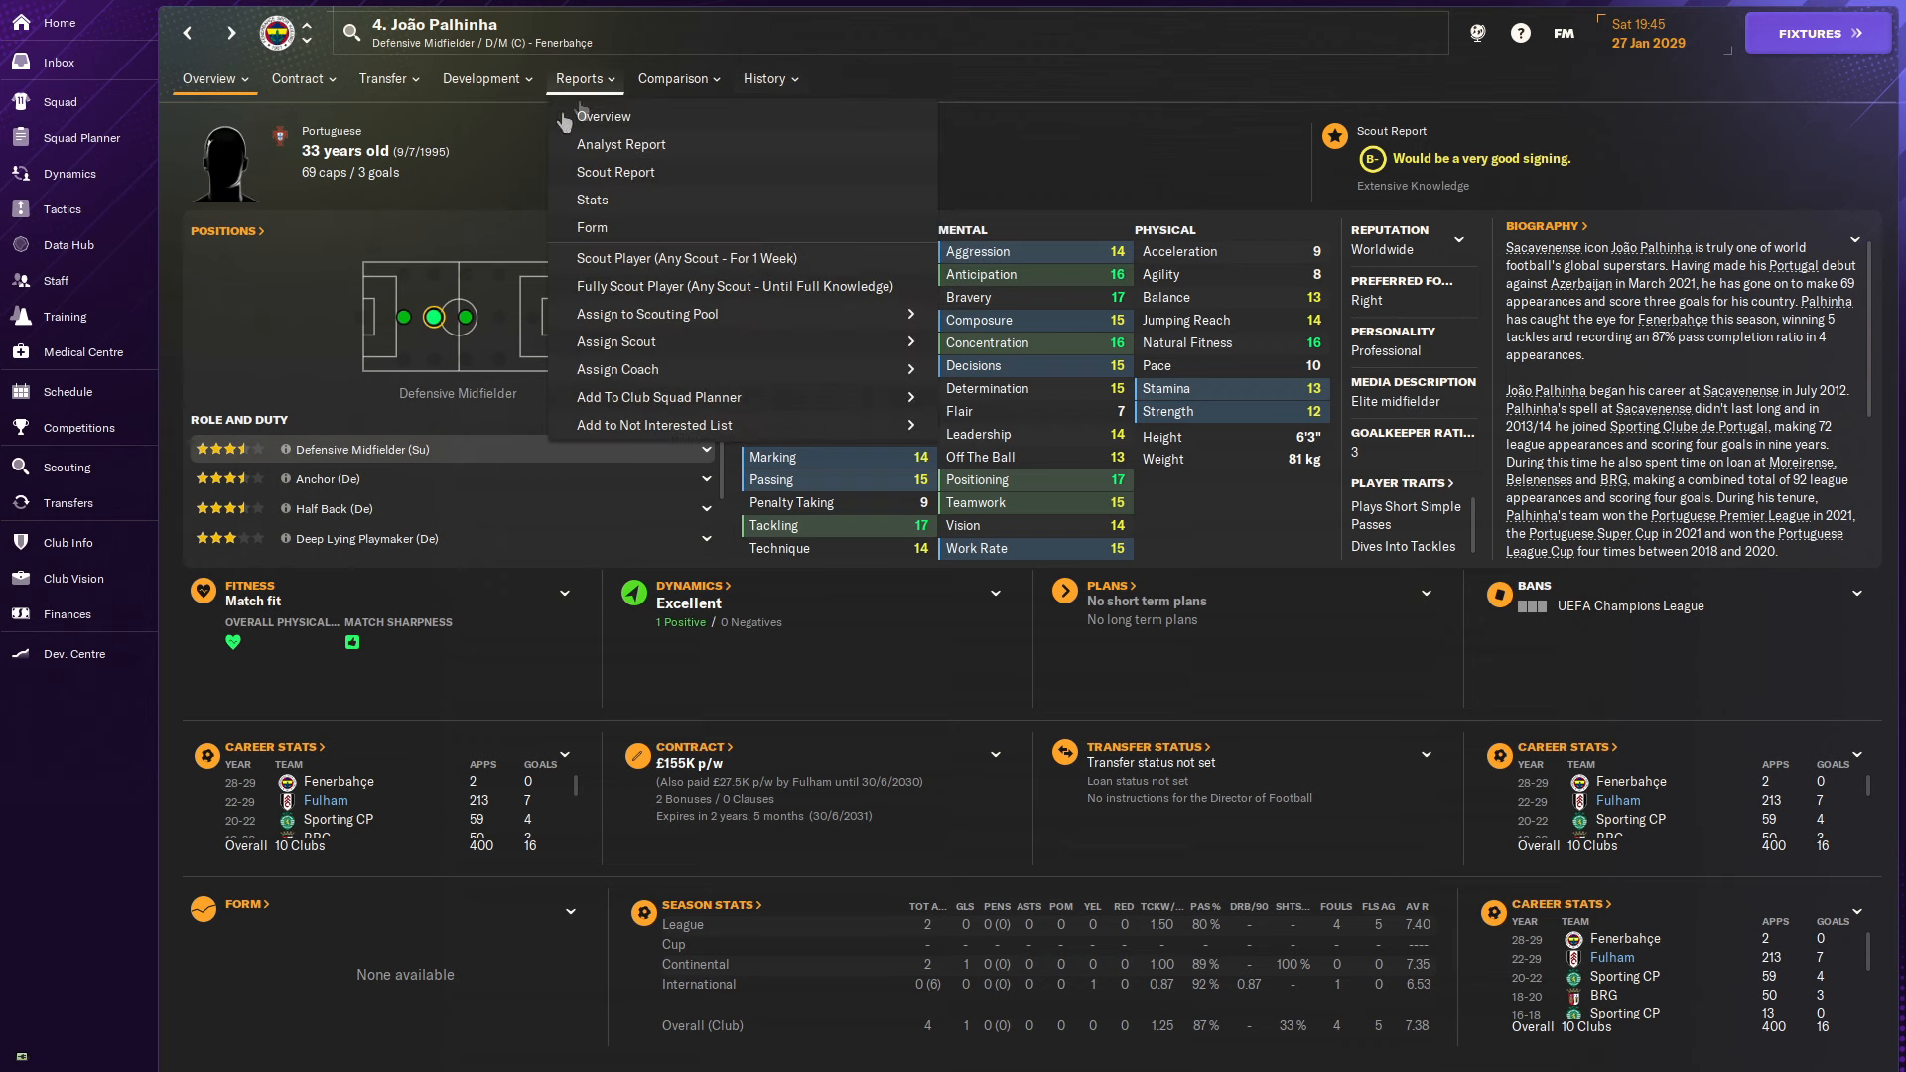
{"action": "left_click", "coordinate": [763, 77]}
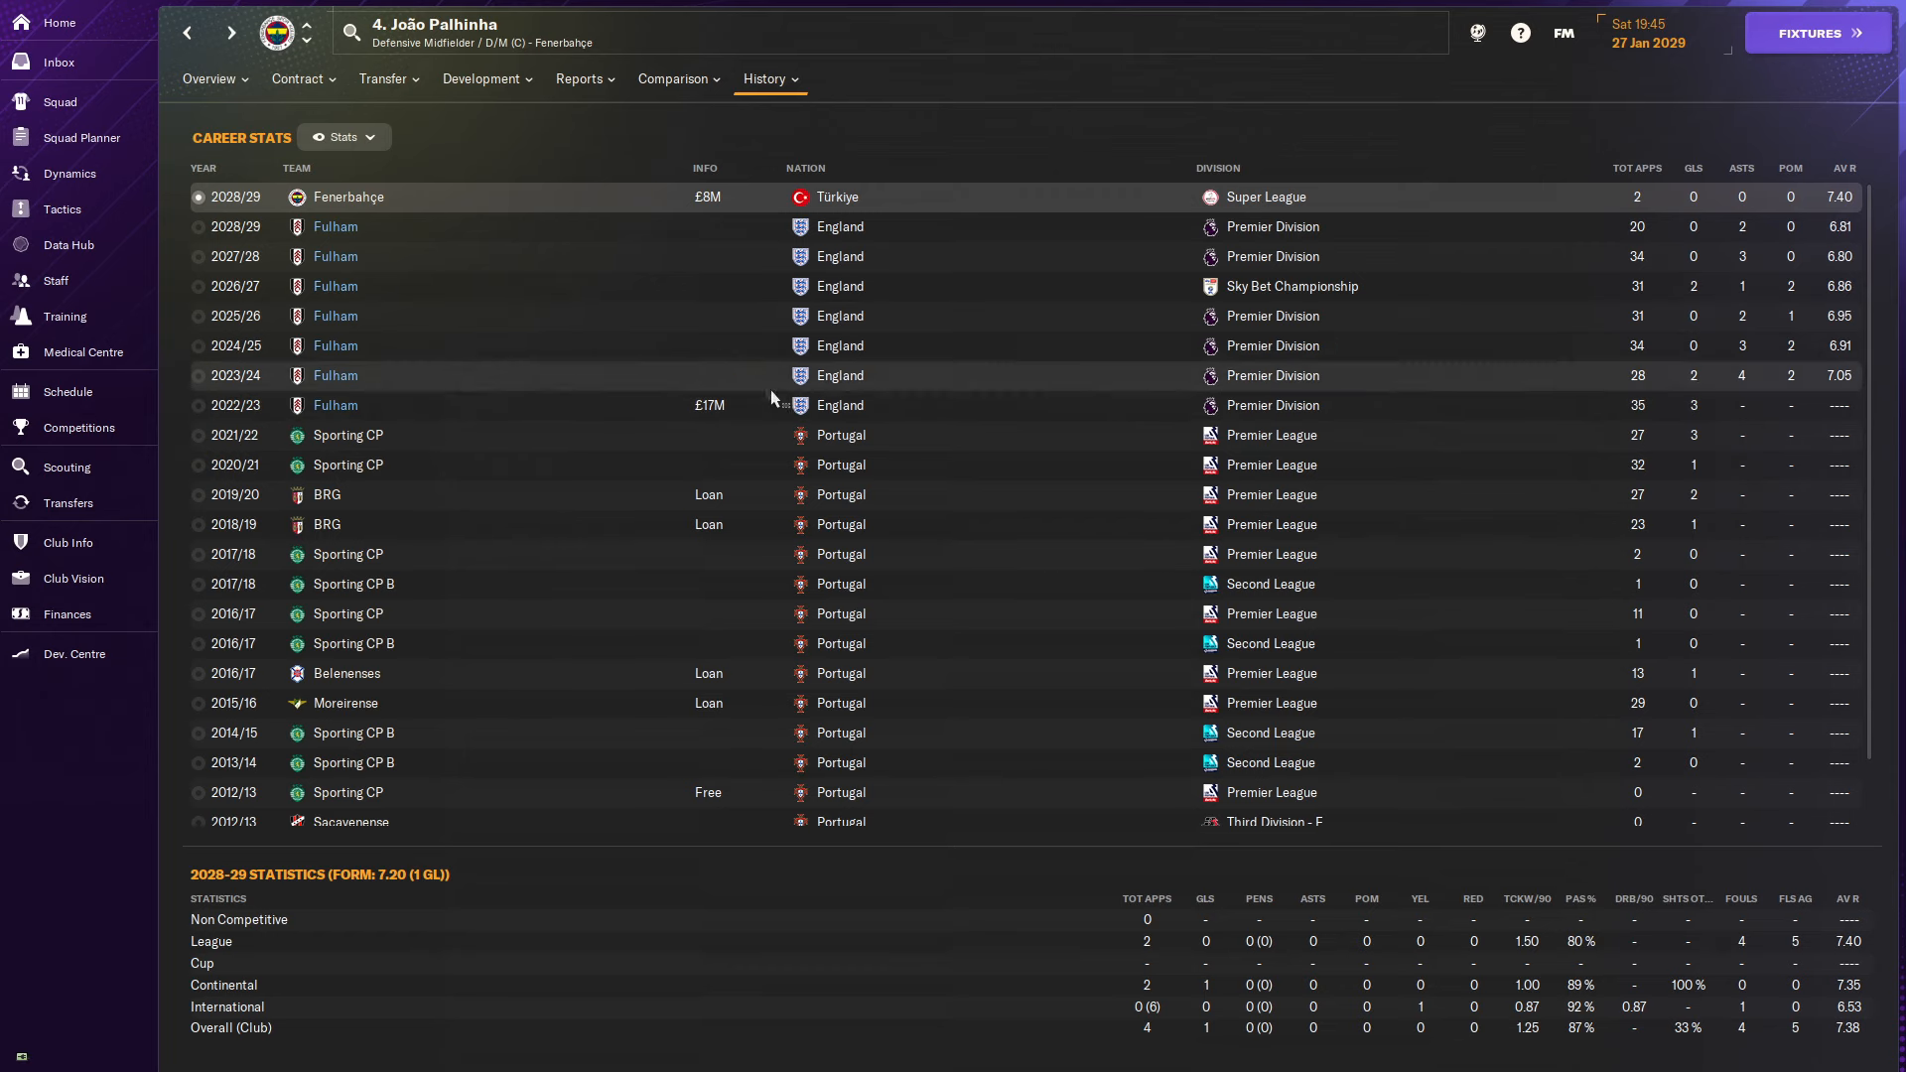
{"action": "left_click", "coordinate": [68, 503]}
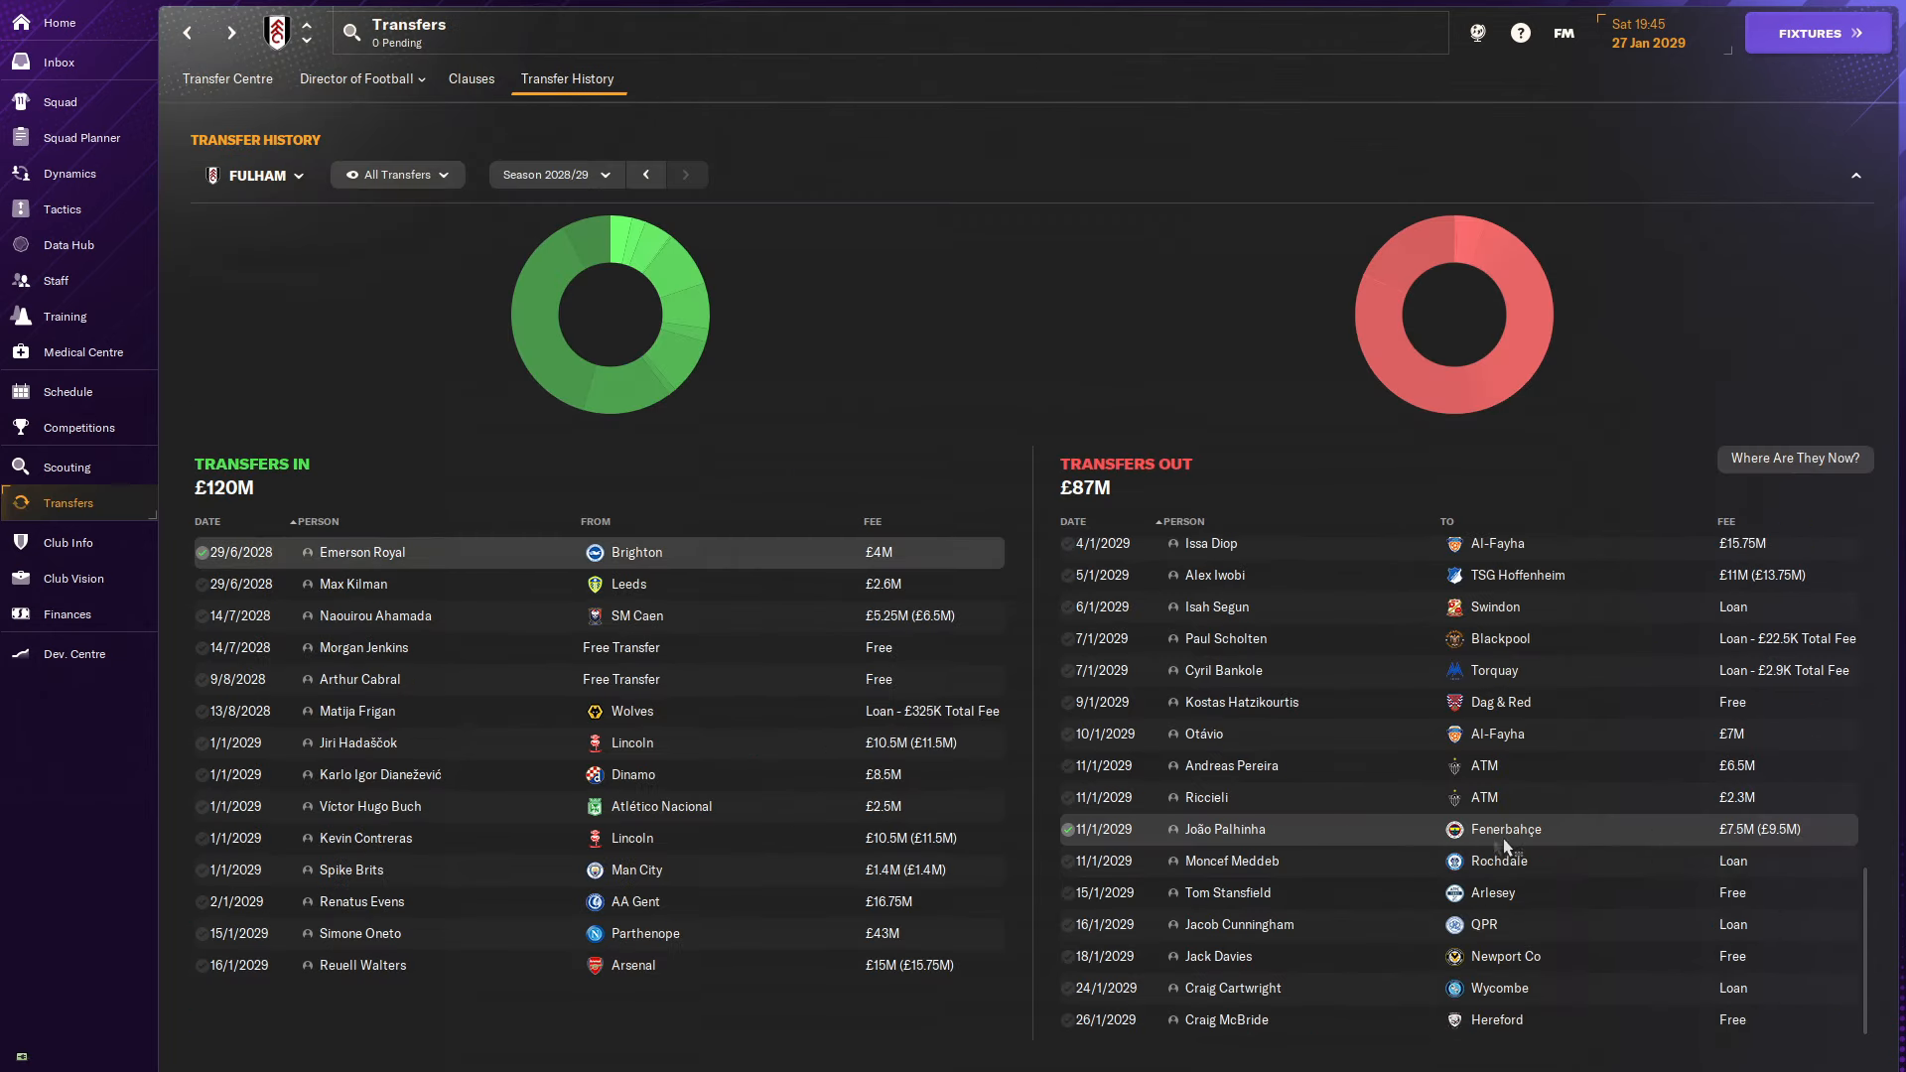
{"action": "mouse_move", "coordinate": [1361, 989]}
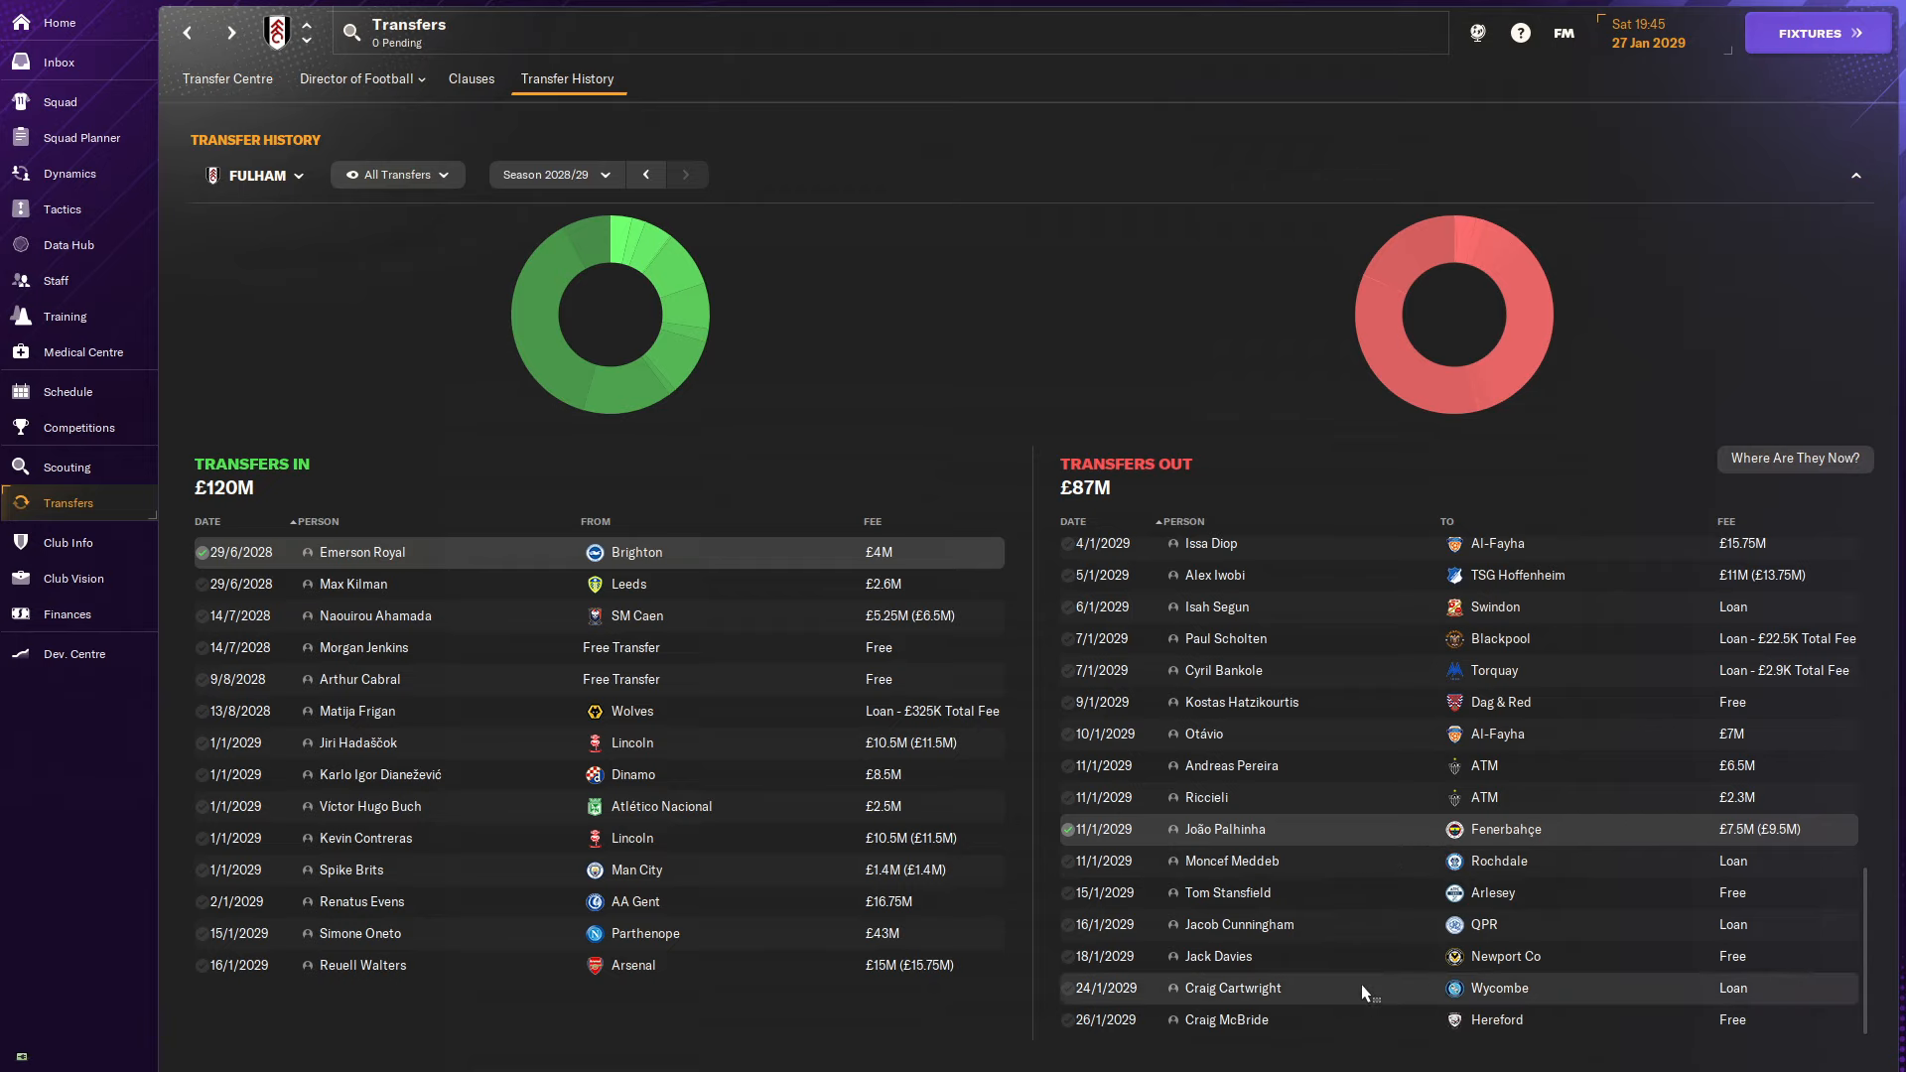
{"action": "mouse_move", "coordinate": [1357, 1022]}
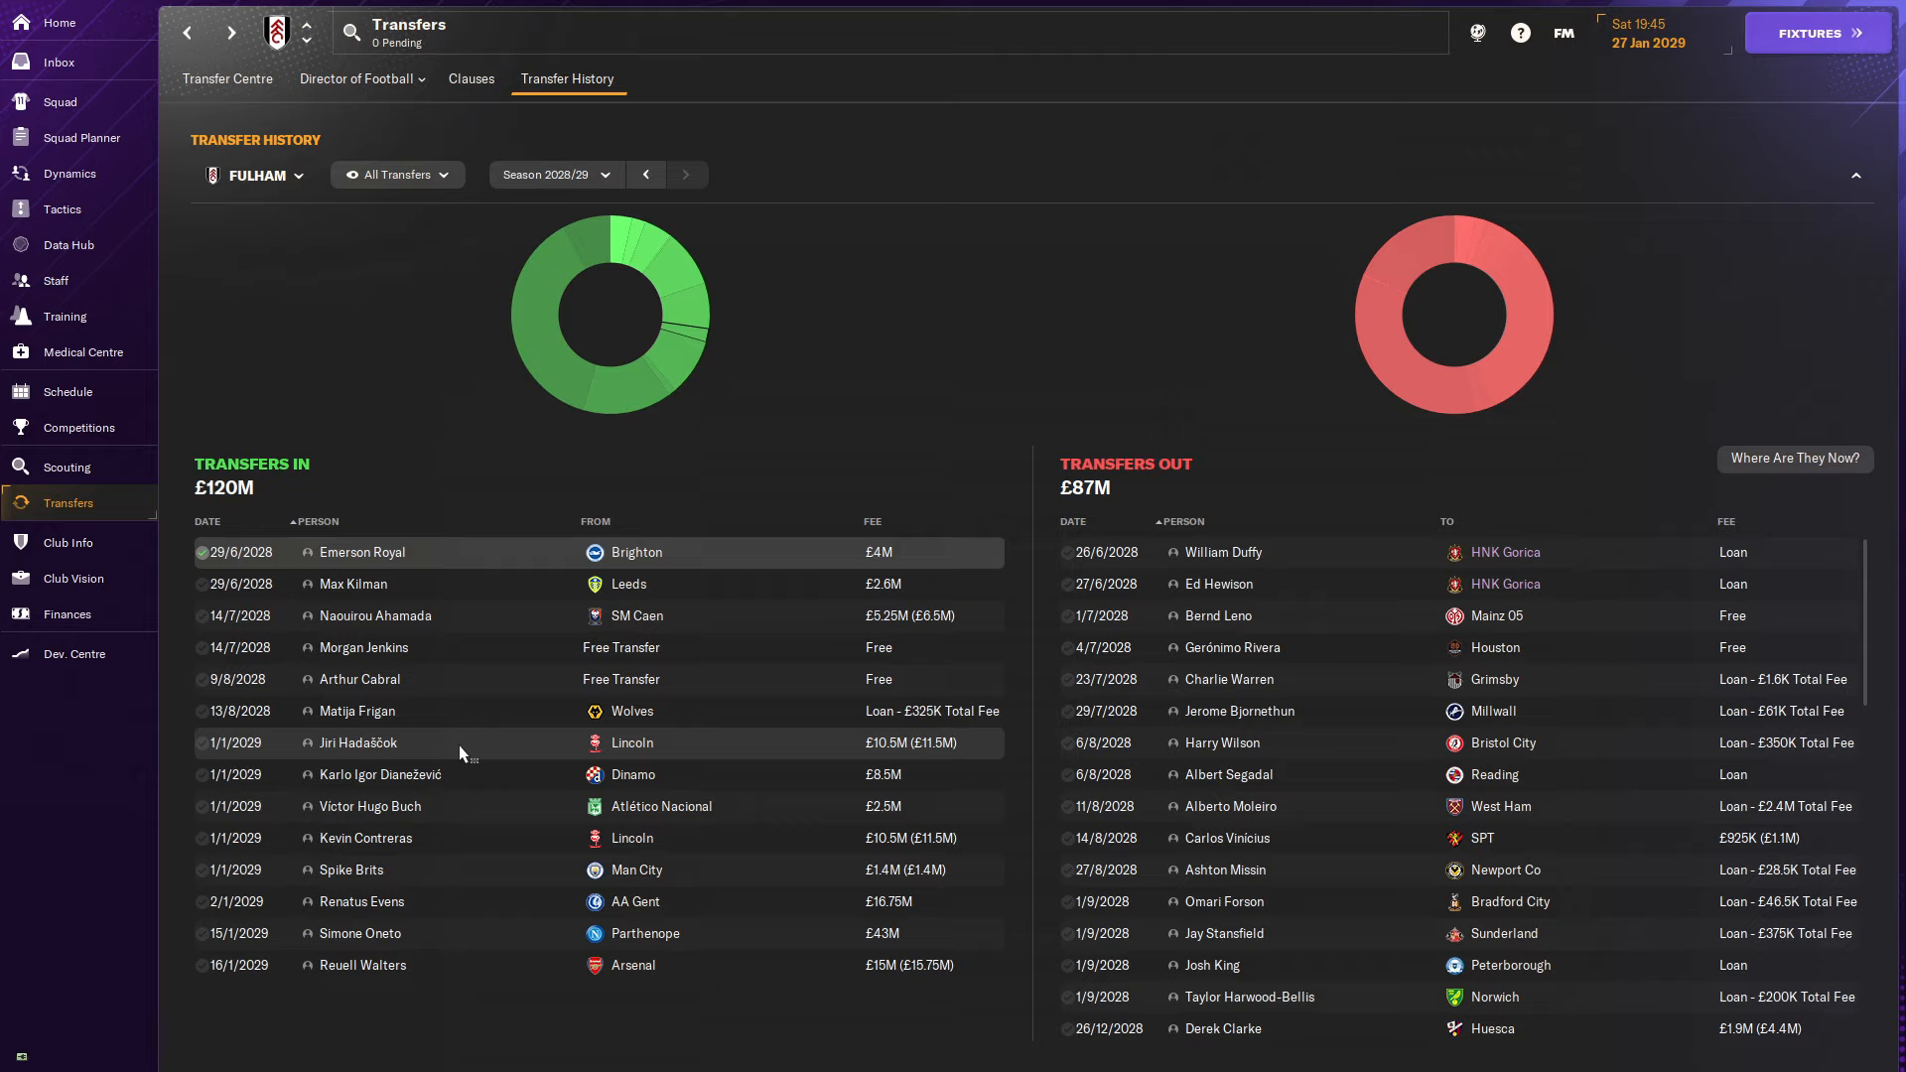
Scroll the Transfers Out list towards new signing Jiri Hadašček.
{"action": "scroll", "scroll_direction": "down", "scroll_amount": 3}
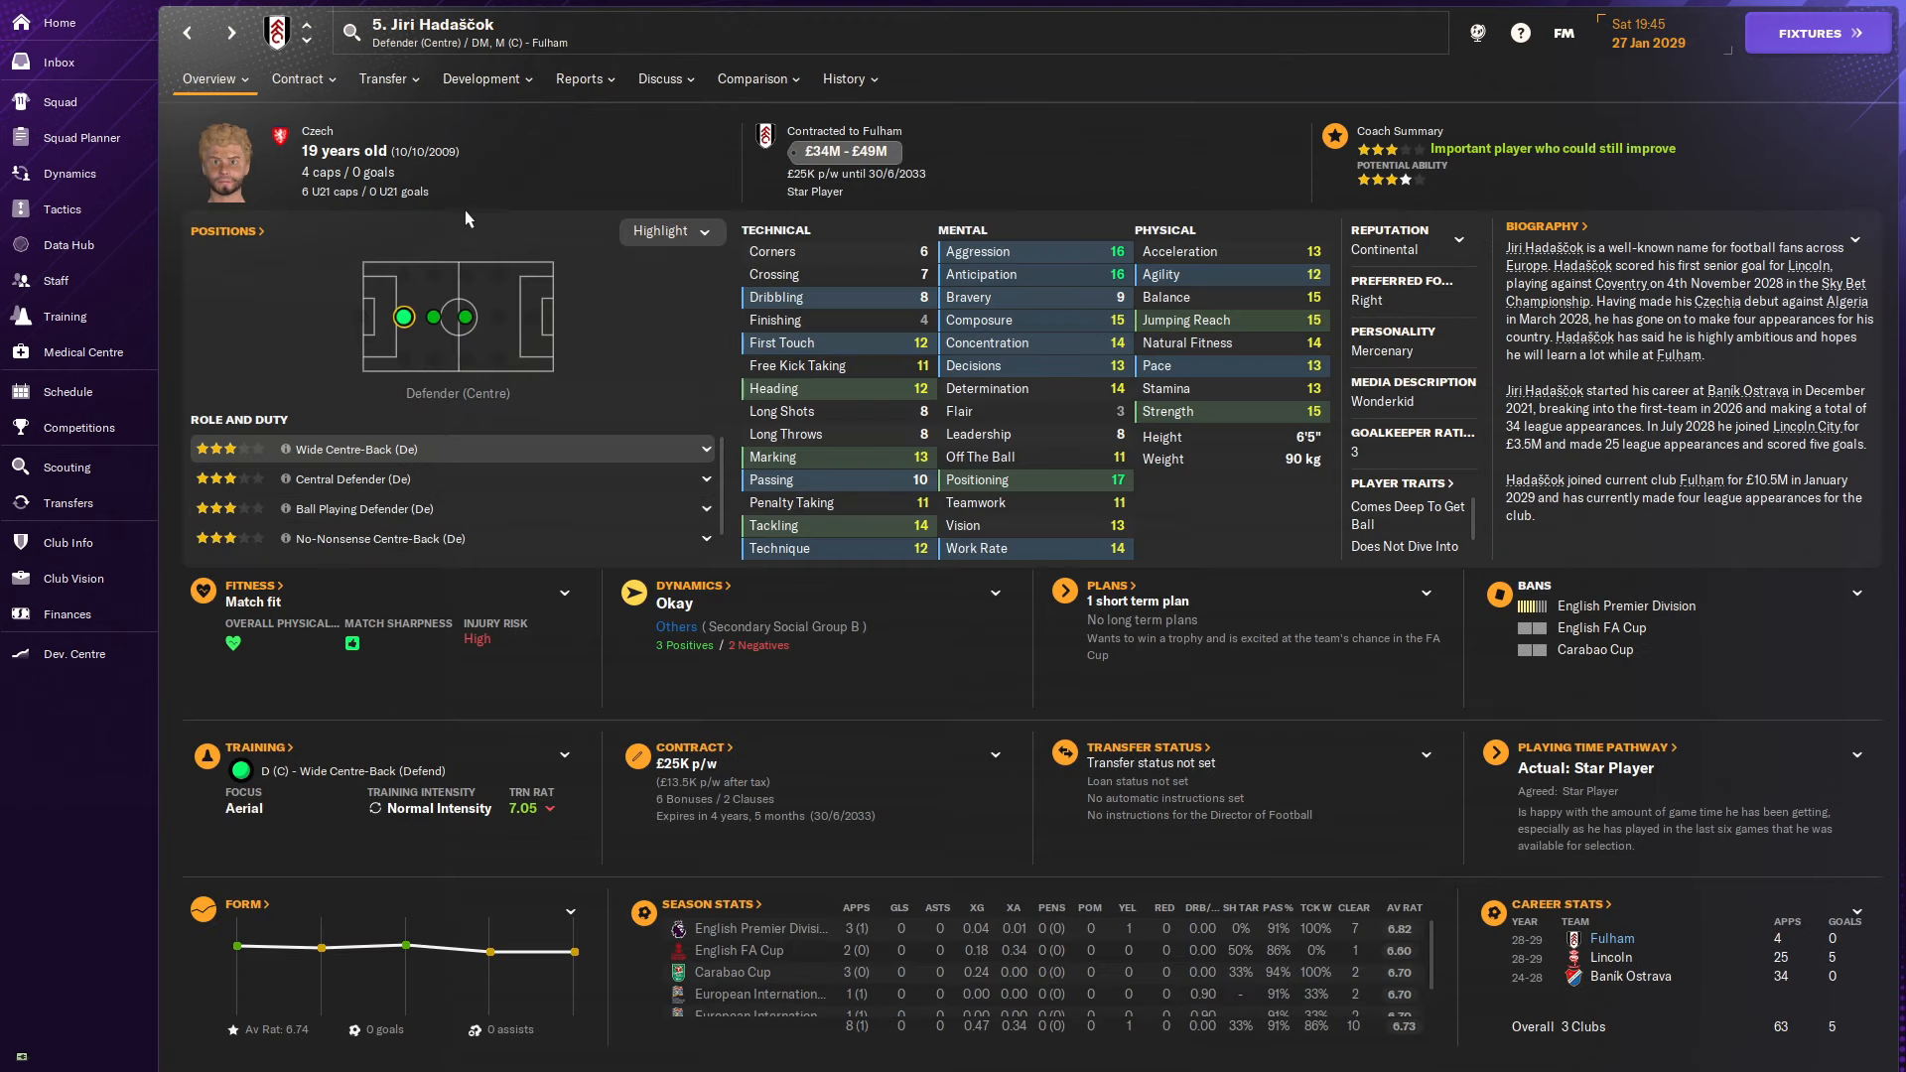
Review the season-by-season career records of Jiri Hadašček and Kevin Contreras.
{"action": "left_click", "coordinate": [846, 77]}
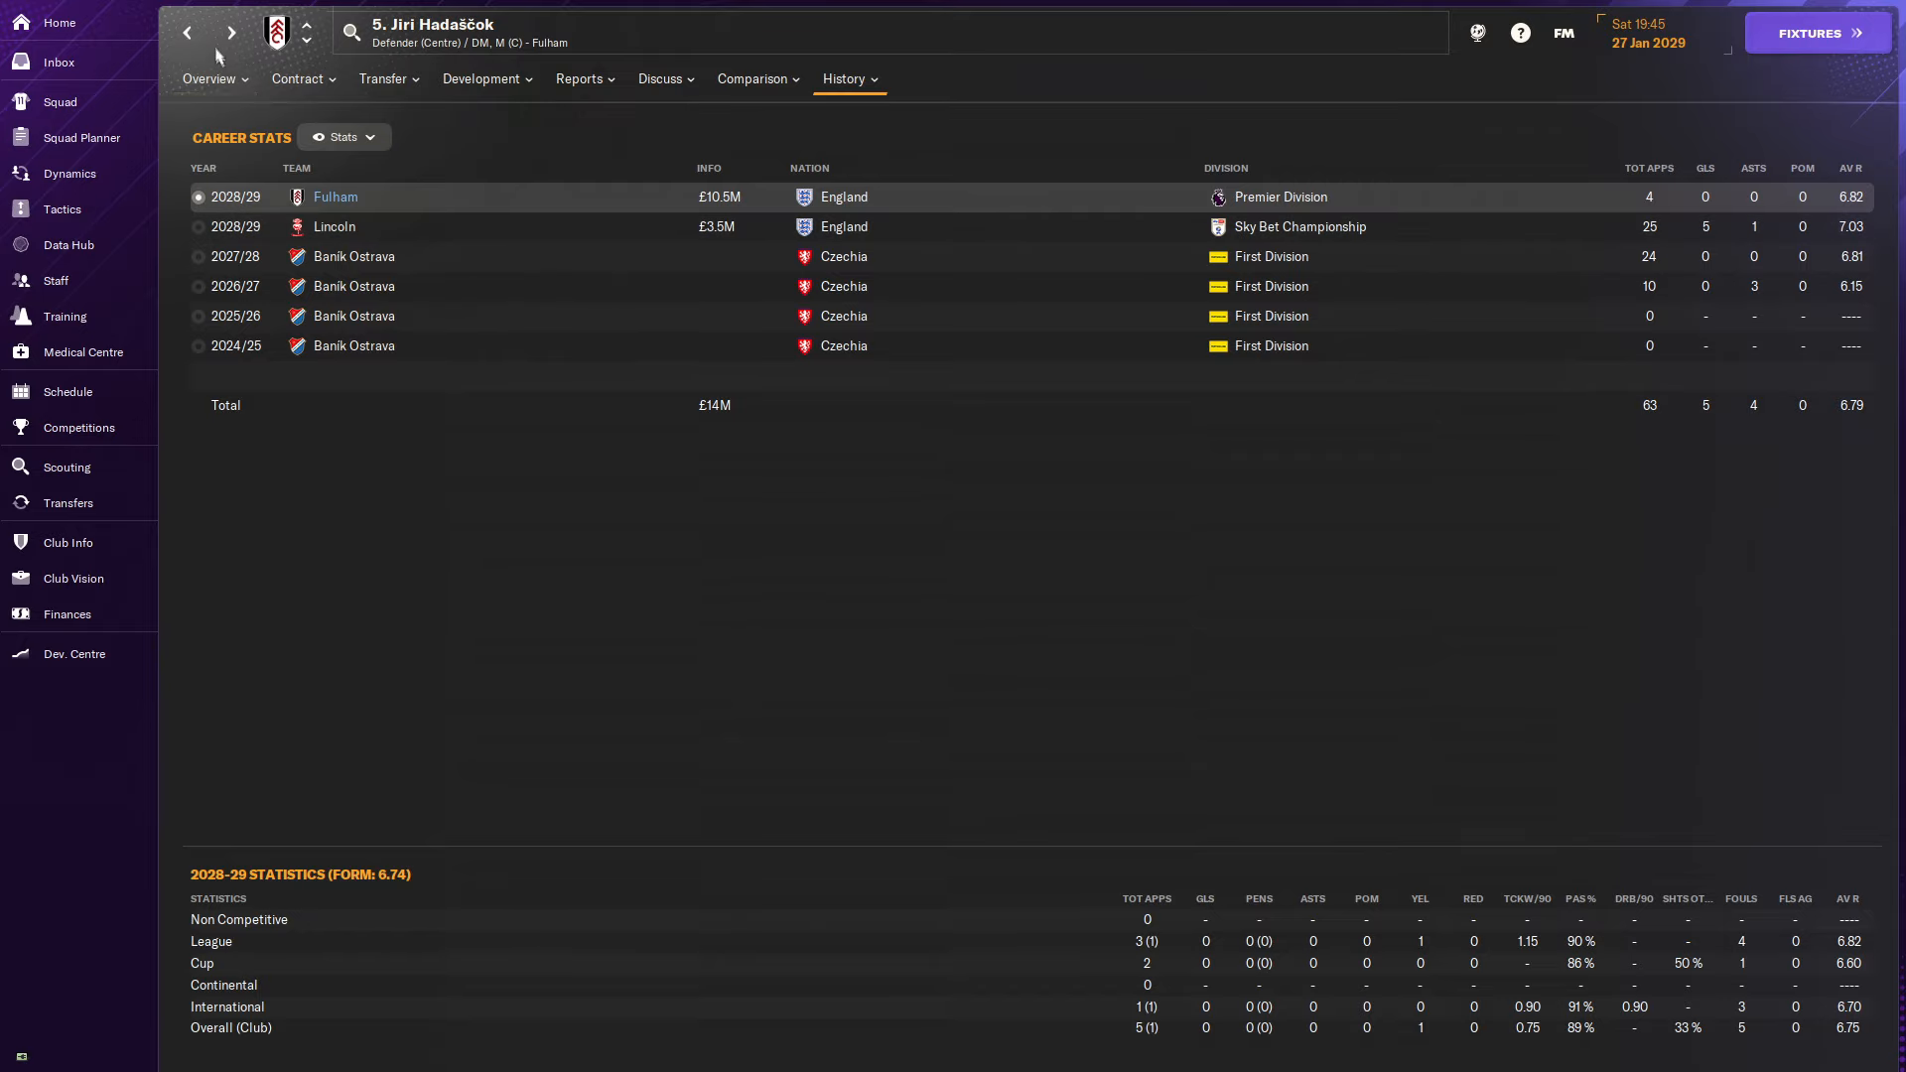
{"action": "left_click", "coordinate": [68, 503]}
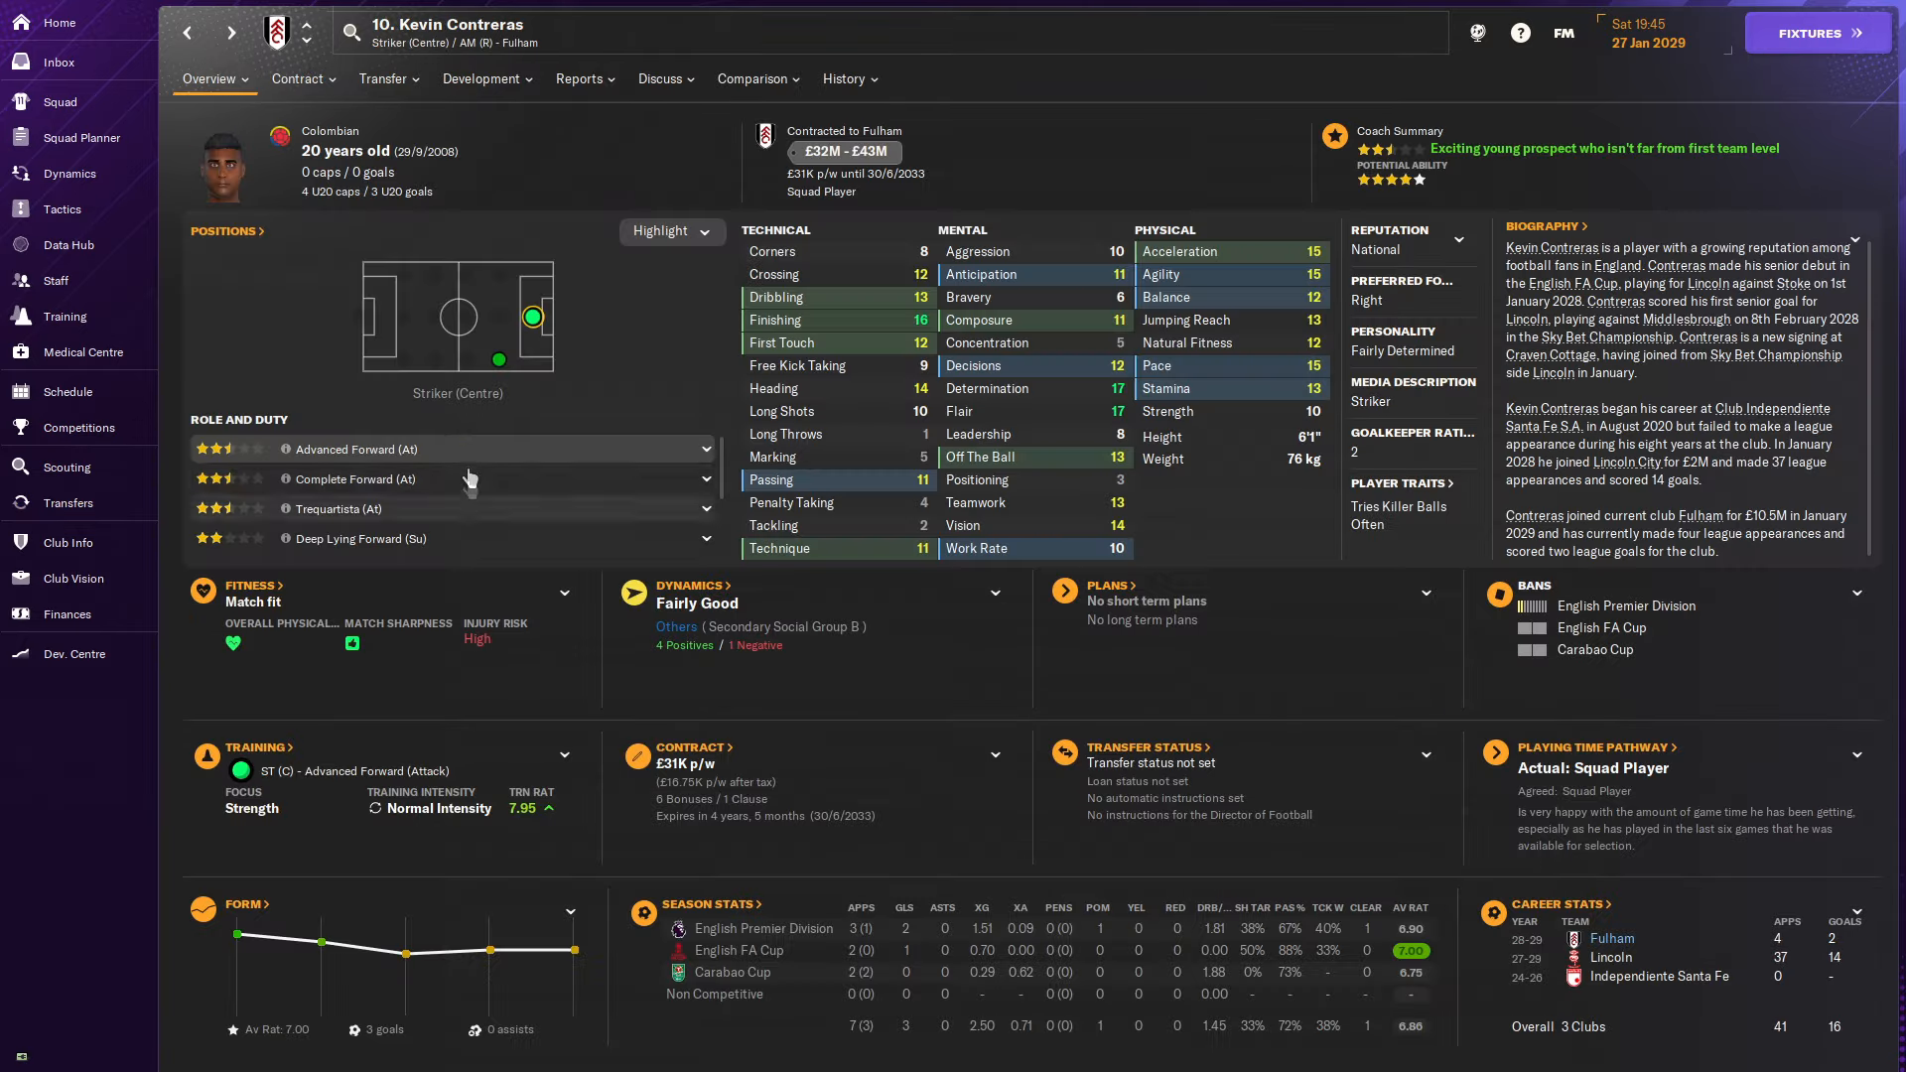
{"action": "left_click", "coordinate": [843, 79]}
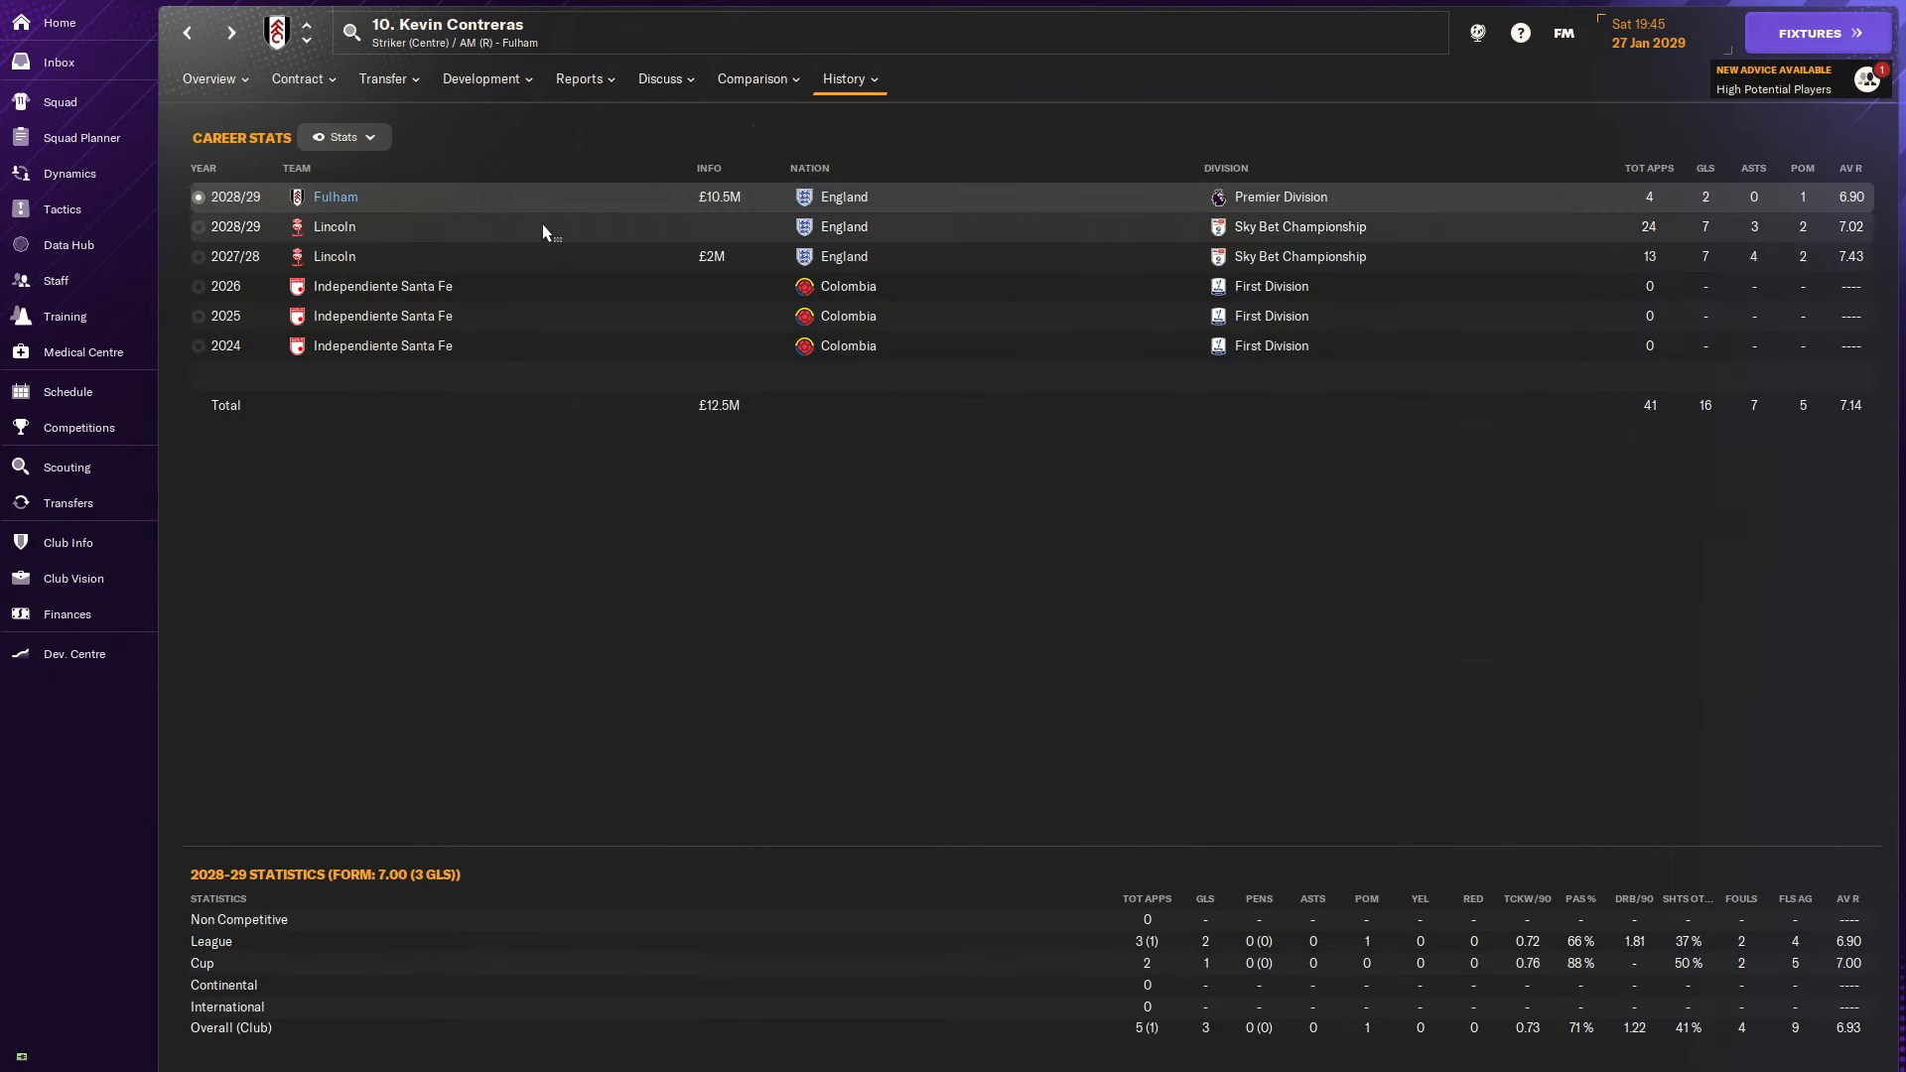
{"action": "left_click", "coordinate": [67, 502]}
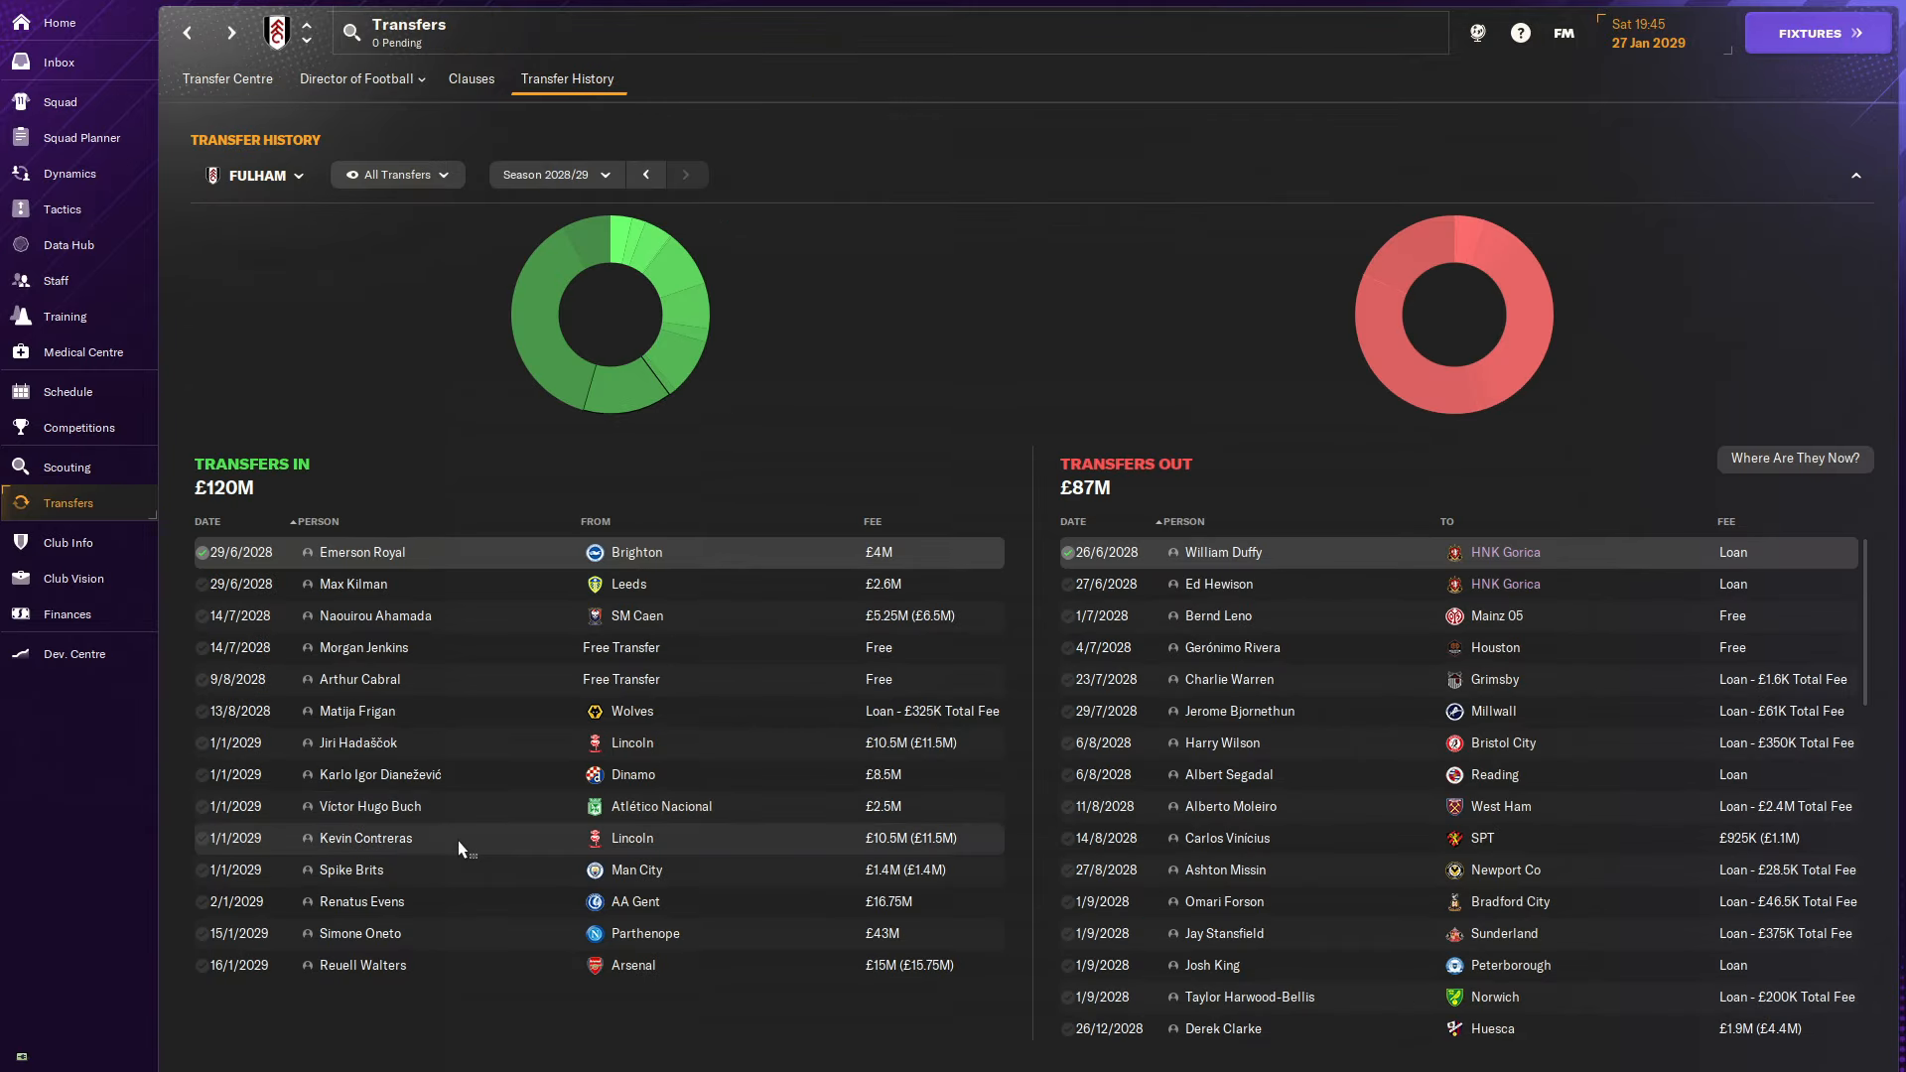
Review goalkeeper Spike Brits's career record, then return to Fulham's transfer history.
{"action": "left_click", "coordinate": [349, 869]}
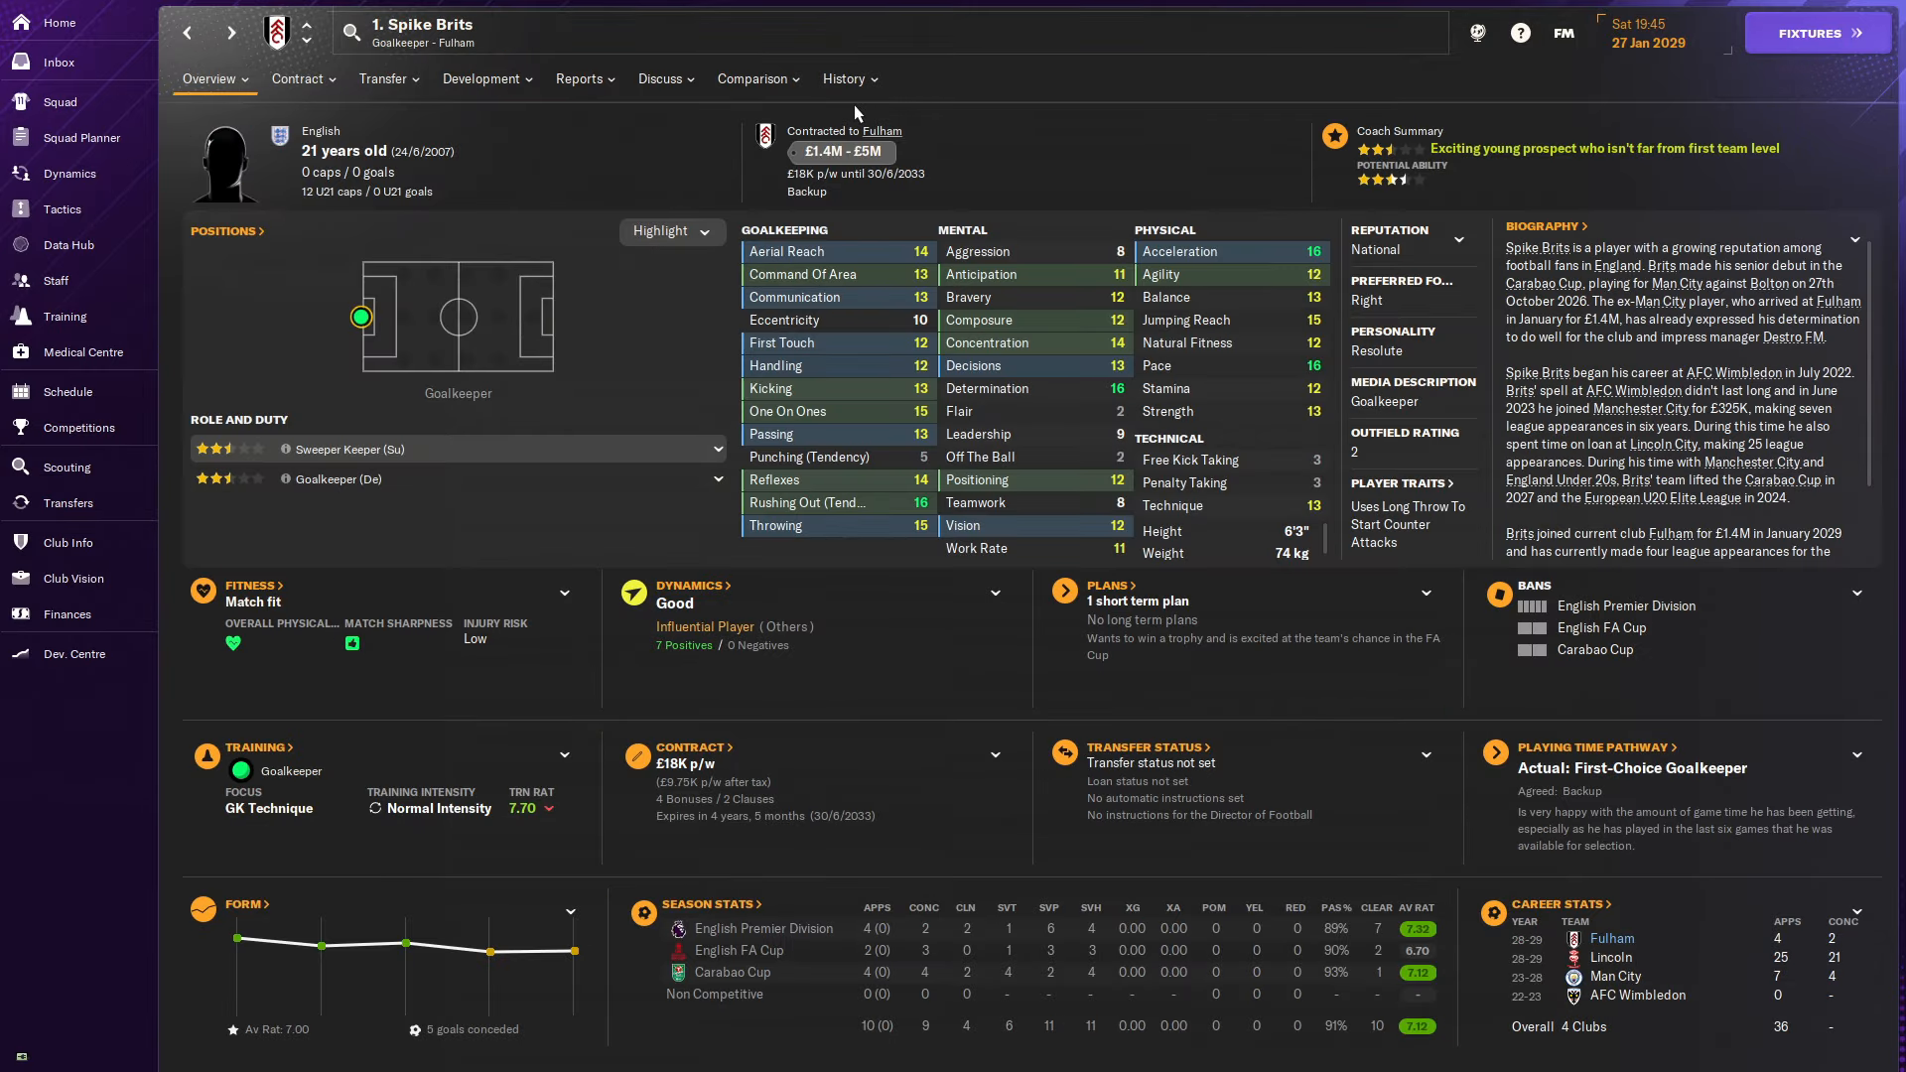
{"action": "left_click", "coordinate": [846, 79]}
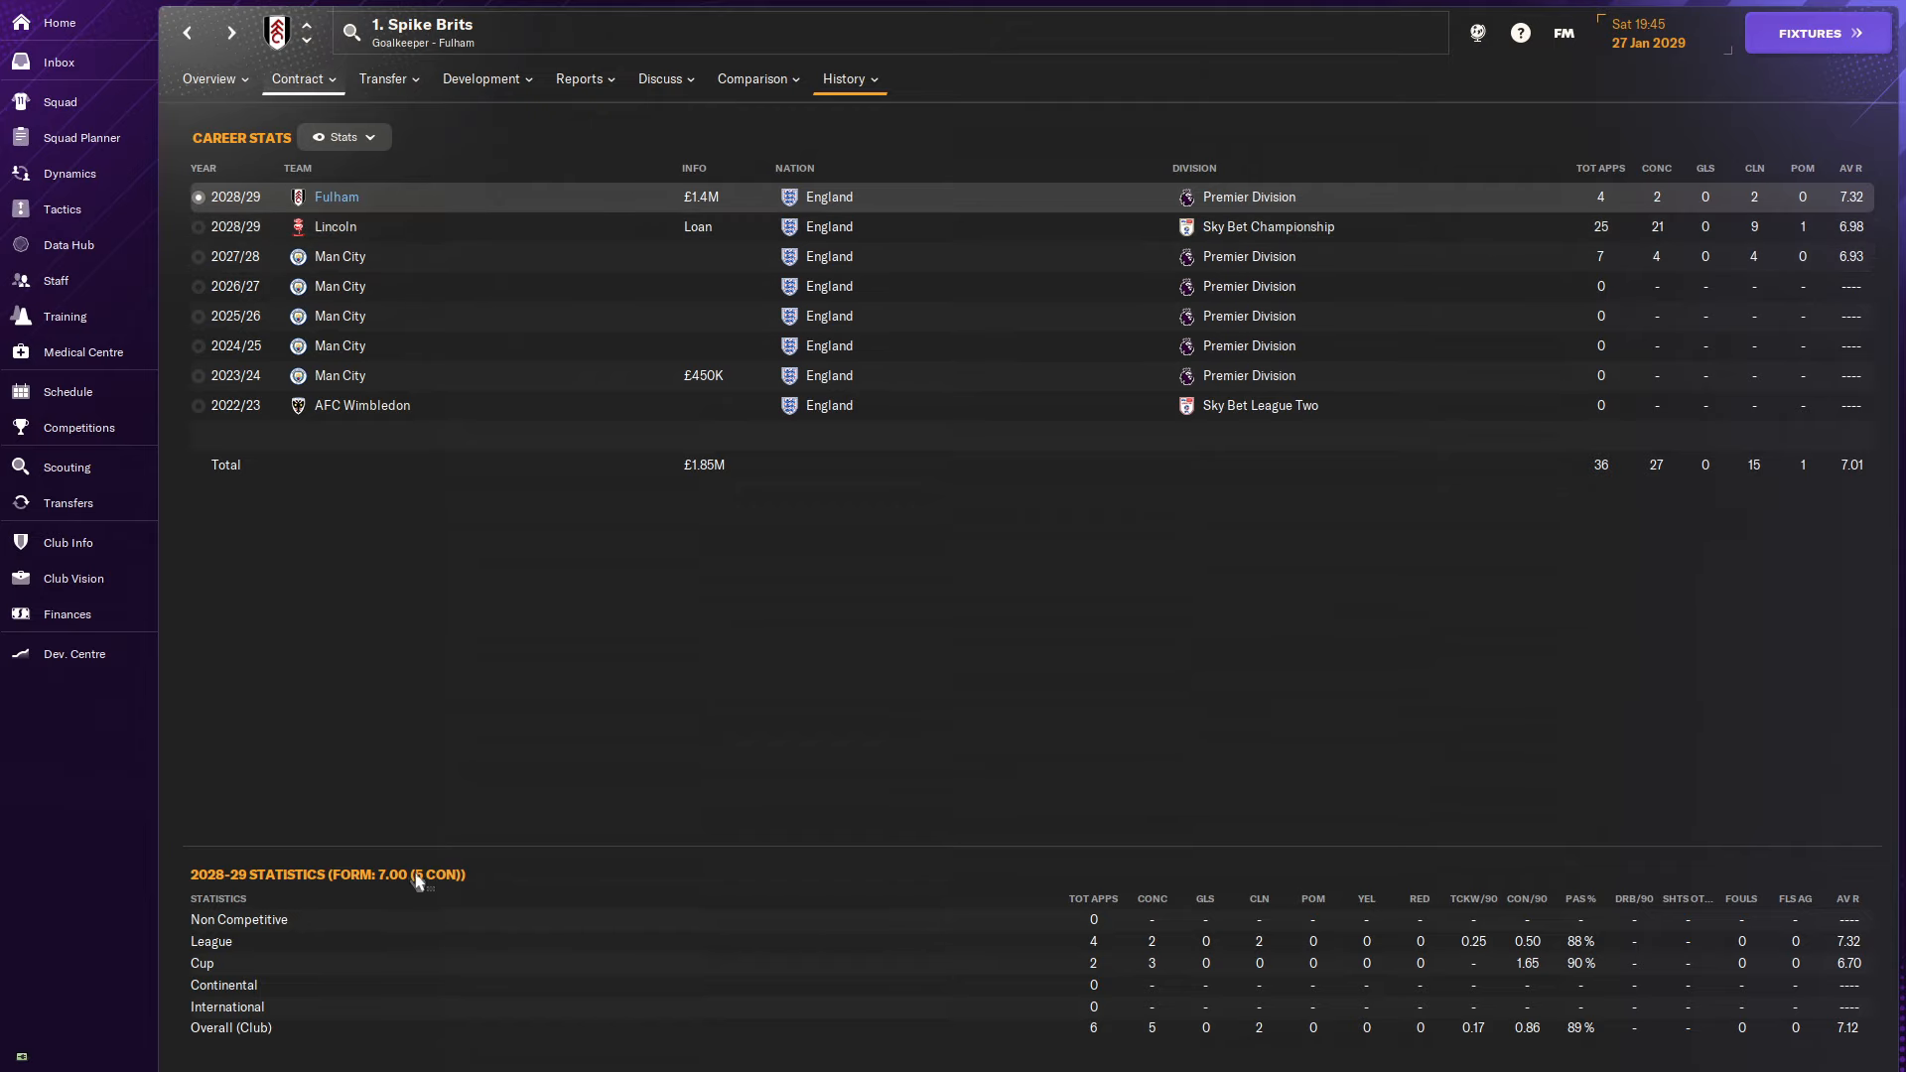
{"action": "left_click", "coordinate": [67, 502]}
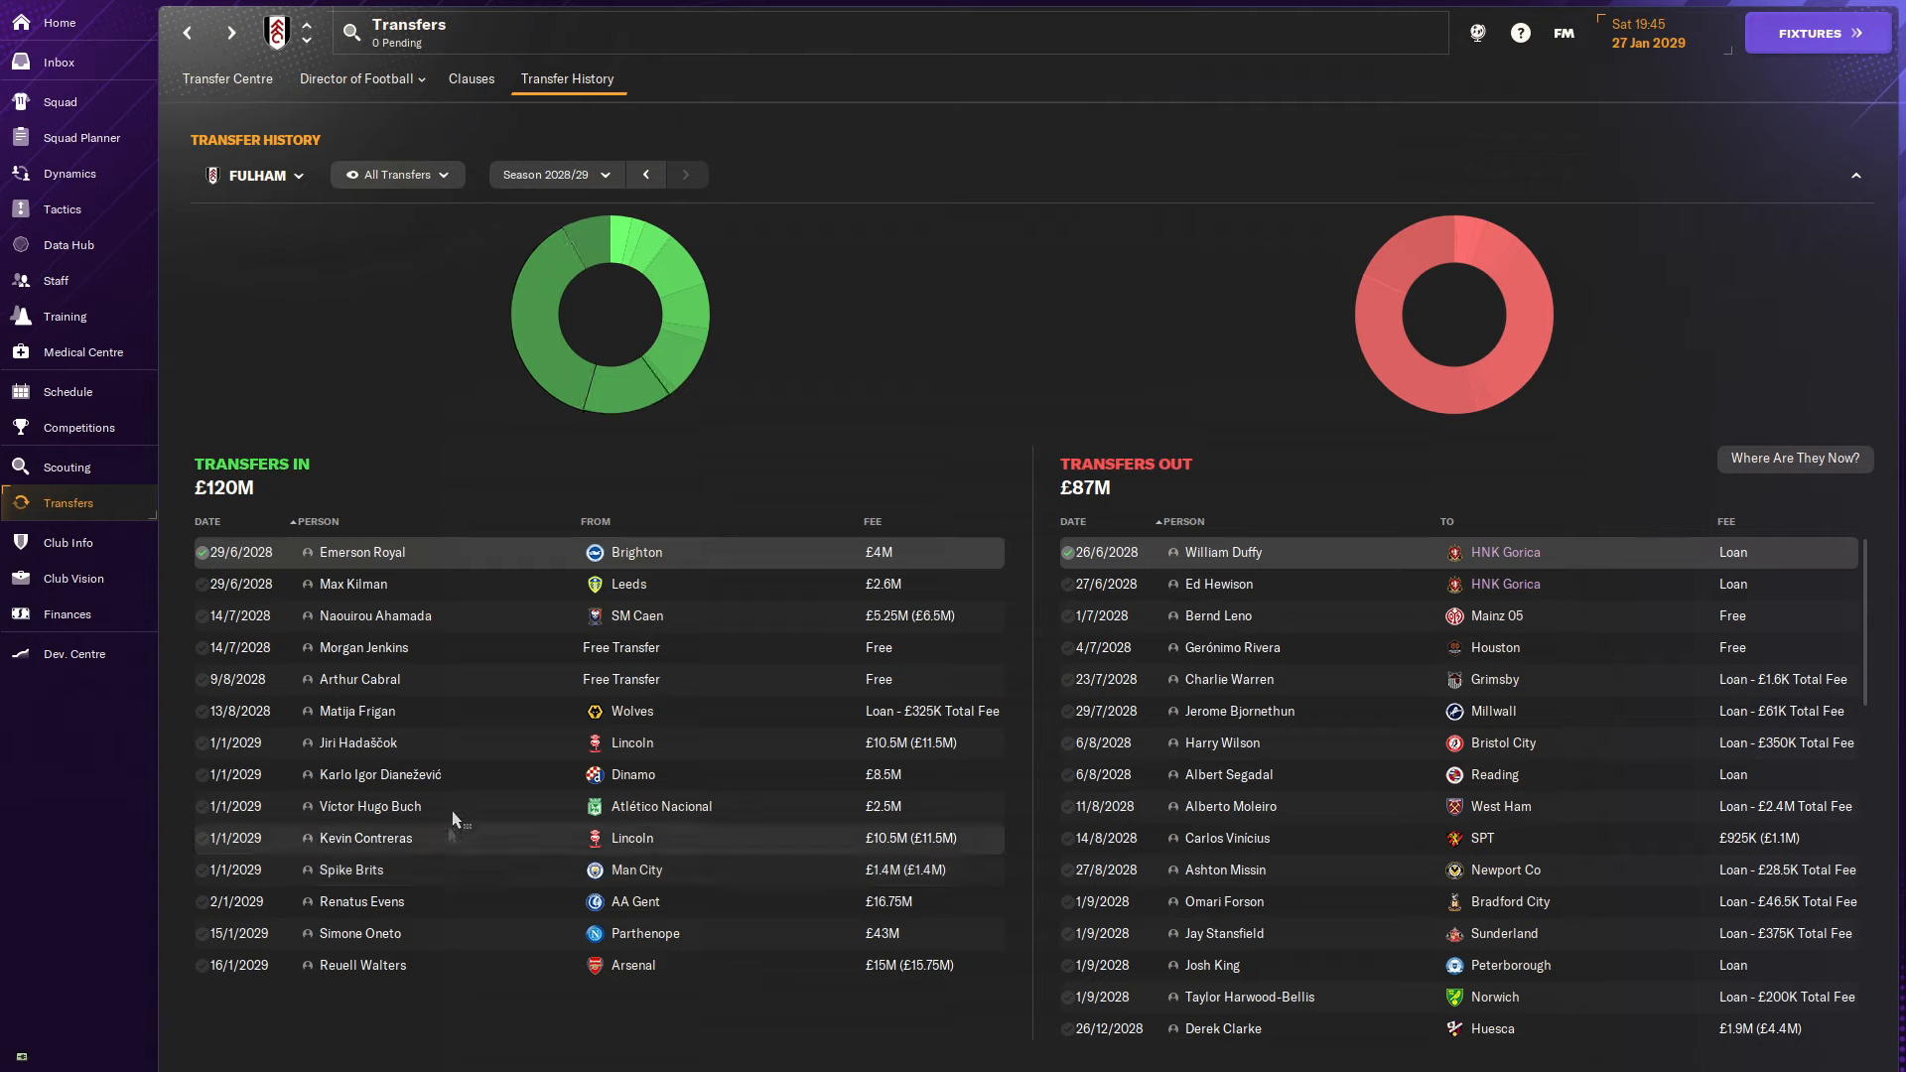
{"action": "mouse_move", "coordinate": [451, 723]}
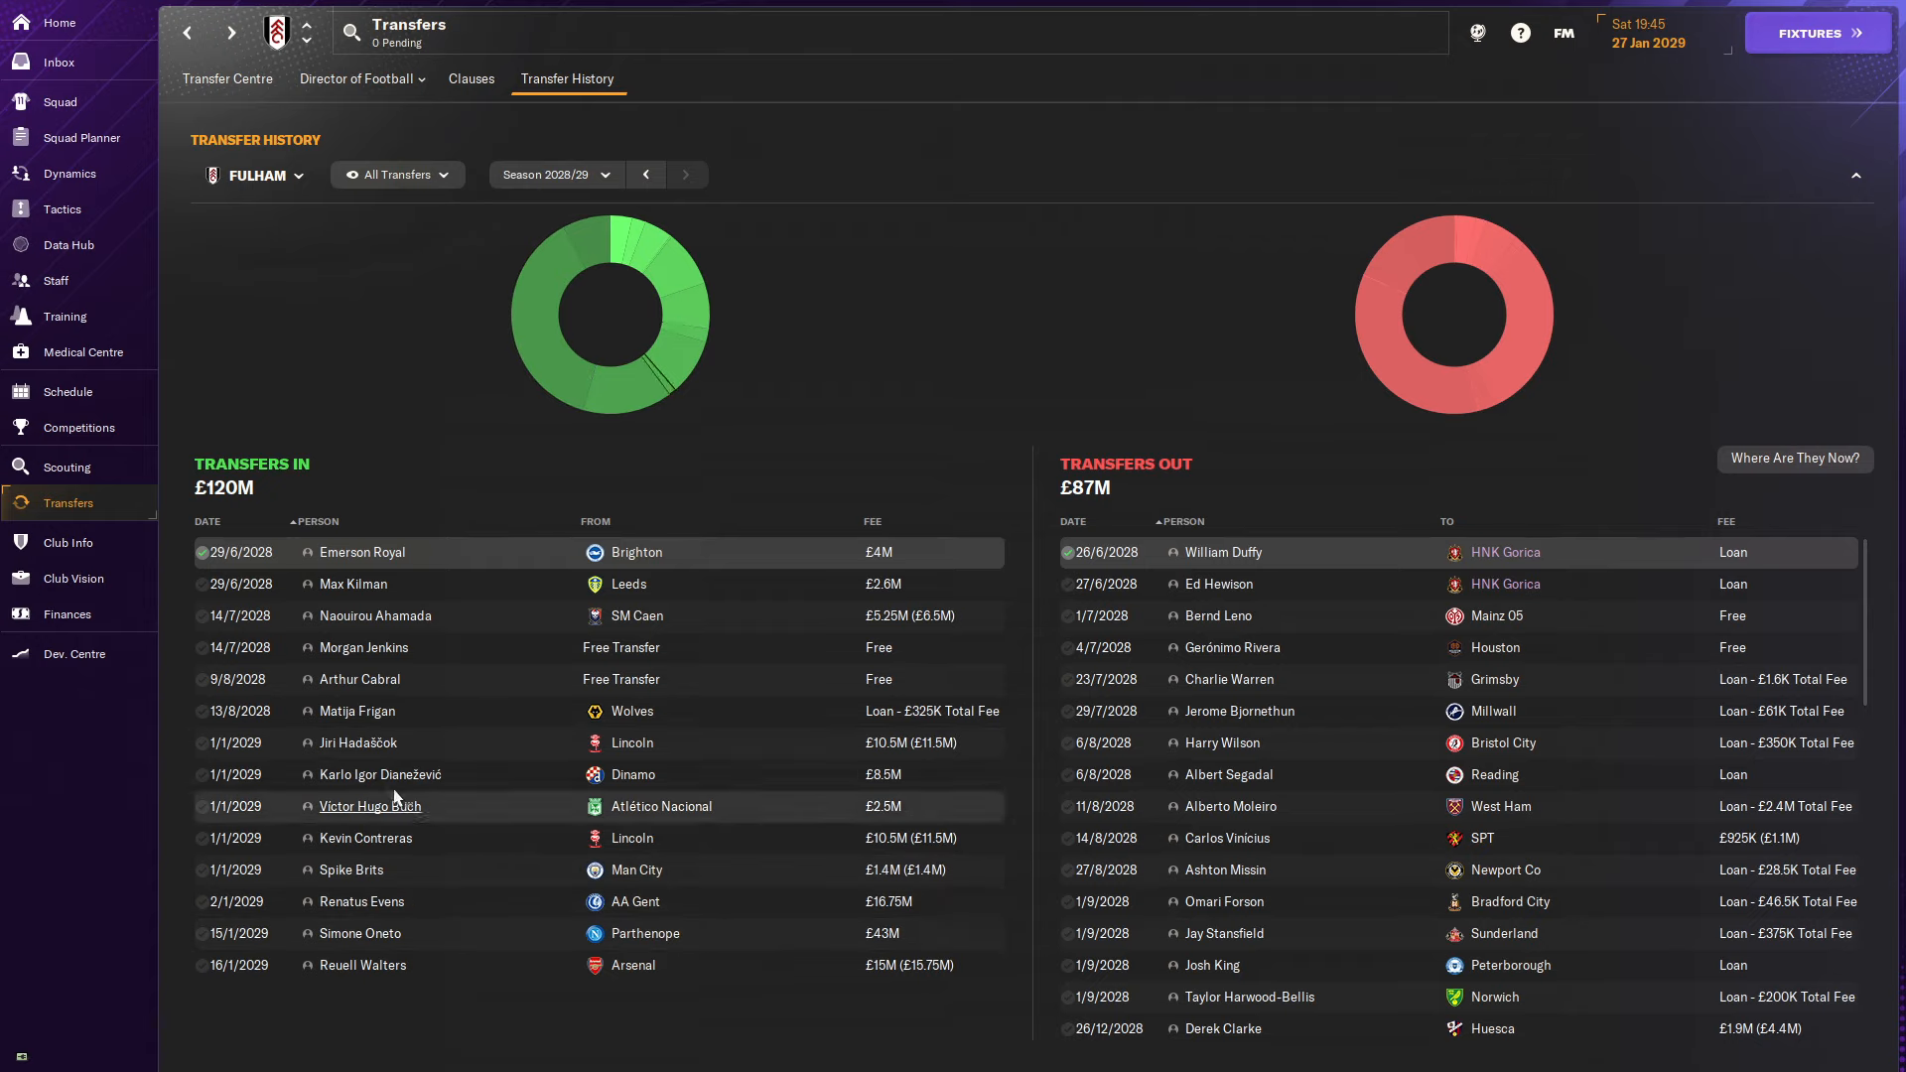
{"action": "mouse_move", "coordinate": [493, 812]}
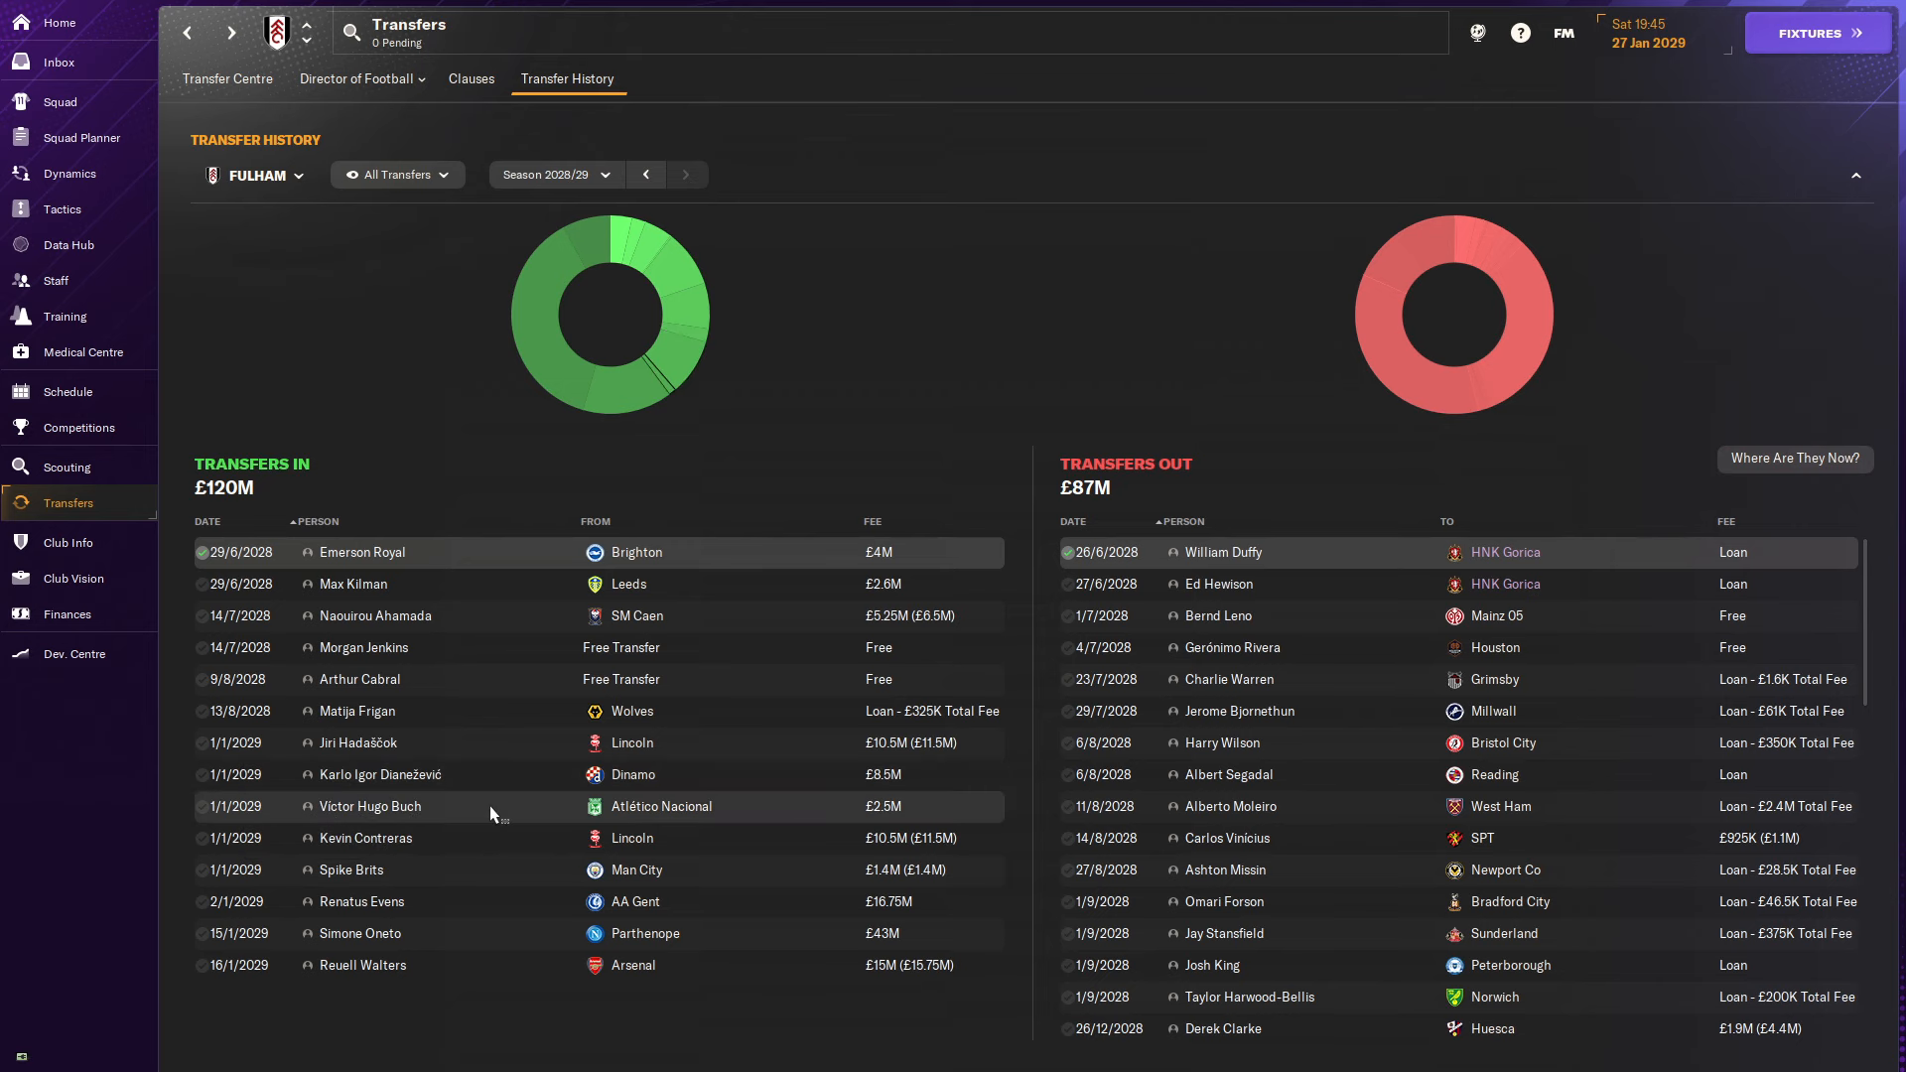
{"action": "mouse_move", "coordinate": [407, 806]}
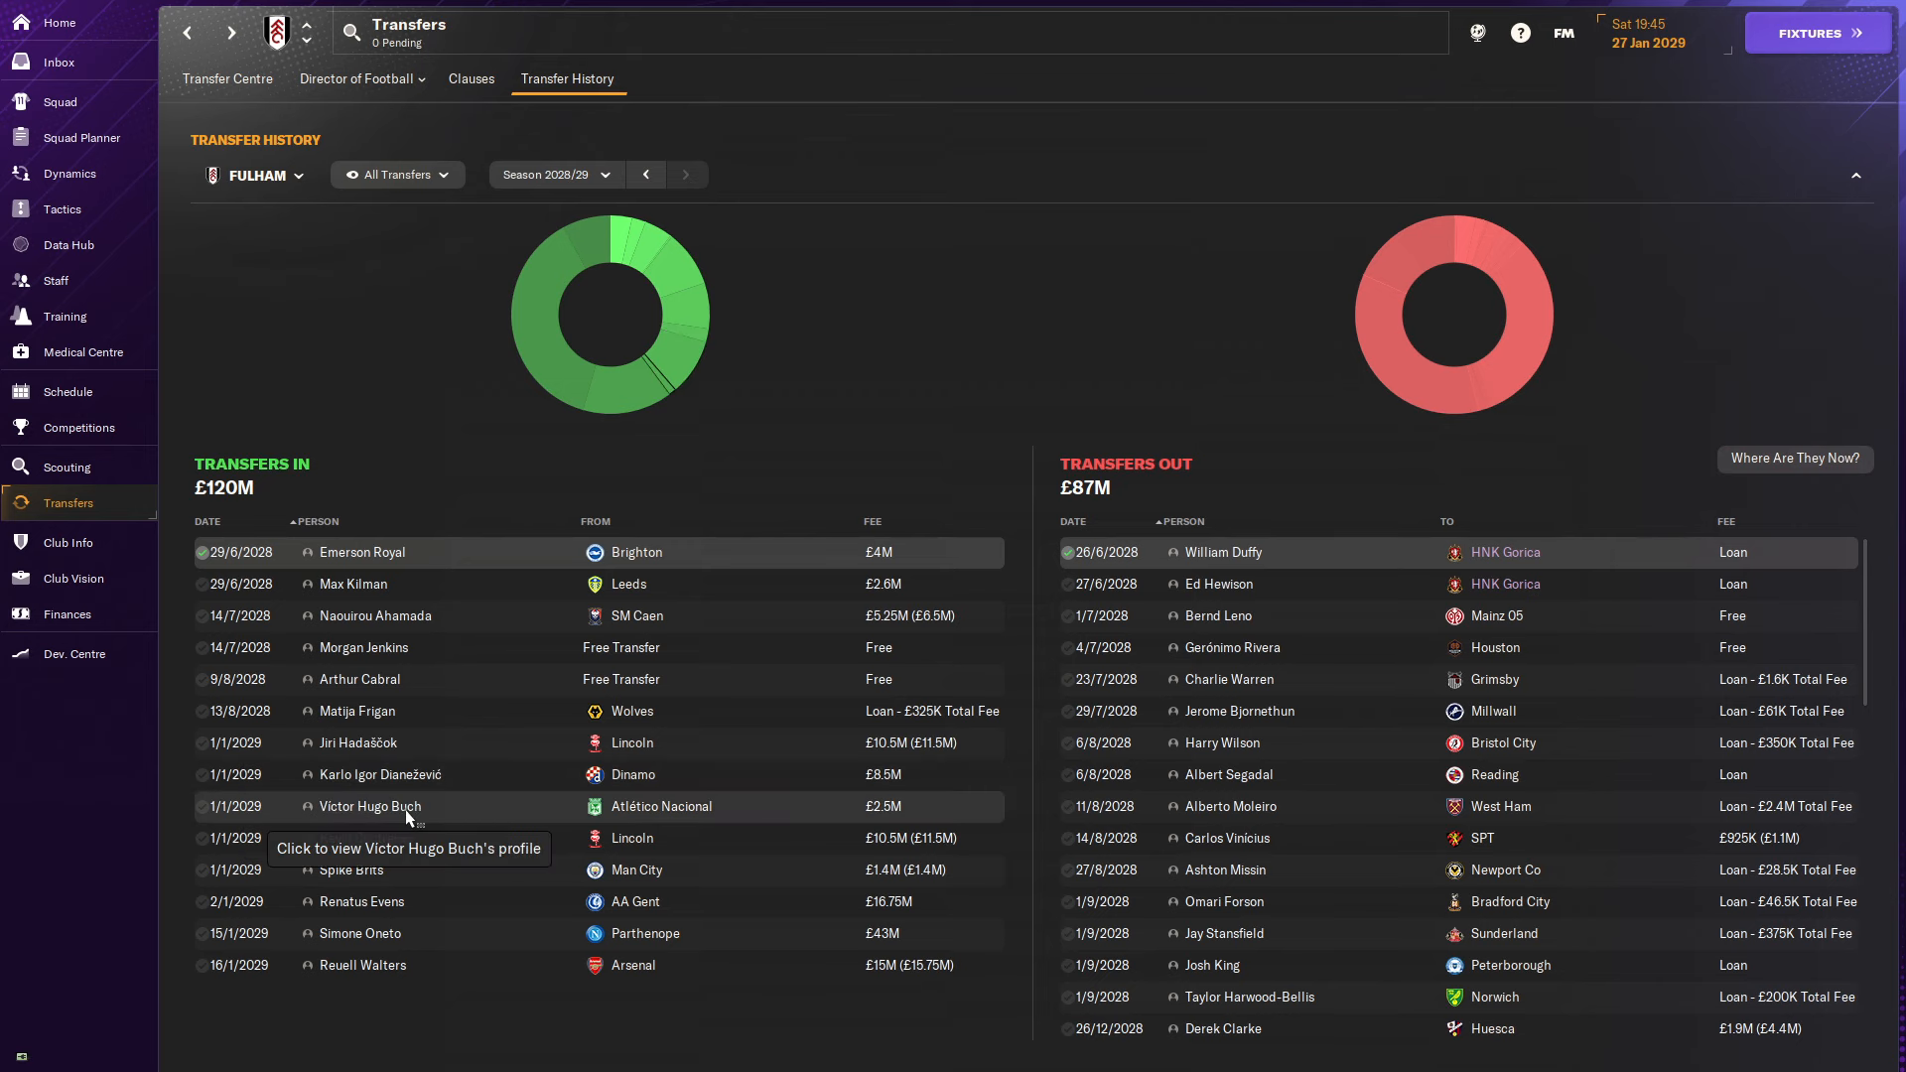
Review Victor Hugo Buch's career history and profile overview, then return to transfer history.
{"action": "left_click", "coordinate": [369, 806]}
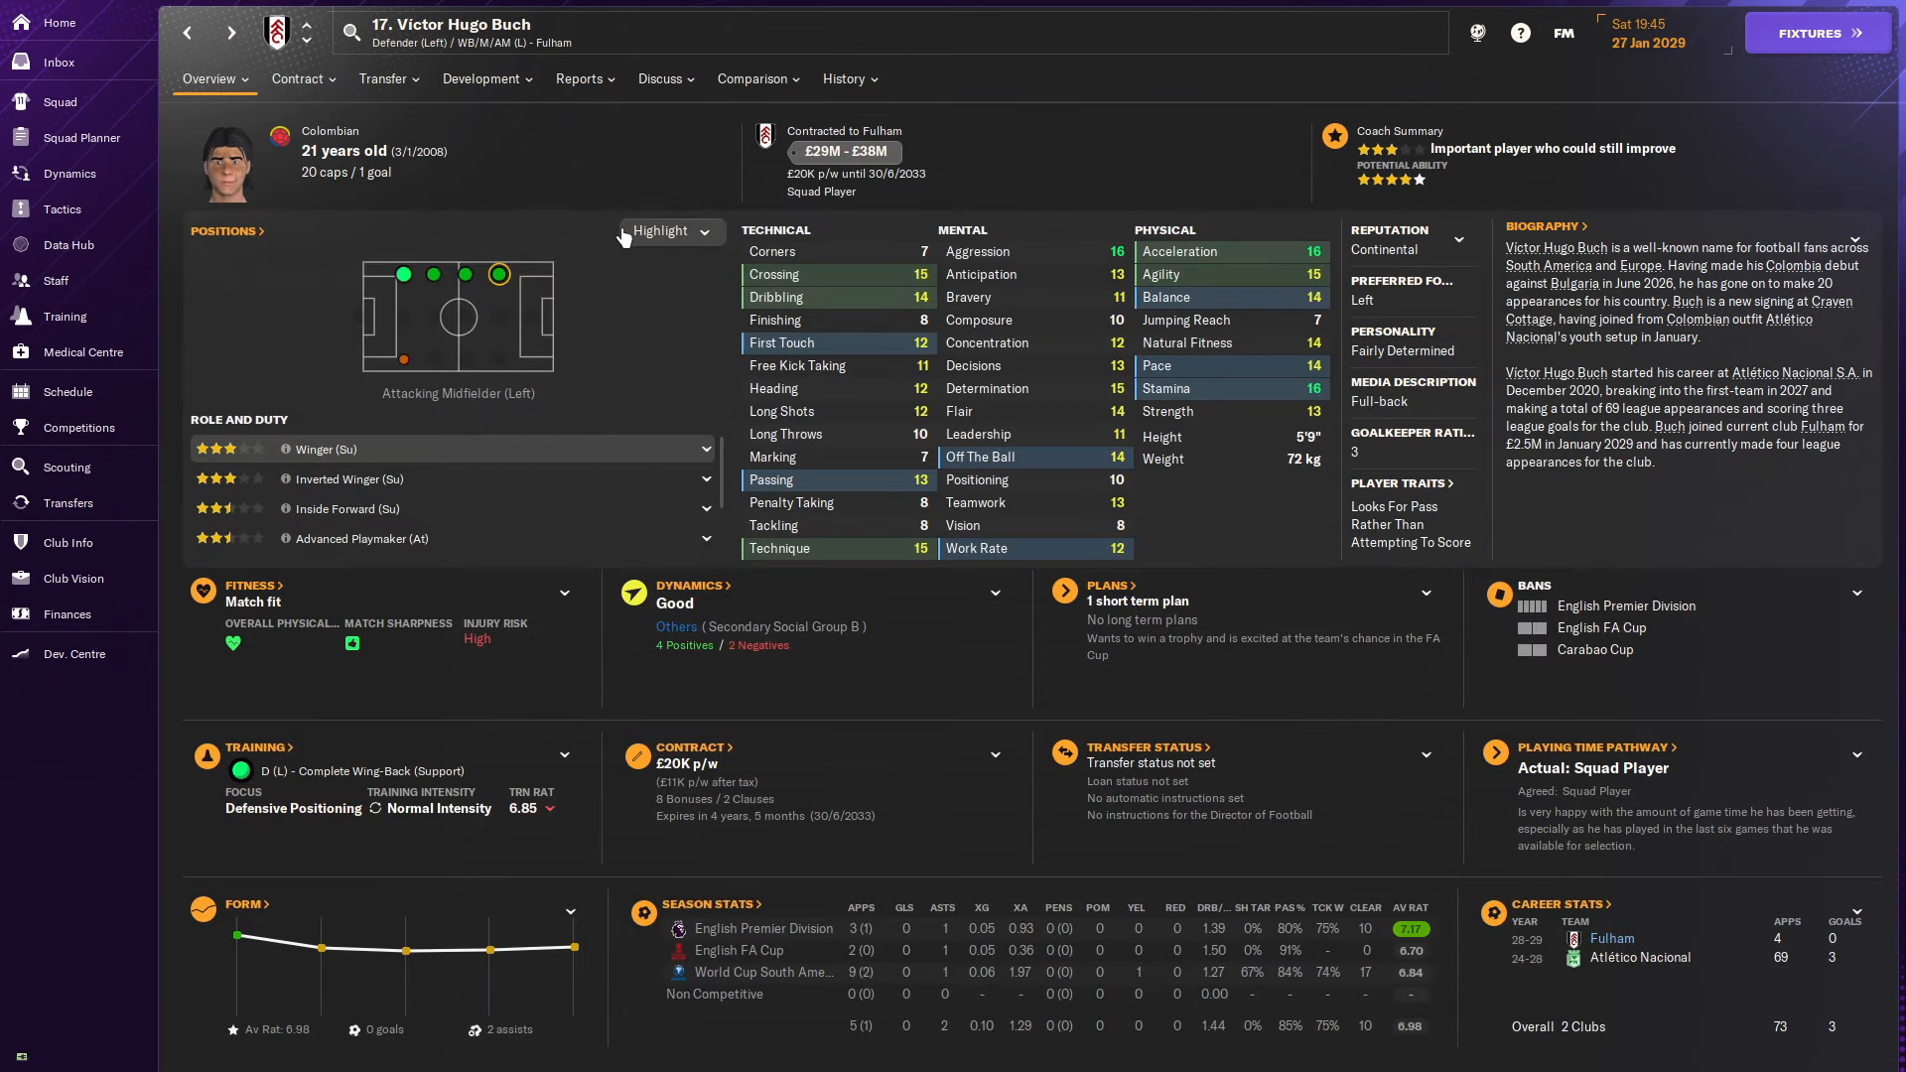
{"action": "left_click", "coordinate": [846, 77]}
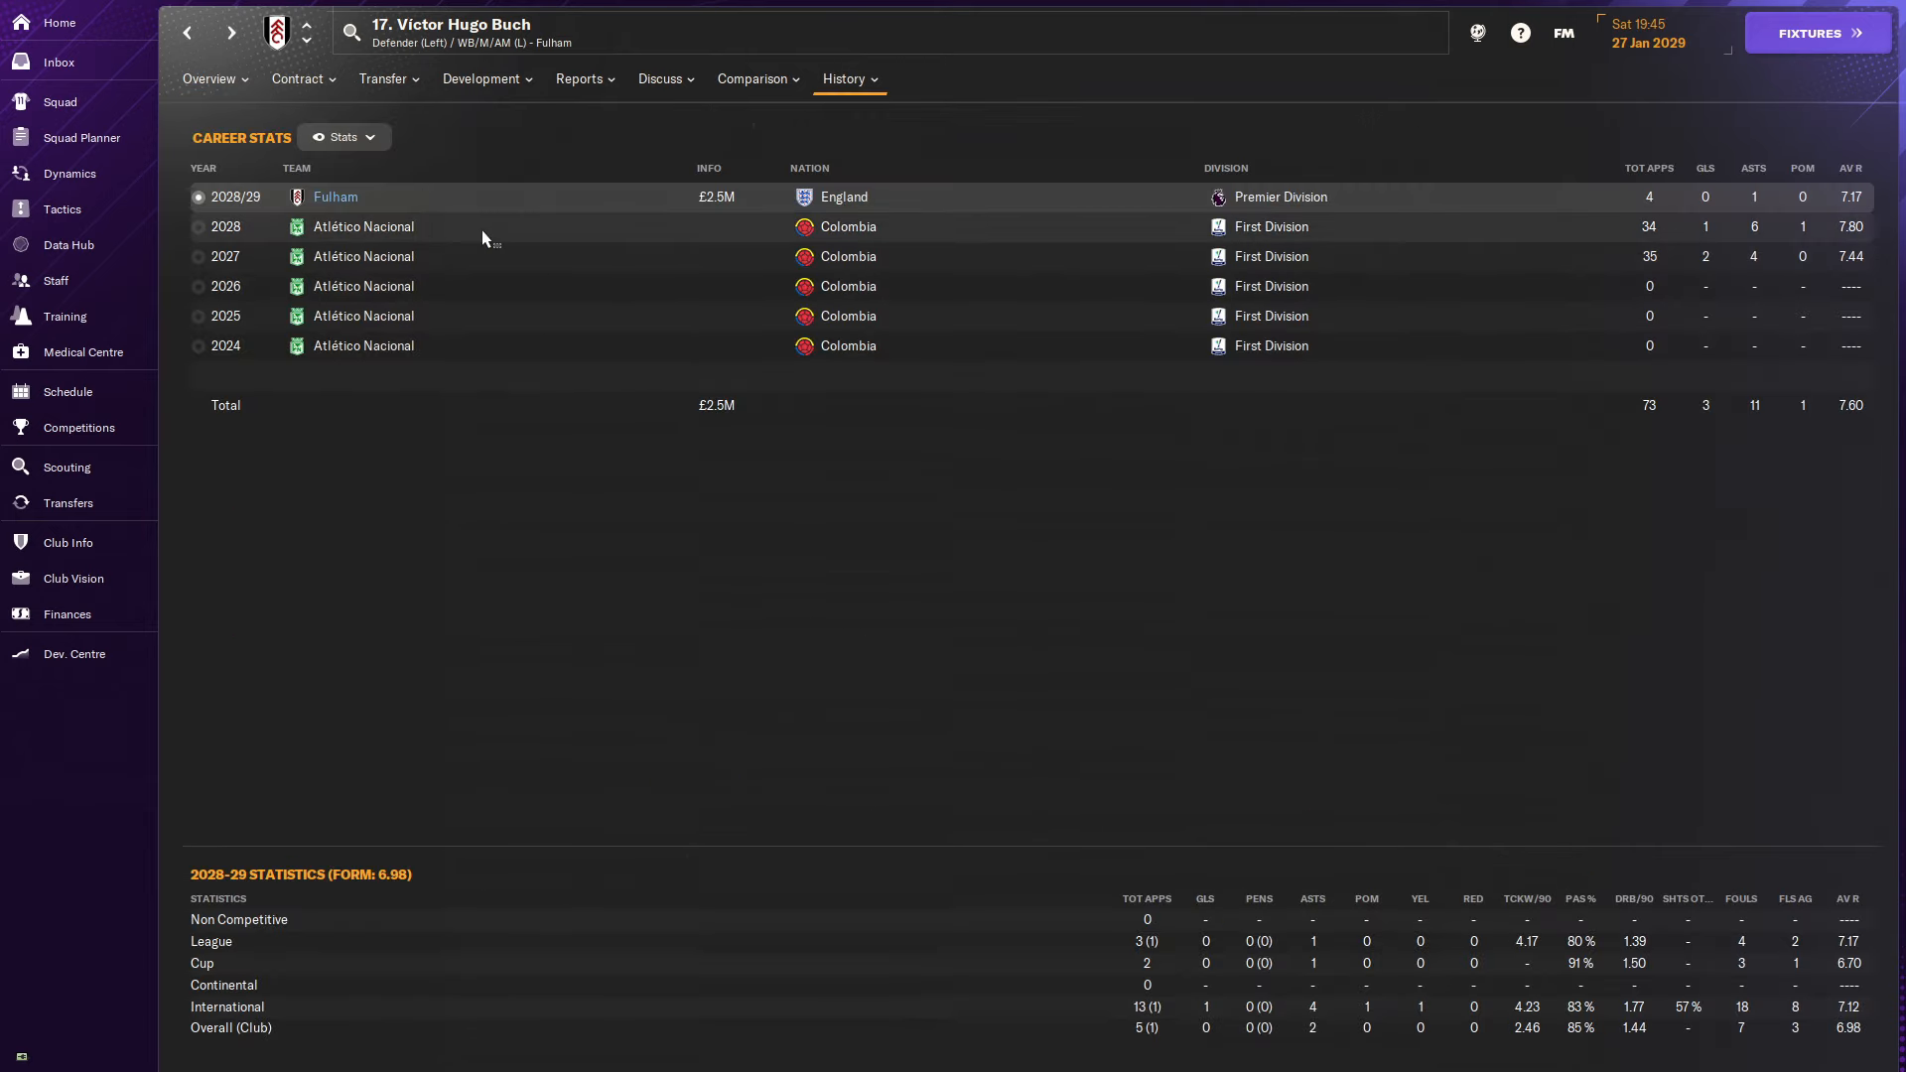
{"action": "mouse_move", "coordinate": [620, 447]}
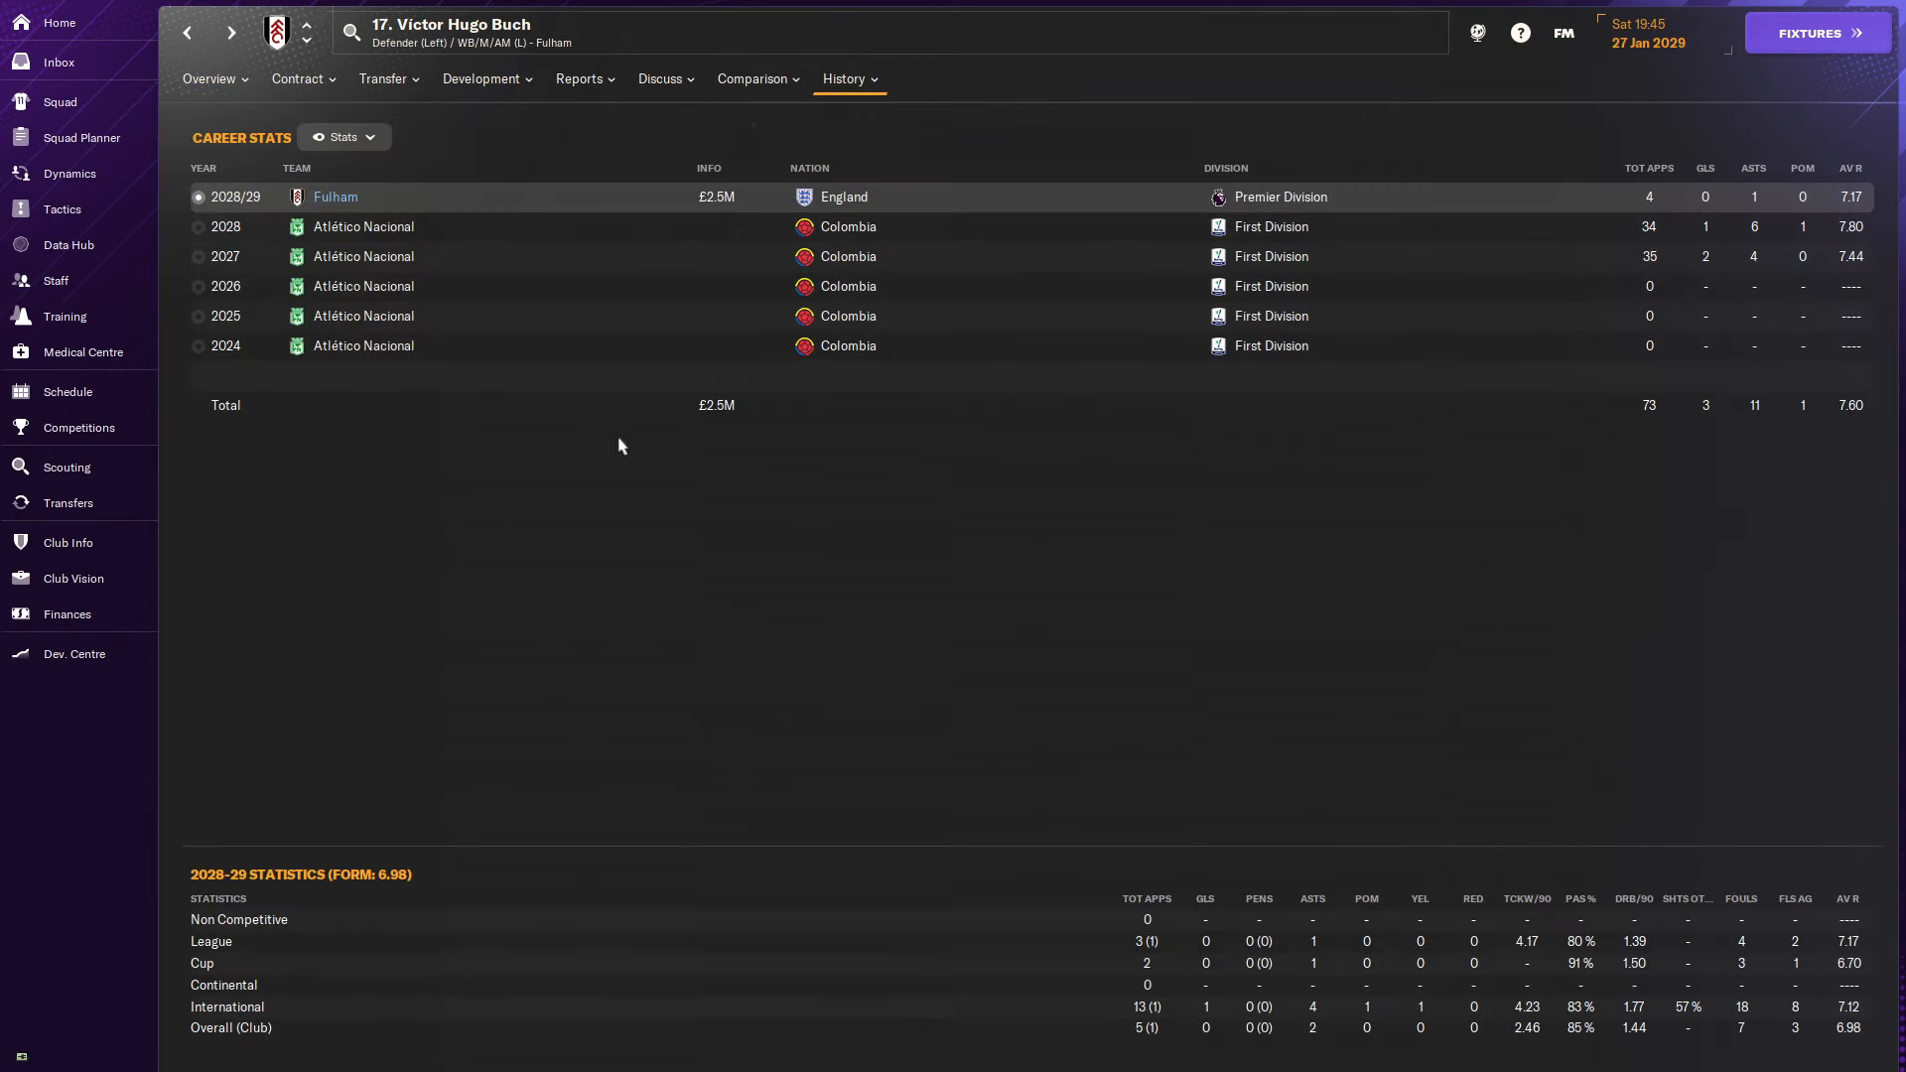
{"action": "left_click", "coordinate": [68, 503]}
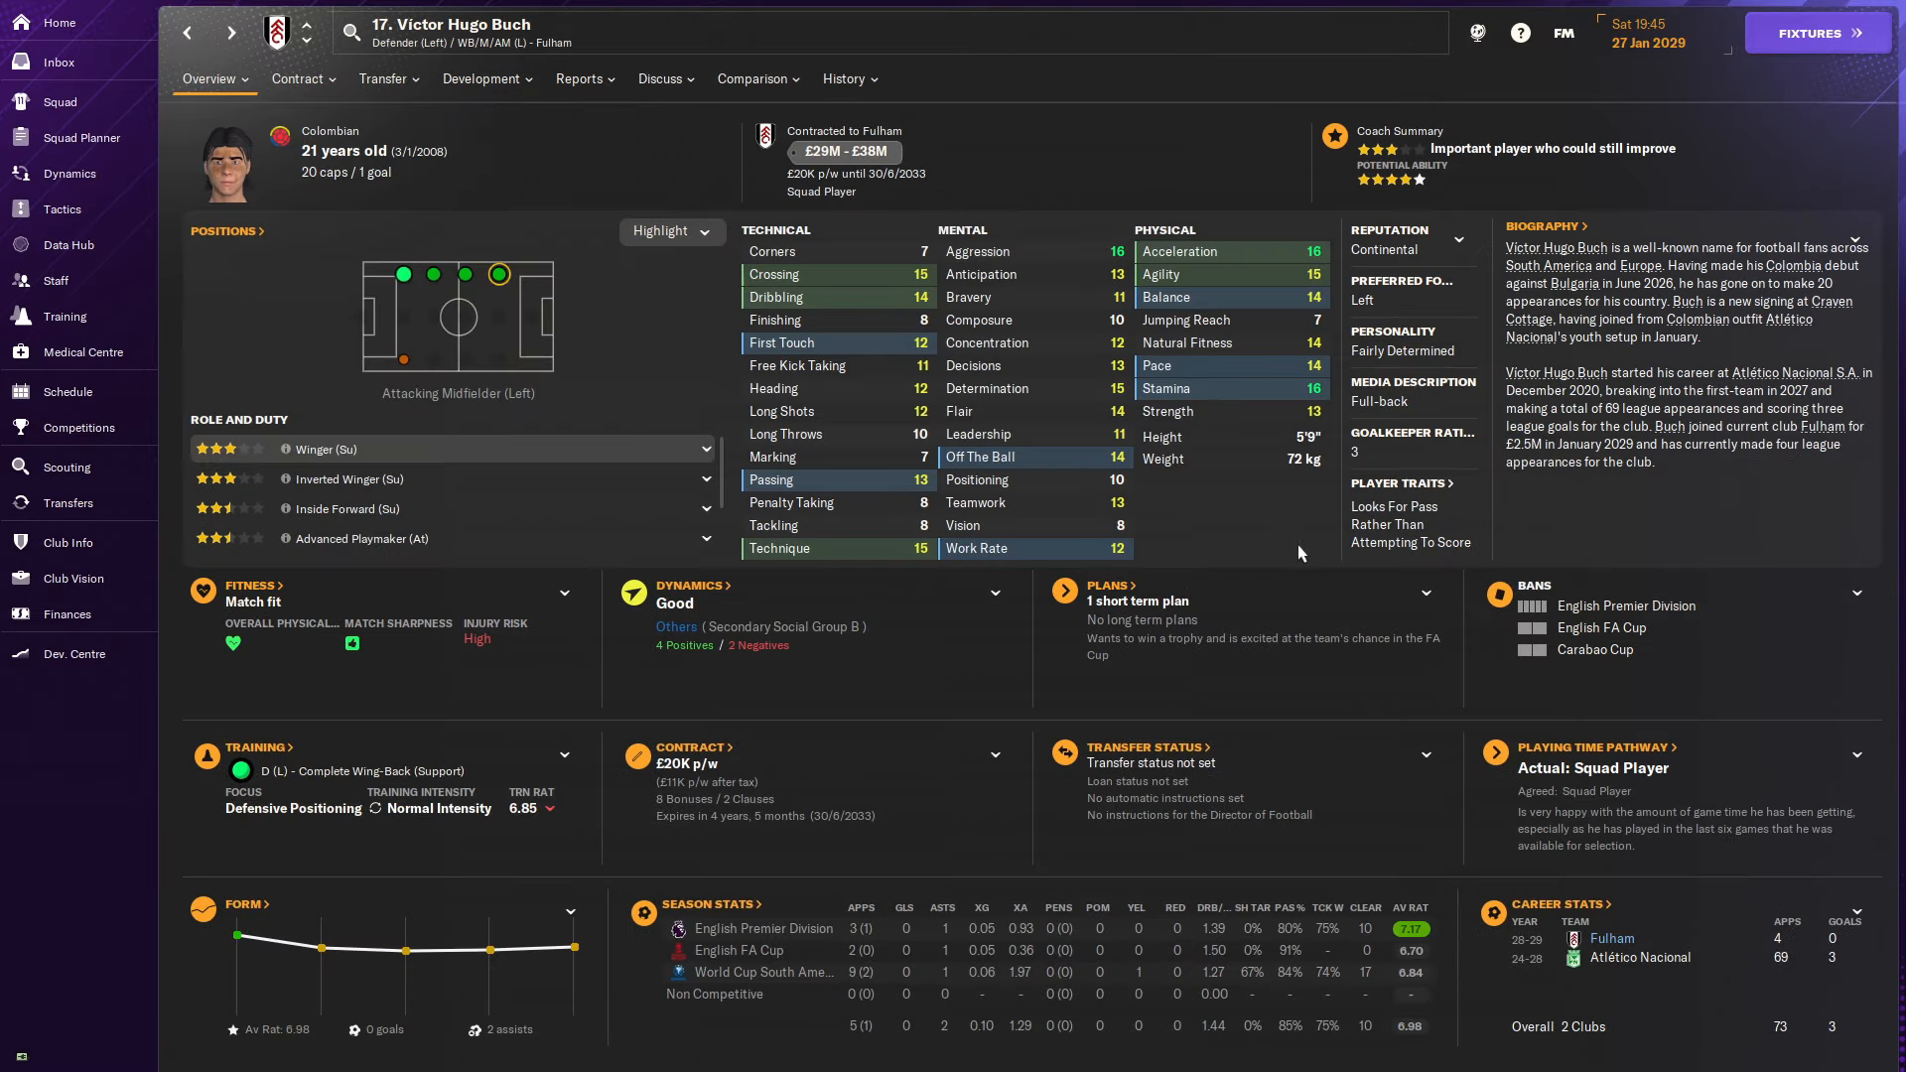
{"action": "left_click", "coordinate": [578, 79]}
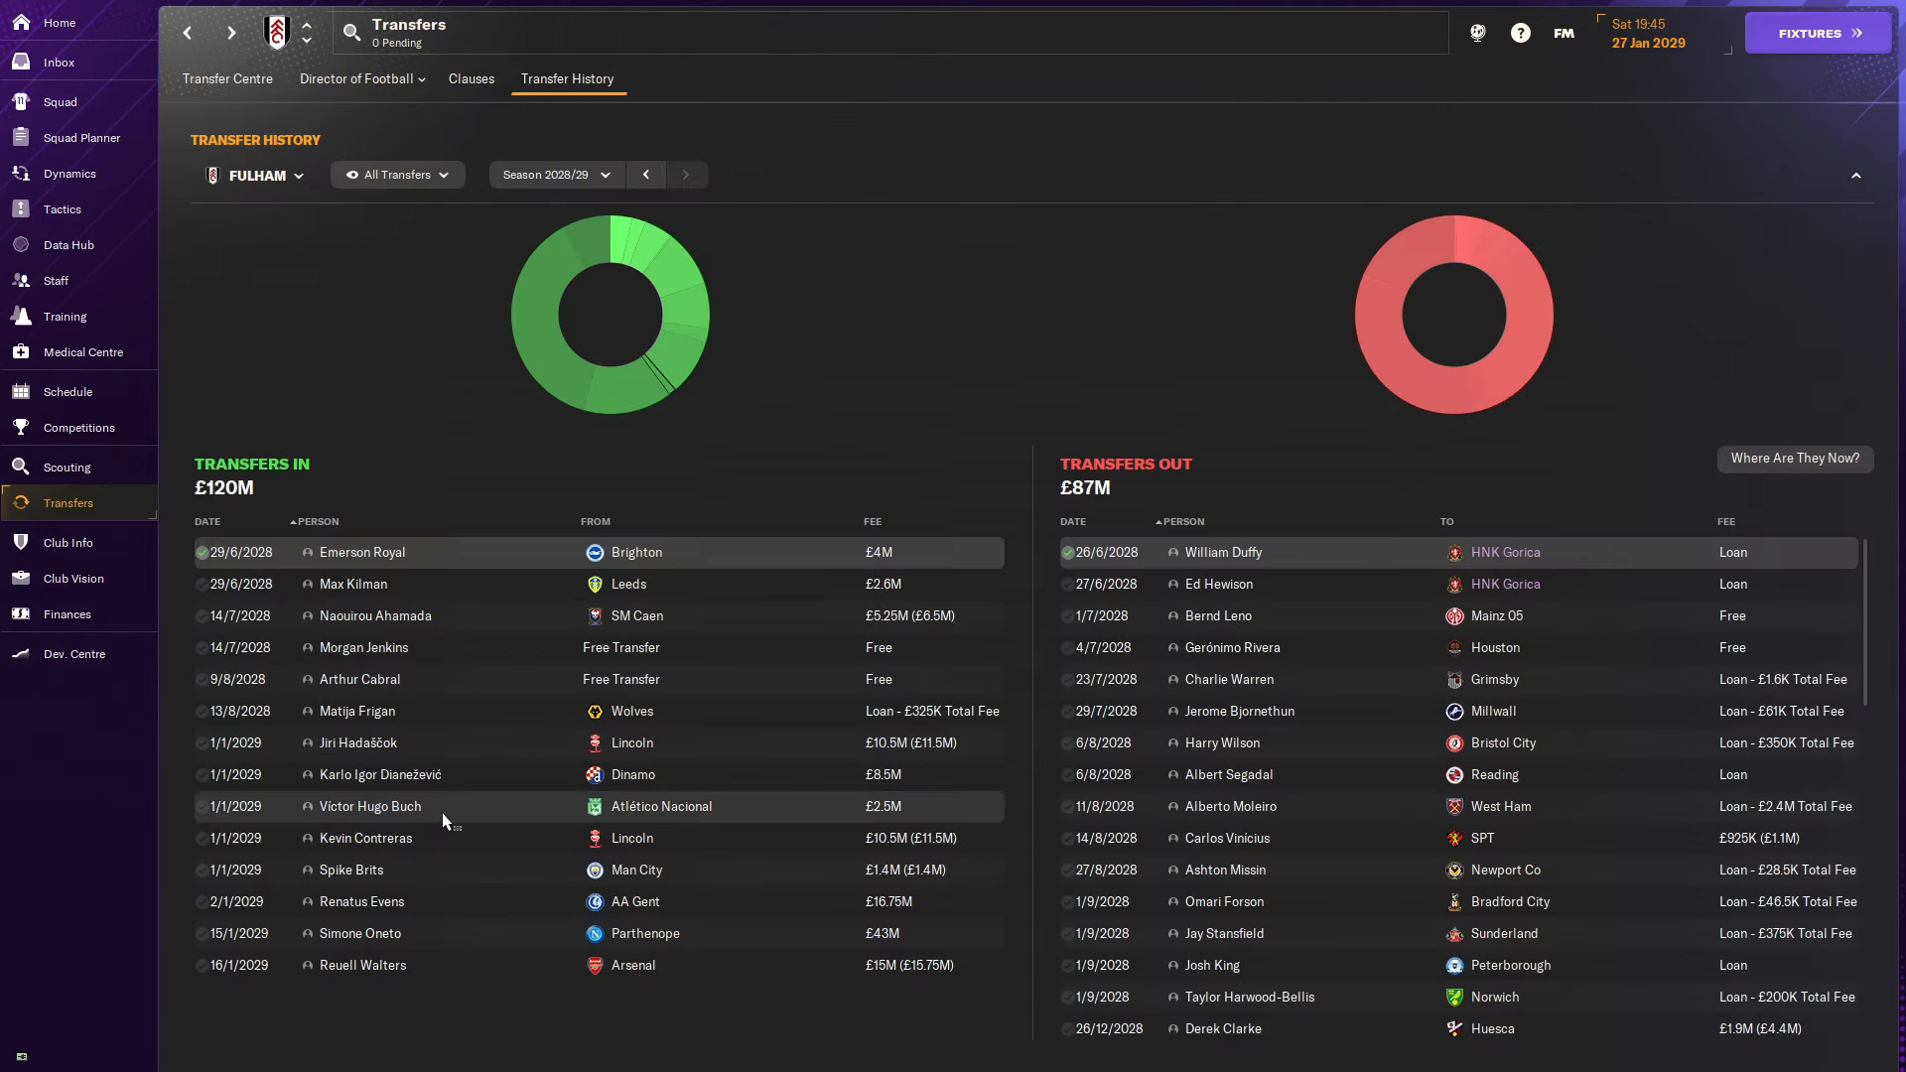
{"action": "mouse_move", "coordinate": [427, 911]}
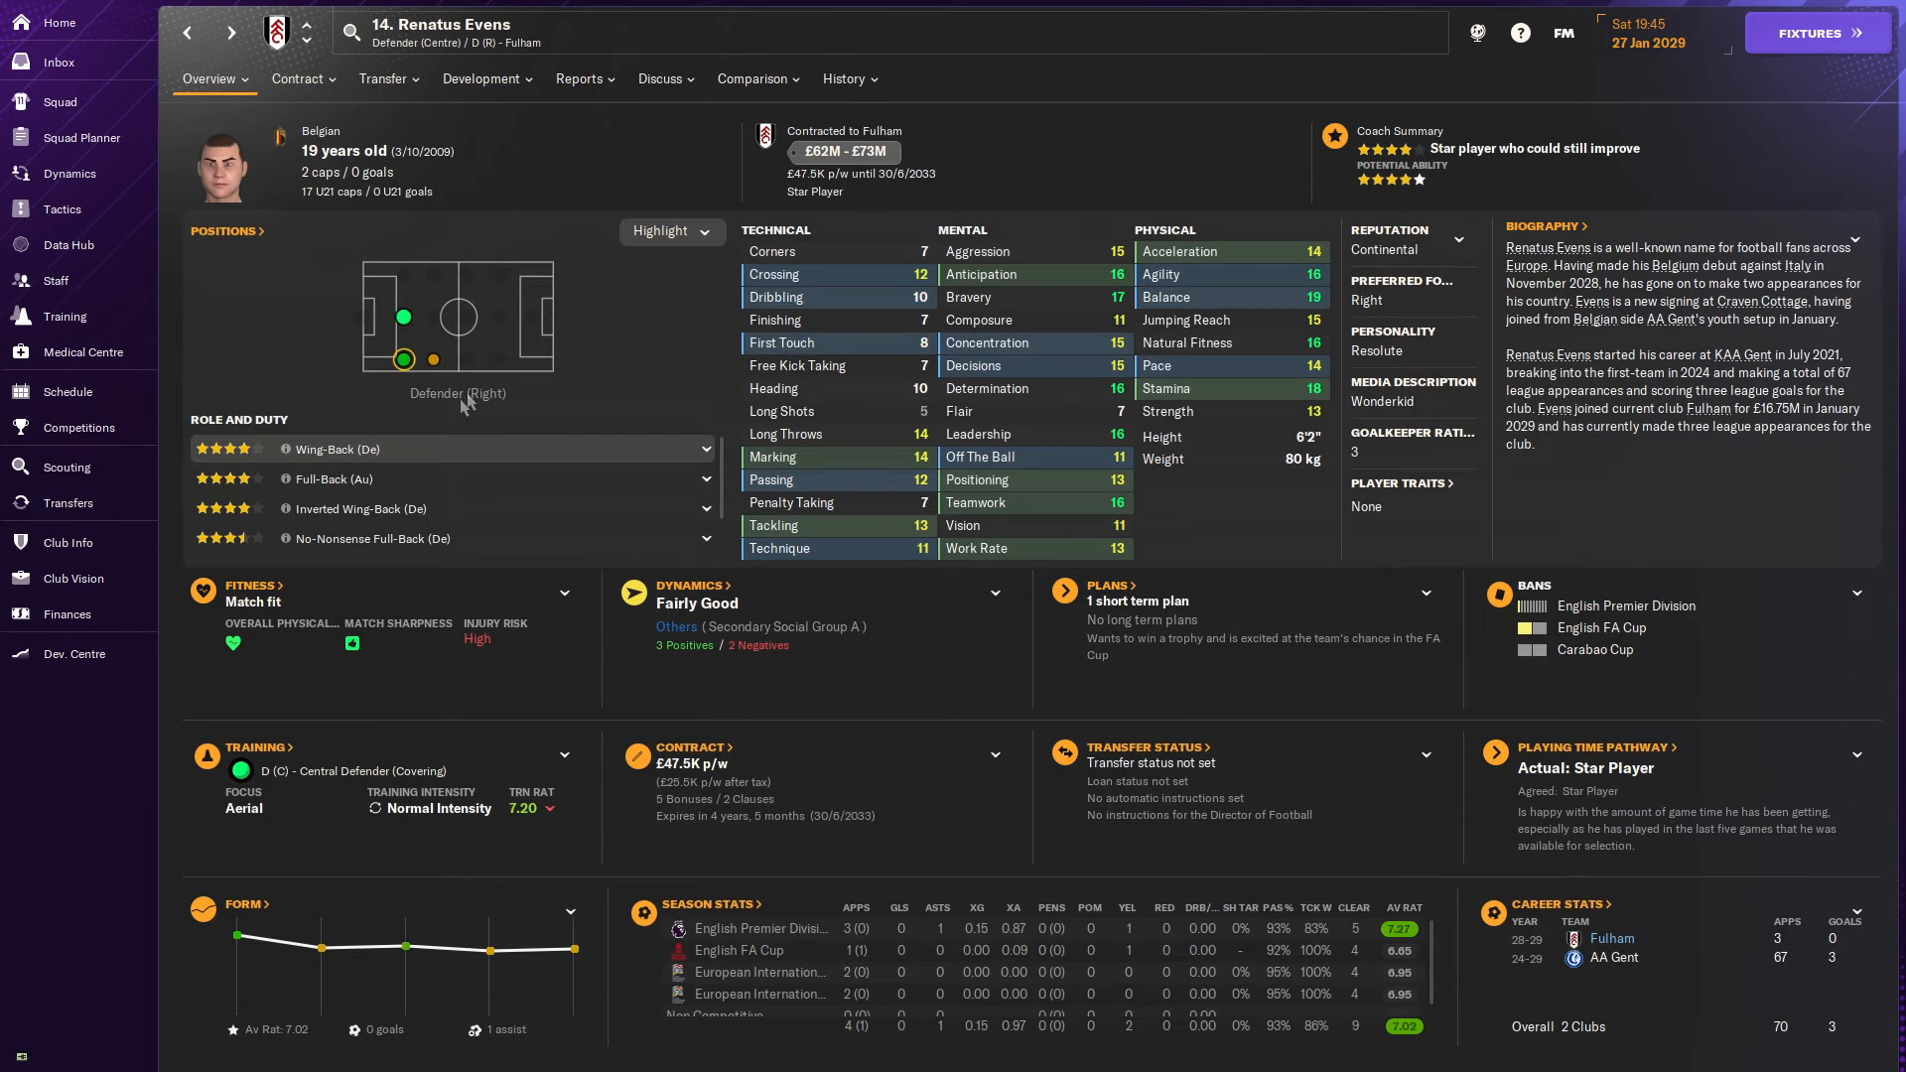
{"action": "mouse_move", "coordinate": [885, 469]}
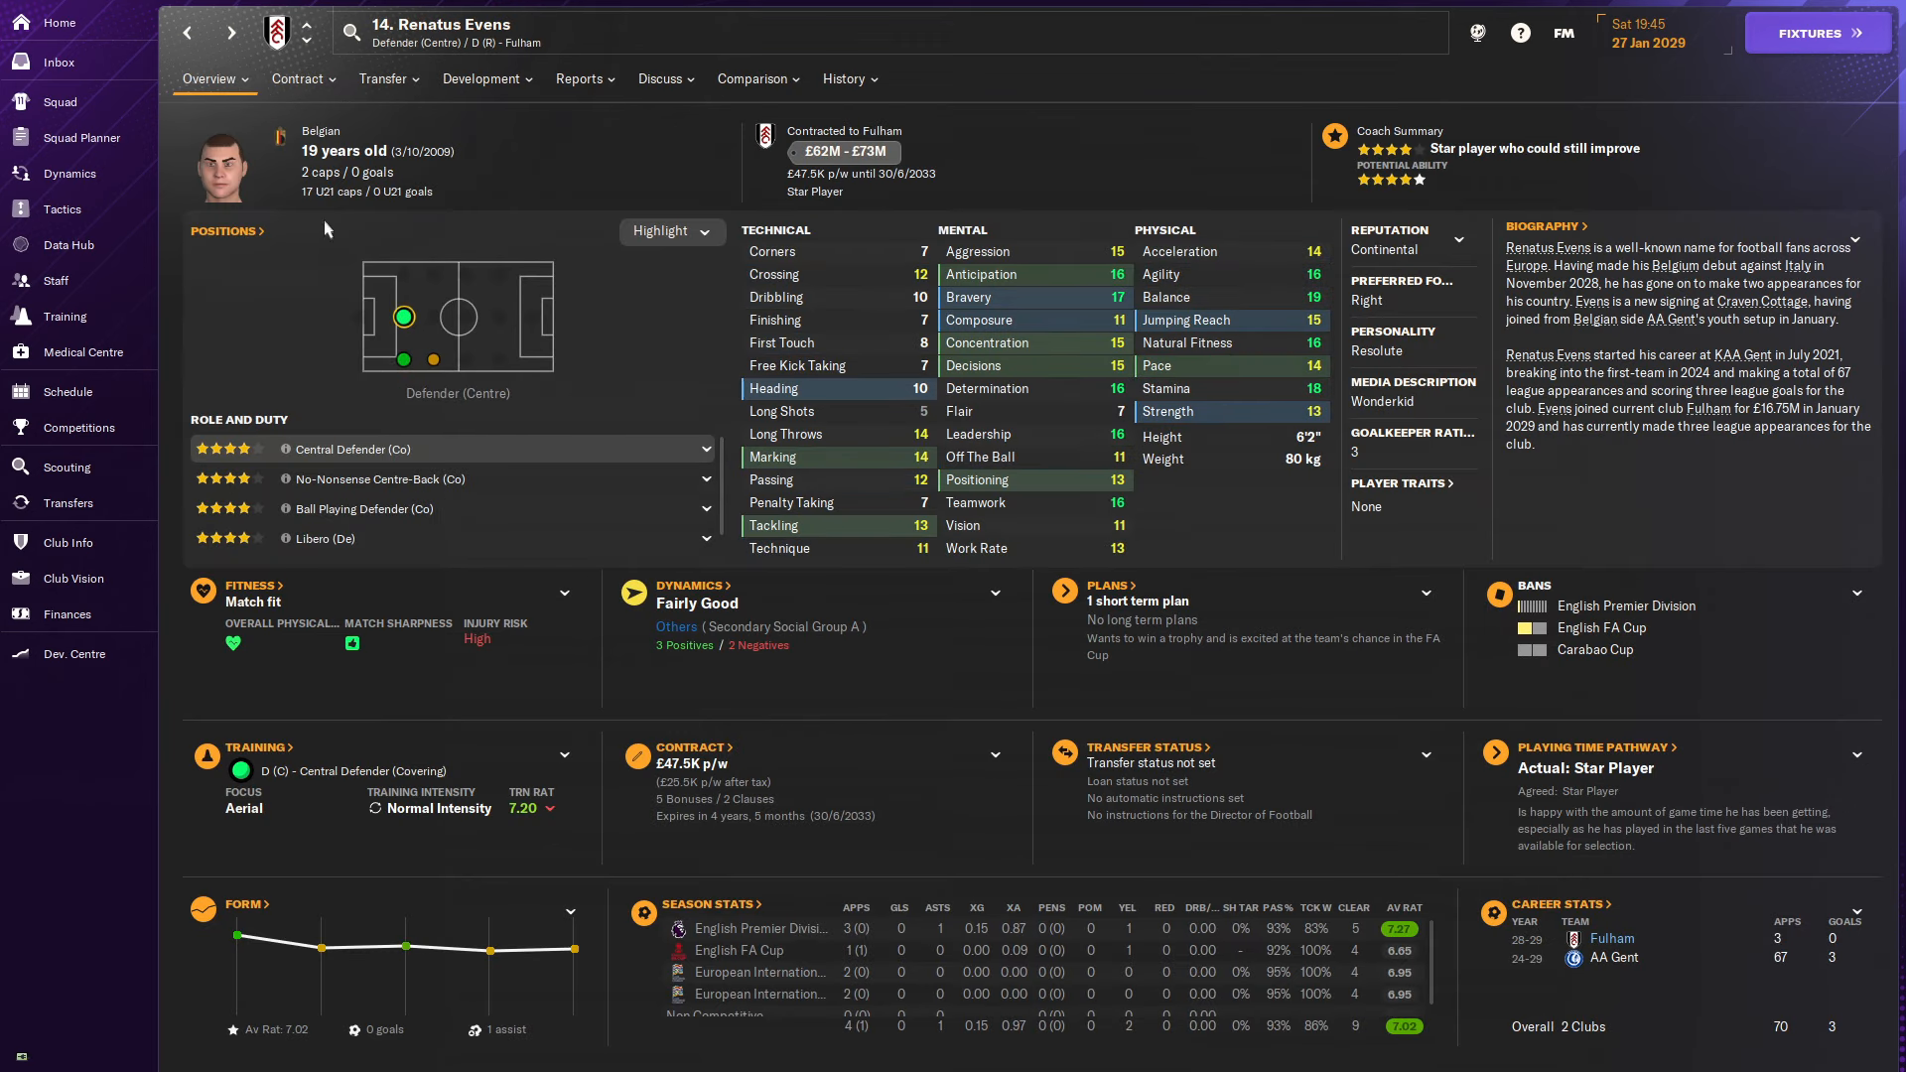
{"action": "mouse_move", "coordinate": [1265, 441]}
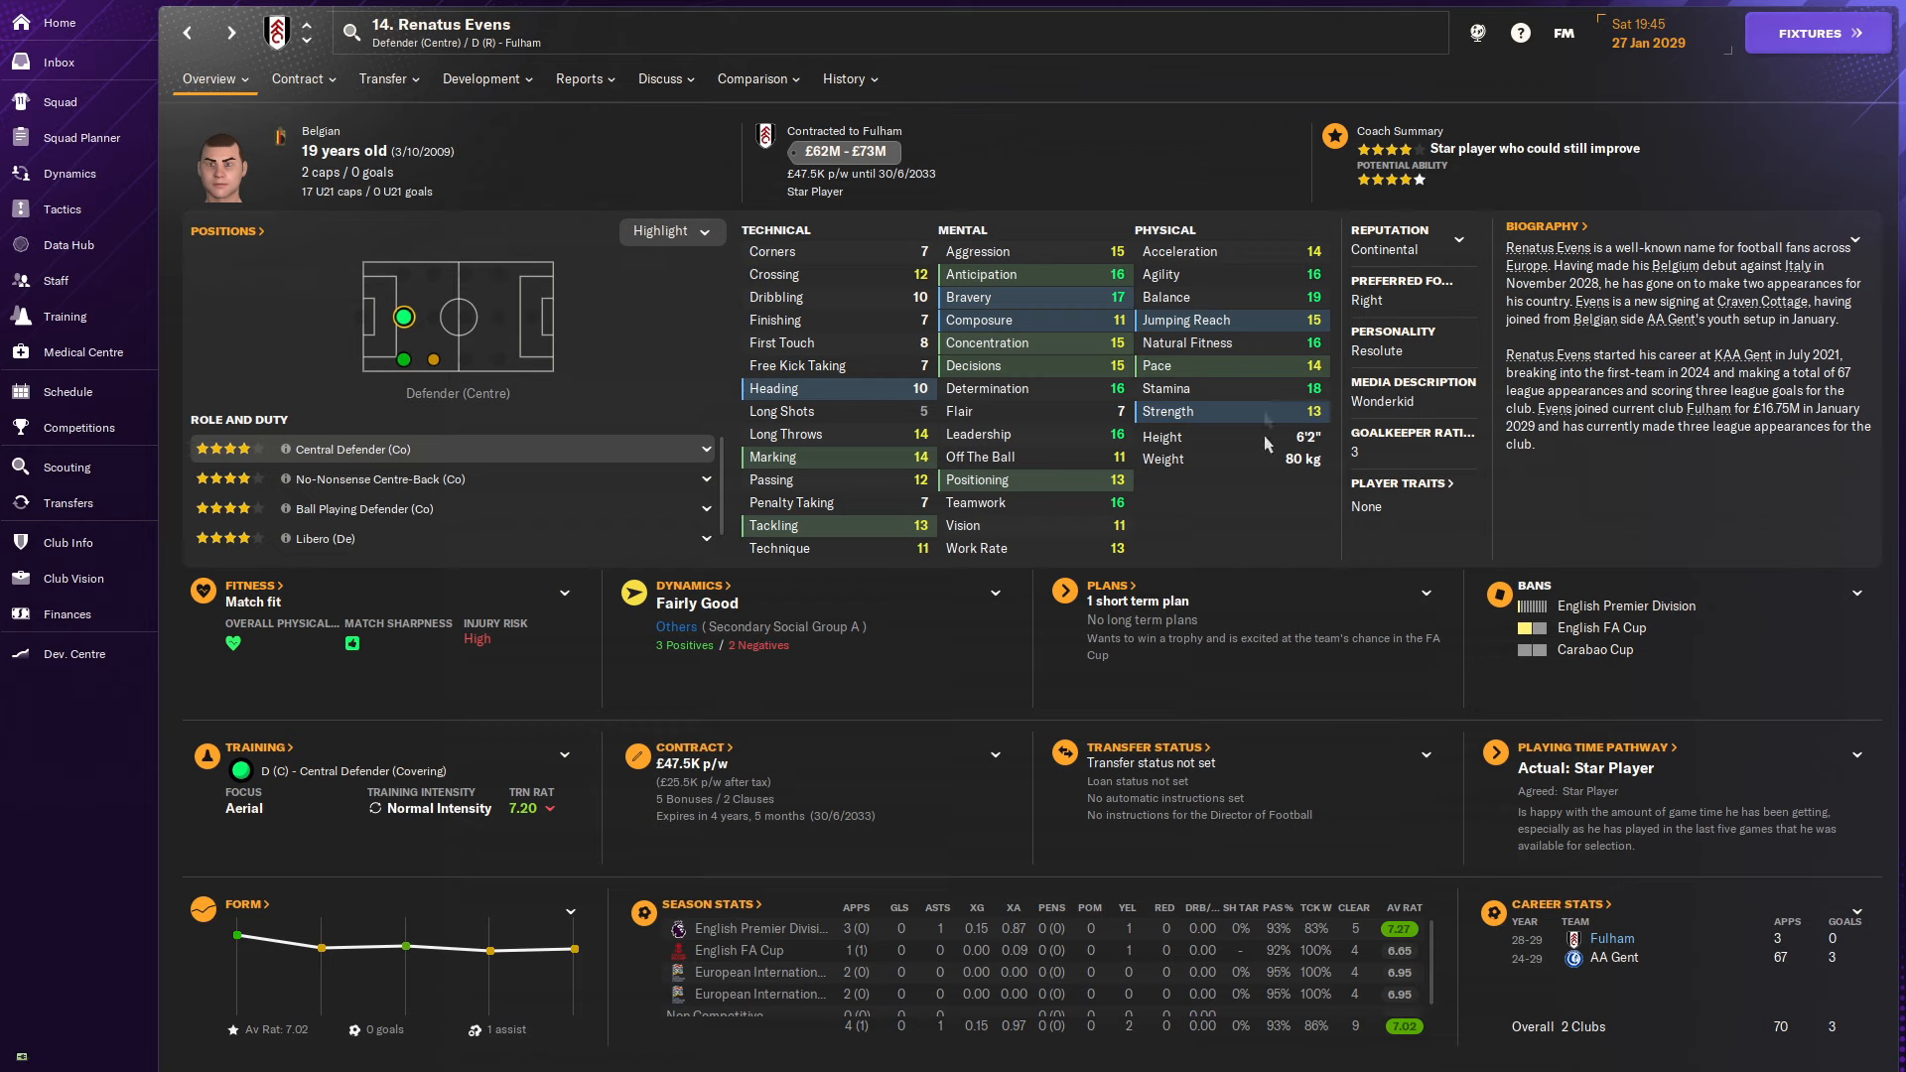
Review Renatus Evens's scouting report and career history, then return to transfer history.
{"action": "left_click", "coordinate": [582, 78]}
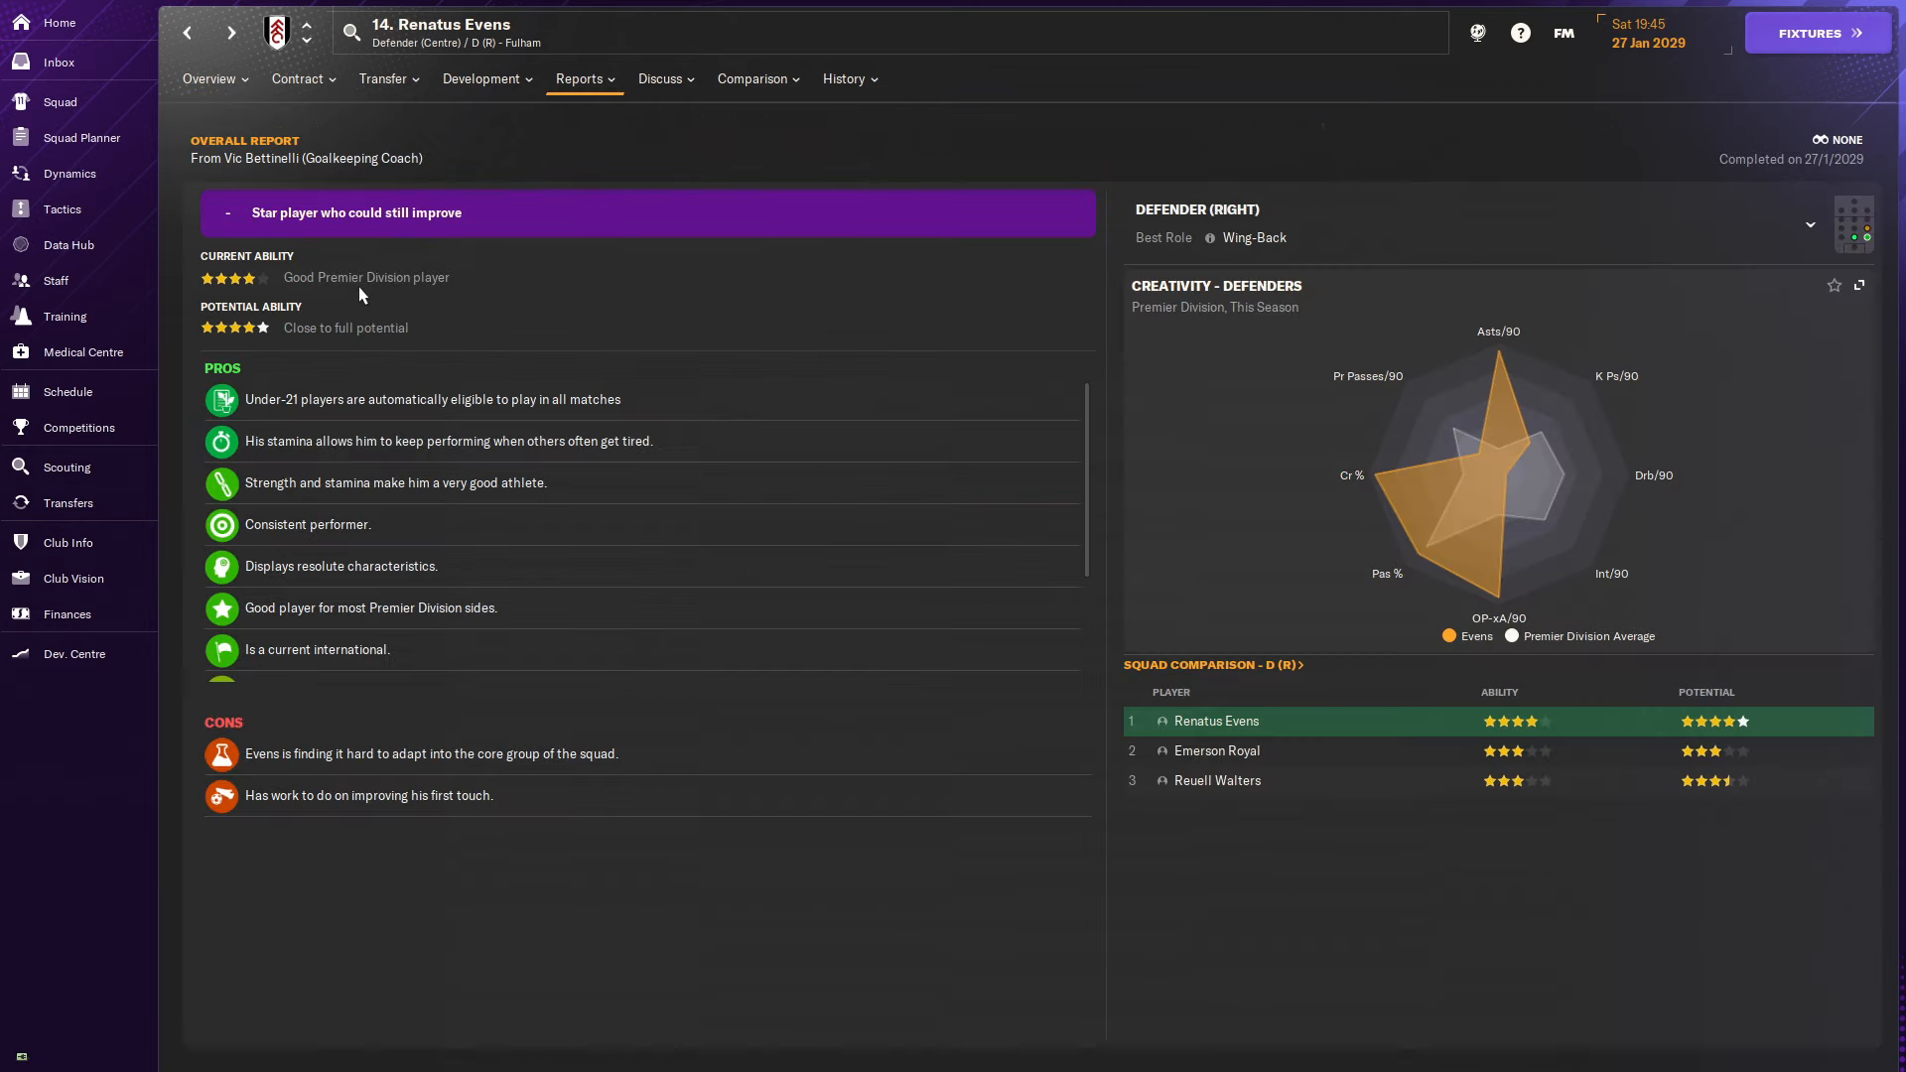
{"action": "left_click", "coordinate": [843, 79]}
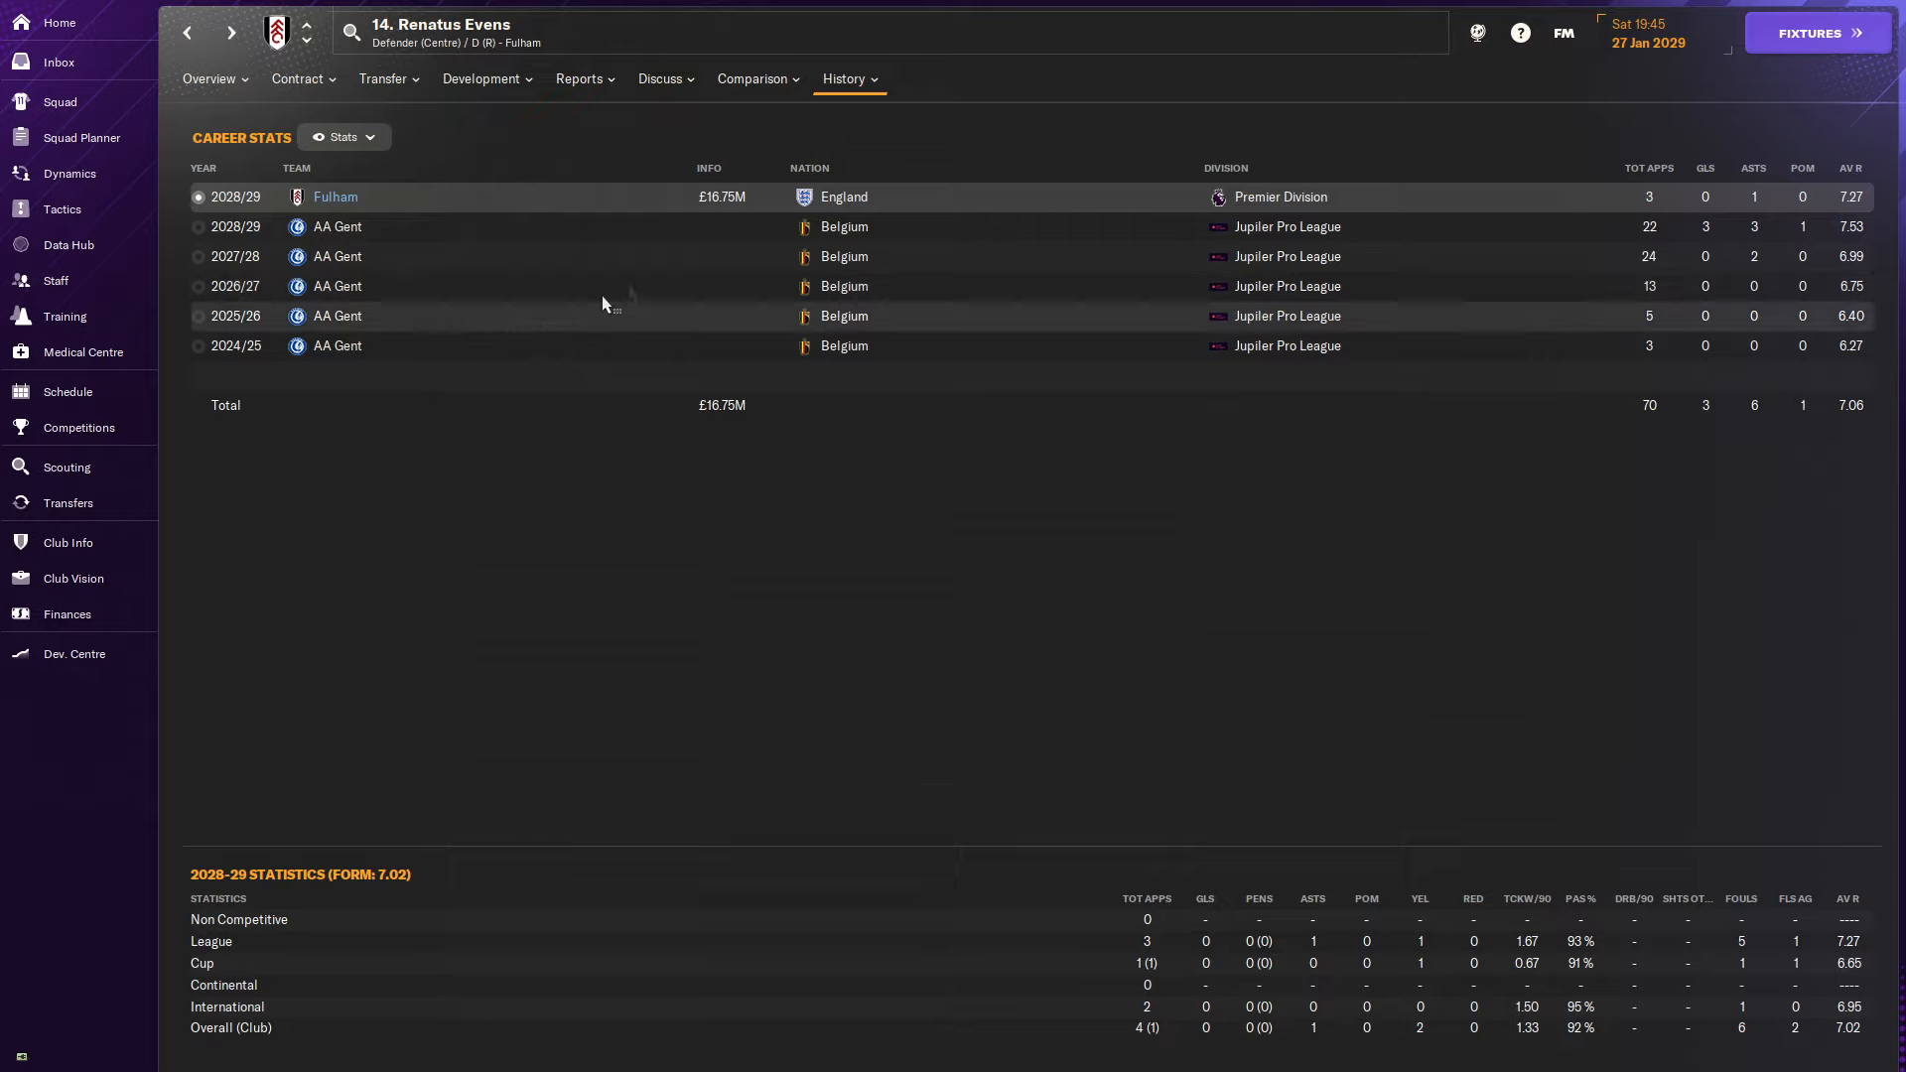
{"action": "mouse_move", "coordinate": [681, 339]}
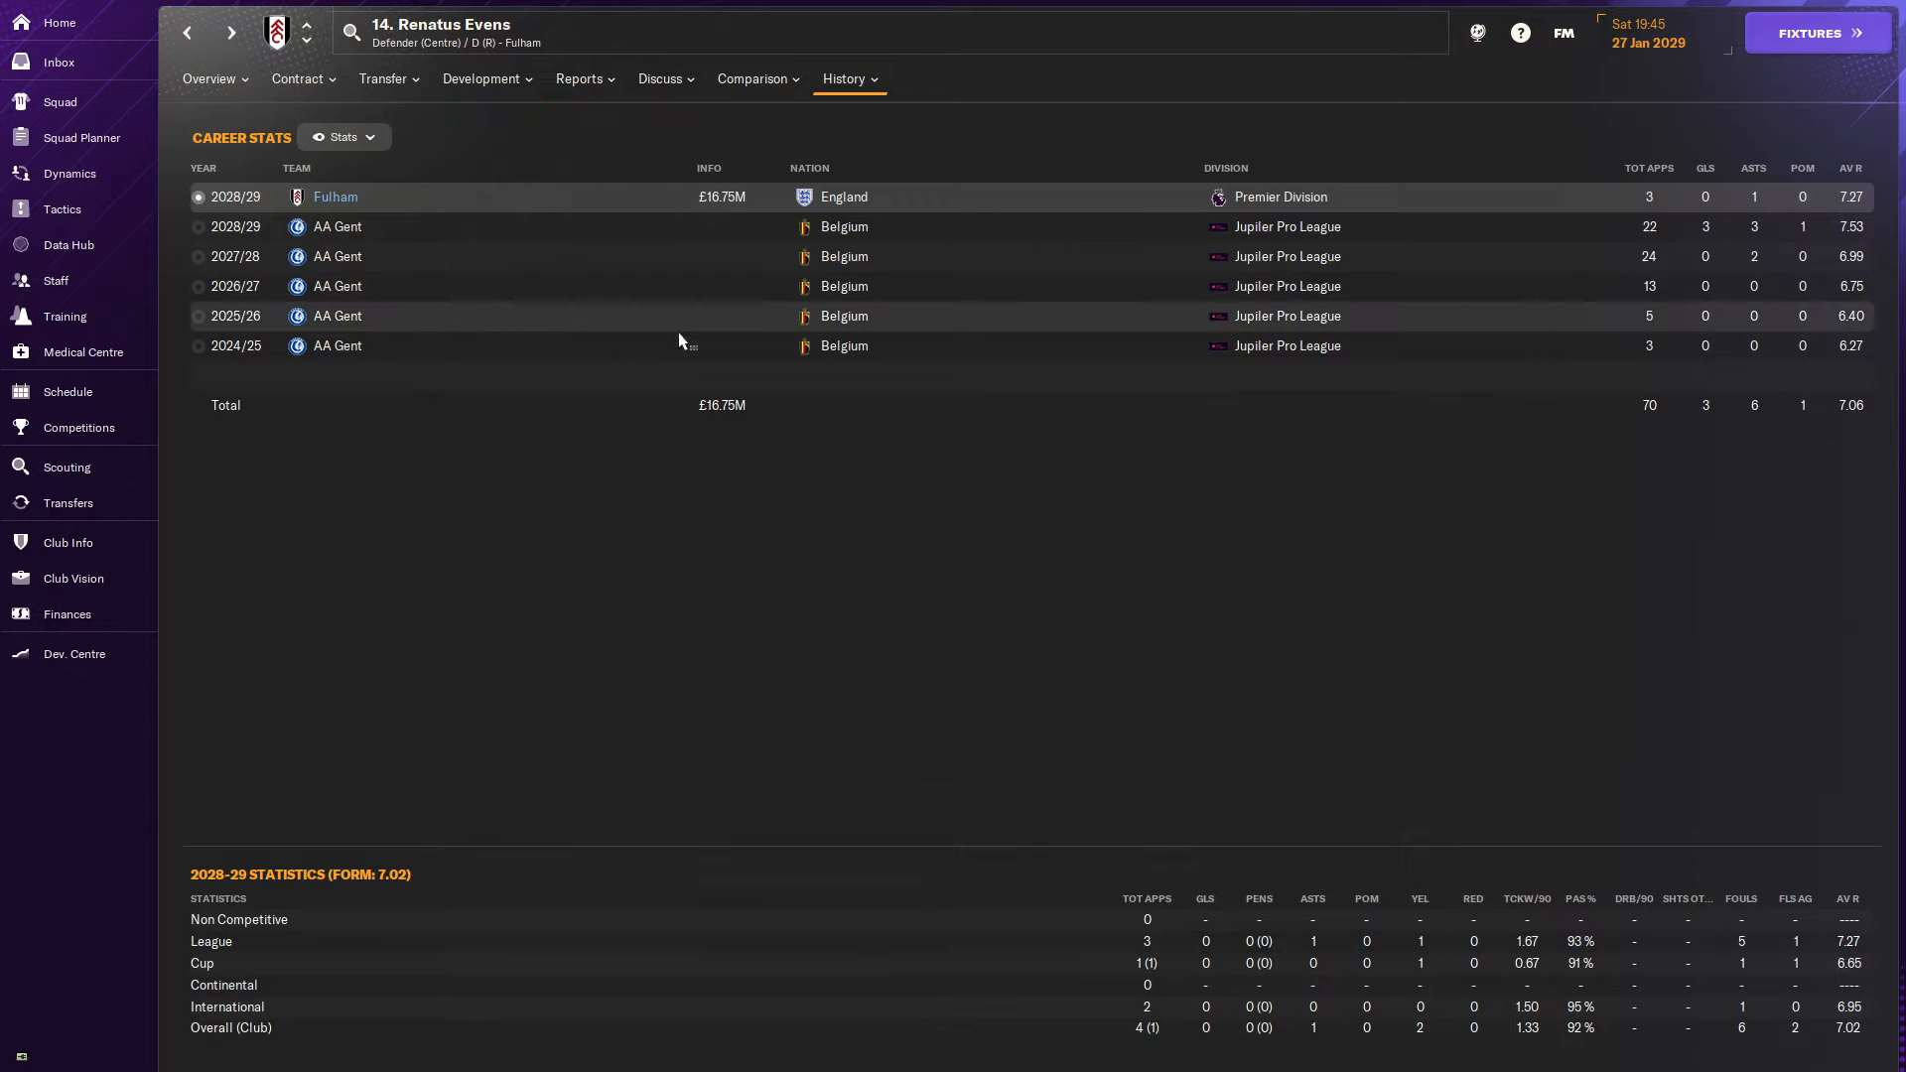
{"action": "left_click", "coordinate": [67, 502]}
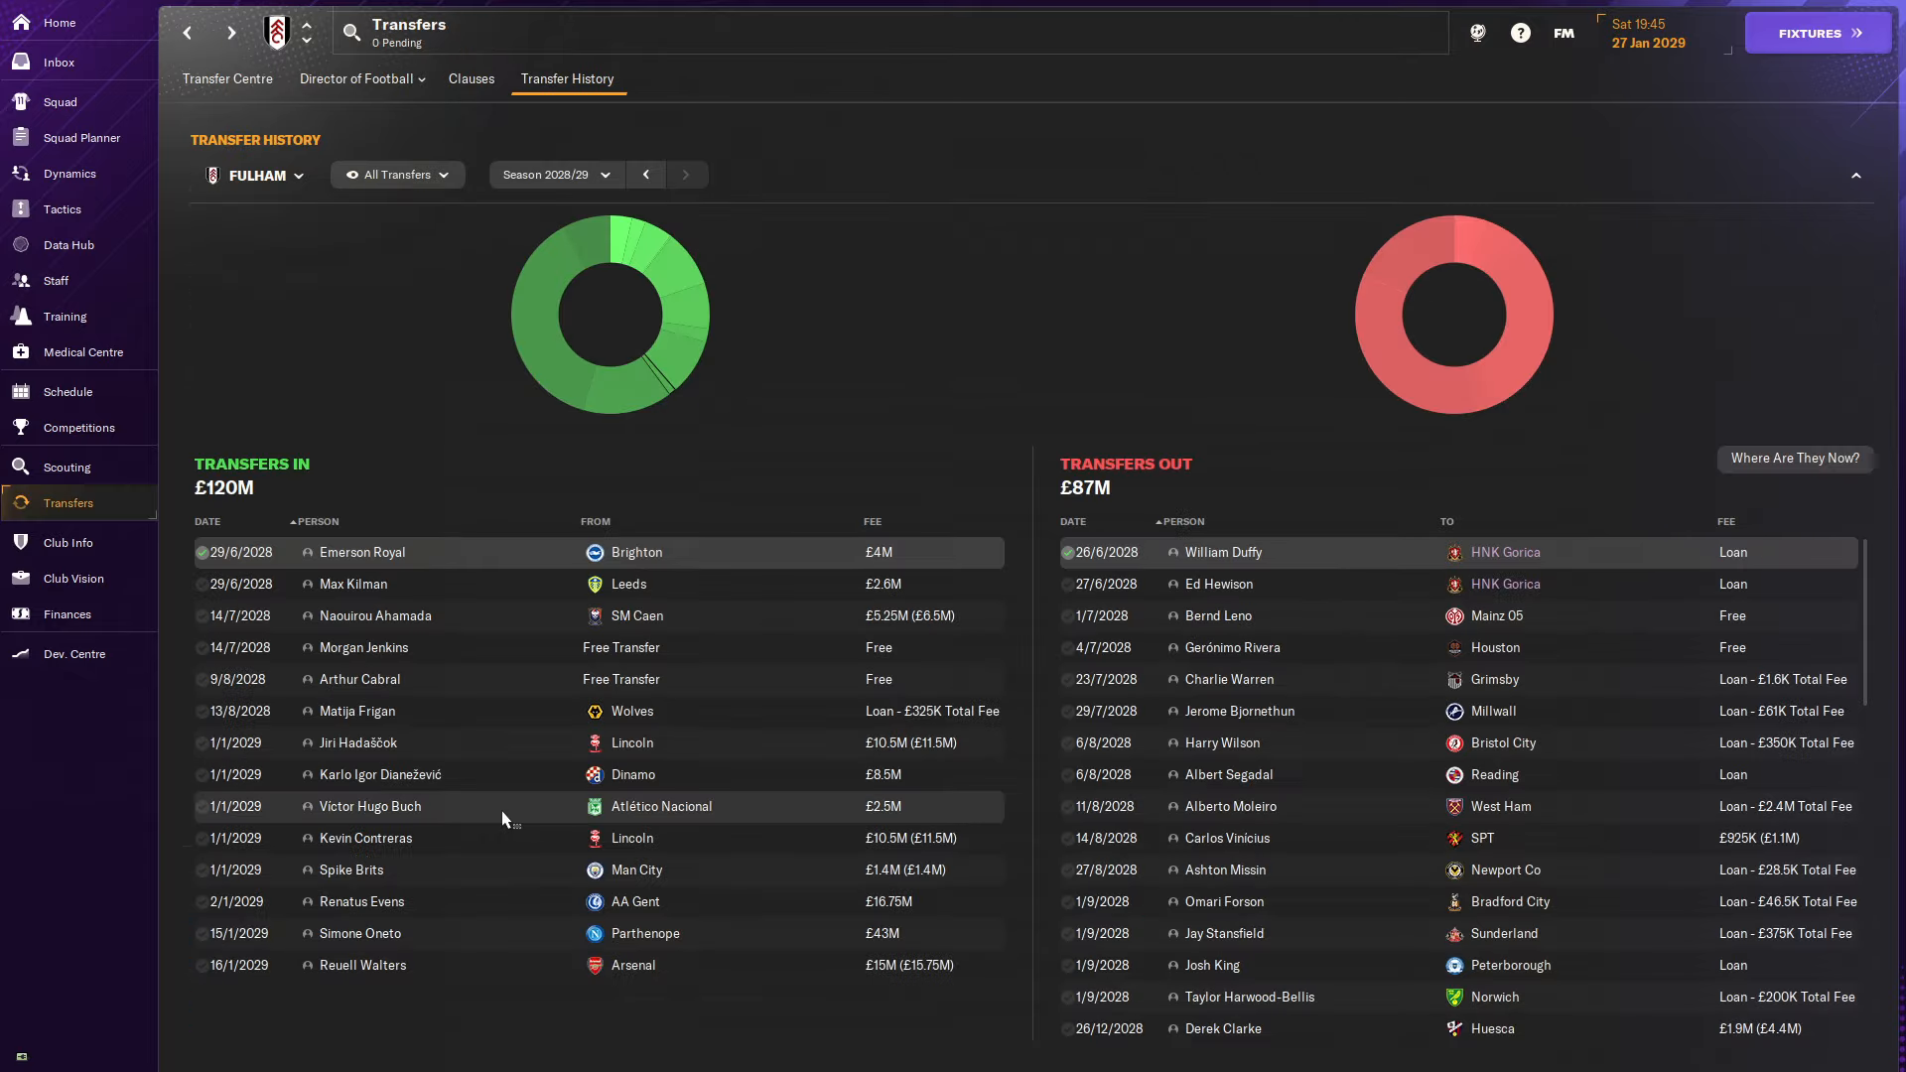
{"action": "mouse_move", "coordinate": [428, 941]}
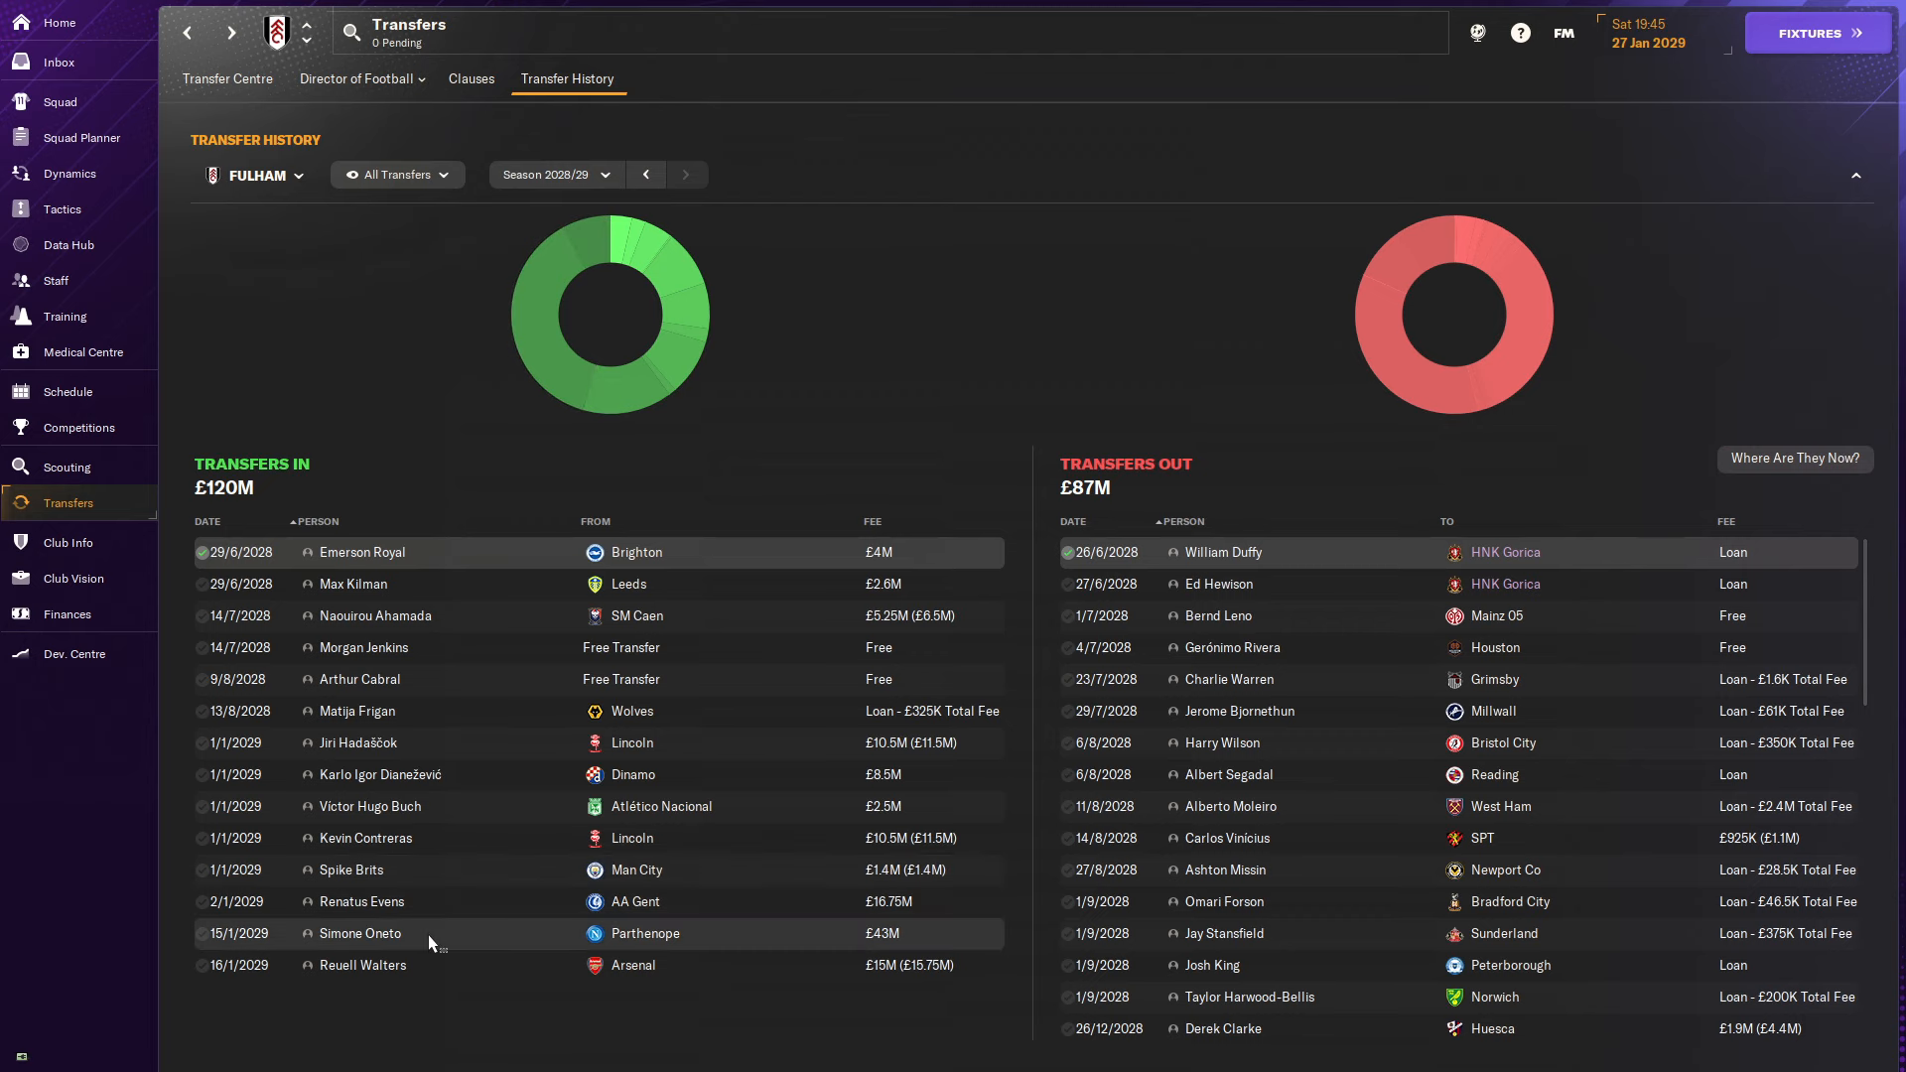
{"action": "mouse_move", "coordinate": [437, 937]}
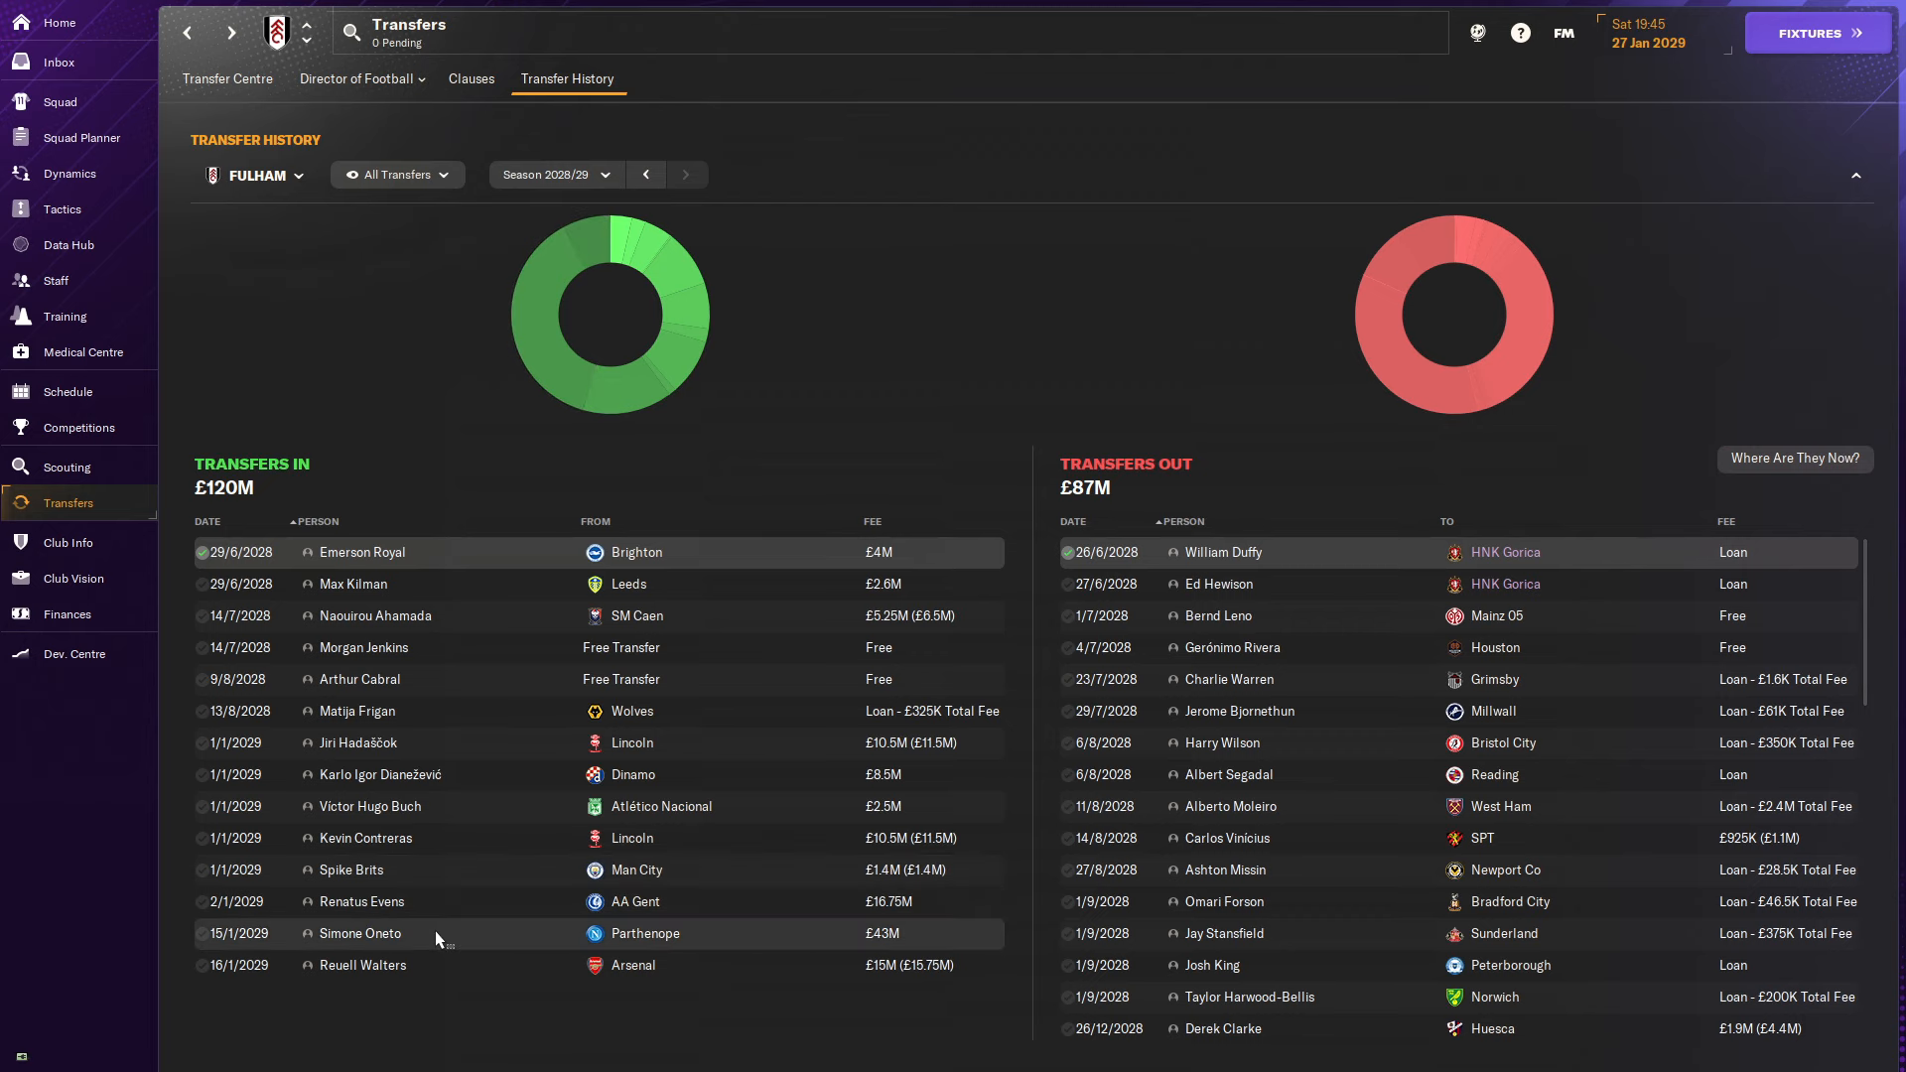
Review Simone Oneto's scouting report and career history including his £43M move from Parthenope.
{"action": "double_click", "coordinate": [359, 933]}
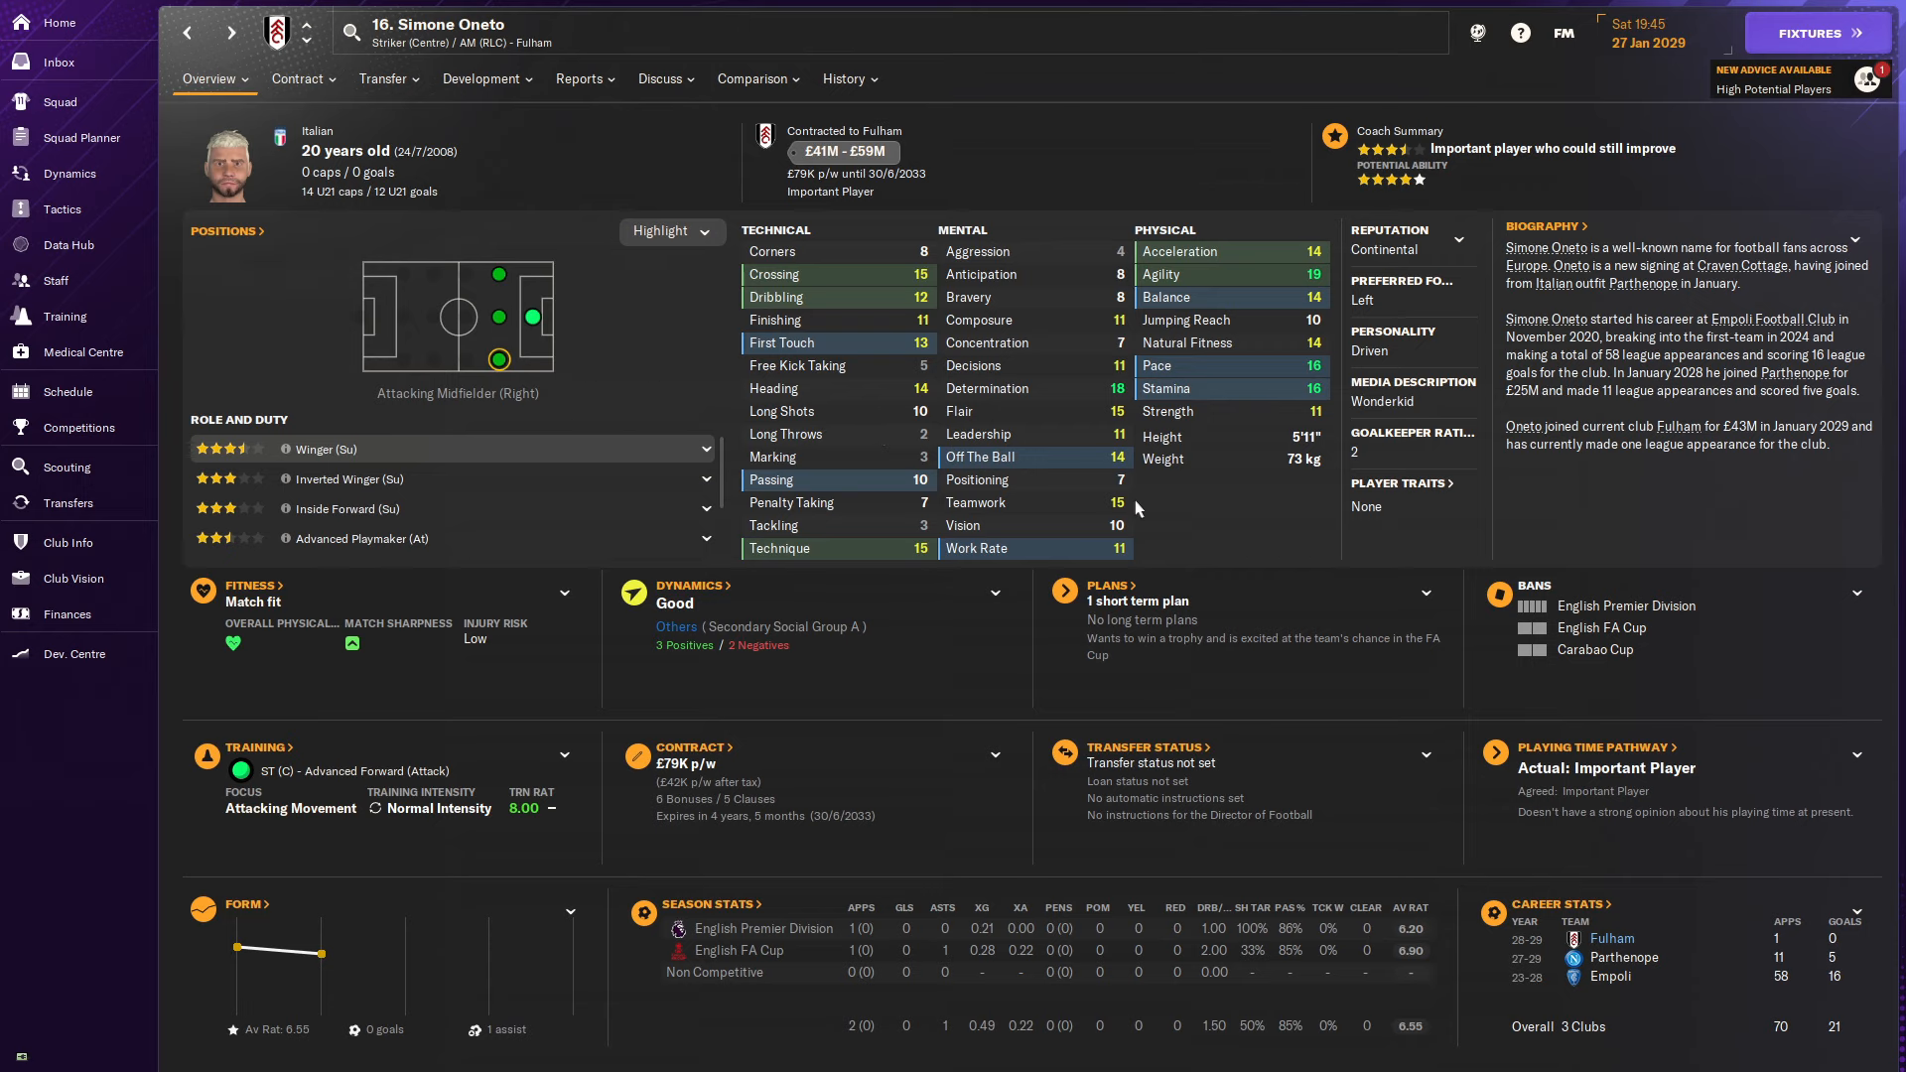
{"action": "left_click", "coordinate": [578, 79]}
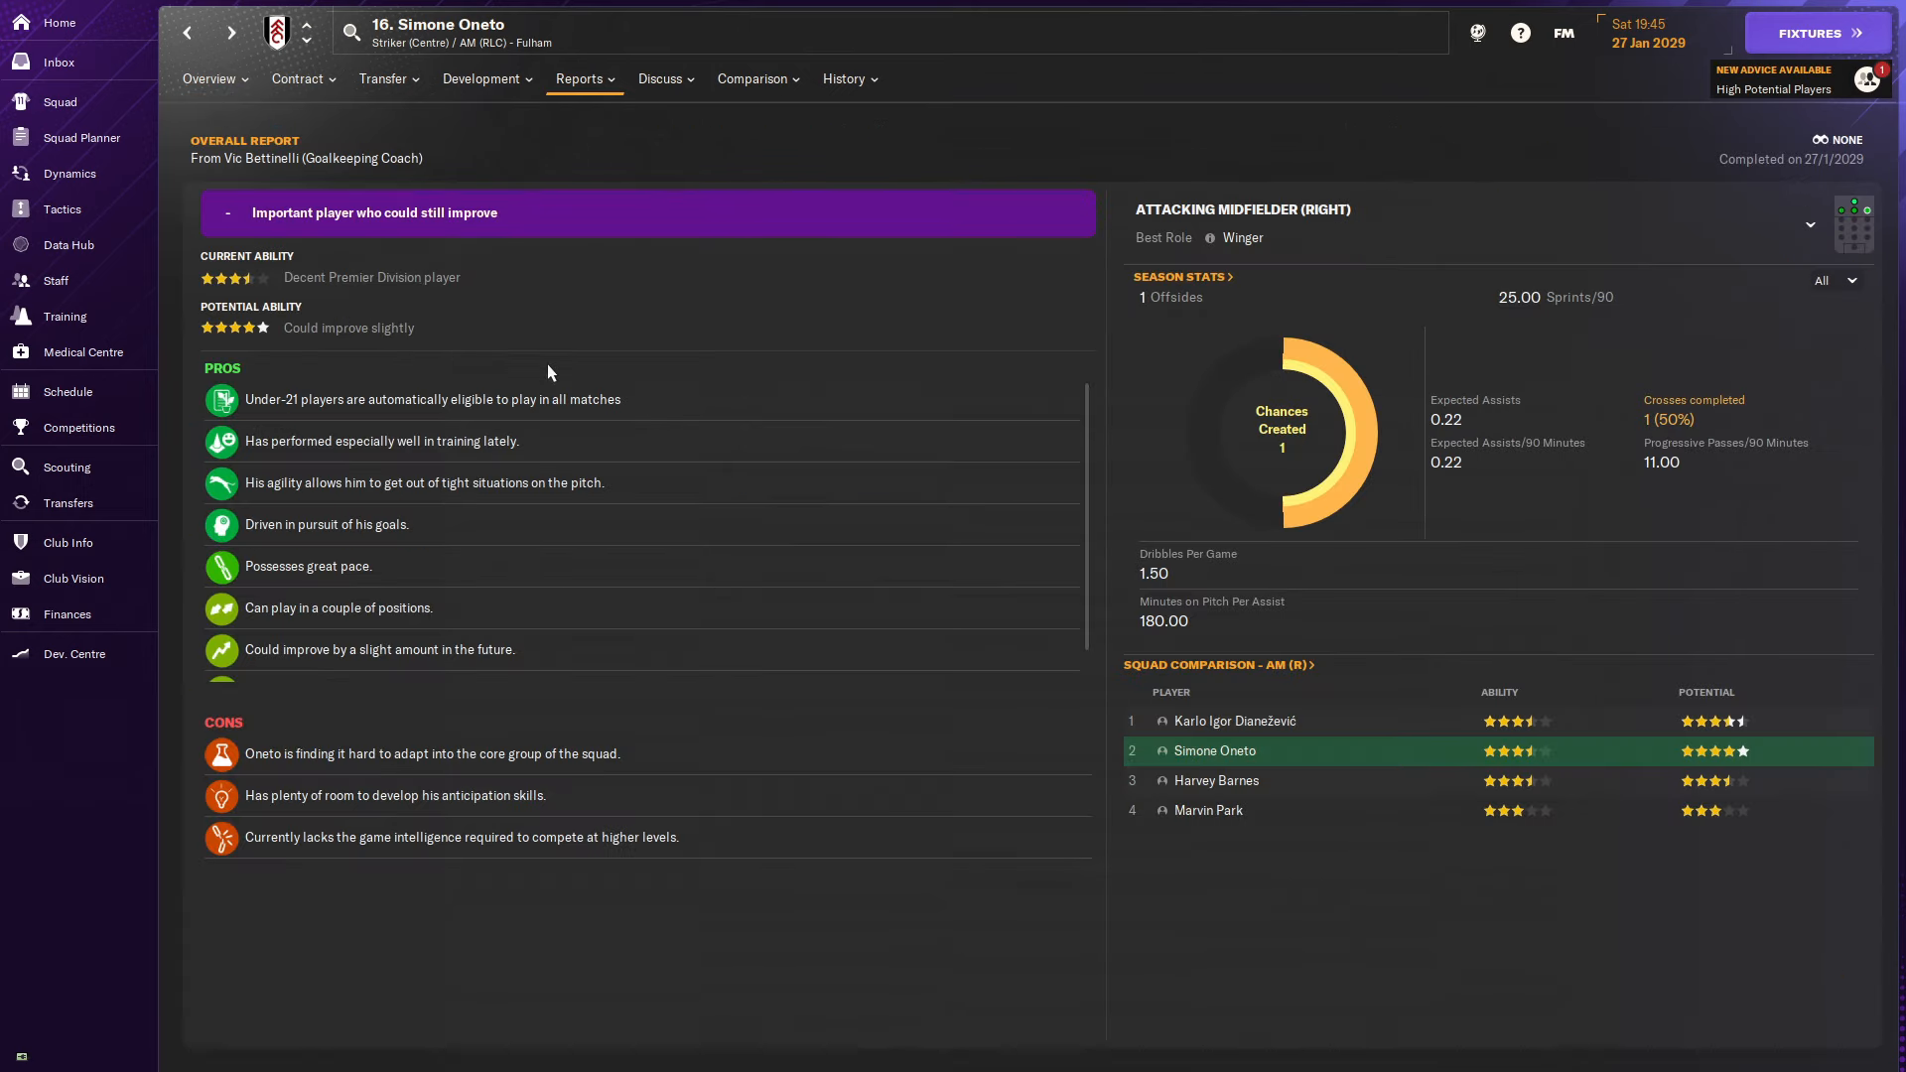
{"action": "left_click", "coordinate": [845, 79]}
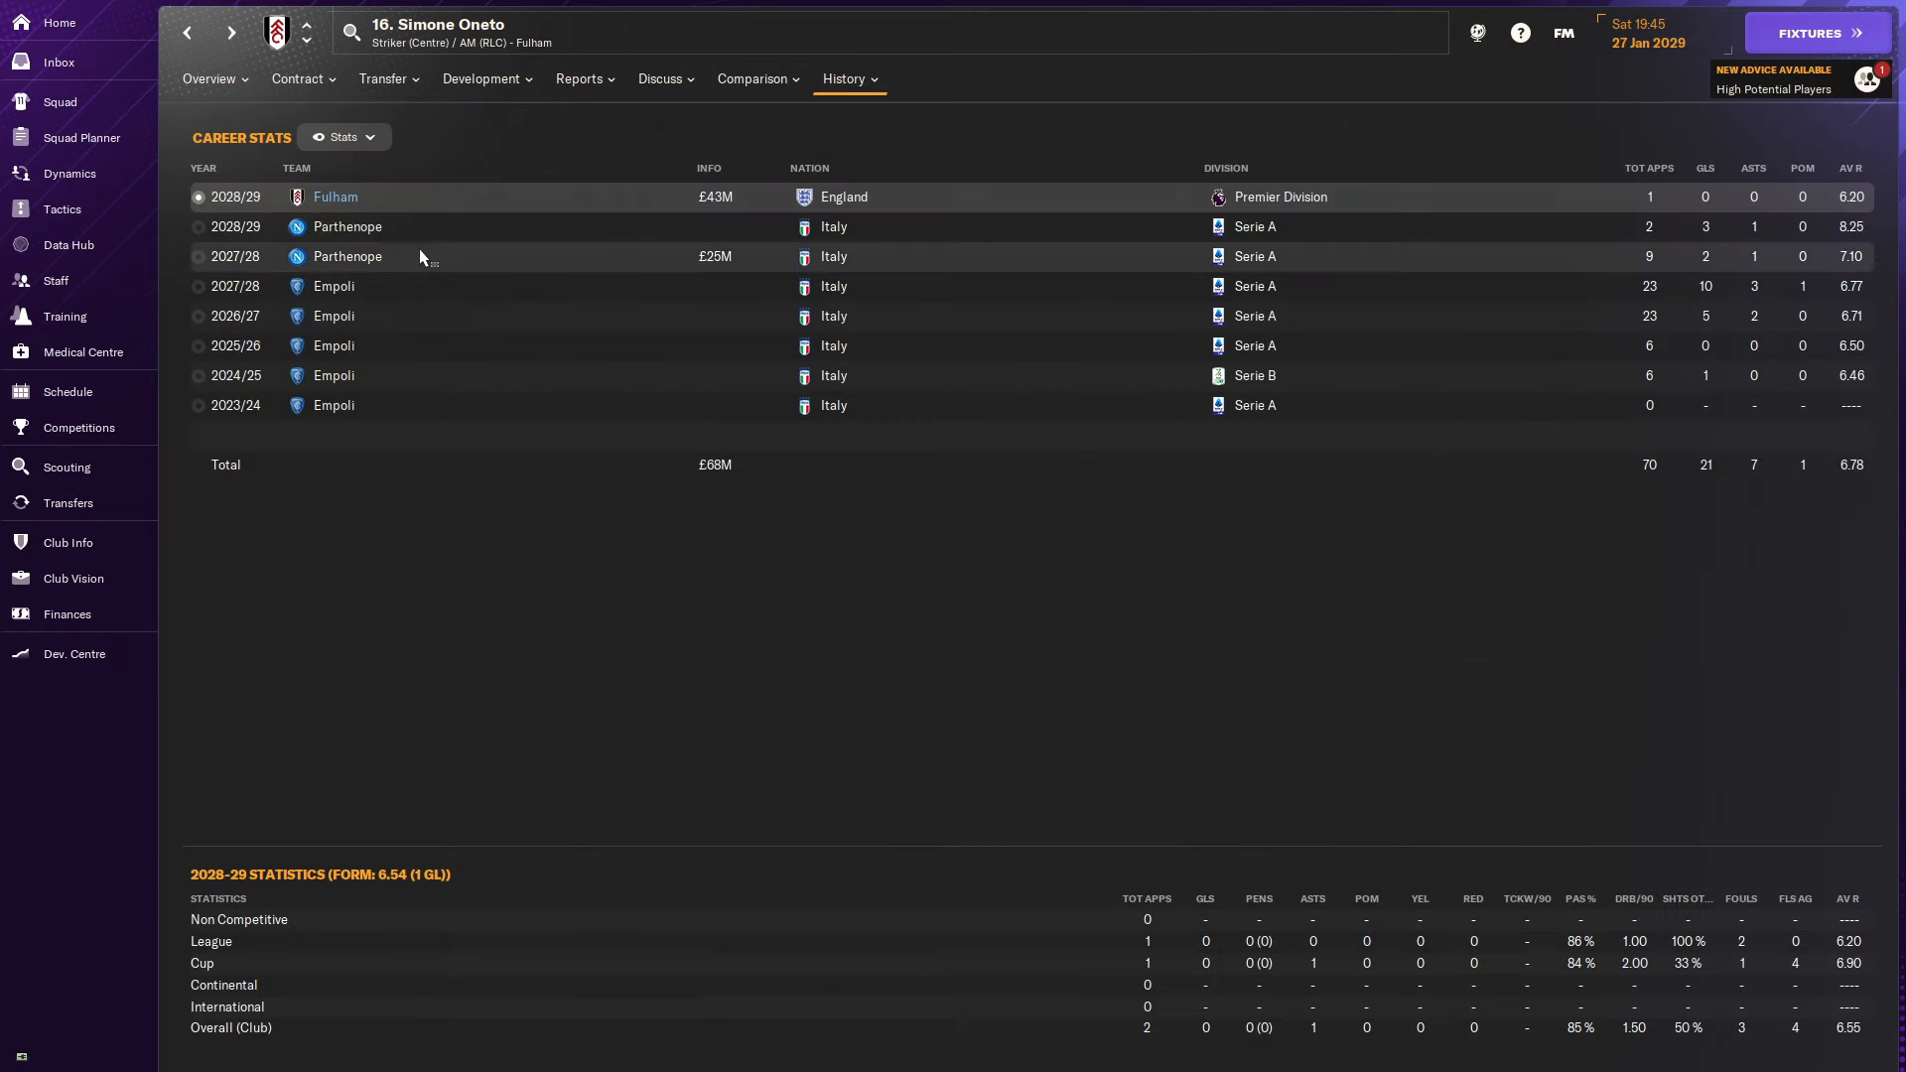
{"action": "mouse_move", "coordinate": [428, 377]}
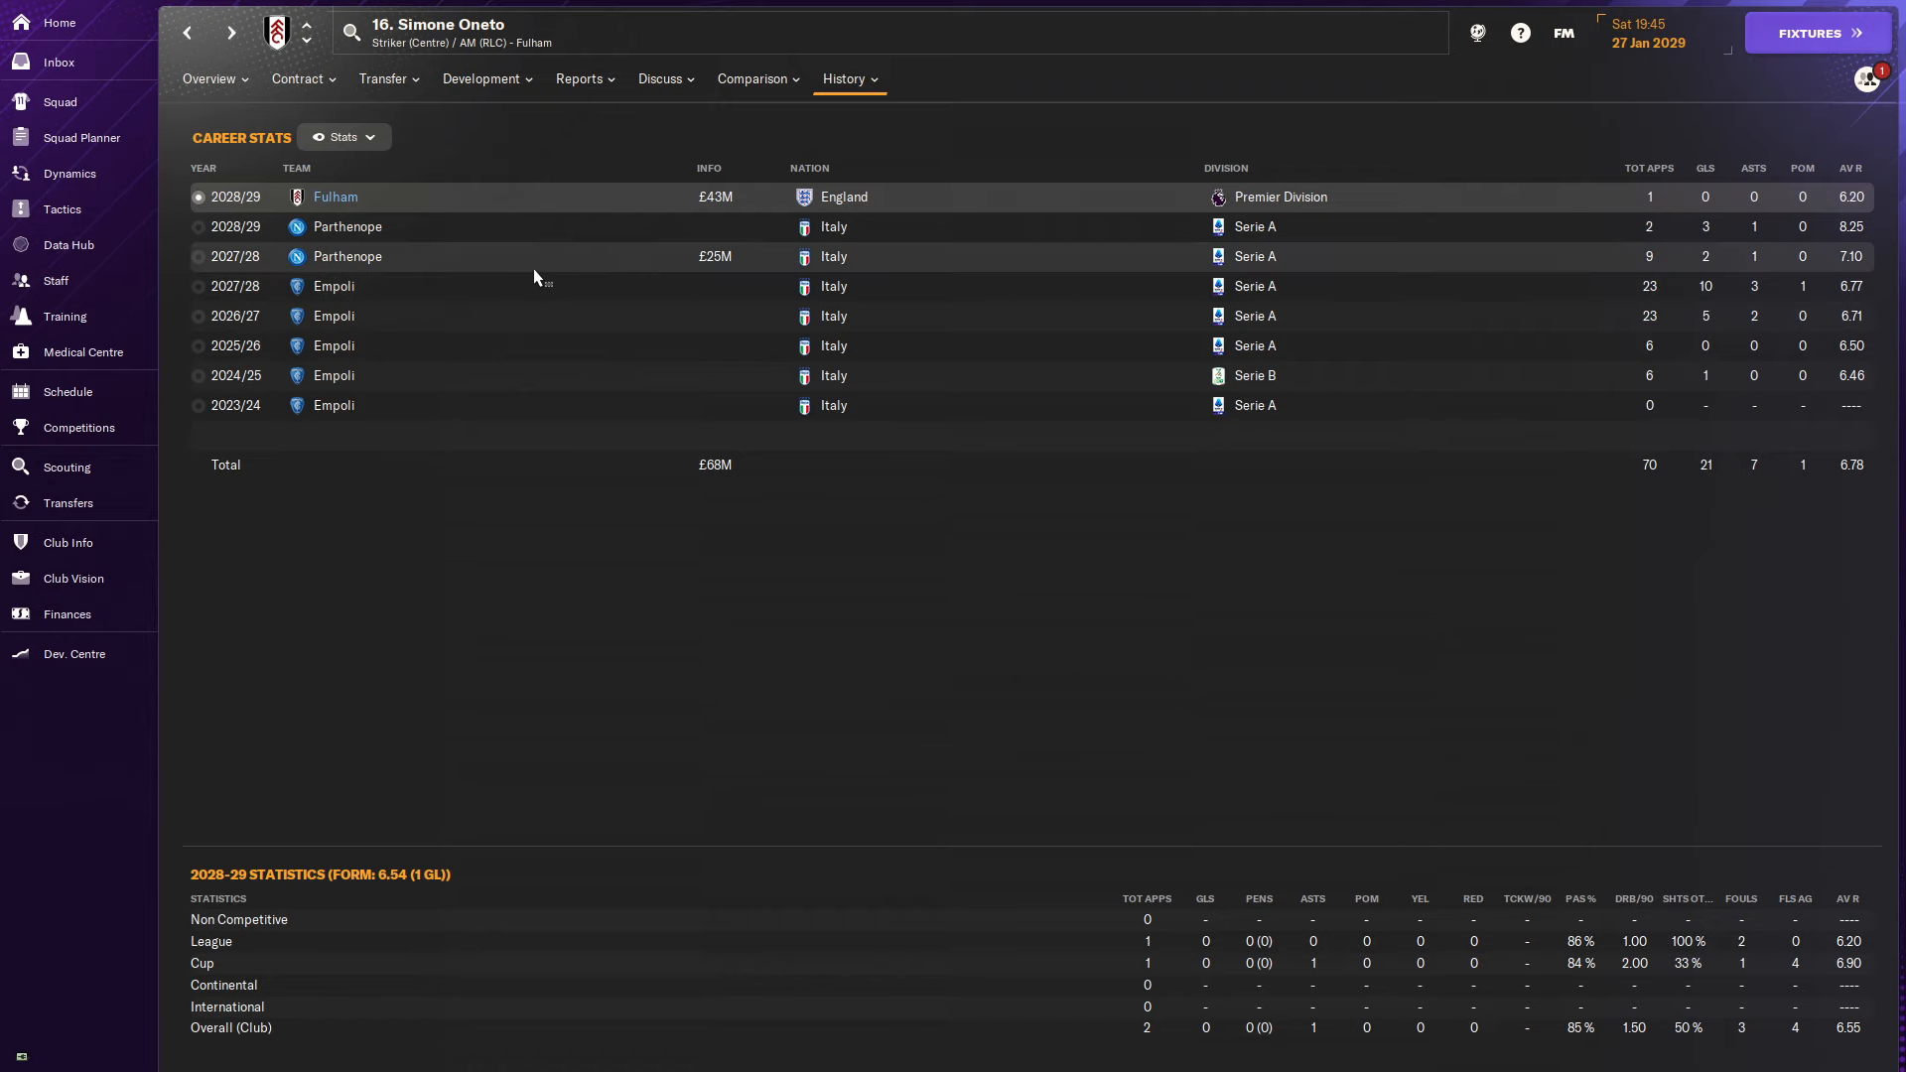
{"action": "left_click", "coordinate": [208, 79]}
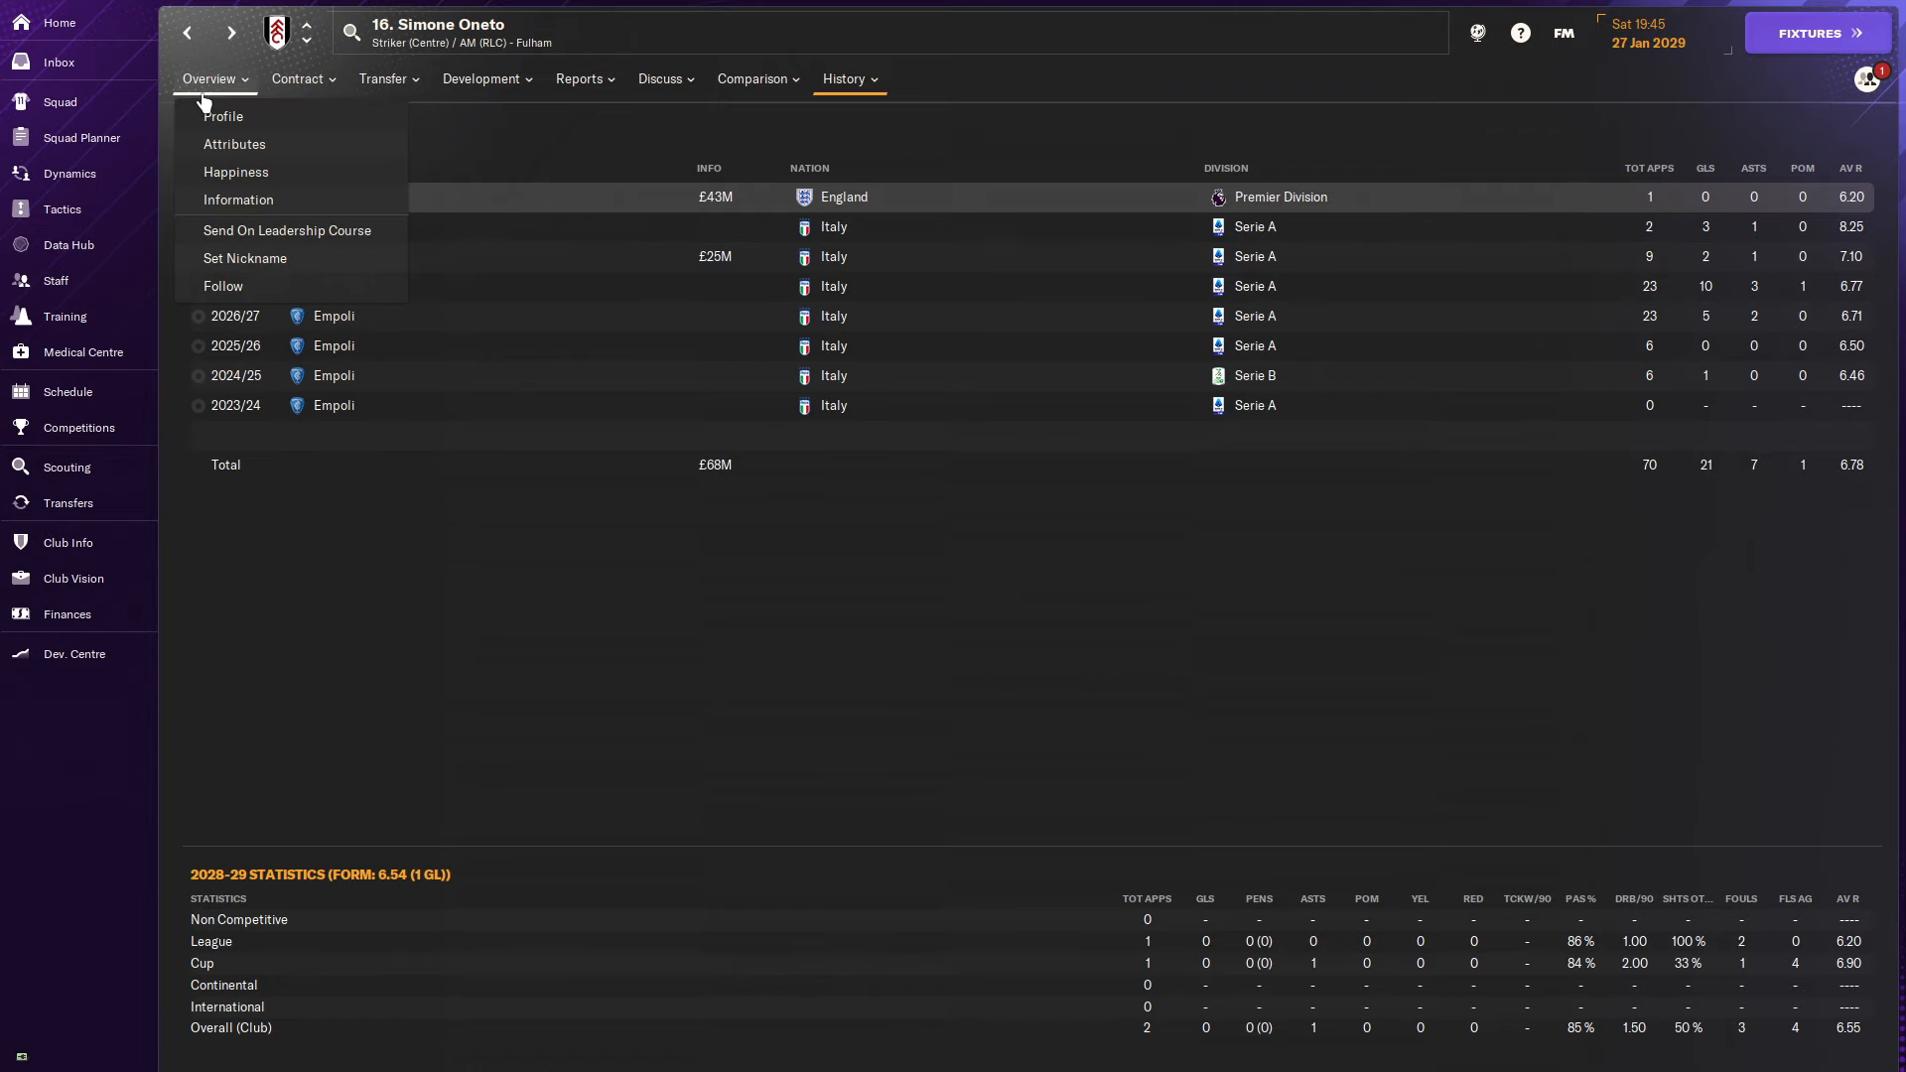
{"action": "left_click", "coordinate": [224, 115]}
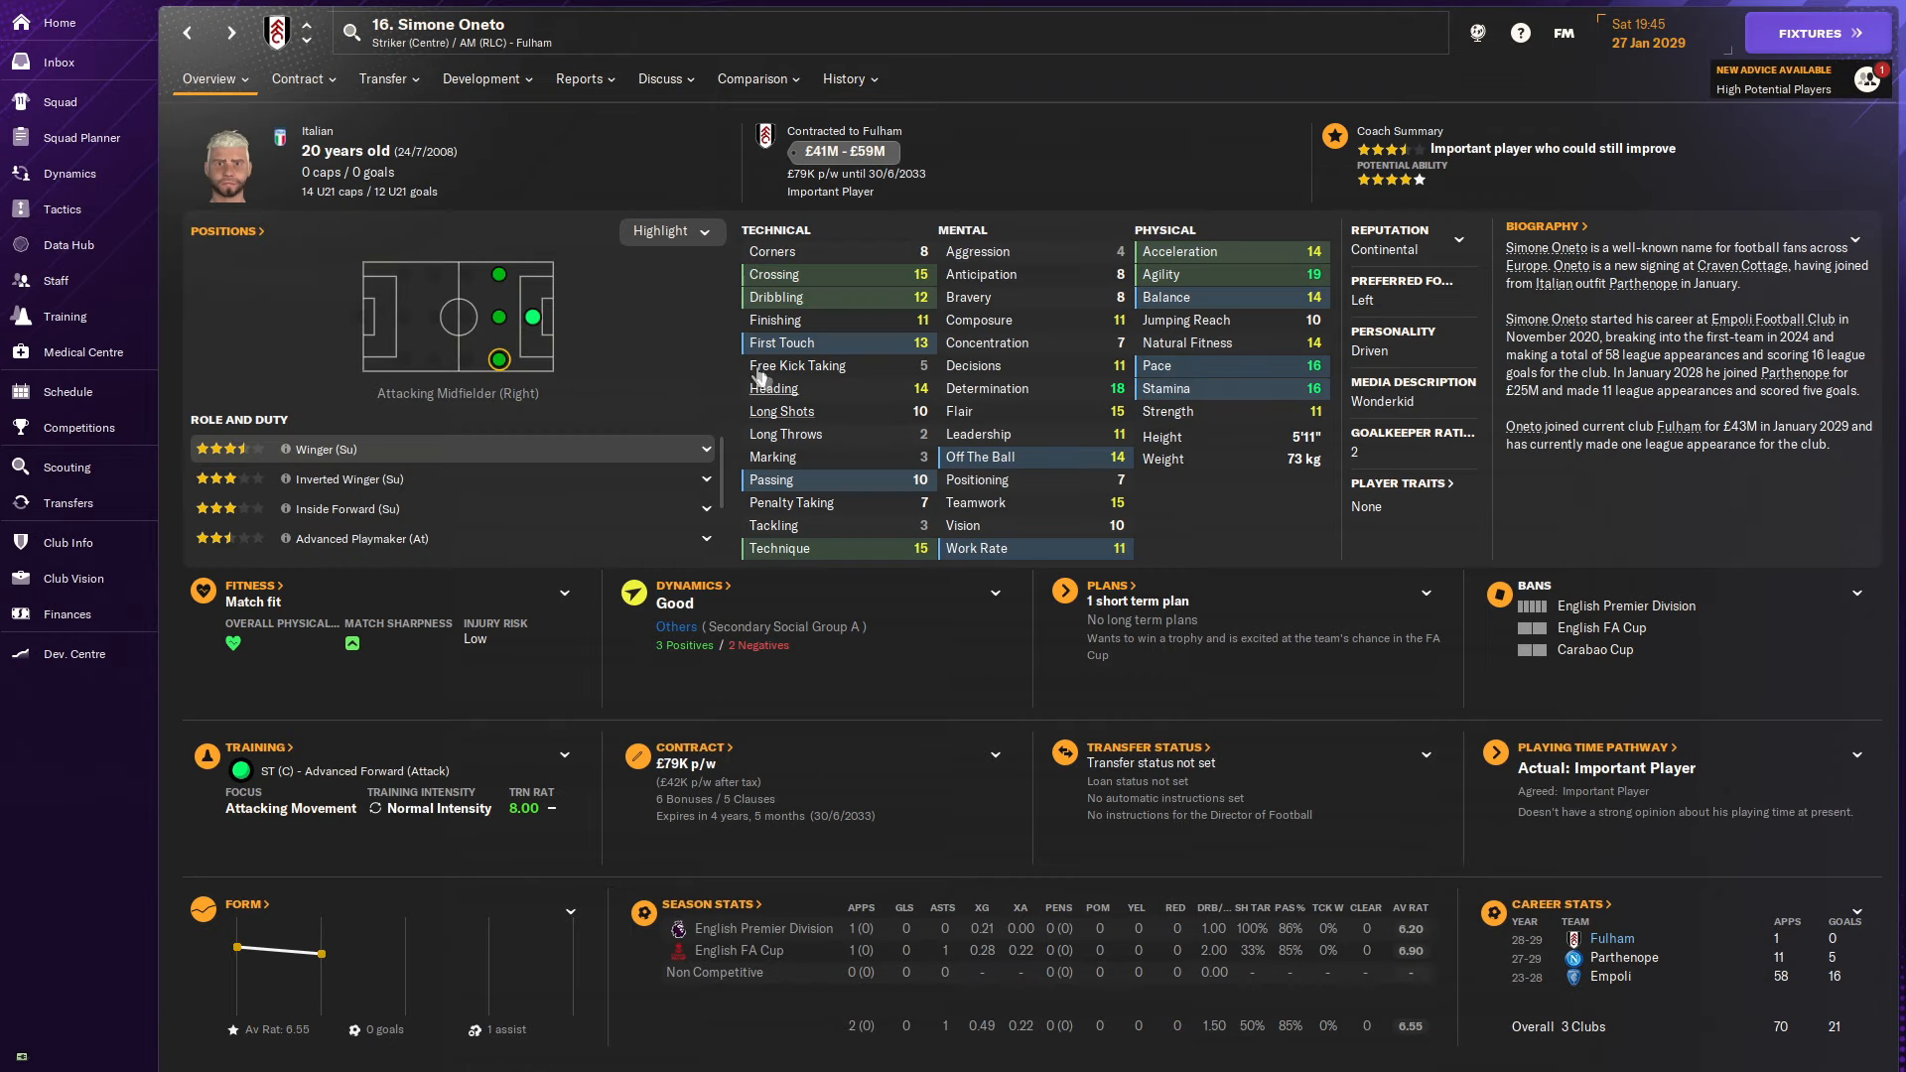
{"action": "left_click", "coordinate": [846, 78]}
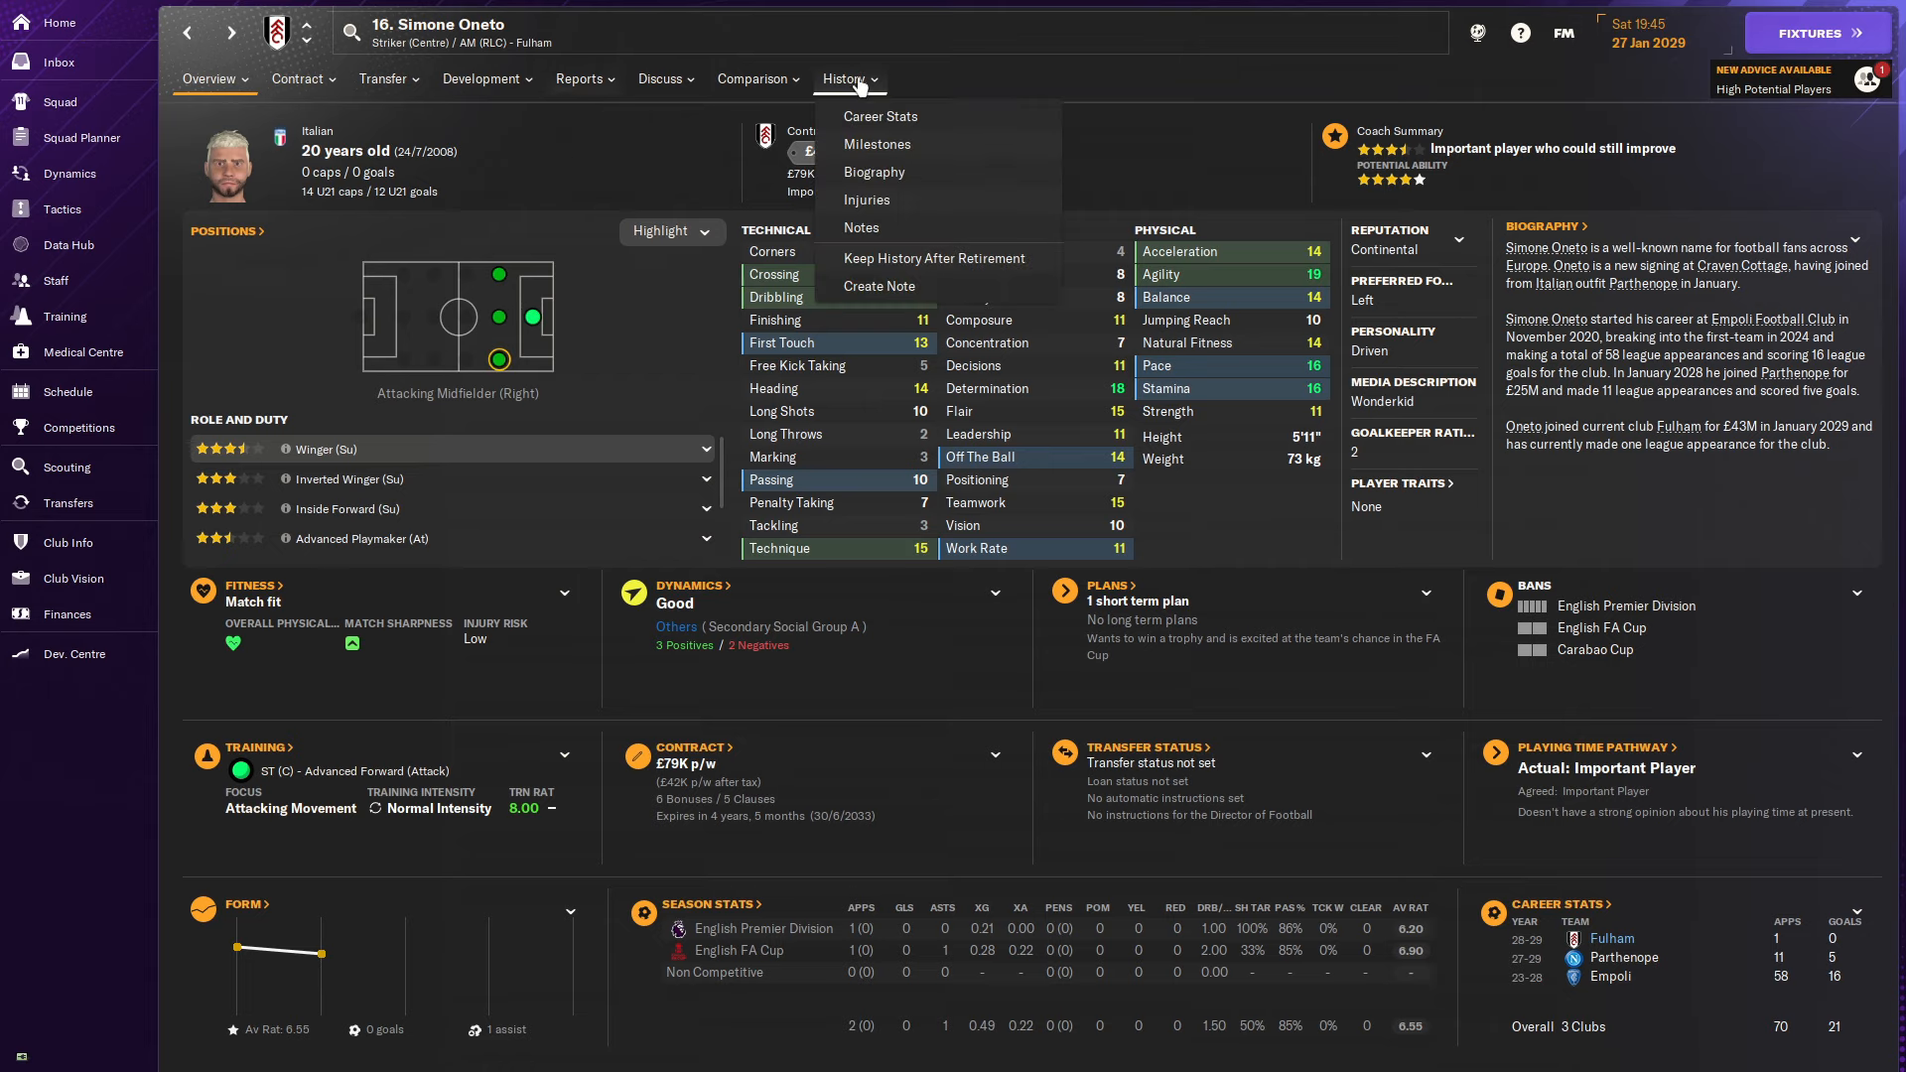
{"action": "left_click", "coordinate": [880, 115]}
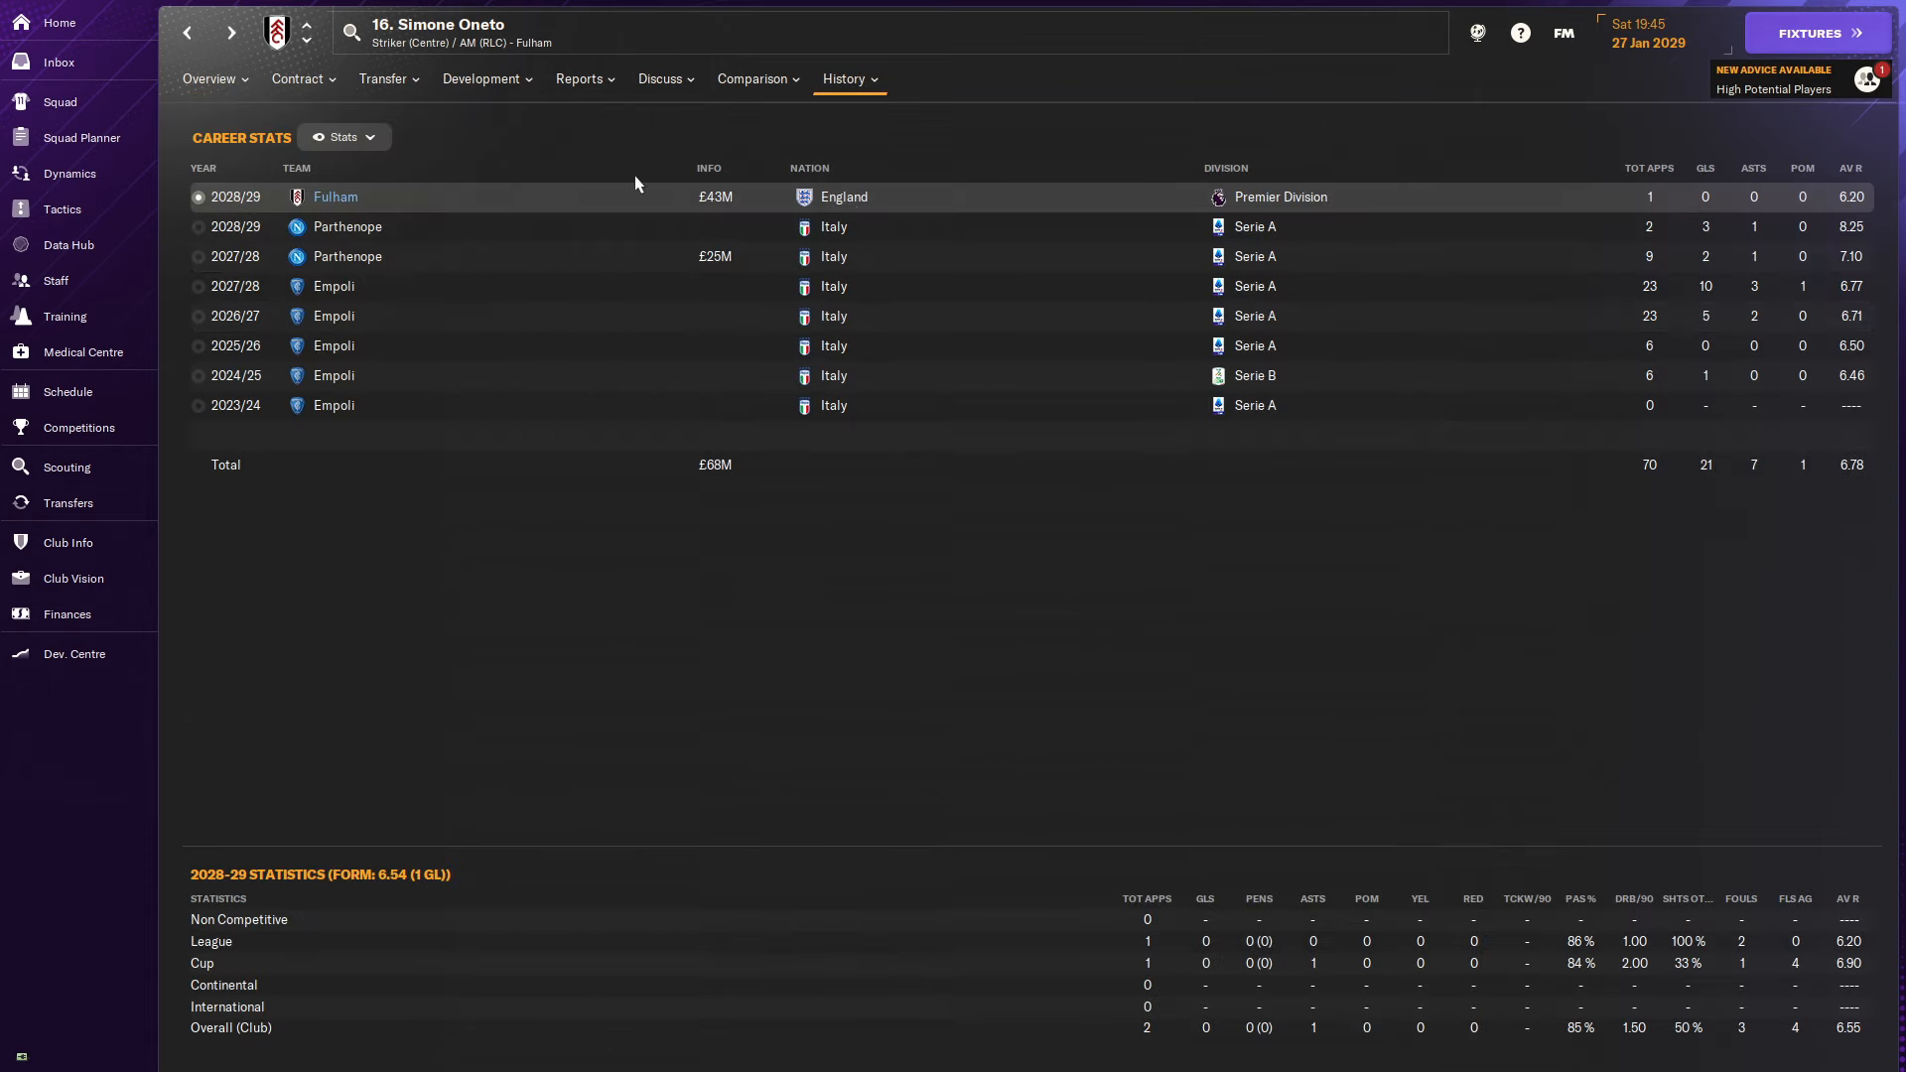
{"action": "left_click", "coordinate": [580, 79]}
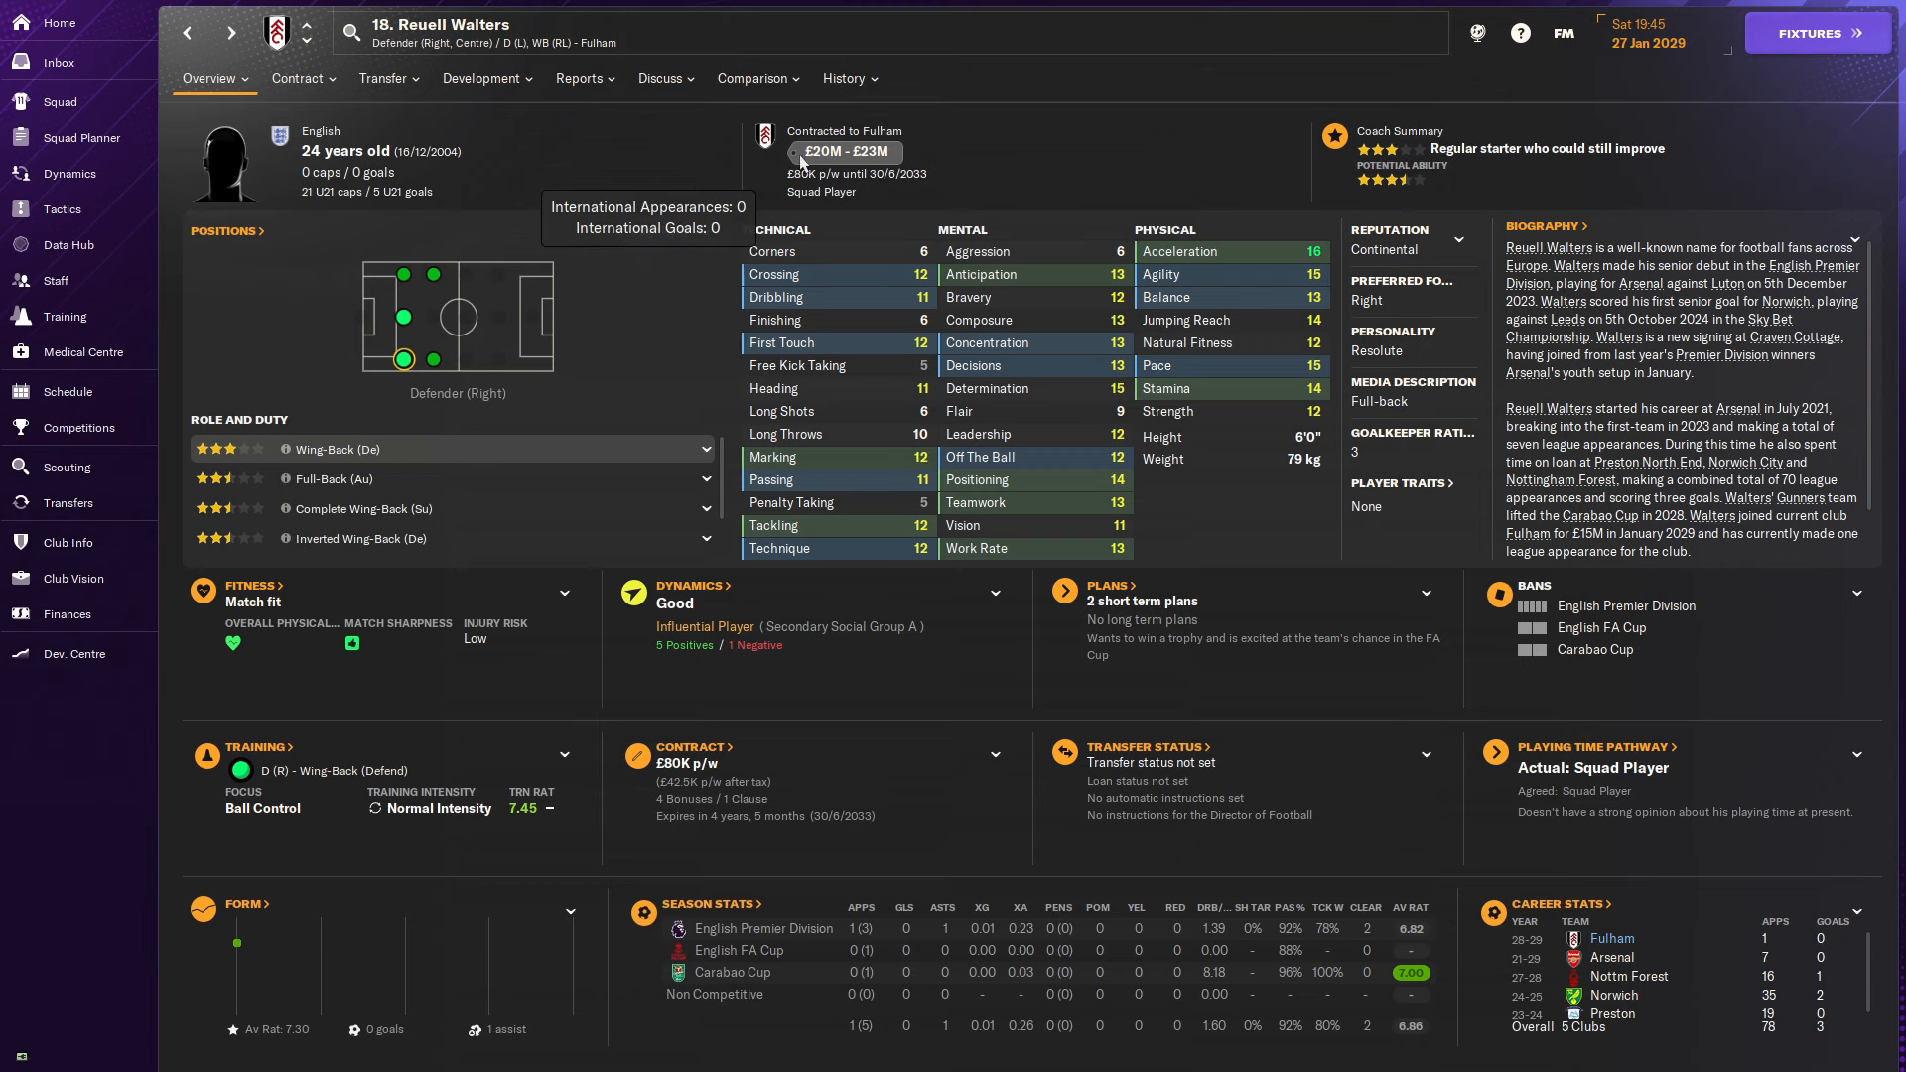
View Reuell Walters's career stats including his £15M move from Arsenal, then return to transfer history.
{"action": "left_click", "coordinate": [844, 78]}
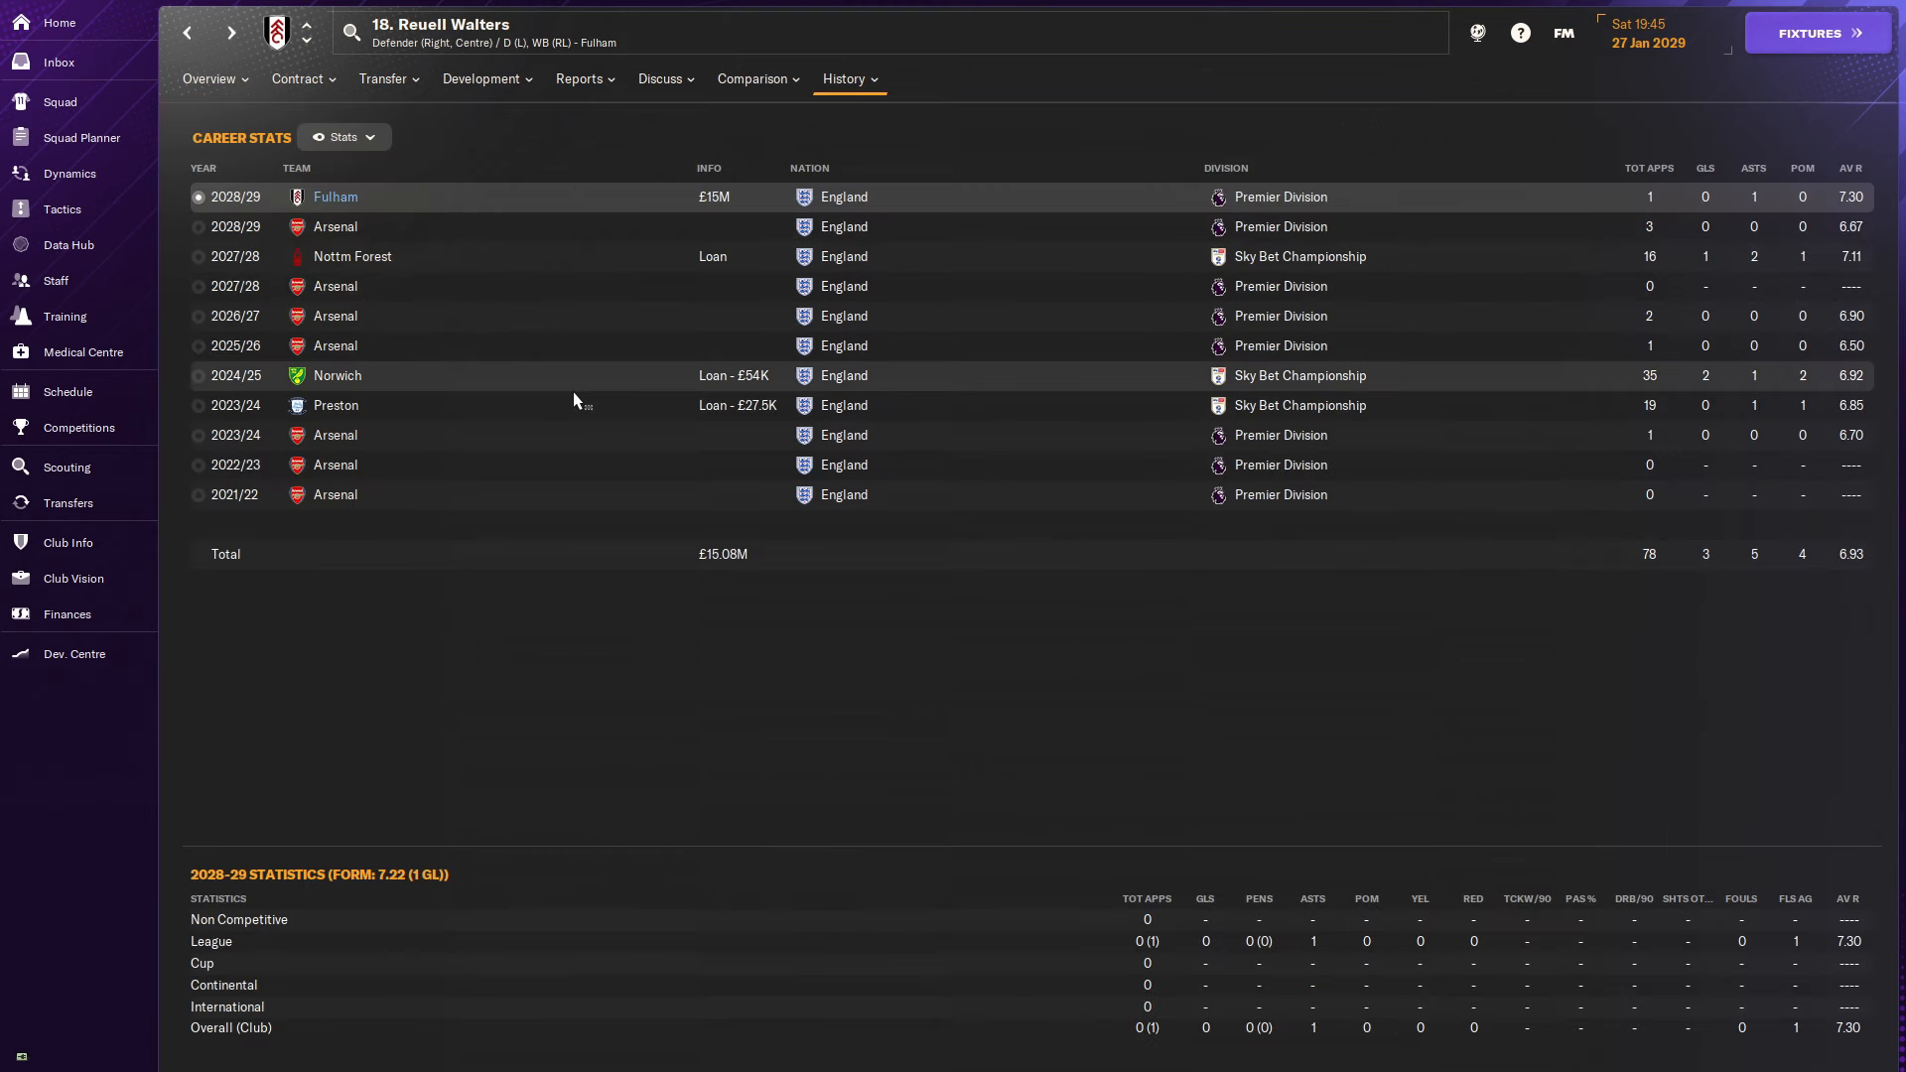
{"action": "left_click", "coordinate": [208, 77]}
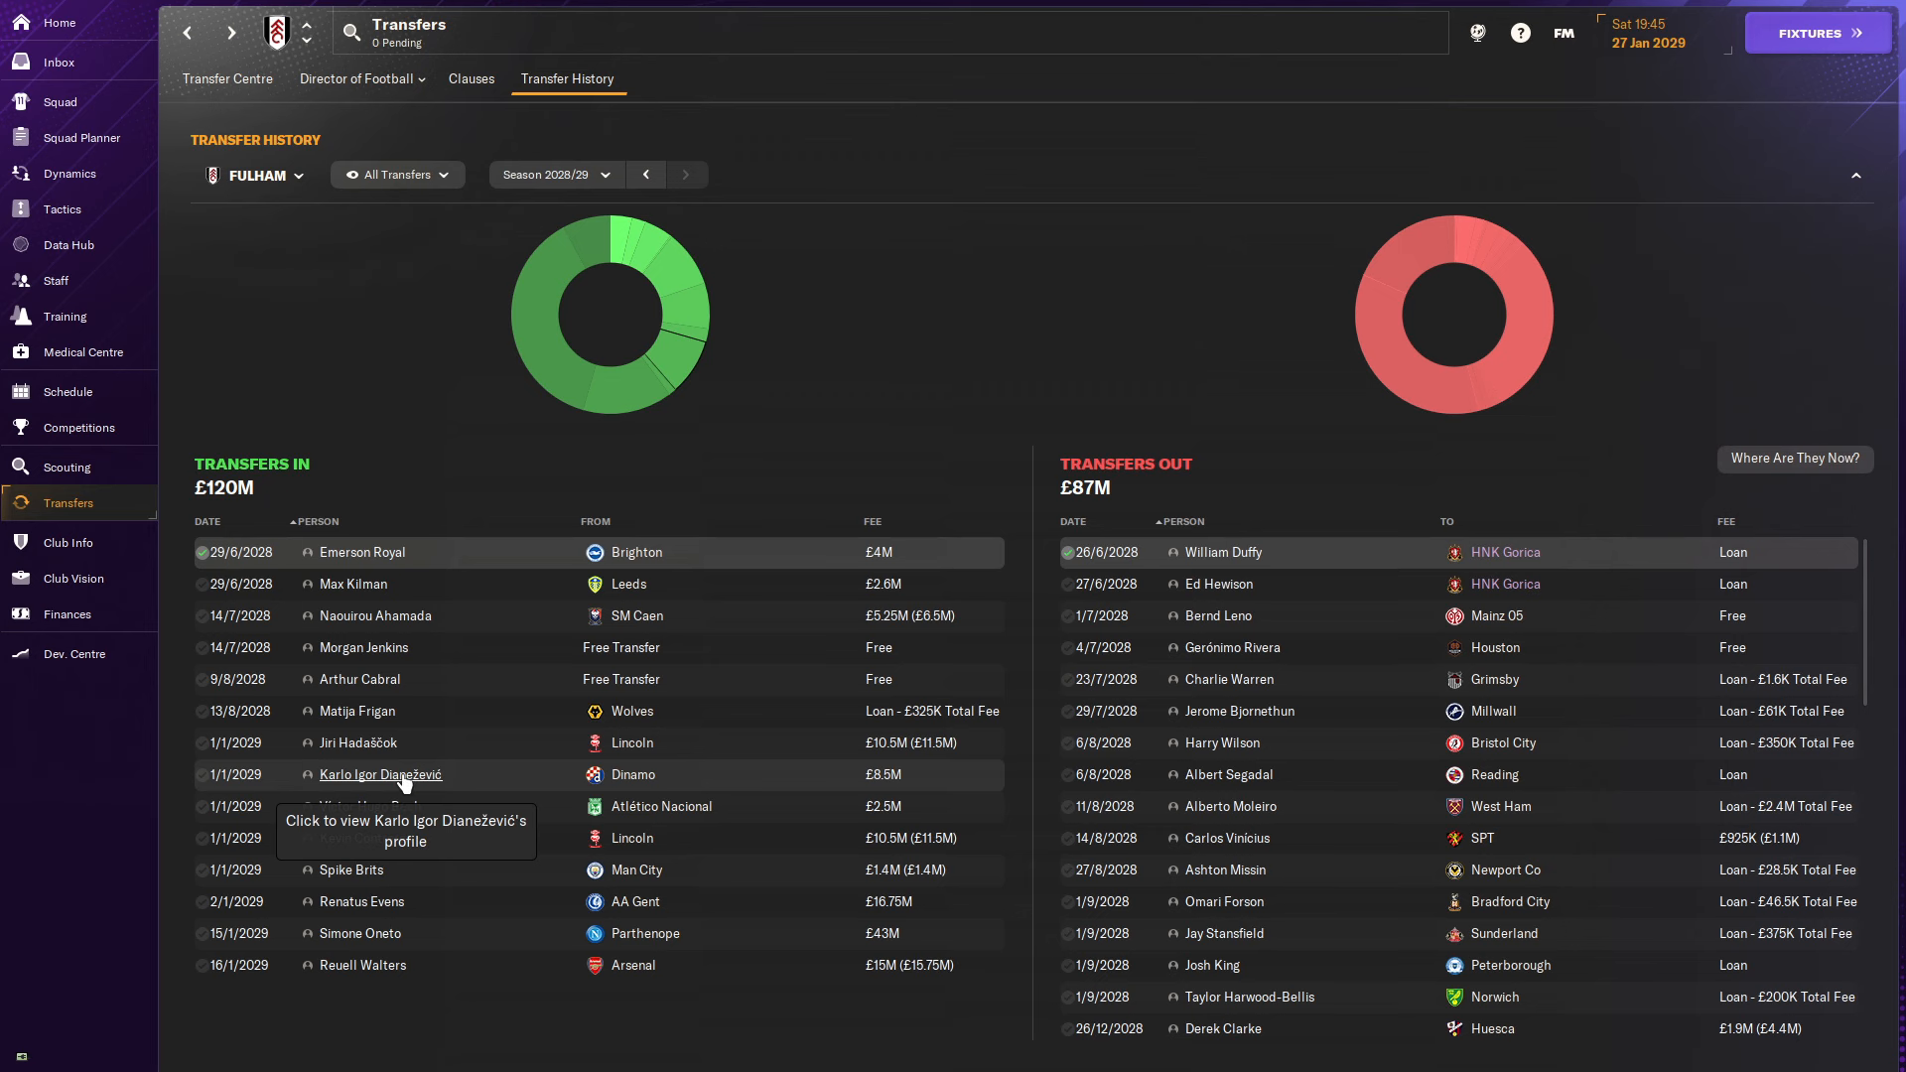
Review Karlo Igor Dianežević's career history (£8.5M from Dinamo) and scouting report, then bring up his contract options.
{"action": "left_click", "coordinate": [381, 774]}
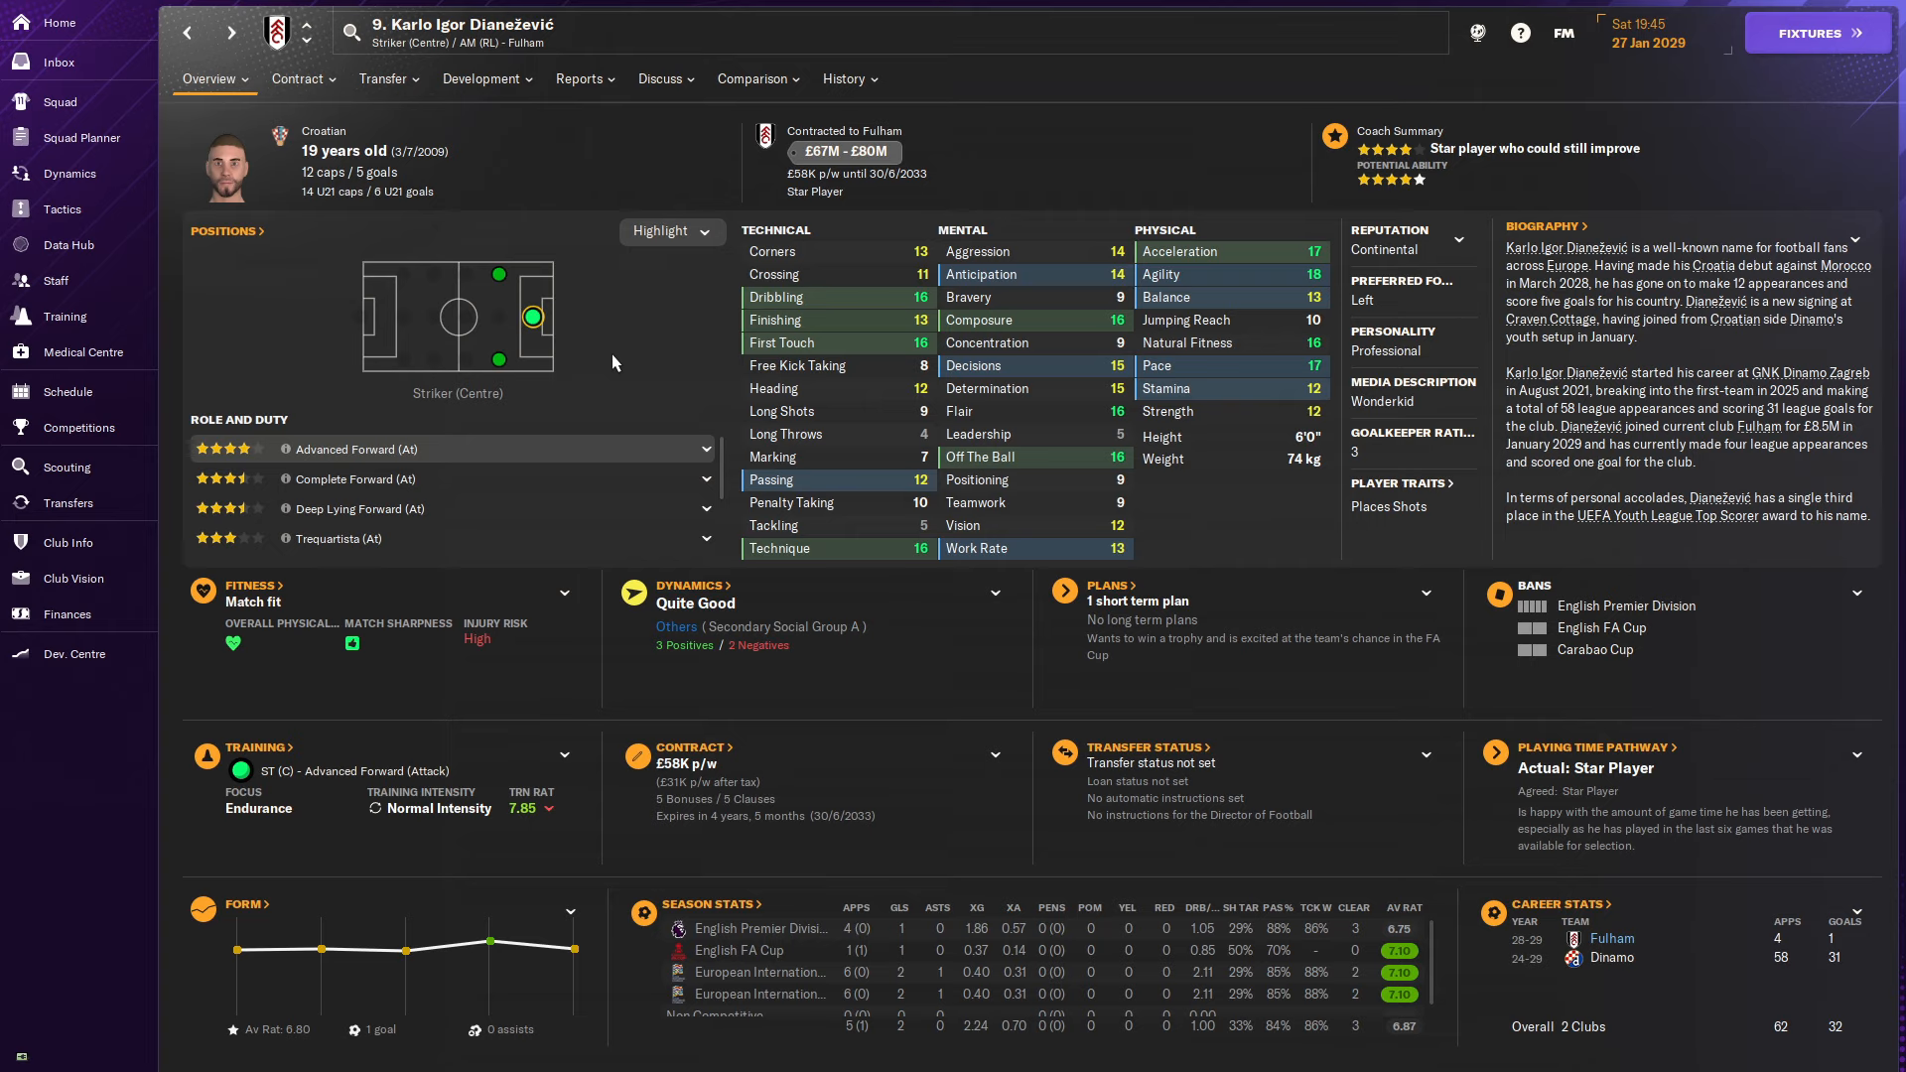
{"action": "mouse_move", "coordinate": [597, 312]}
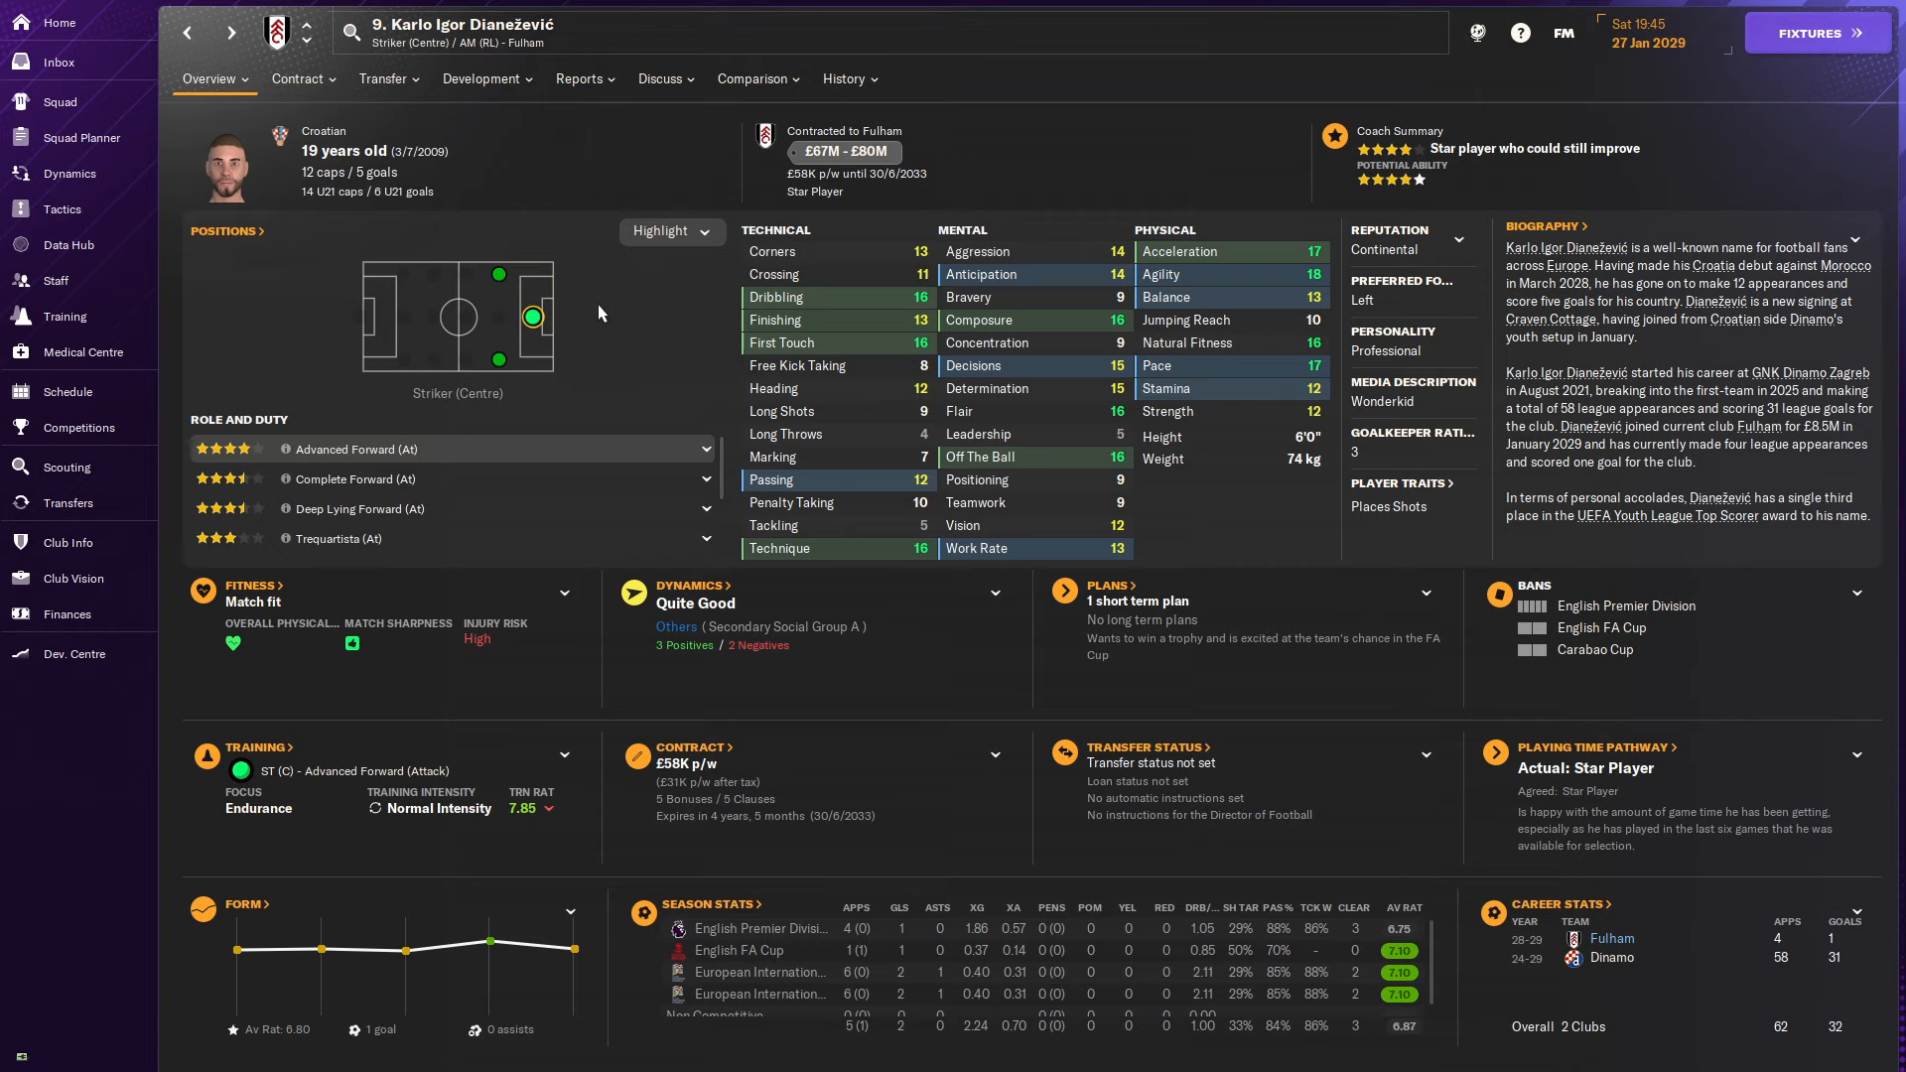
{"action": "left_click", "coordinate": [845, 79]}
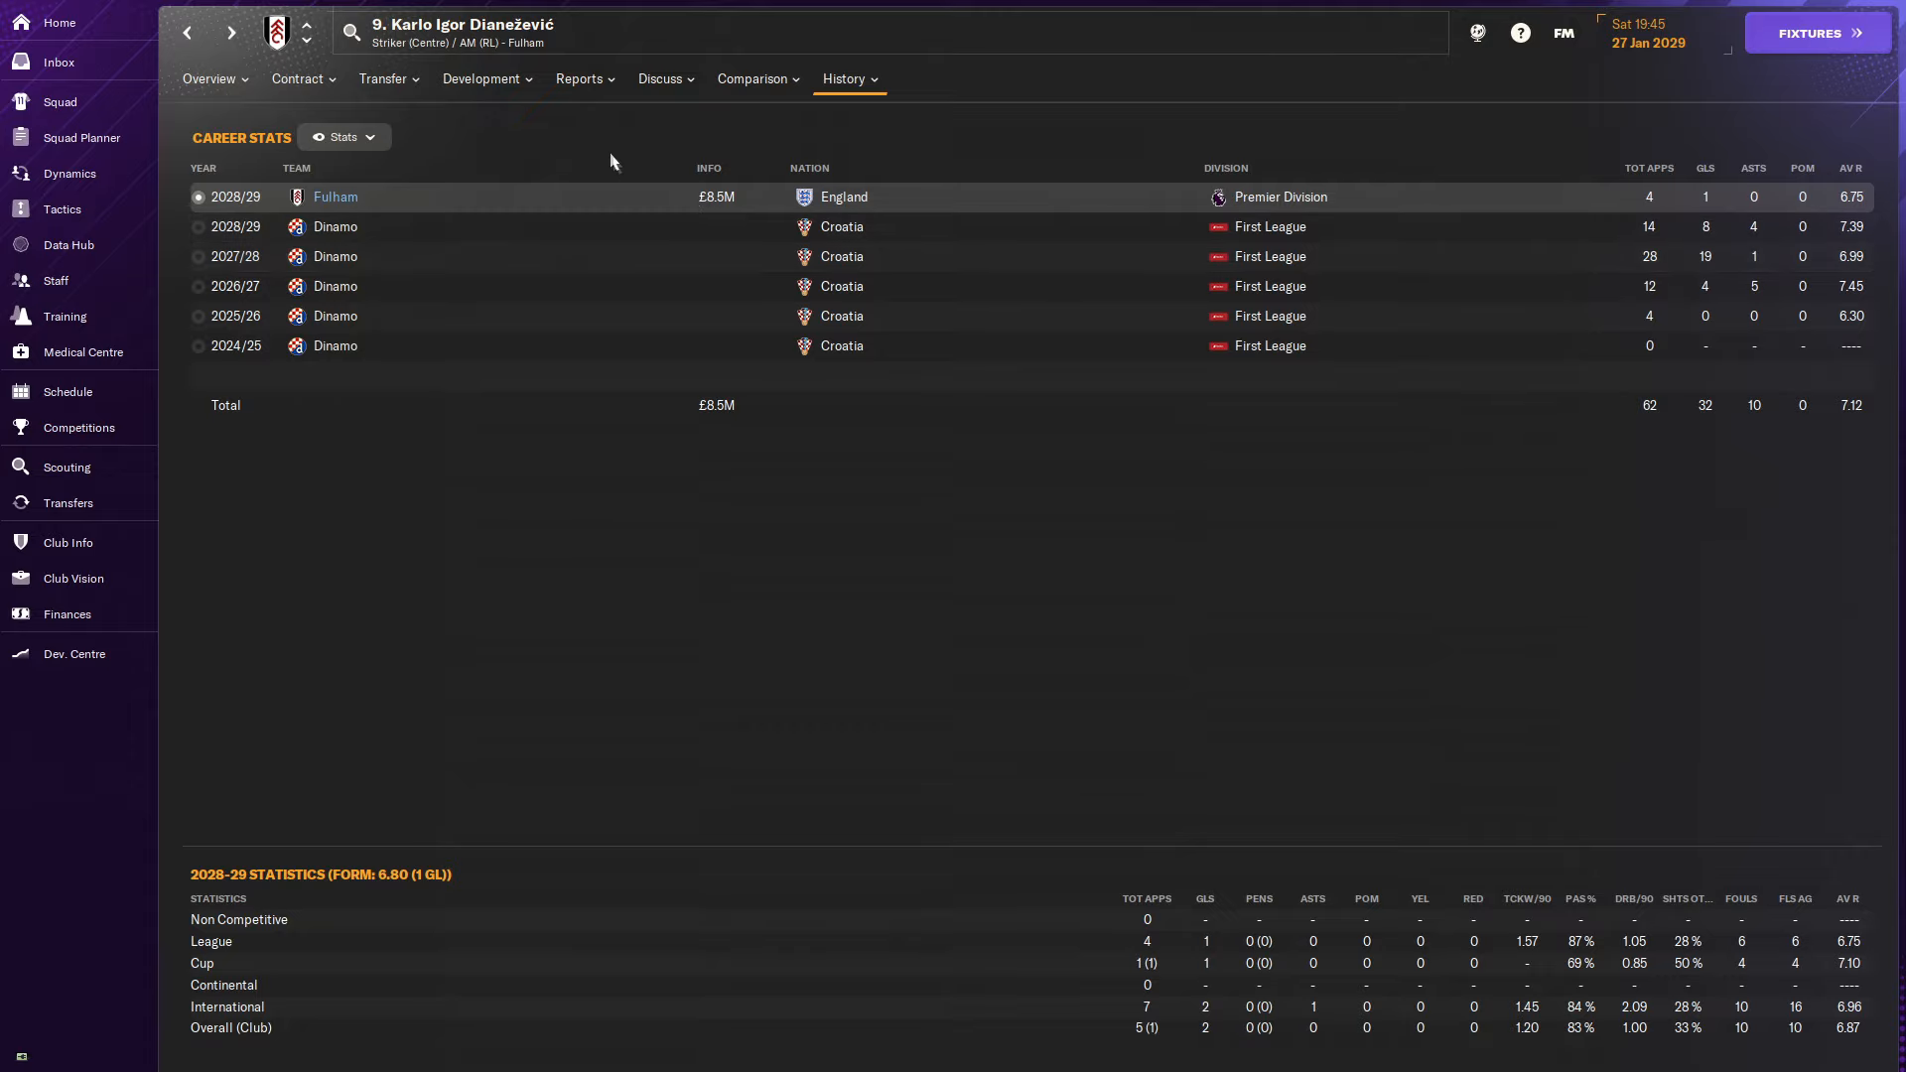
{"action": "left_click", "coordinate": [577, 79]}
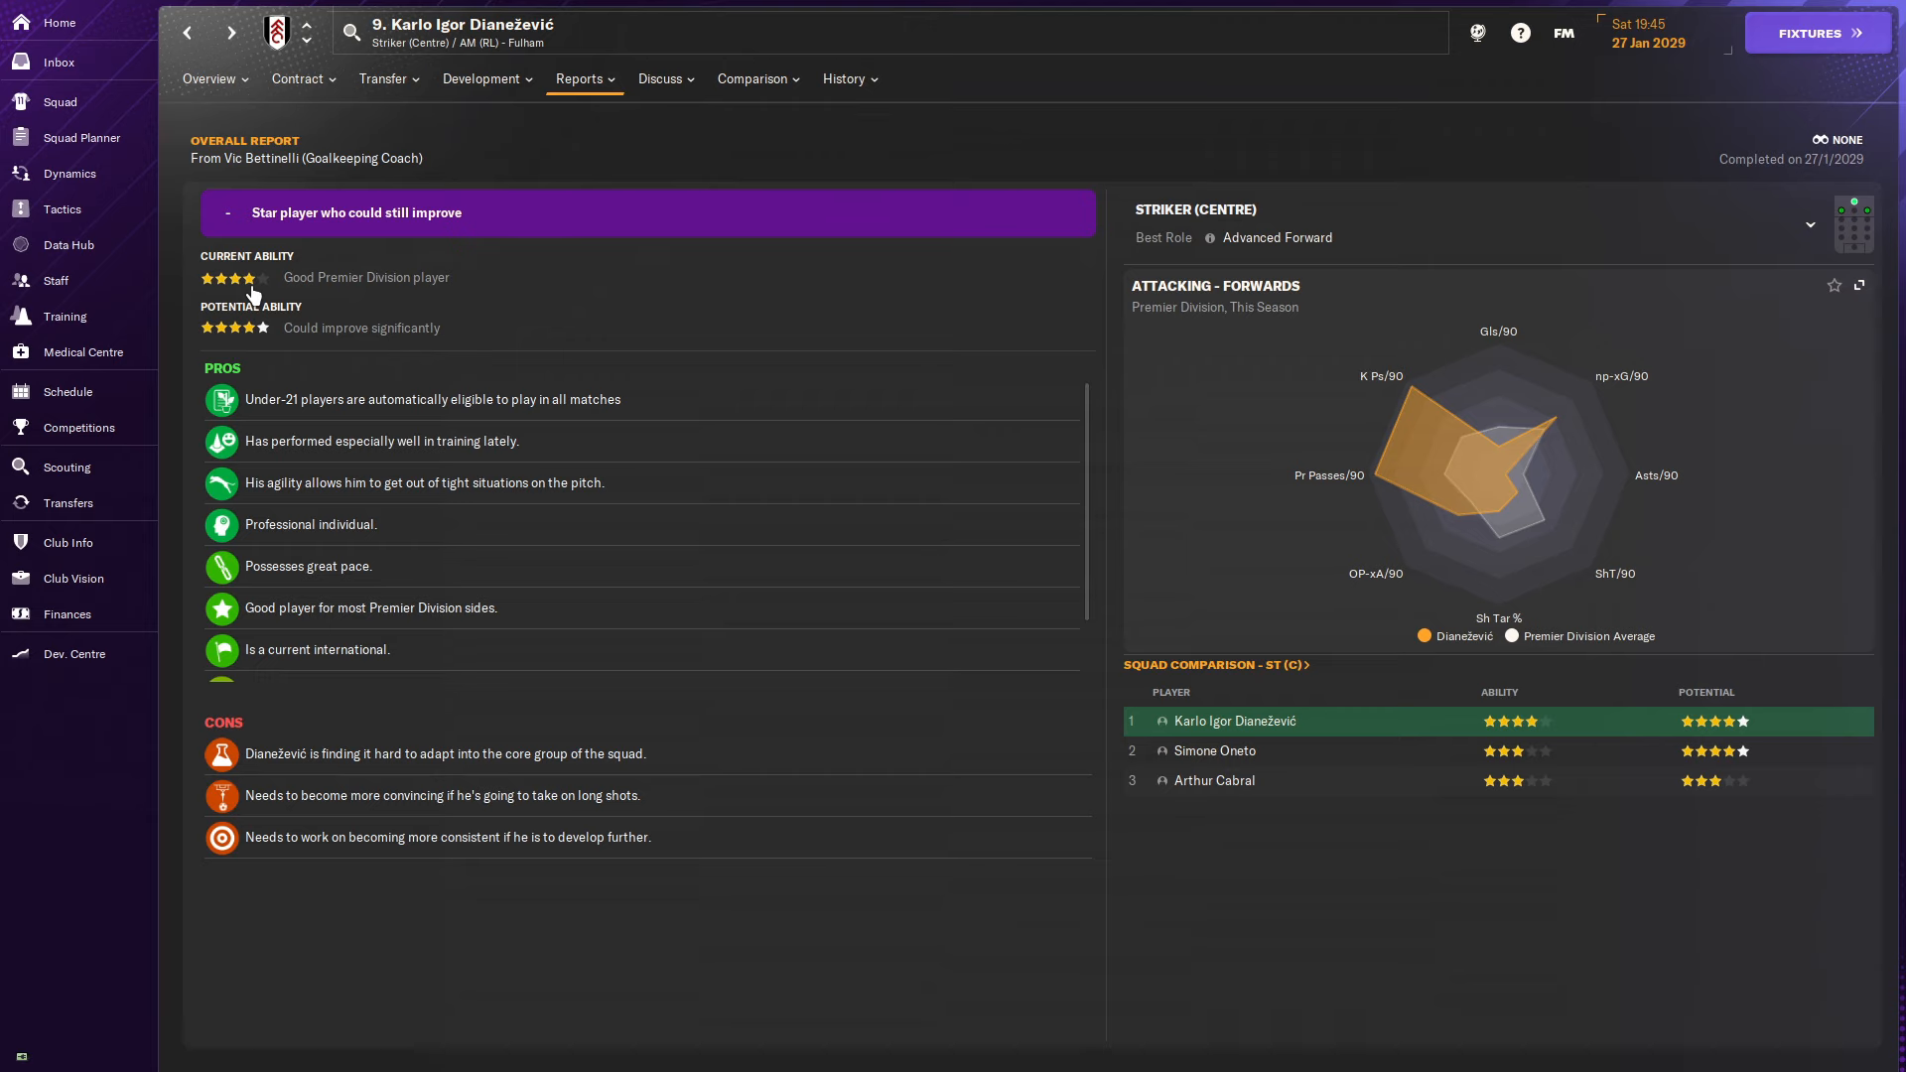
{"action": "left_click", "coordinate": [209, 77]}
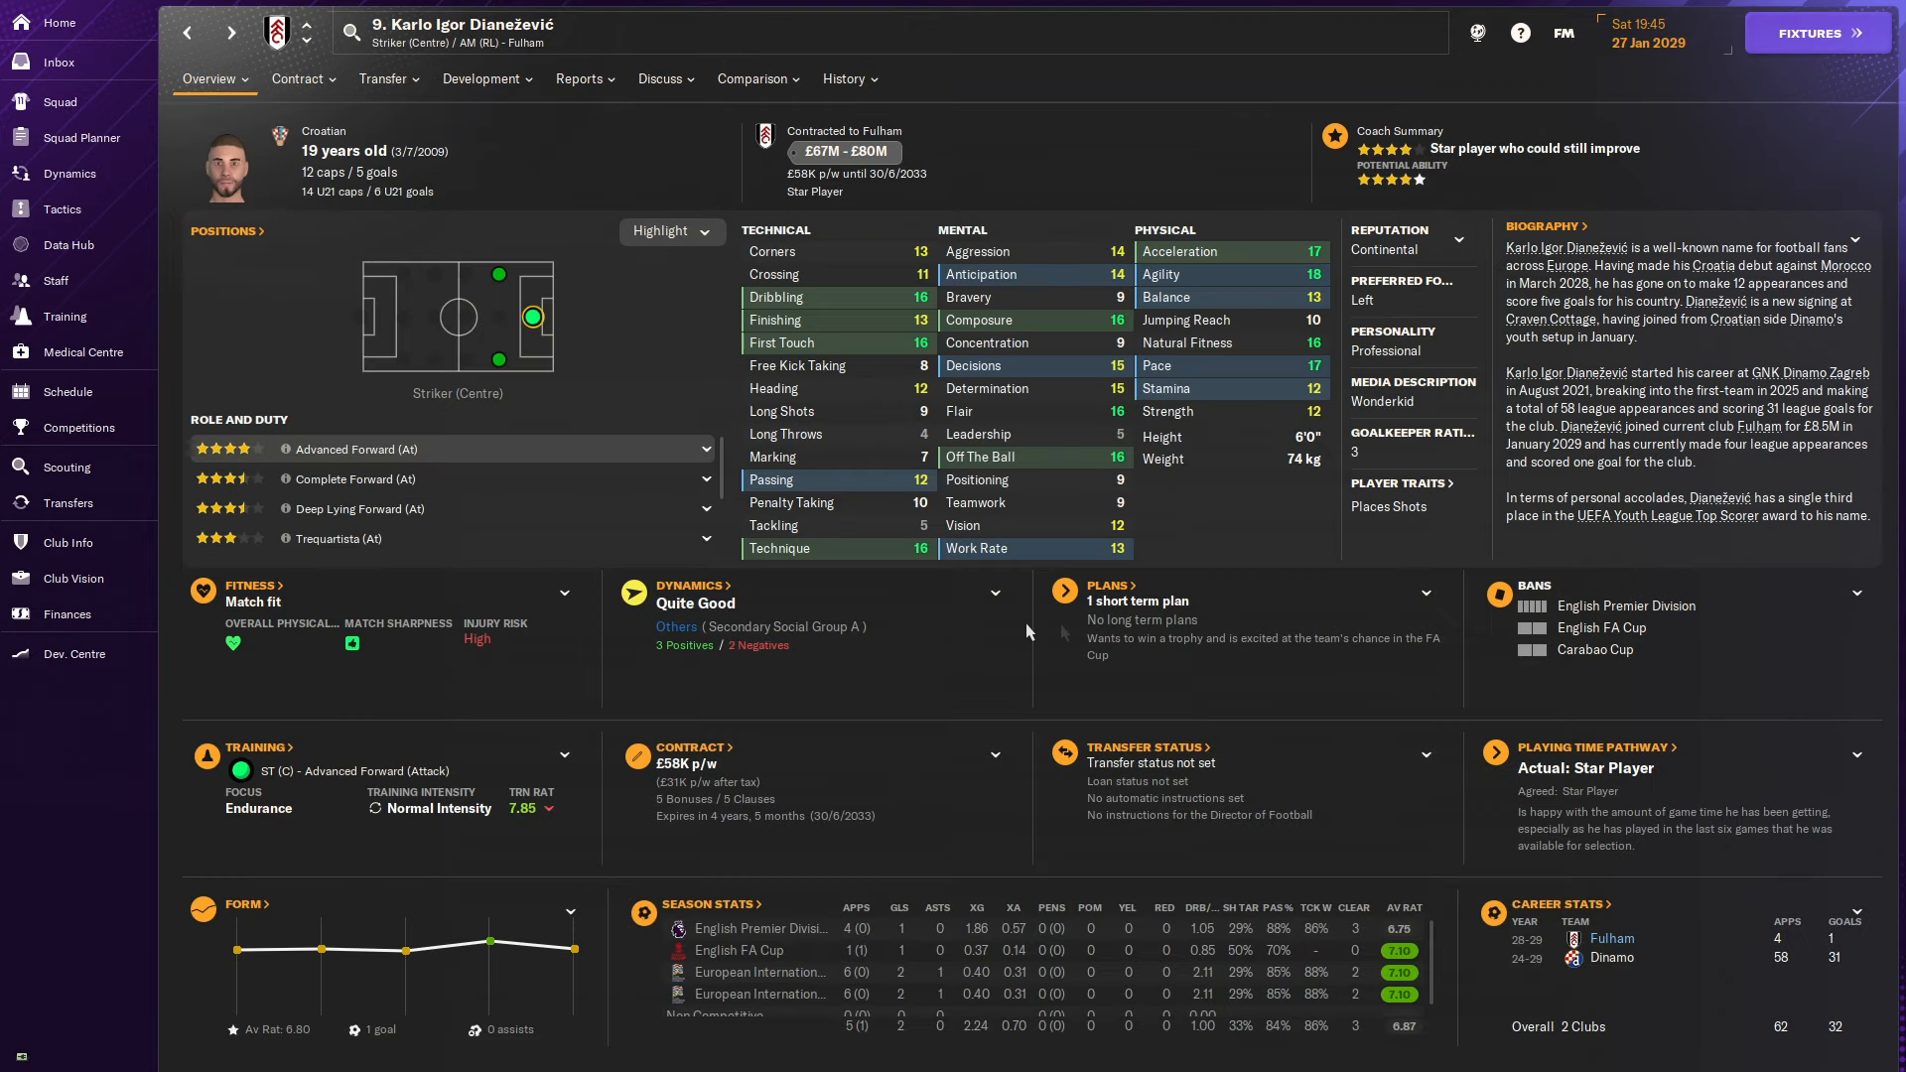
{"action": "mouse_move", "coordinate": [1313, 268]}
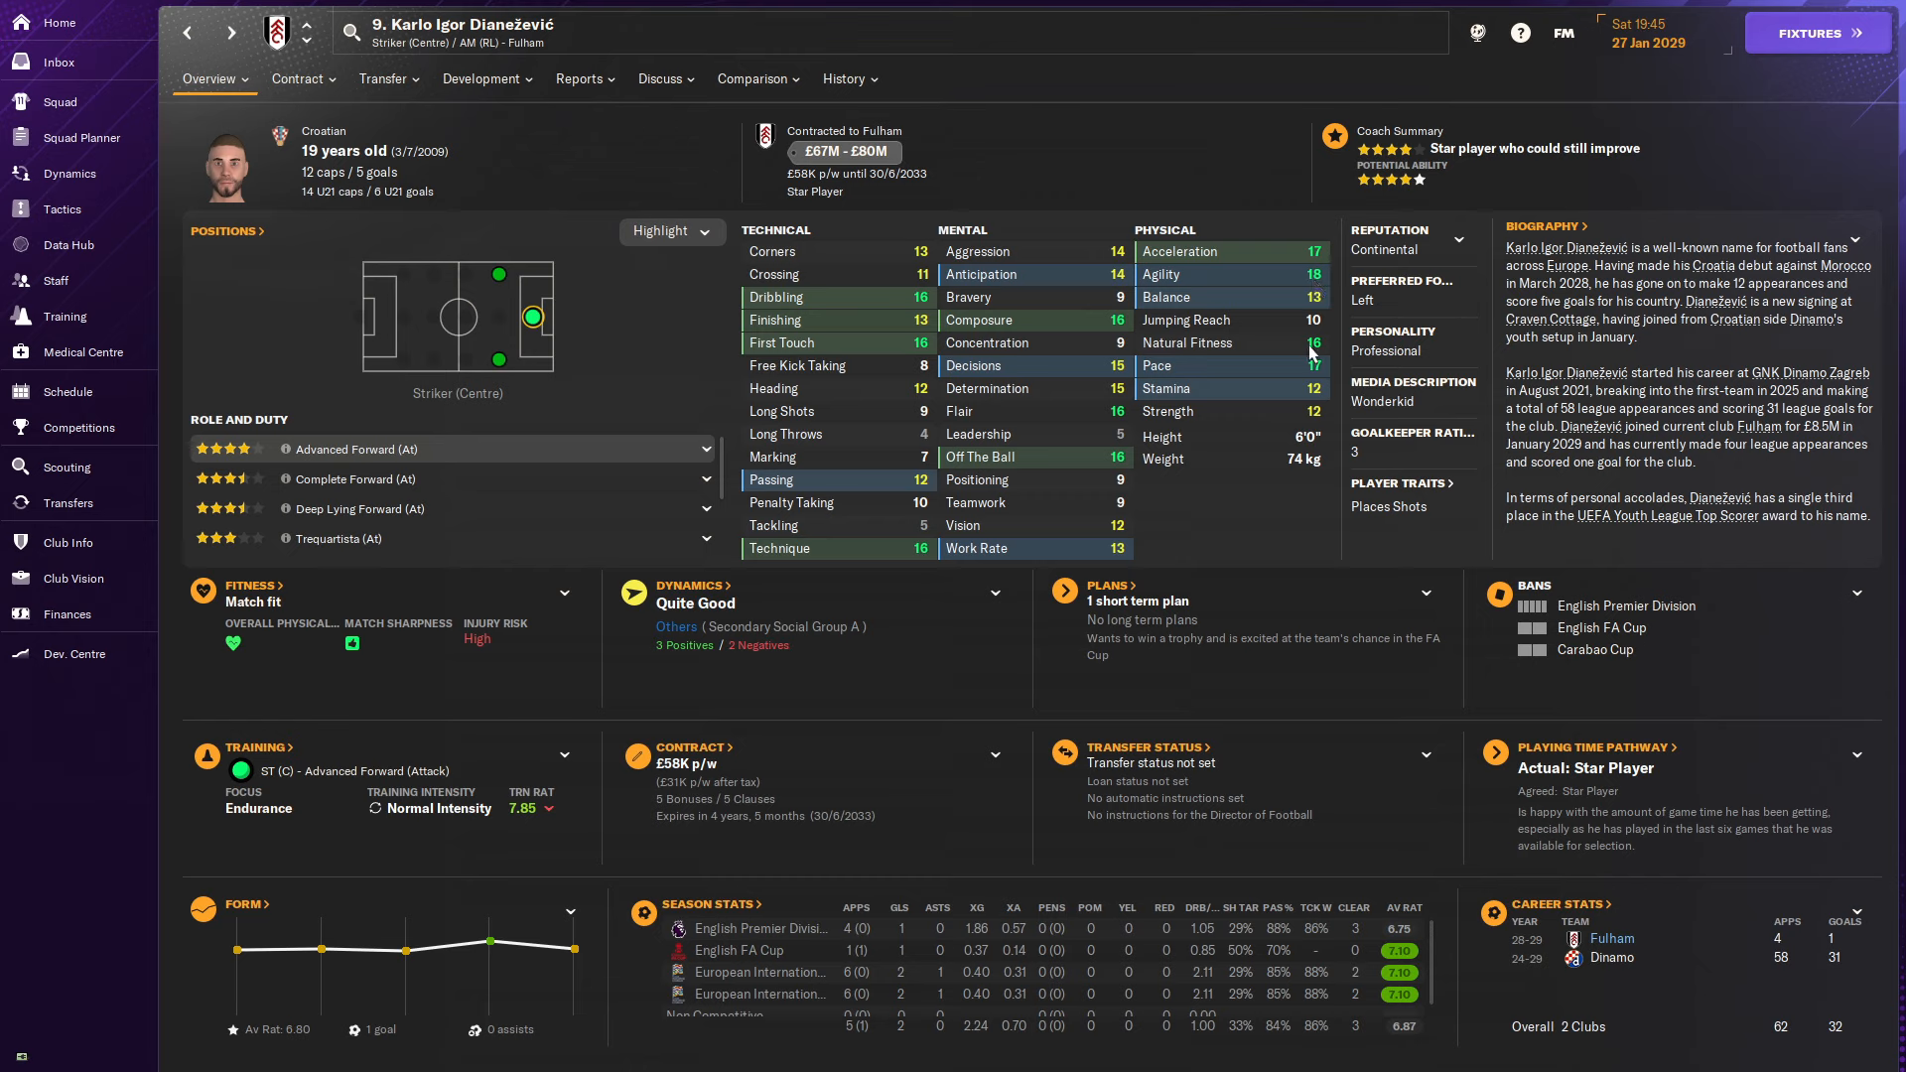
{"action": "mouse_move", "coordinate": [891, 320]}
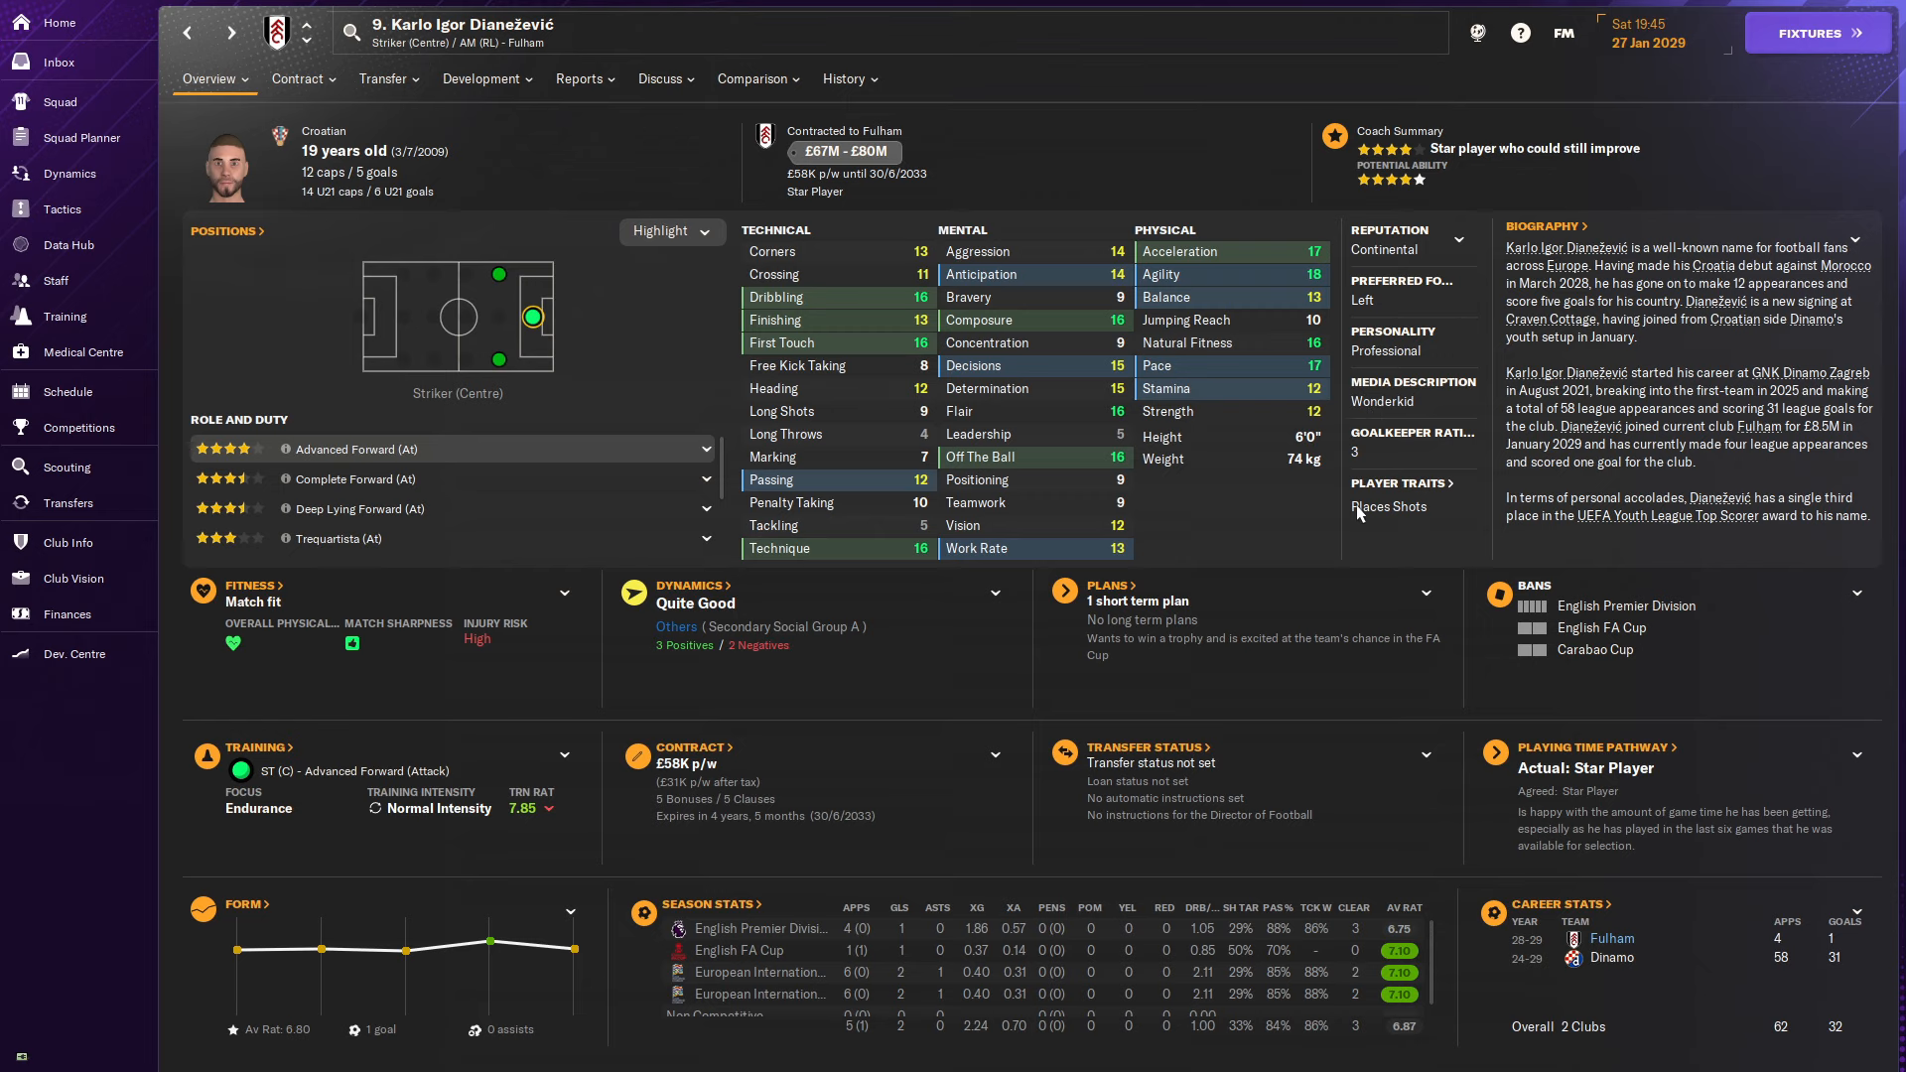
{"action": "left_click", "coordinate": [302, 77]}
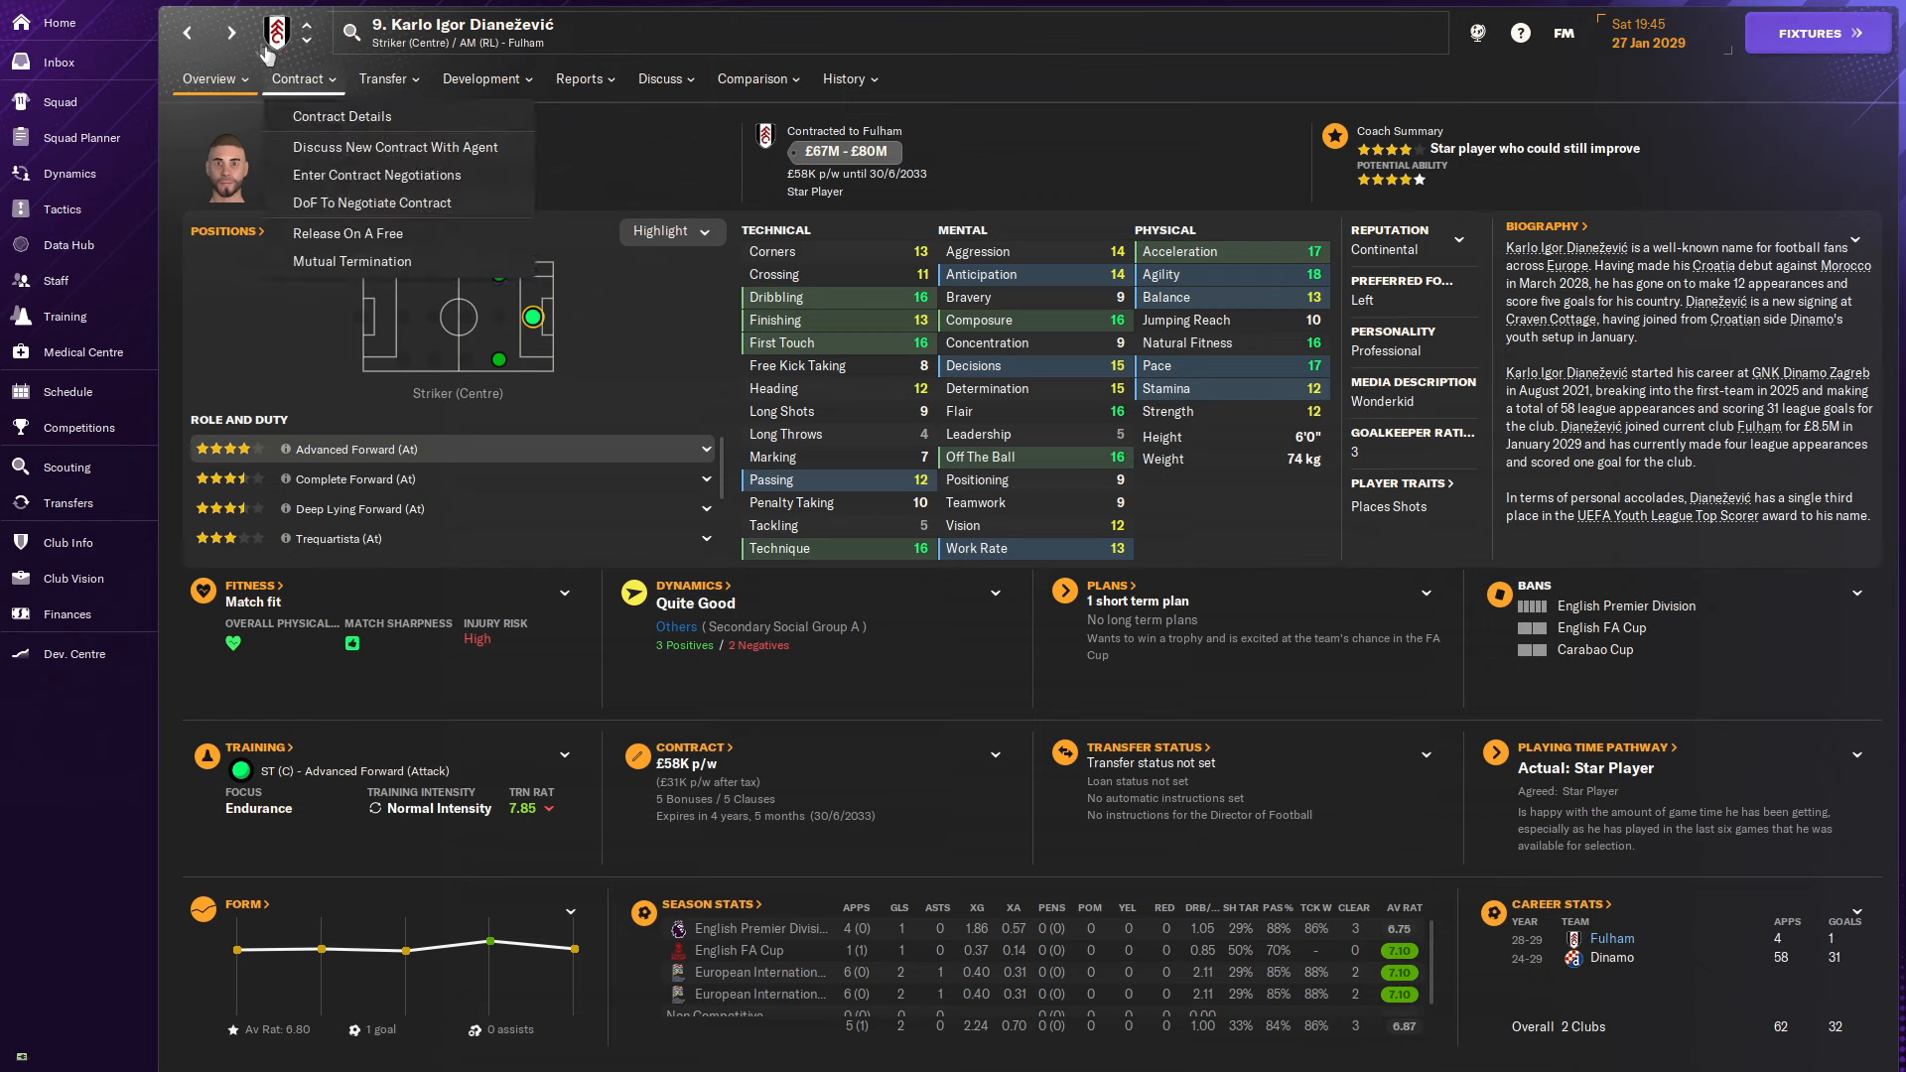
{"action": "left_click", "coordinate": [66, 502]}
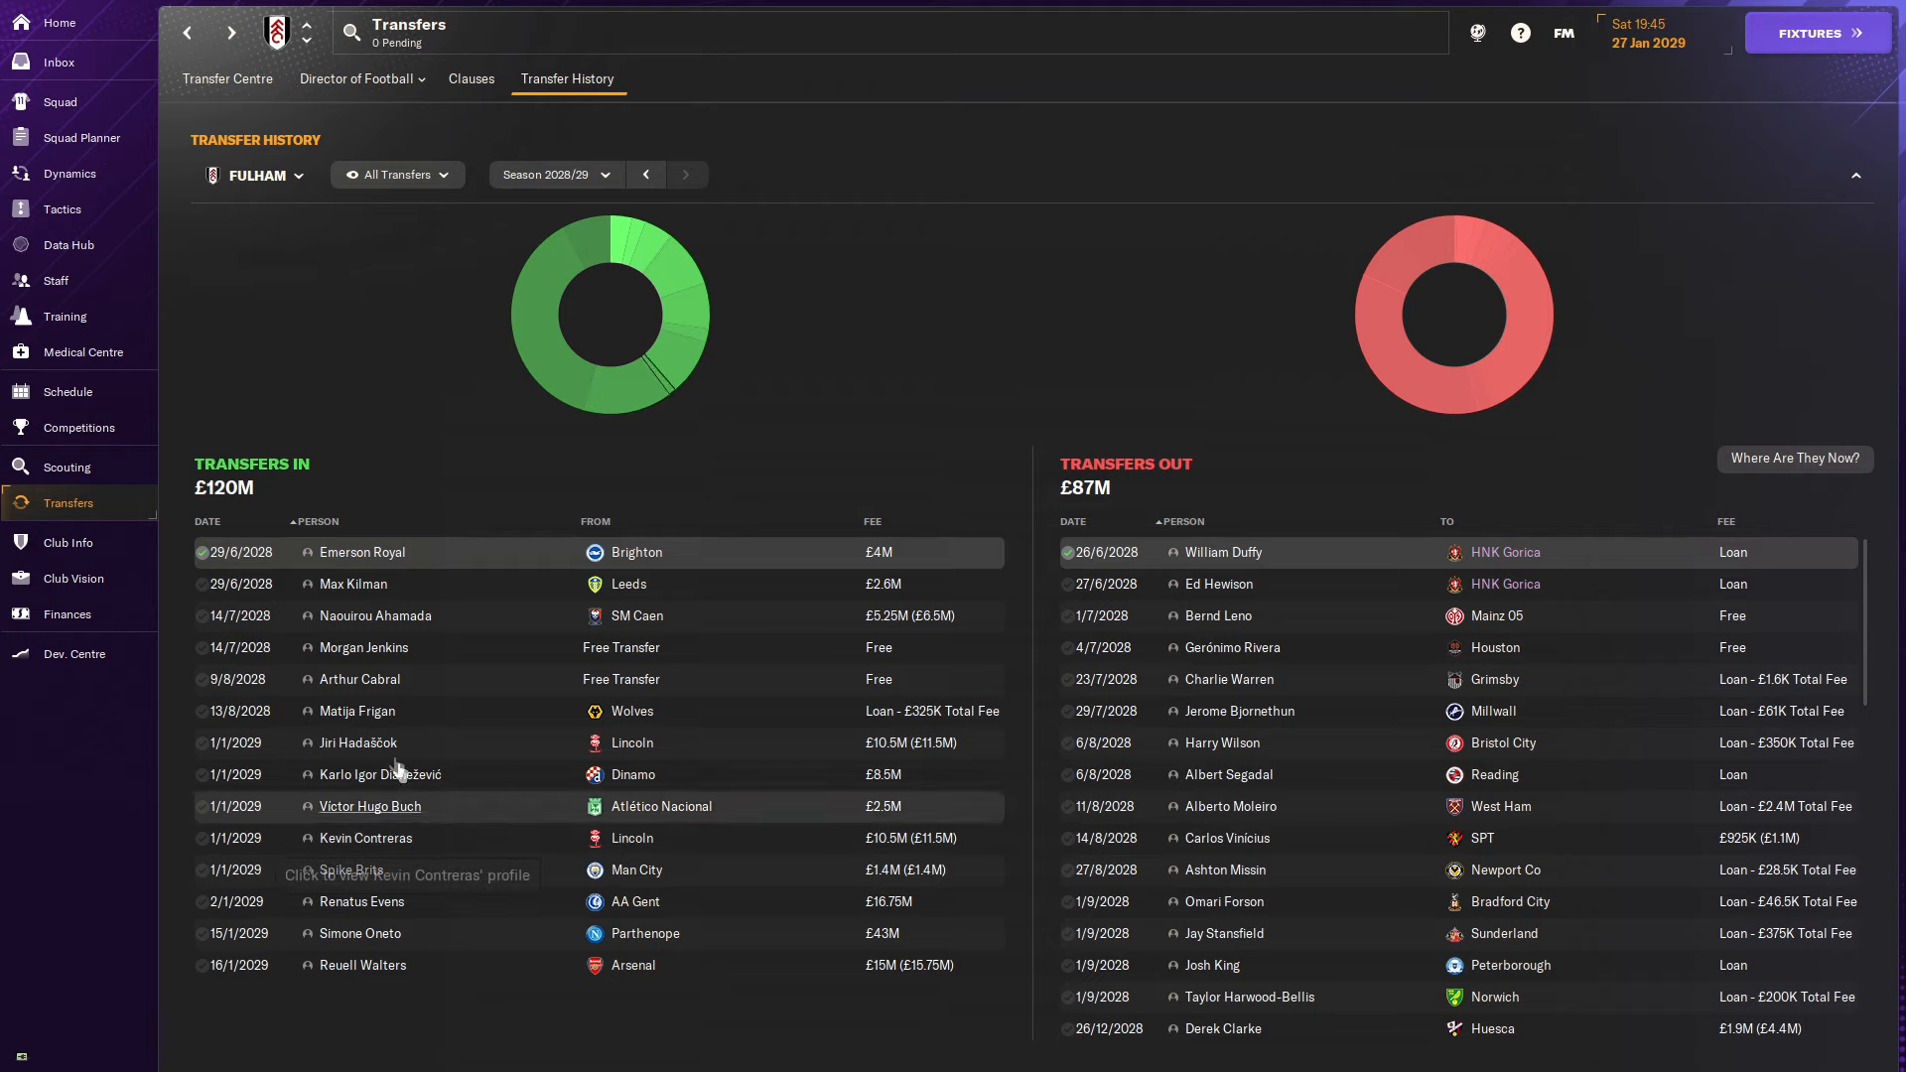
{"action": "mouse_move", "coordinate": [500, 806]}
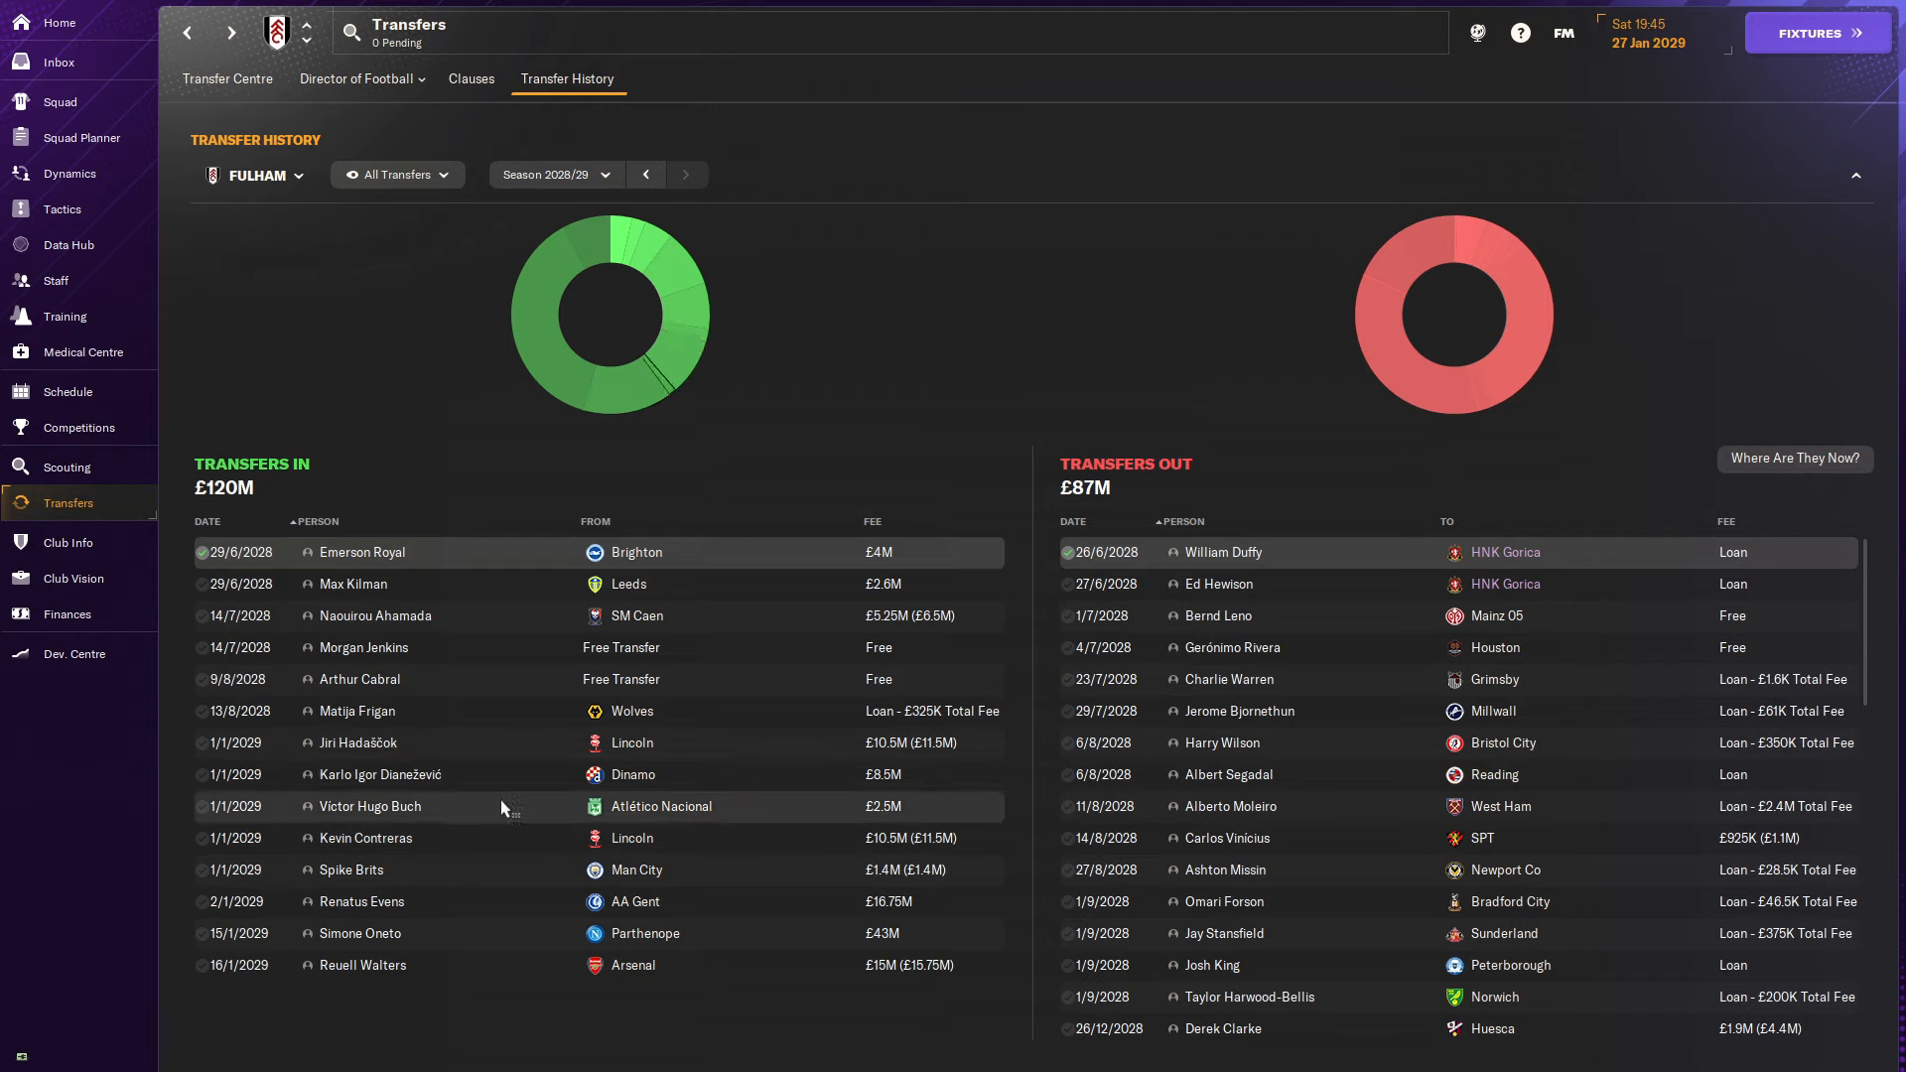
{"action": "mouse_move", "coordinate": [474, 828]}
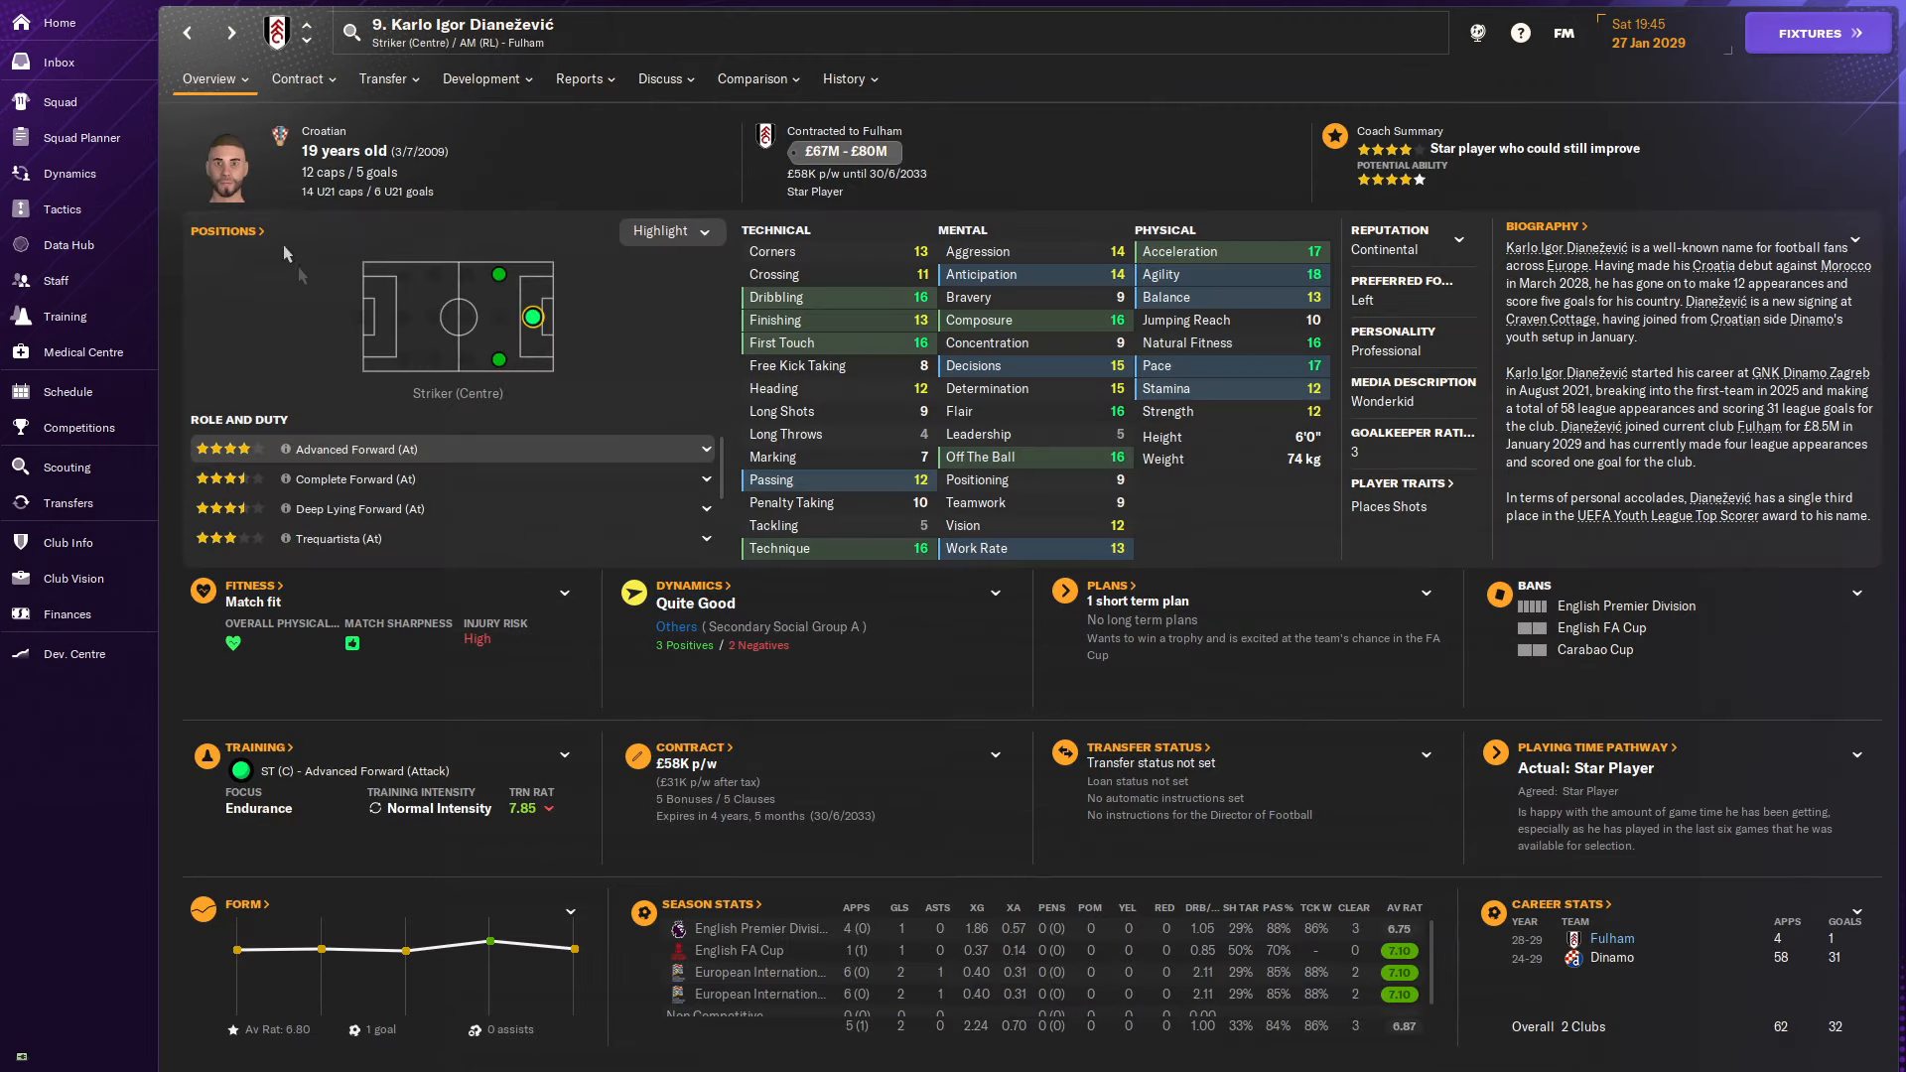
View Dianežević's contract details: £58,000 a week until 30/6/2033 with a £90M release clause.
{"action": "left_click", "coordinate": [67, 503]}
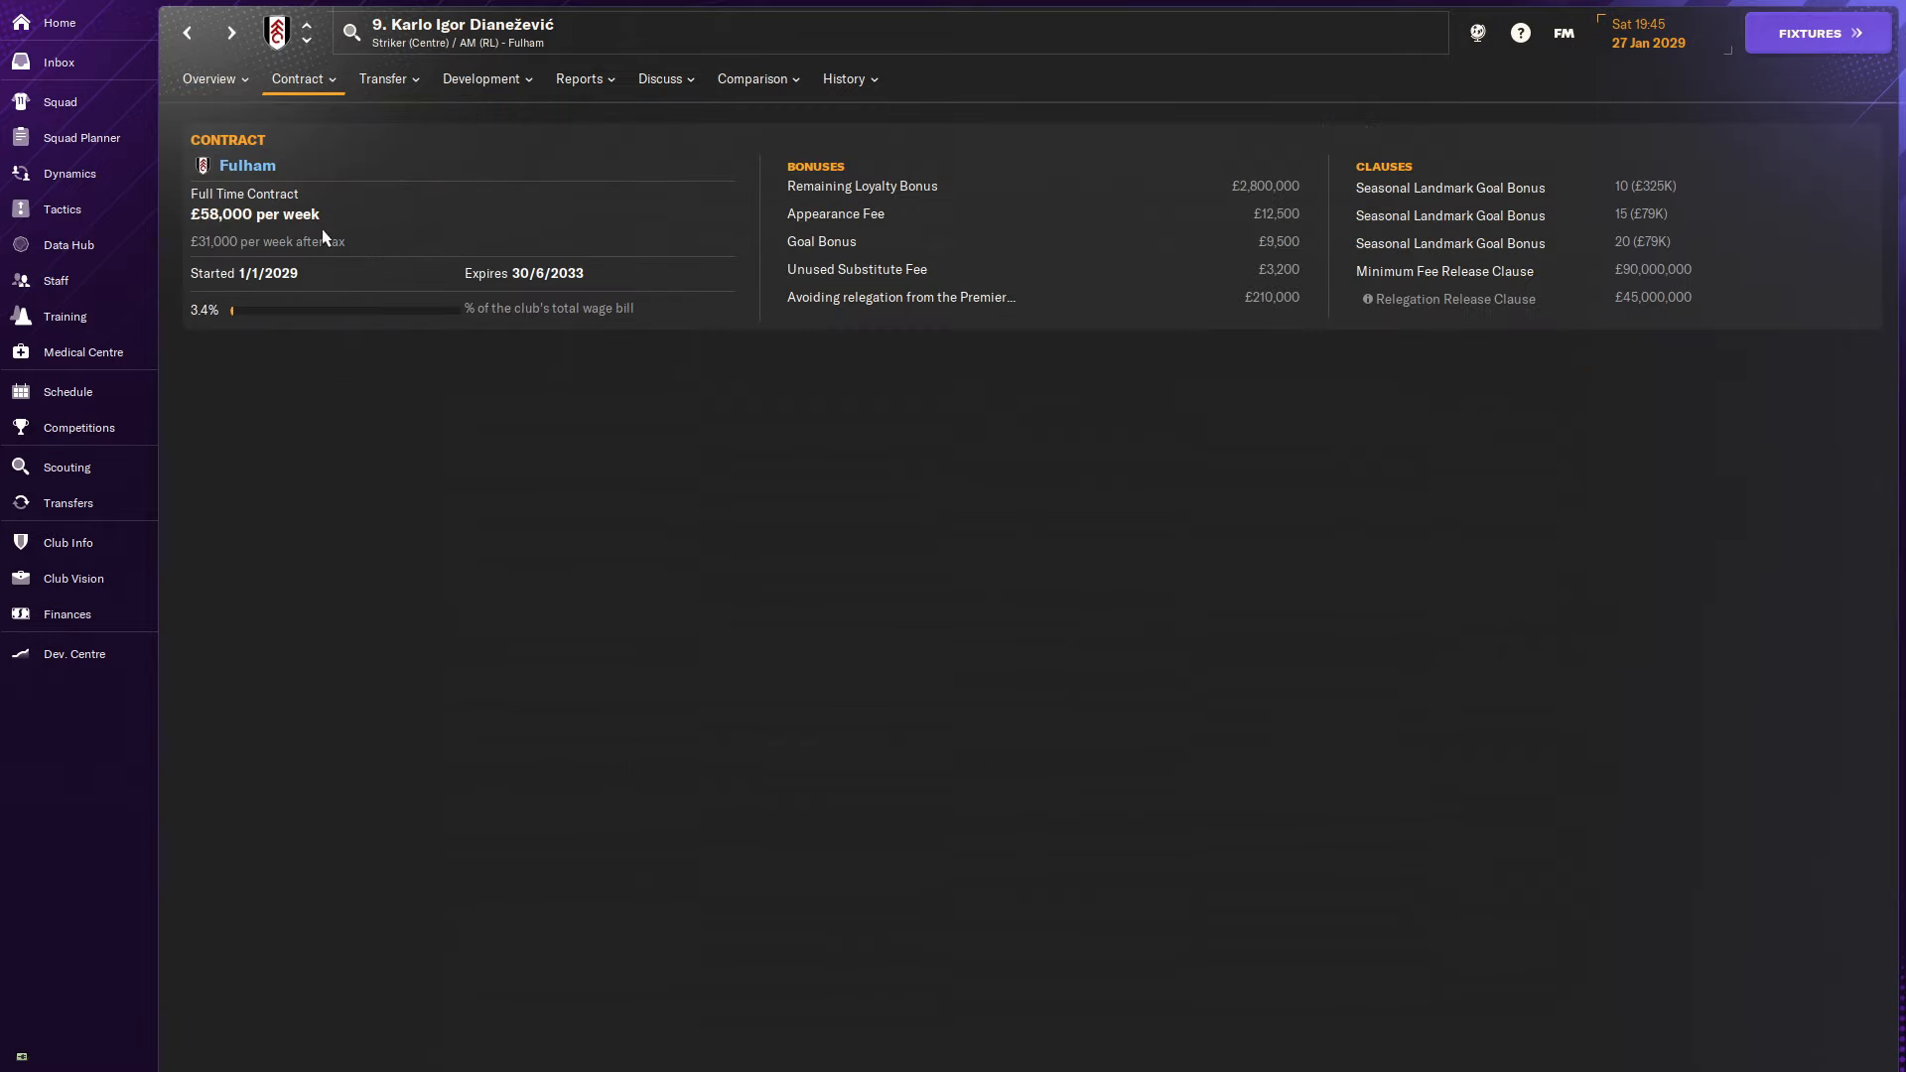
{"action": "mouse_move", "coordinate": [1415, 326]}
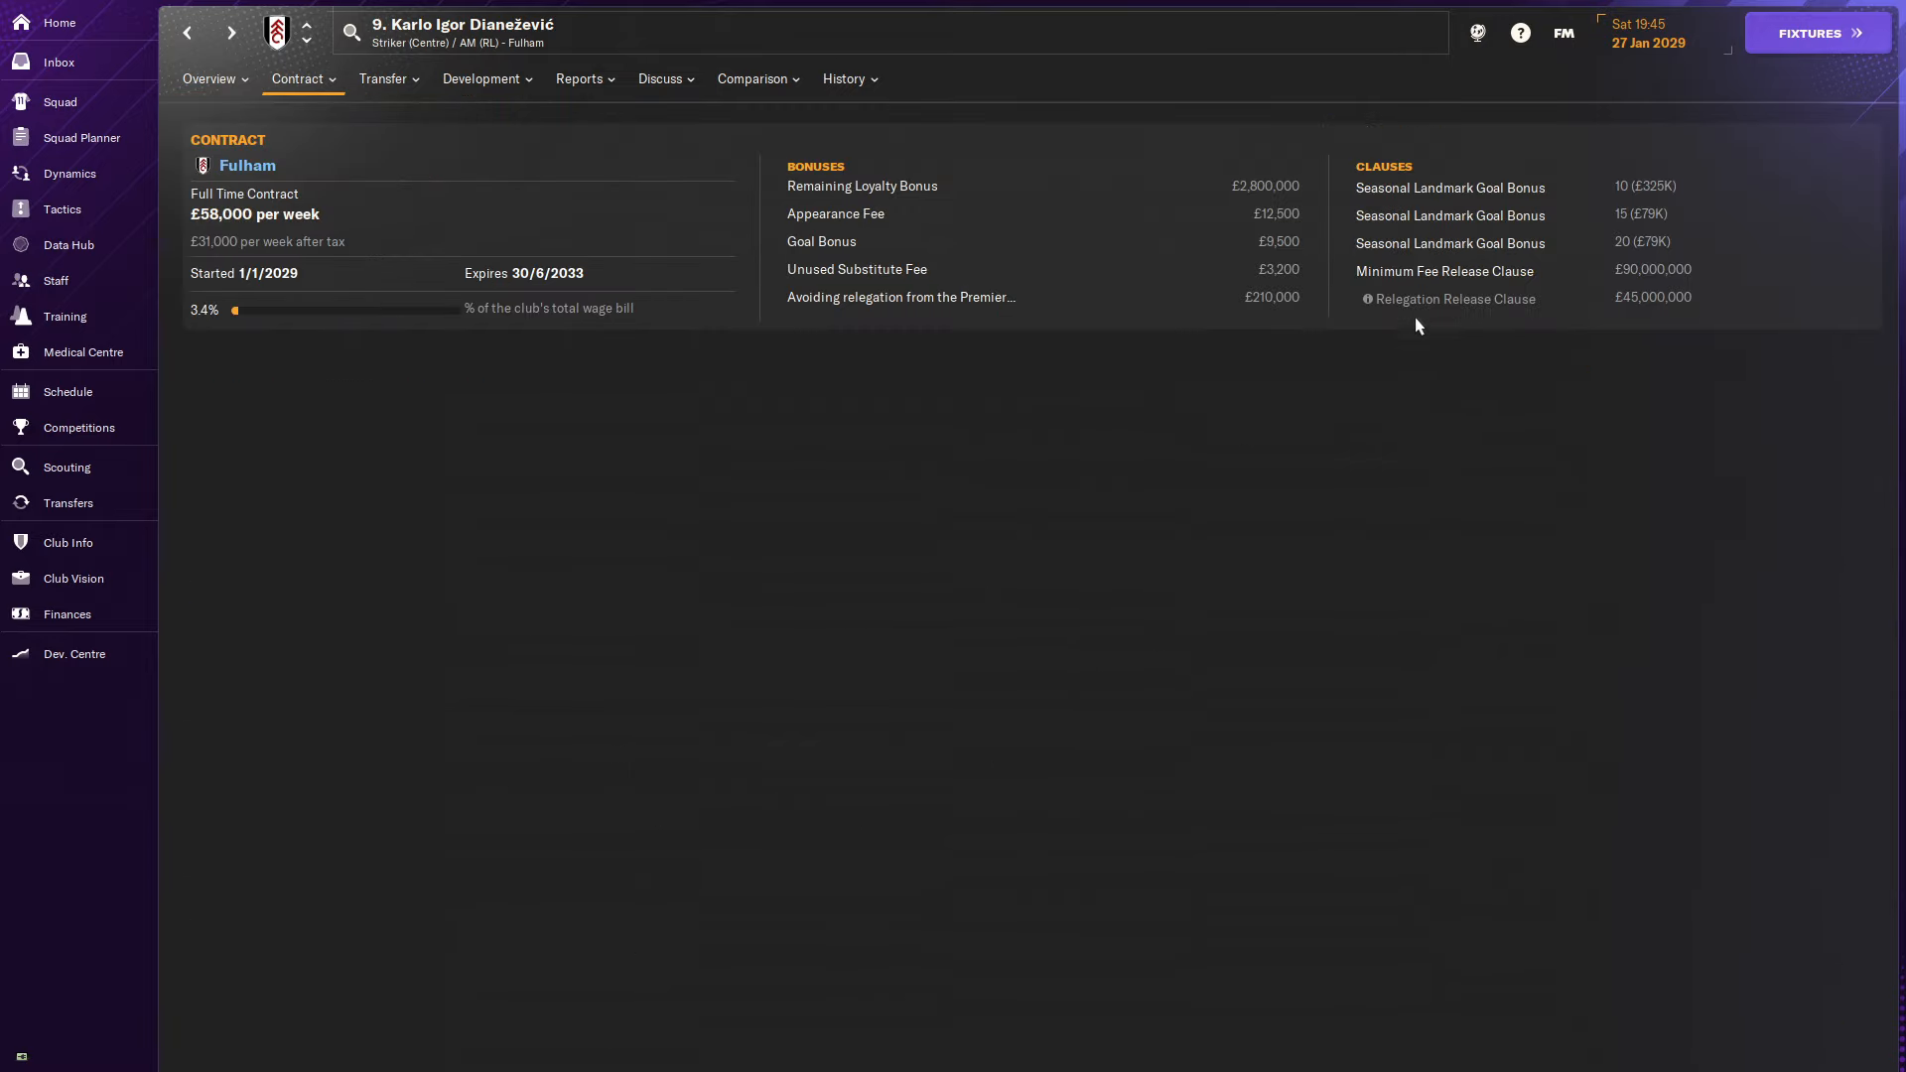
{"action": "mouse_move", "coordinate": [1455, 324]}
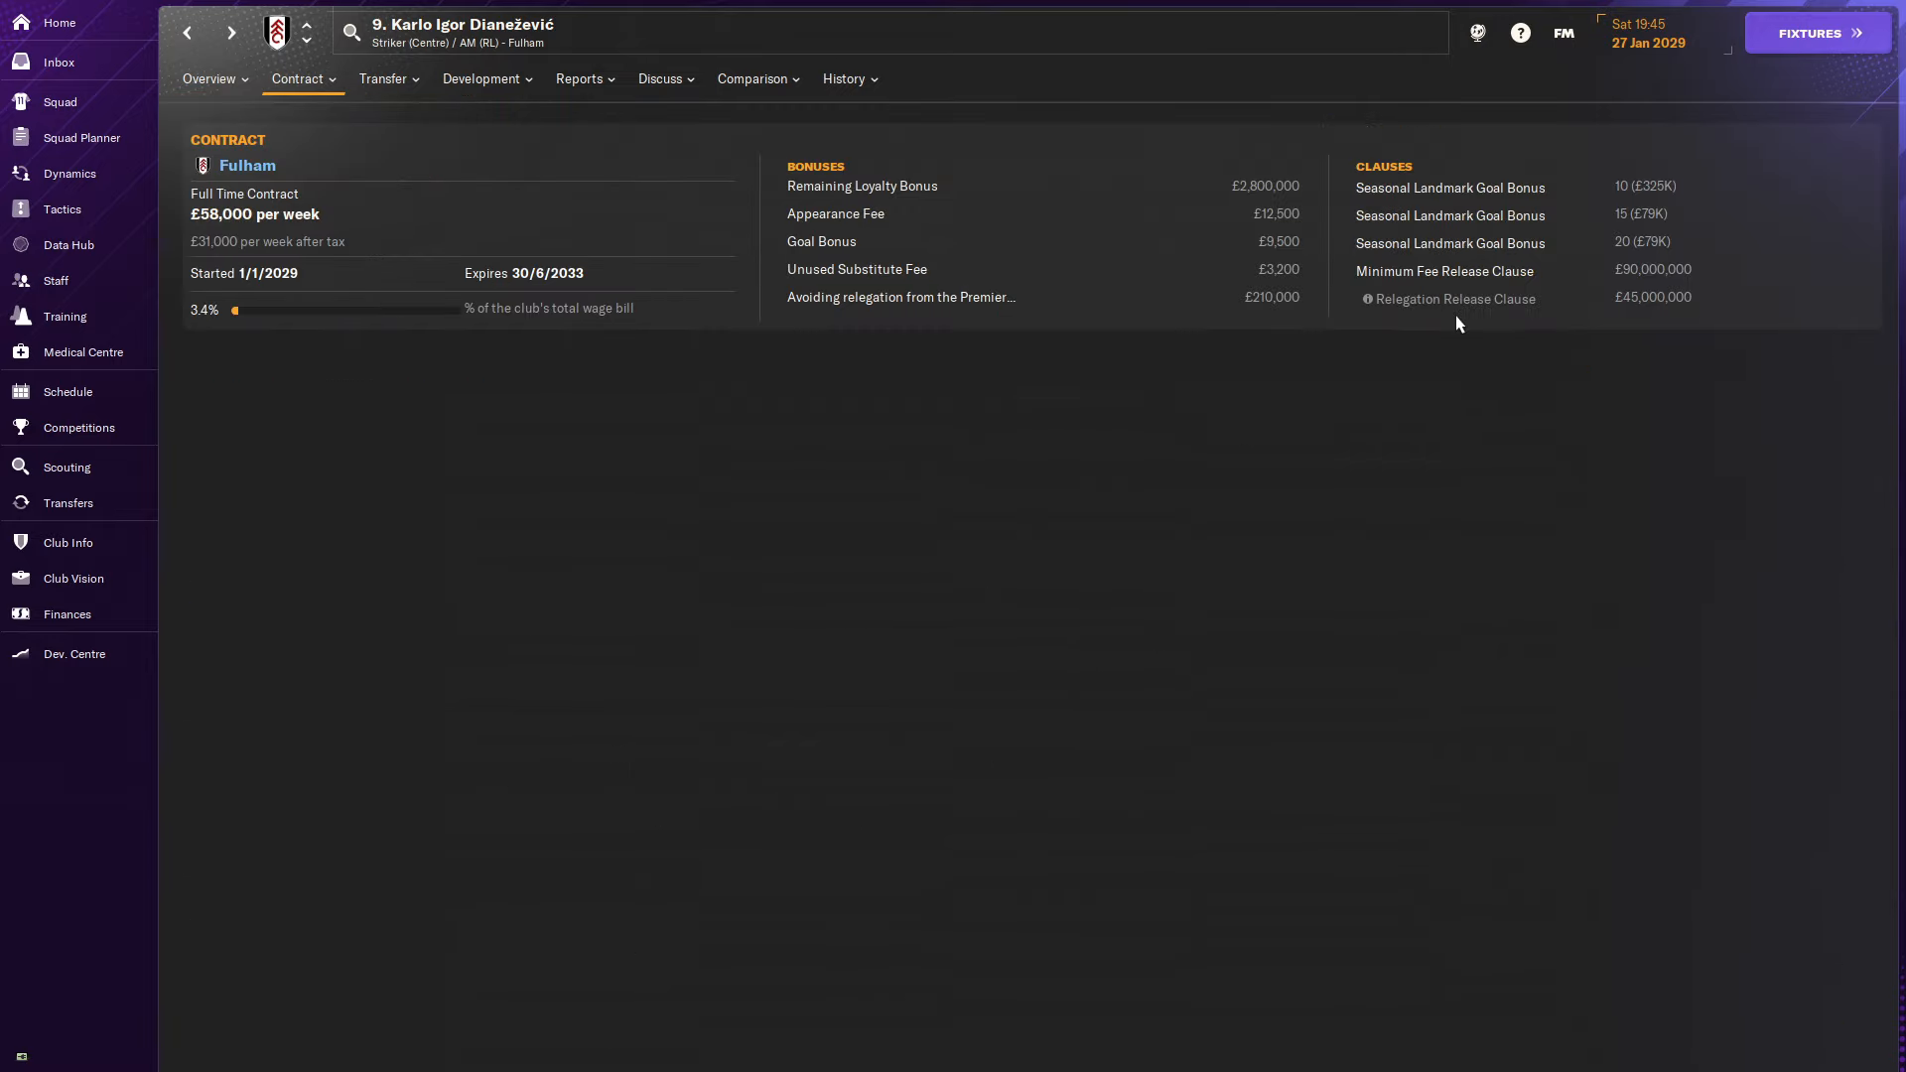
{"action": "mouse_move", "coordinate": [733, 308]}
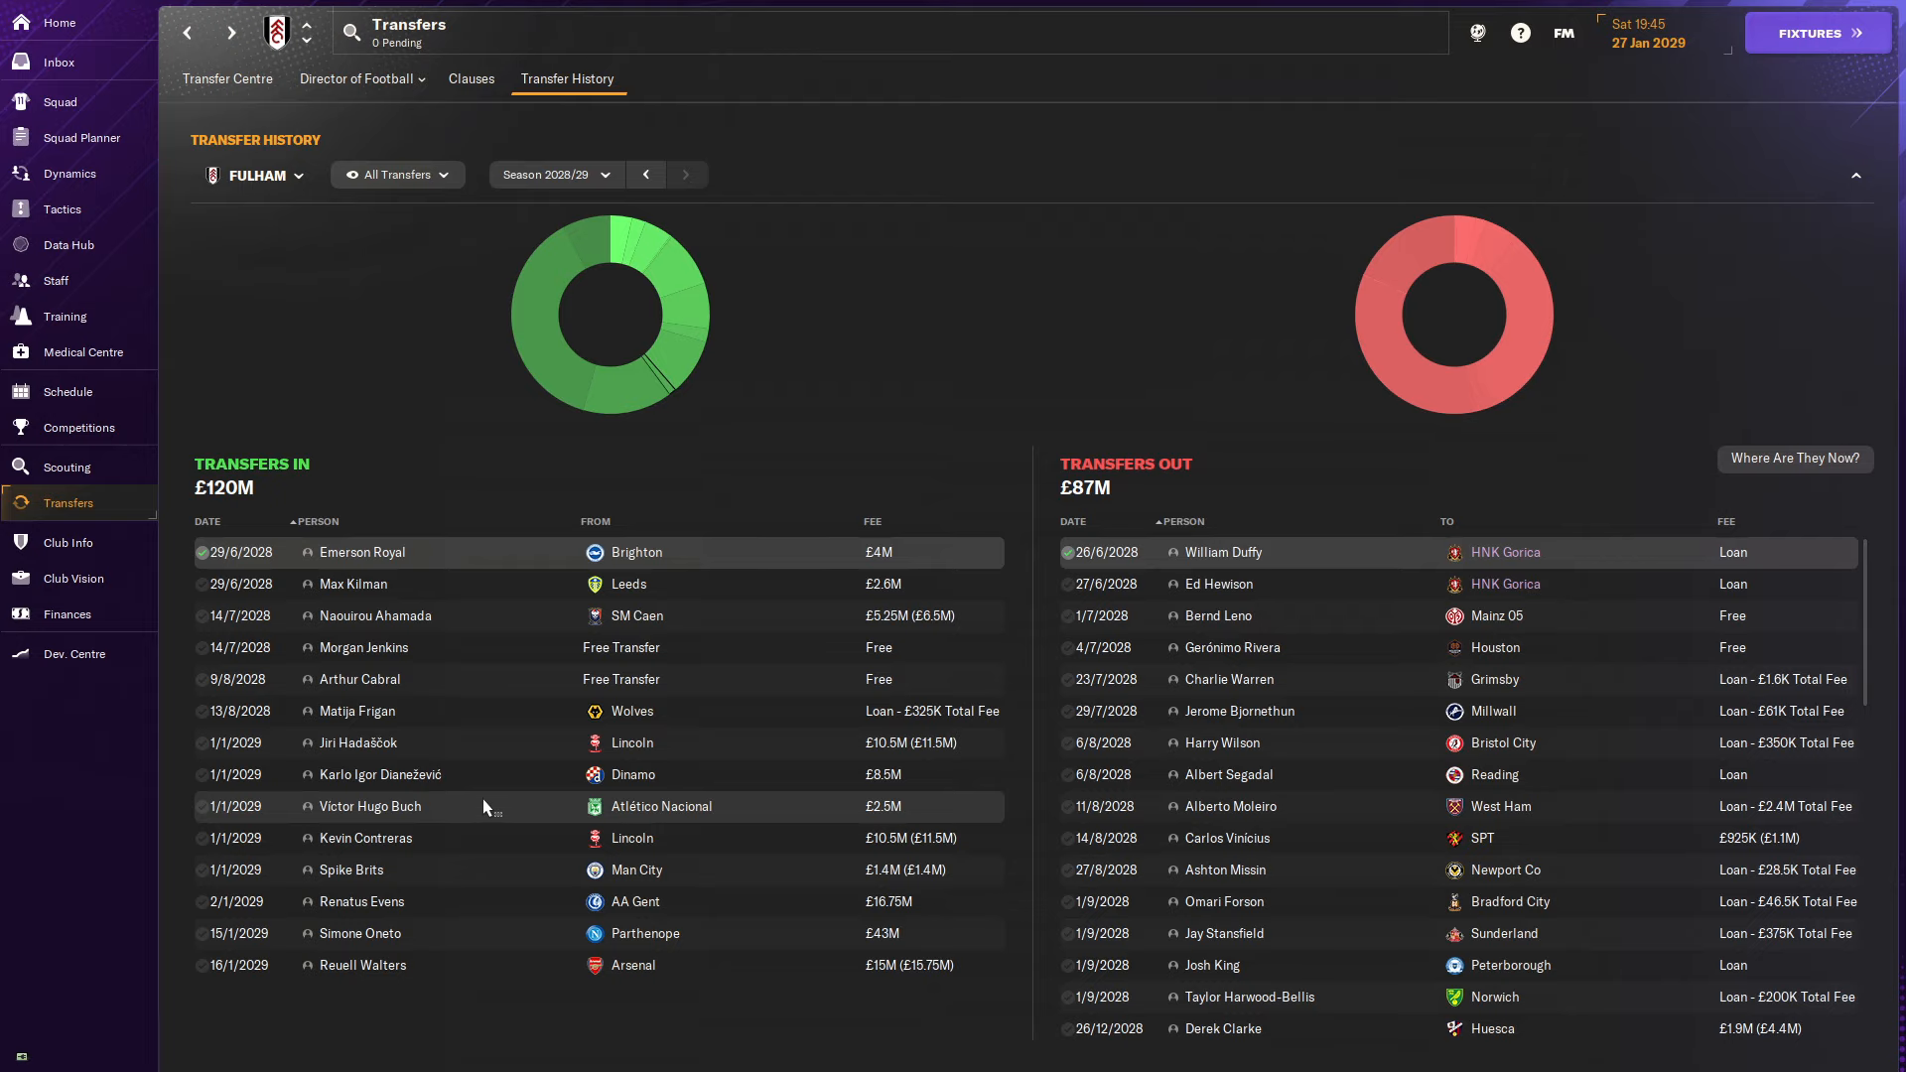
{"action": "mouse_move", "coordinate": [474, 794]}
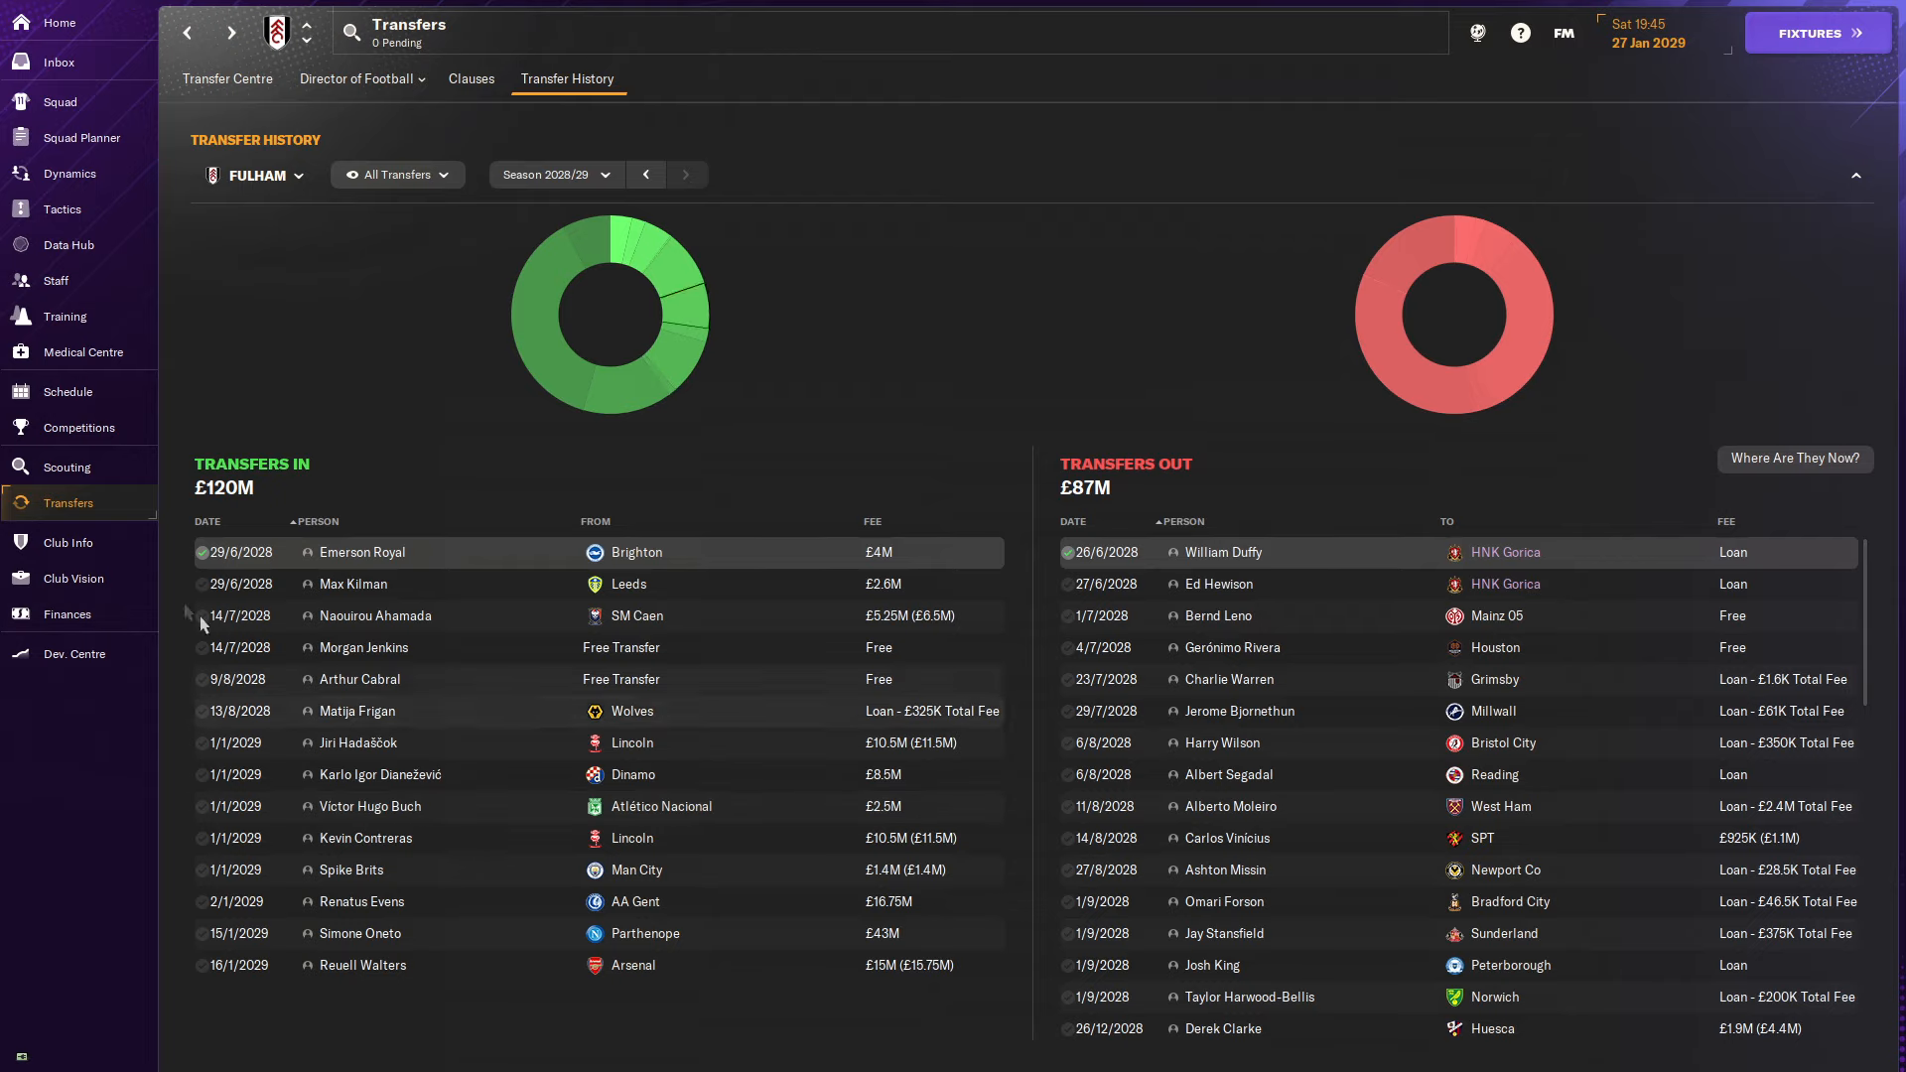
{"action": "left_click", "coordinate": [77, 427]}
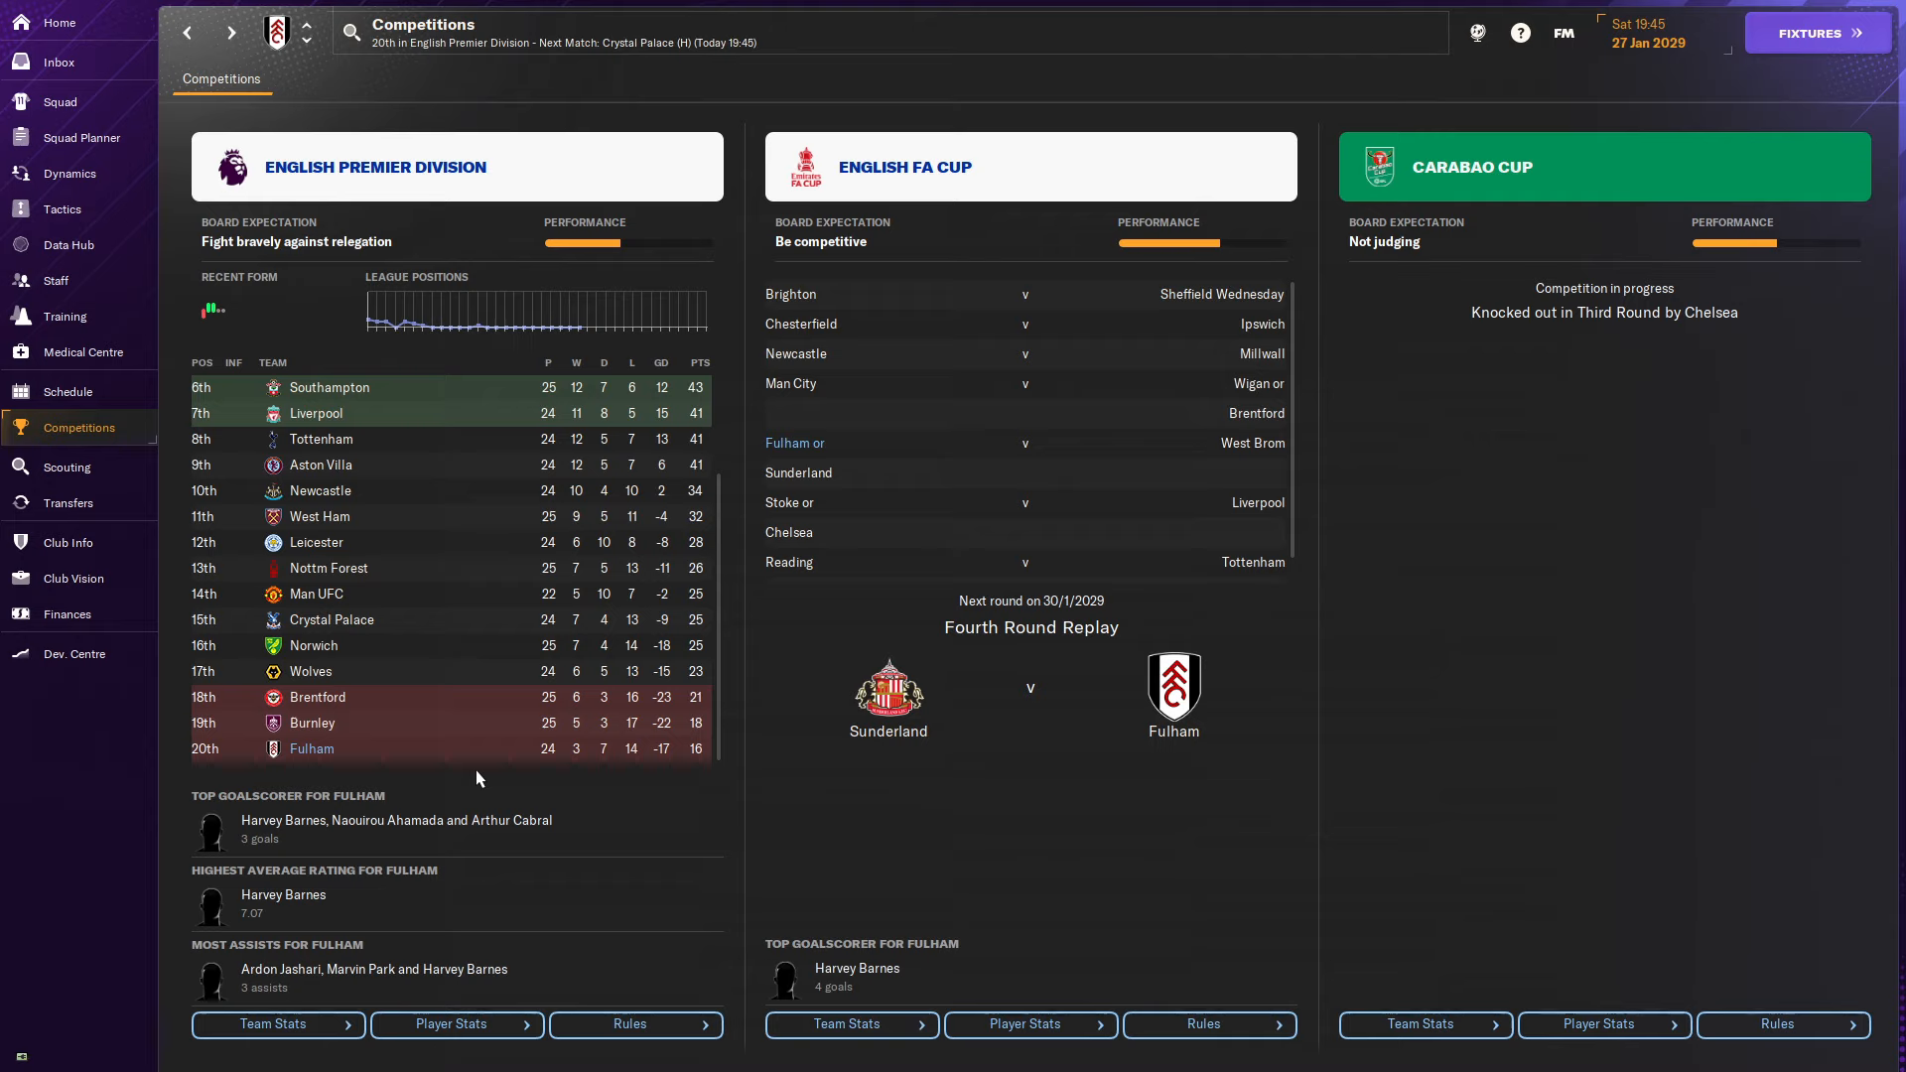
{"action": "mouse_move", "coordinate": [706, 772]}
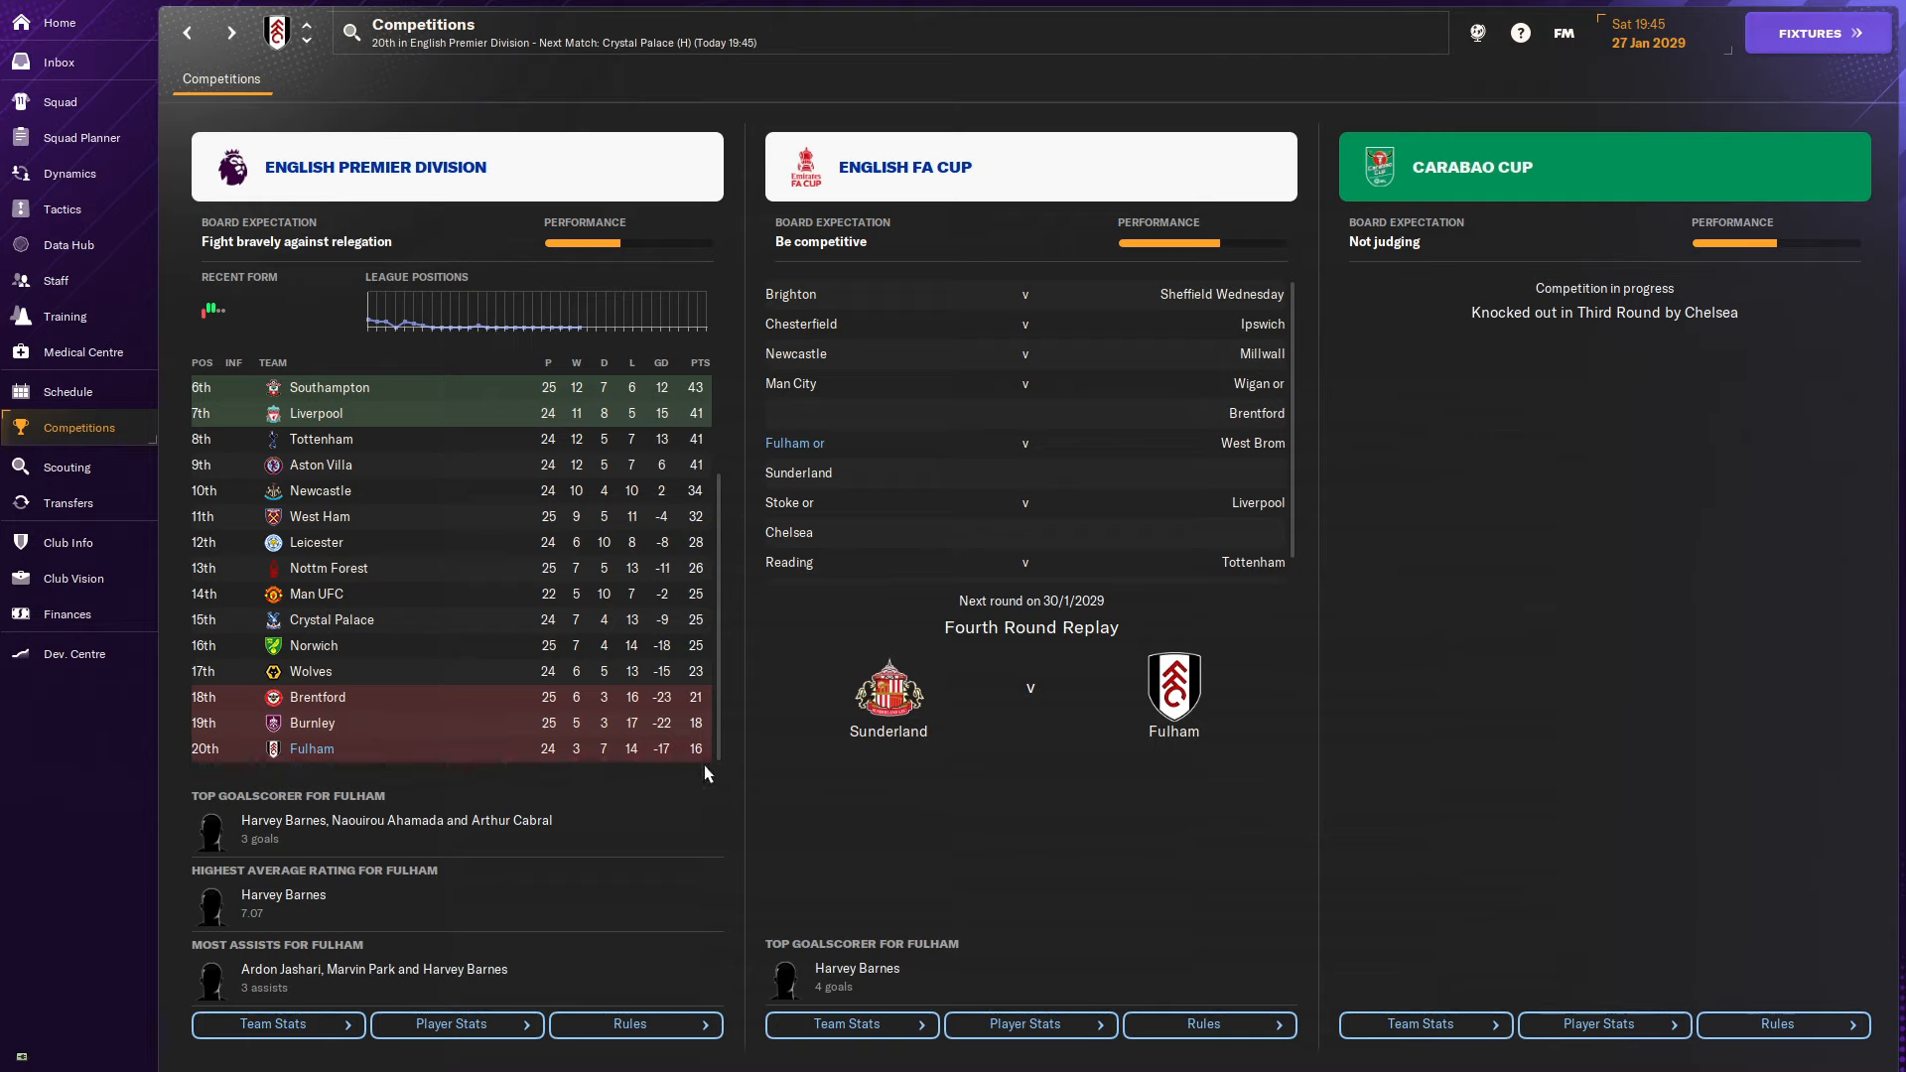
{"action": "mouse_move", "coordinate": [683, 788]}
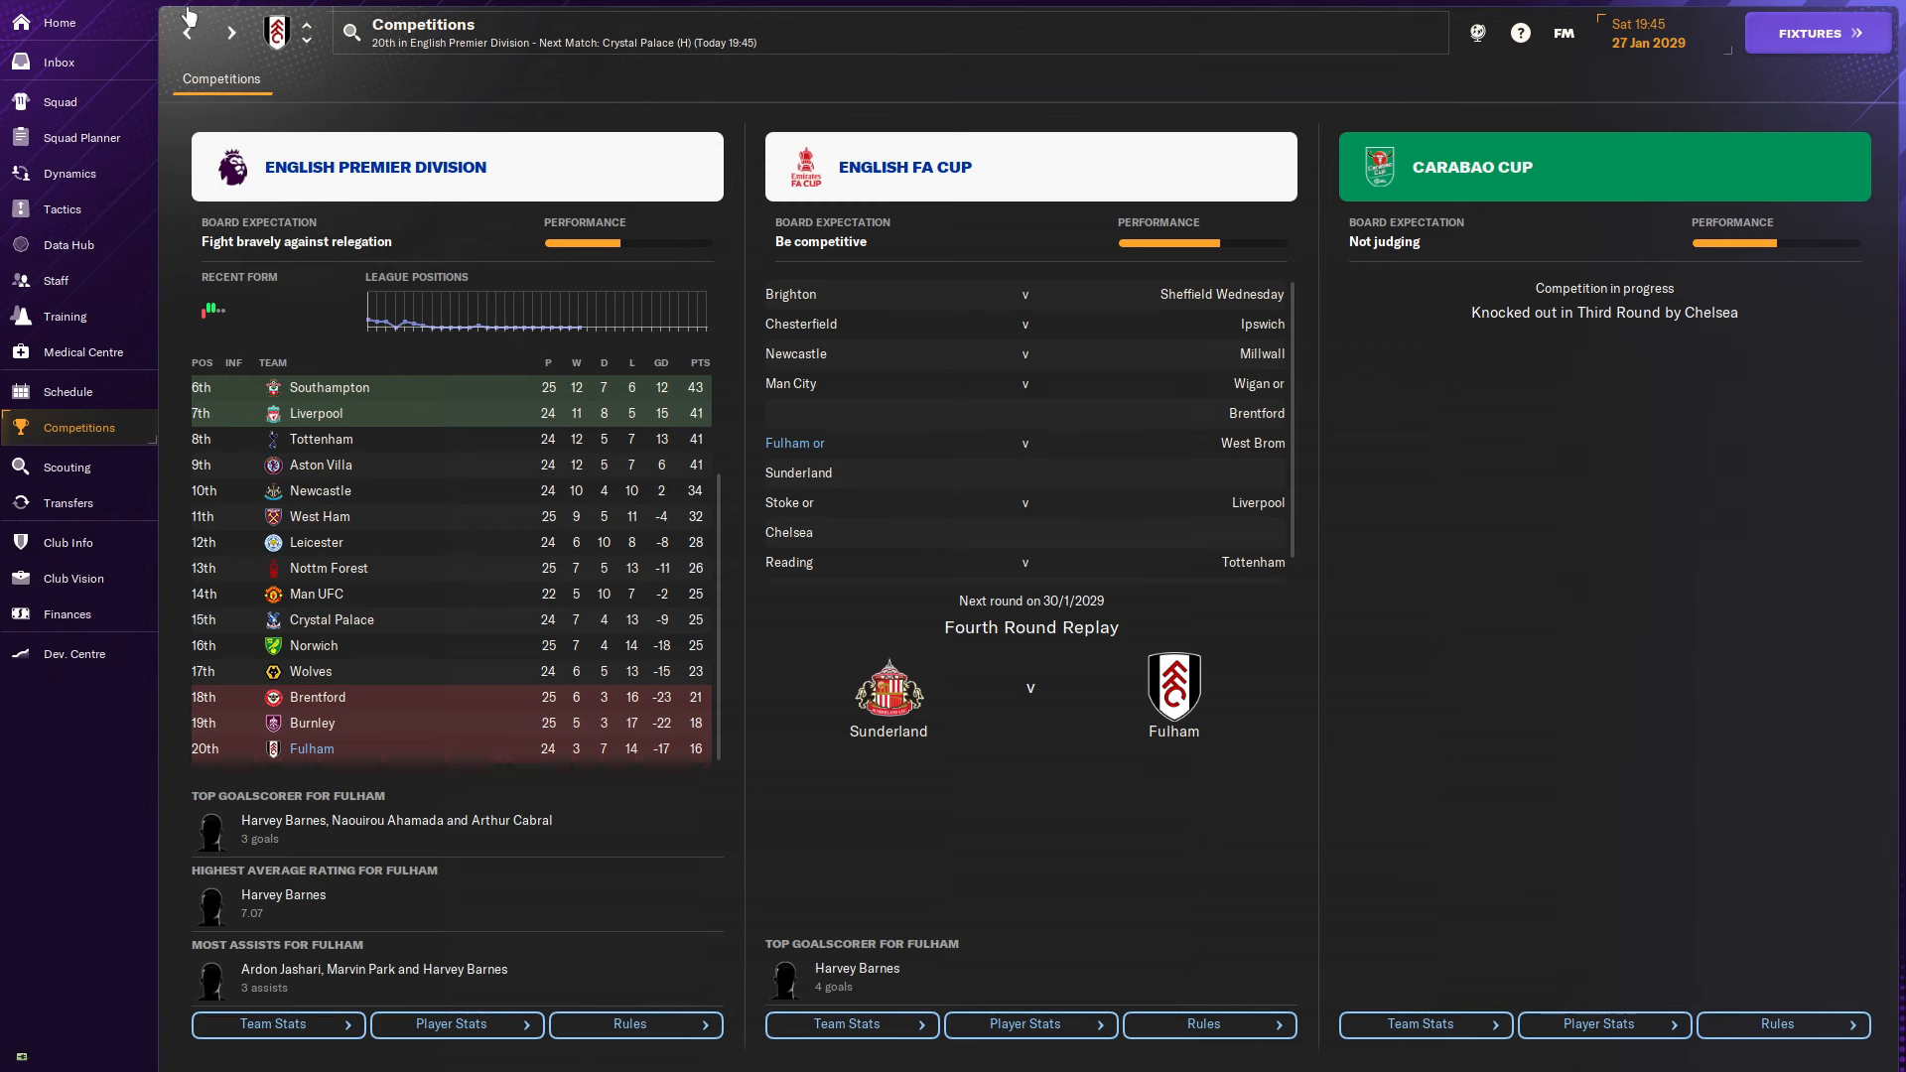
{"action": "left_click", "coordinate": [68, 502]}
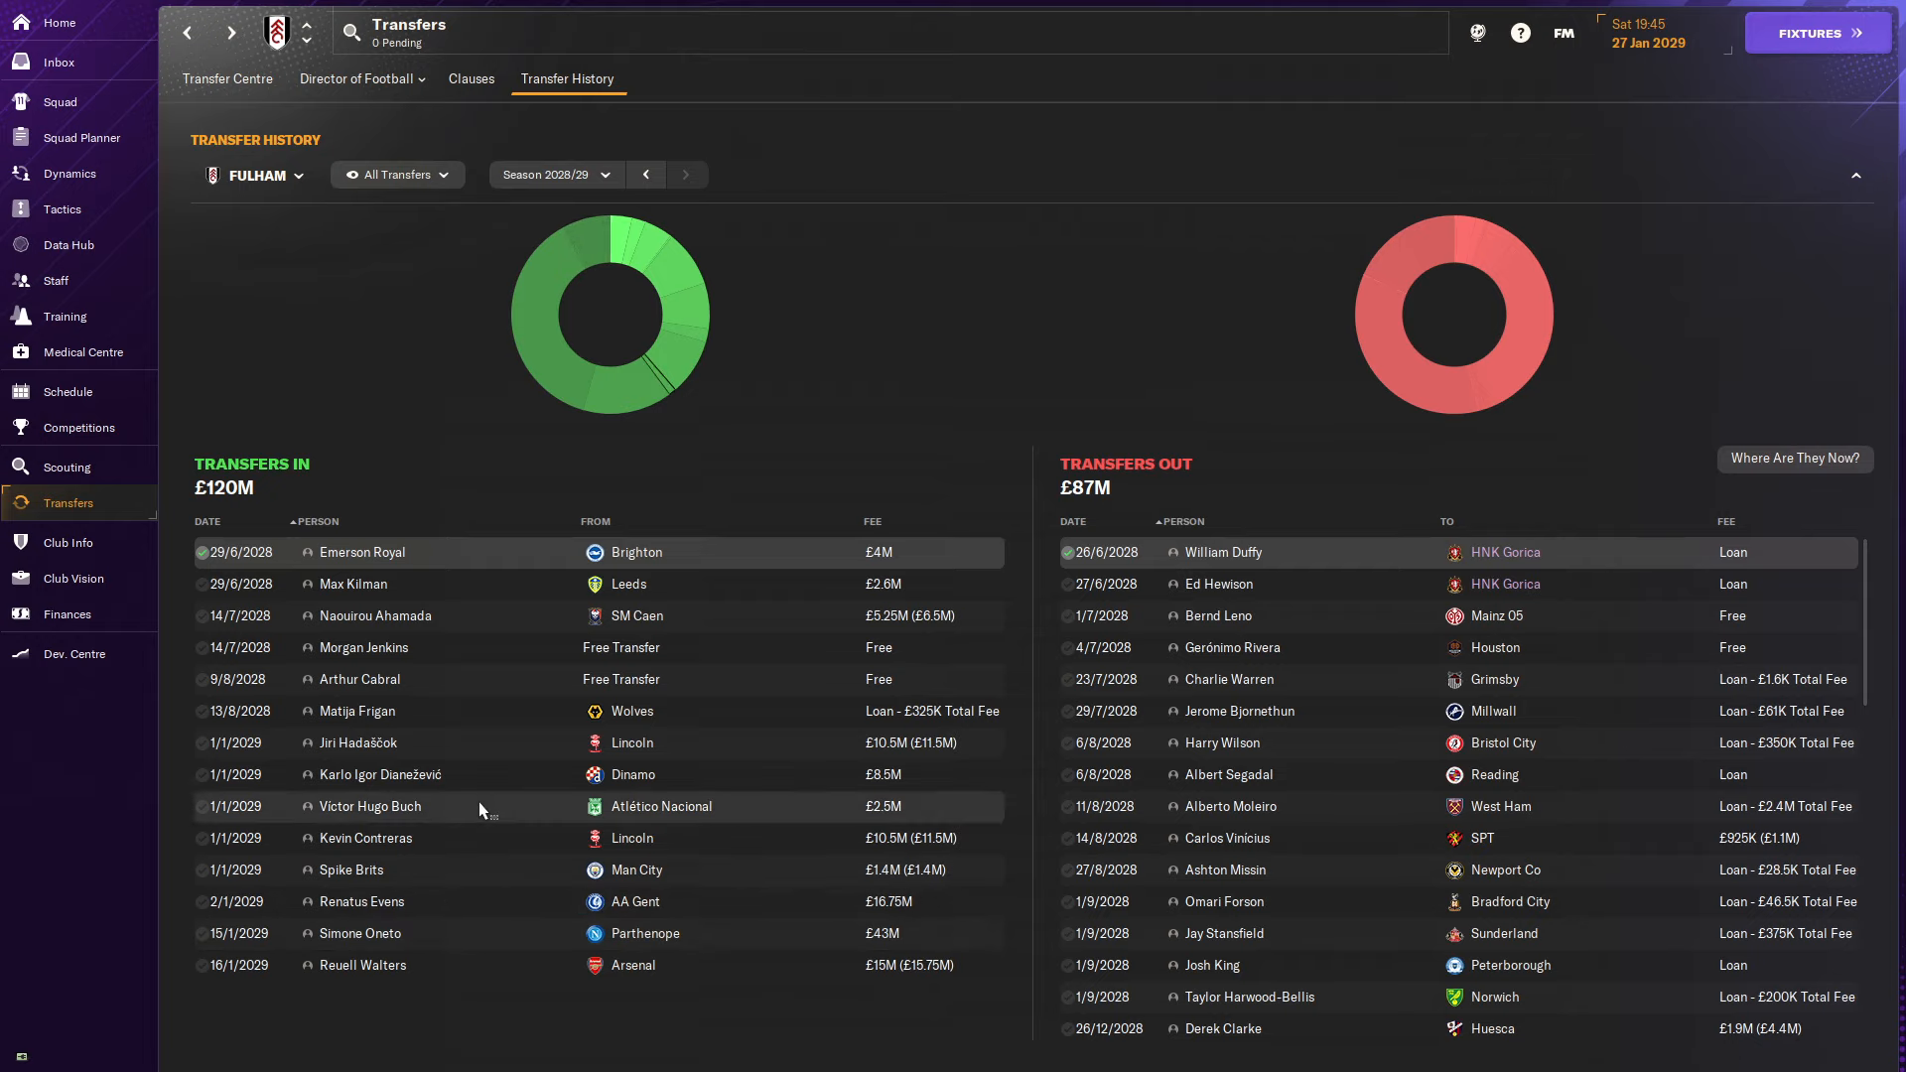
{"action": "mouse_move", "coordinate": [478, 877]}
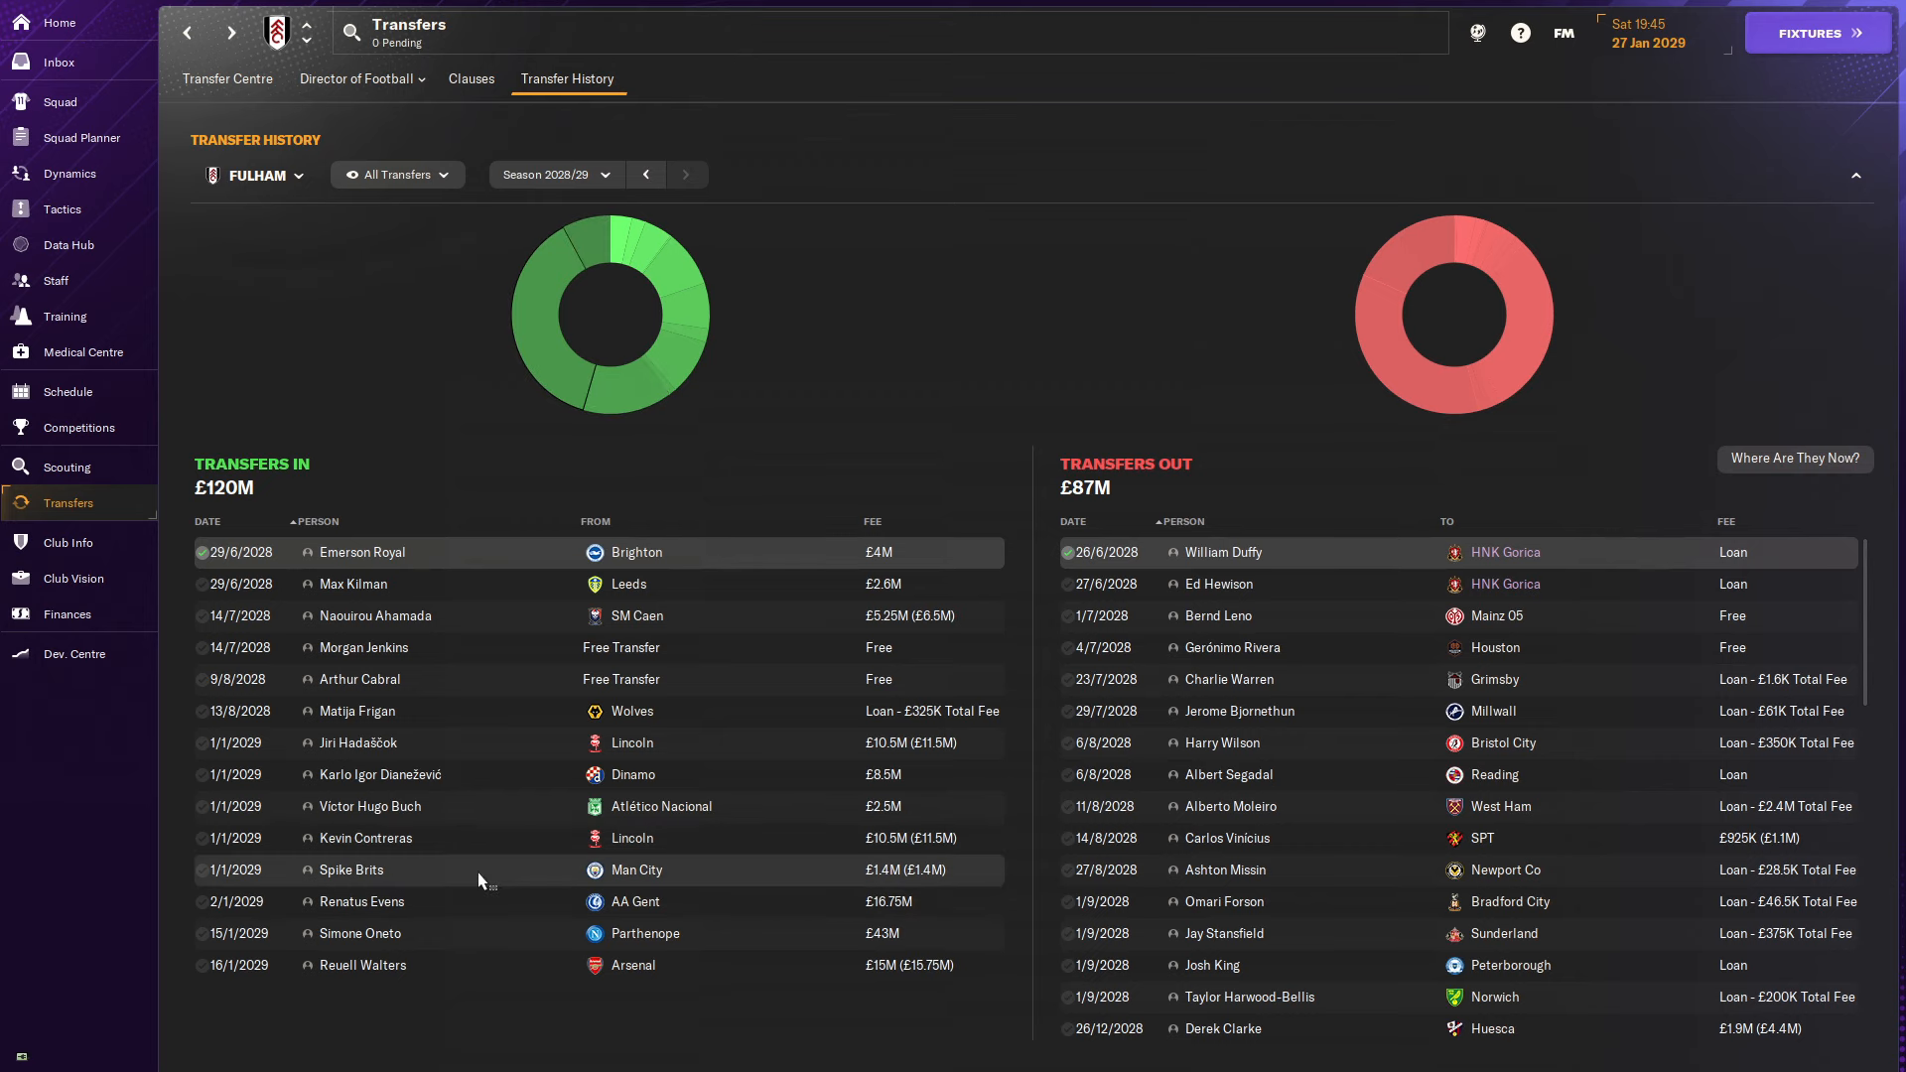
{"action": "left_click", "coordinate": [67, 613]}
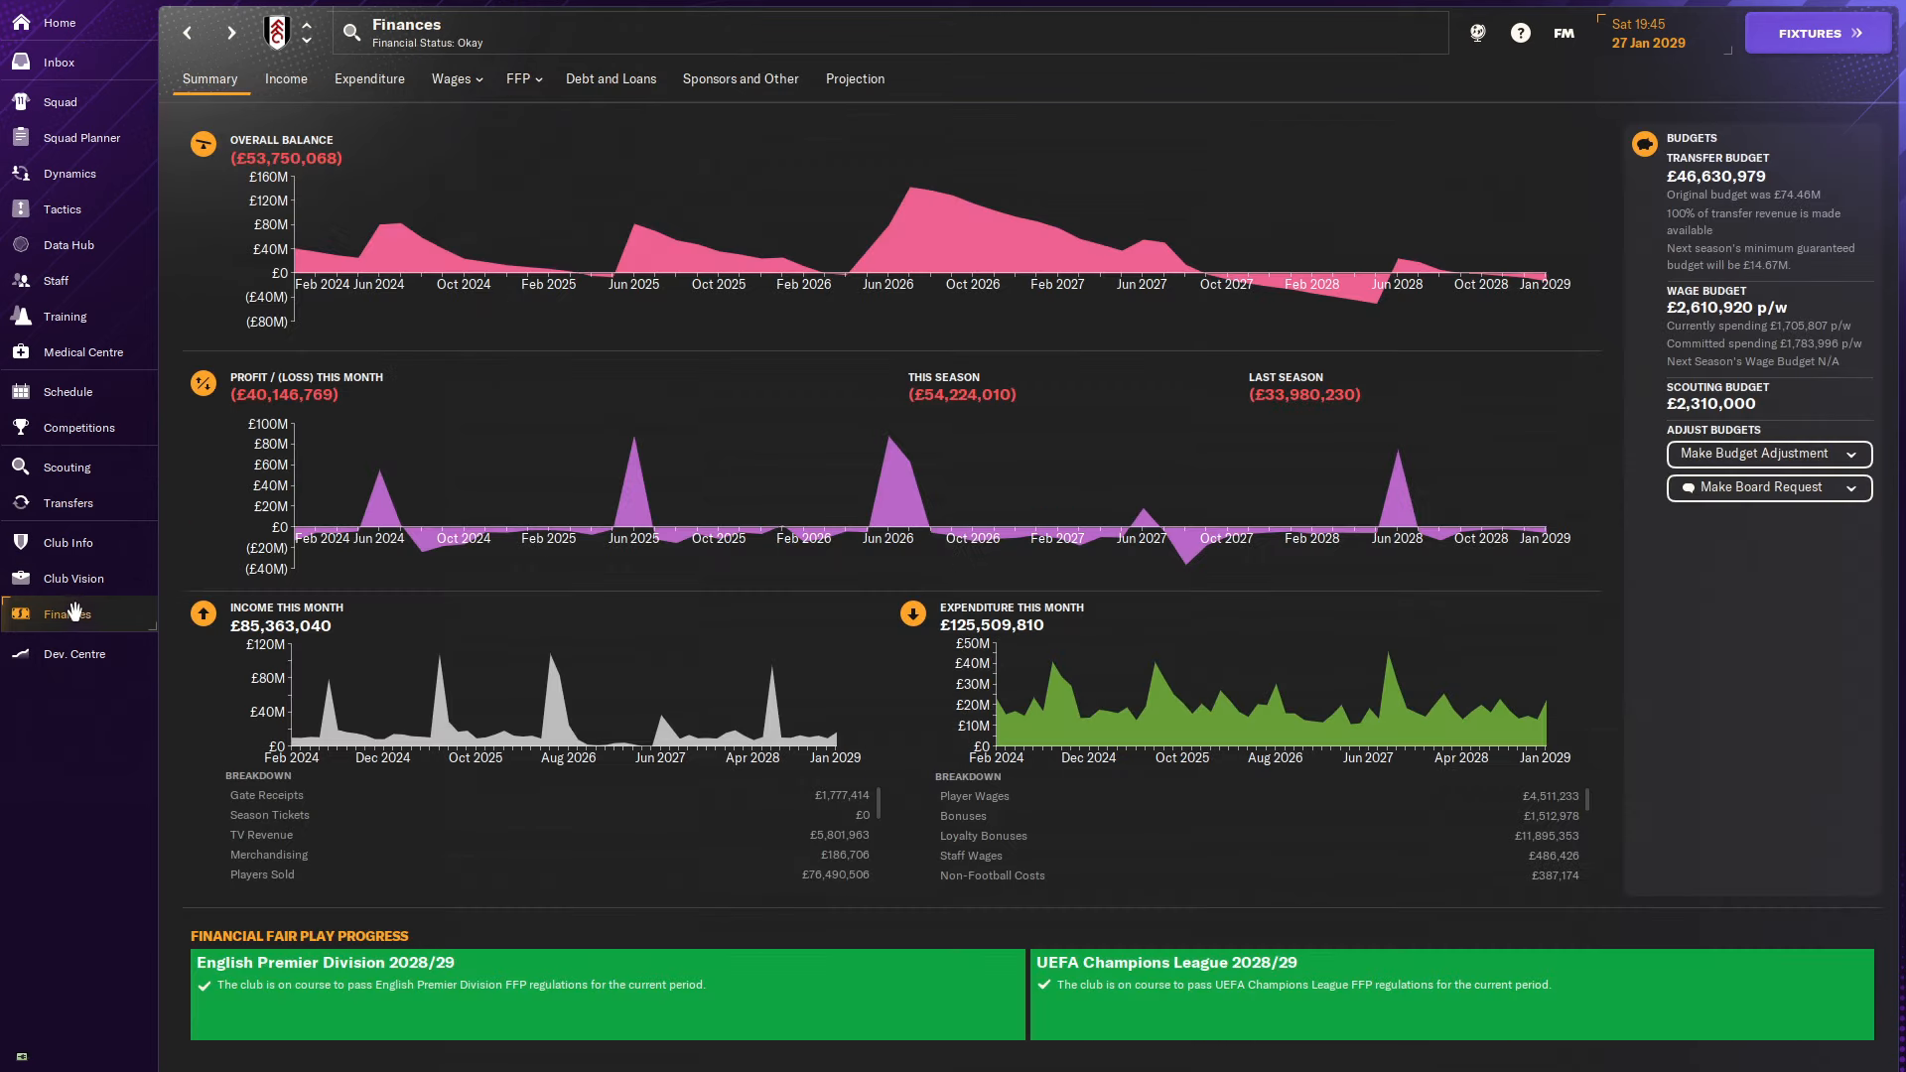
{"action": "left_click", "coordinate": [67, 502]}
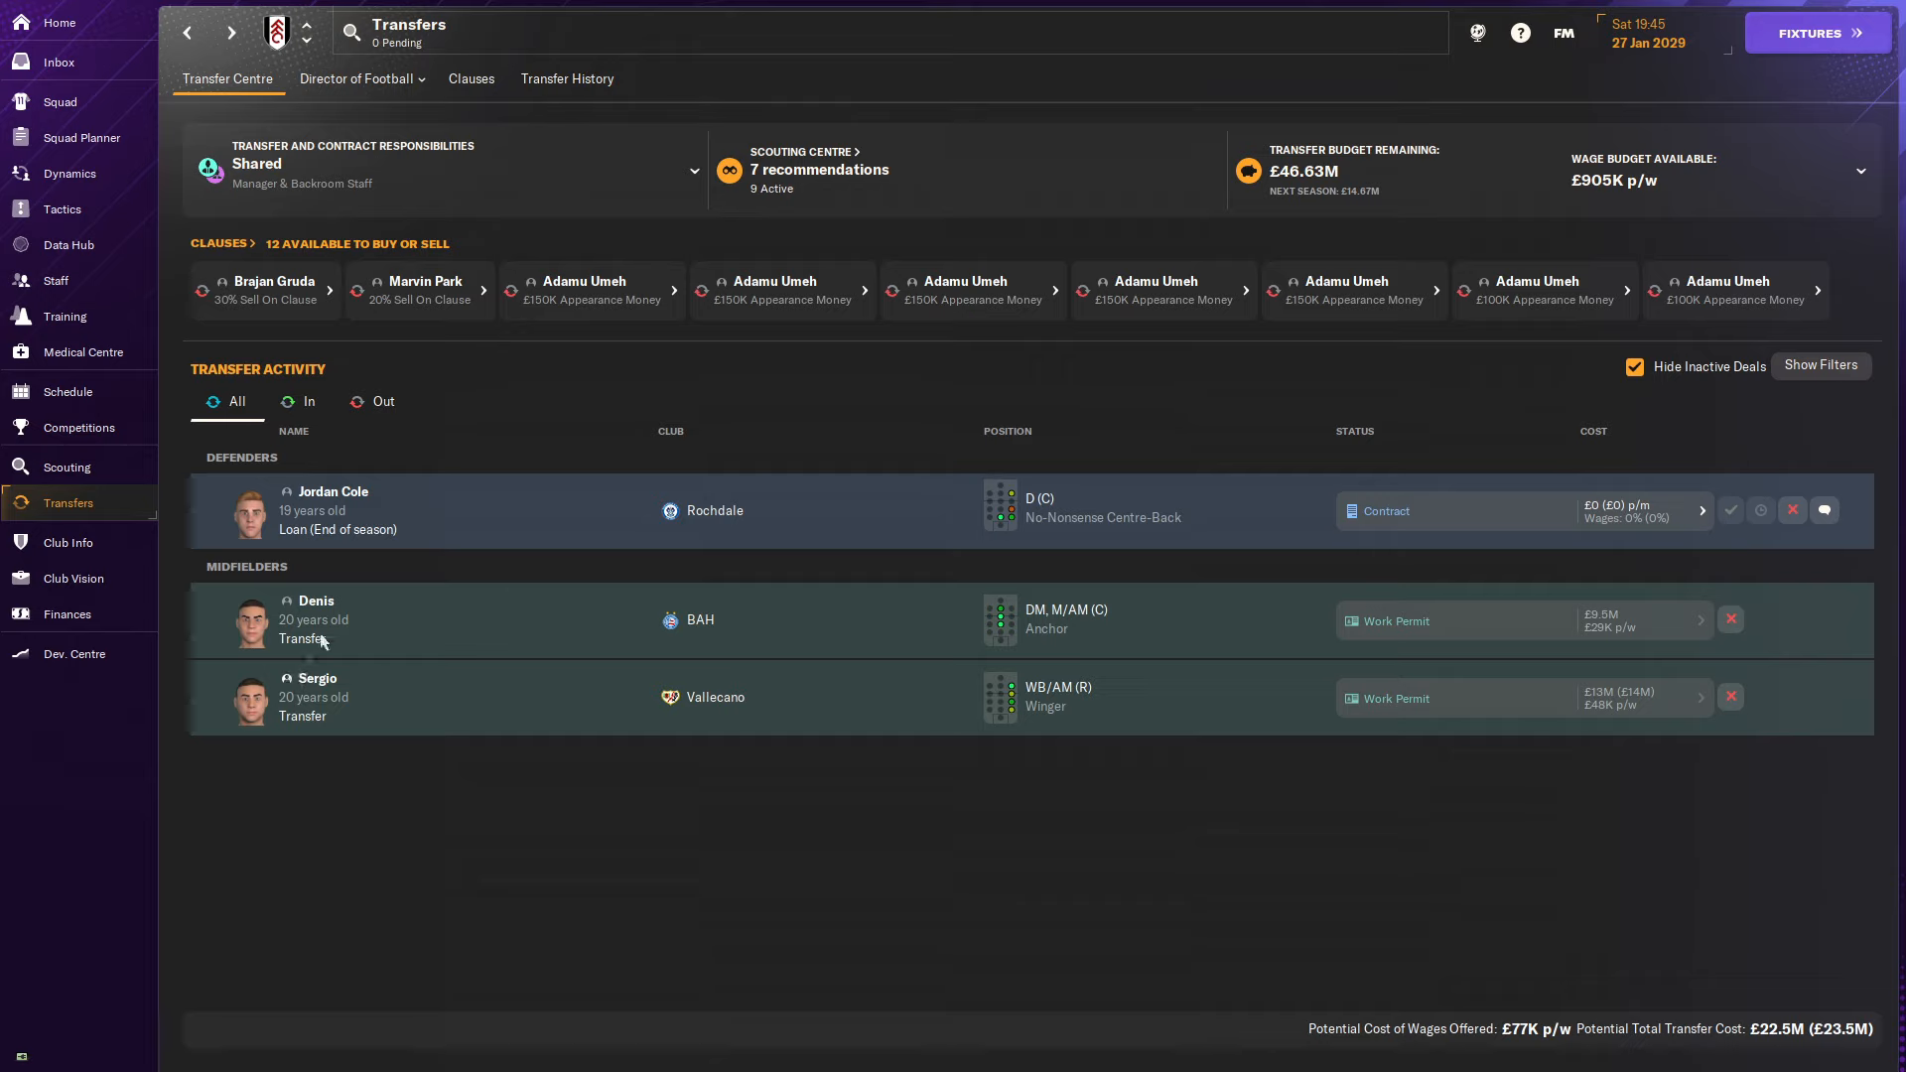
{"action": "mouse_move", "coordinate": [492, 677]}
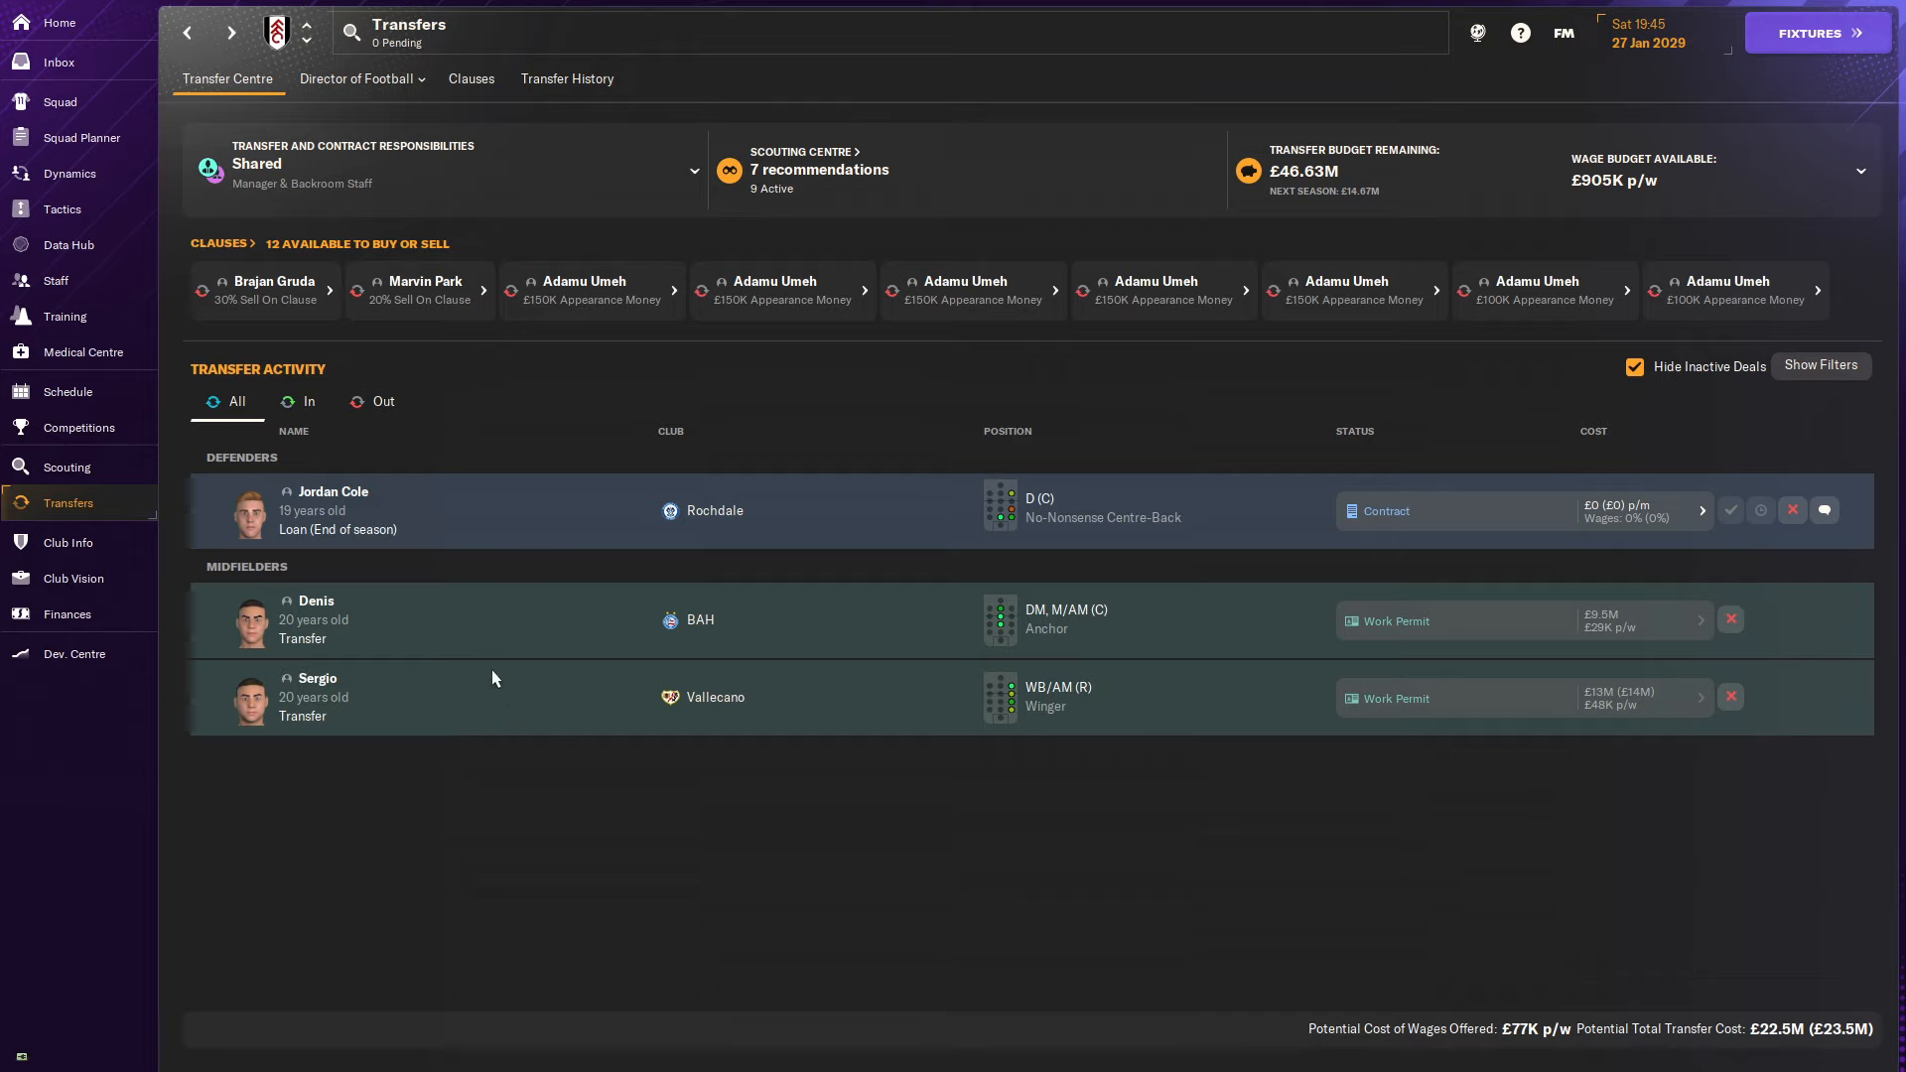
{"action": "mouse_move", "coordinate": [405, 626]}
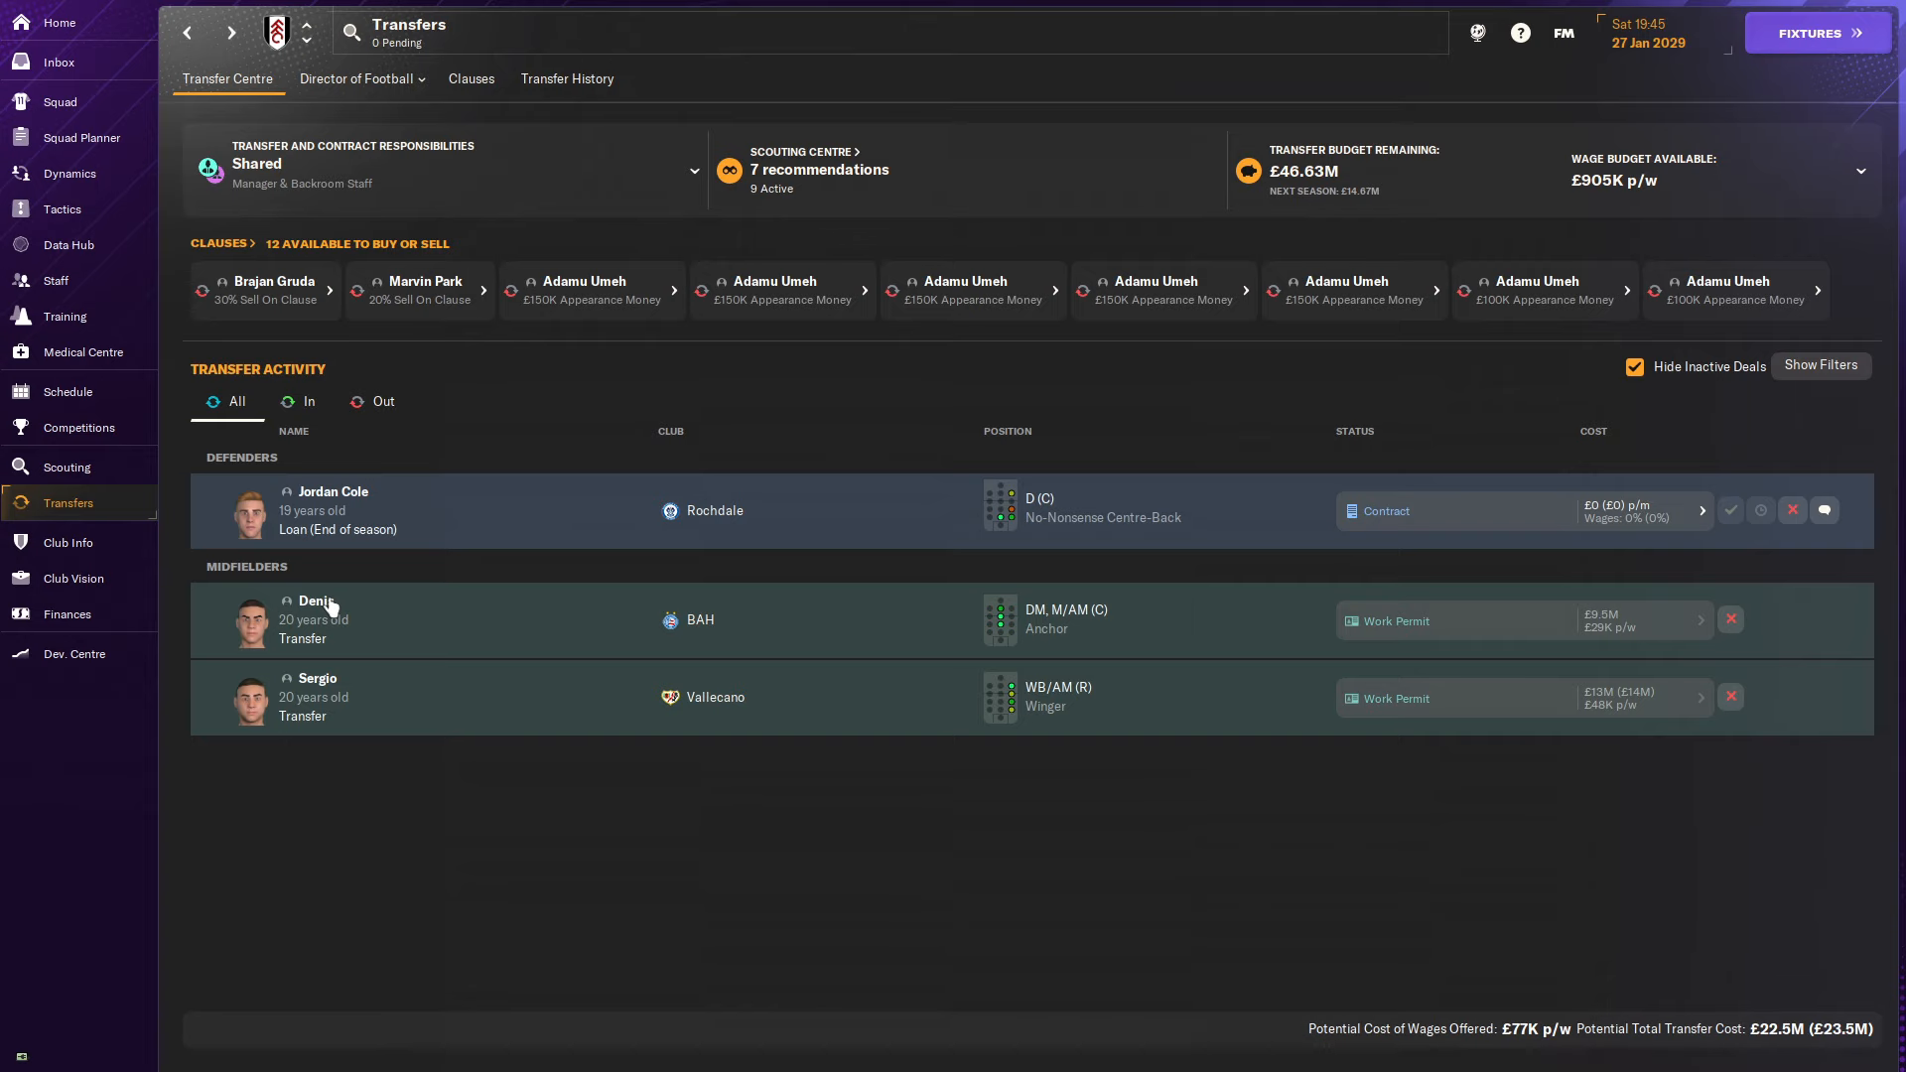
{"action": "left_click", "coordinate": [316, 599]}
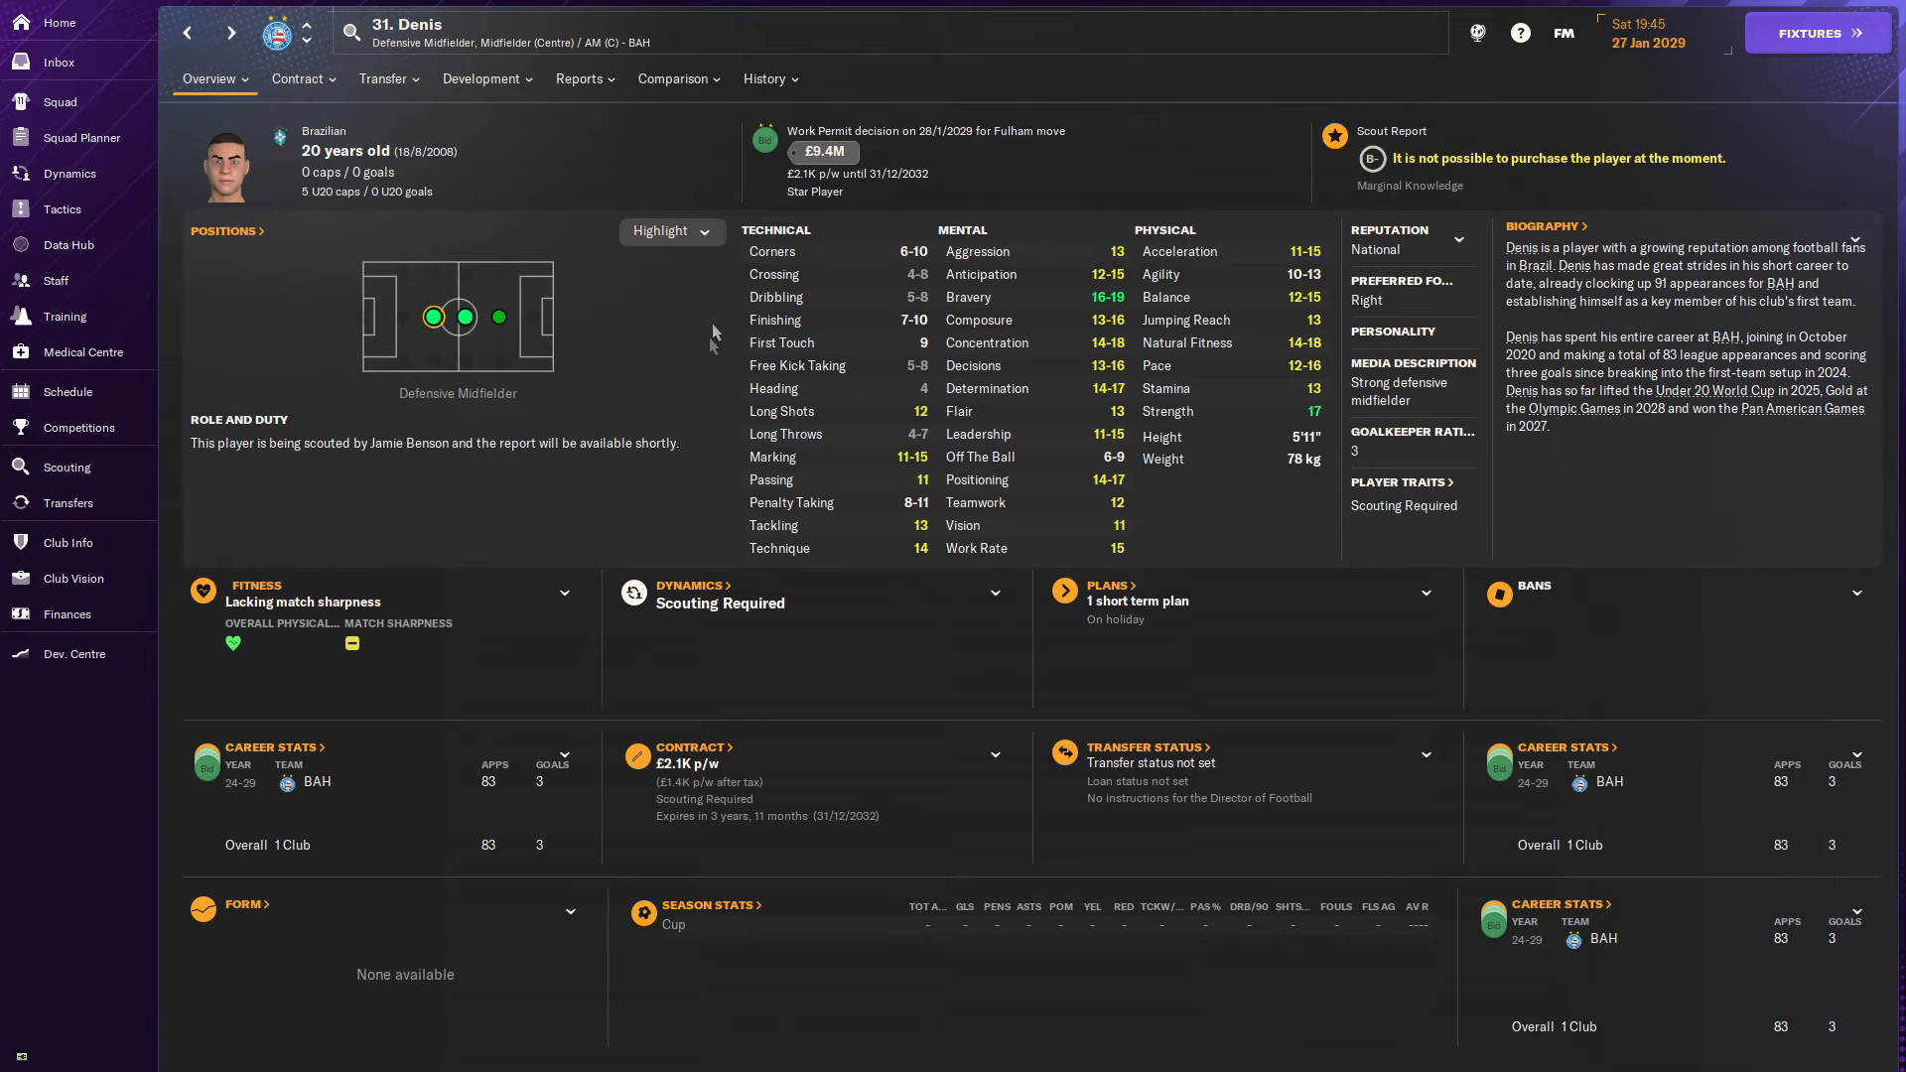
{"action": "mouse_move", "coordinate": [516, 274]}
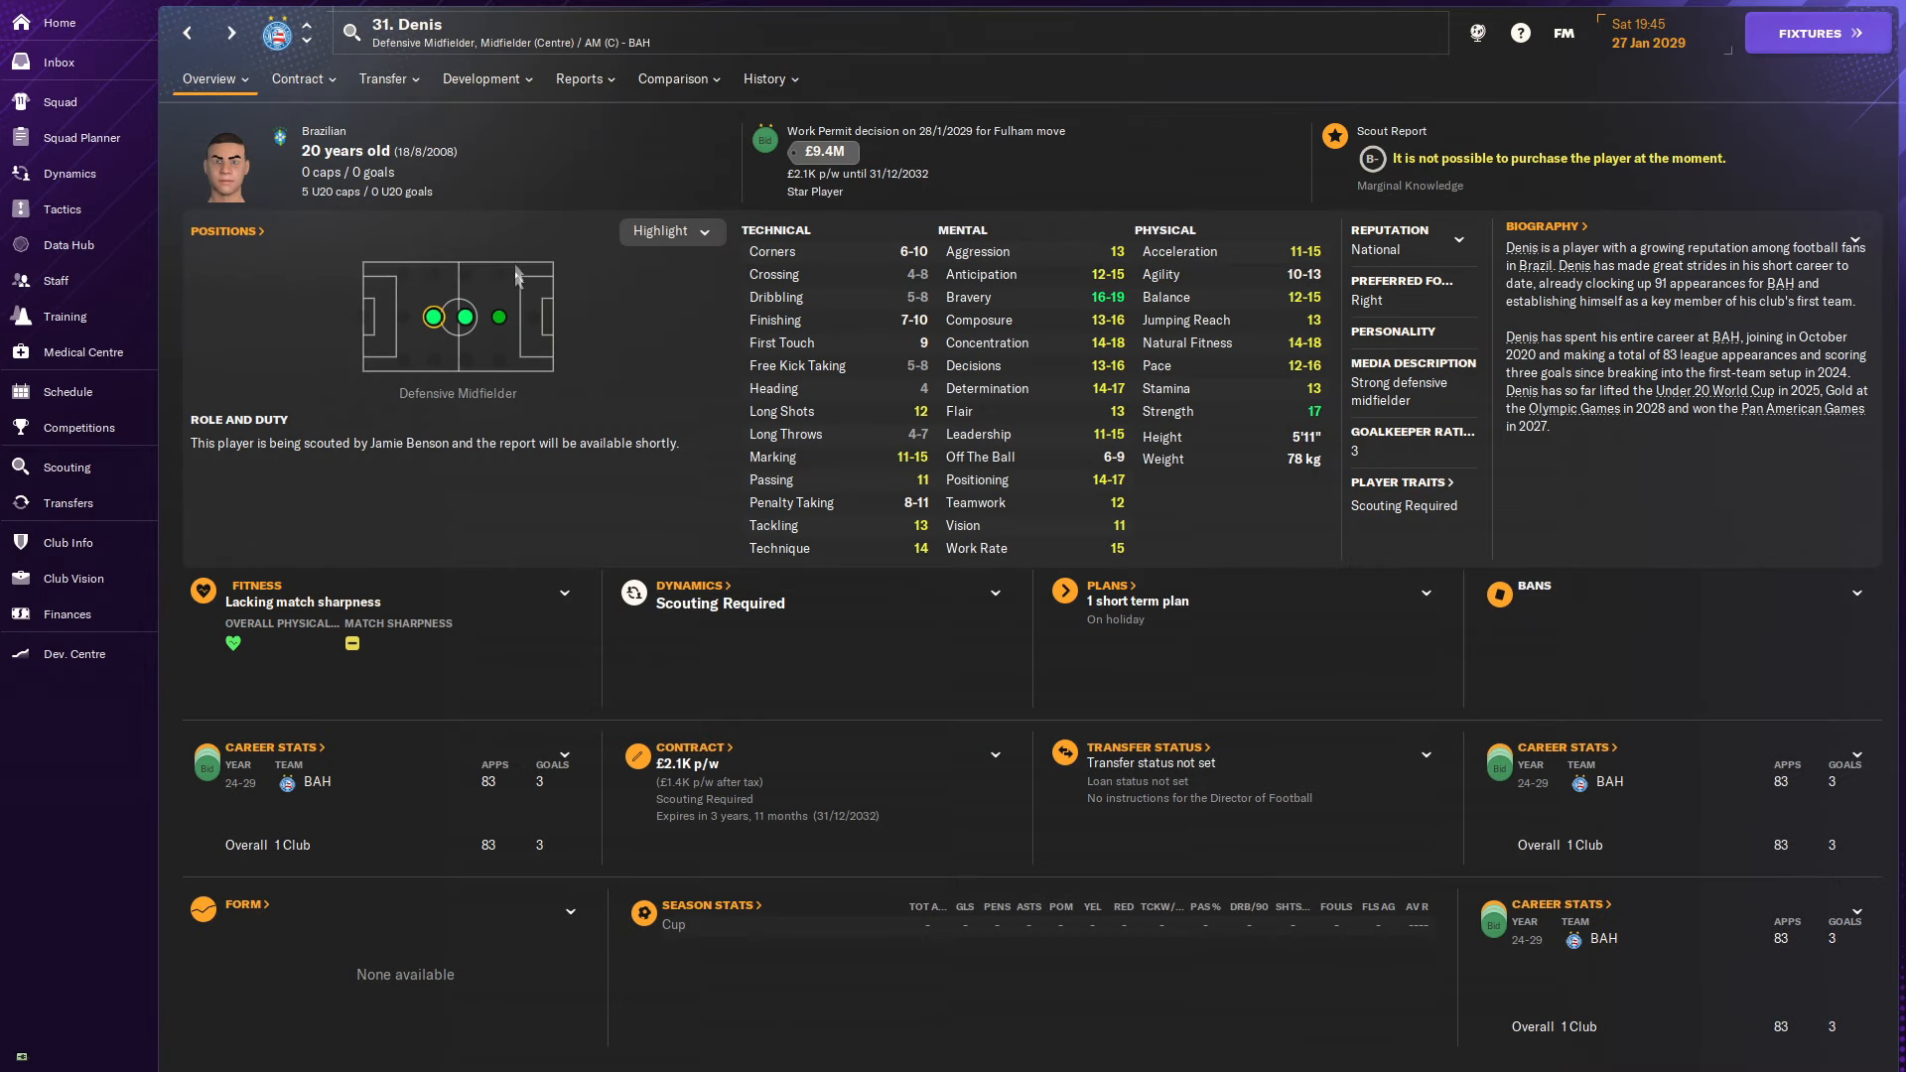
{"action": "left_click", "coordinate": [578, 77]}
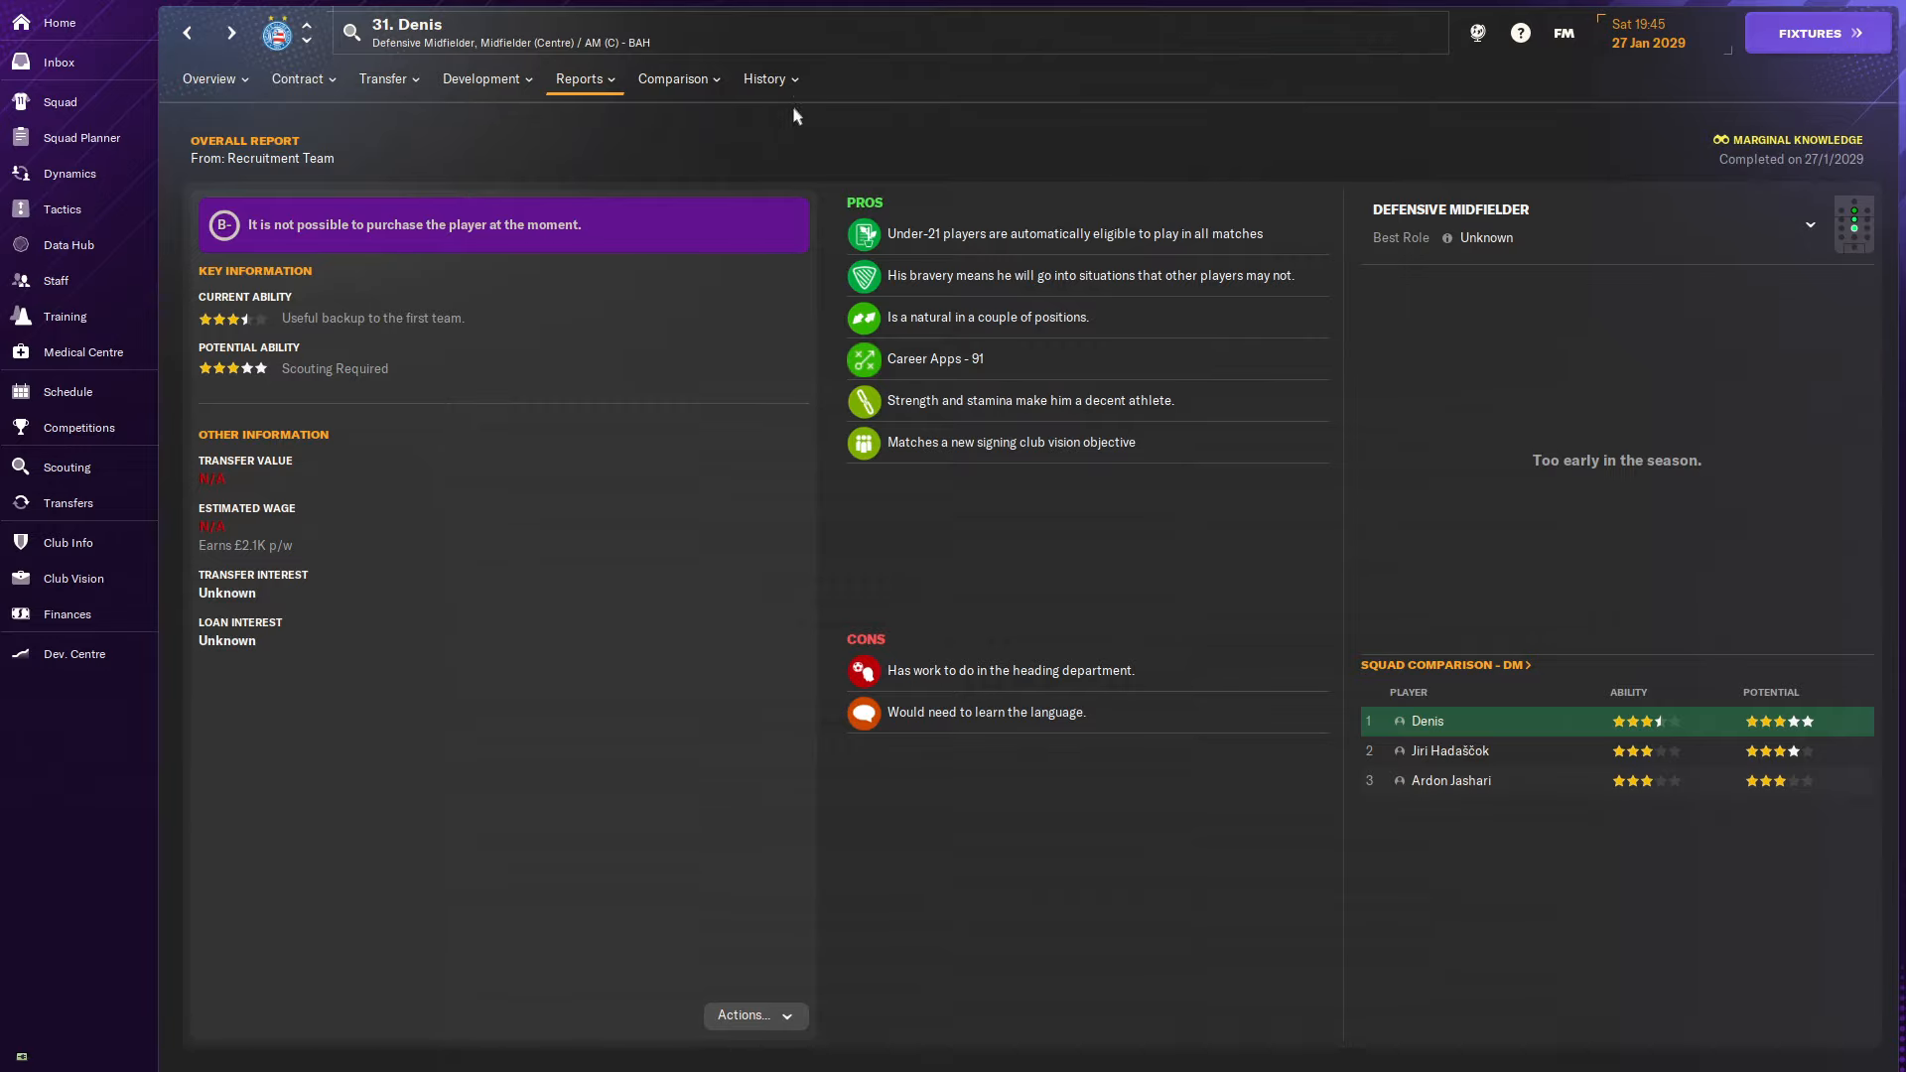
{"action": "left_click", "coordinate": [765, 77]}
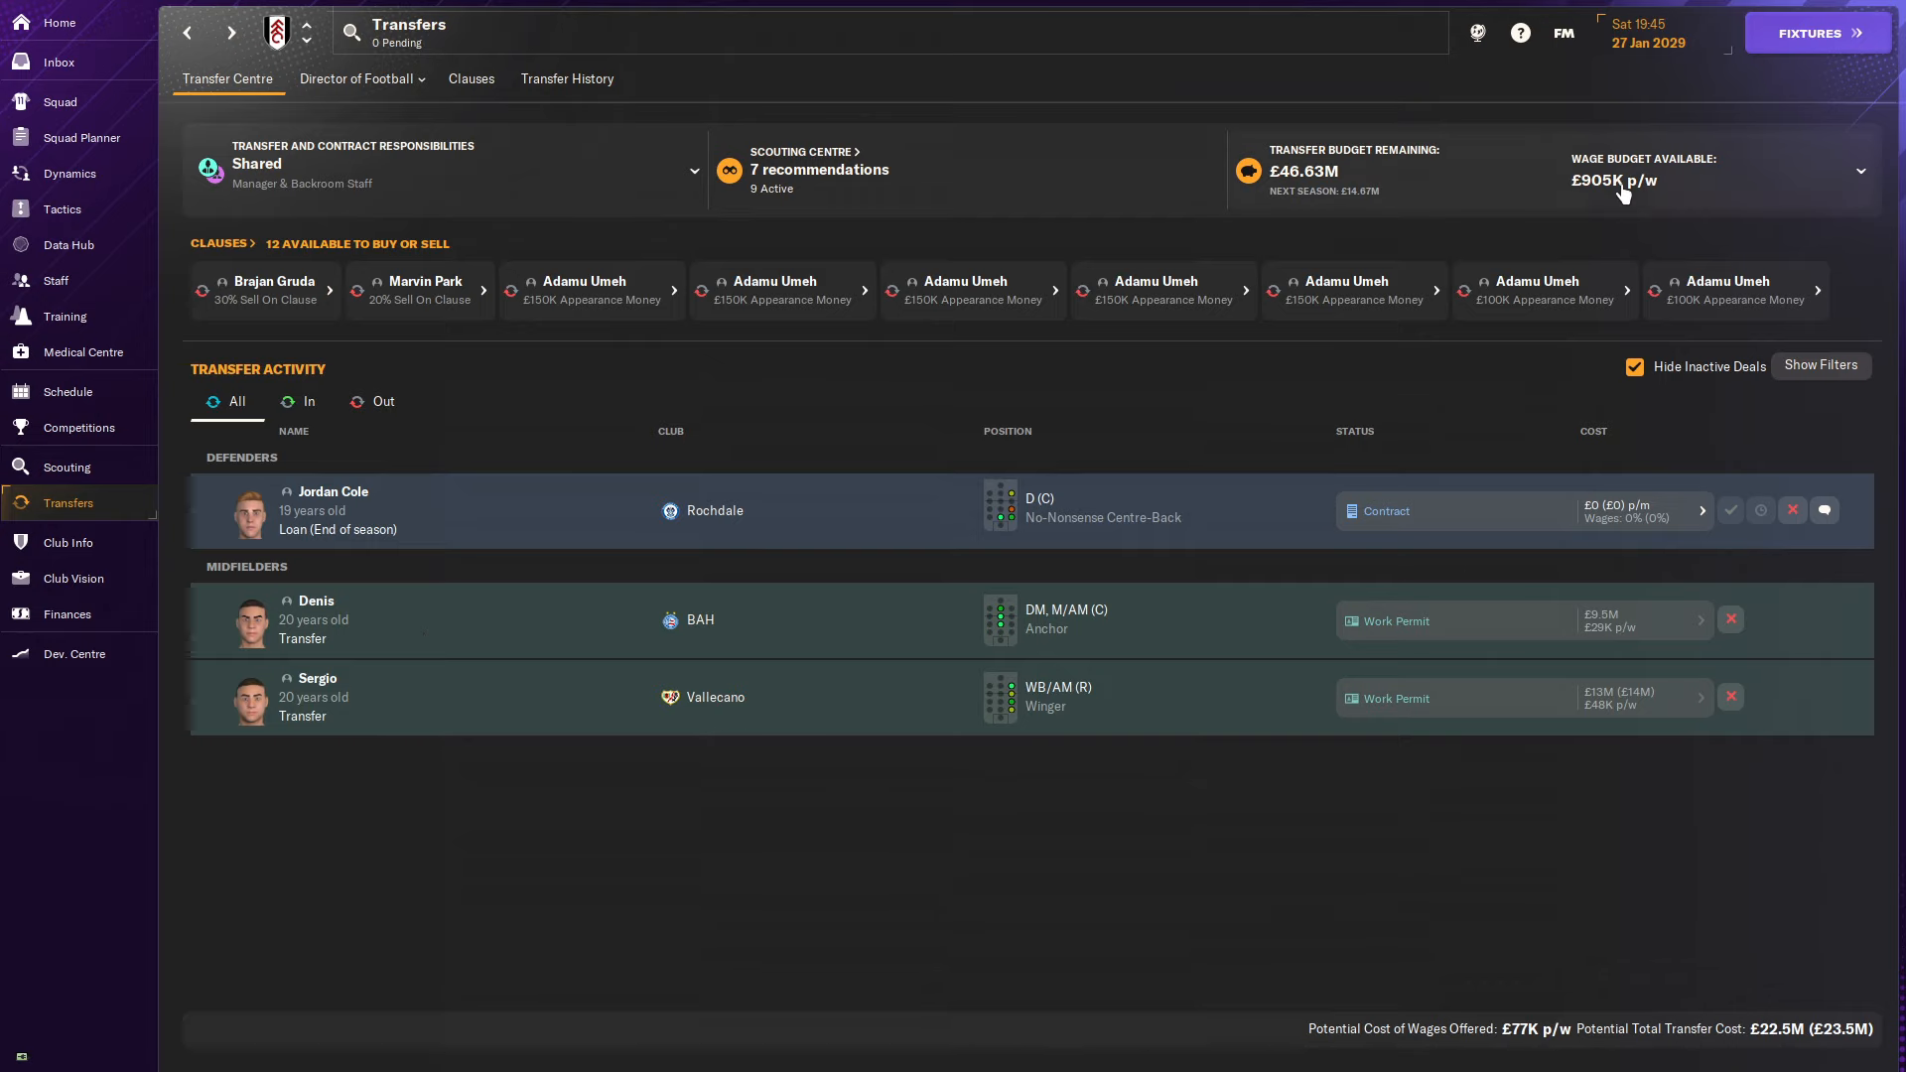
Check Fulham's finances summary and 2028/29 transfer history, ending on the three pending deals.
{"action": "left_click", "coordinate": [68, 614]}
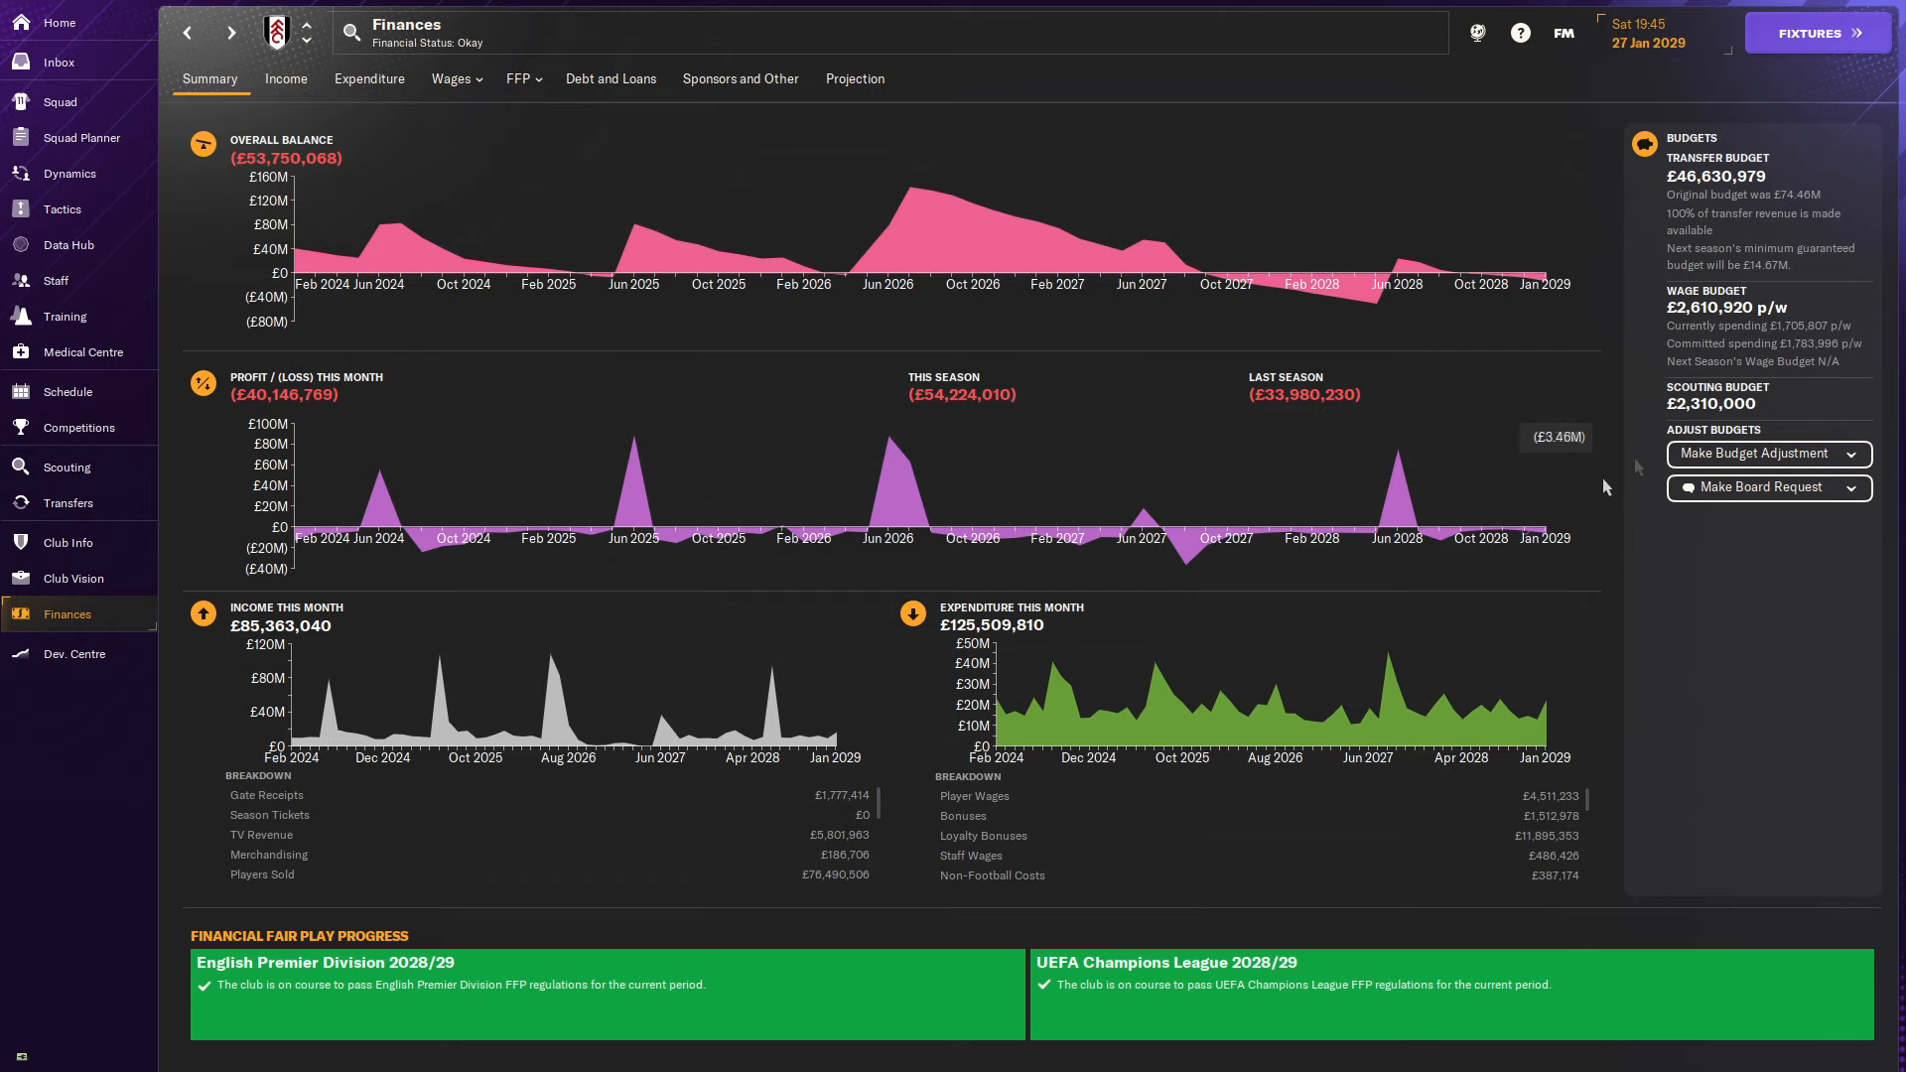
{"action": "mouse_move", "coordinate": [1676, 598]}
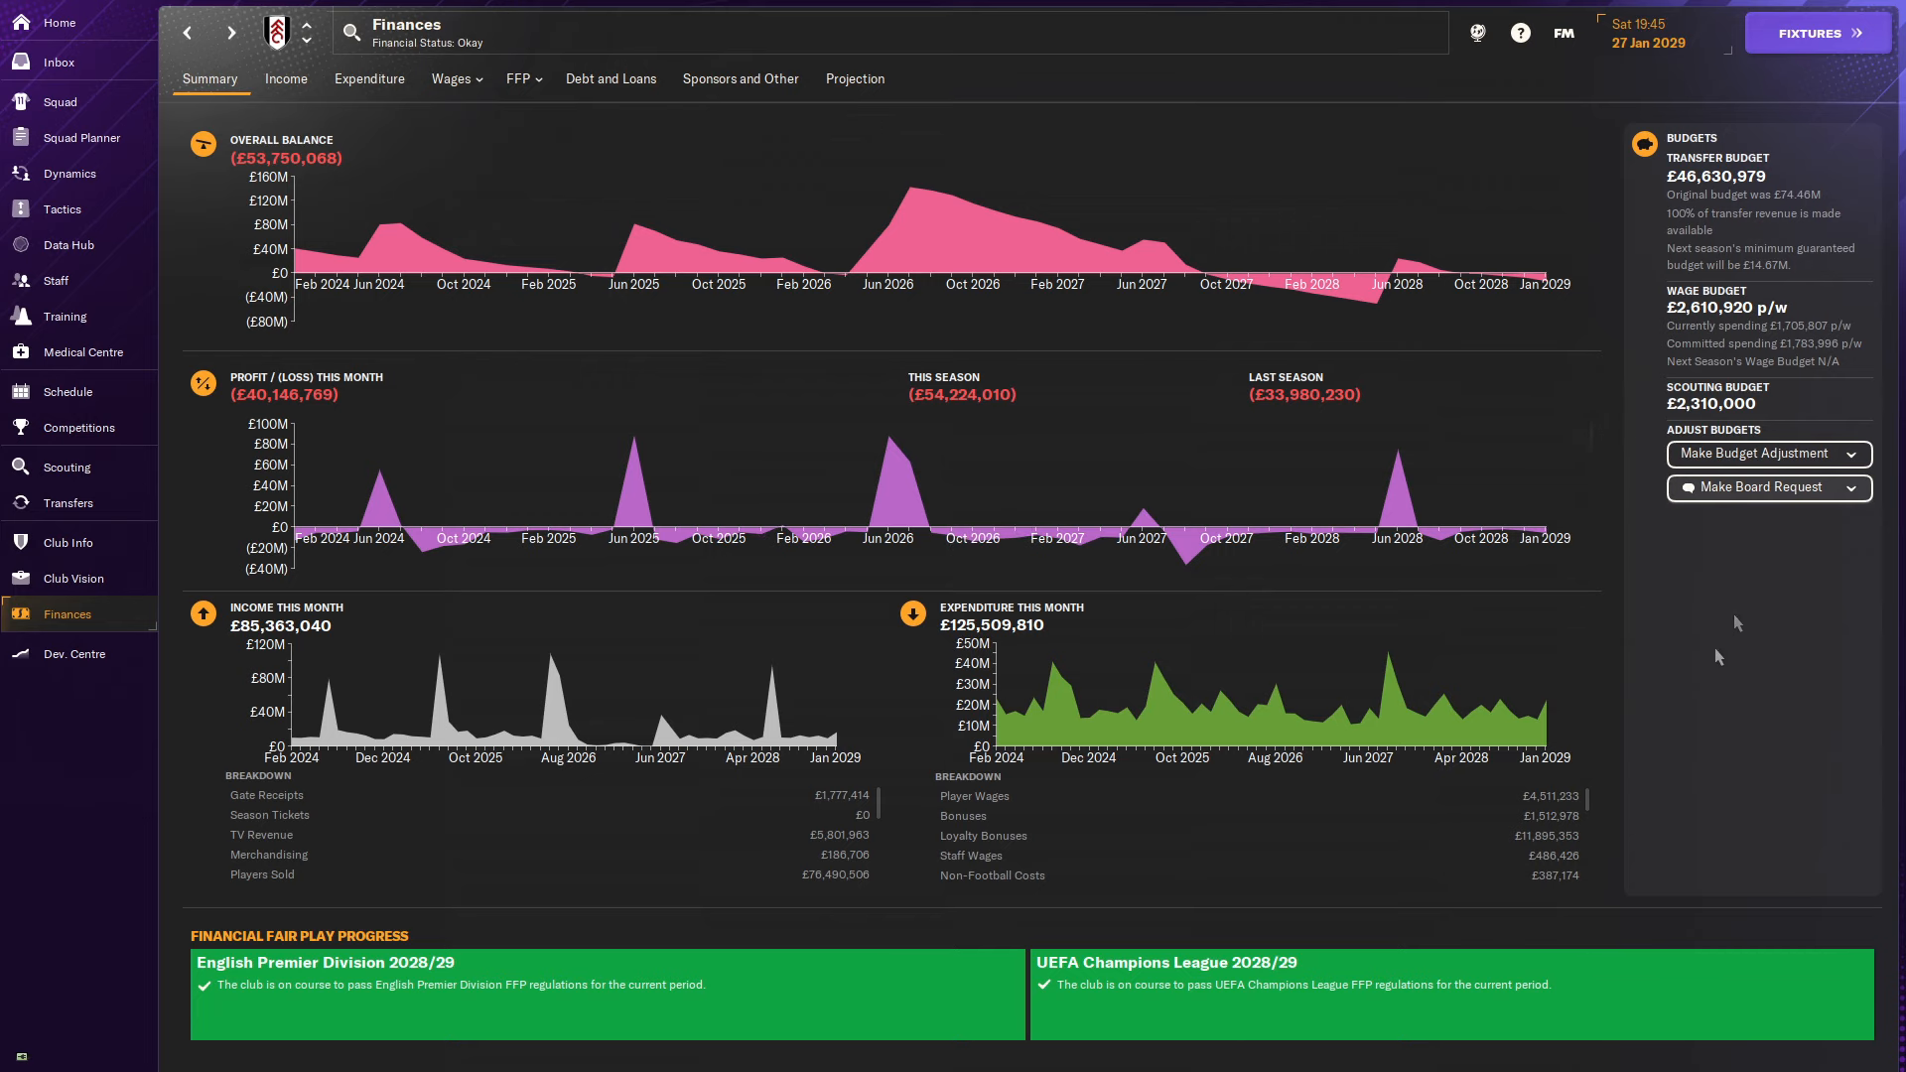
{"action": "left_click", "coordinate": [68, 502]}
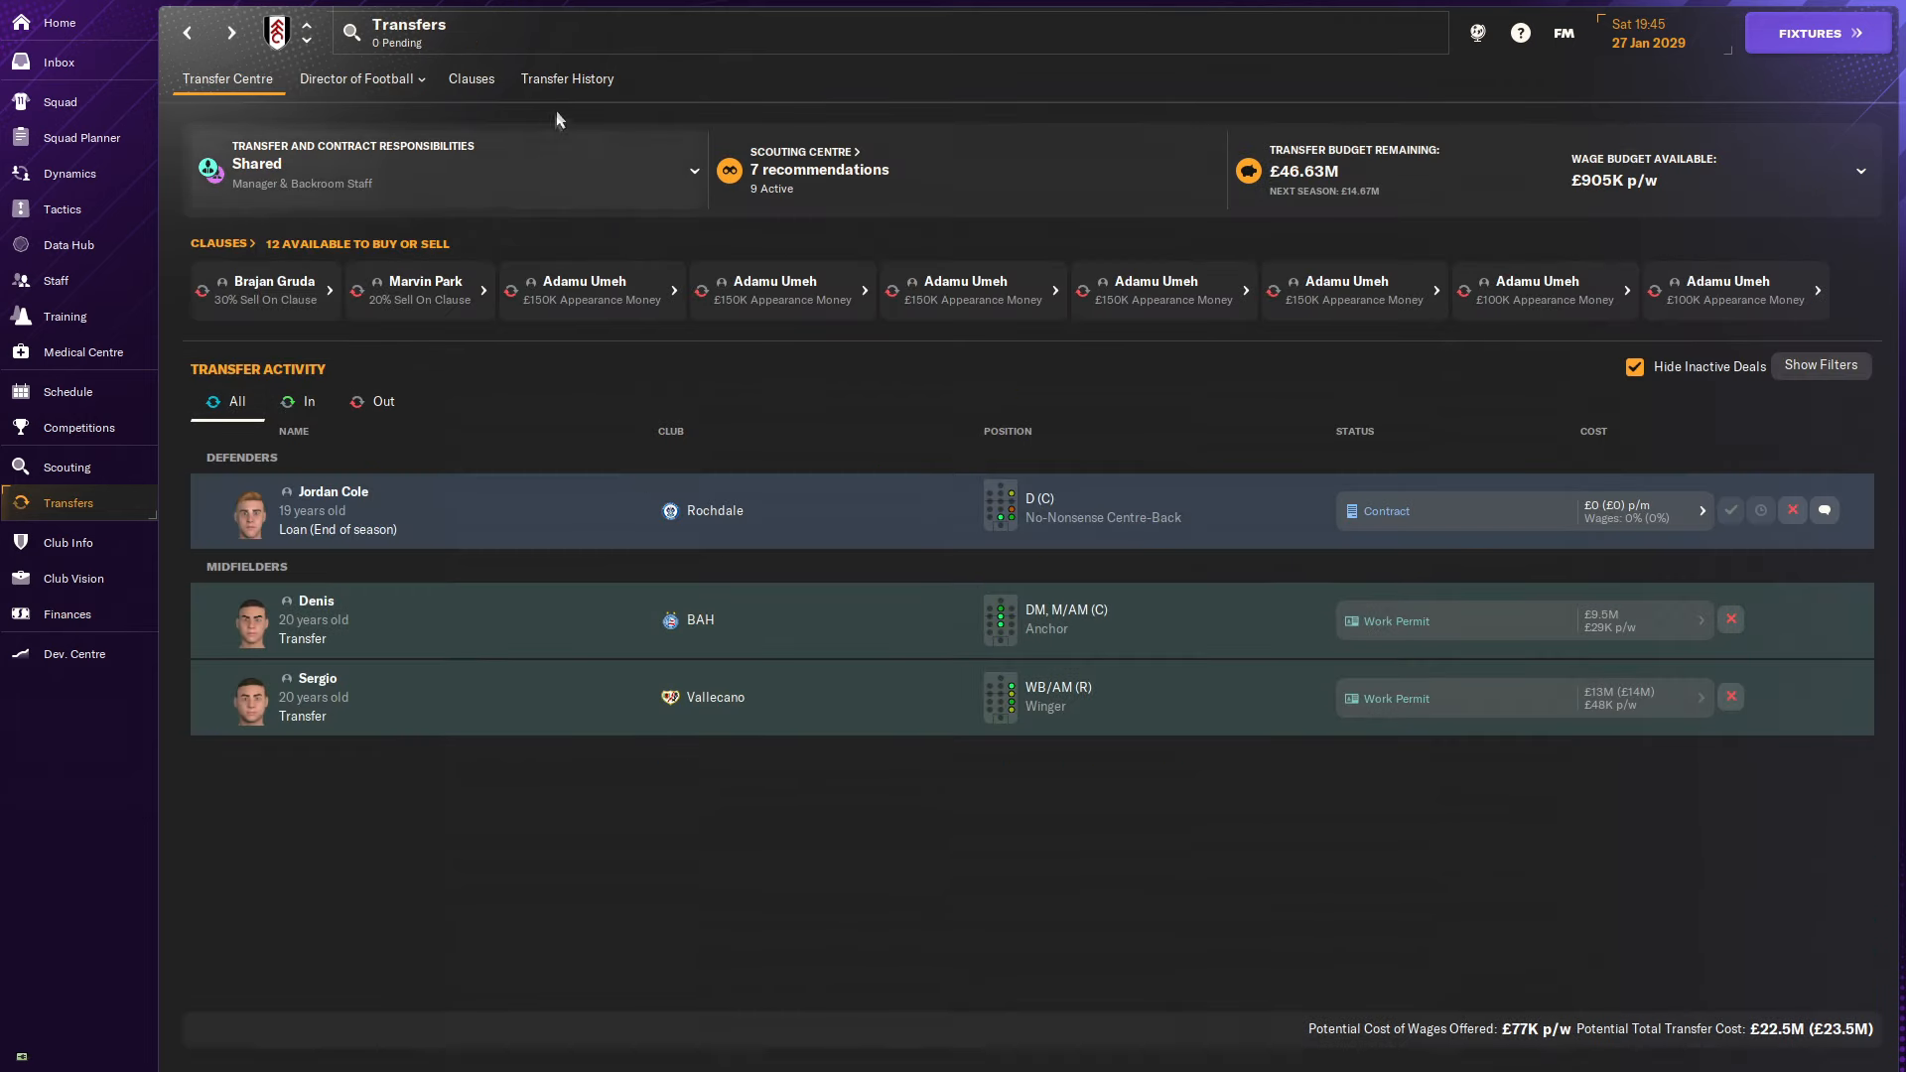
{"action": "left_click", "coordinate": [566, 77]}
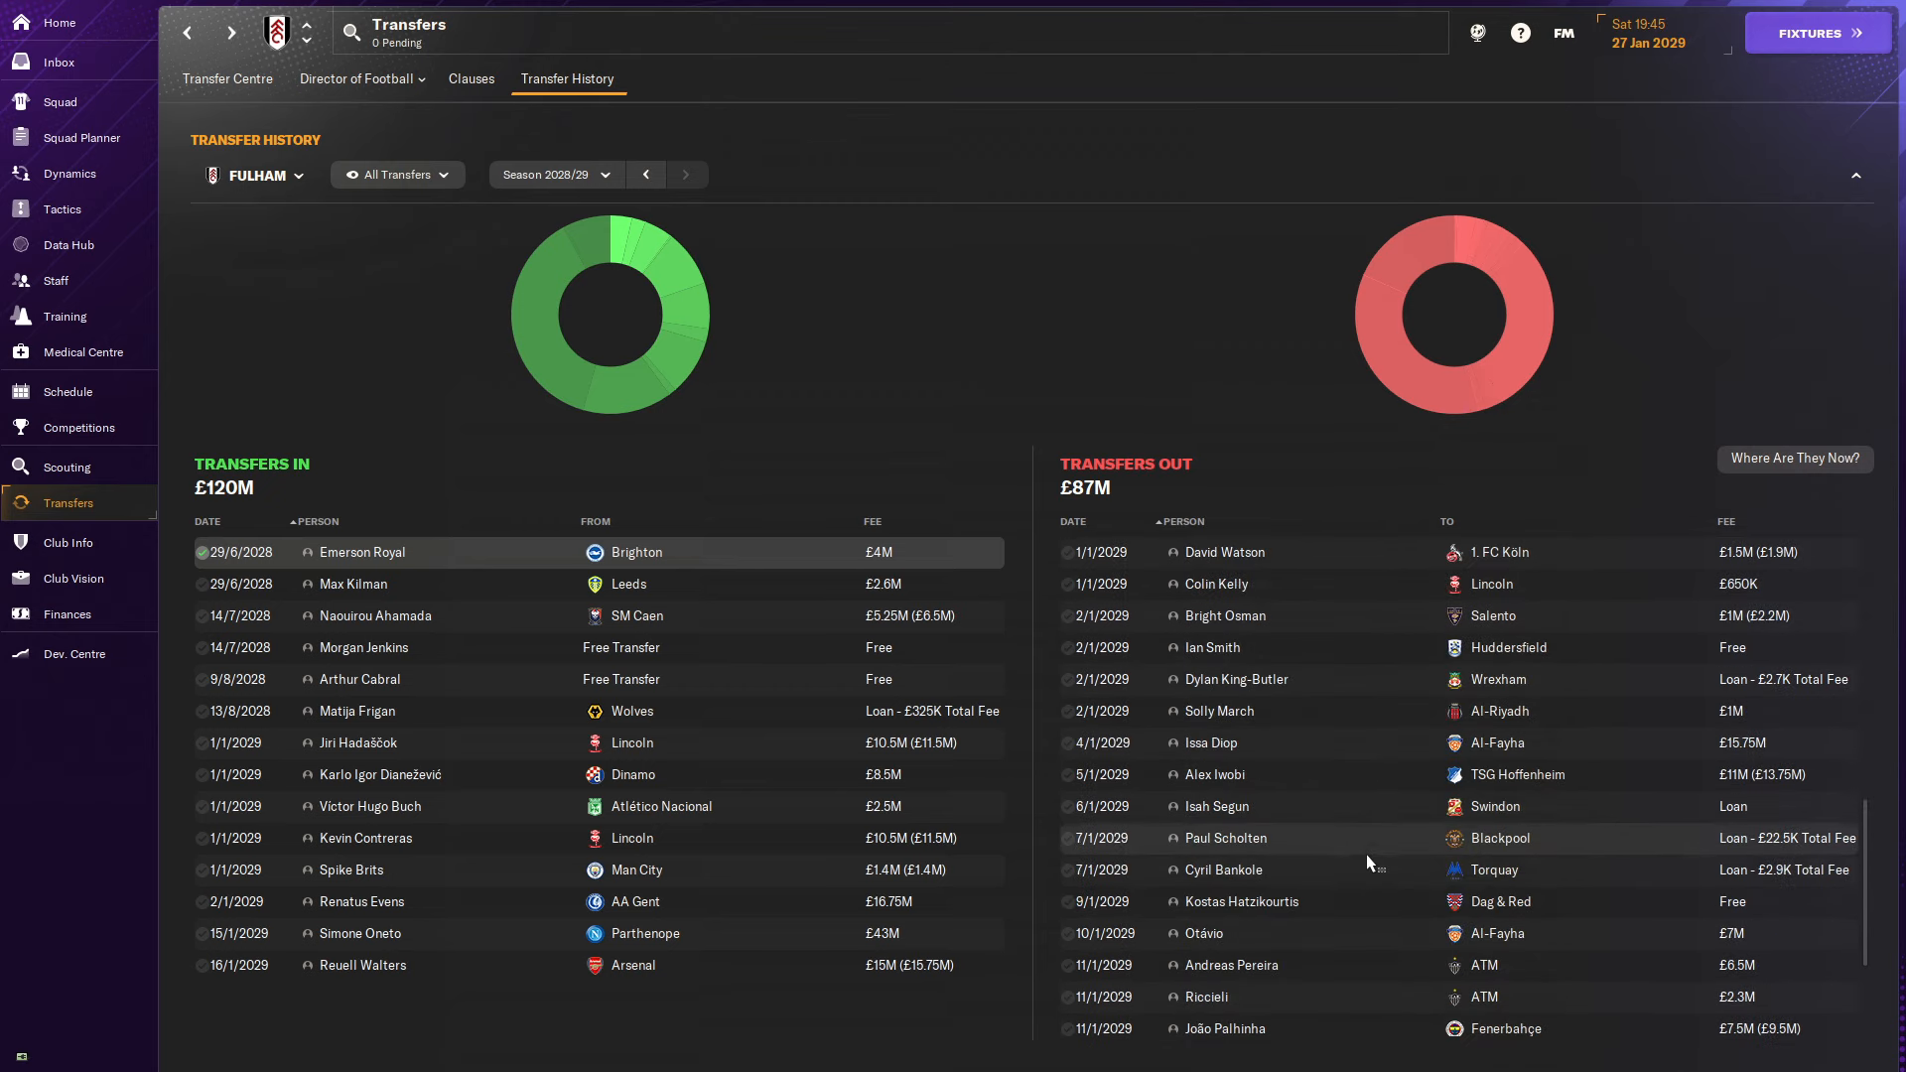
{"action": "scroll", "scroll_direction": "down", "scroll_amount": 3}
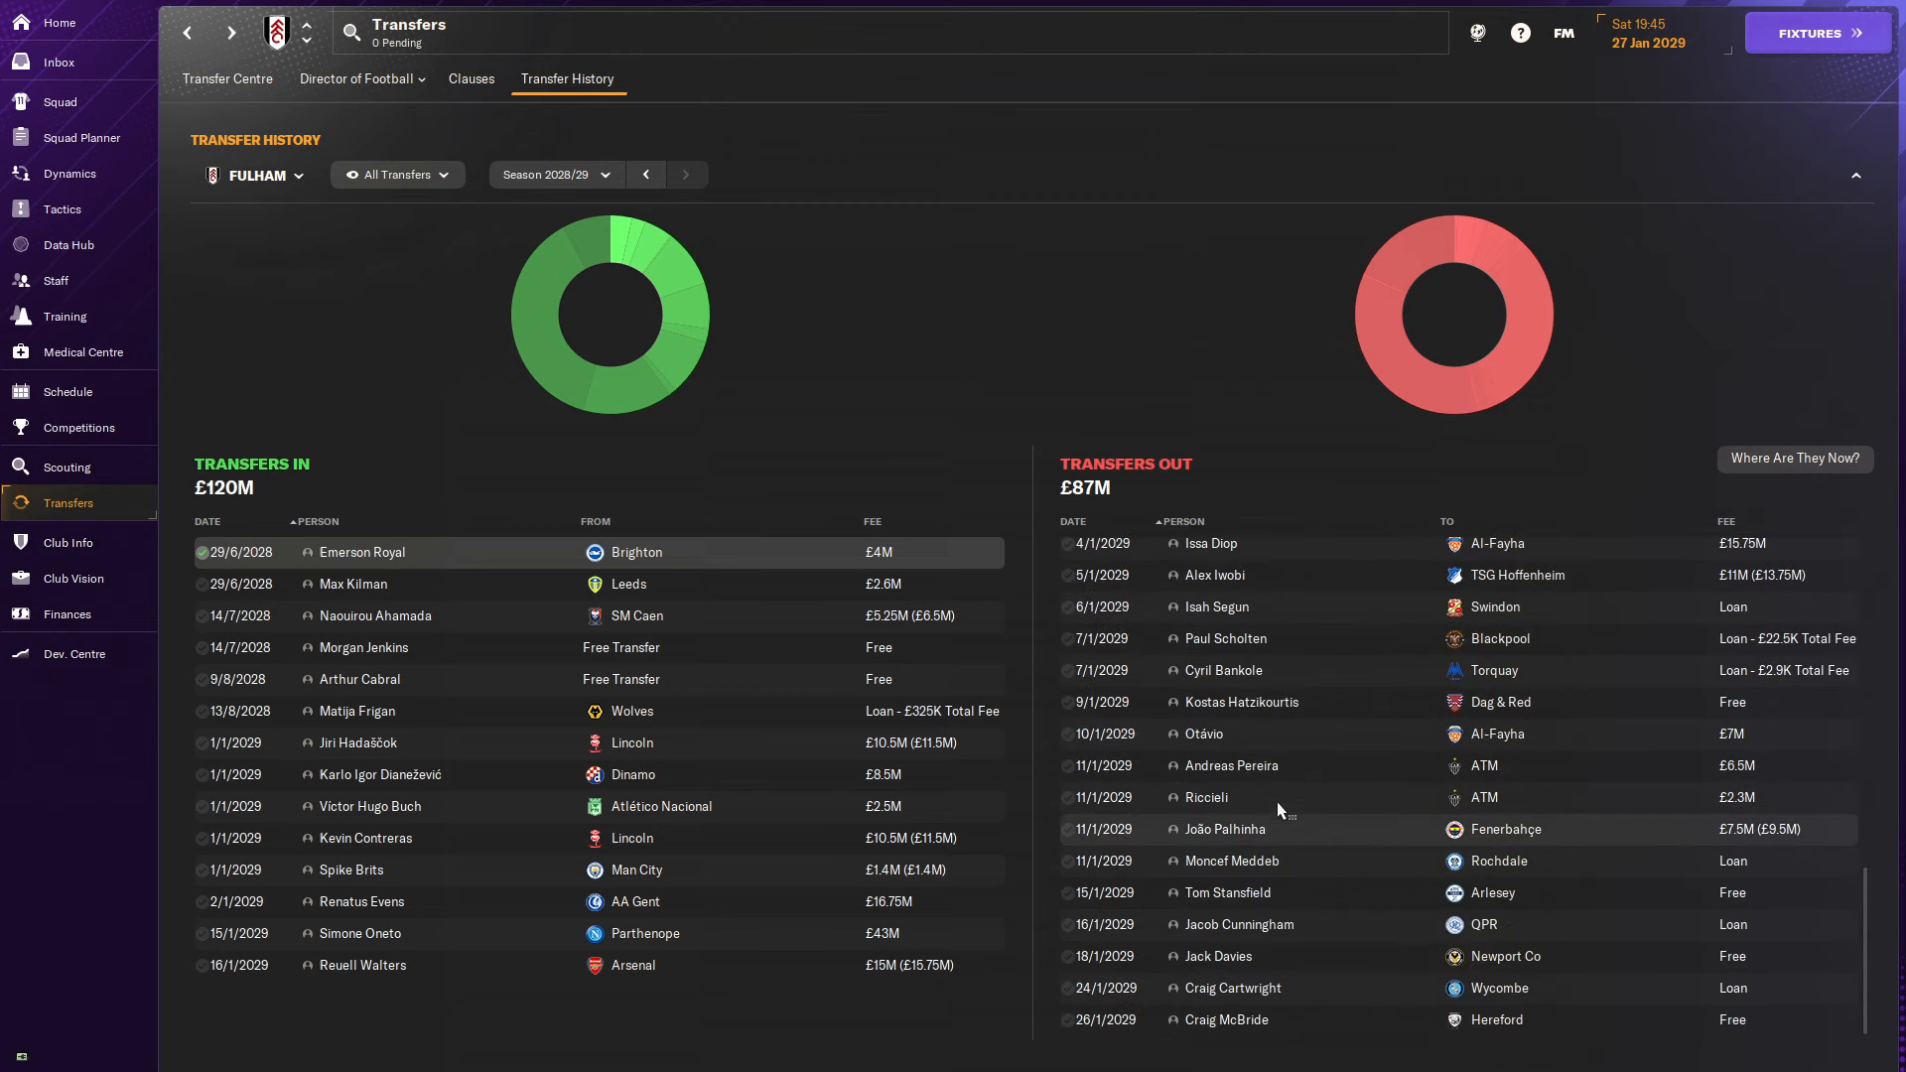
{"action": "left_click", "coordinate": [67, 613]}
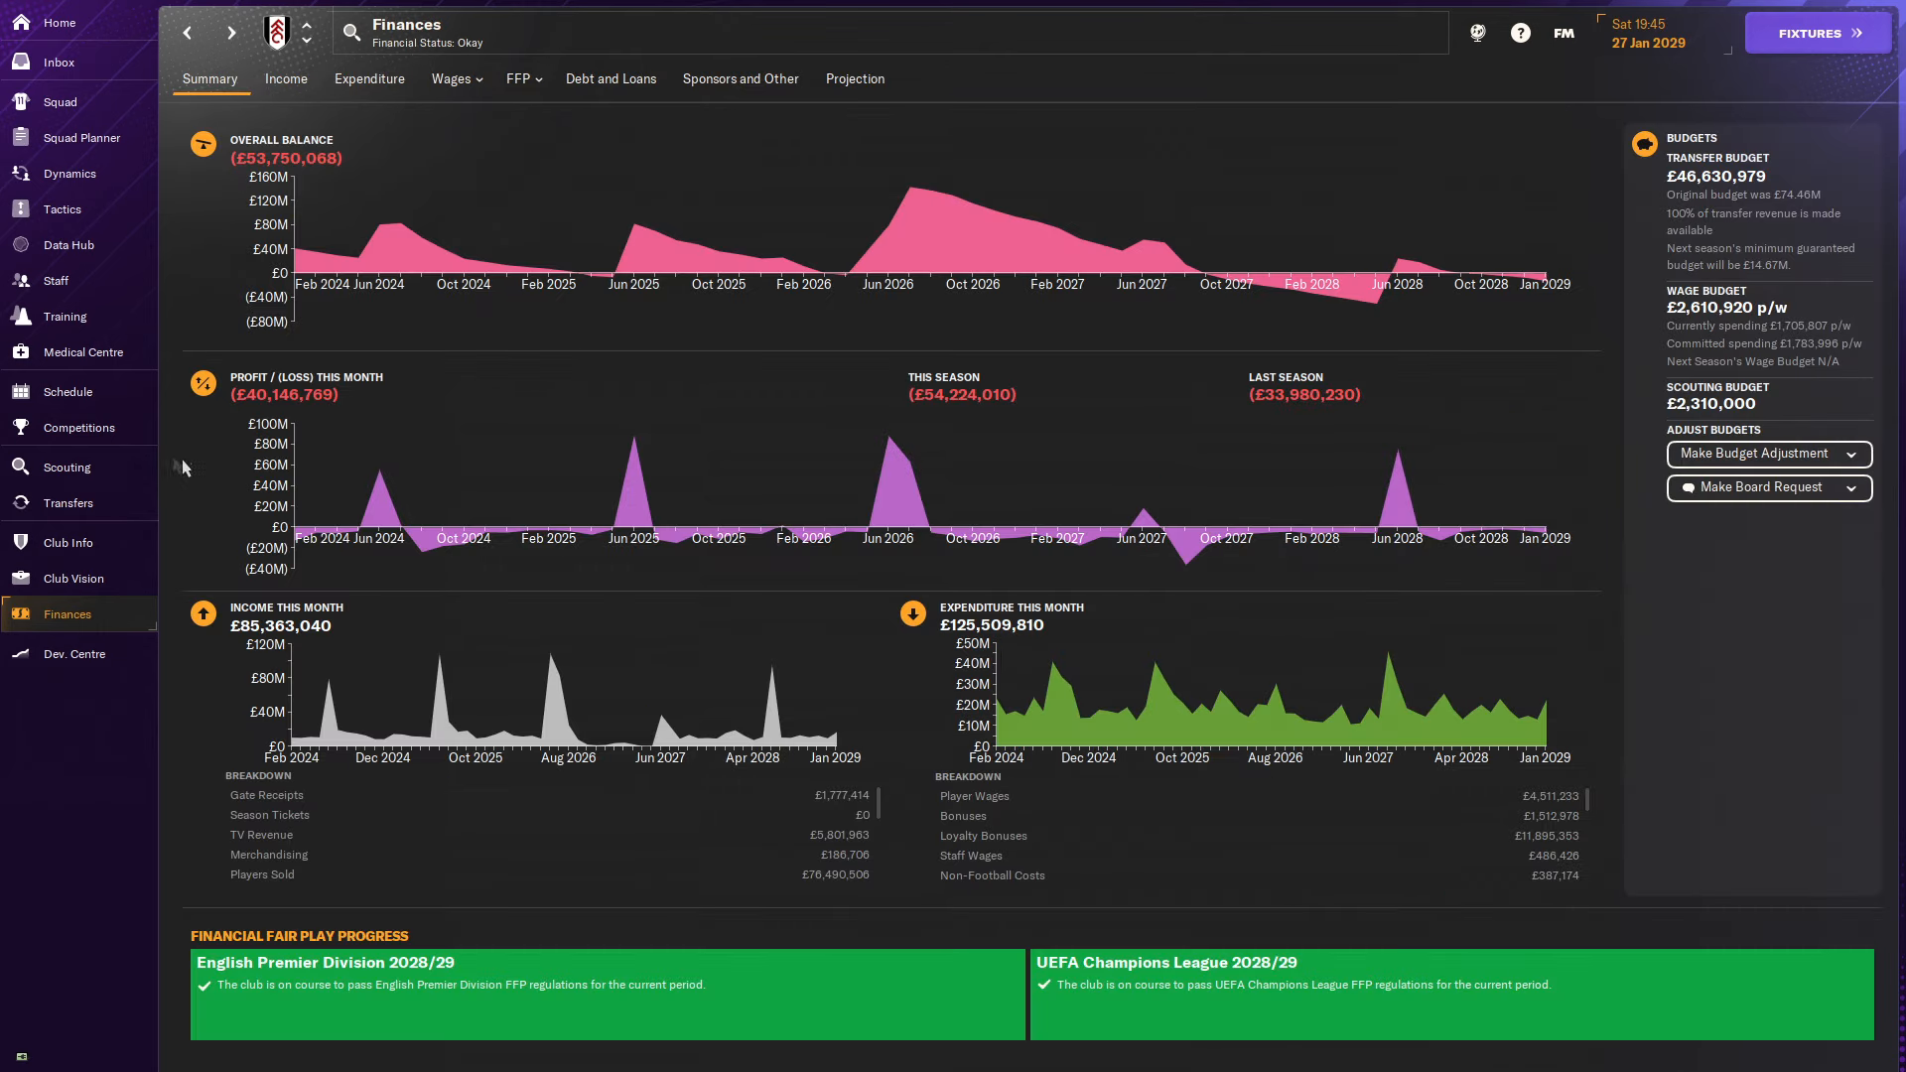
{"action": "left_click", "coordinate": [67, 502]}
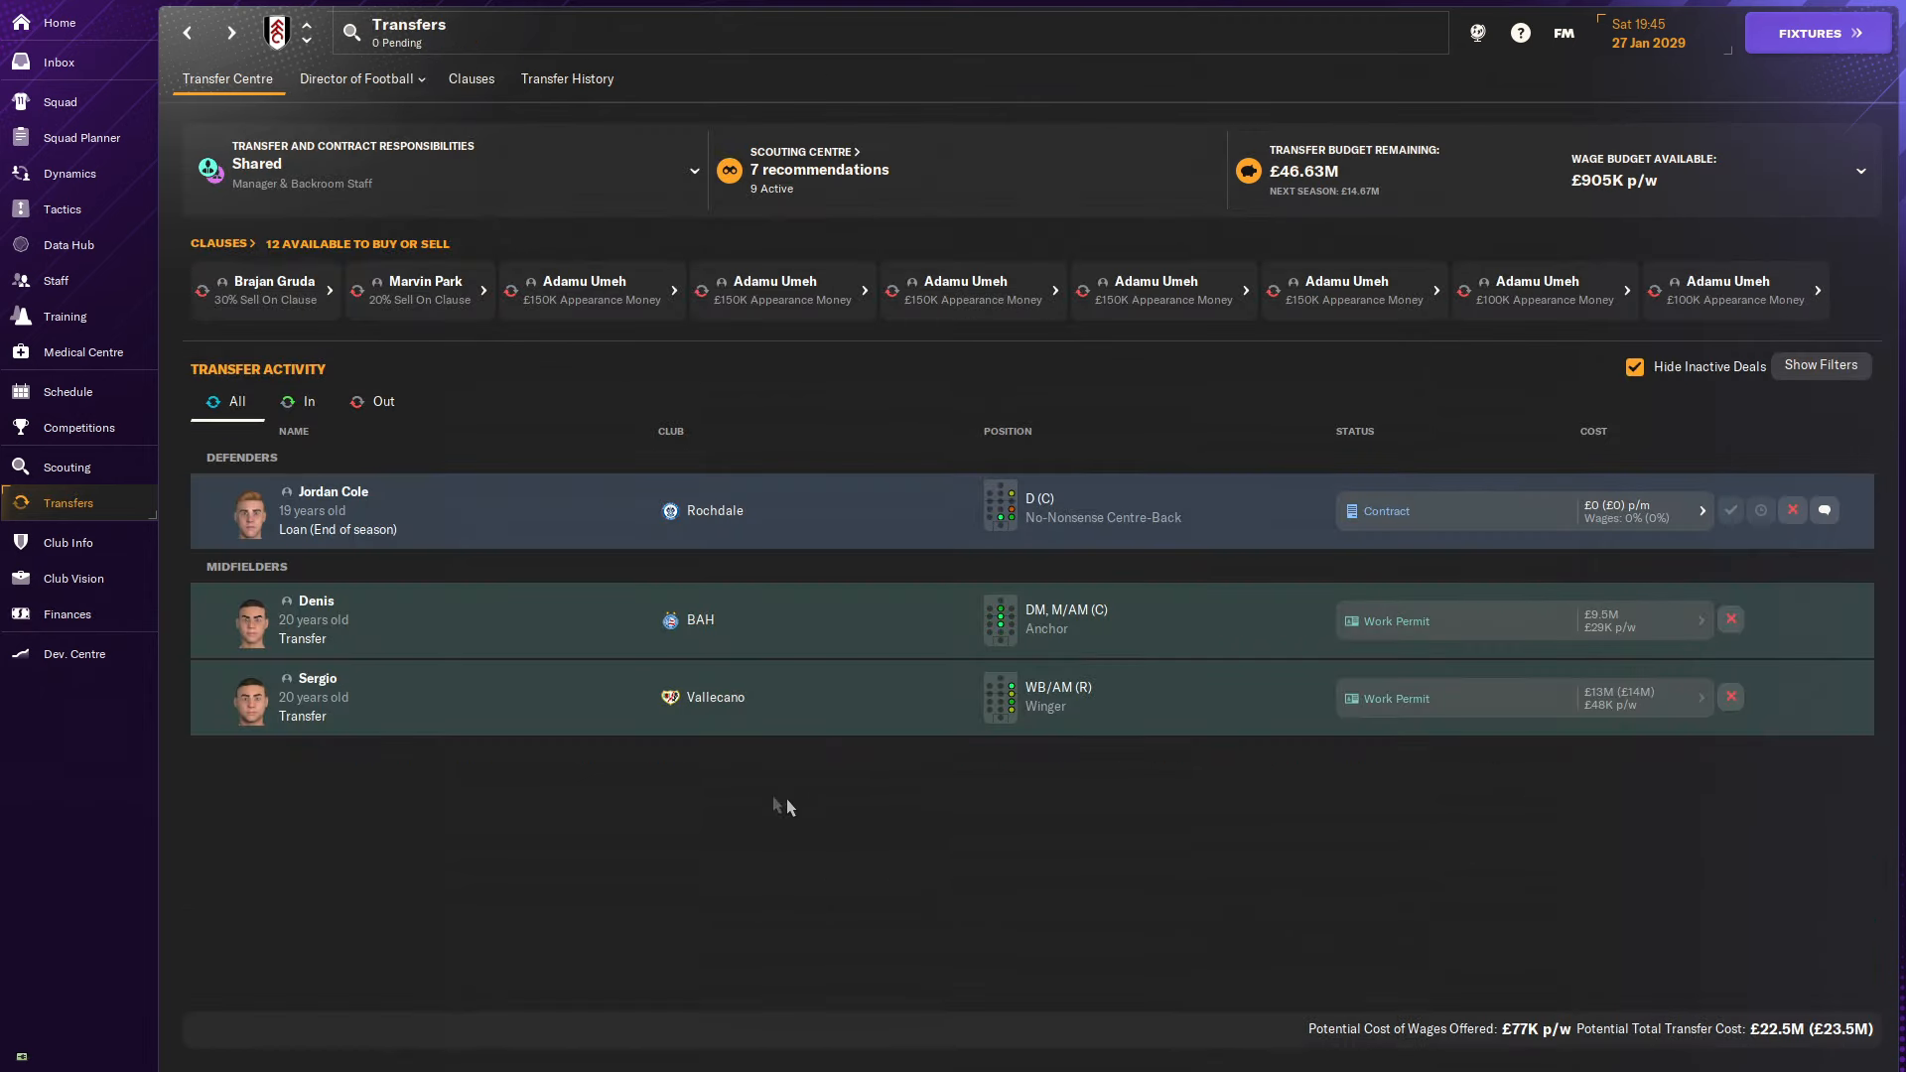
{"action": "mouse_move", "coordinate": [458, 683]}
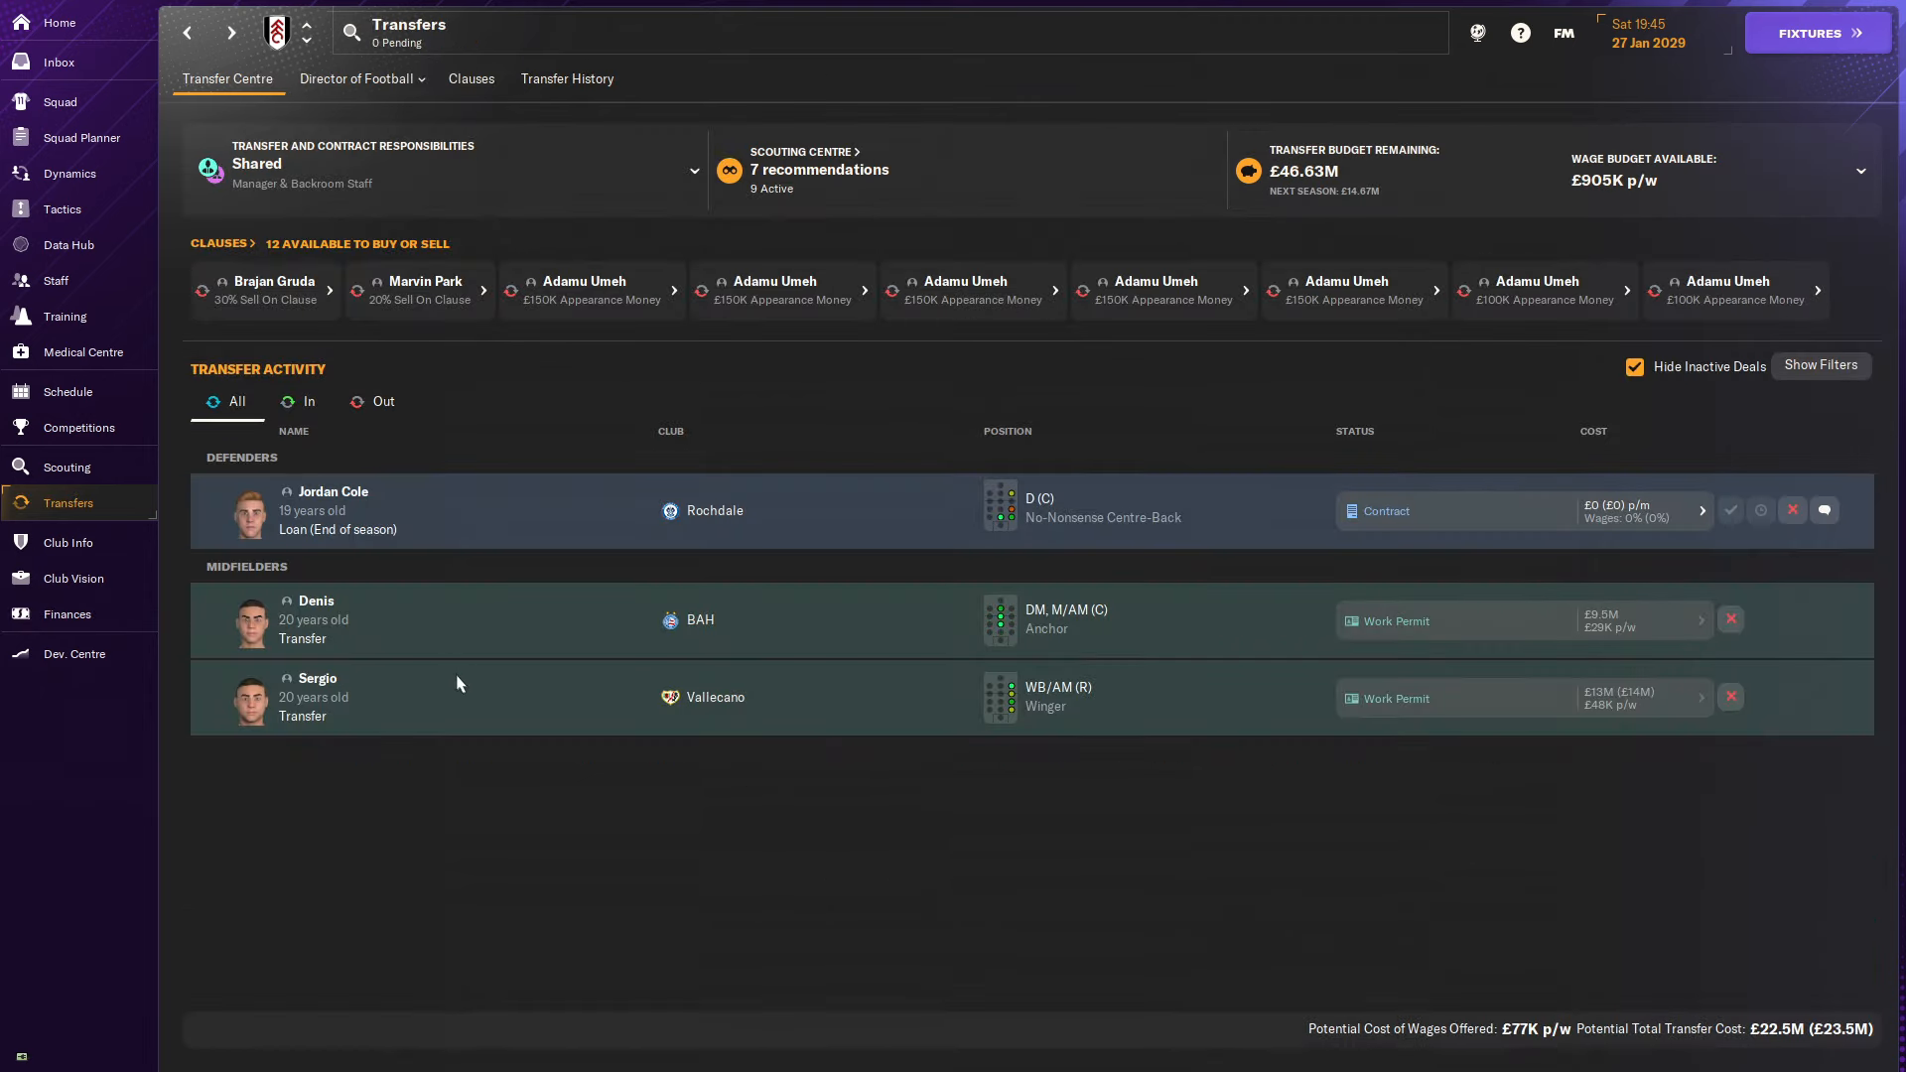
{"action": "mouse_move", "coordinate": [544, 752]}
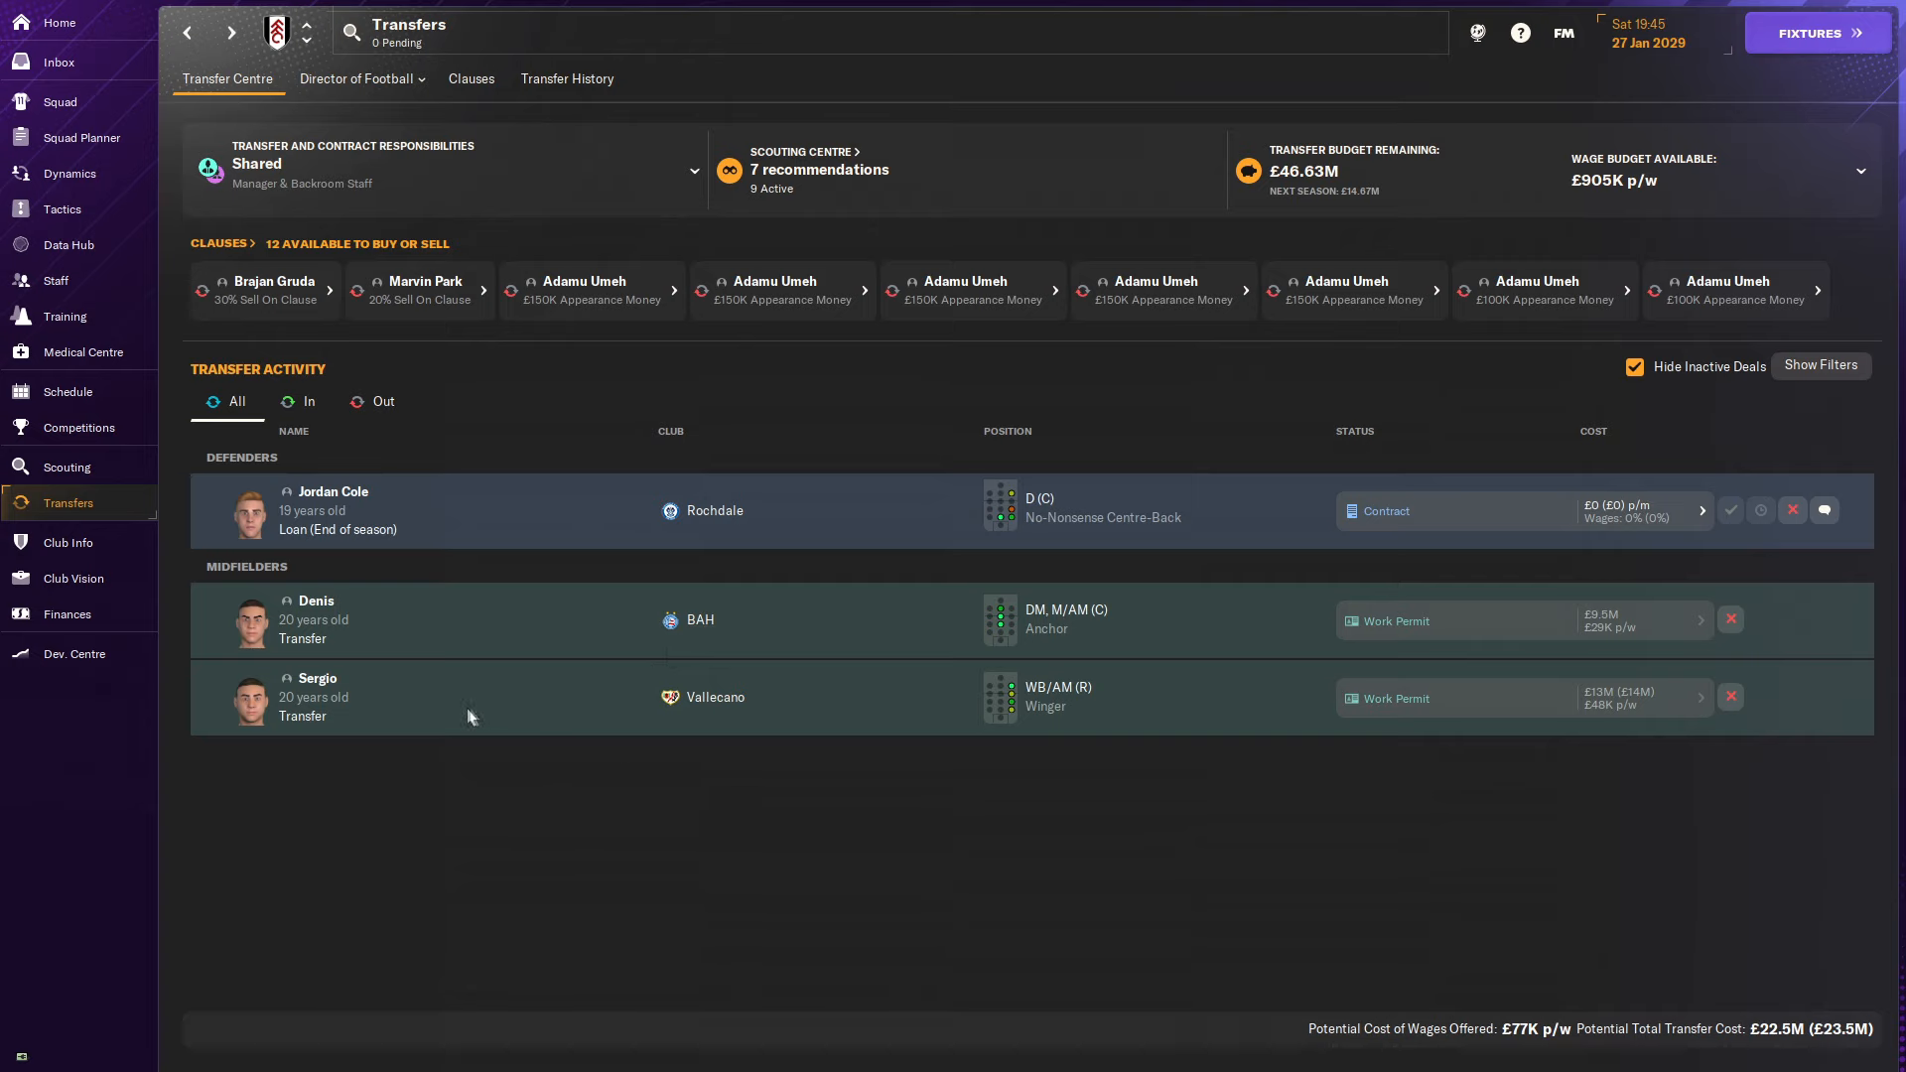
{"action": "left_click", "coordinate": [318, 679]}
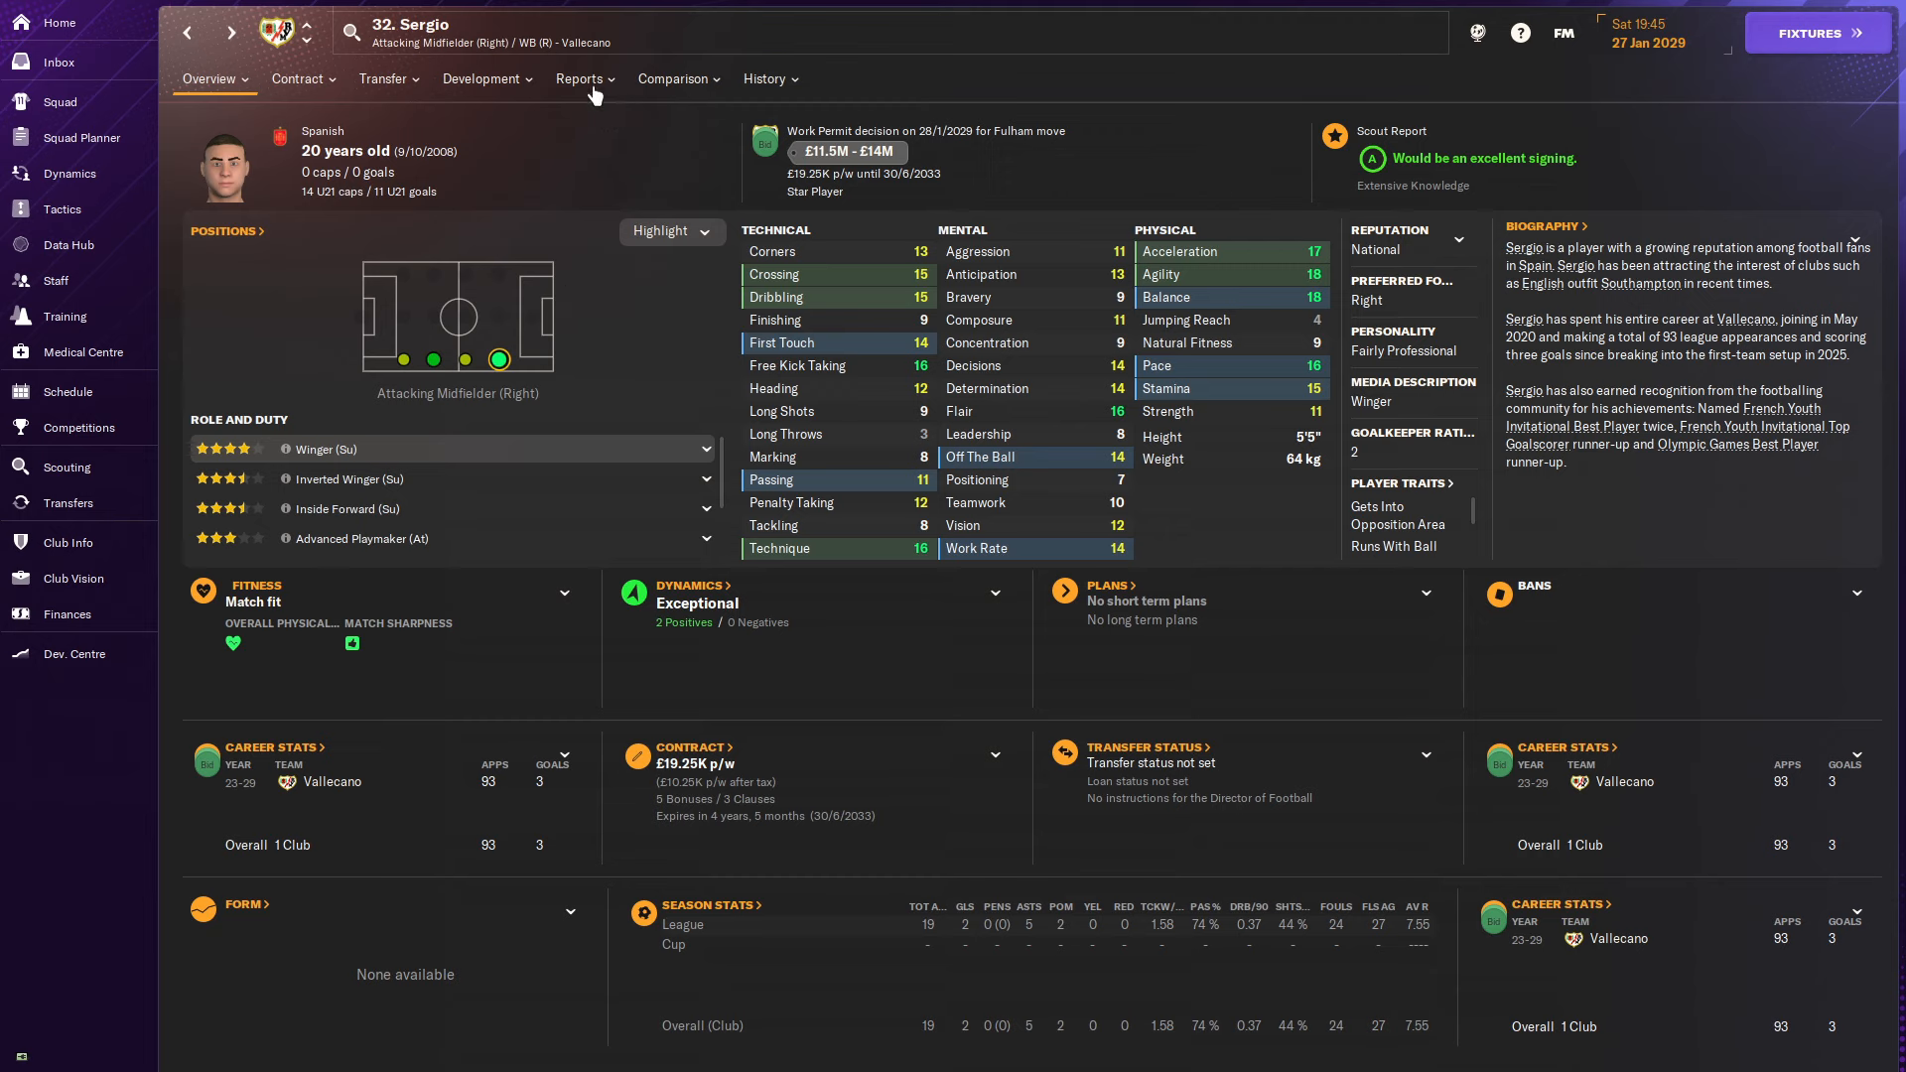
{"action": "left_click", "coordinate": [579, 77]}
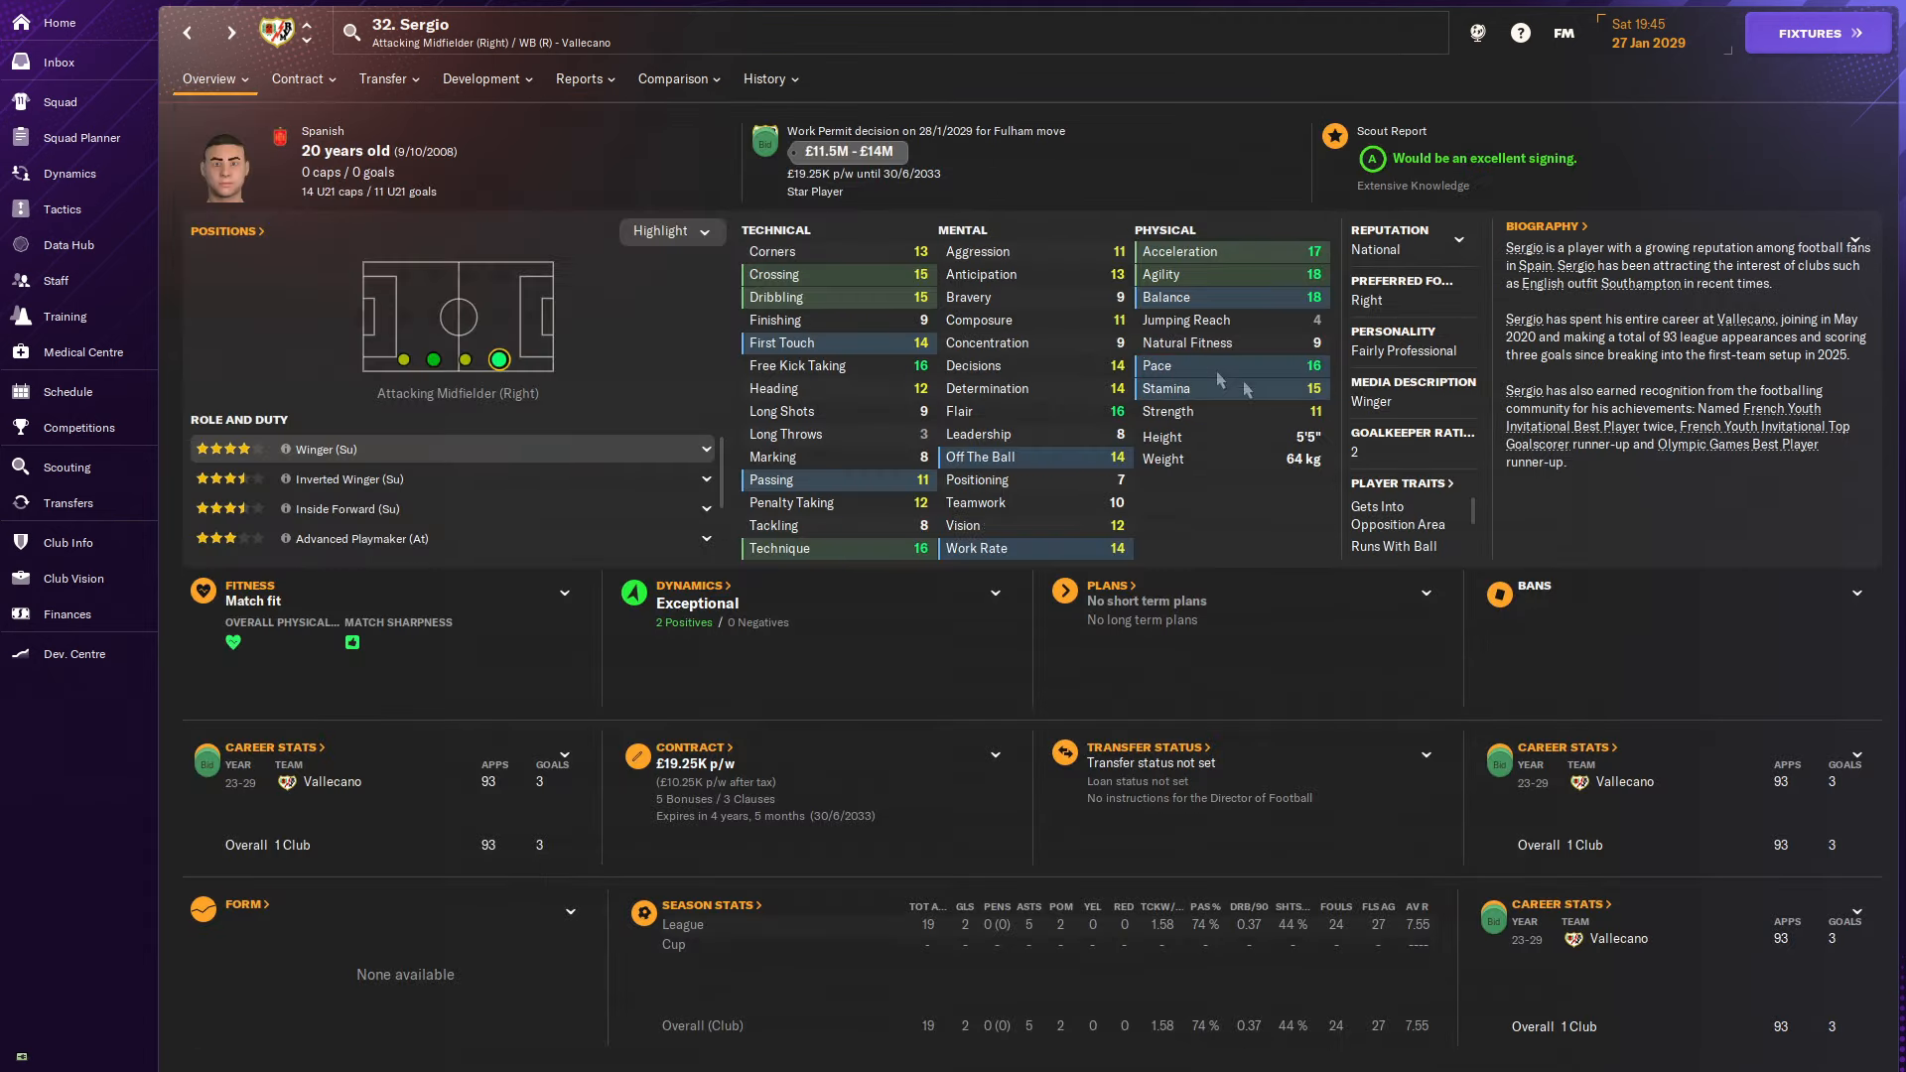
{"action": "left_click", "coordinate": [764, 77]}
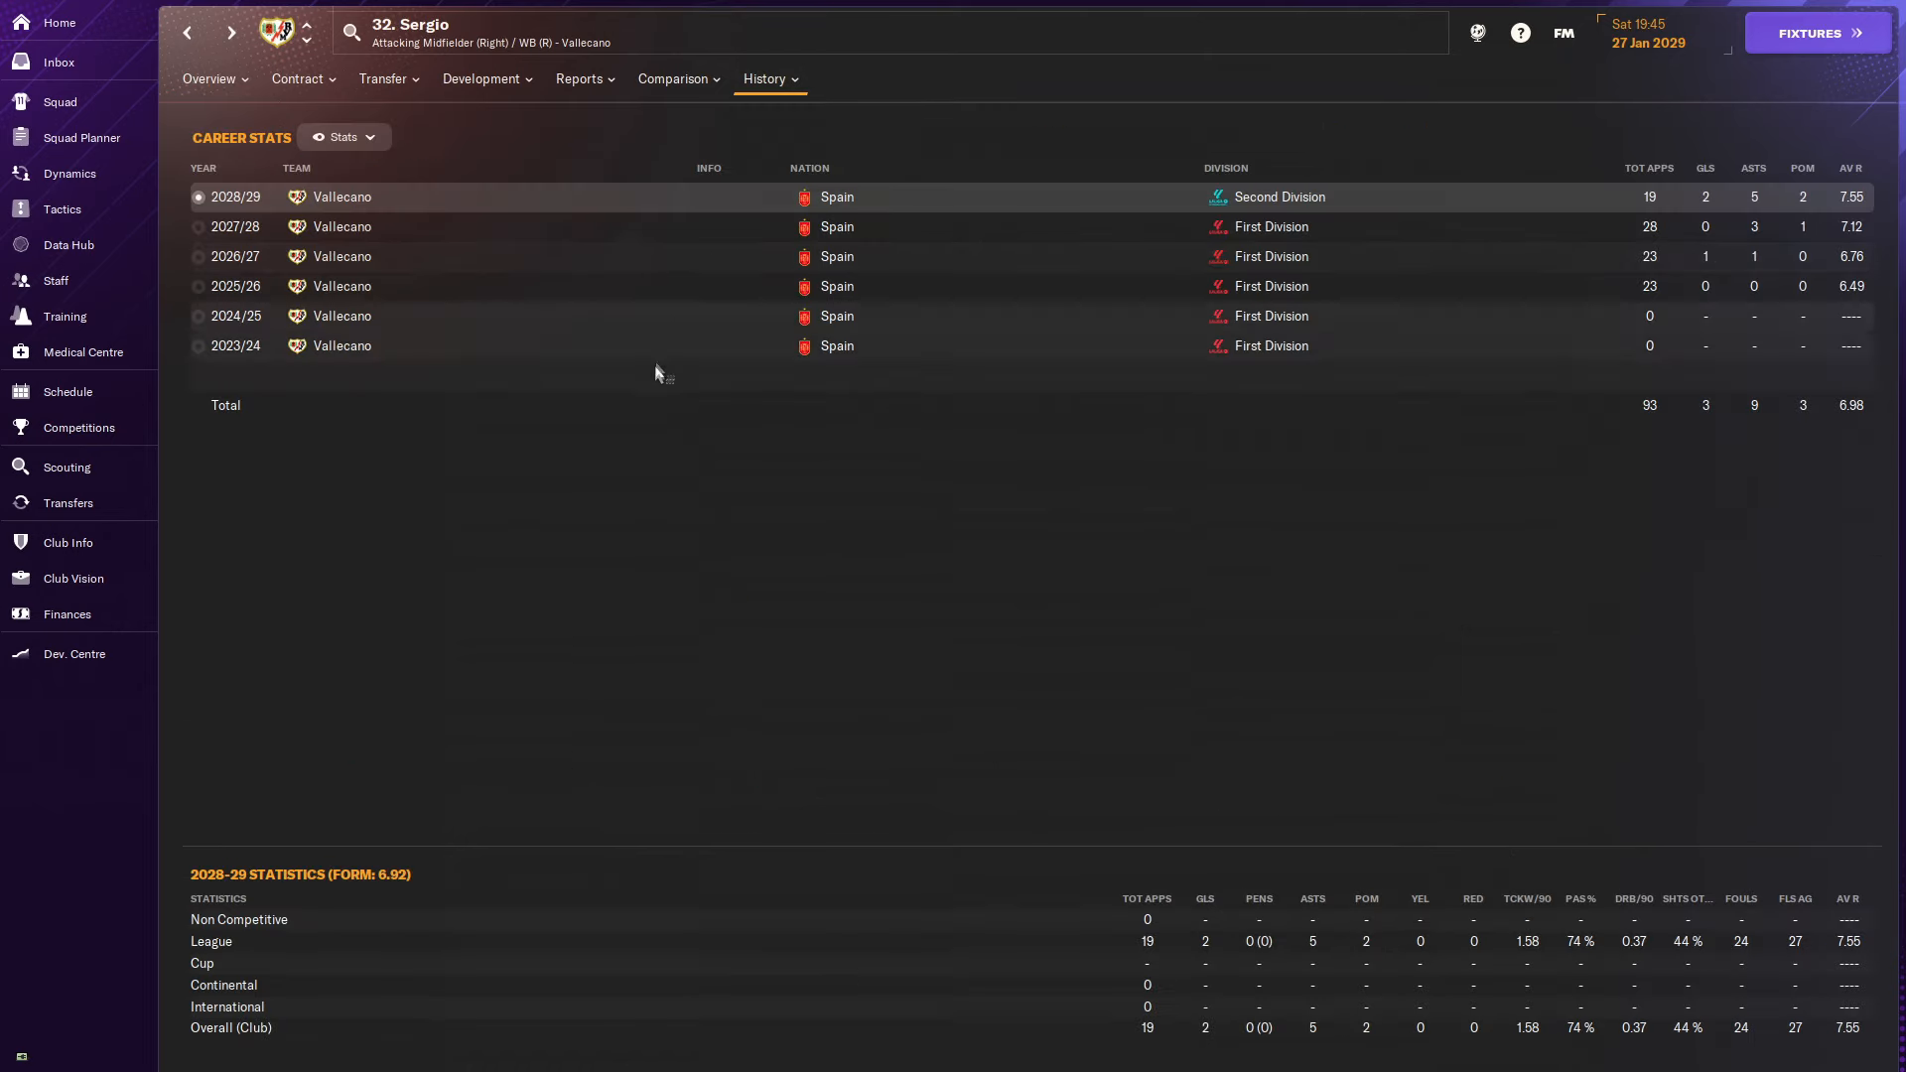
{"action": "mouse_move", "coordinate": [589, 450]}
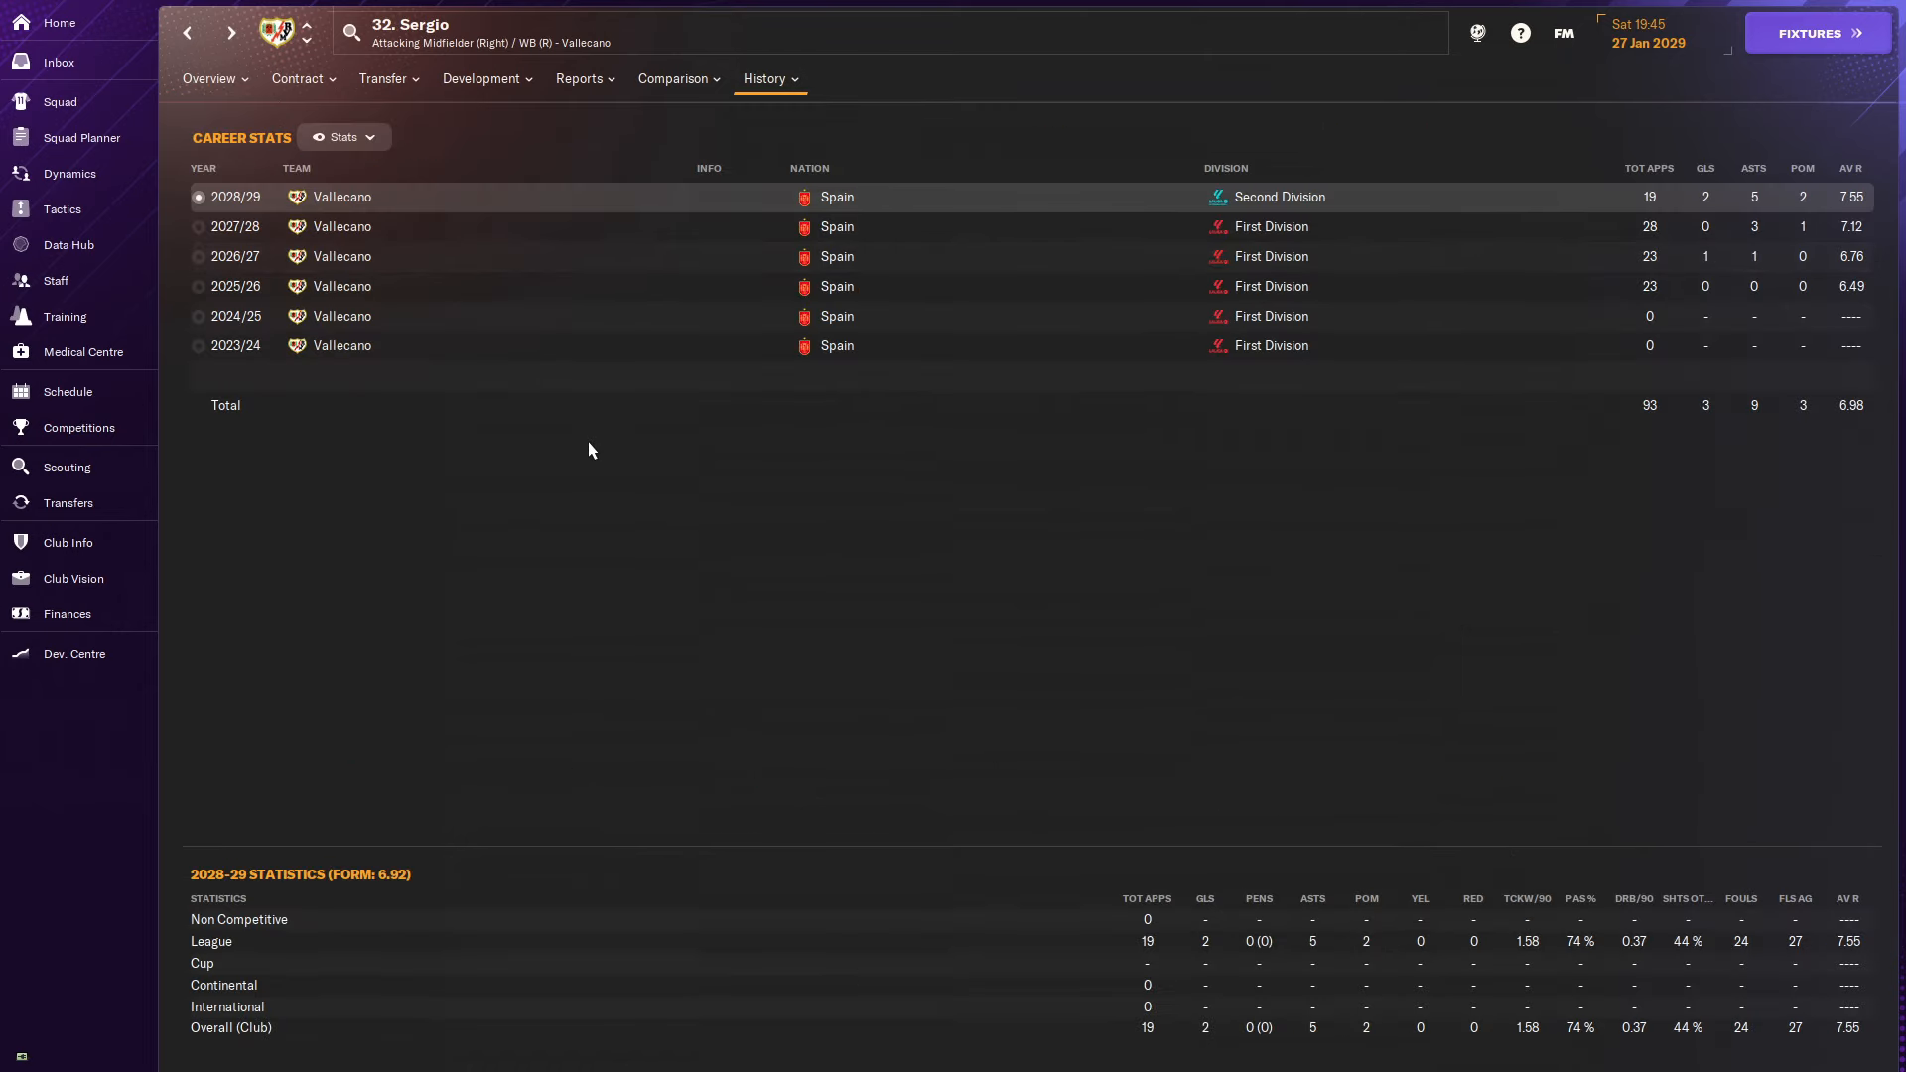
{"action": "mouse_move", "coordinate": [250, 108]}
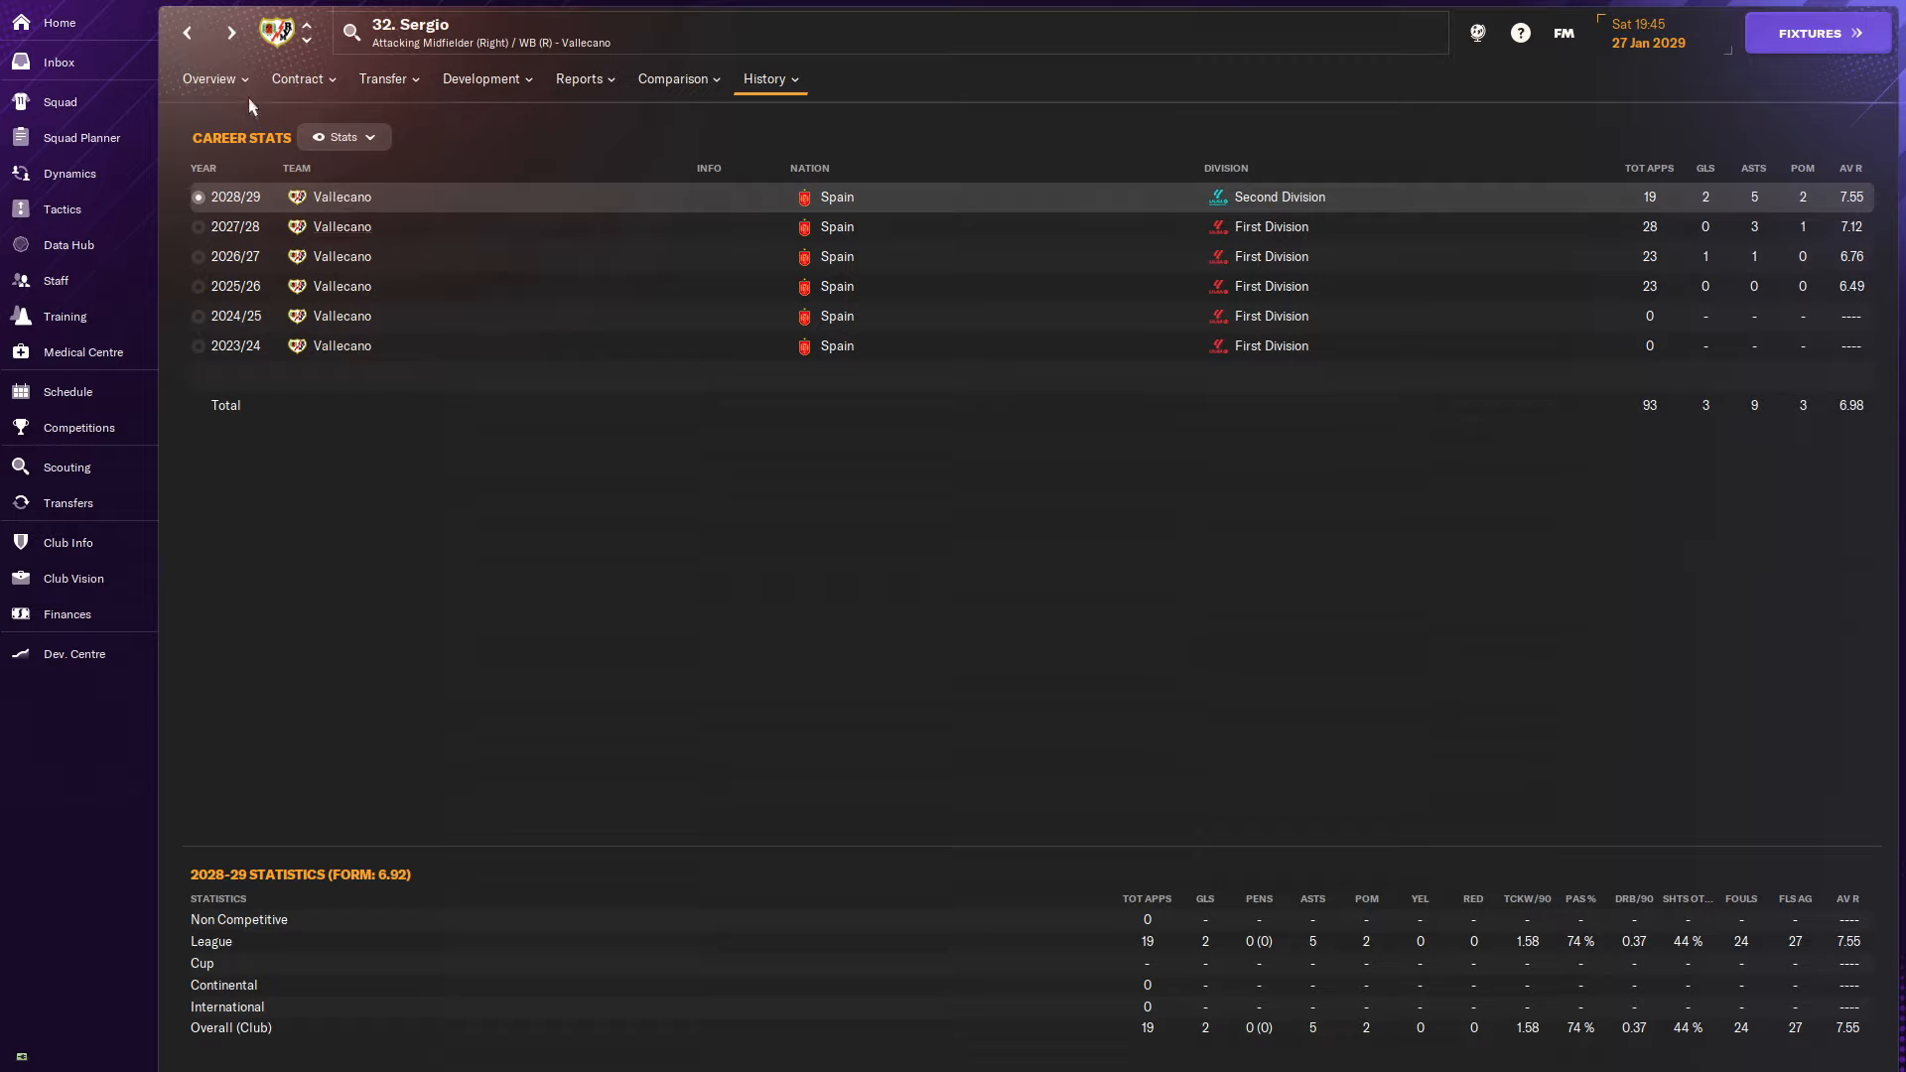
{"action": "left_click", "coordinate": [296, 79]}
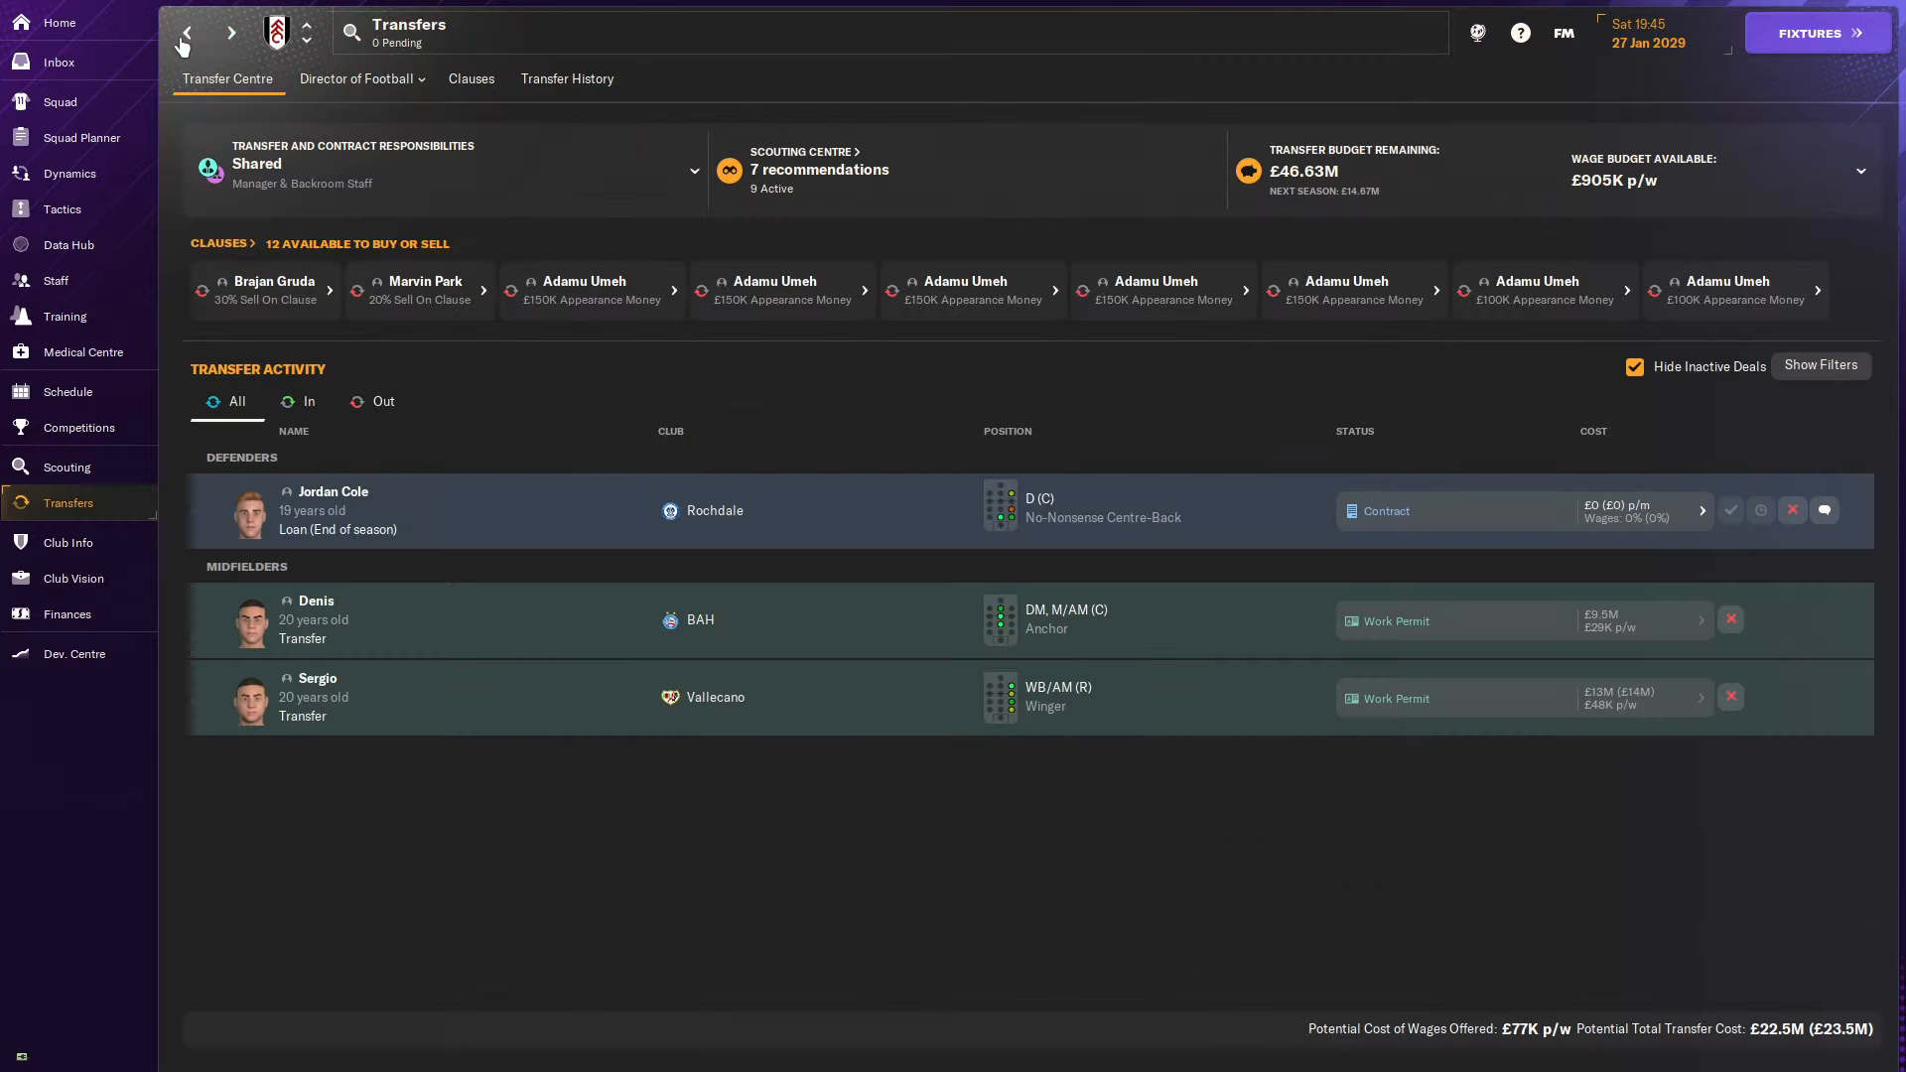
{"action": "mouse_move", "coordinate": [1346, 760]}
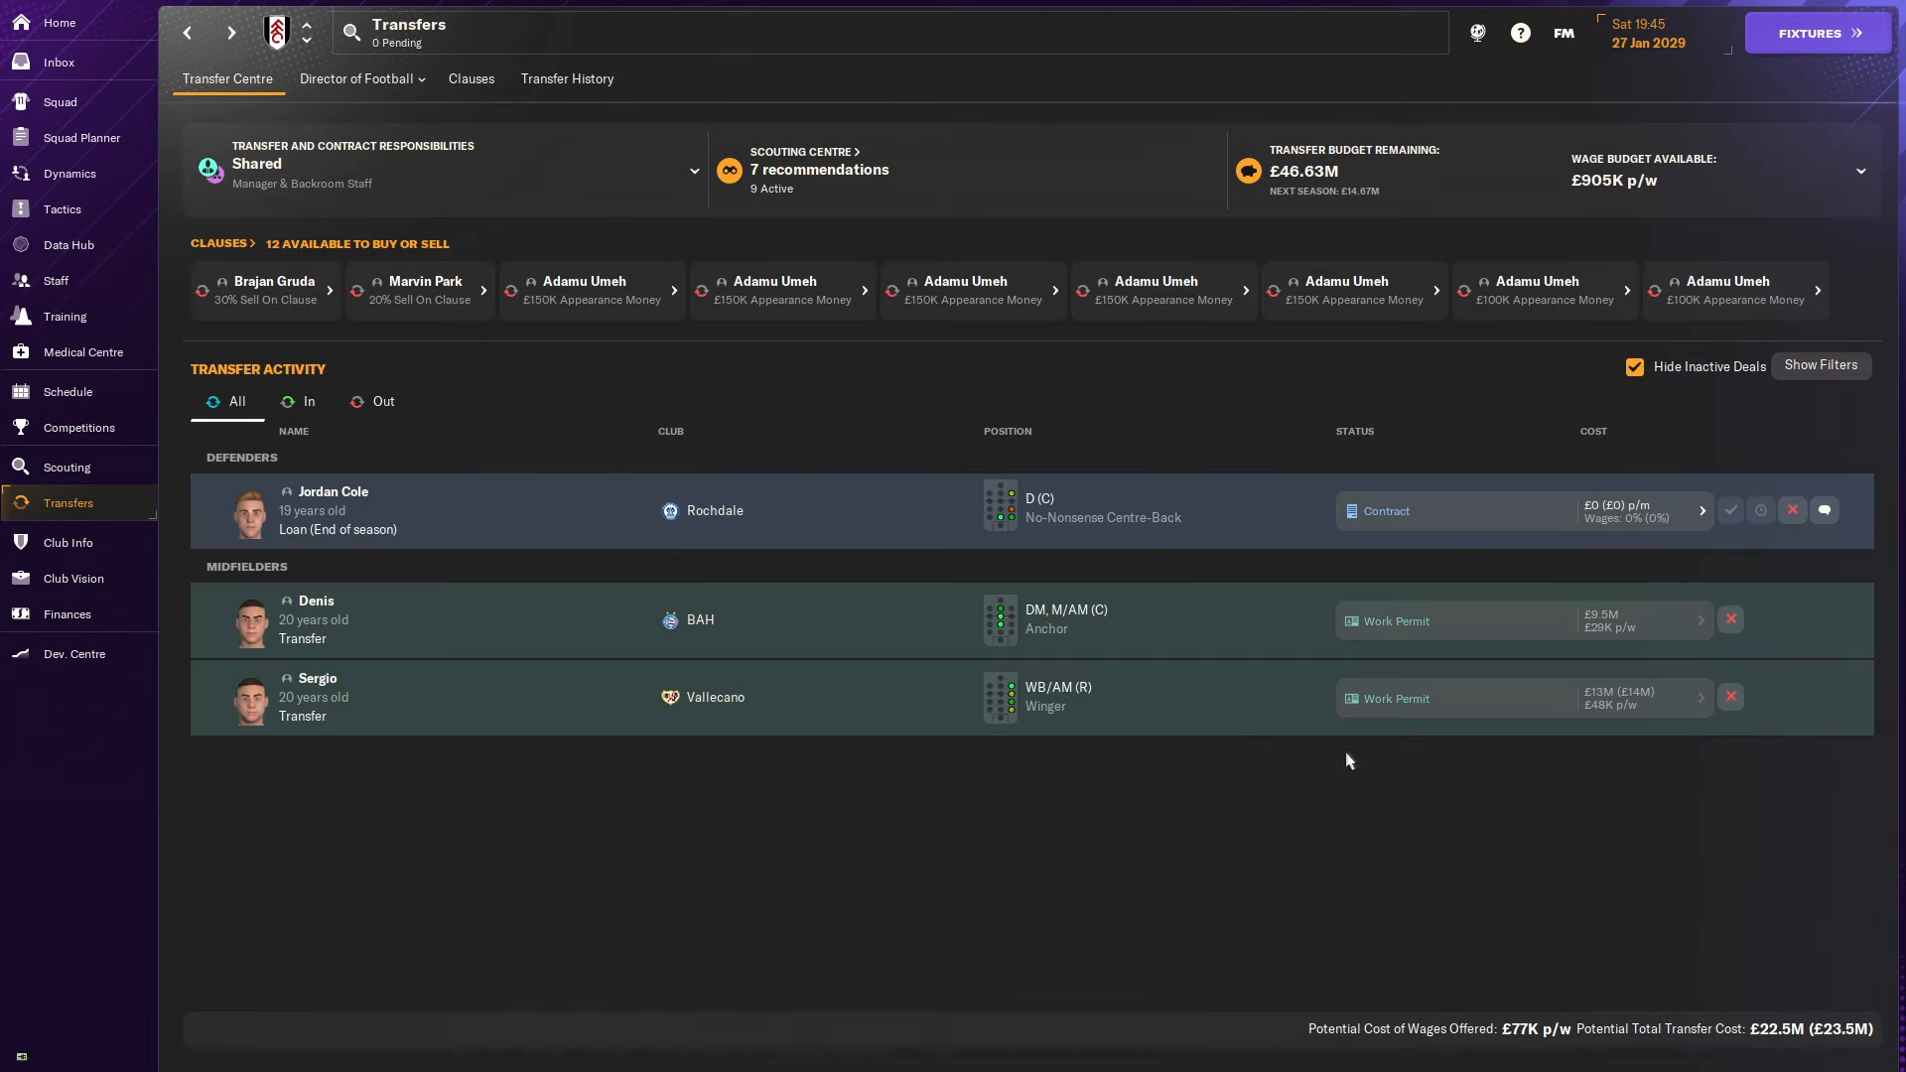
{"action": "mouse_move", "coordinate": [902, 751]}
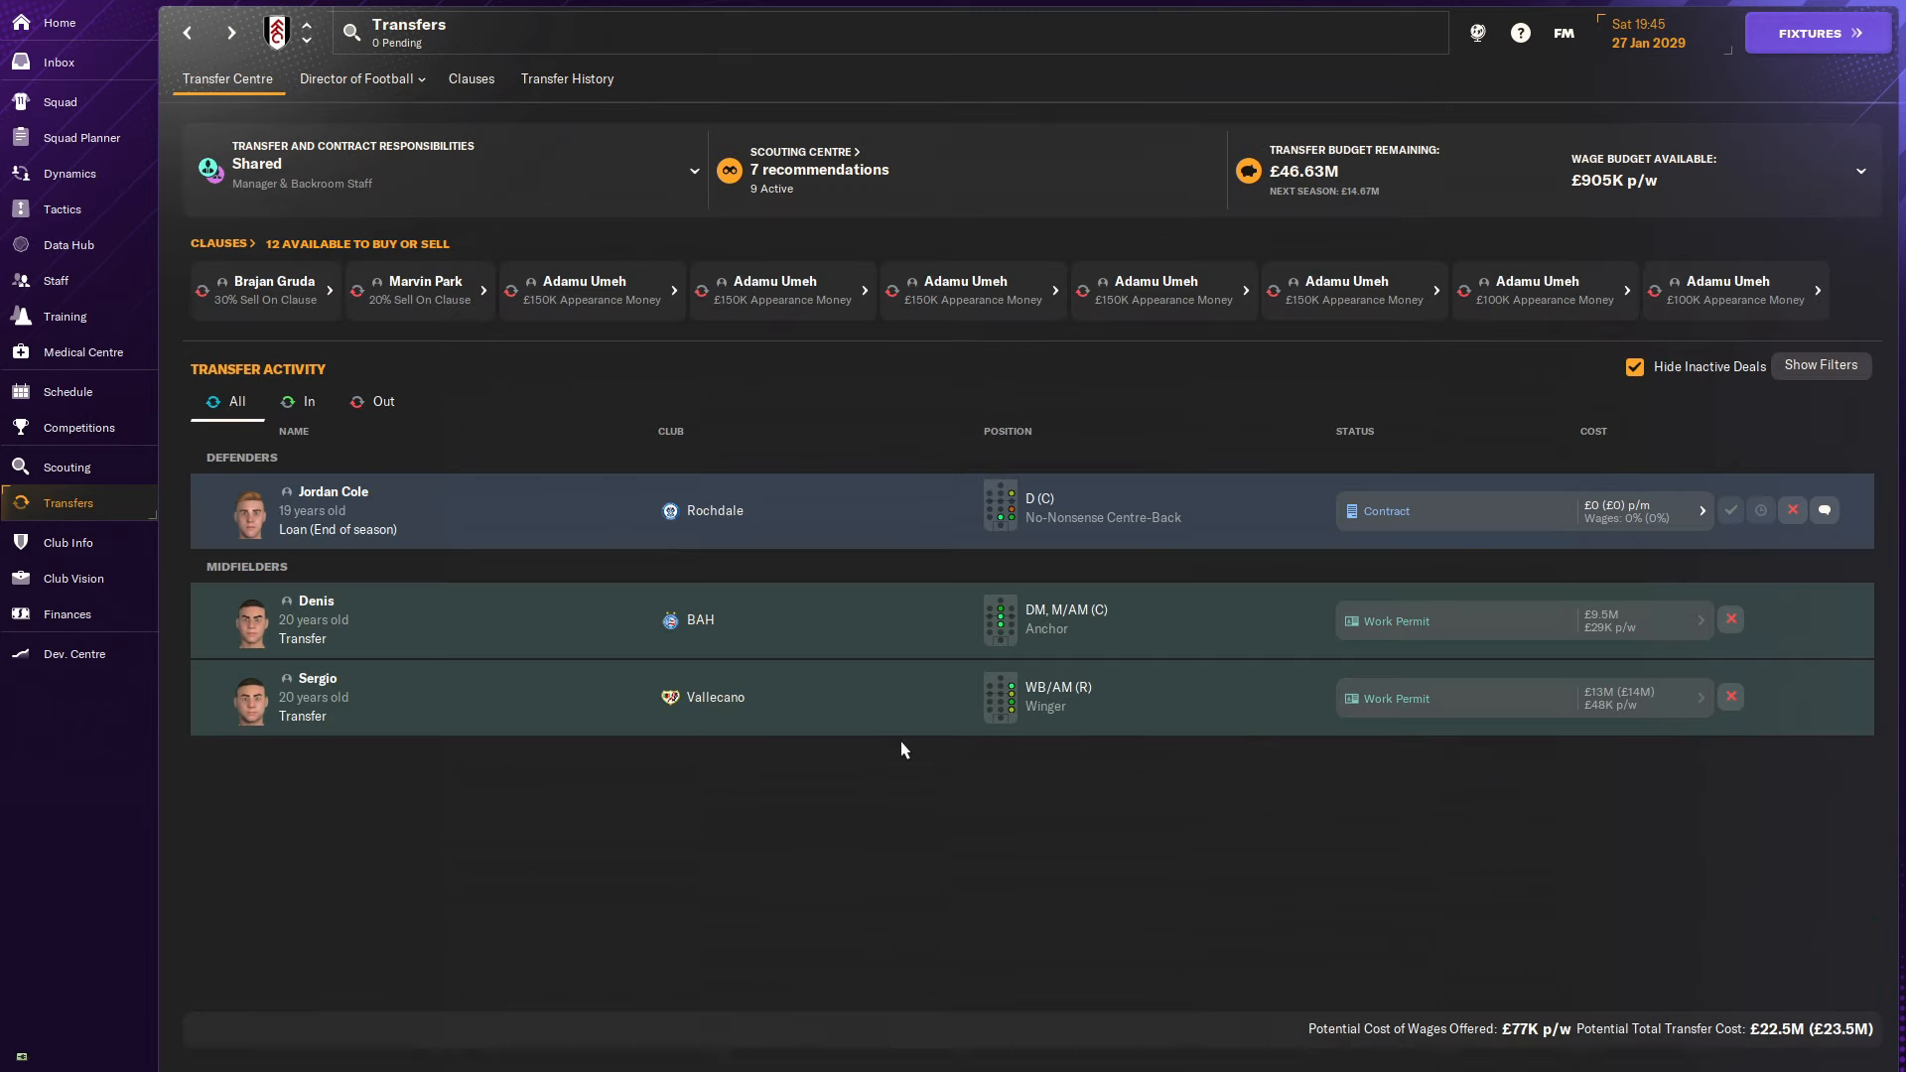
{"action": "left_click", "coordinate": [310, 401]}
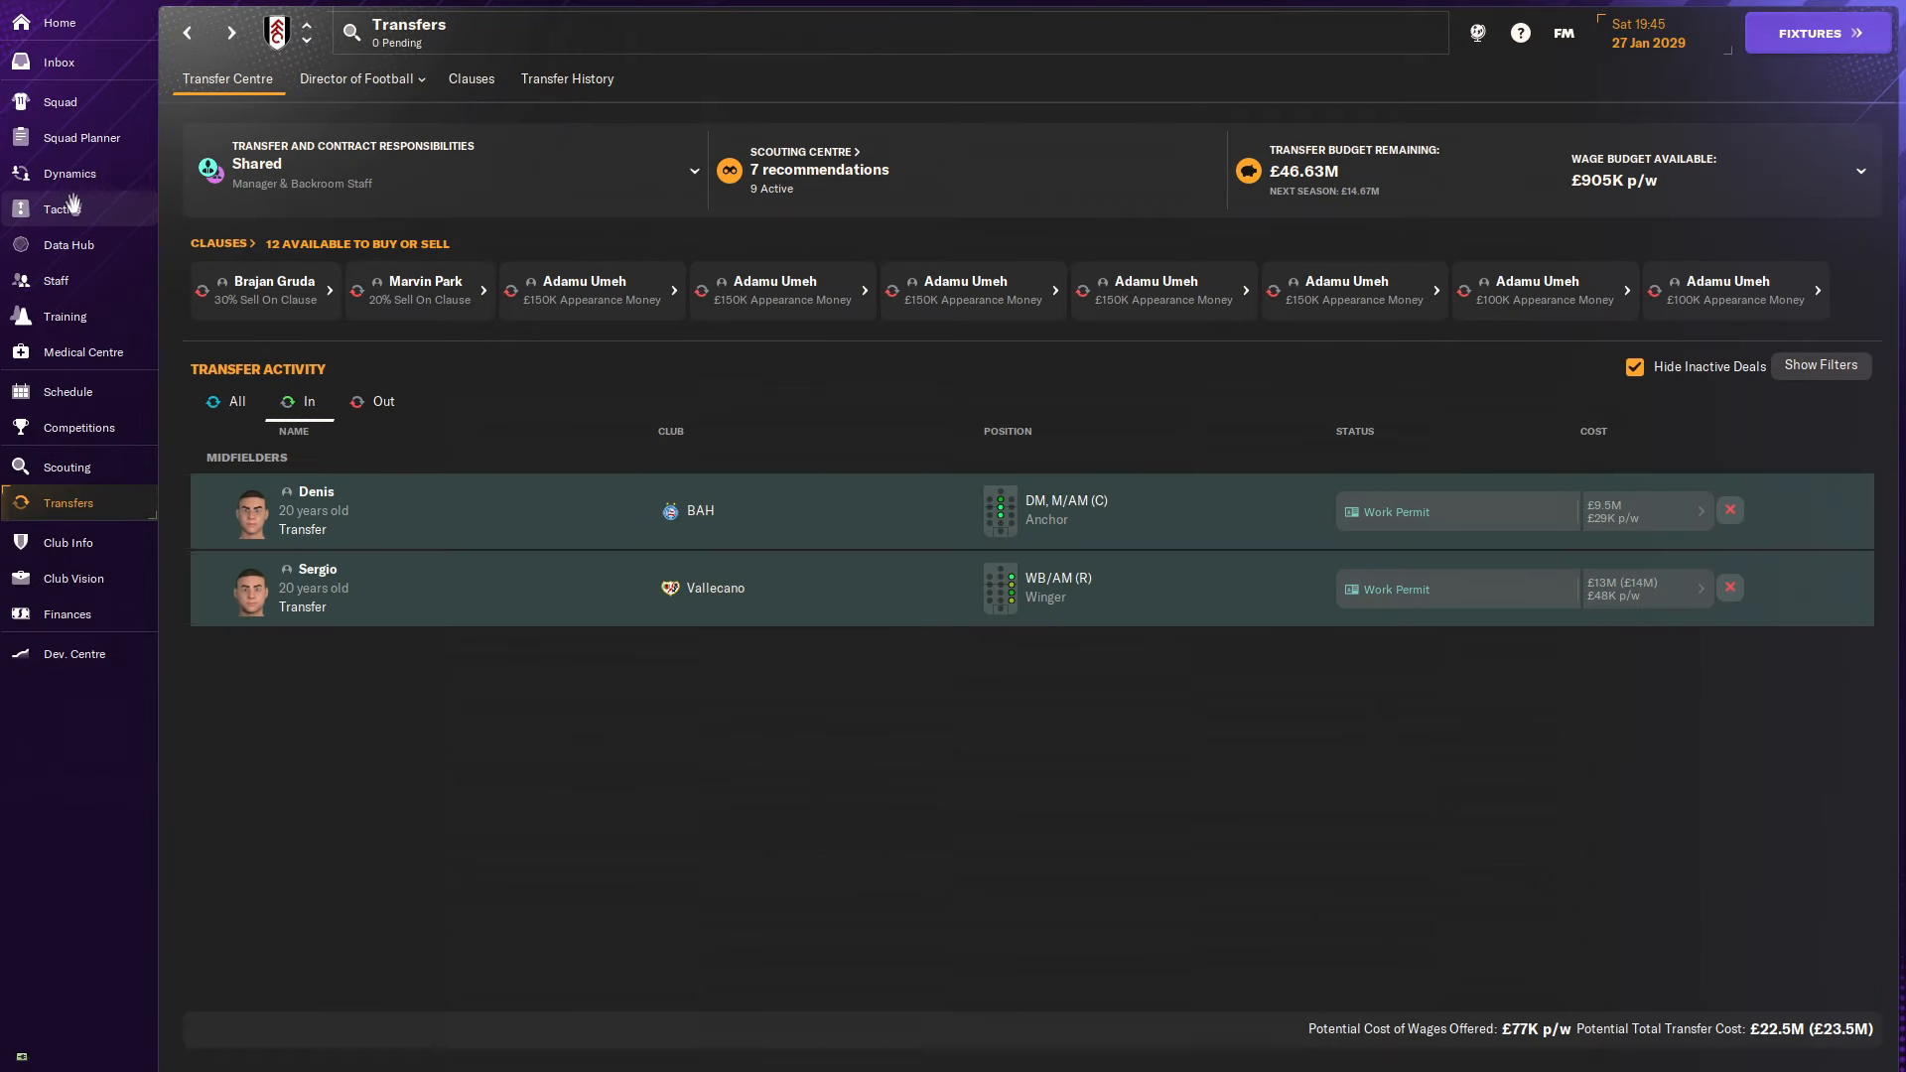
Show inactive deals to reveal Jeremie Frimpong's completed free signing and his profile.
{"action": "left_click", "coordinate": [60, 208]}
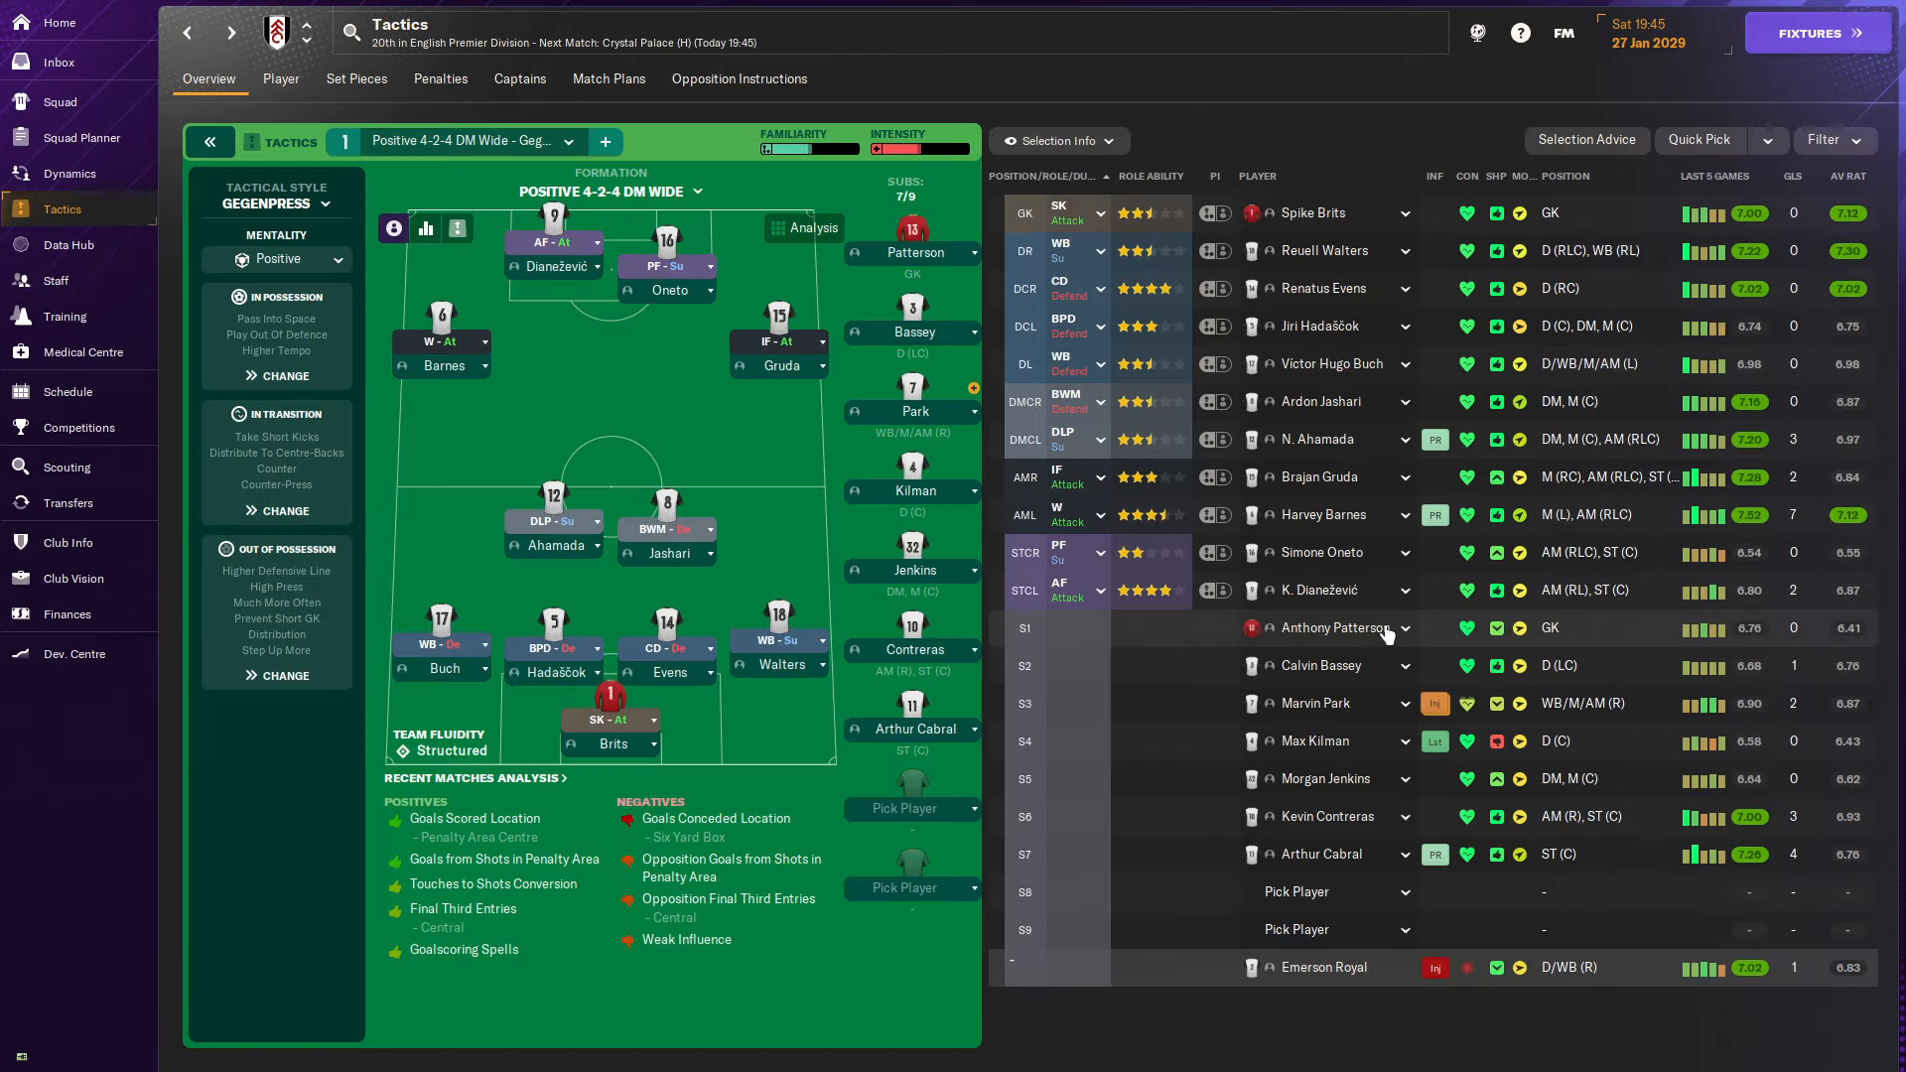
{"action": "left_click", "coordinate": [67, 502]}
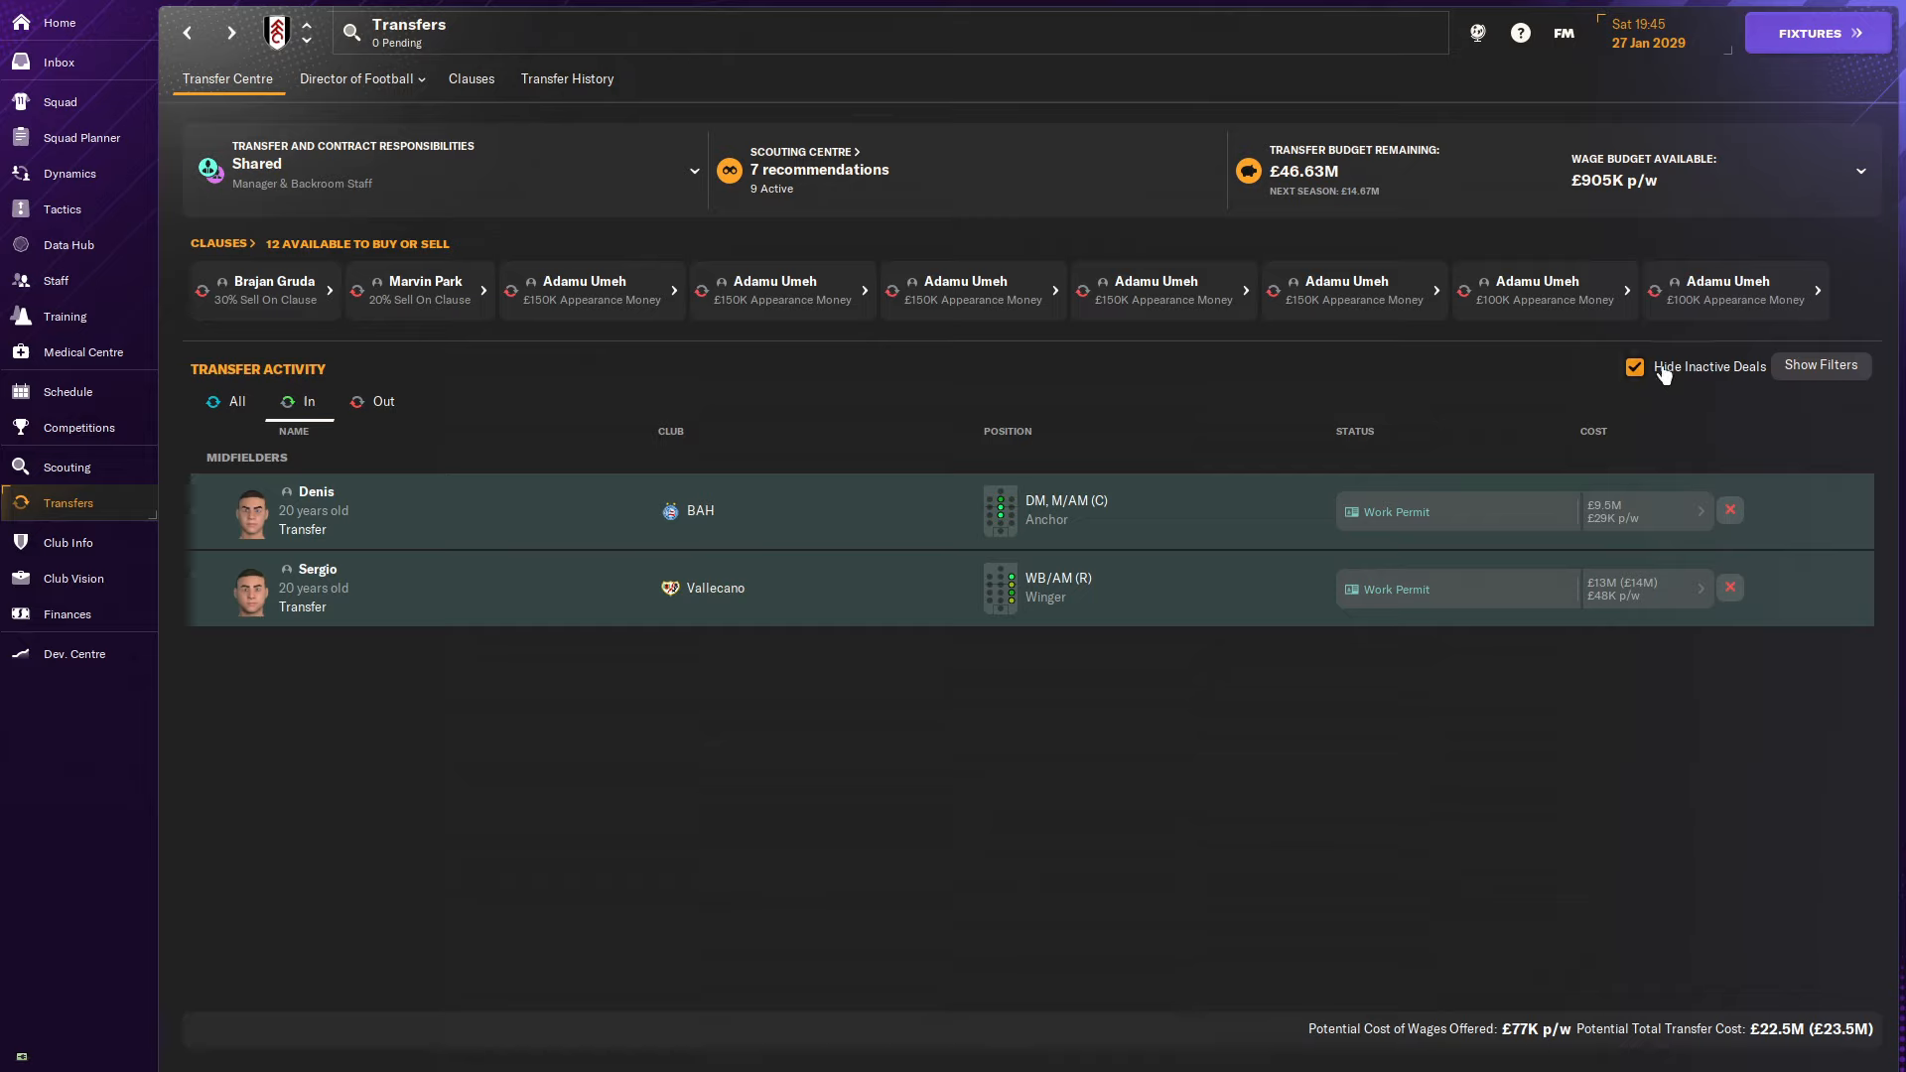
{"action": "left_click", "coordinate": [1634, 366]}
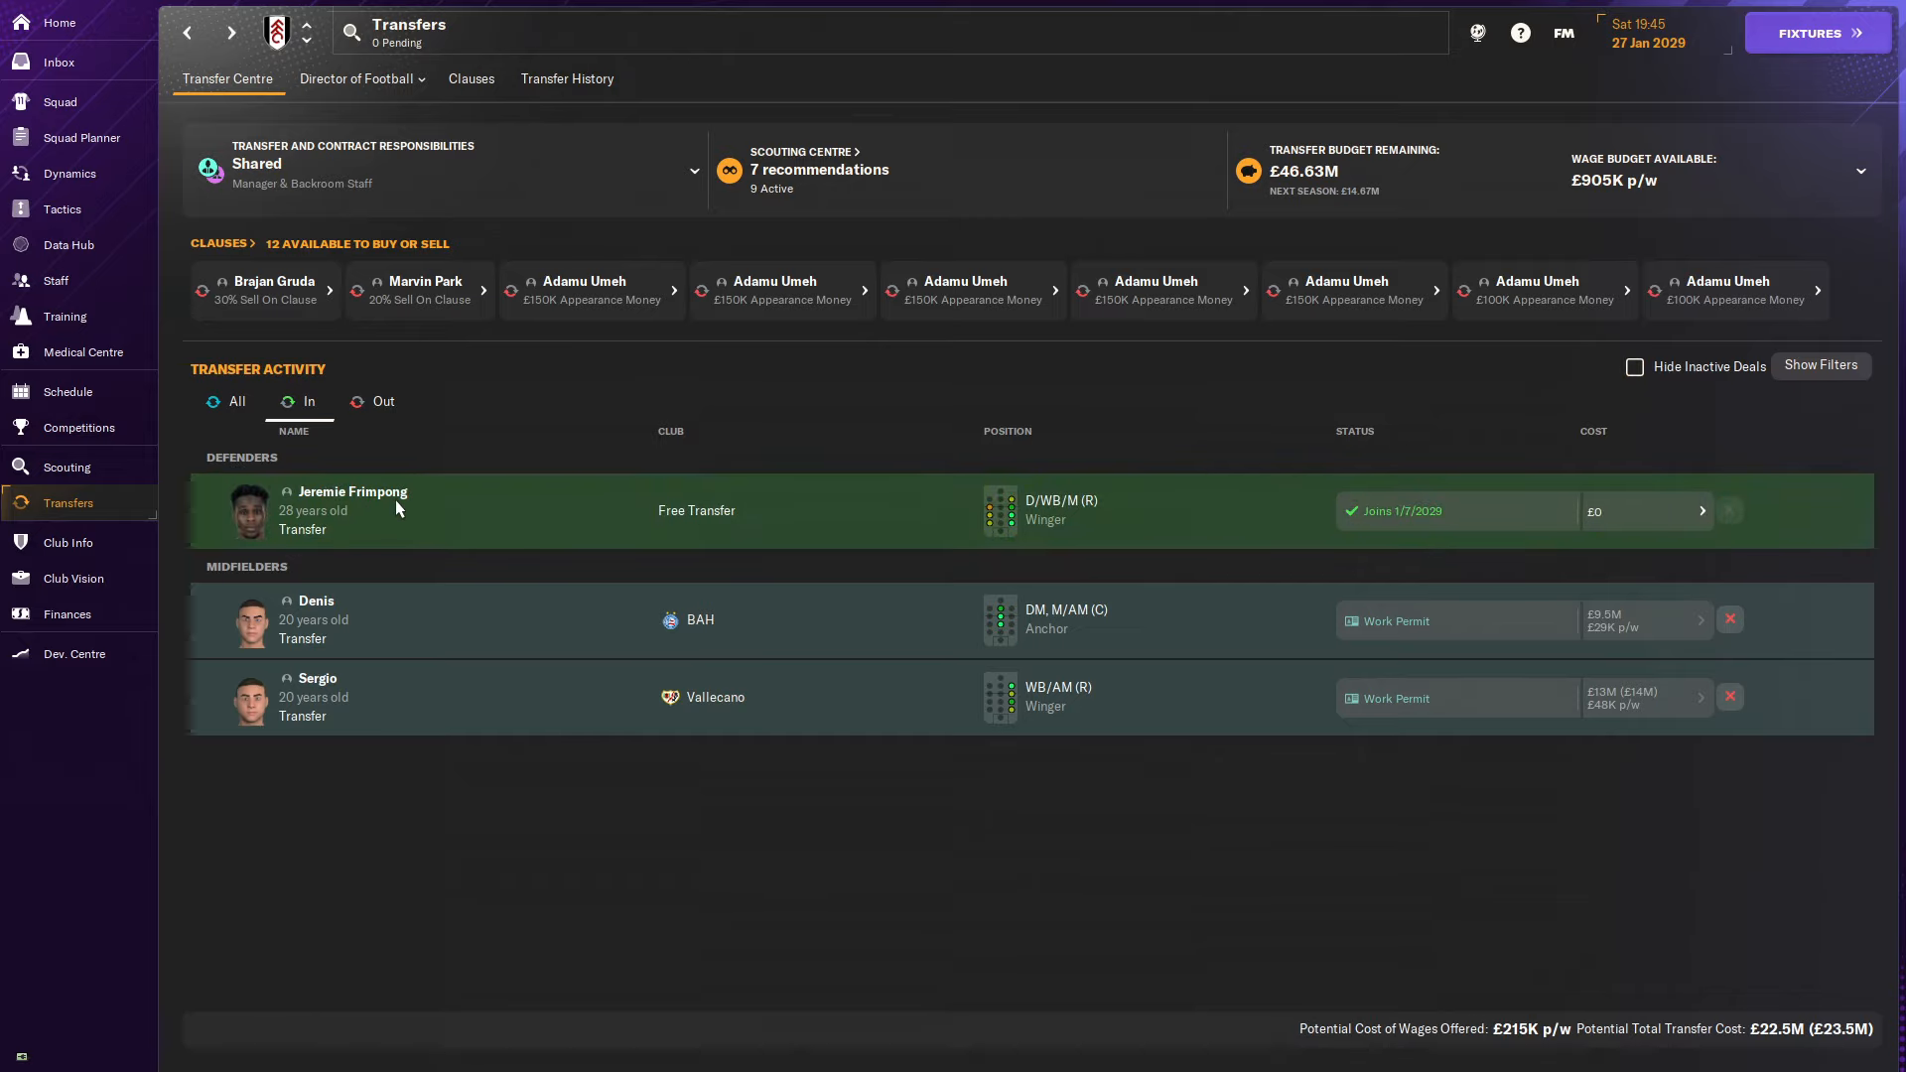
{"action": "mouse_move", "coordinate": [353, 498]}
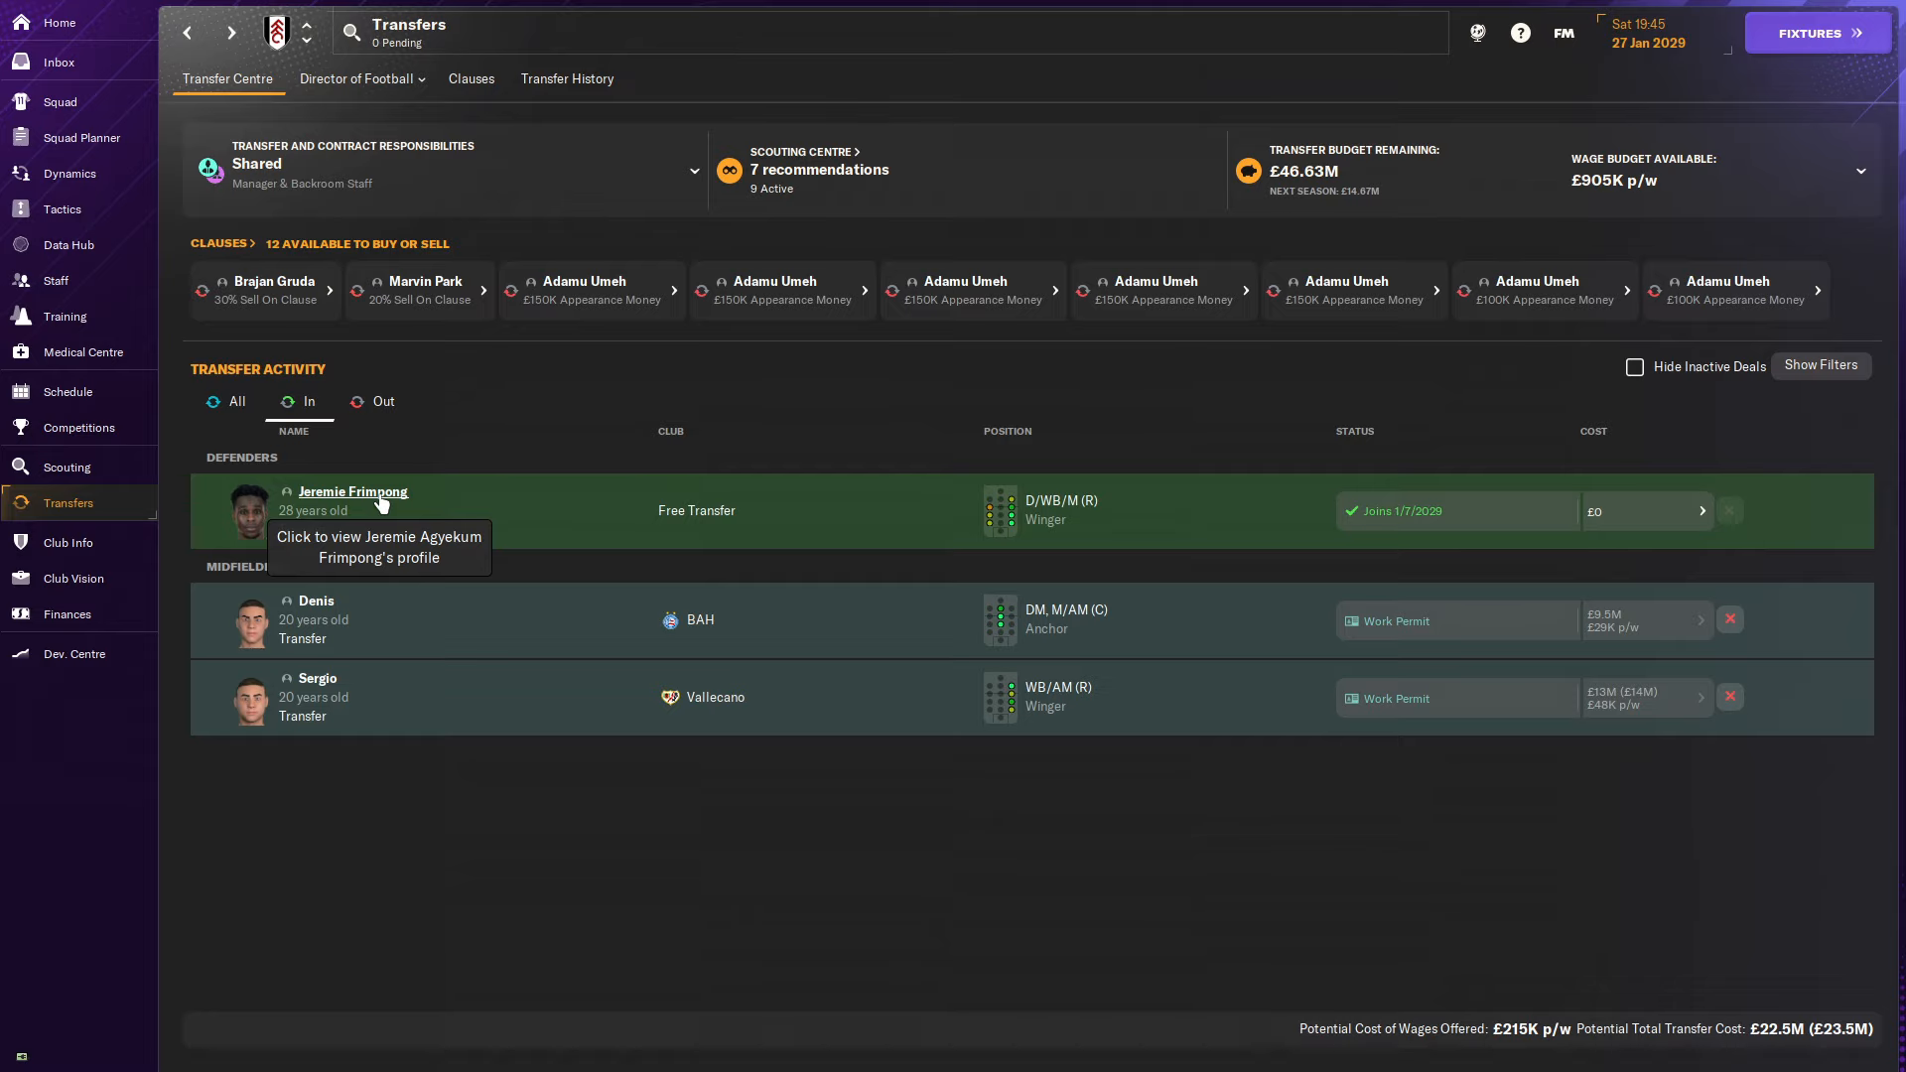
{"action": "left_click", "coordinate": [354, 492]}
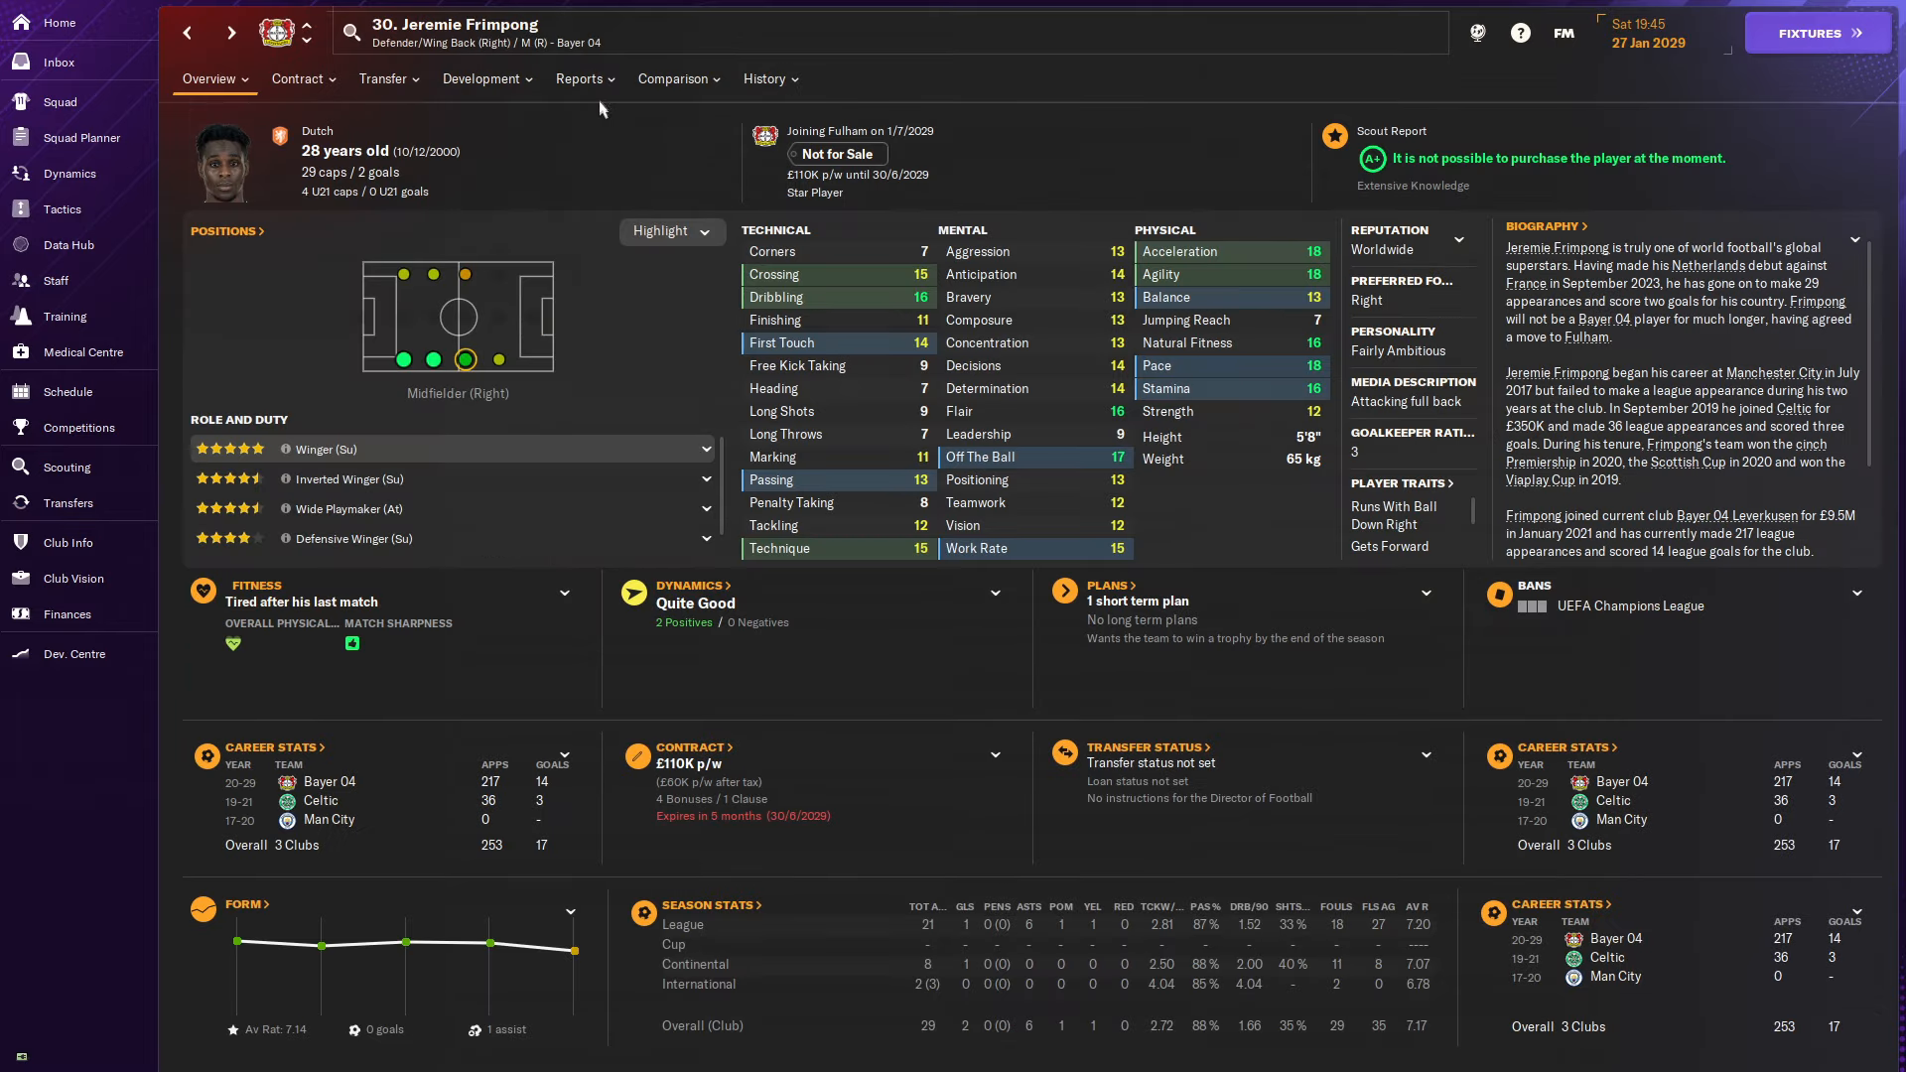
{"action": "left_click", "coordinate": [577, 77]}
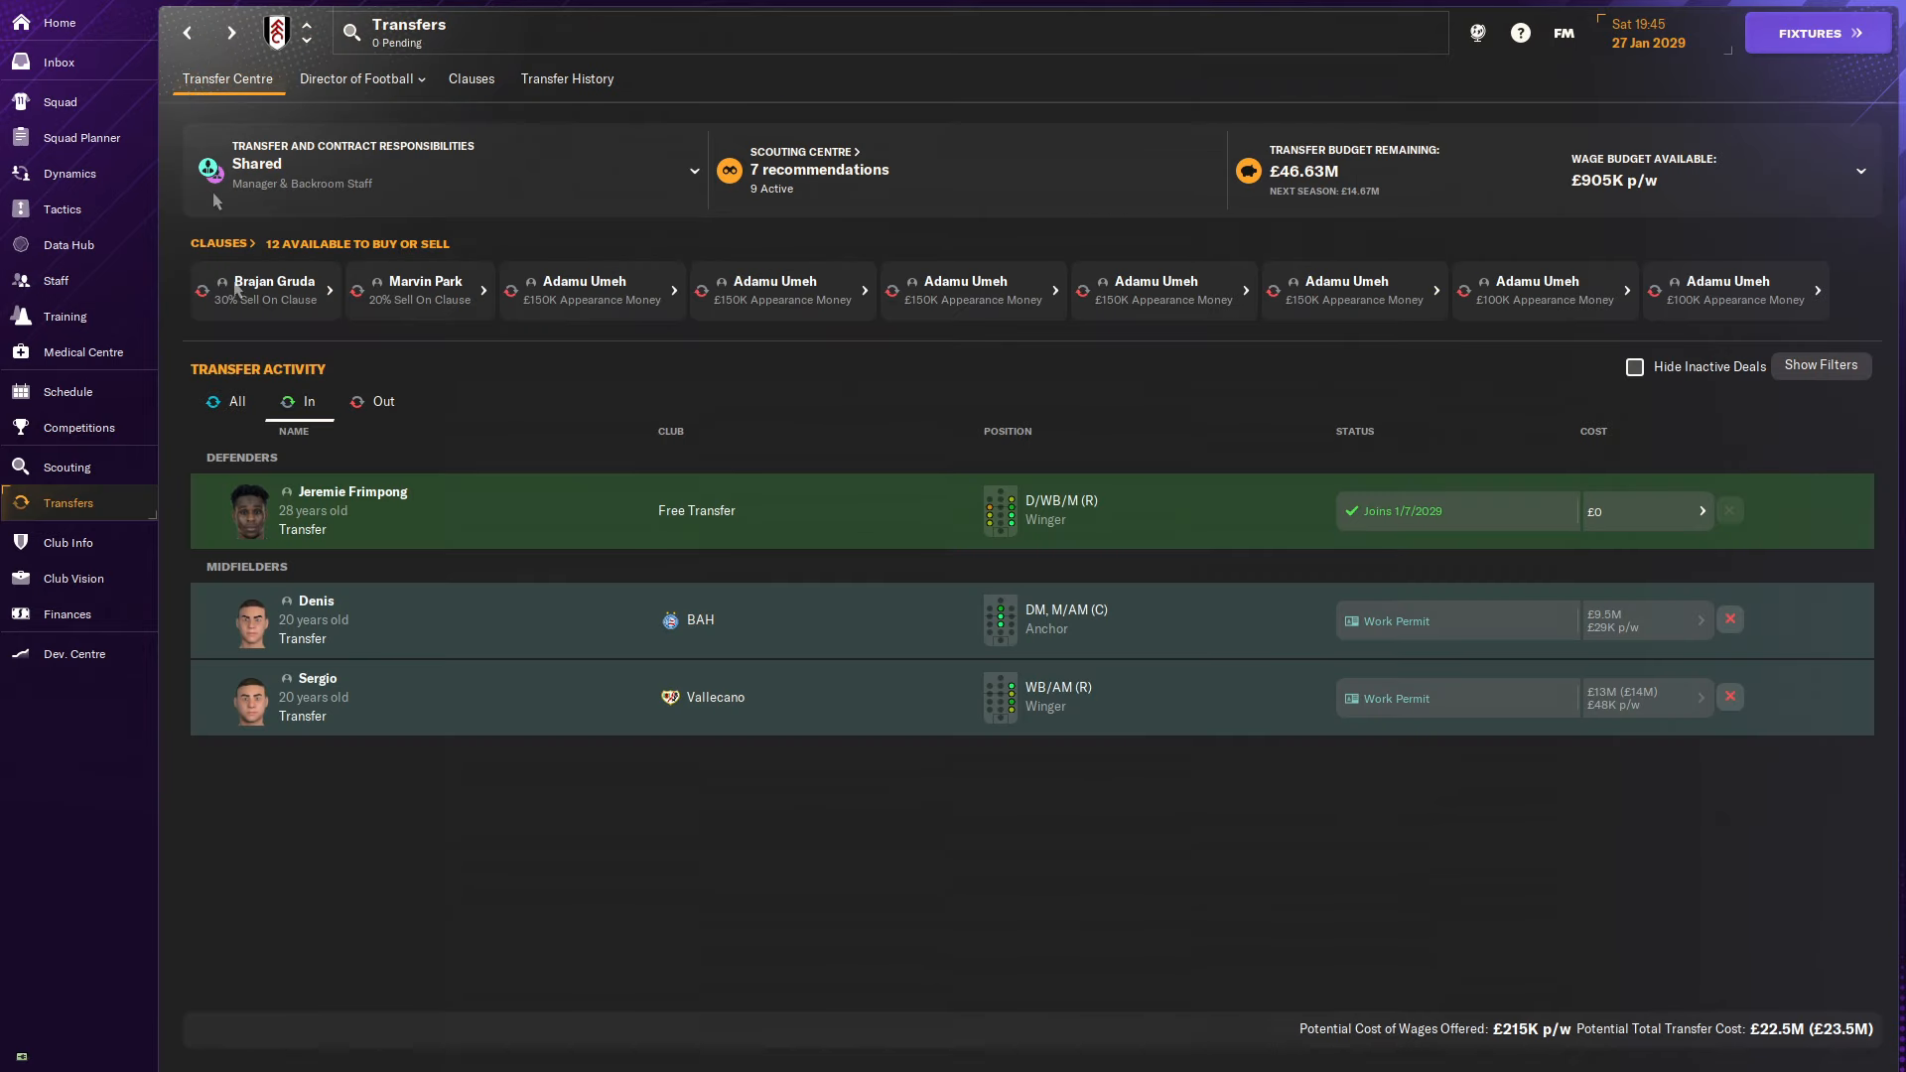
{"action": "left_click", "coordinate": [351, 490]}
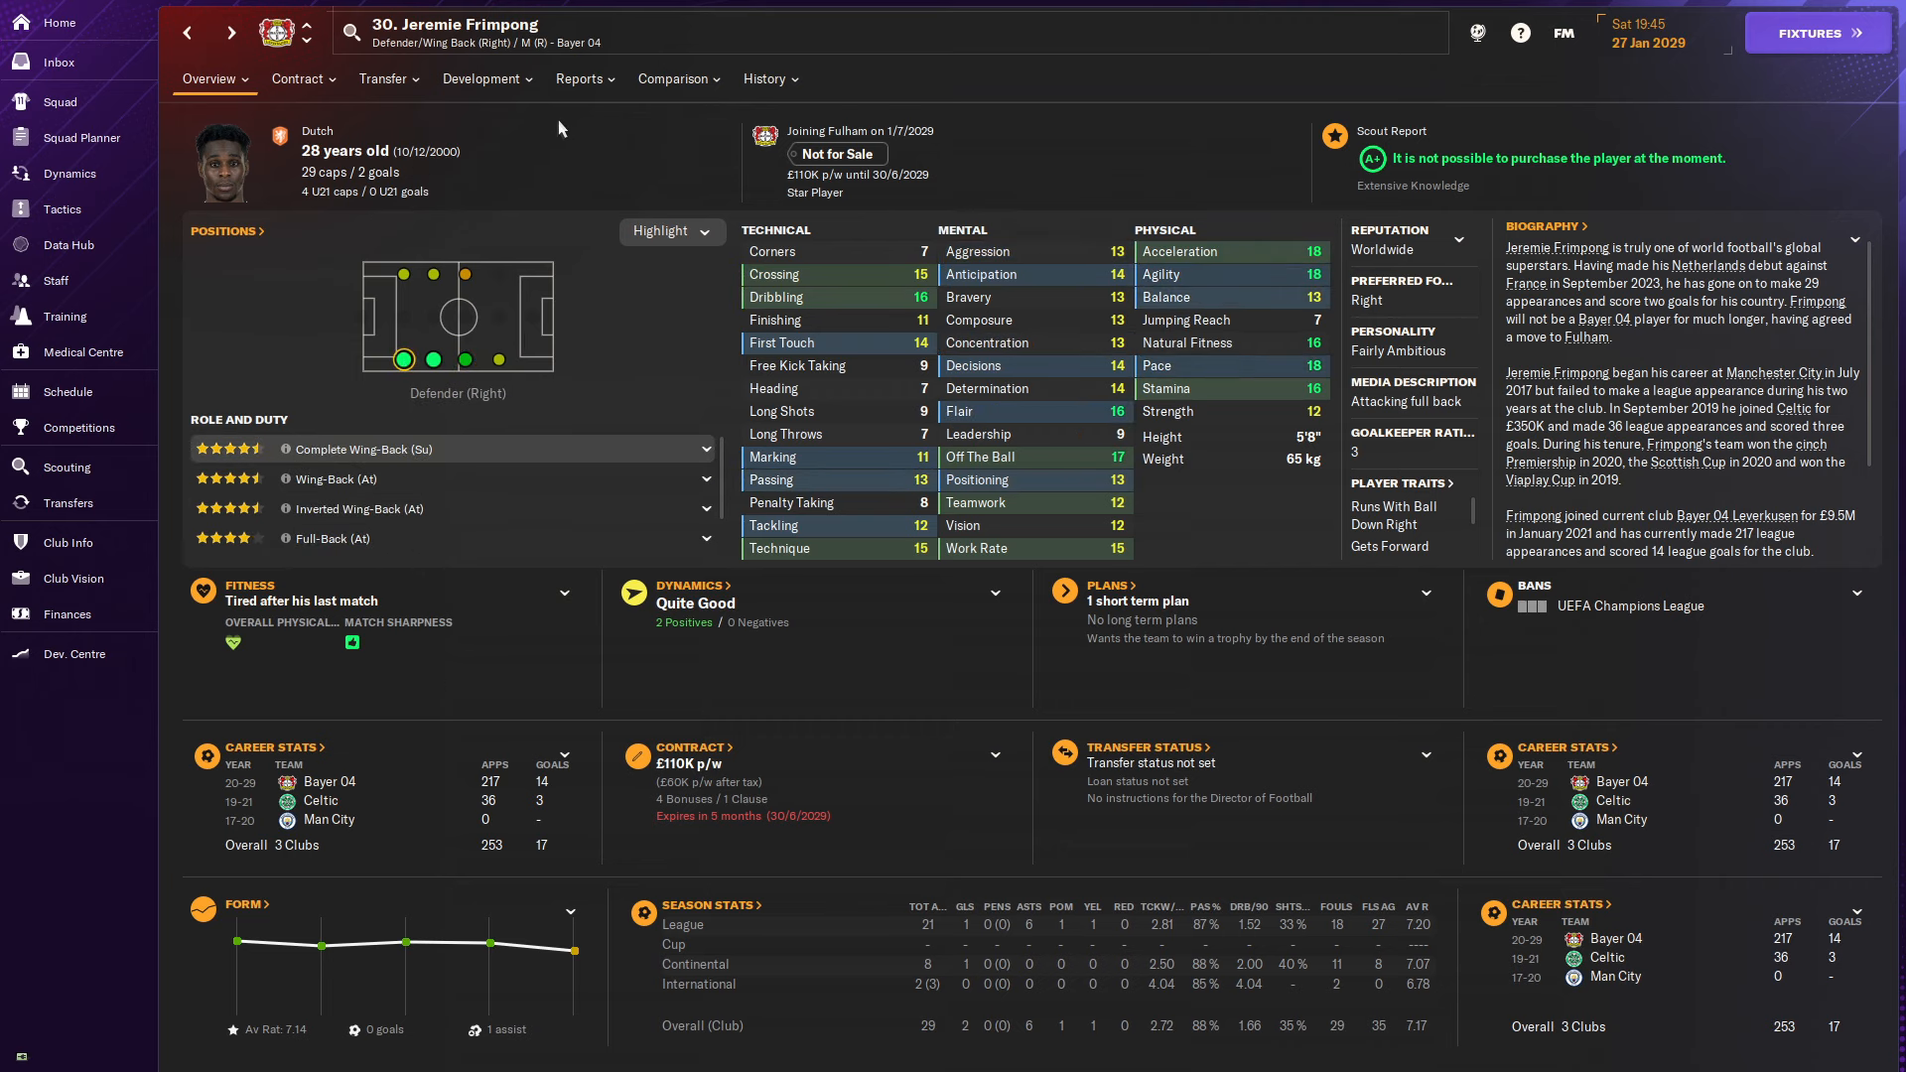
Review Frimpong's scout report and Bayer 04 career history, ending on his profile overview.
{"action": "left_click", "coordinate": [579, 78]}
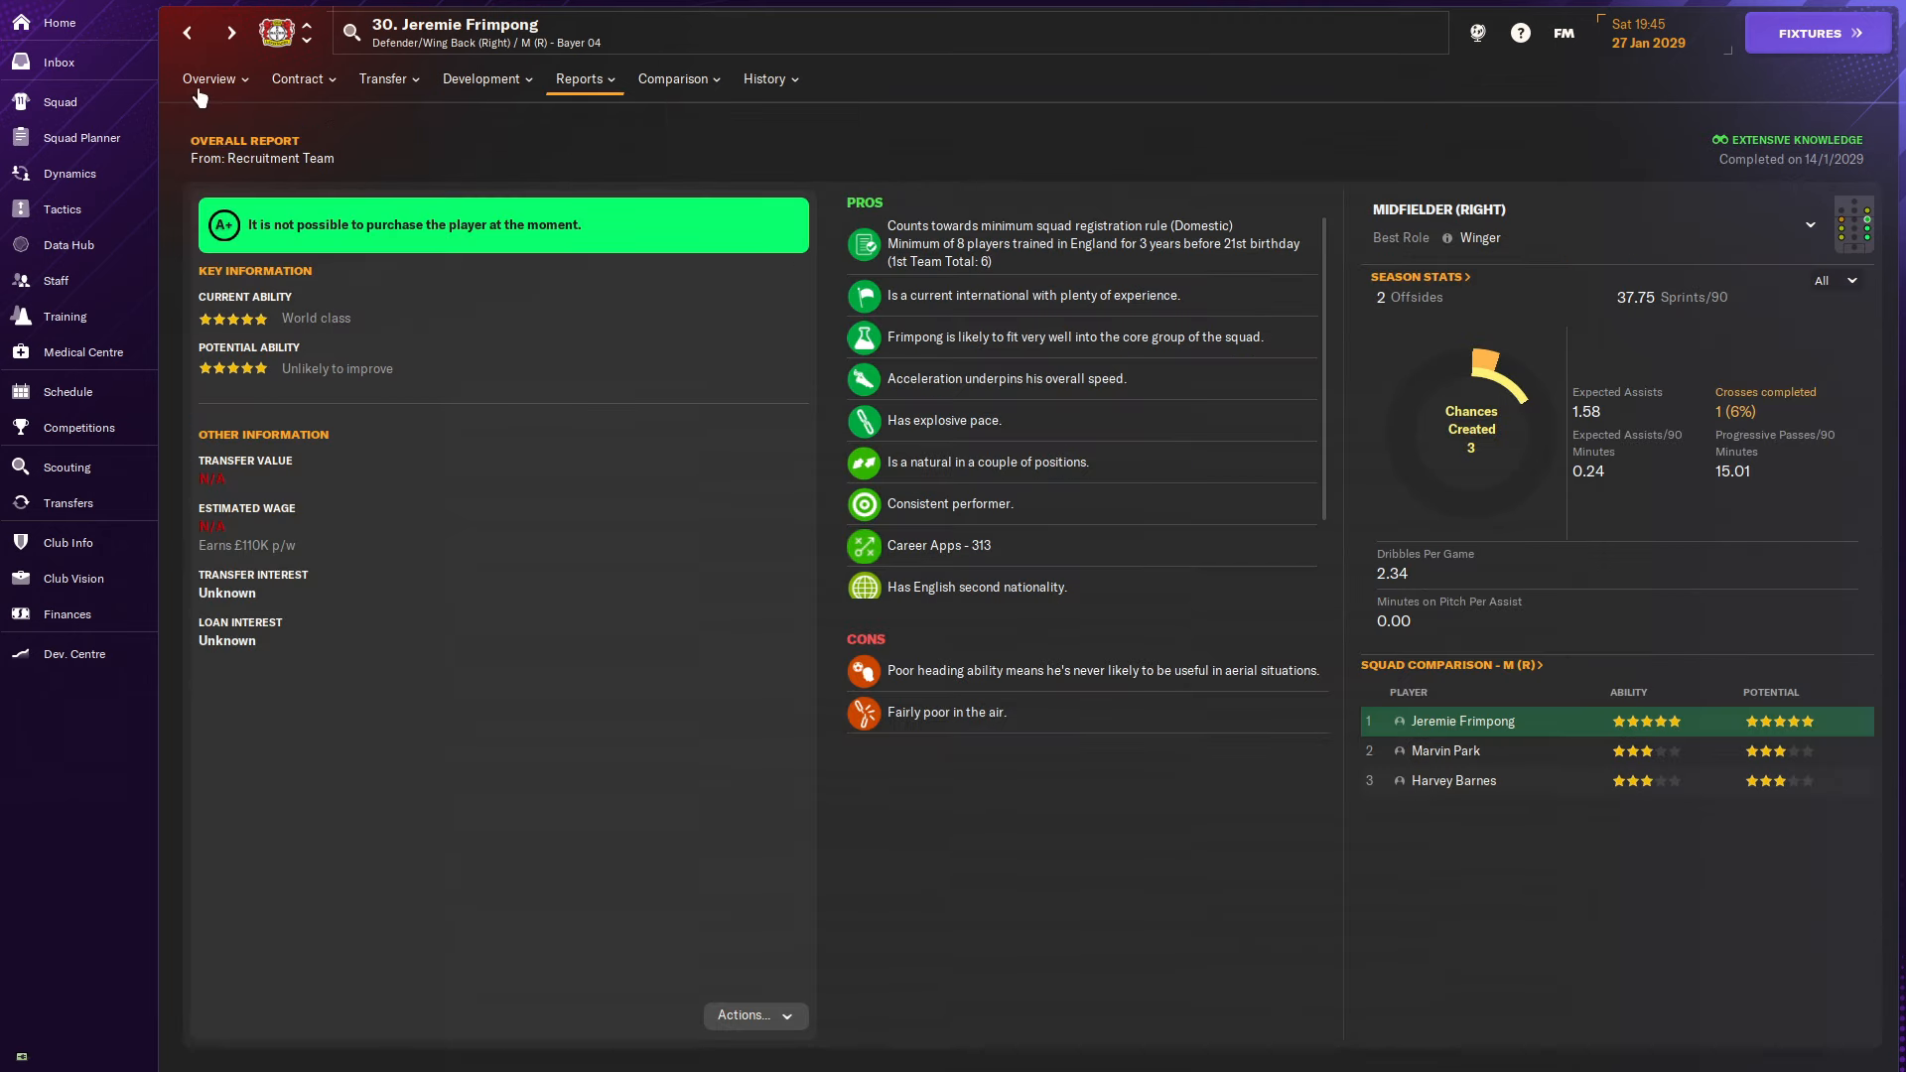
{"action": "left_click", "coordinate": [762, 77]}
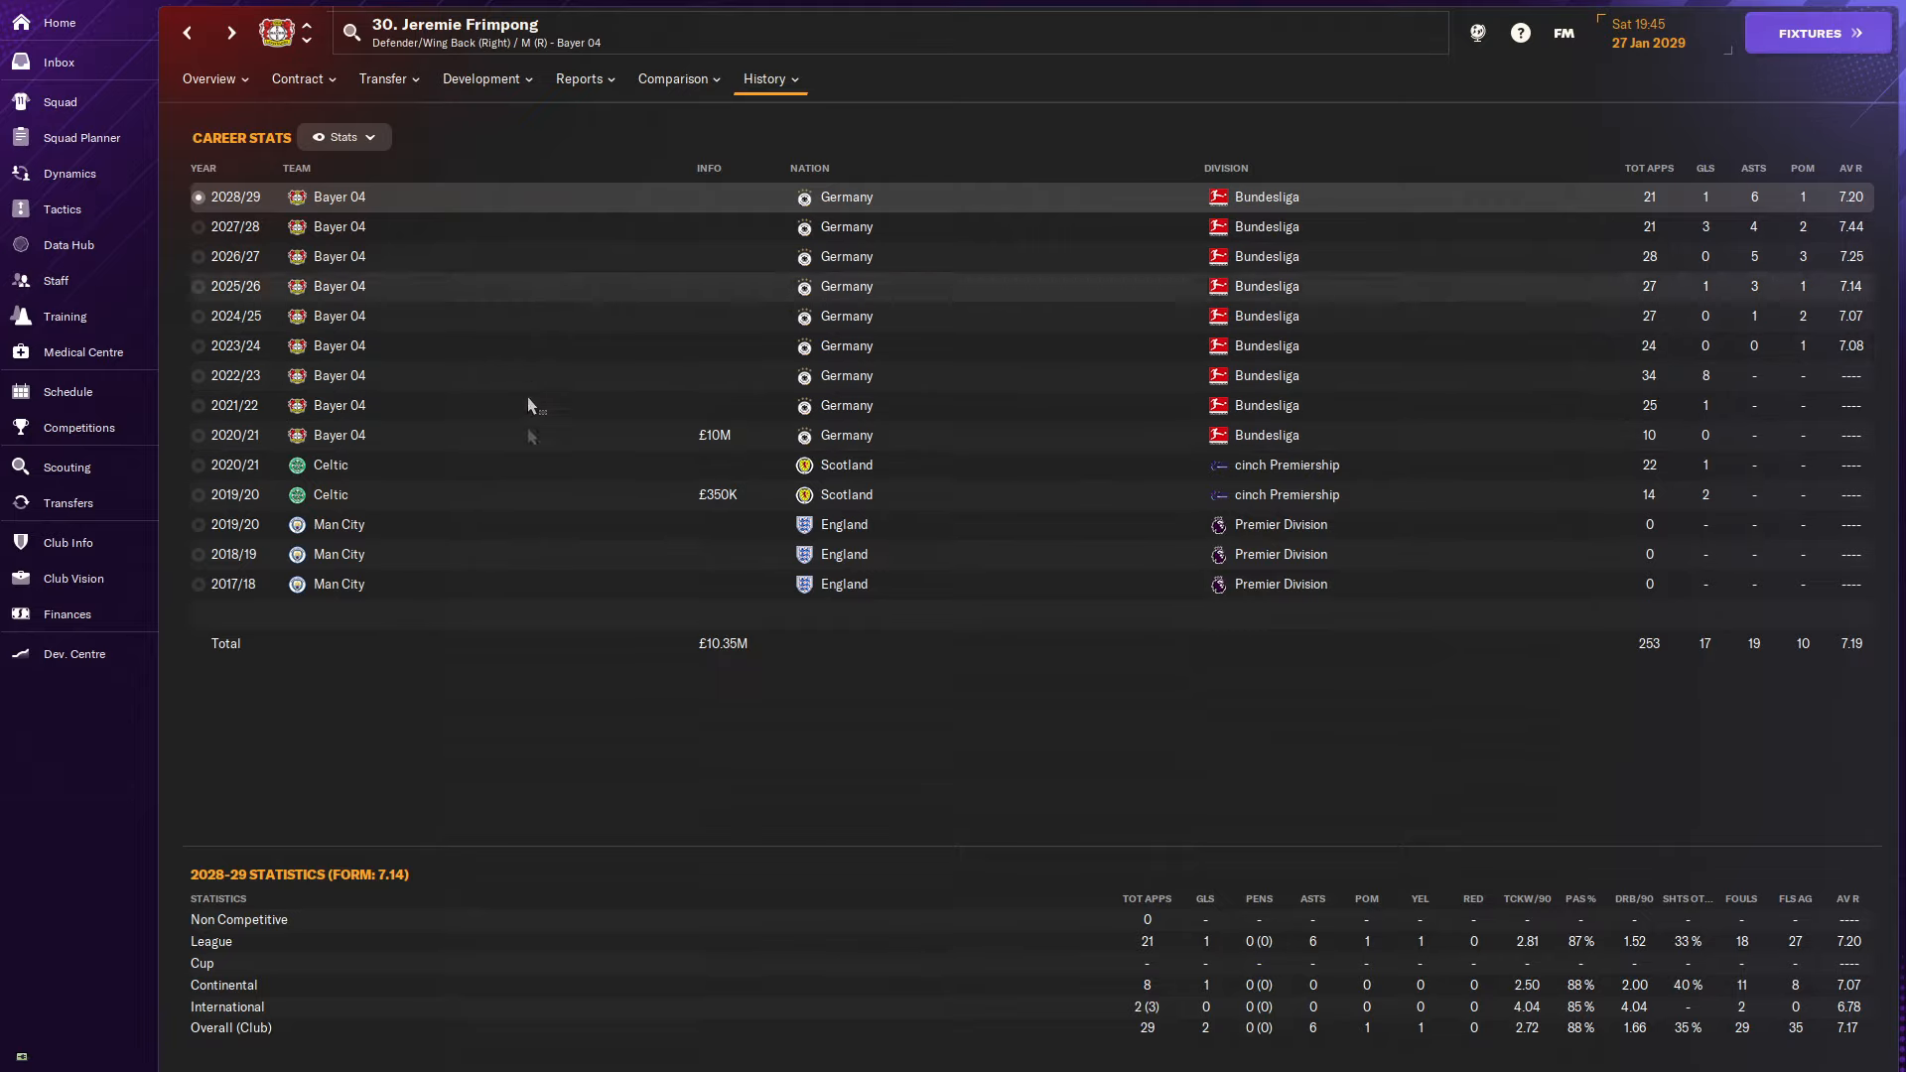
{"action": "mouse_move", "coordinate": [552, 556]}
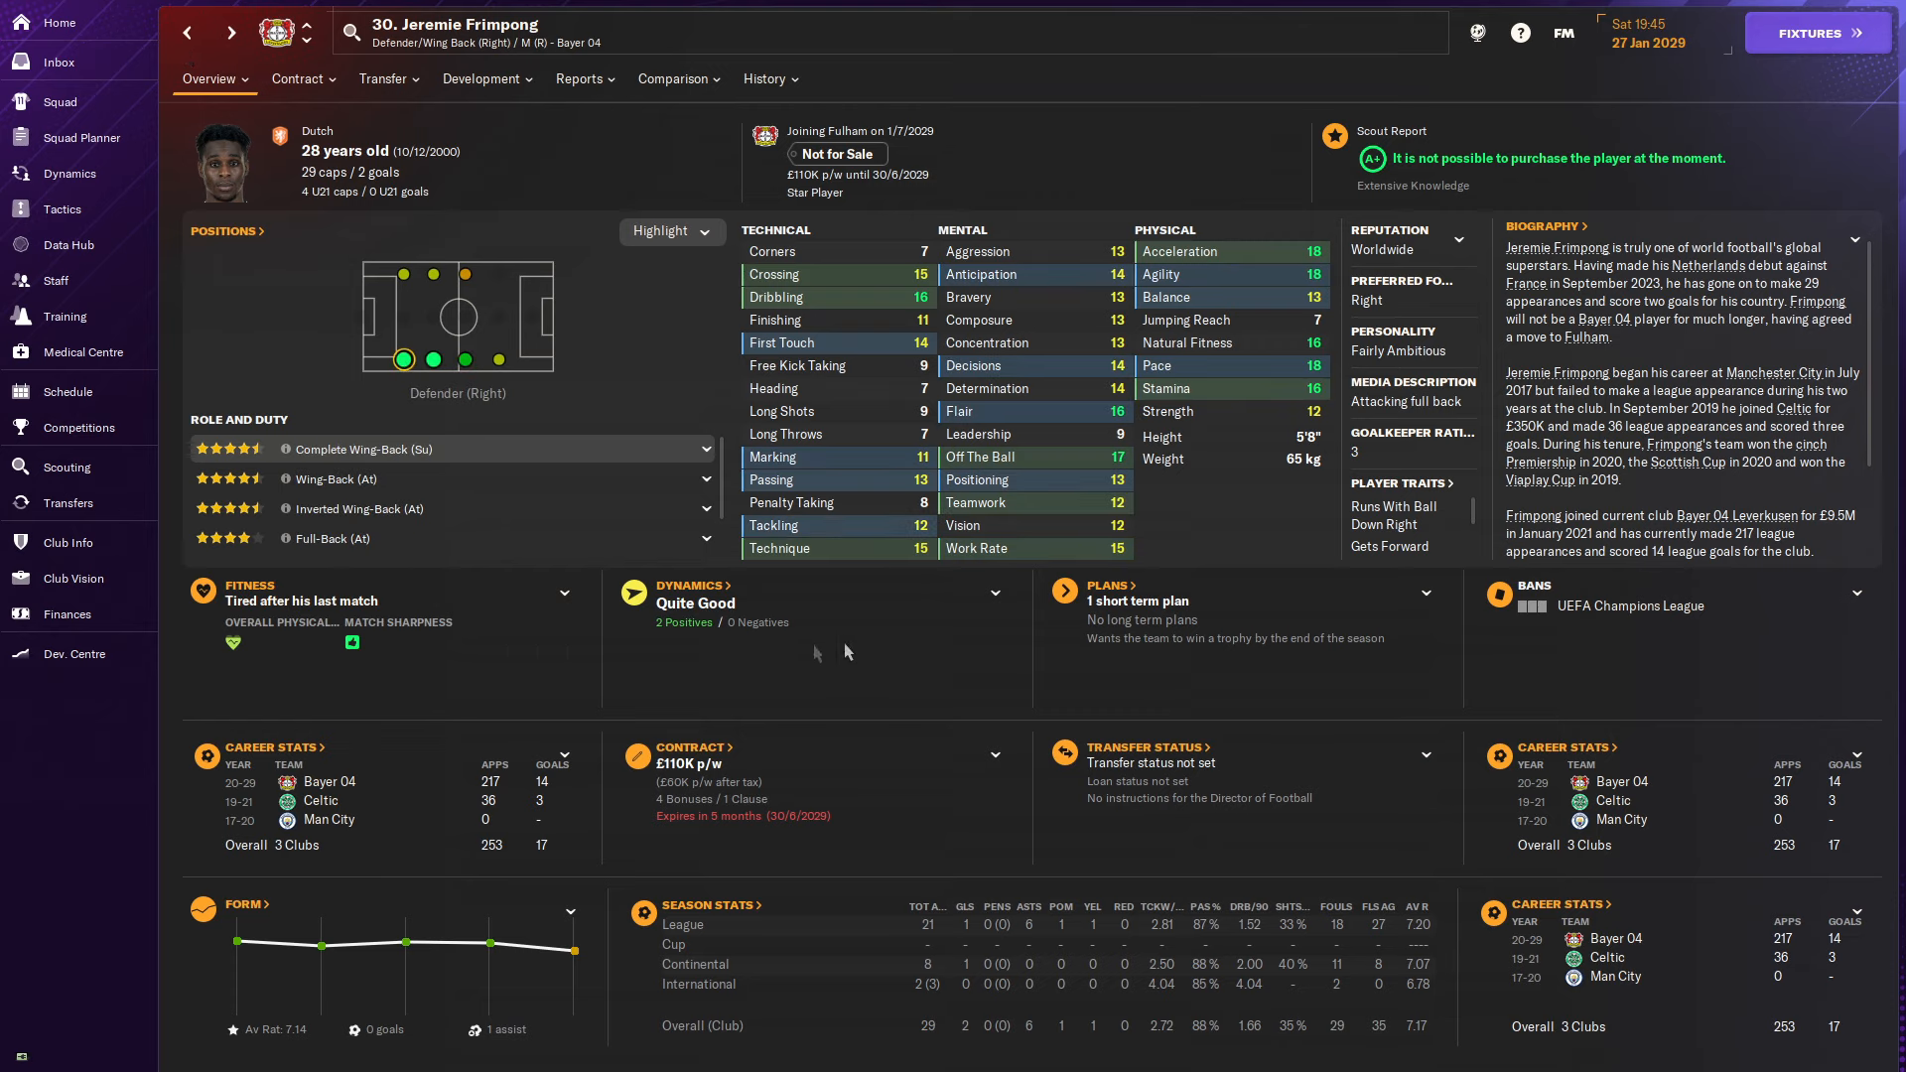
{"action": "left_click", "coordinate": [68, 503]}
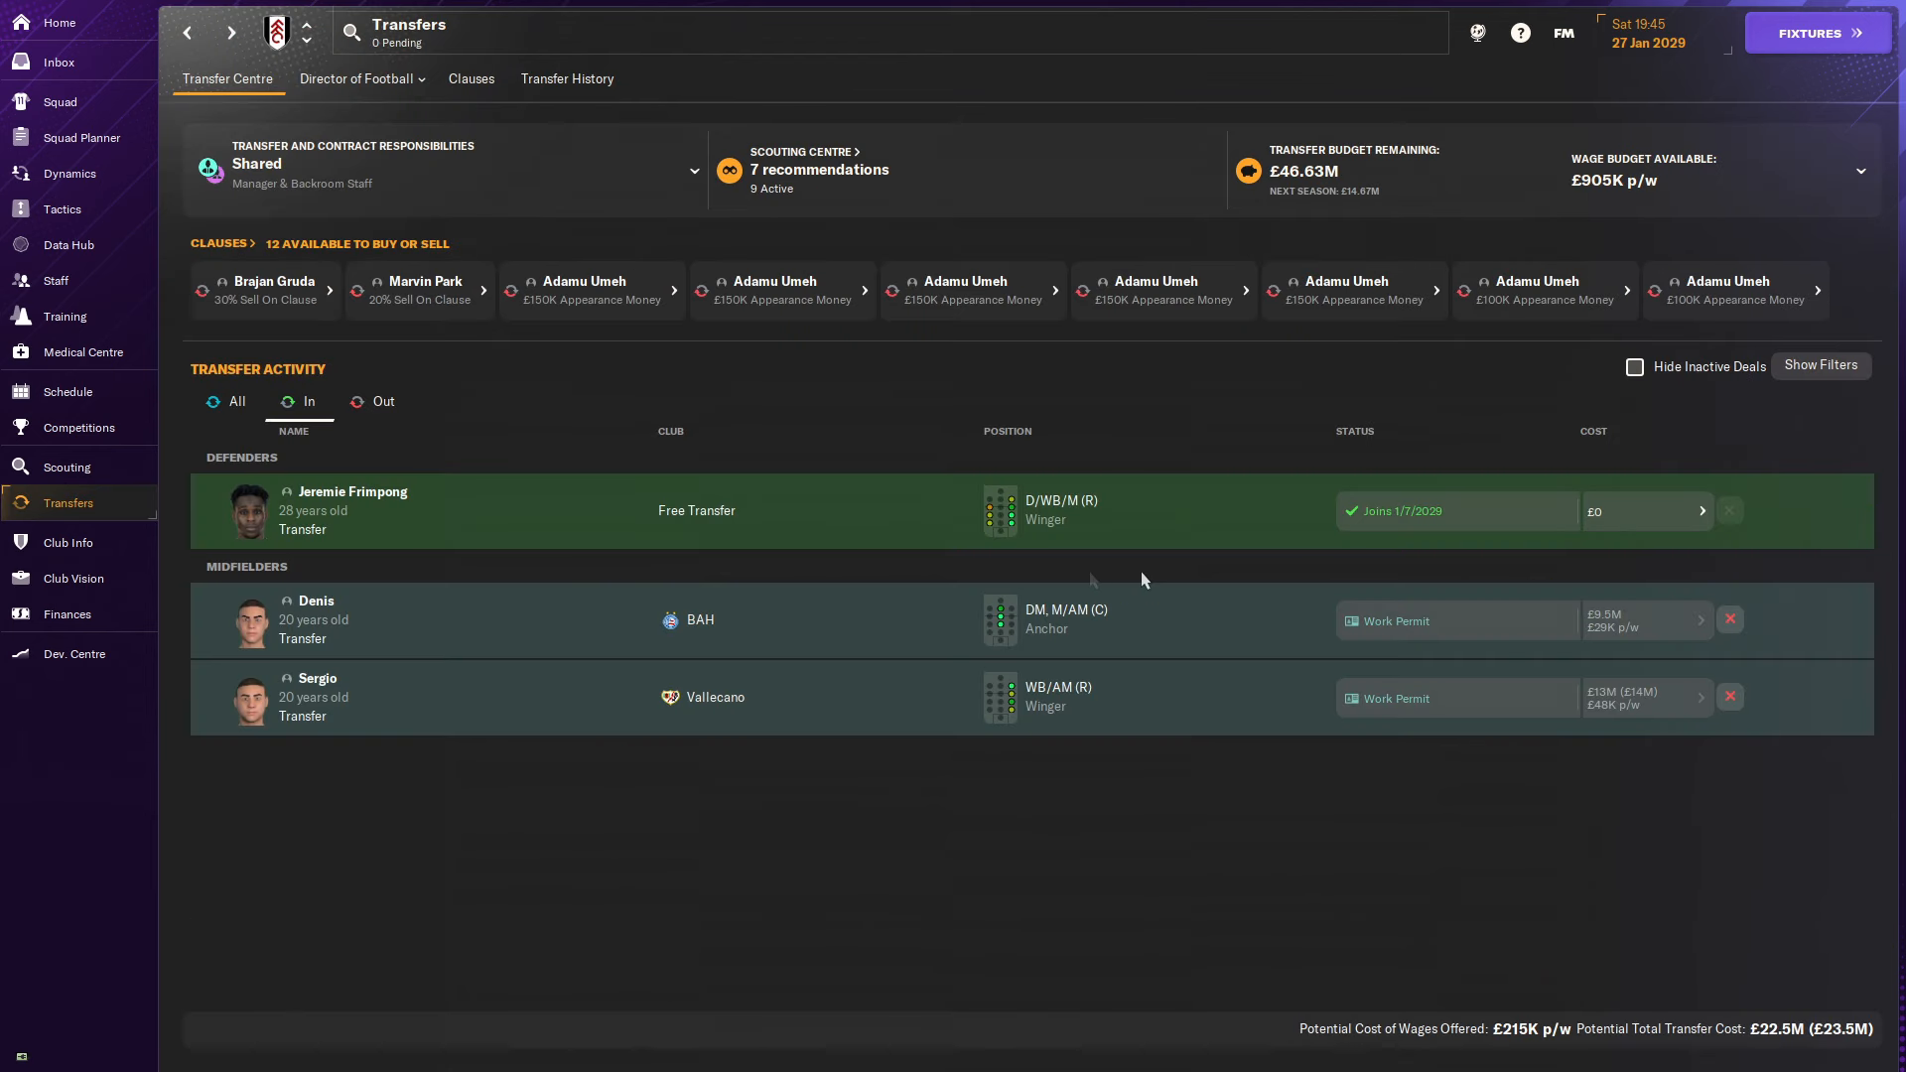
{"action": "left_click", "coordinate": [351, 490]}
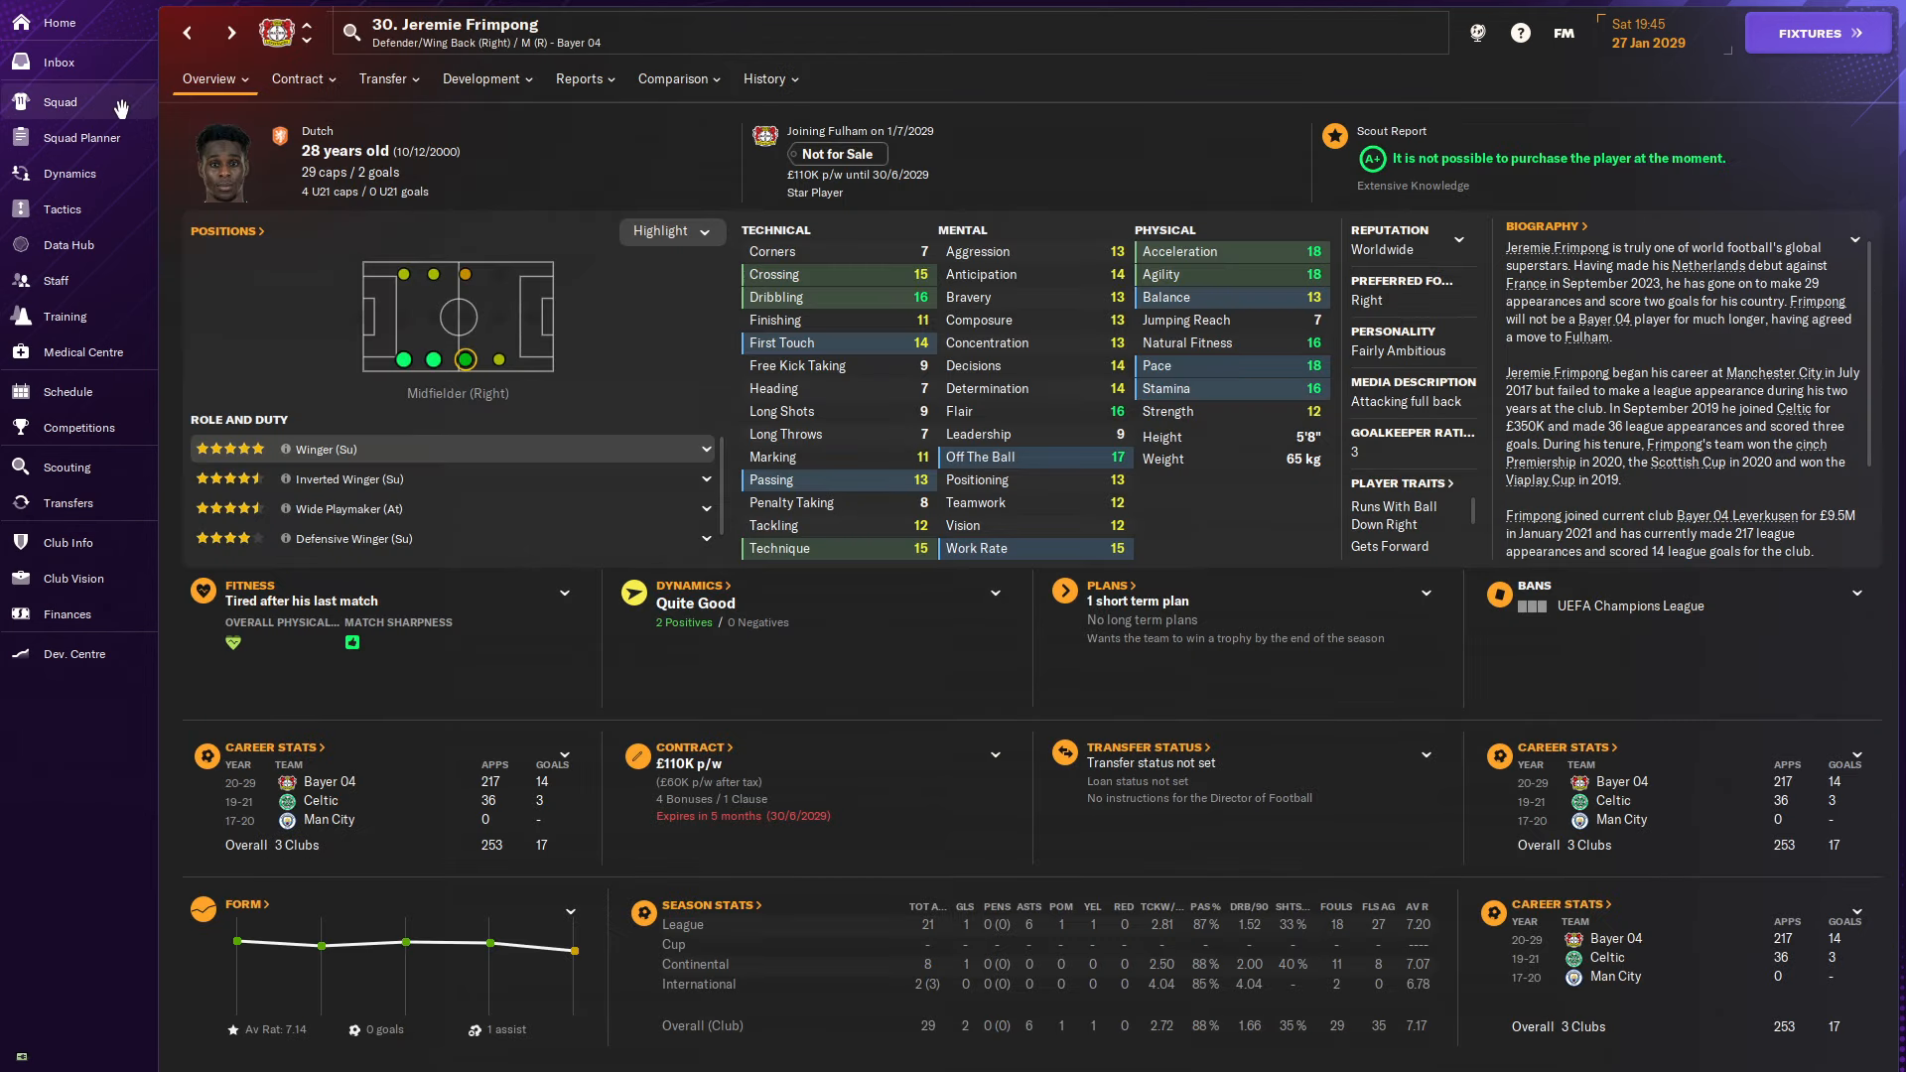
Look over Fulham's first-team squad list with selection roles, then return to incoming transfers.
{"action": "left_click", "coordinate": [60, 101]}
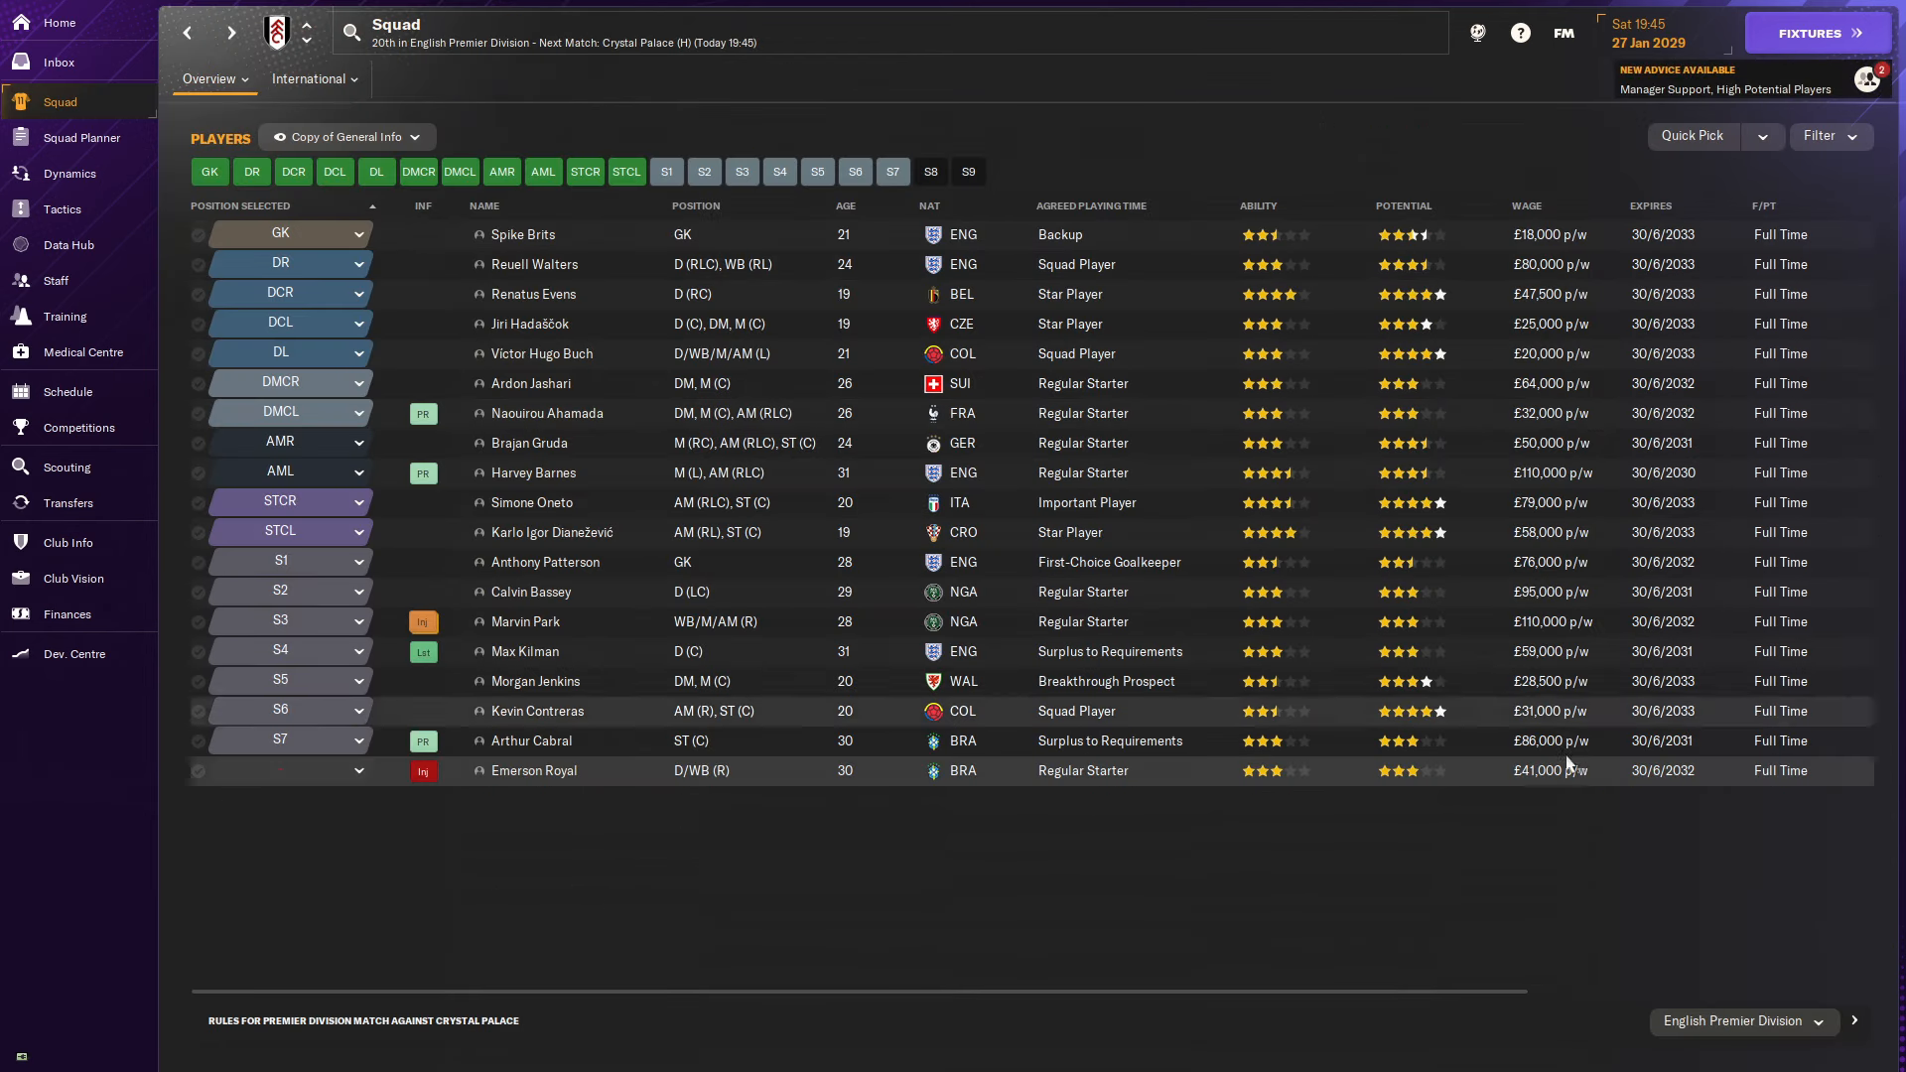
{"action": "mouse_move", "coordinate": [616, 622]}
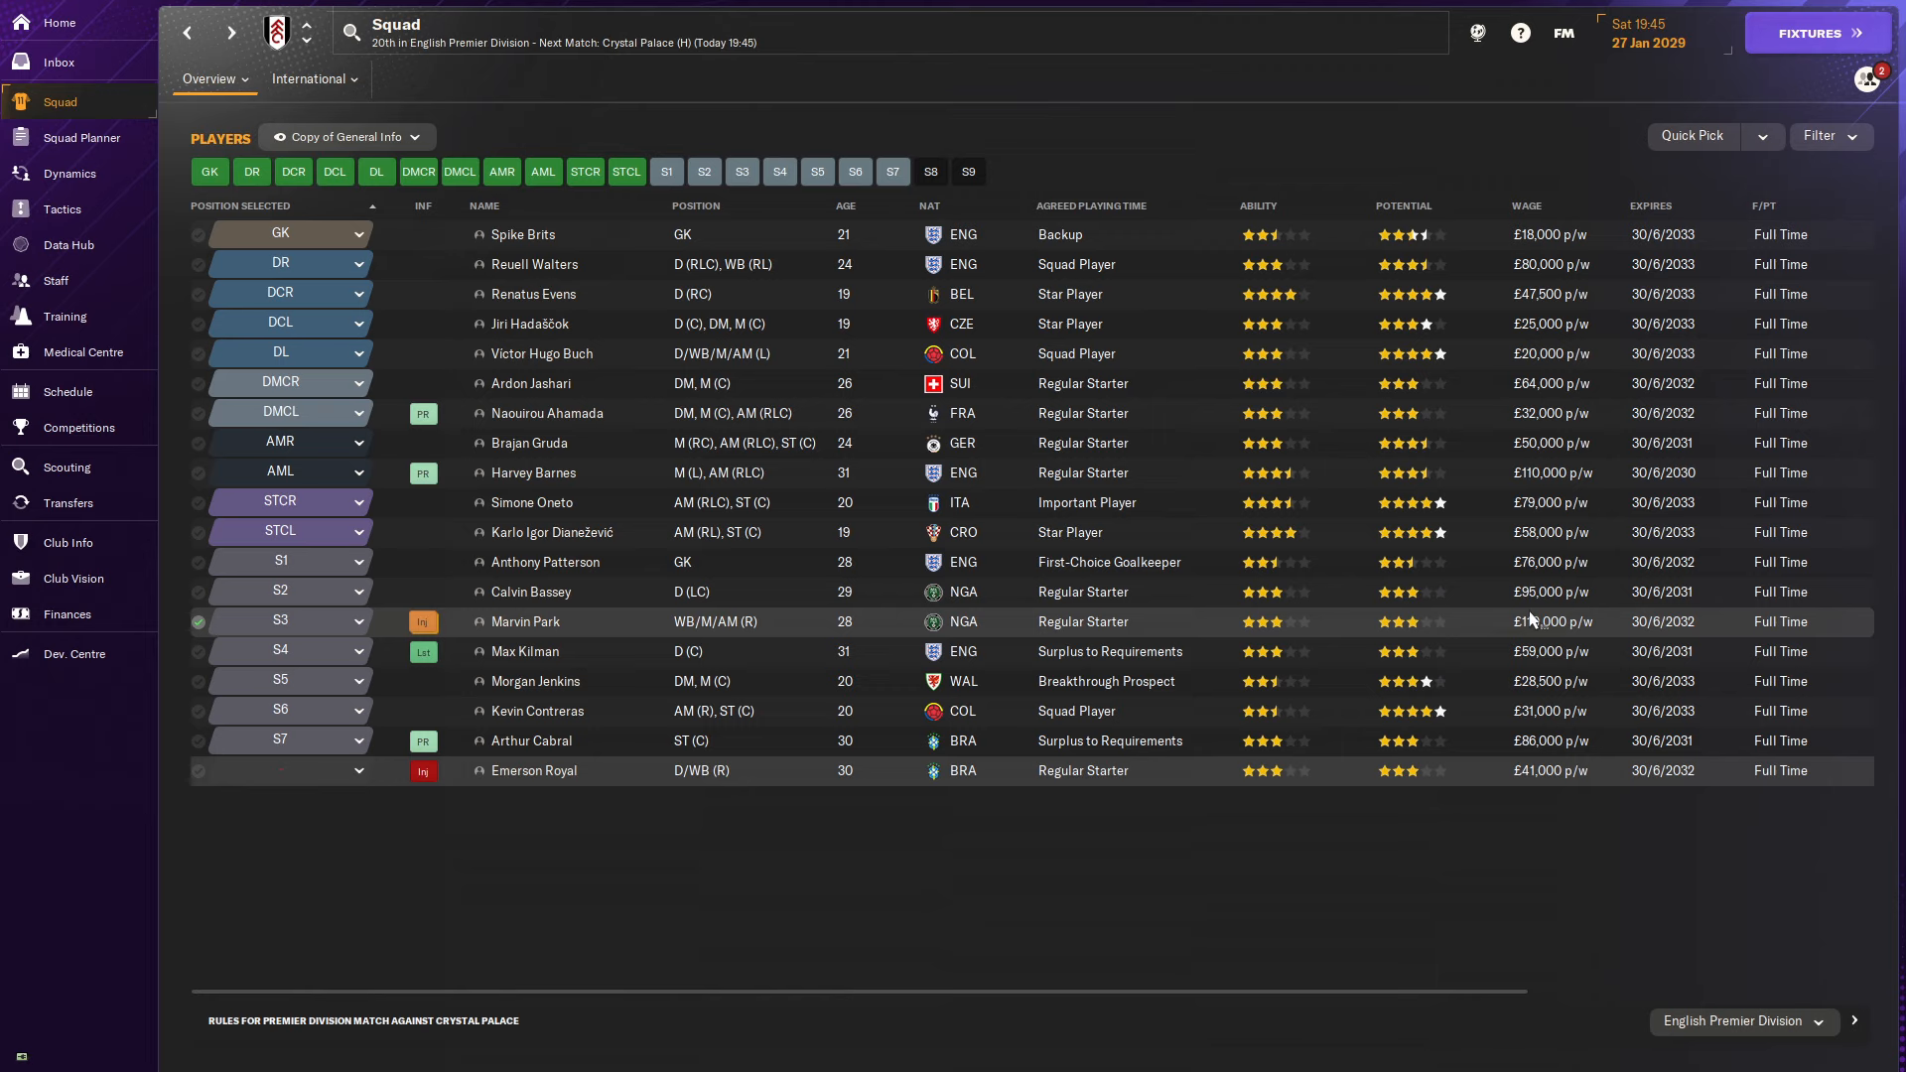
{"action": "mouse_move", "coordinate": [1557, 828]}
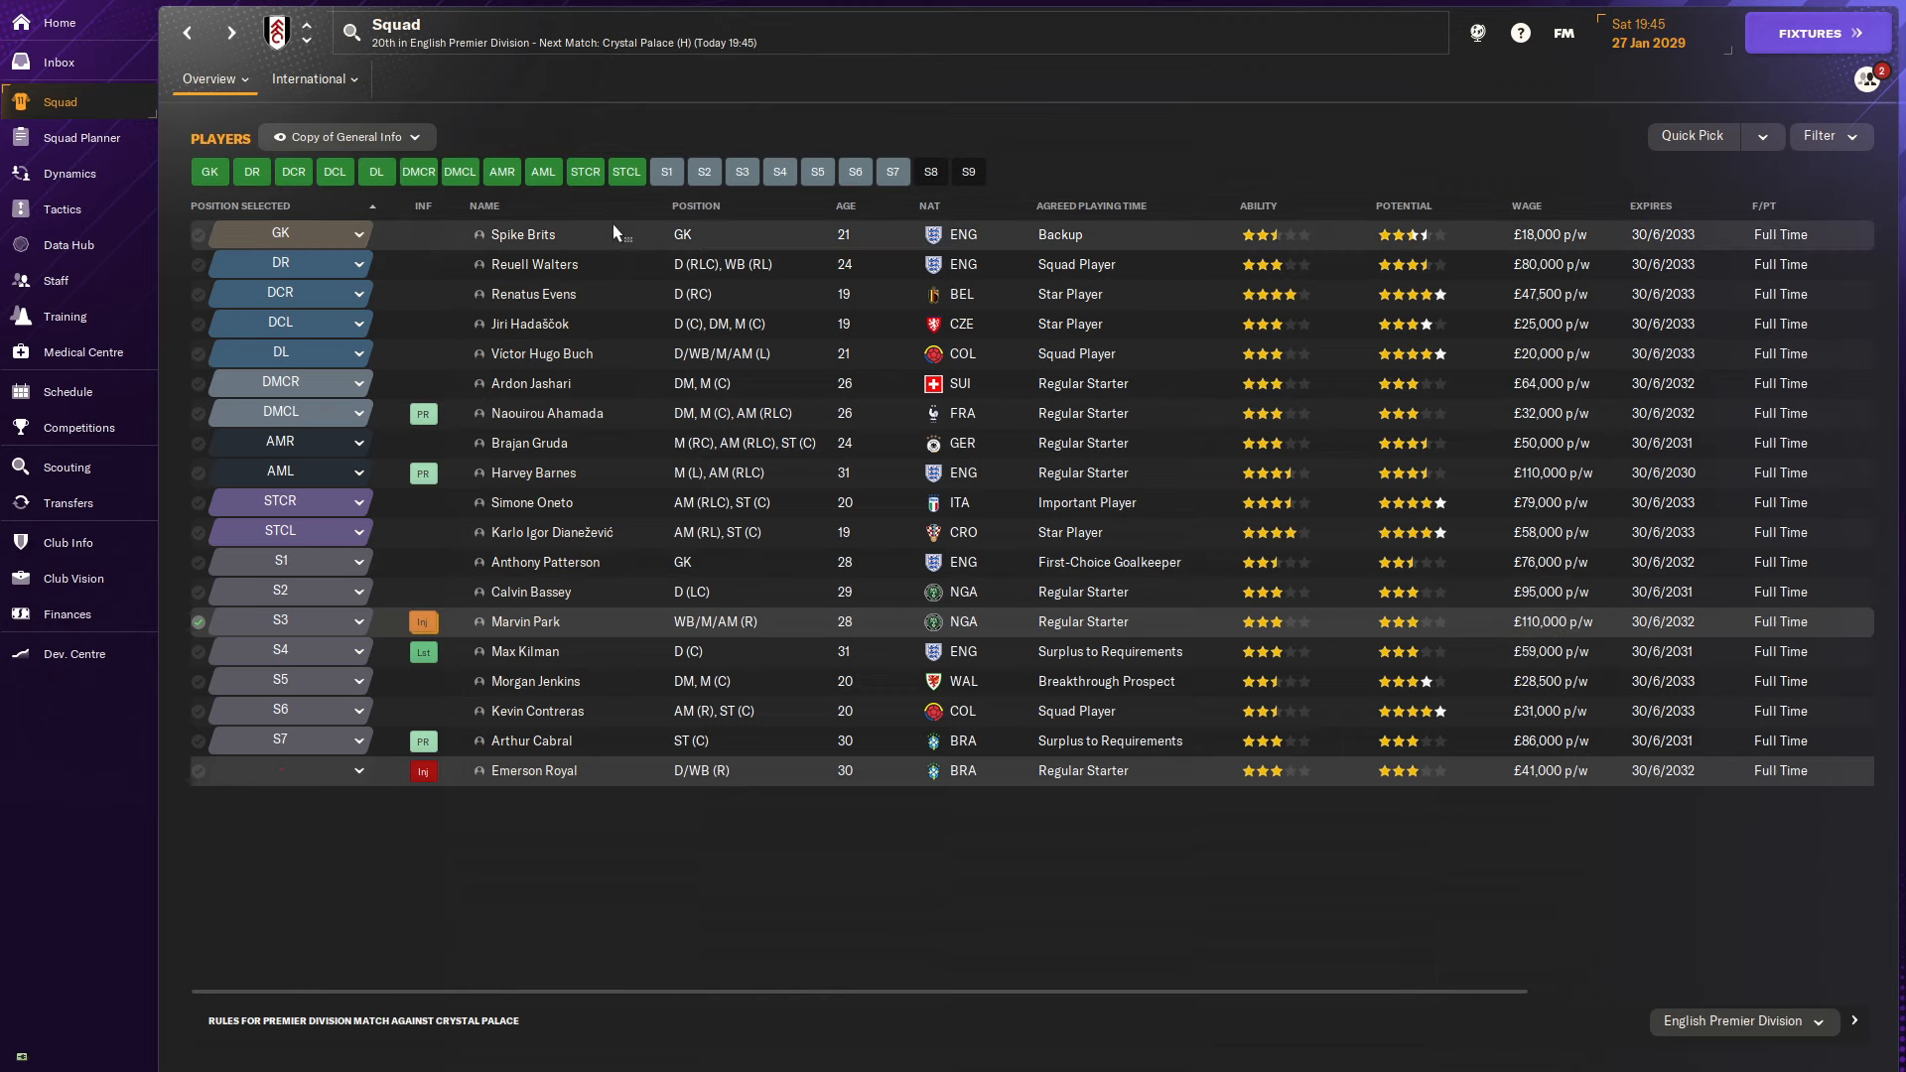
{"action": "mouse_move", "coordinate": [544, 562]}
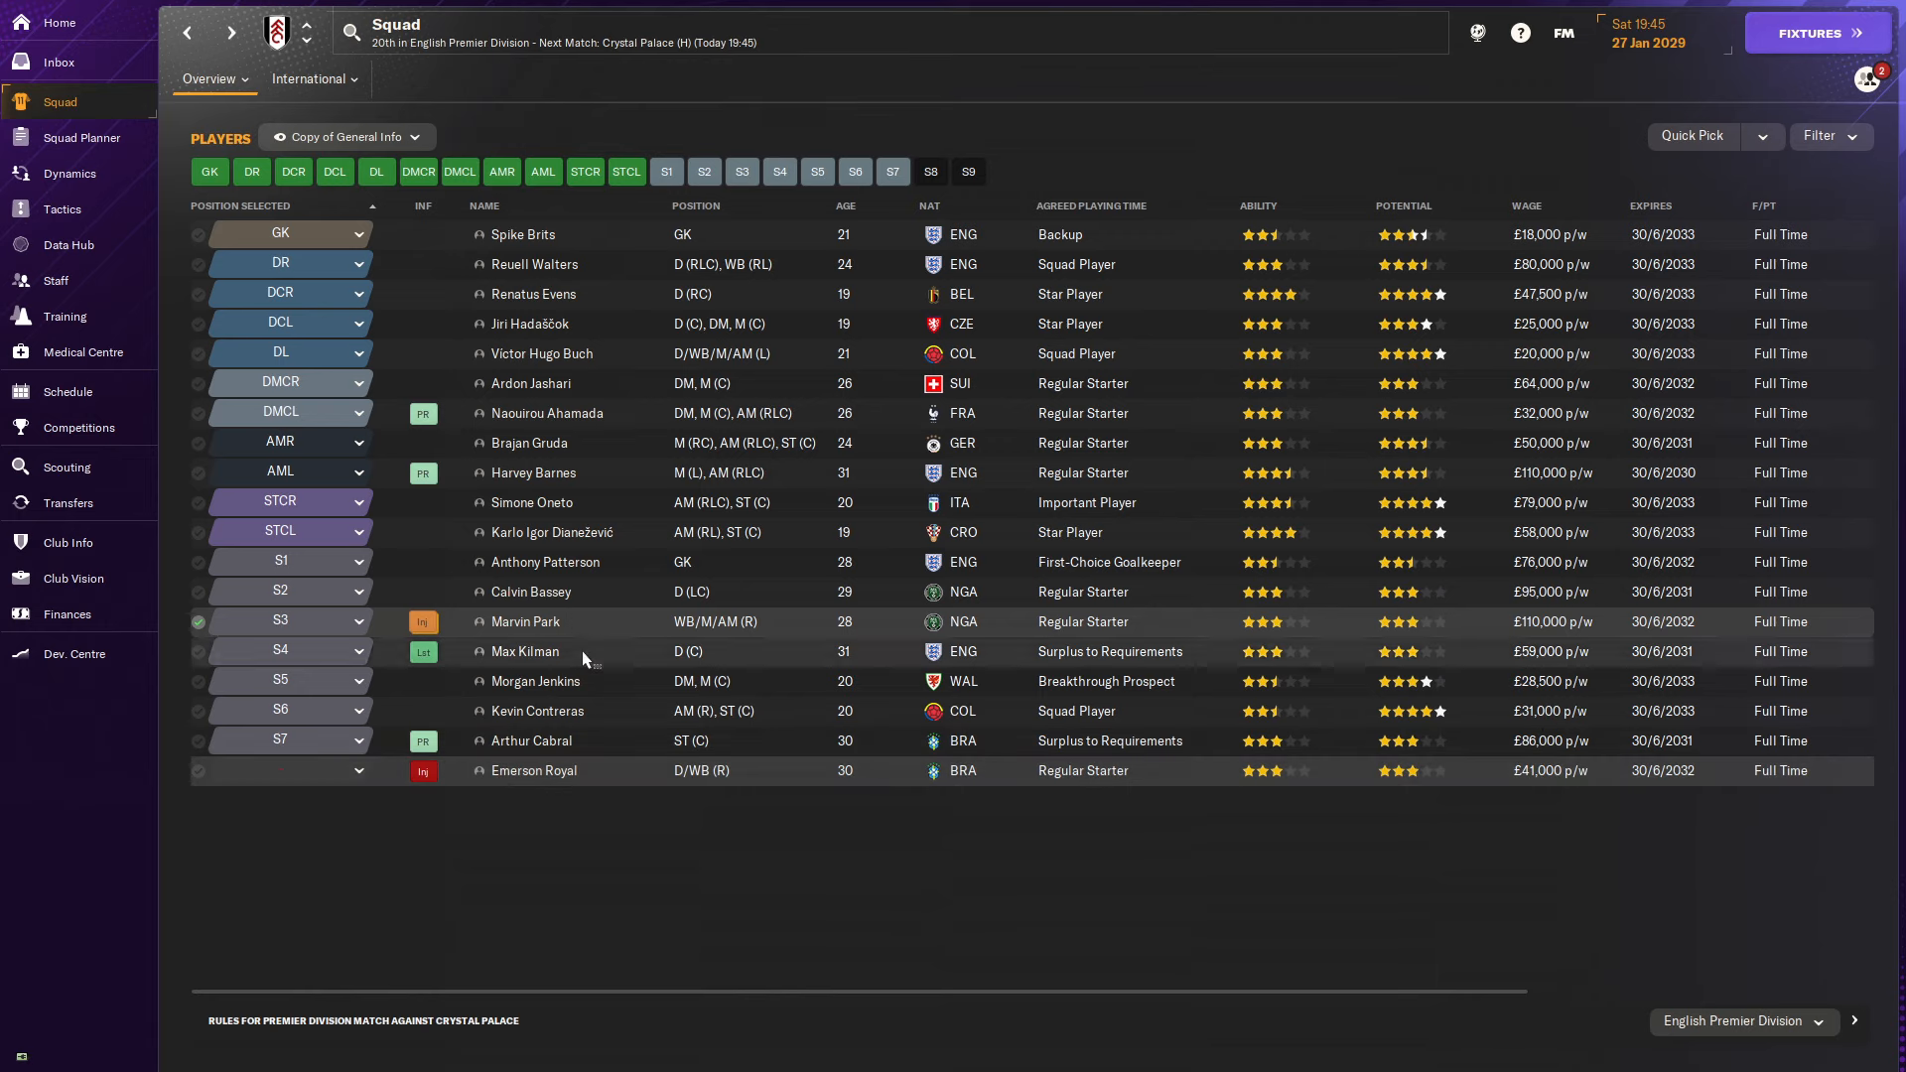
{"action": "mouse_move", "coordinate": [592, 651]}
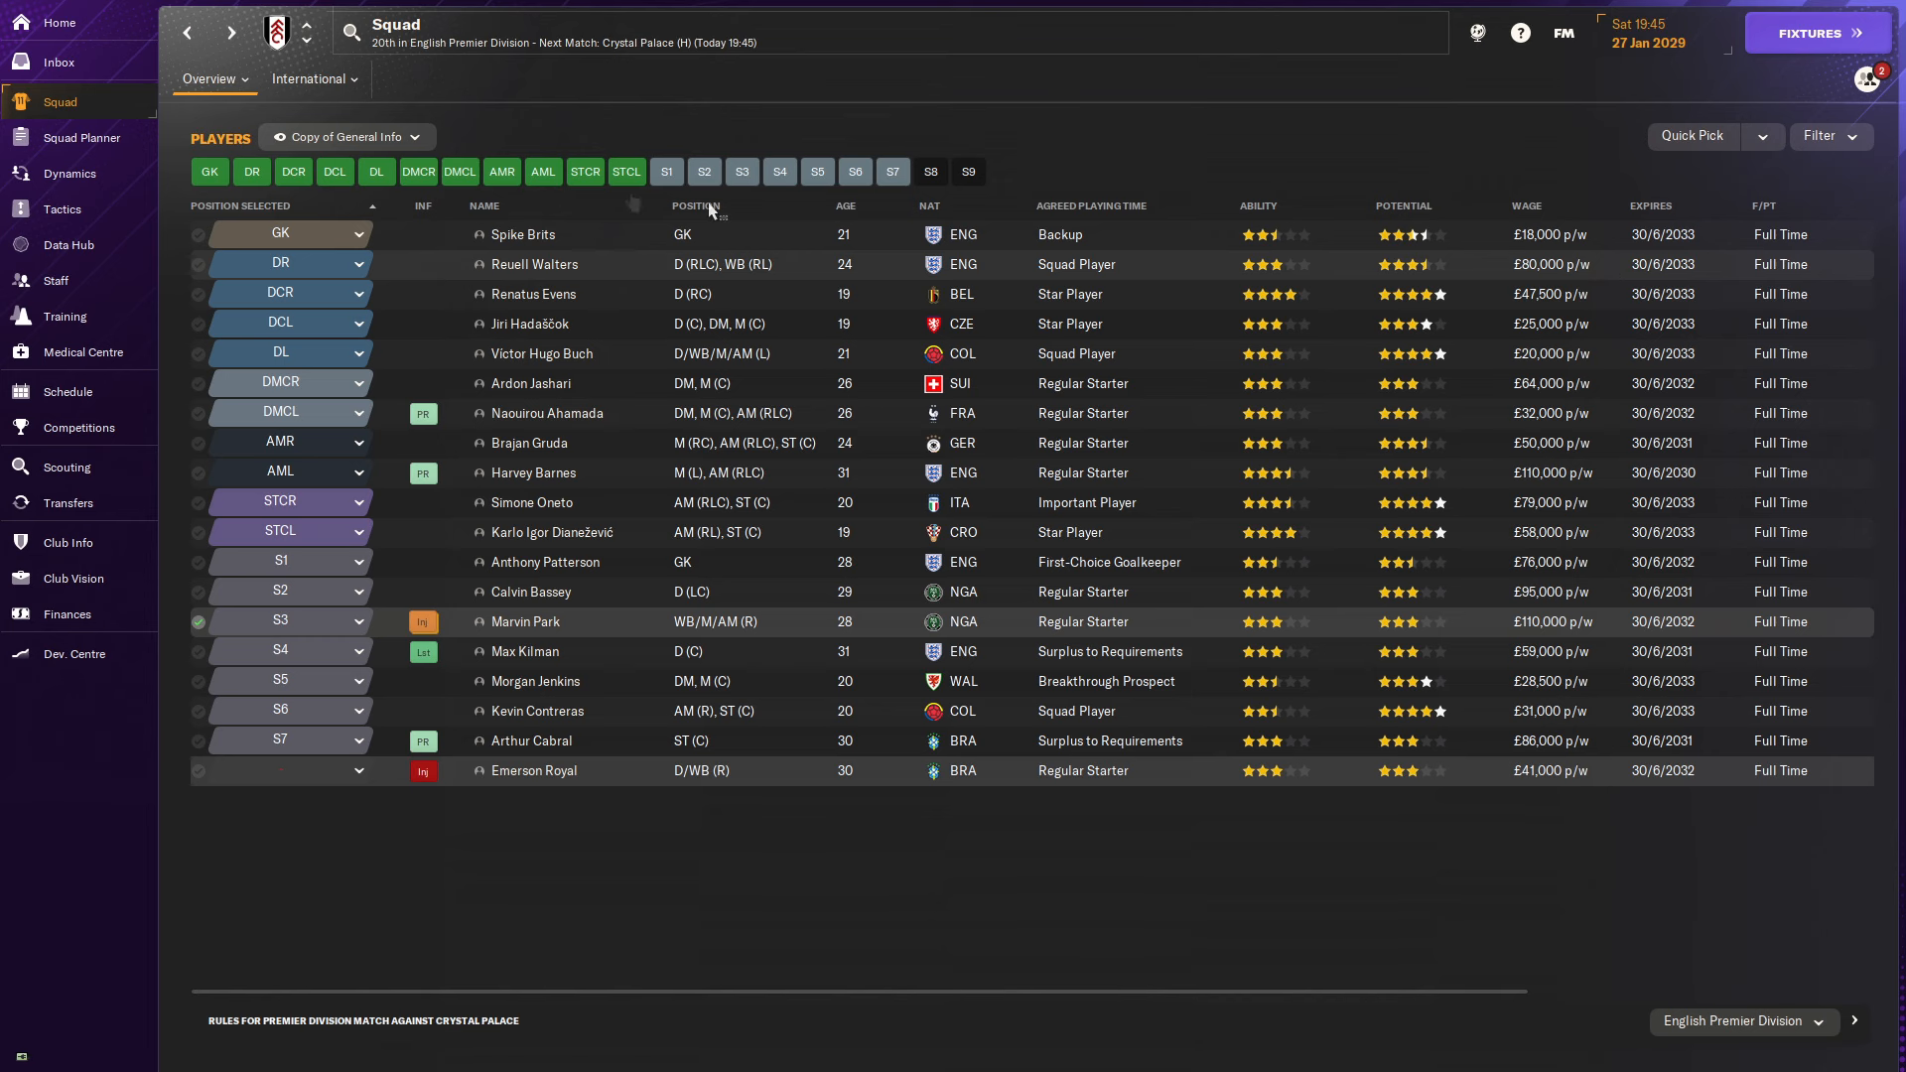
{"action": "left_click", "coordinate": [534, 264]}
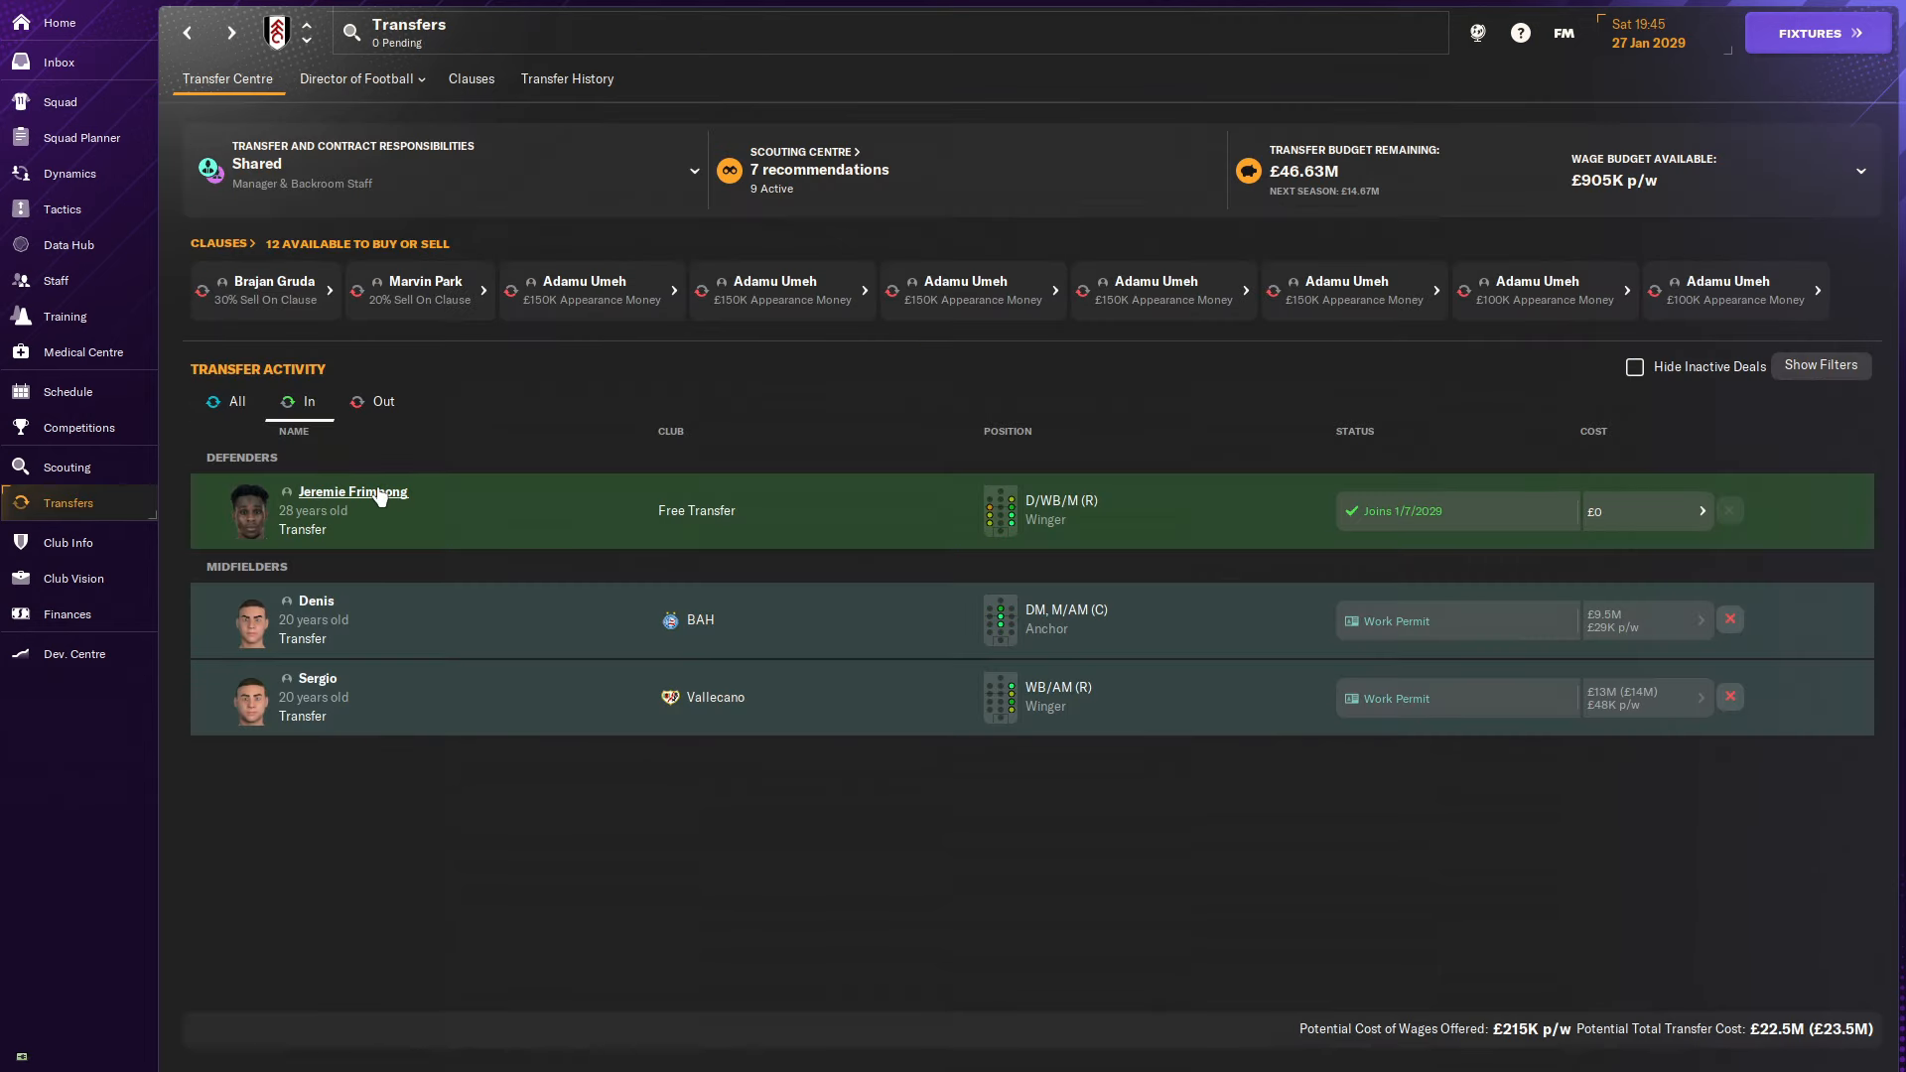
Confirm via Frimpong's Eligibility view that he counts as trained in England.
{"action": "left_click", "coordinate": [354, 492]}
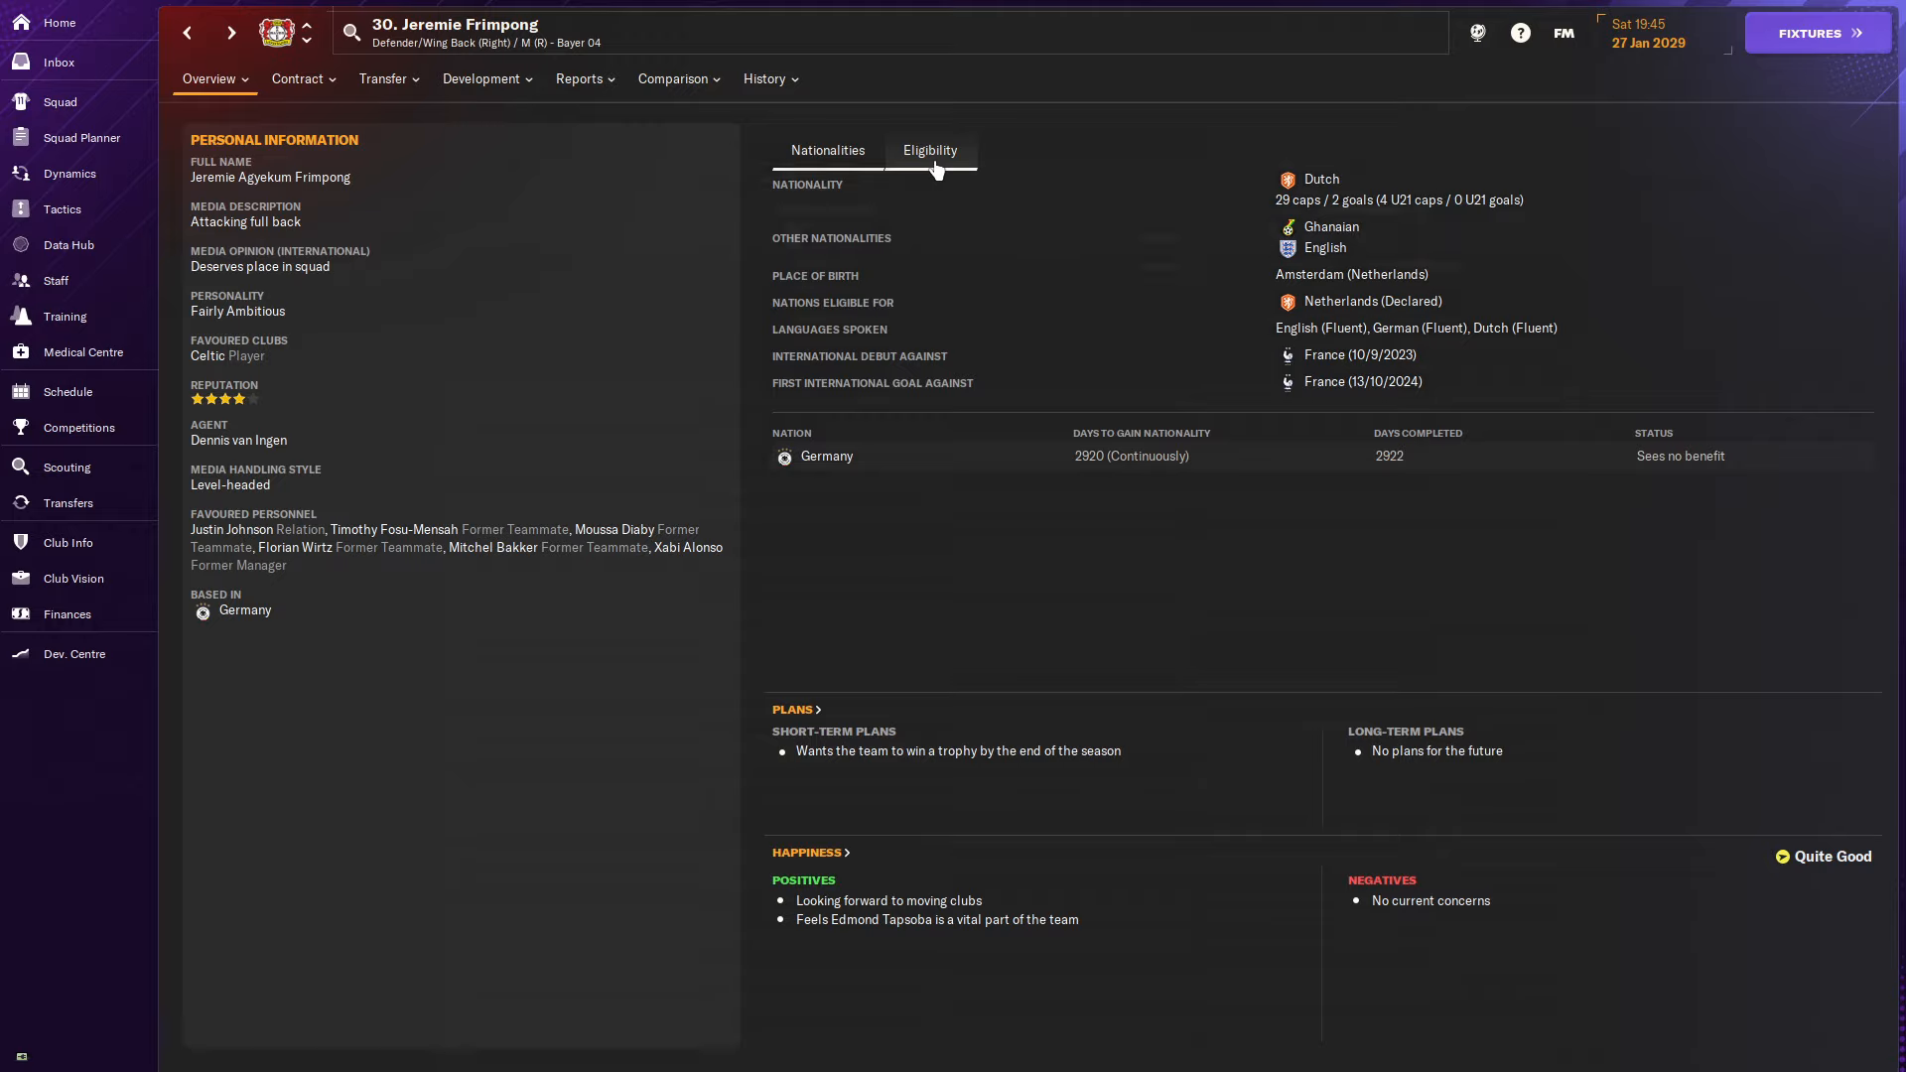
{"action": "left_click", "coordinate": [929, 149]}
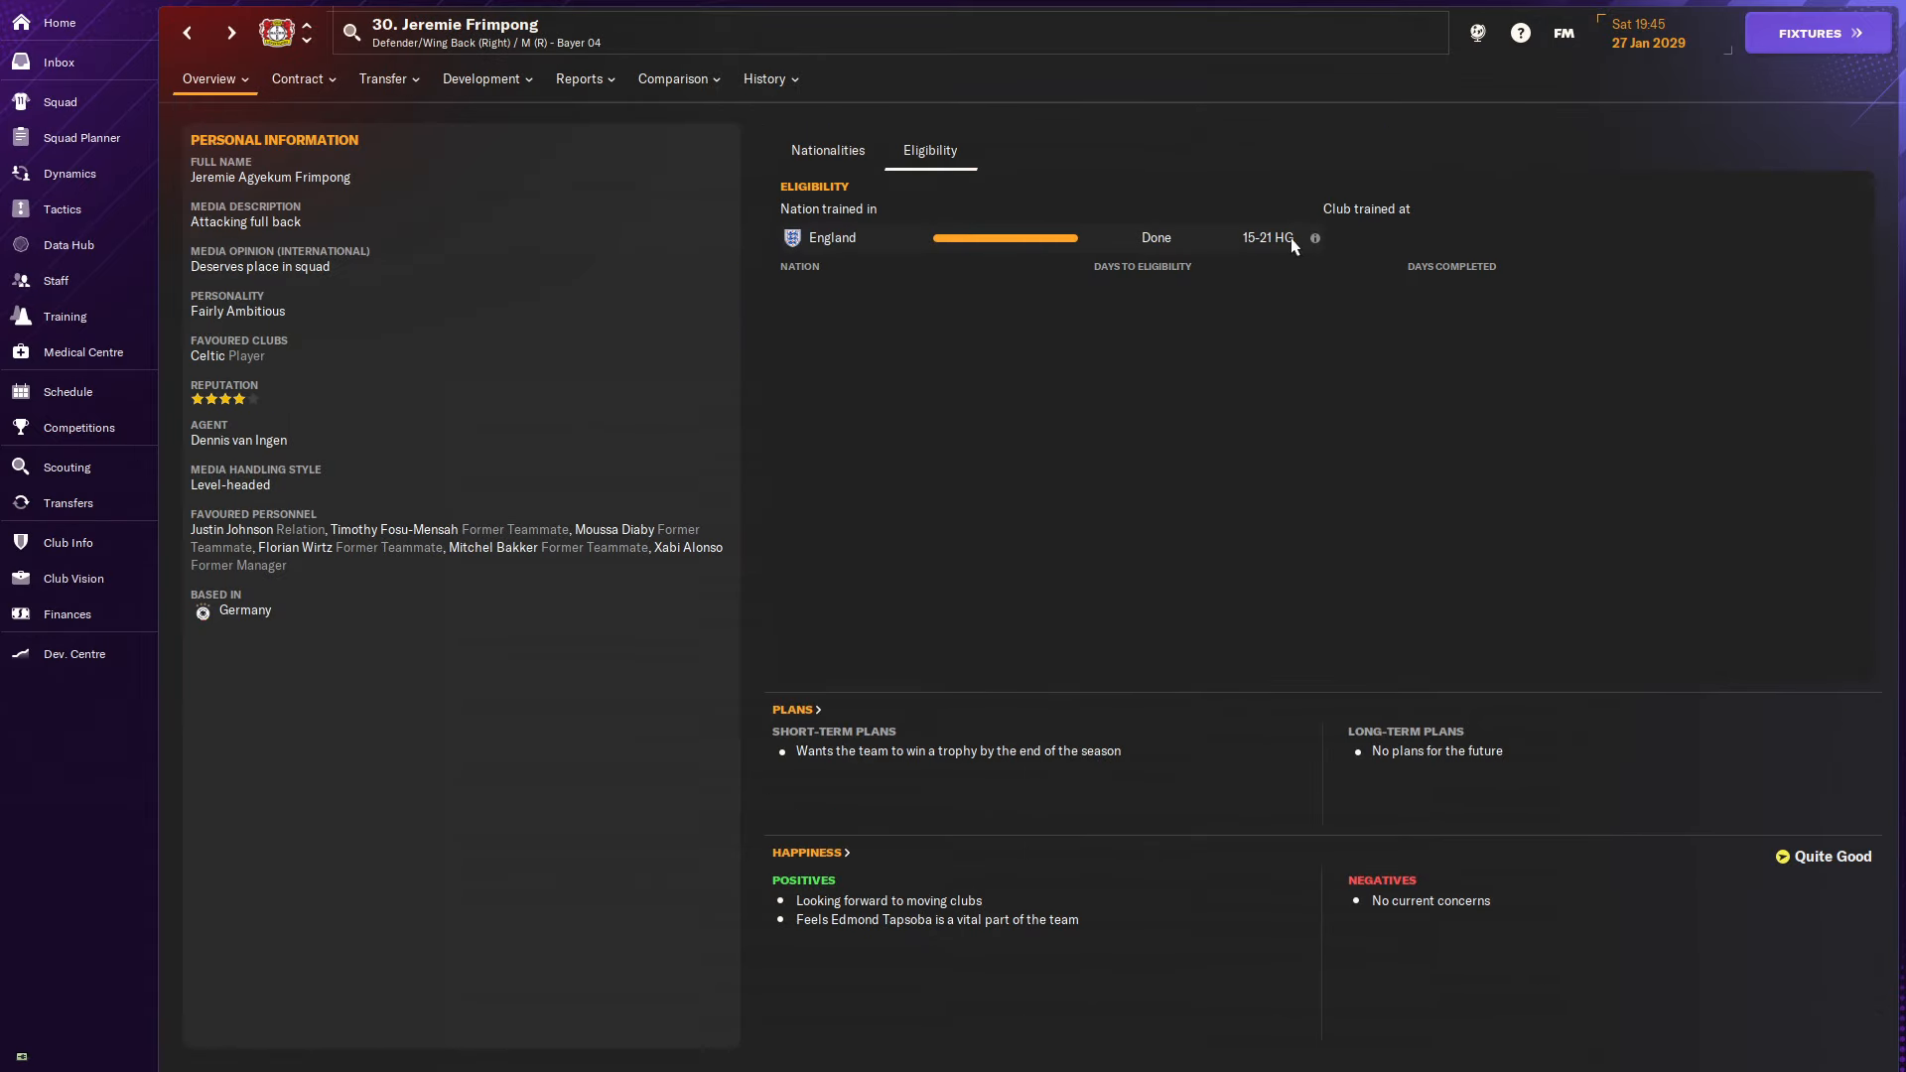
{"action": "mouse_move", "coordinate": [1314, 238]}
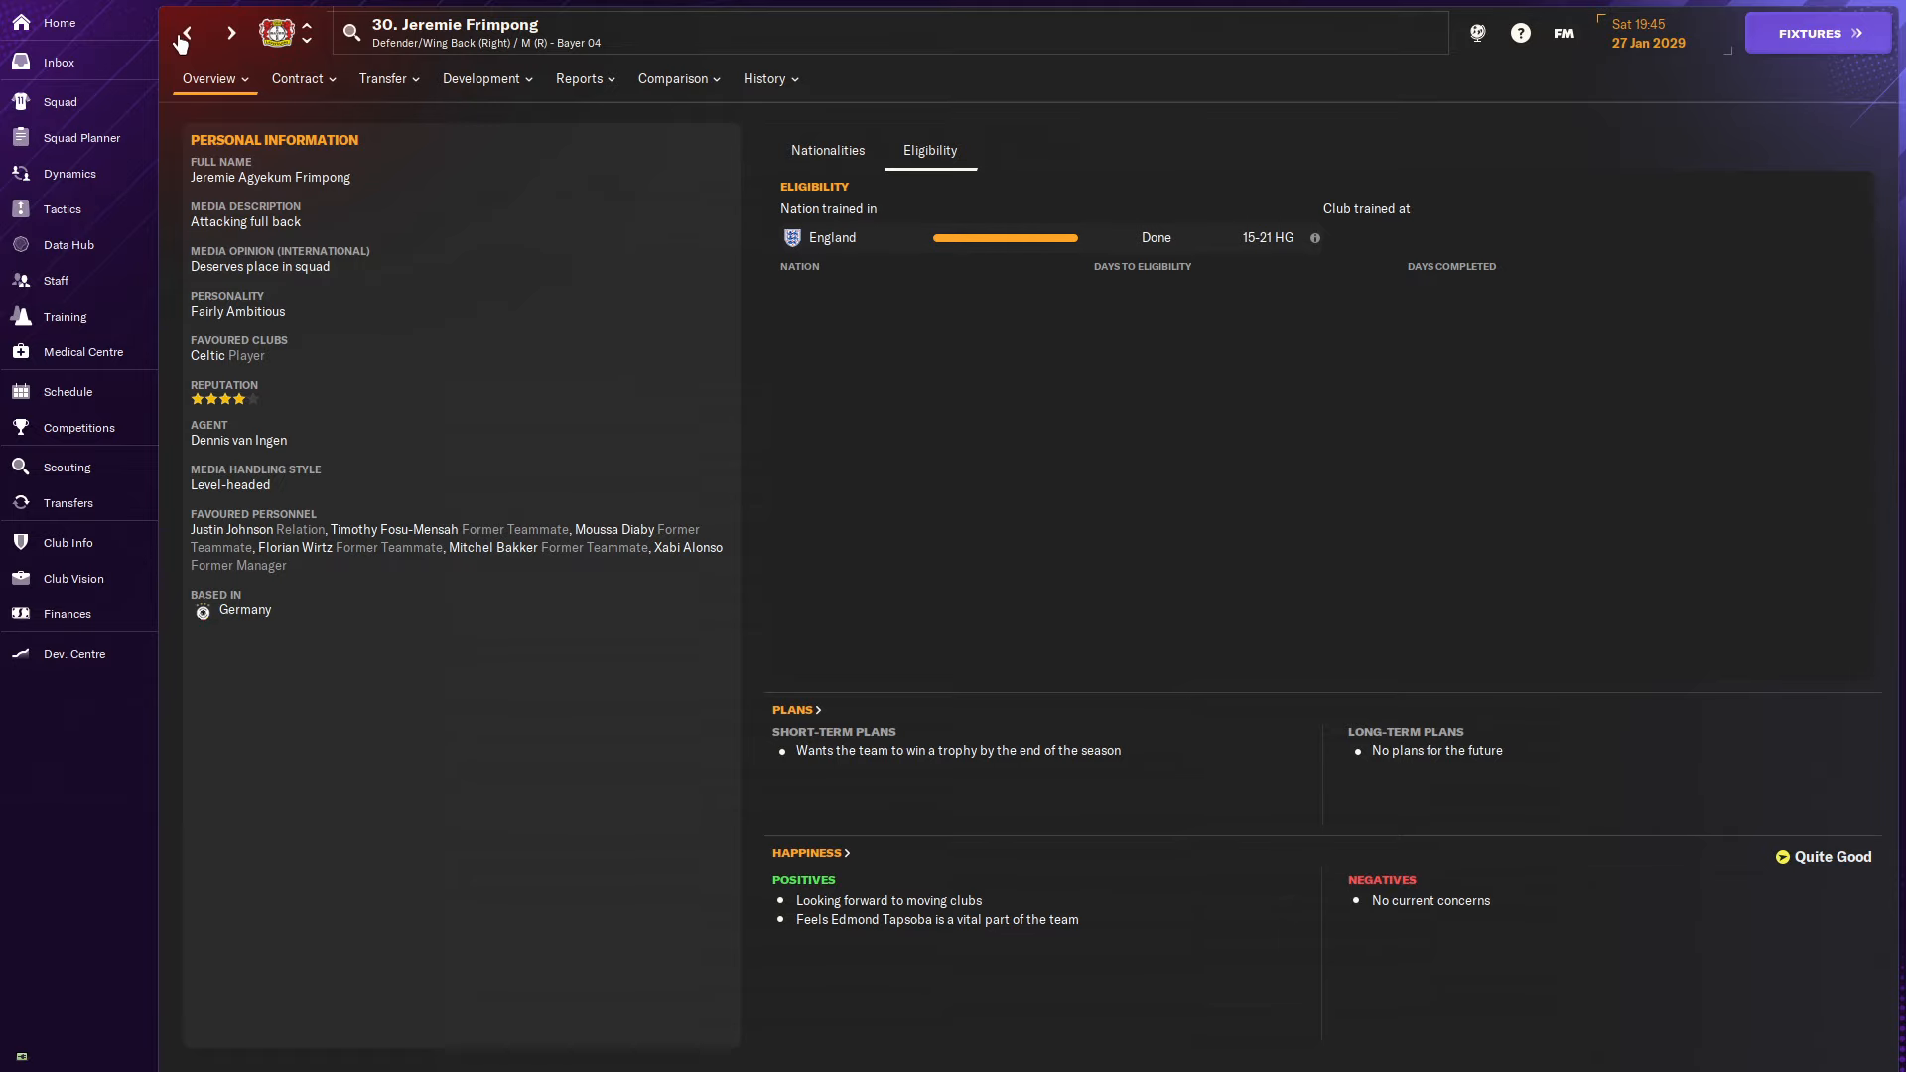
{"action": "left_click", "coordinate": [57, 101]}
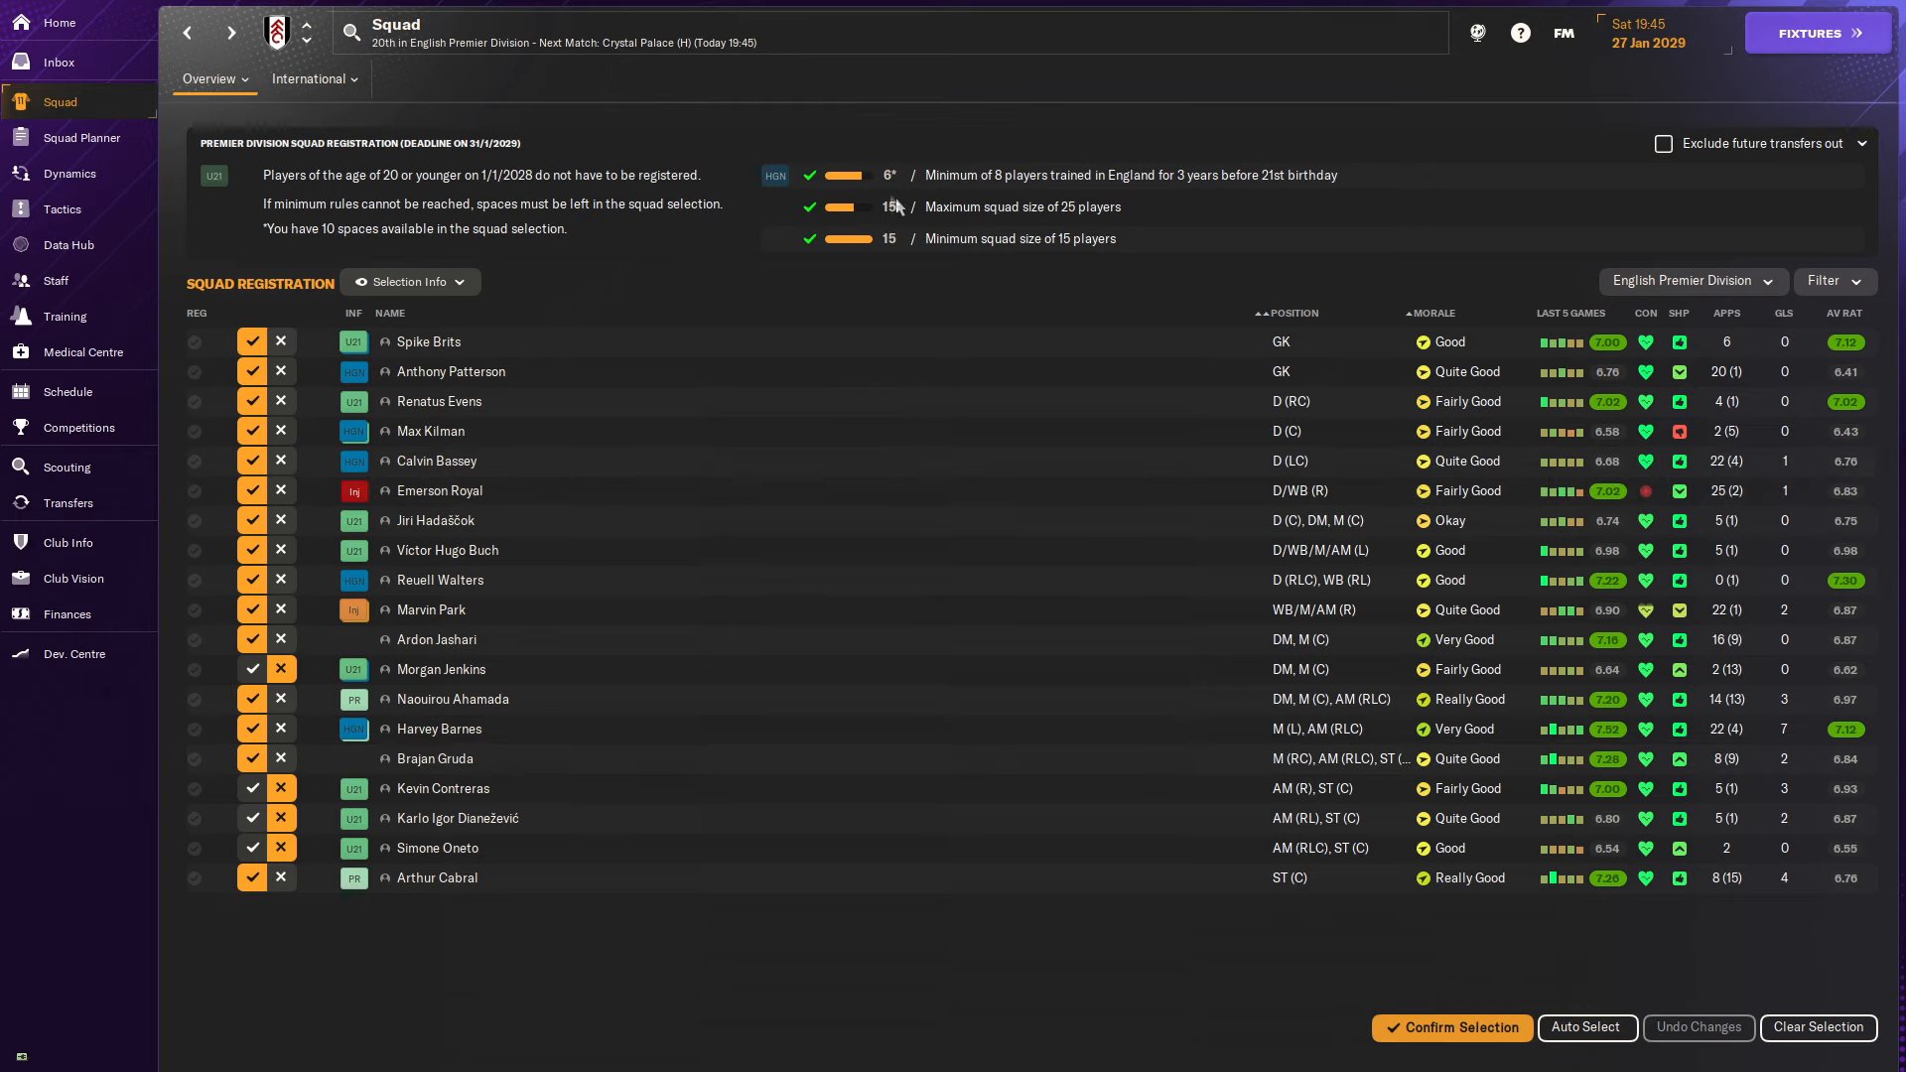
{"action": "mouse_move", "coordinate": [492, 472]}
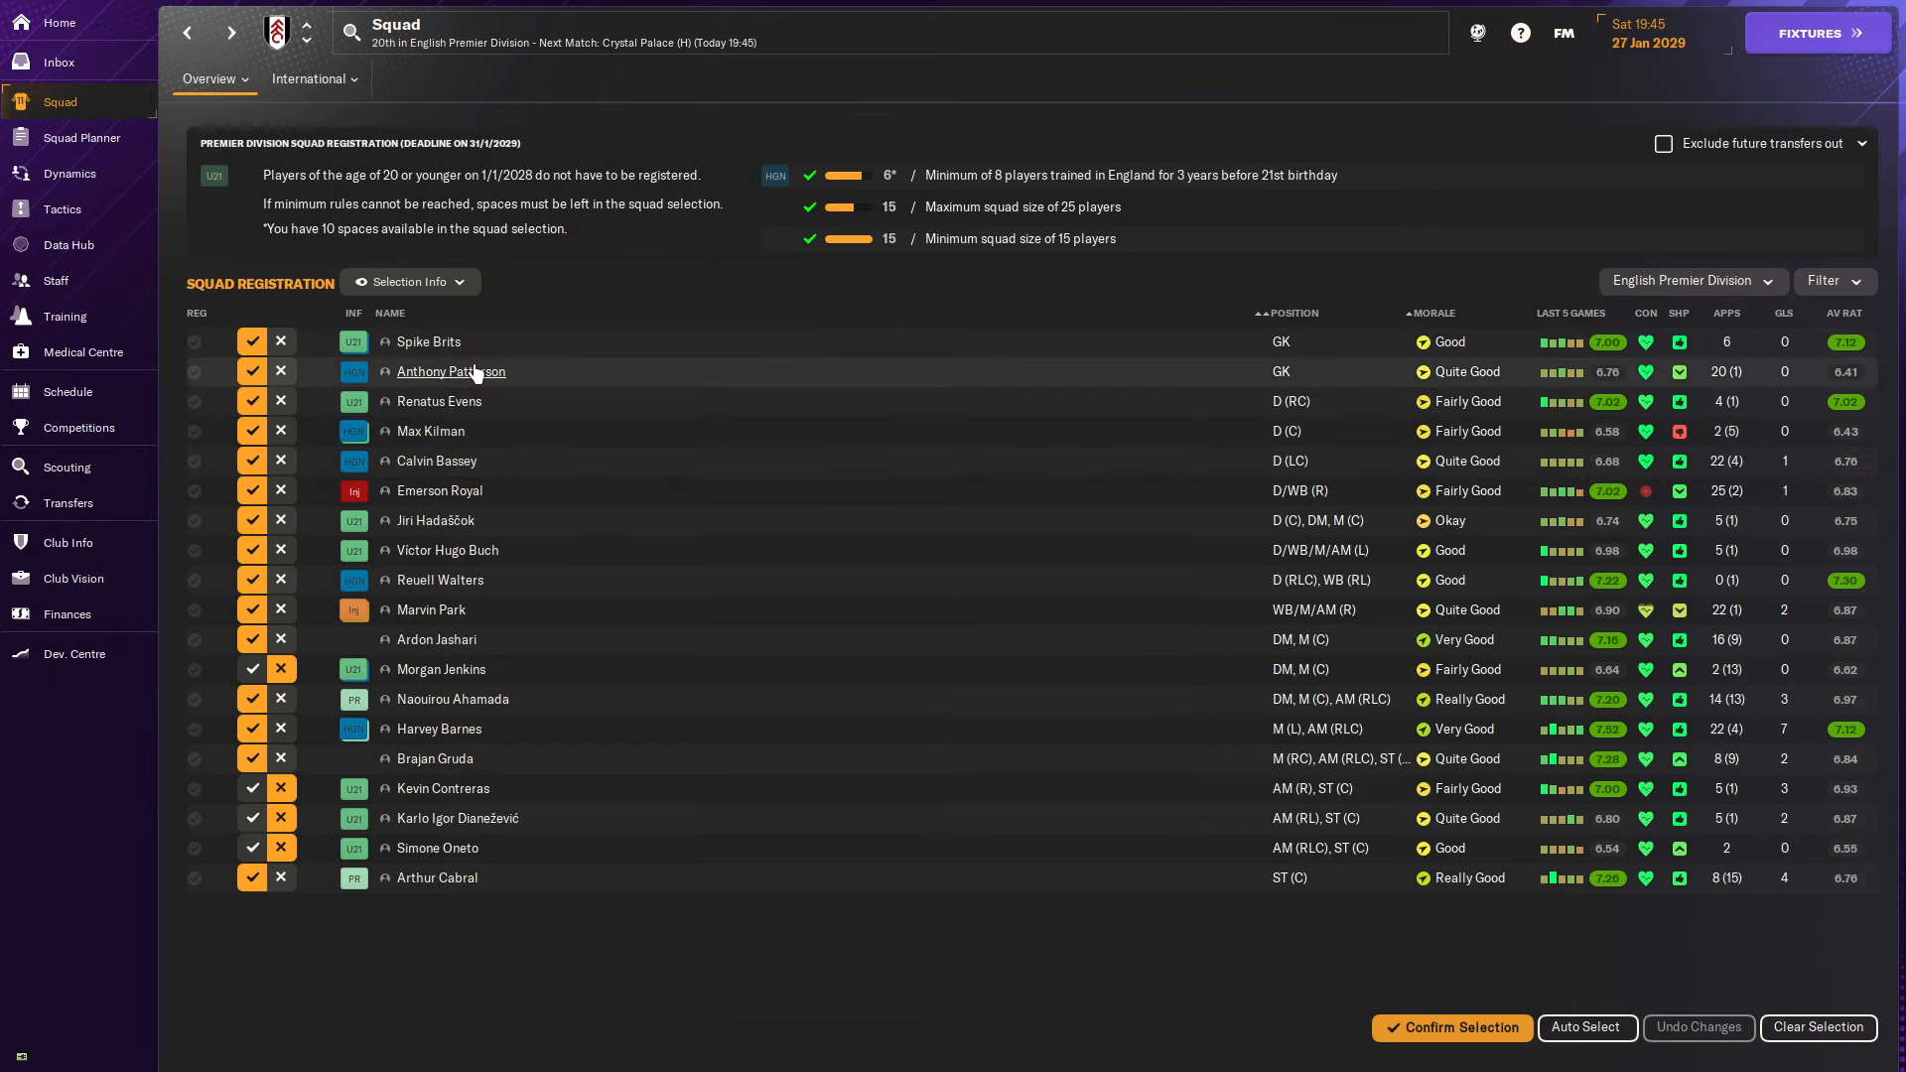
{"action": "mouse_move", "coordinate": [621, 766]}
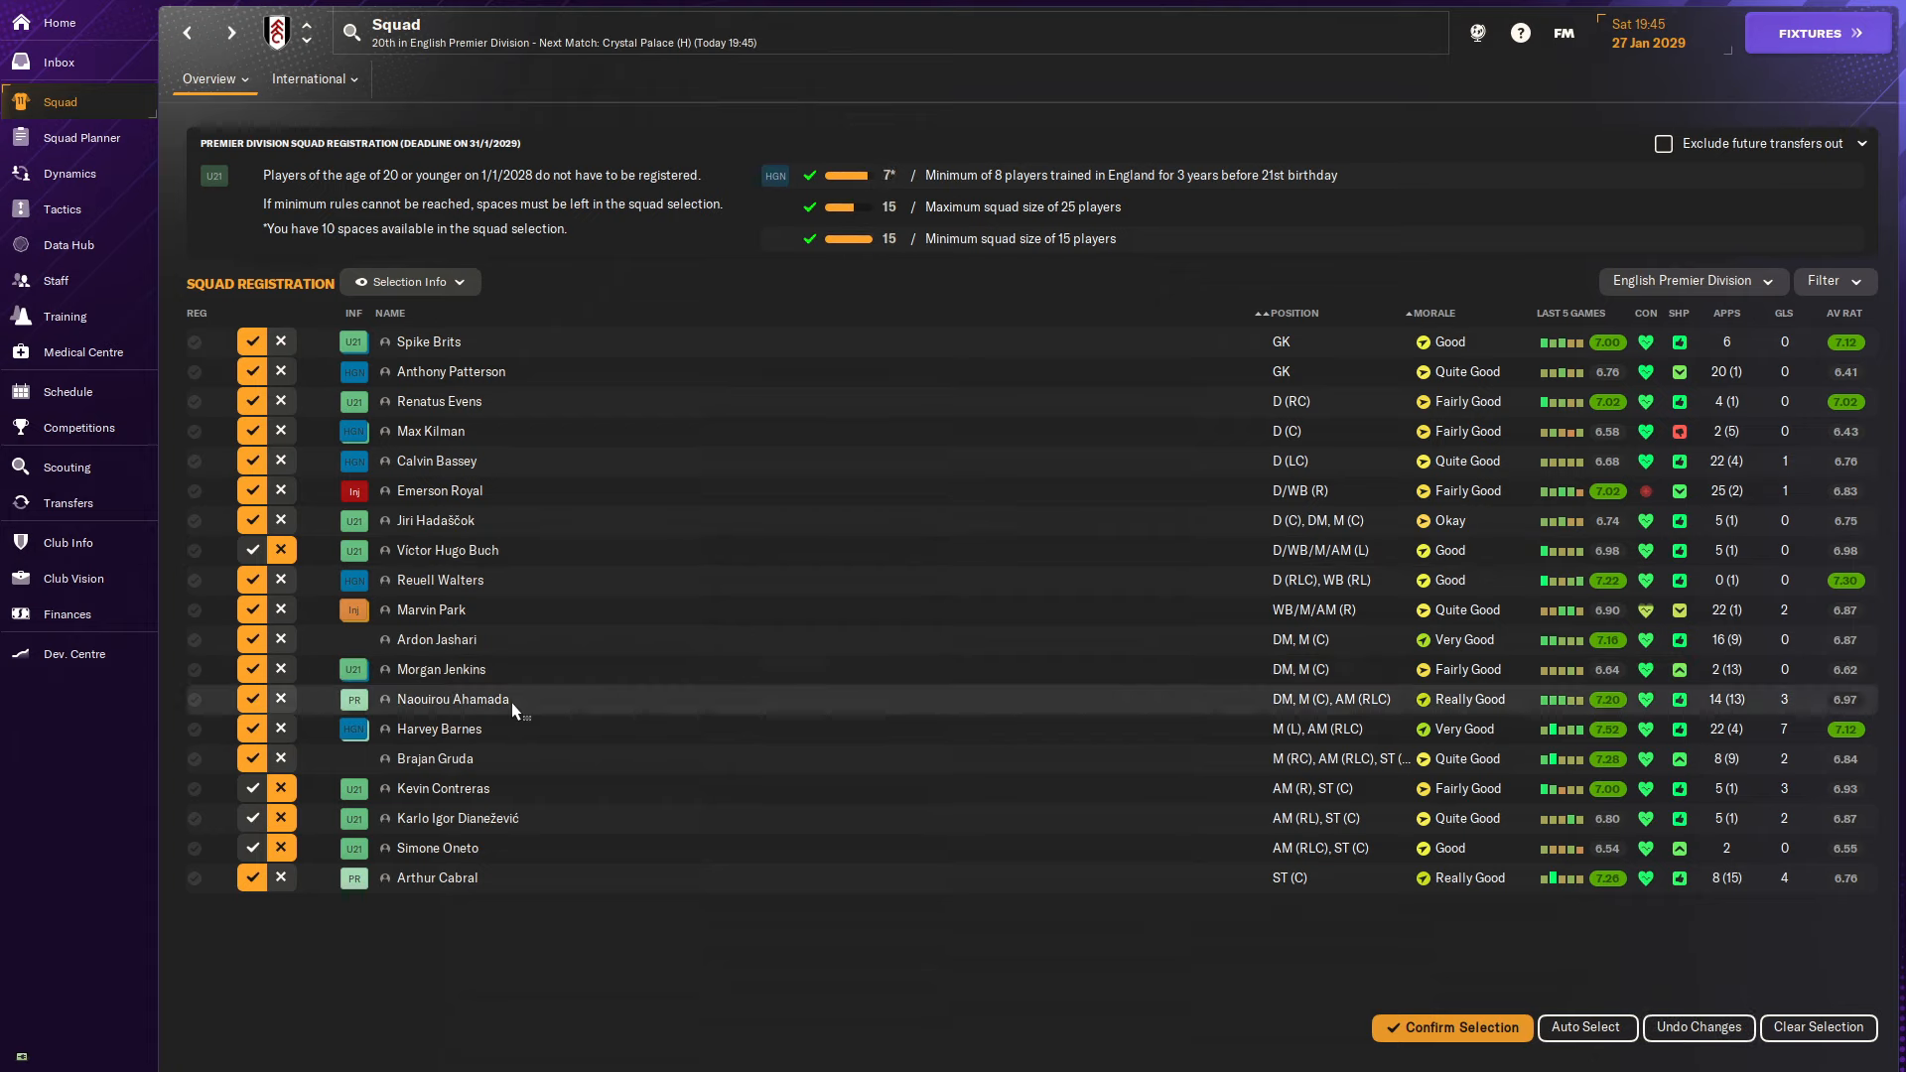
{"action": "mouse_move", "coordinate": [431, 609]}
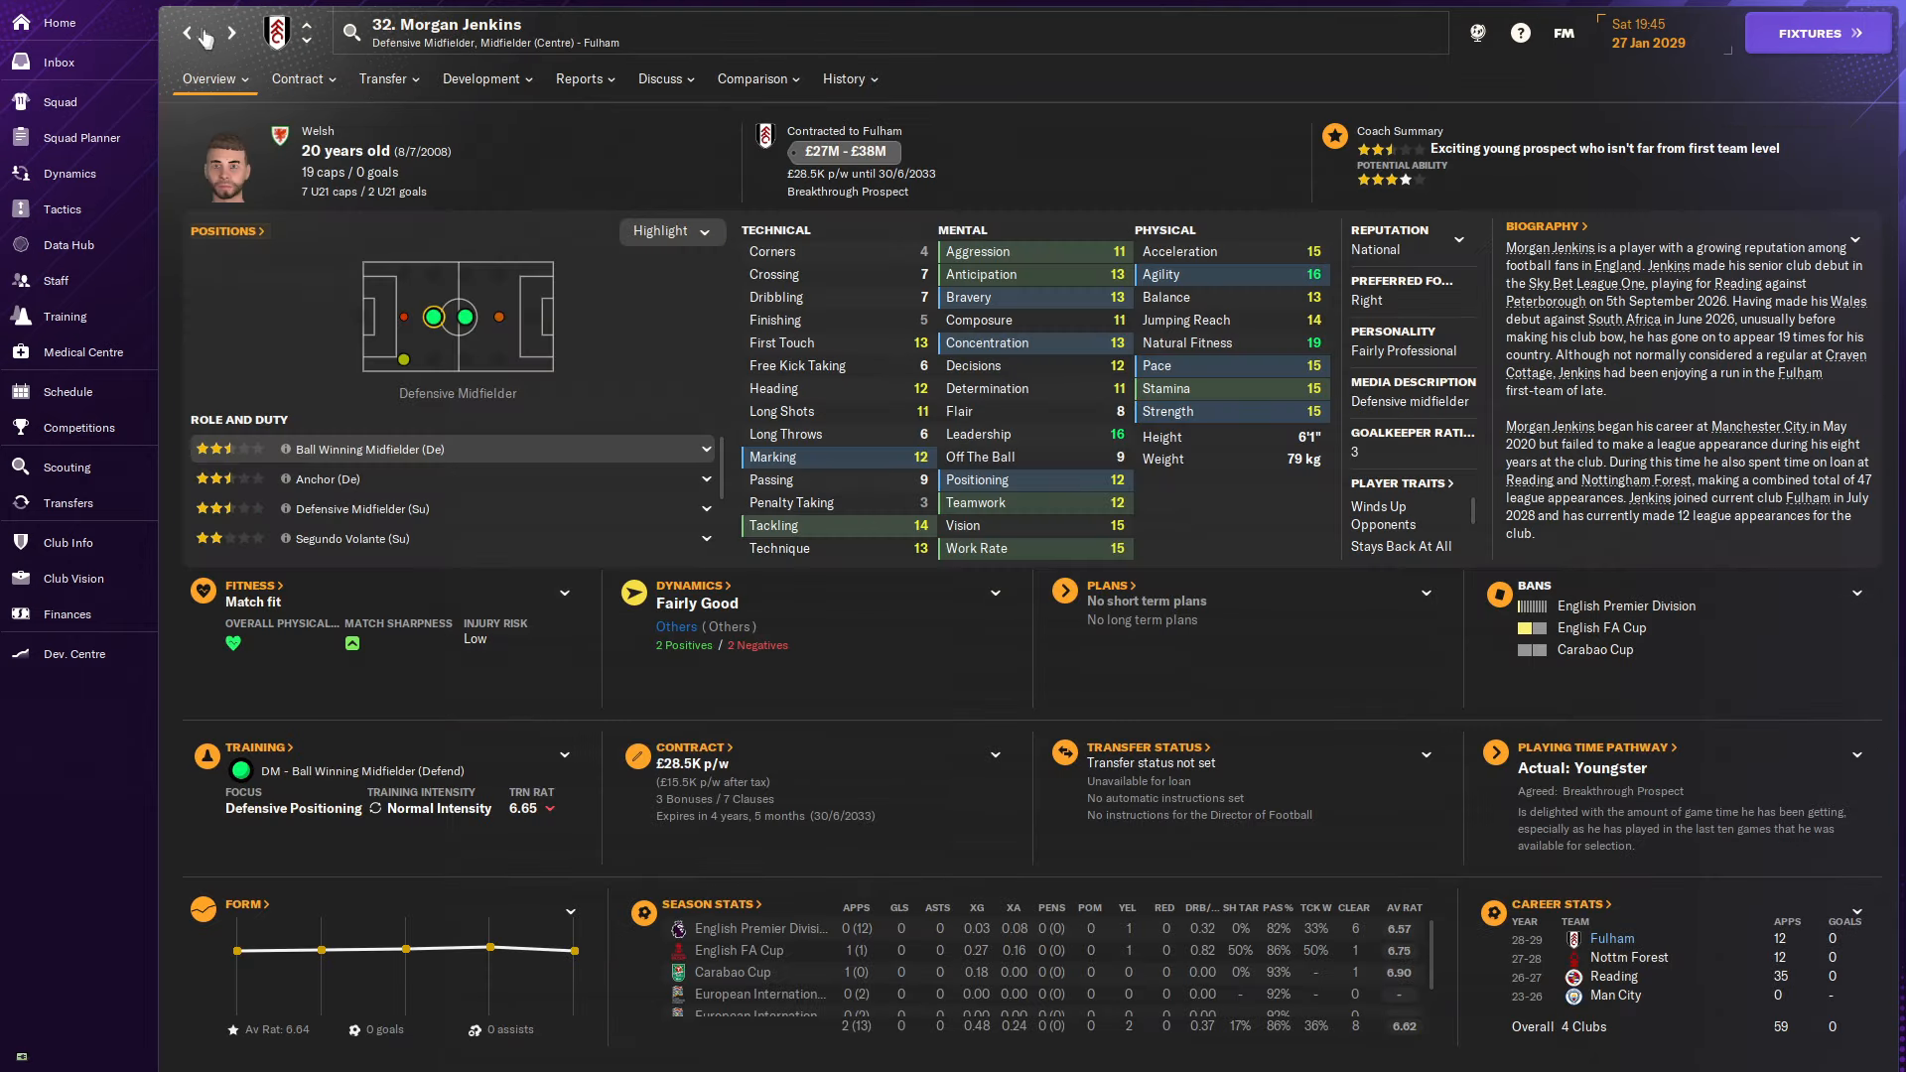
Return to the squad list and show transfer activity with inactive deals hidden (Denis, Sergio).
{"action": "left_click", "coordinate": [57, 101]}
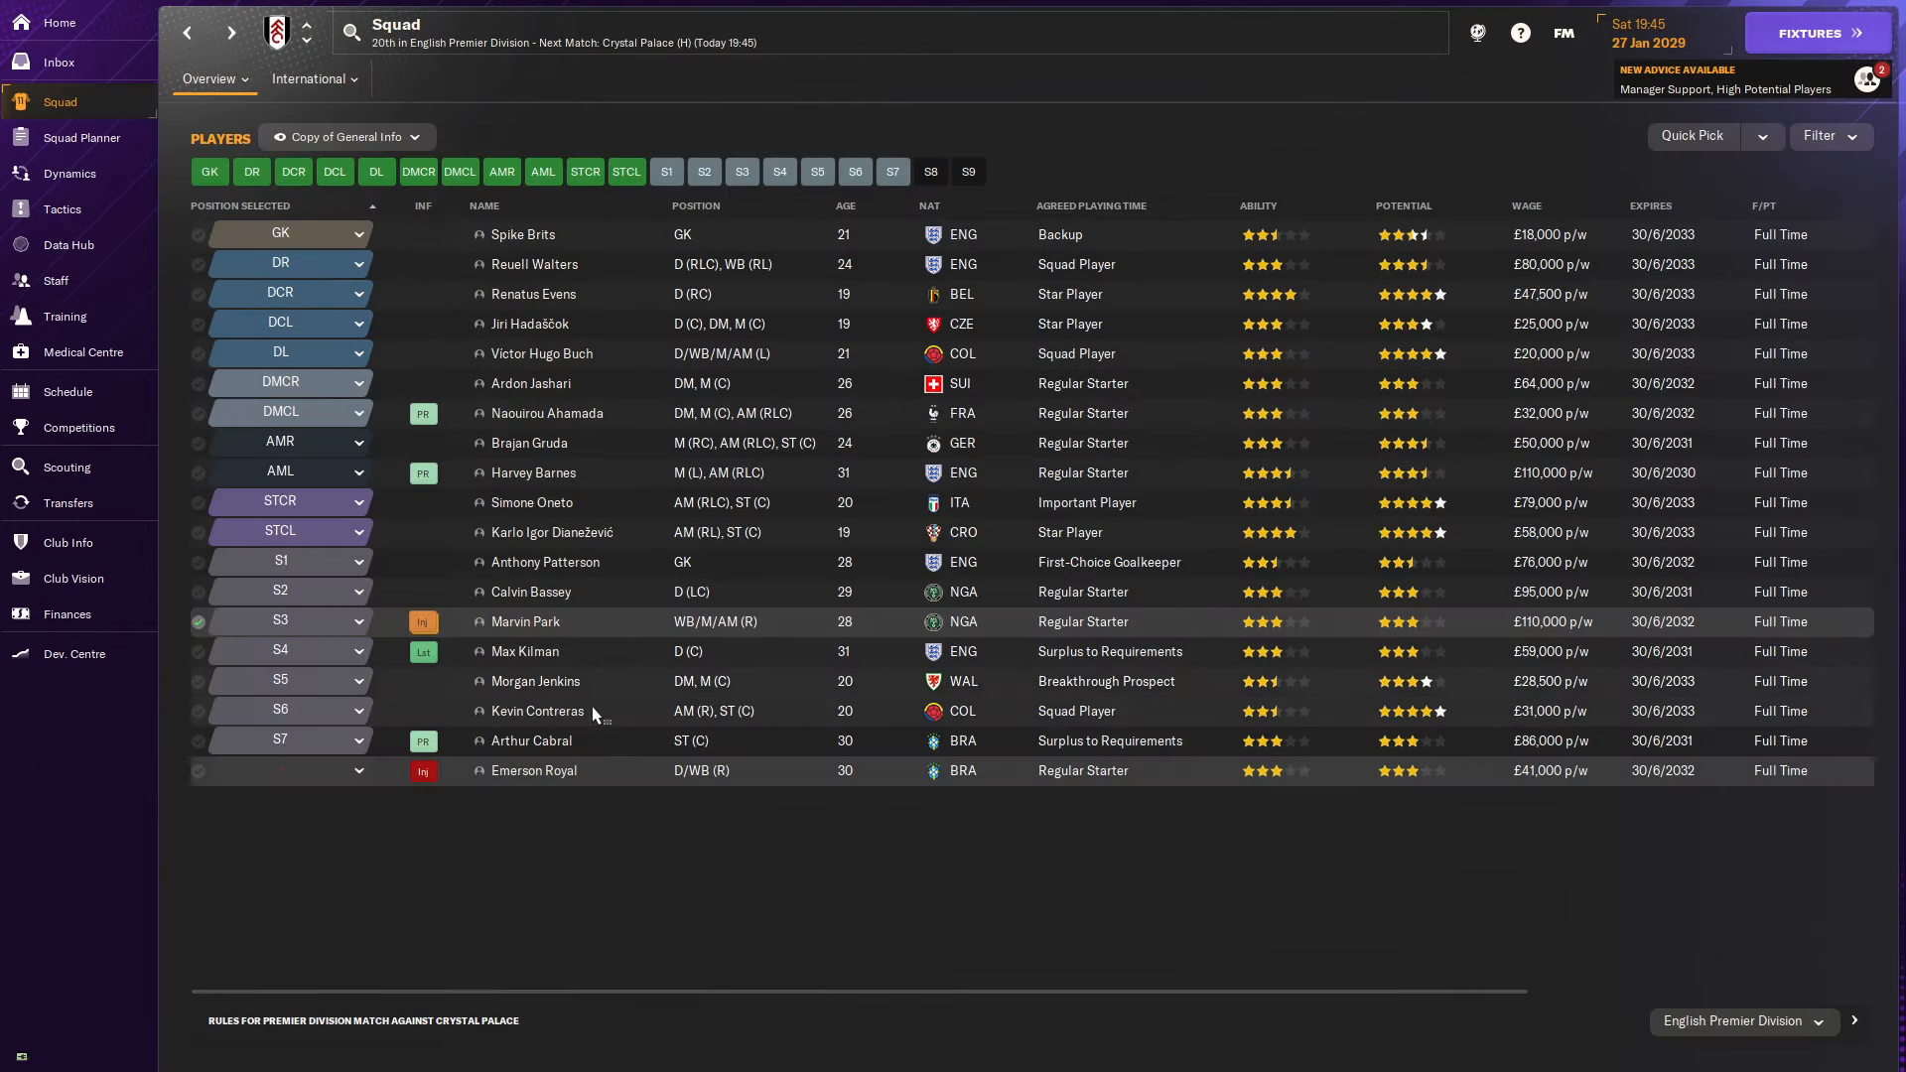
{"action": "left_click", "coordinate": [67, 502]}
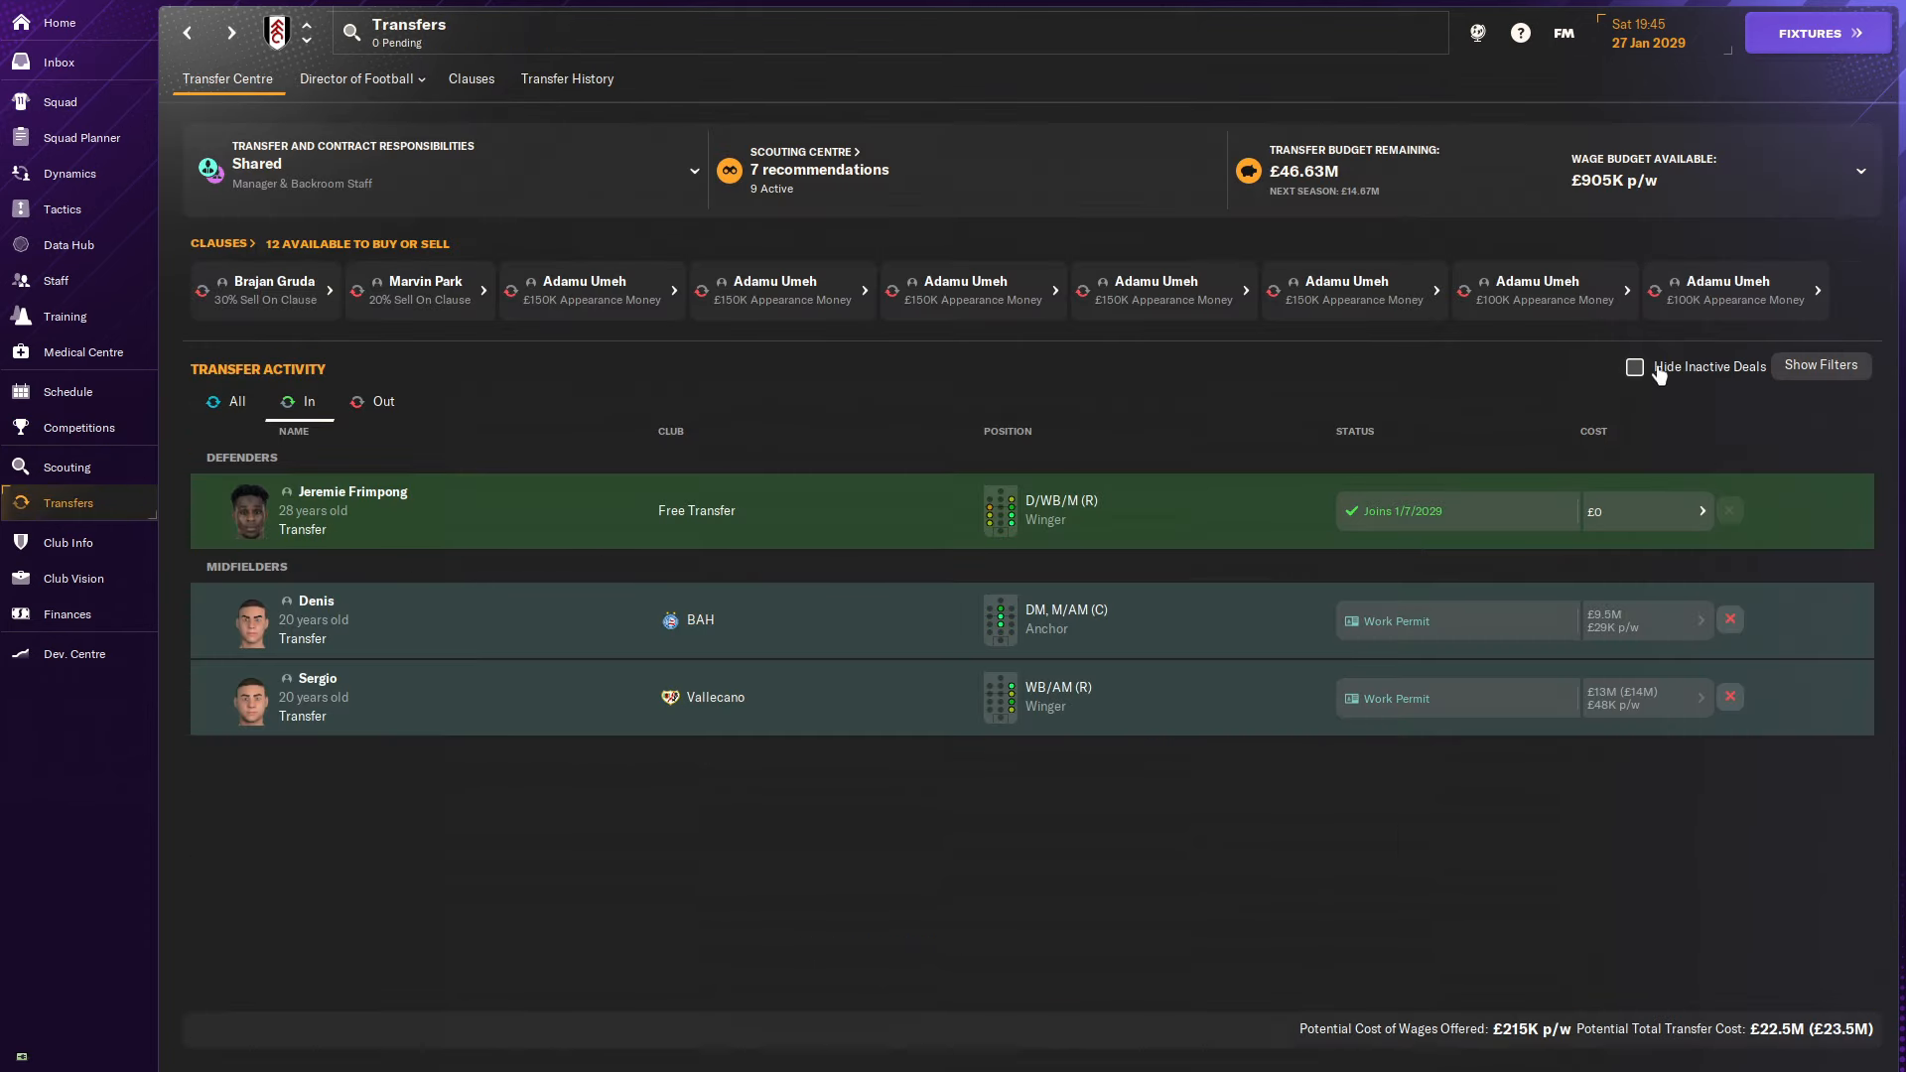
{"action": "left_click", "coordinate": [1634, 365]}
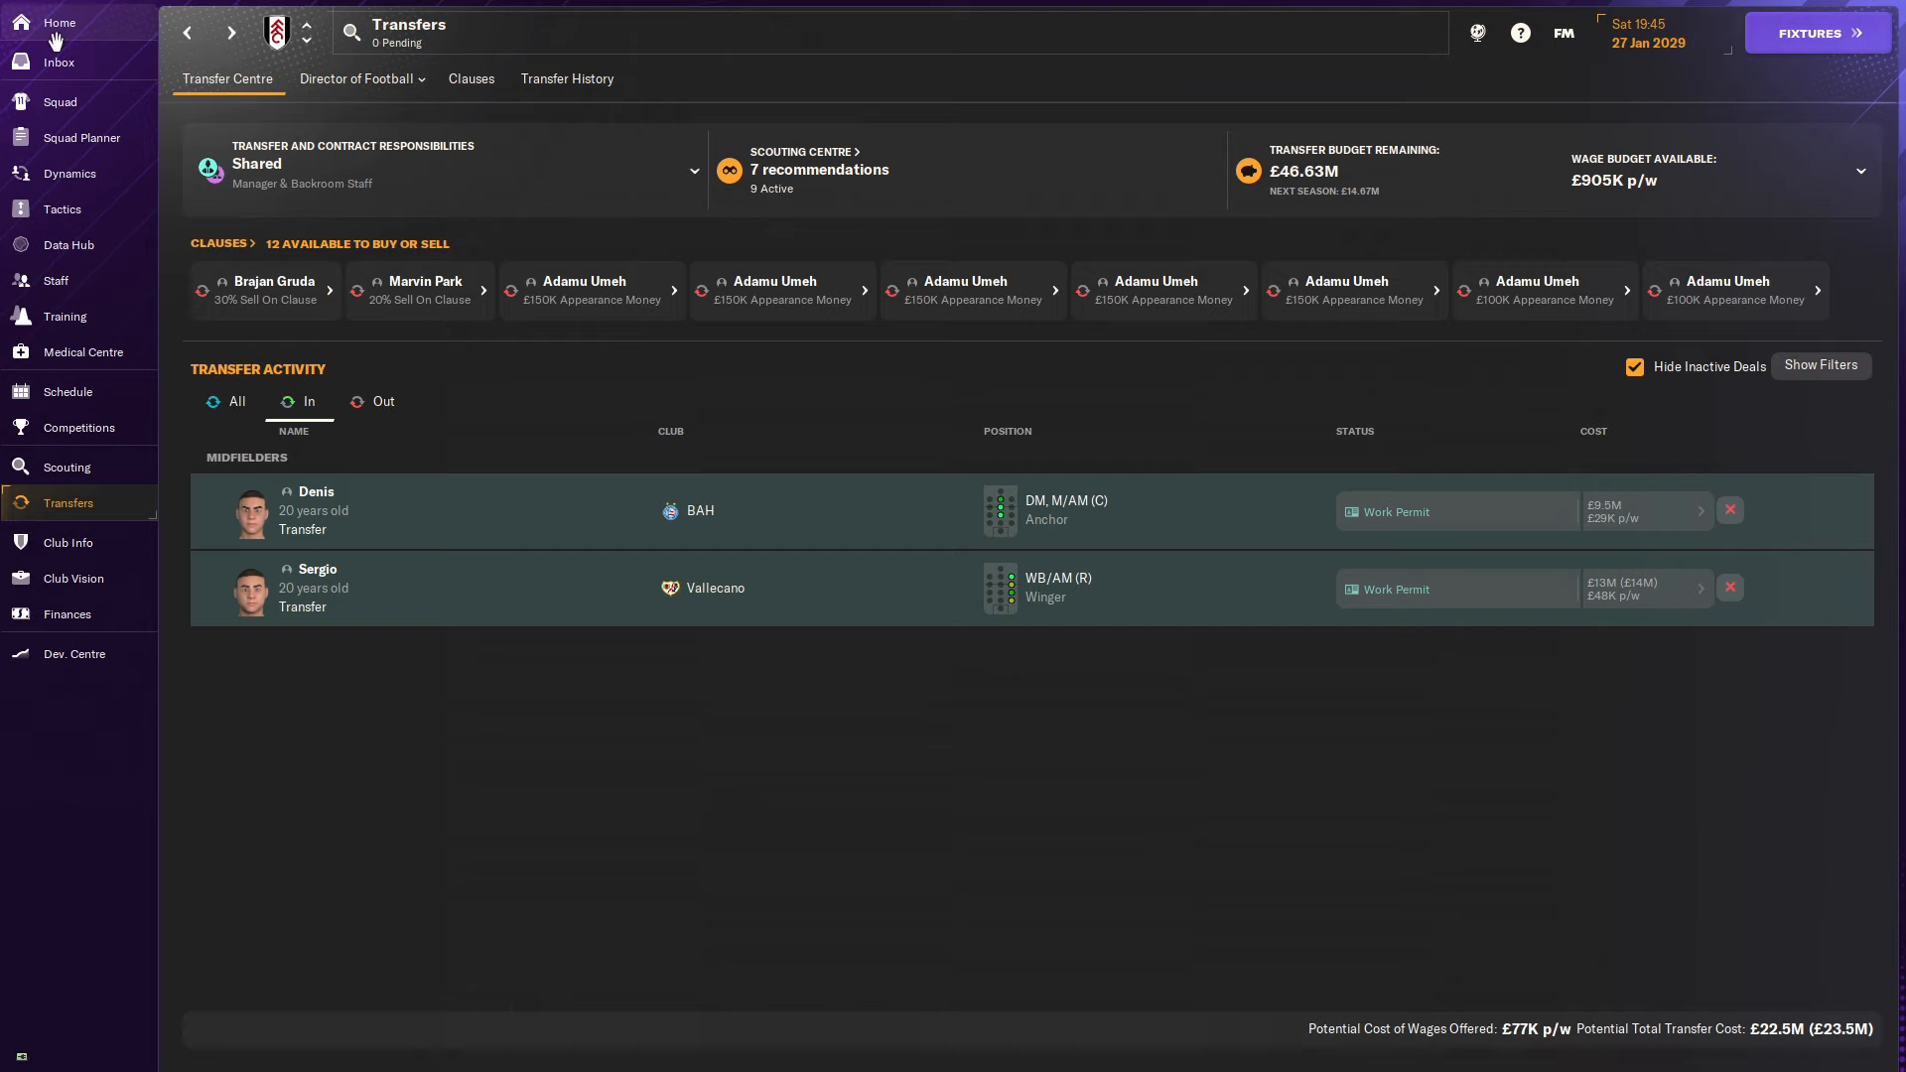
Go through the Fulham v Crystal Palace tactical meeting and continue to team selection.
{"action": "left_click", "coordinate": [57, 22]}
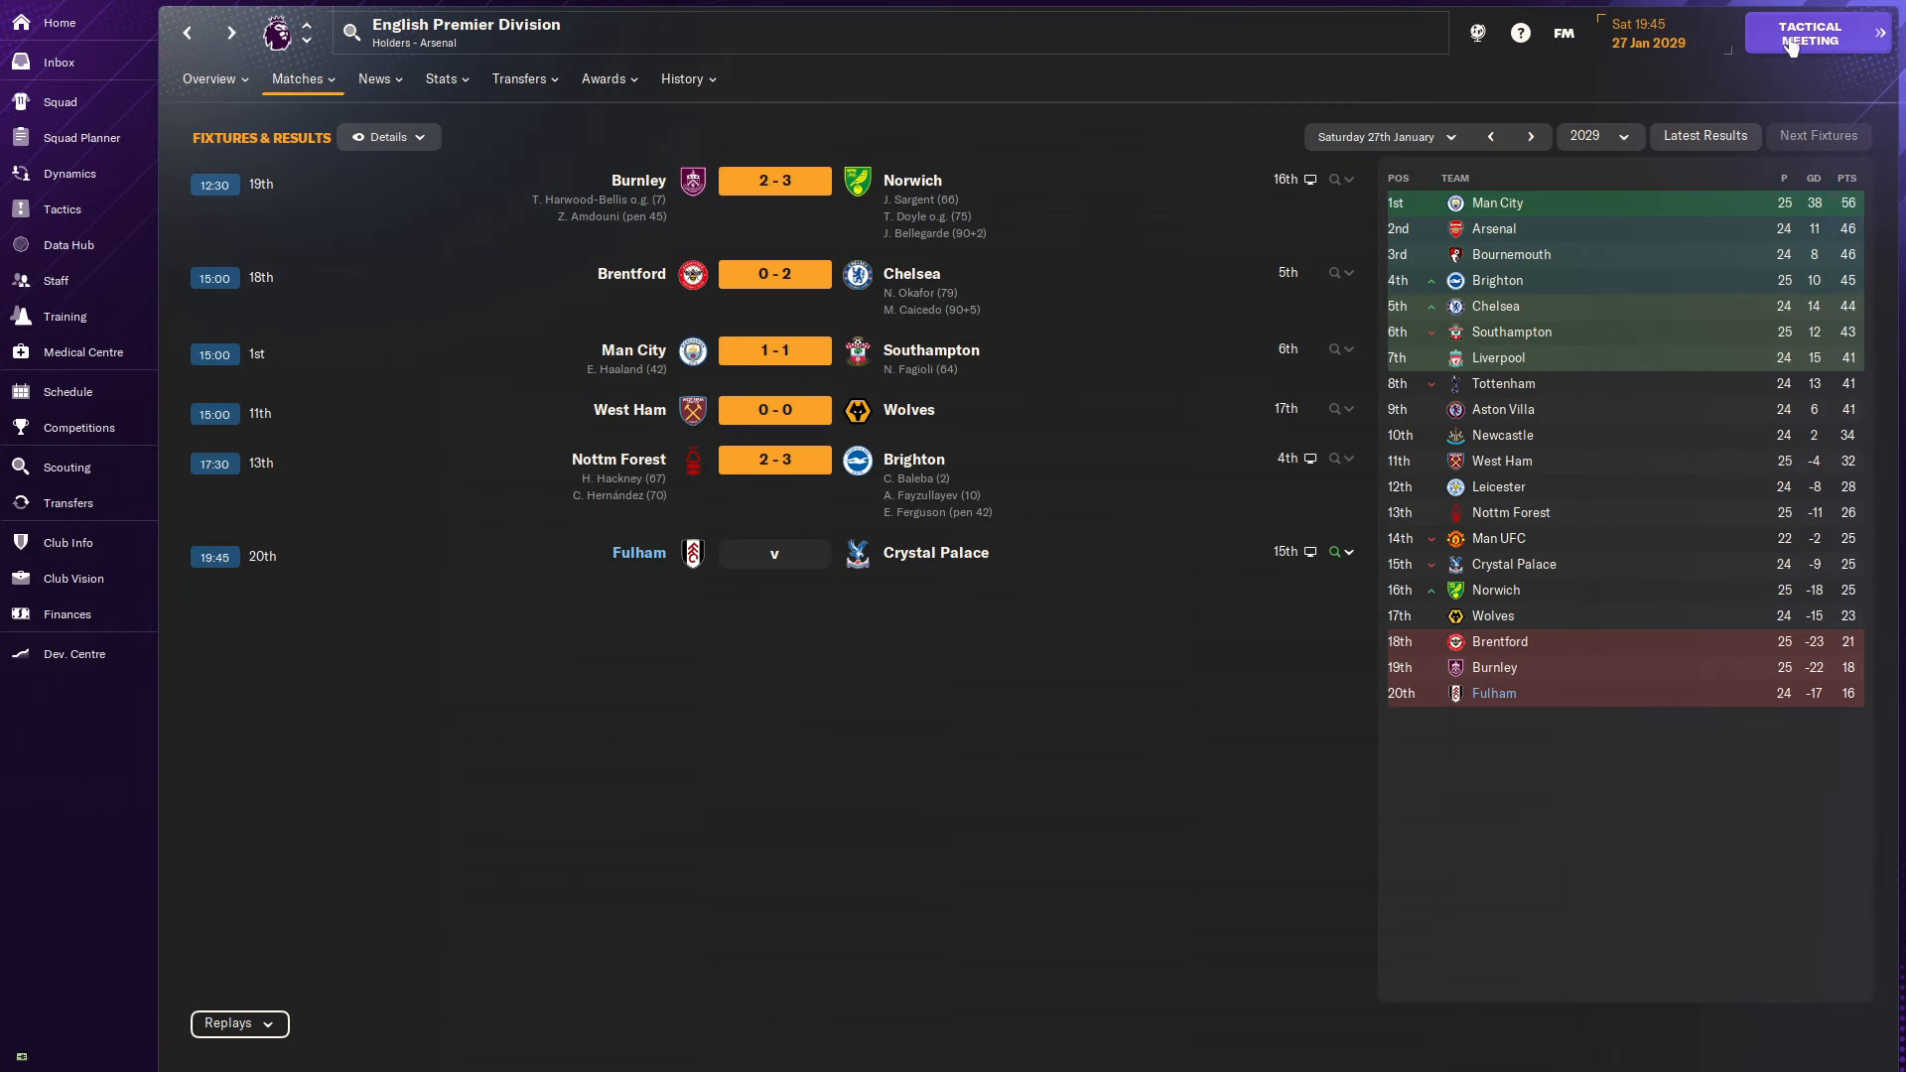
{"action": "left_click", "coordinate": [1810, 34]}
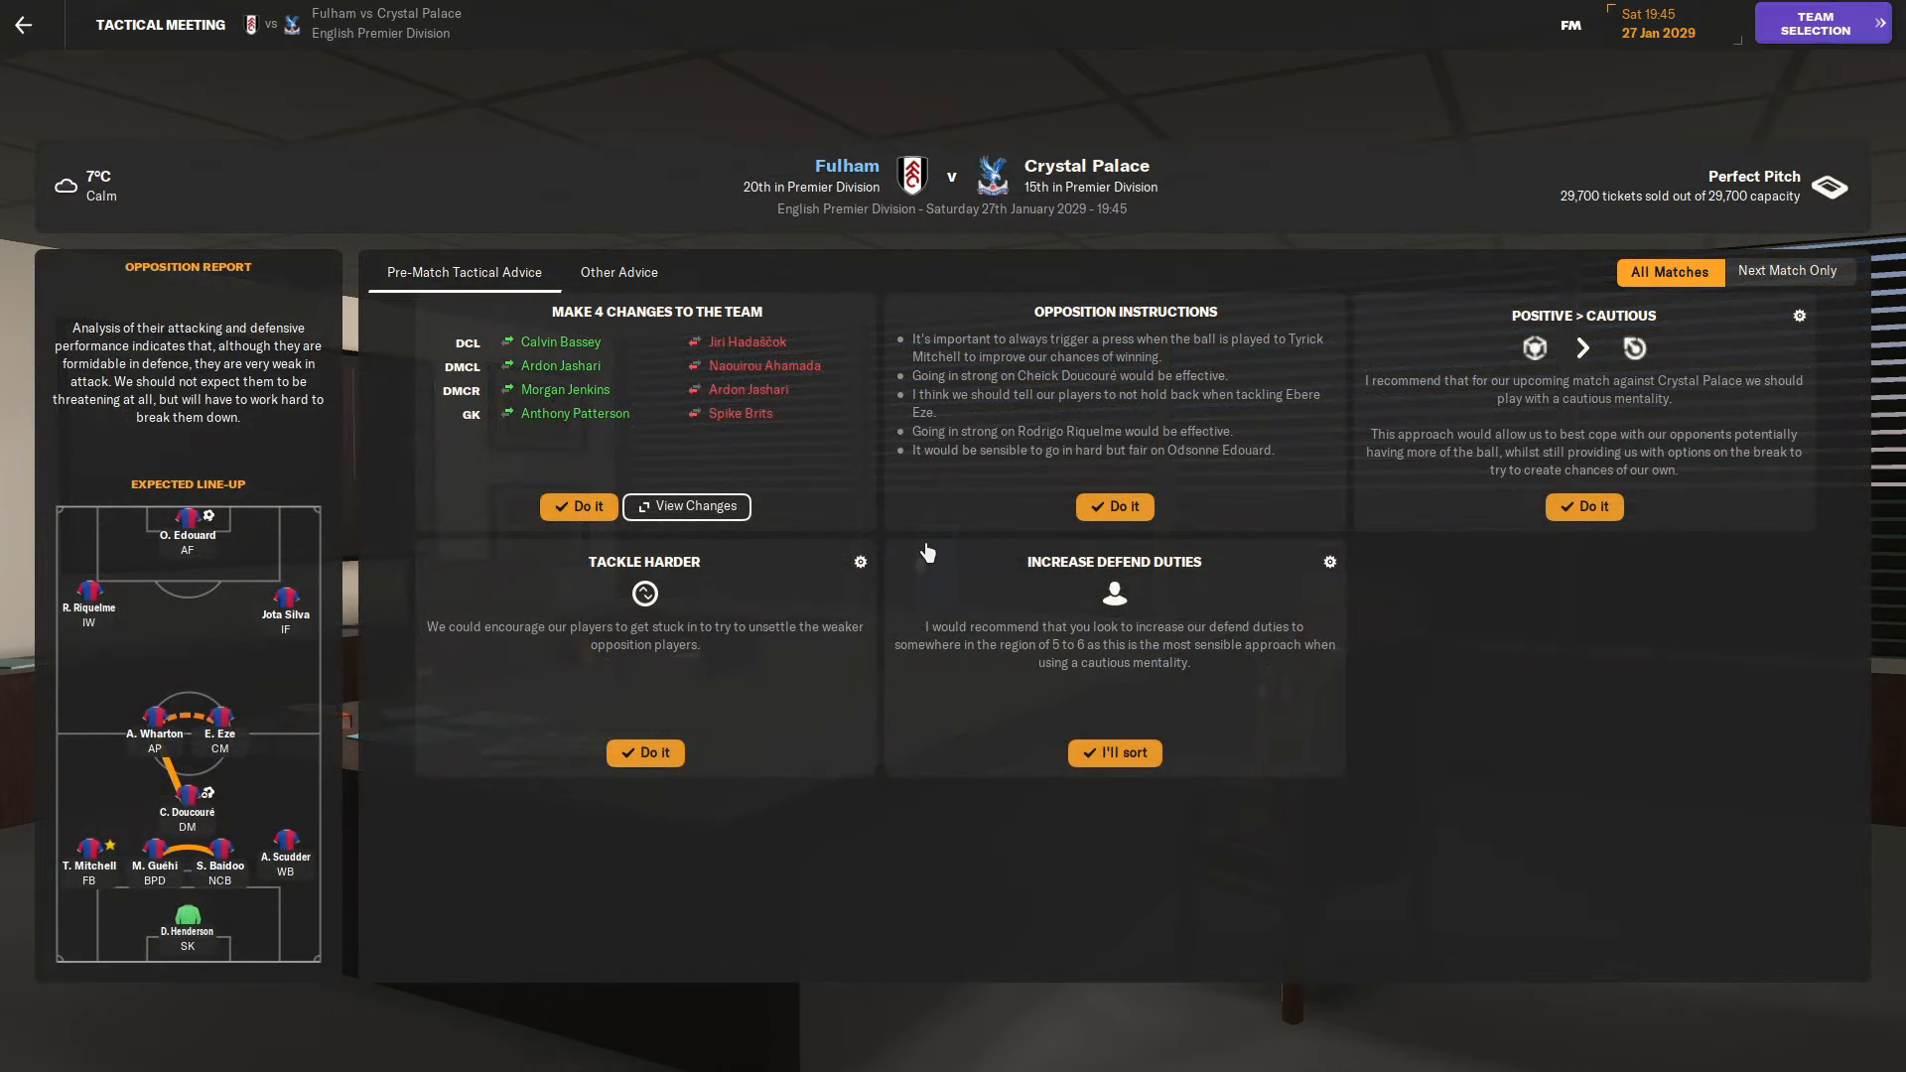
{"action": "left_click", "coordinate": [1820, 22]}
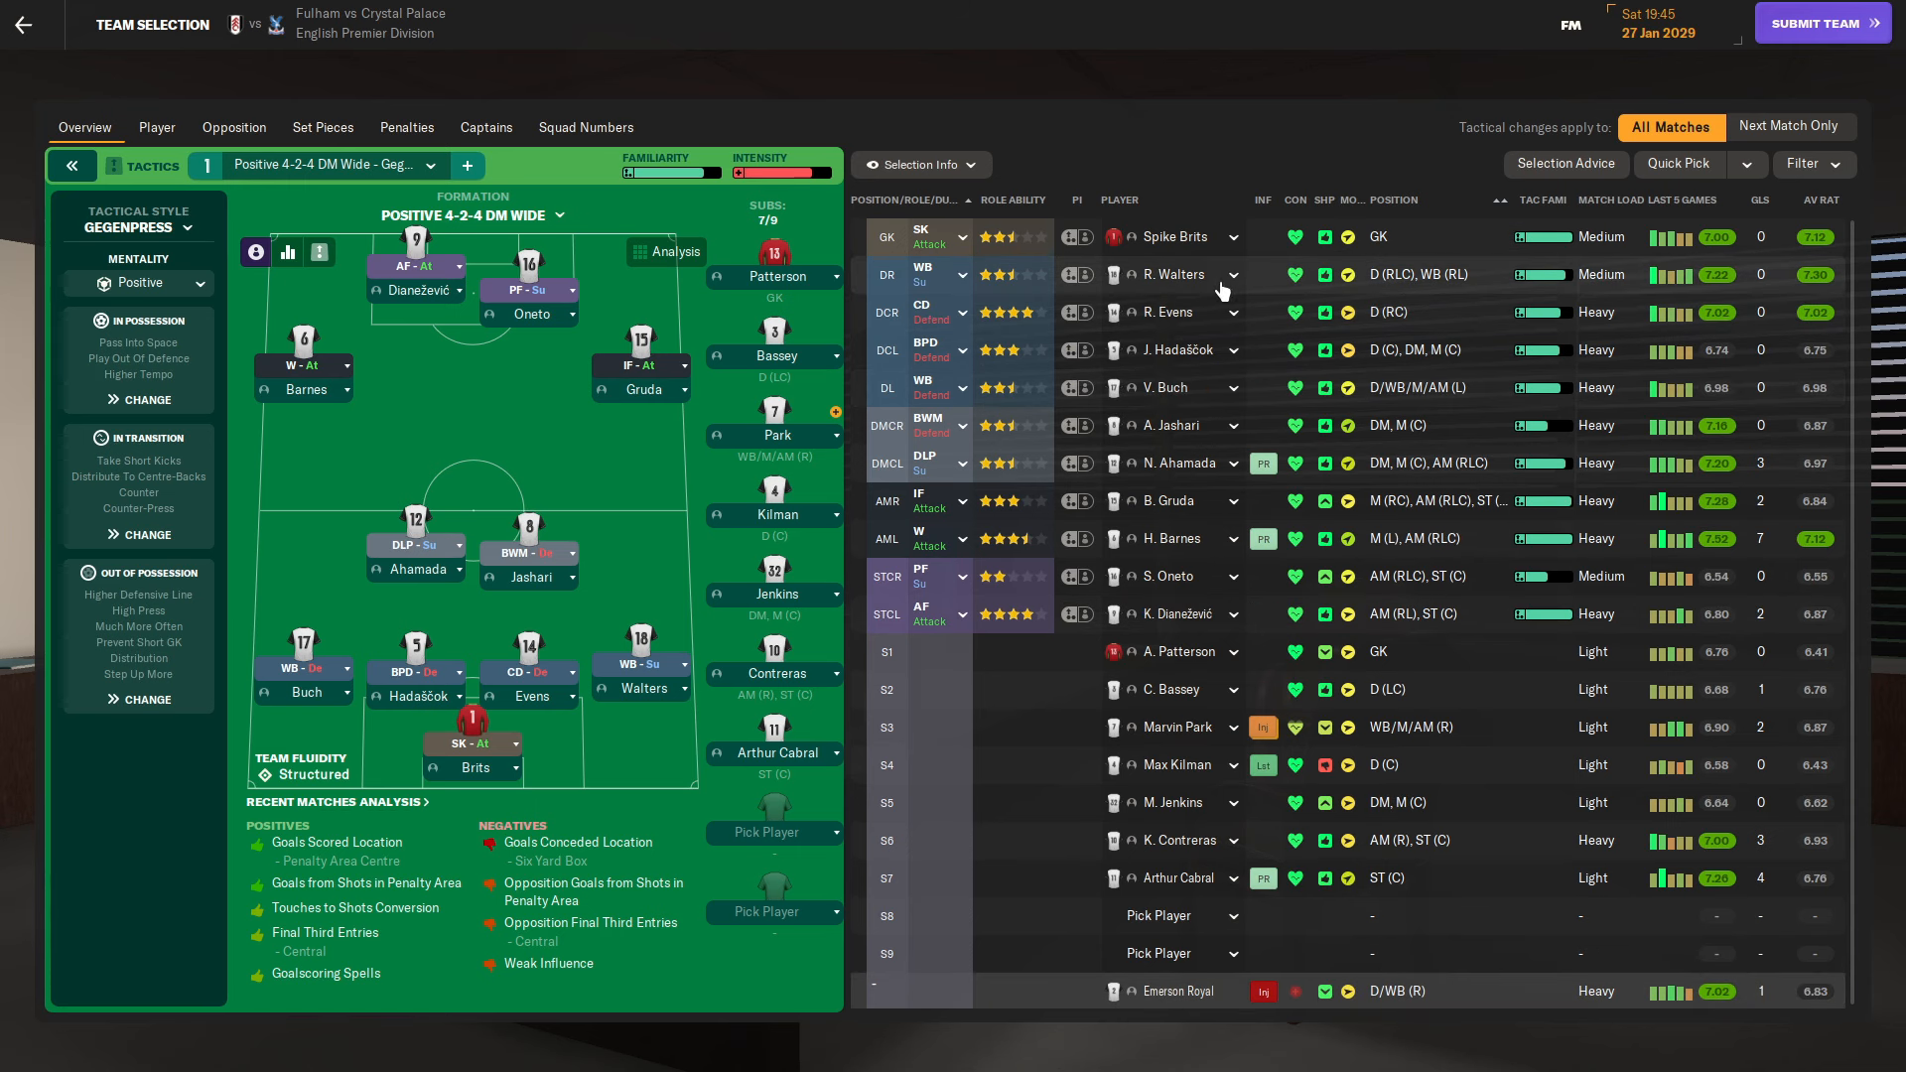
{"action": "mouse_move", "coordinate": [1325, 314]}
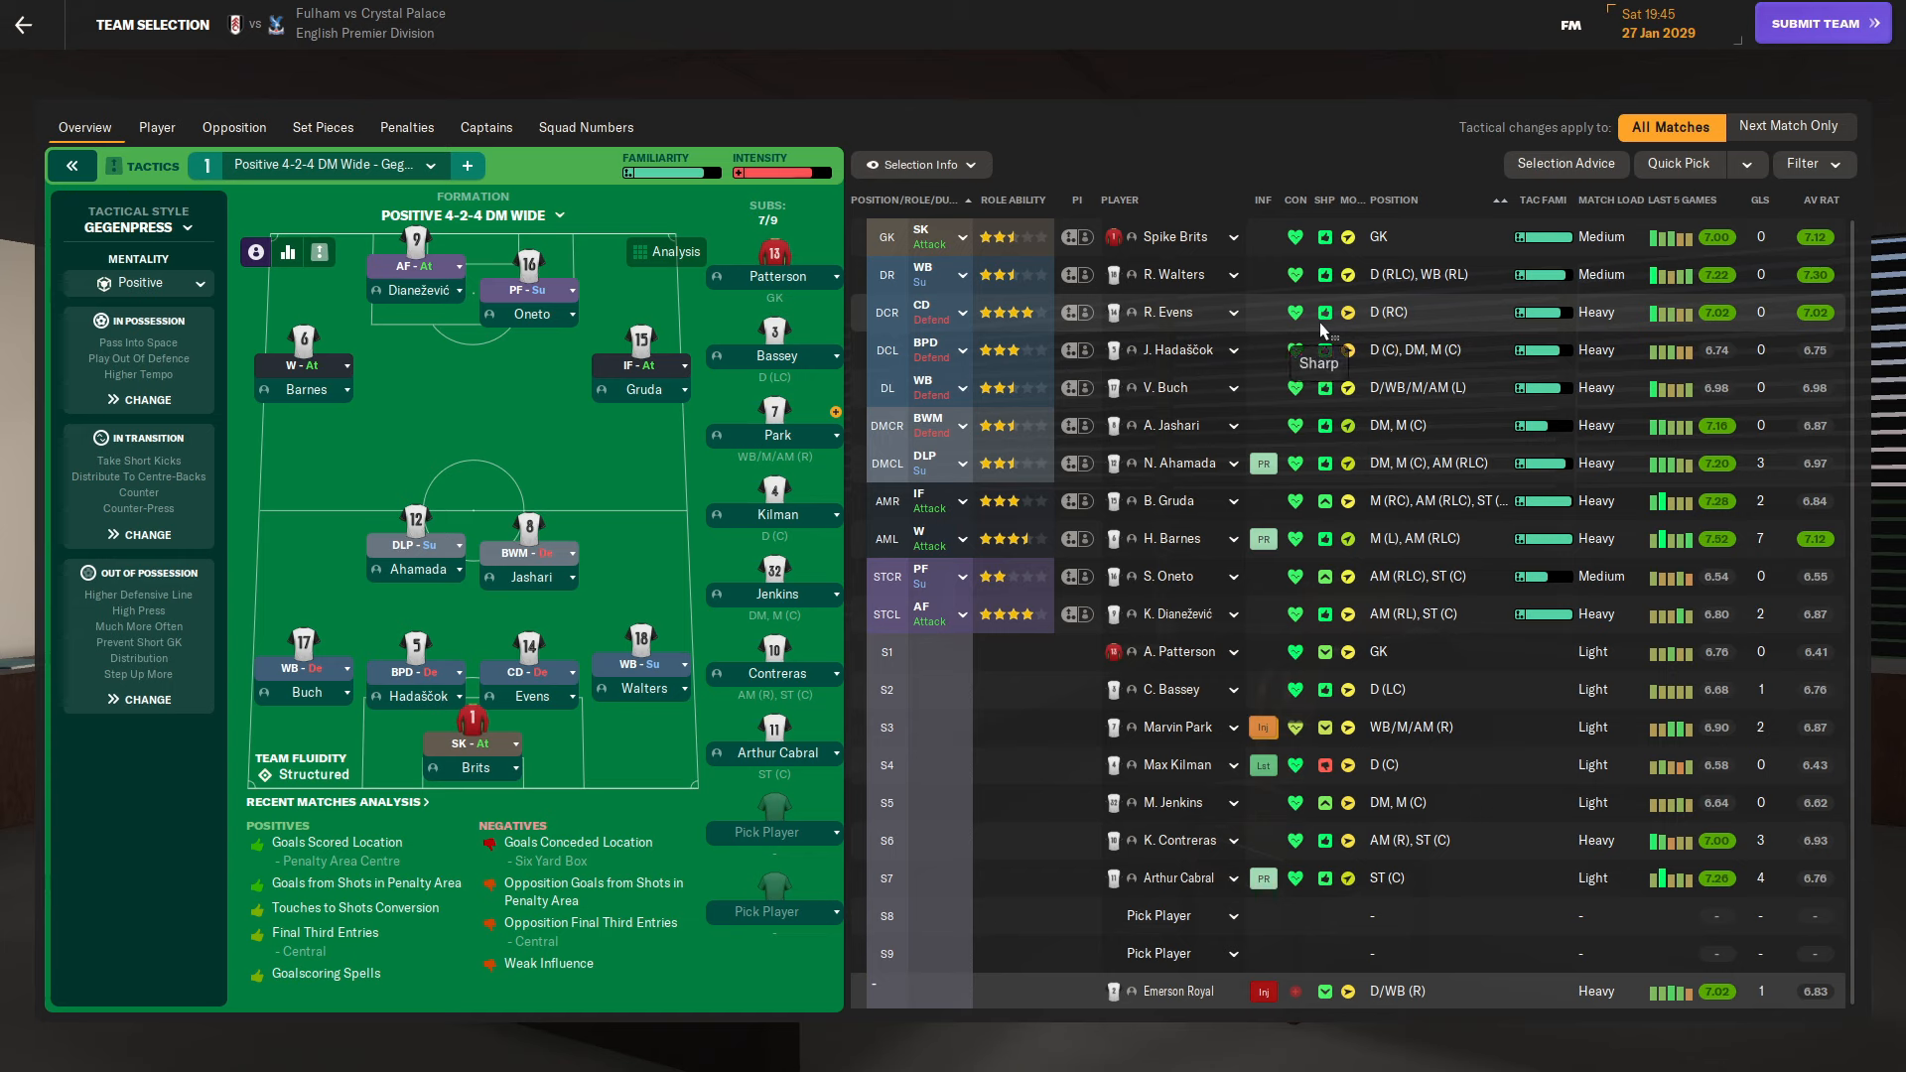
{"action": "mouse_move", "coordinate": [1292, 282]}
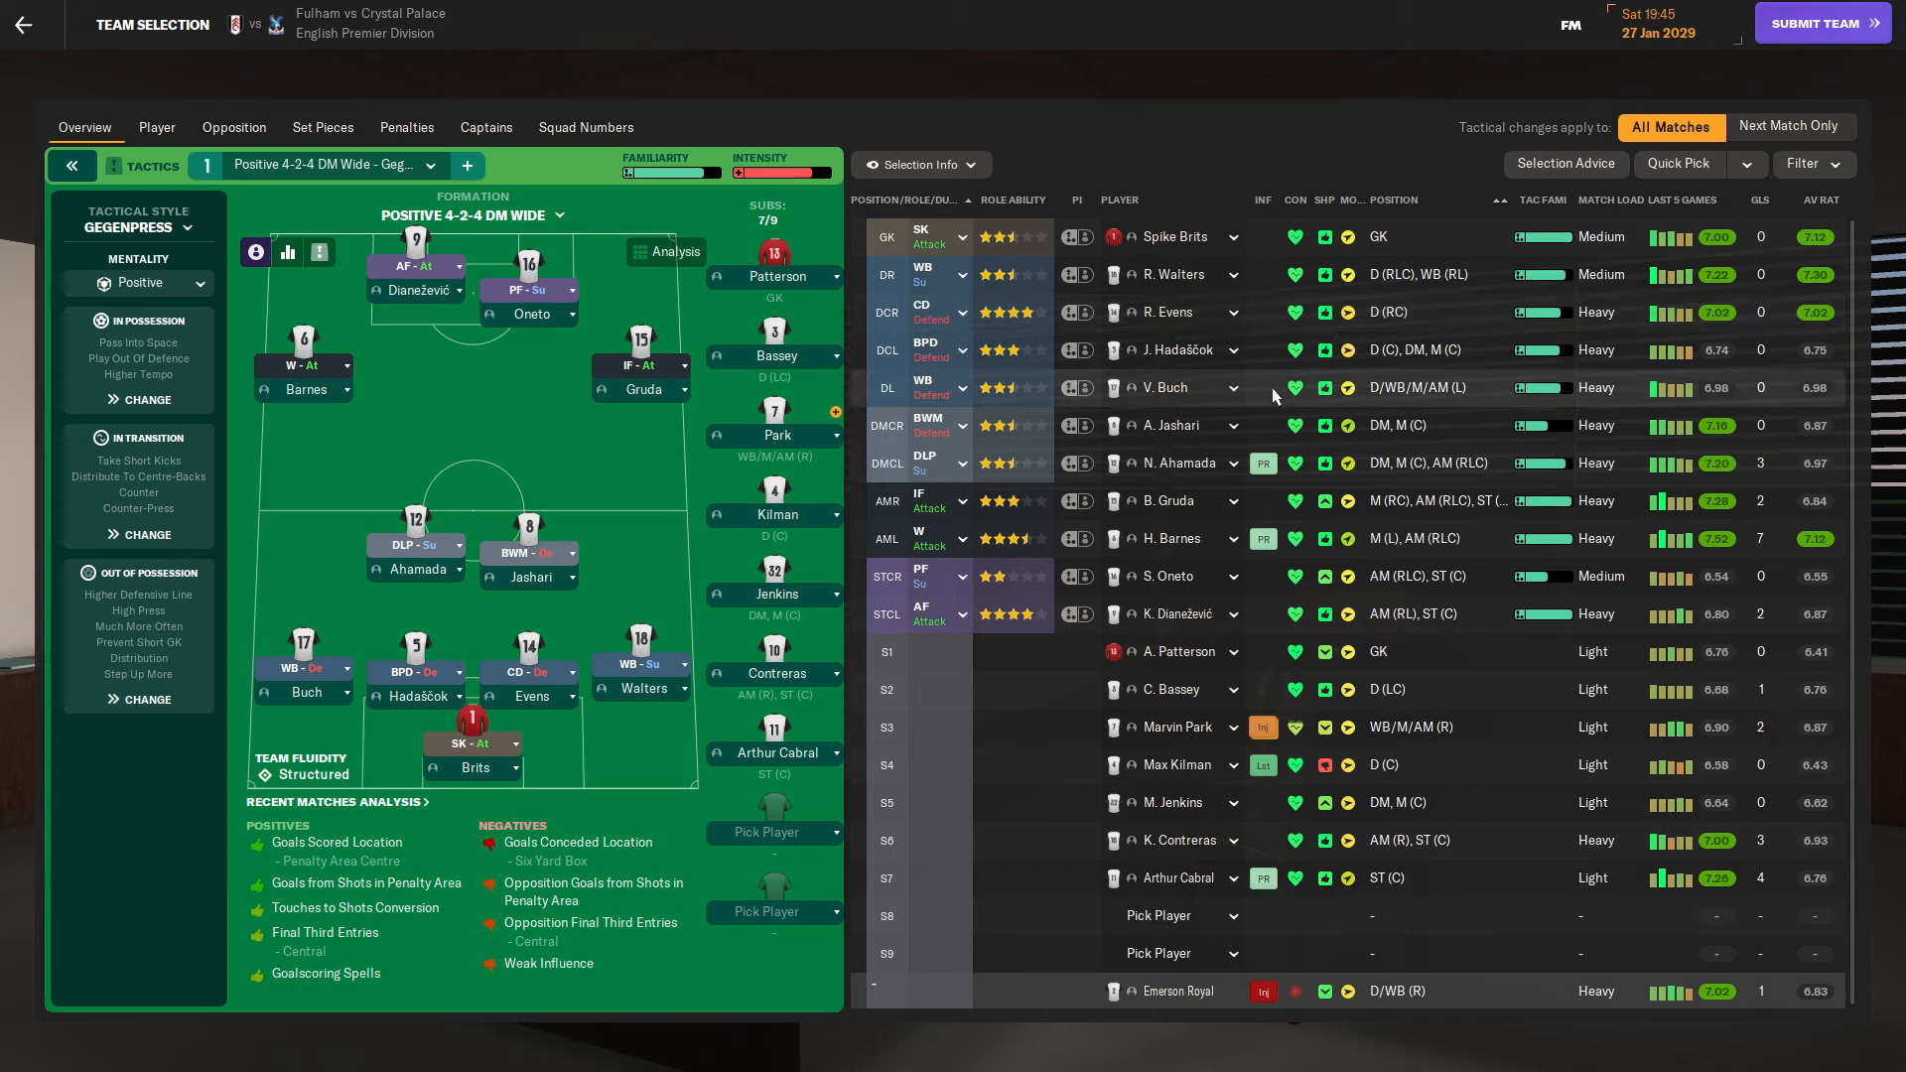
{"action": "left_click", "coordinate": [1172, 387]}
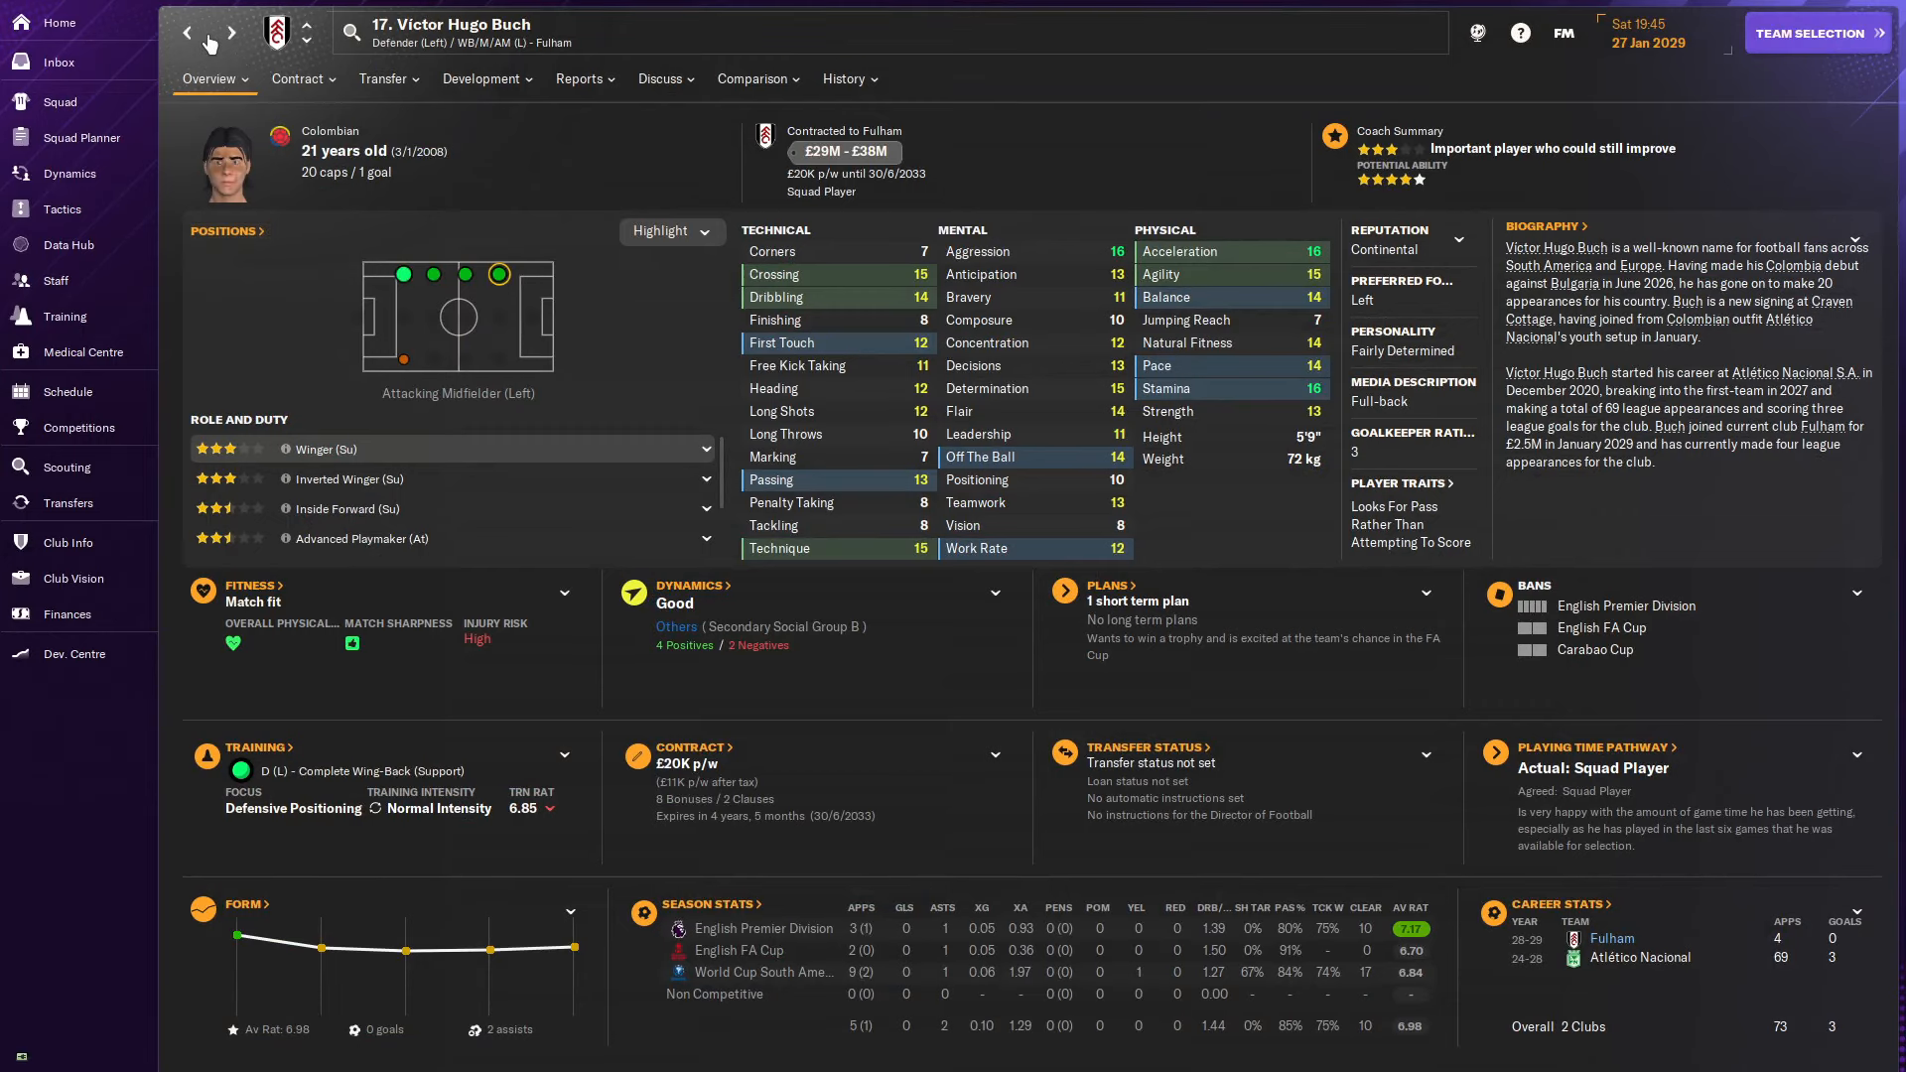
{"action": "left_click", "coordinate": [1817, 33]}
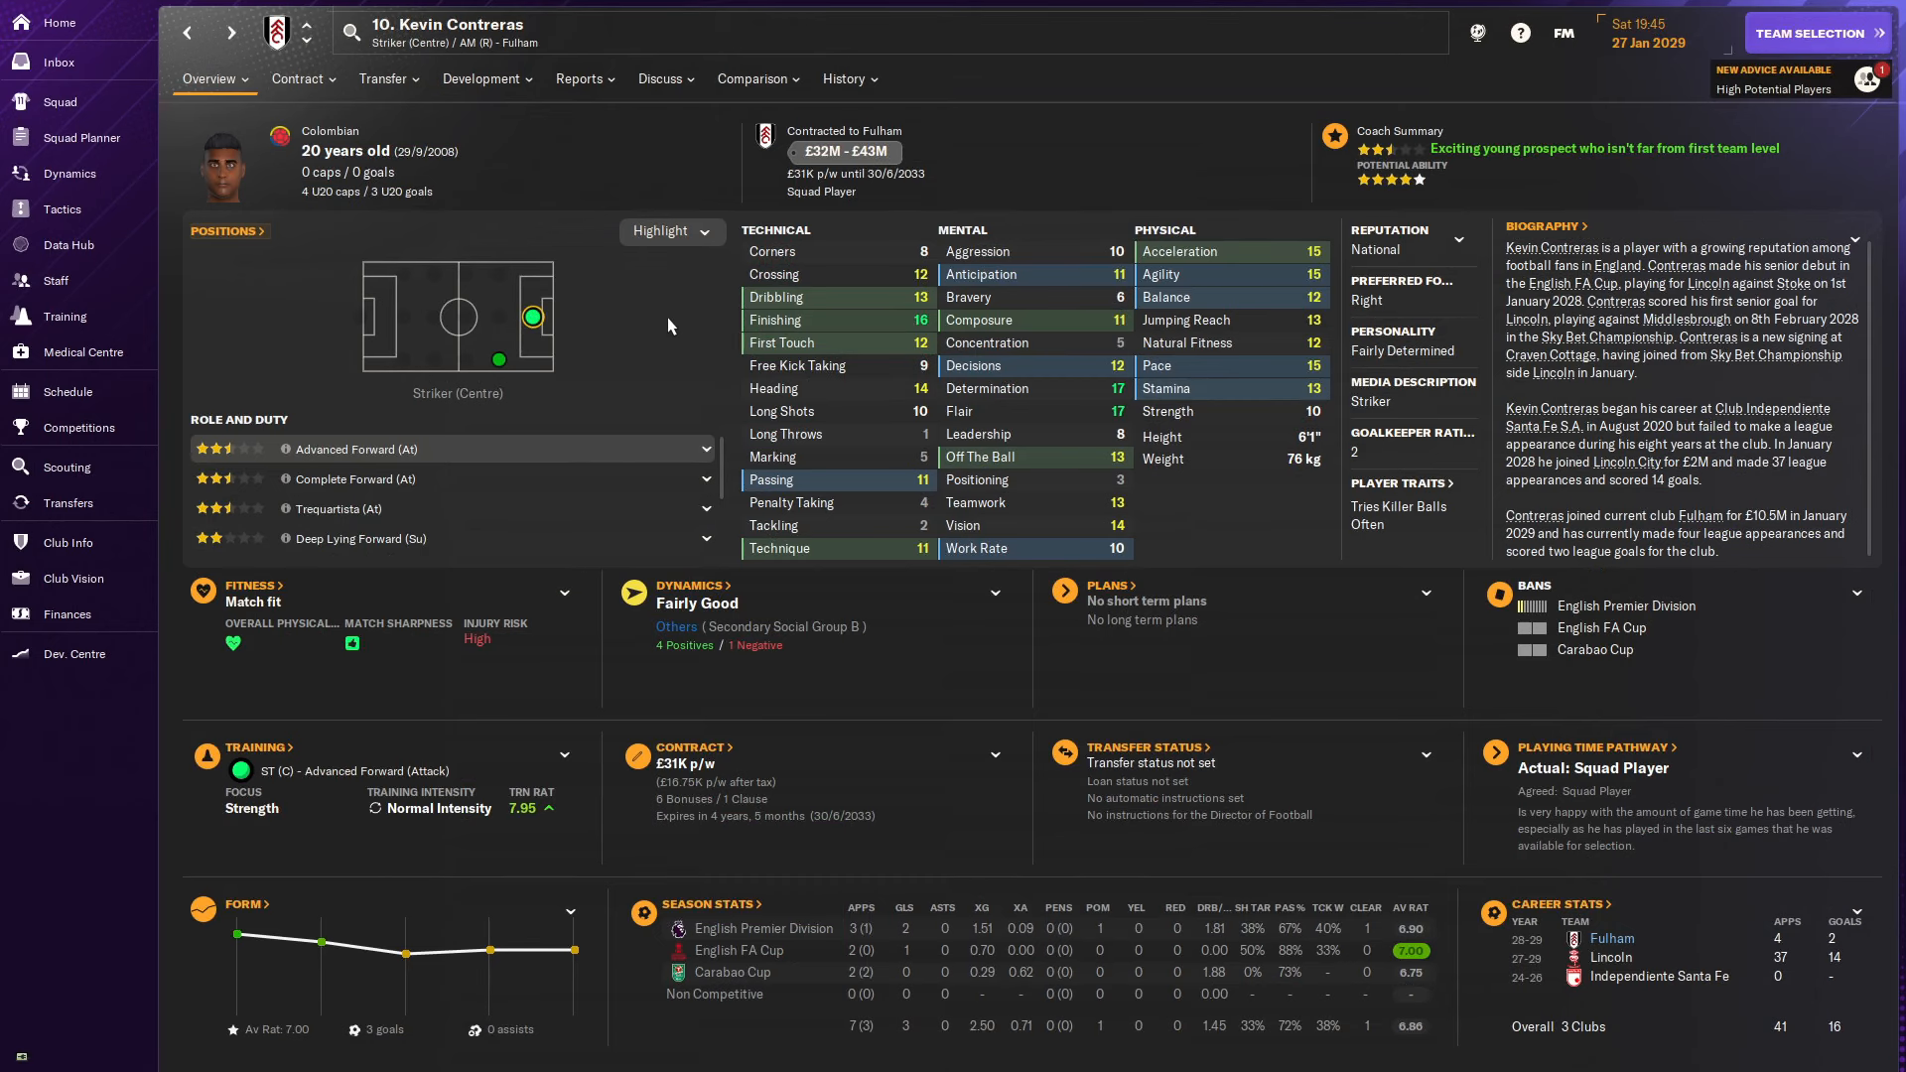
{"action": "left_click", "coordinate": [579, 77]}
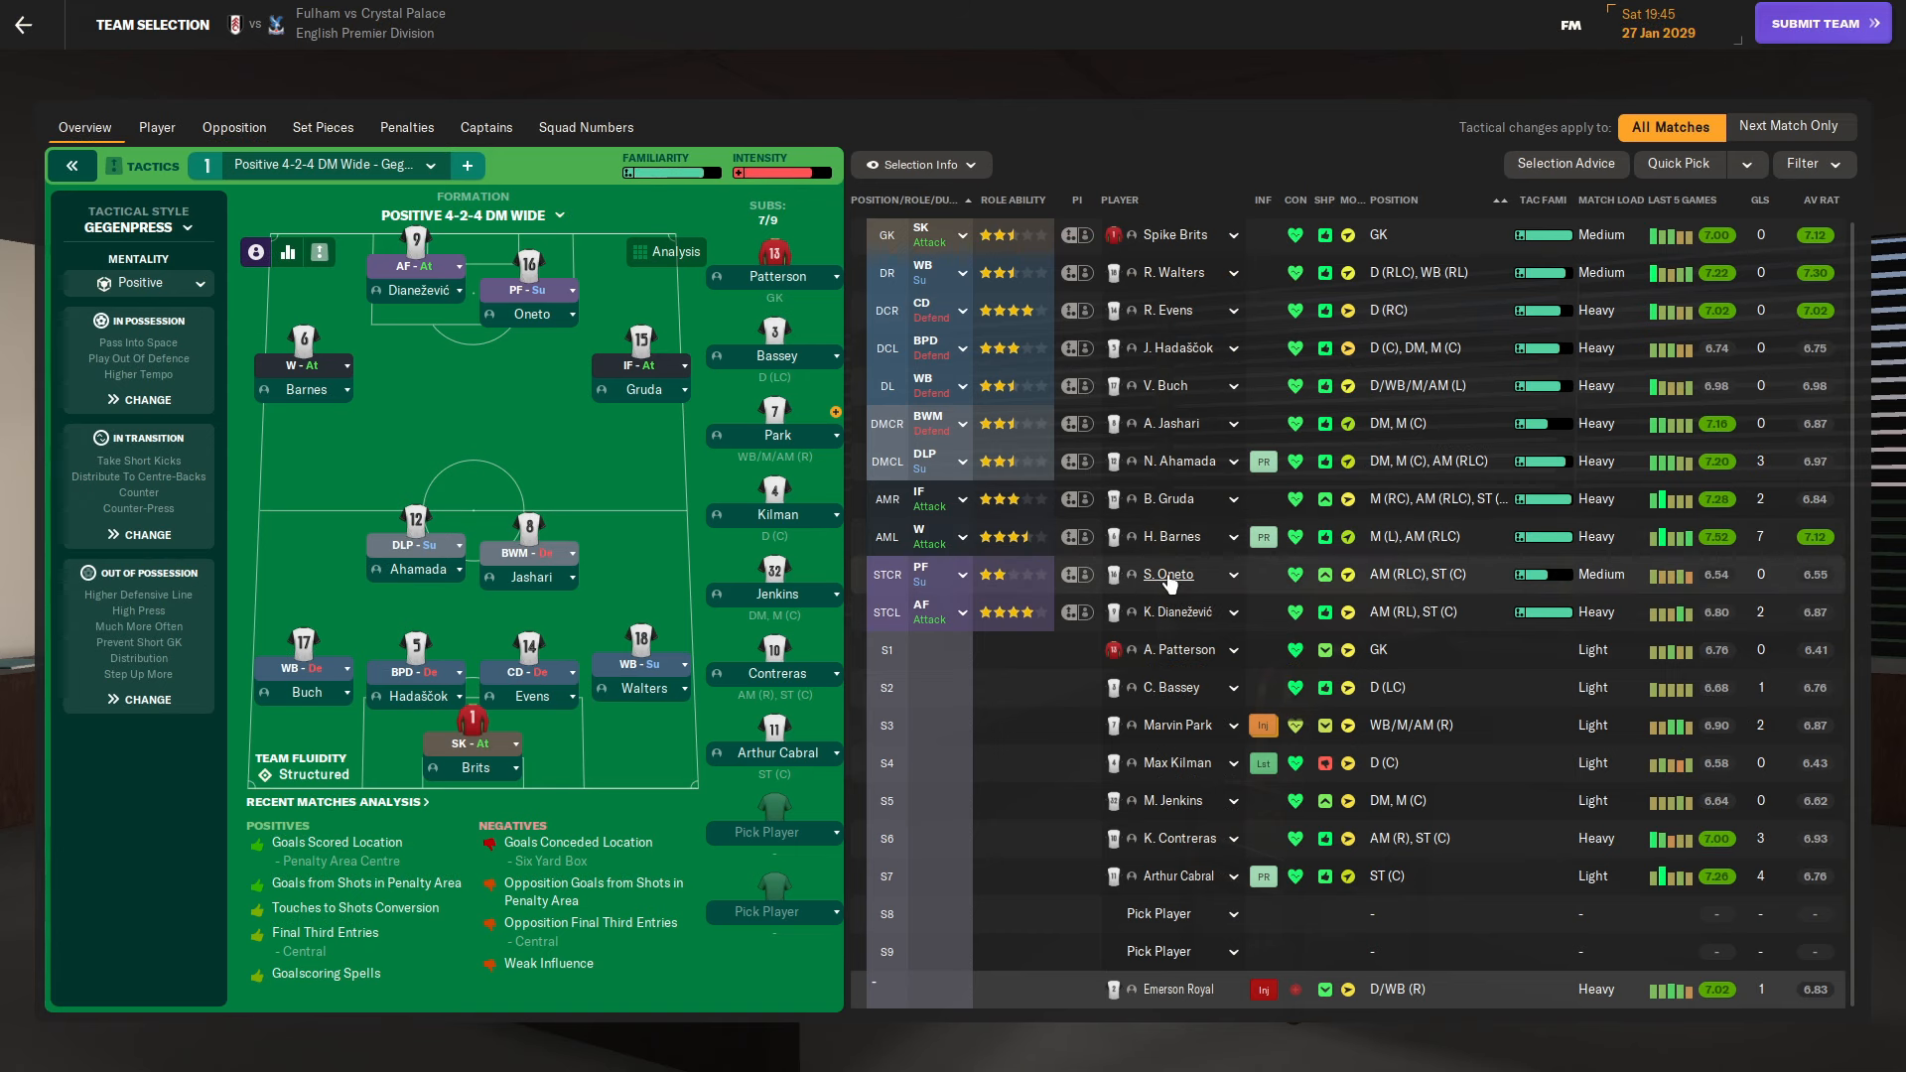
{"action": "left_click", "coordinate": [1167, 574]}
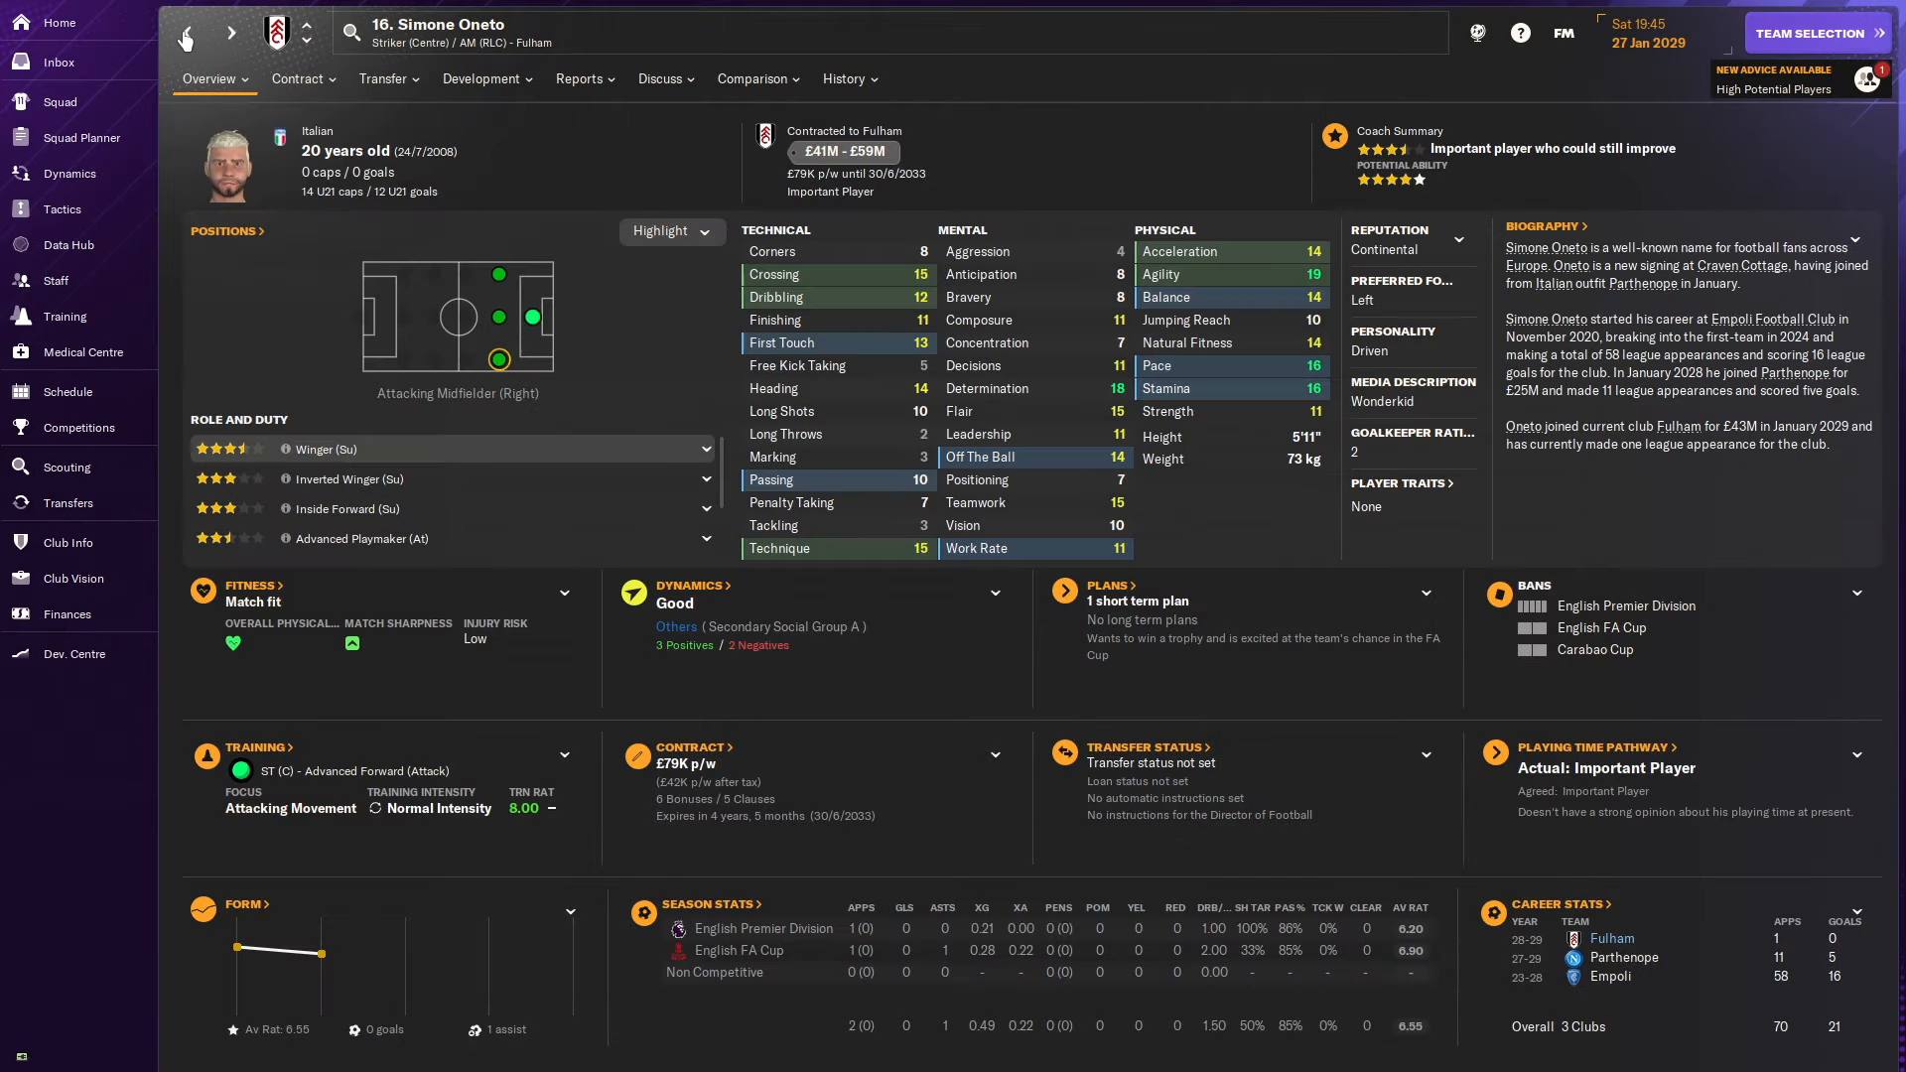
{"action": "left_click", "coordinate": [532, 318]}
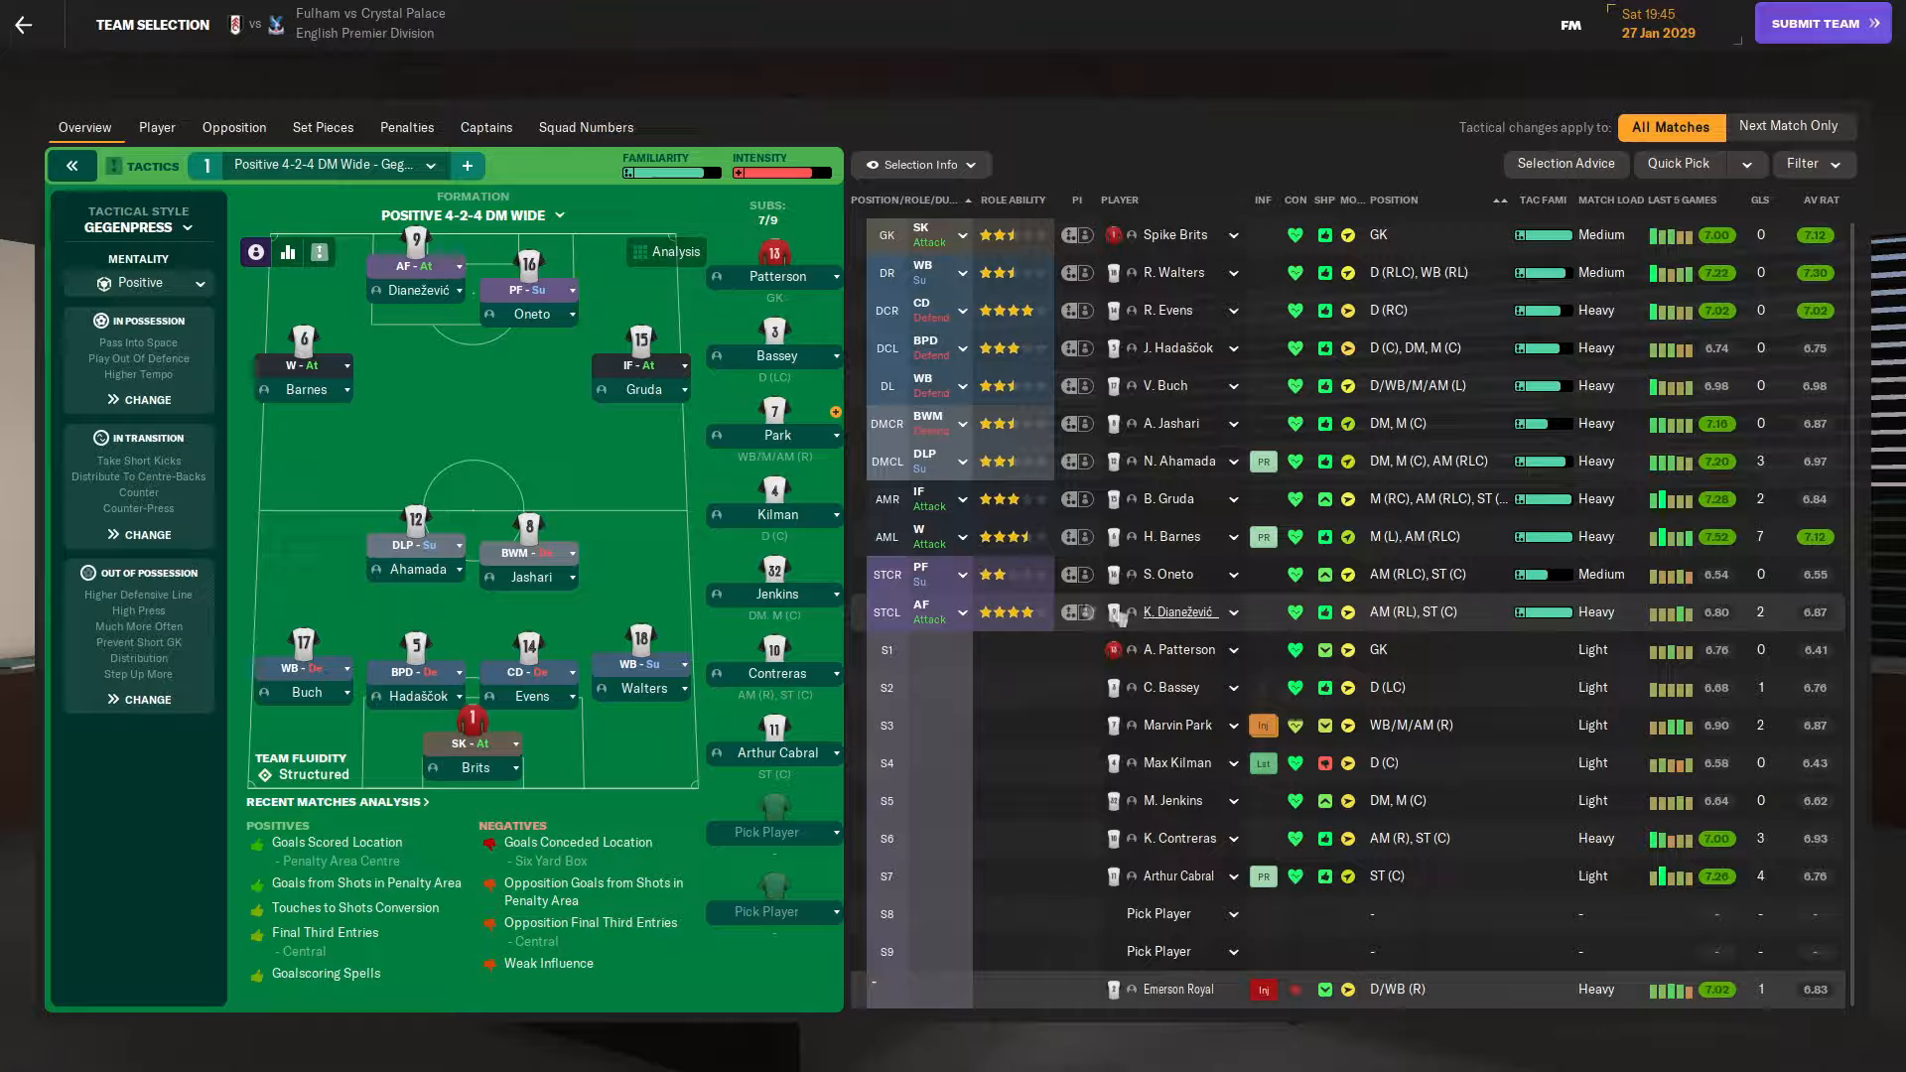
Check Oneto and Arthur Cabral again, then submit the unchanged team for the pre-match briefing.
{"action": "left_click", "coordinate": [1189, 611]}
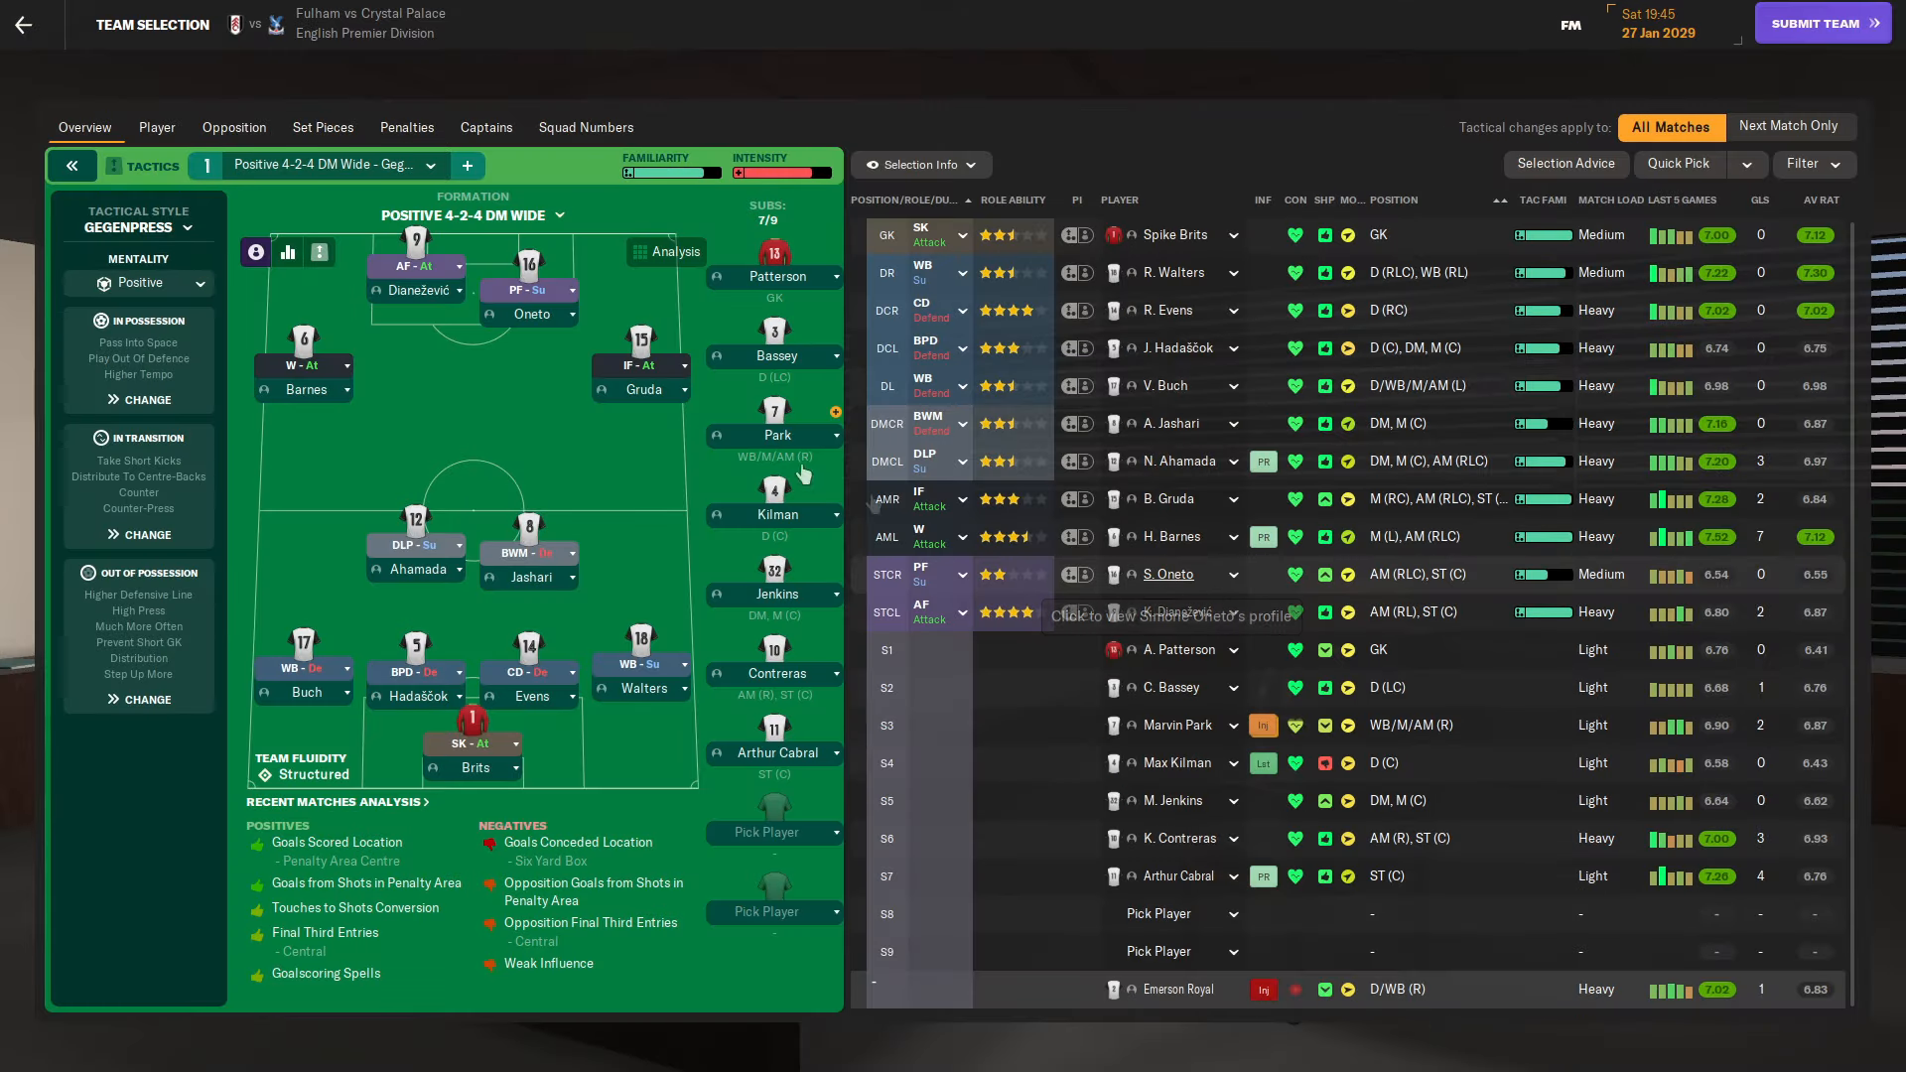
{"action": "left_click", "coordinate": [1168, 573]}
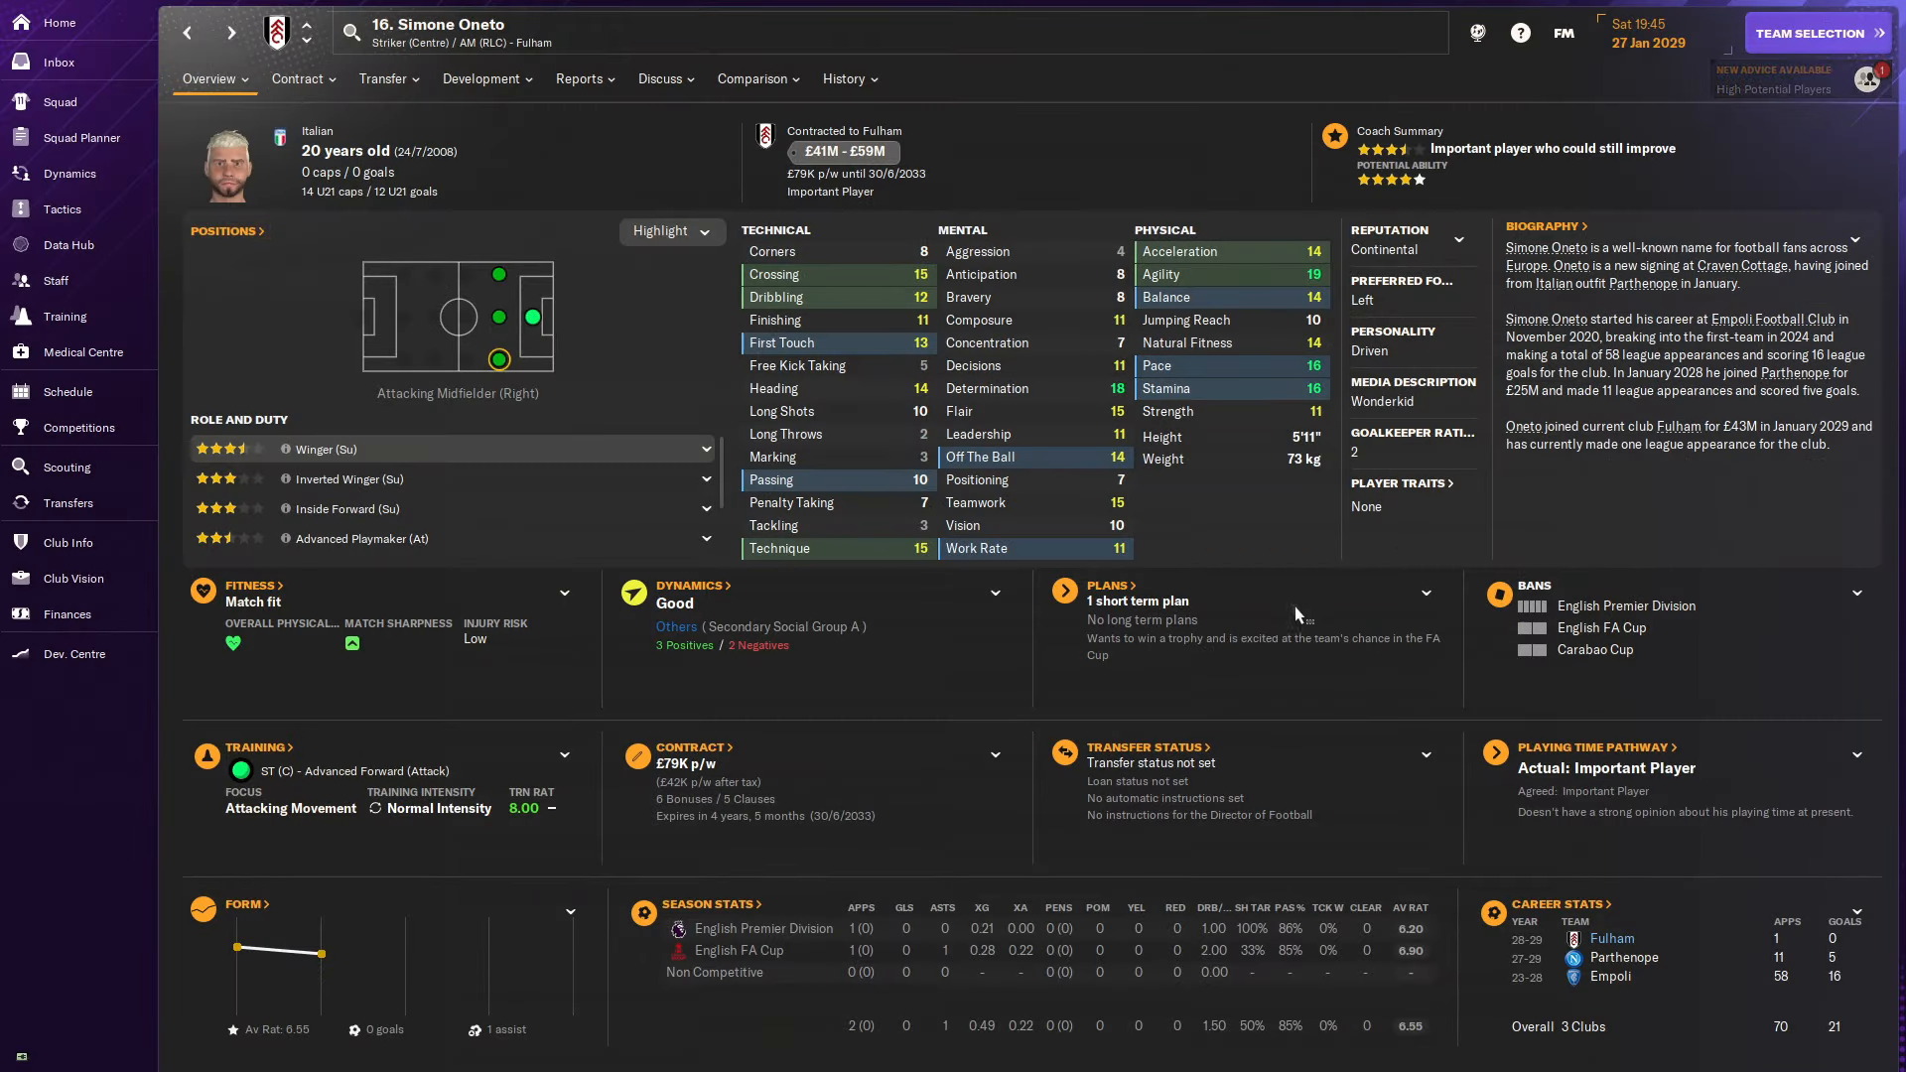
{"action": "left_click", "coordinate": [1813, 33]}
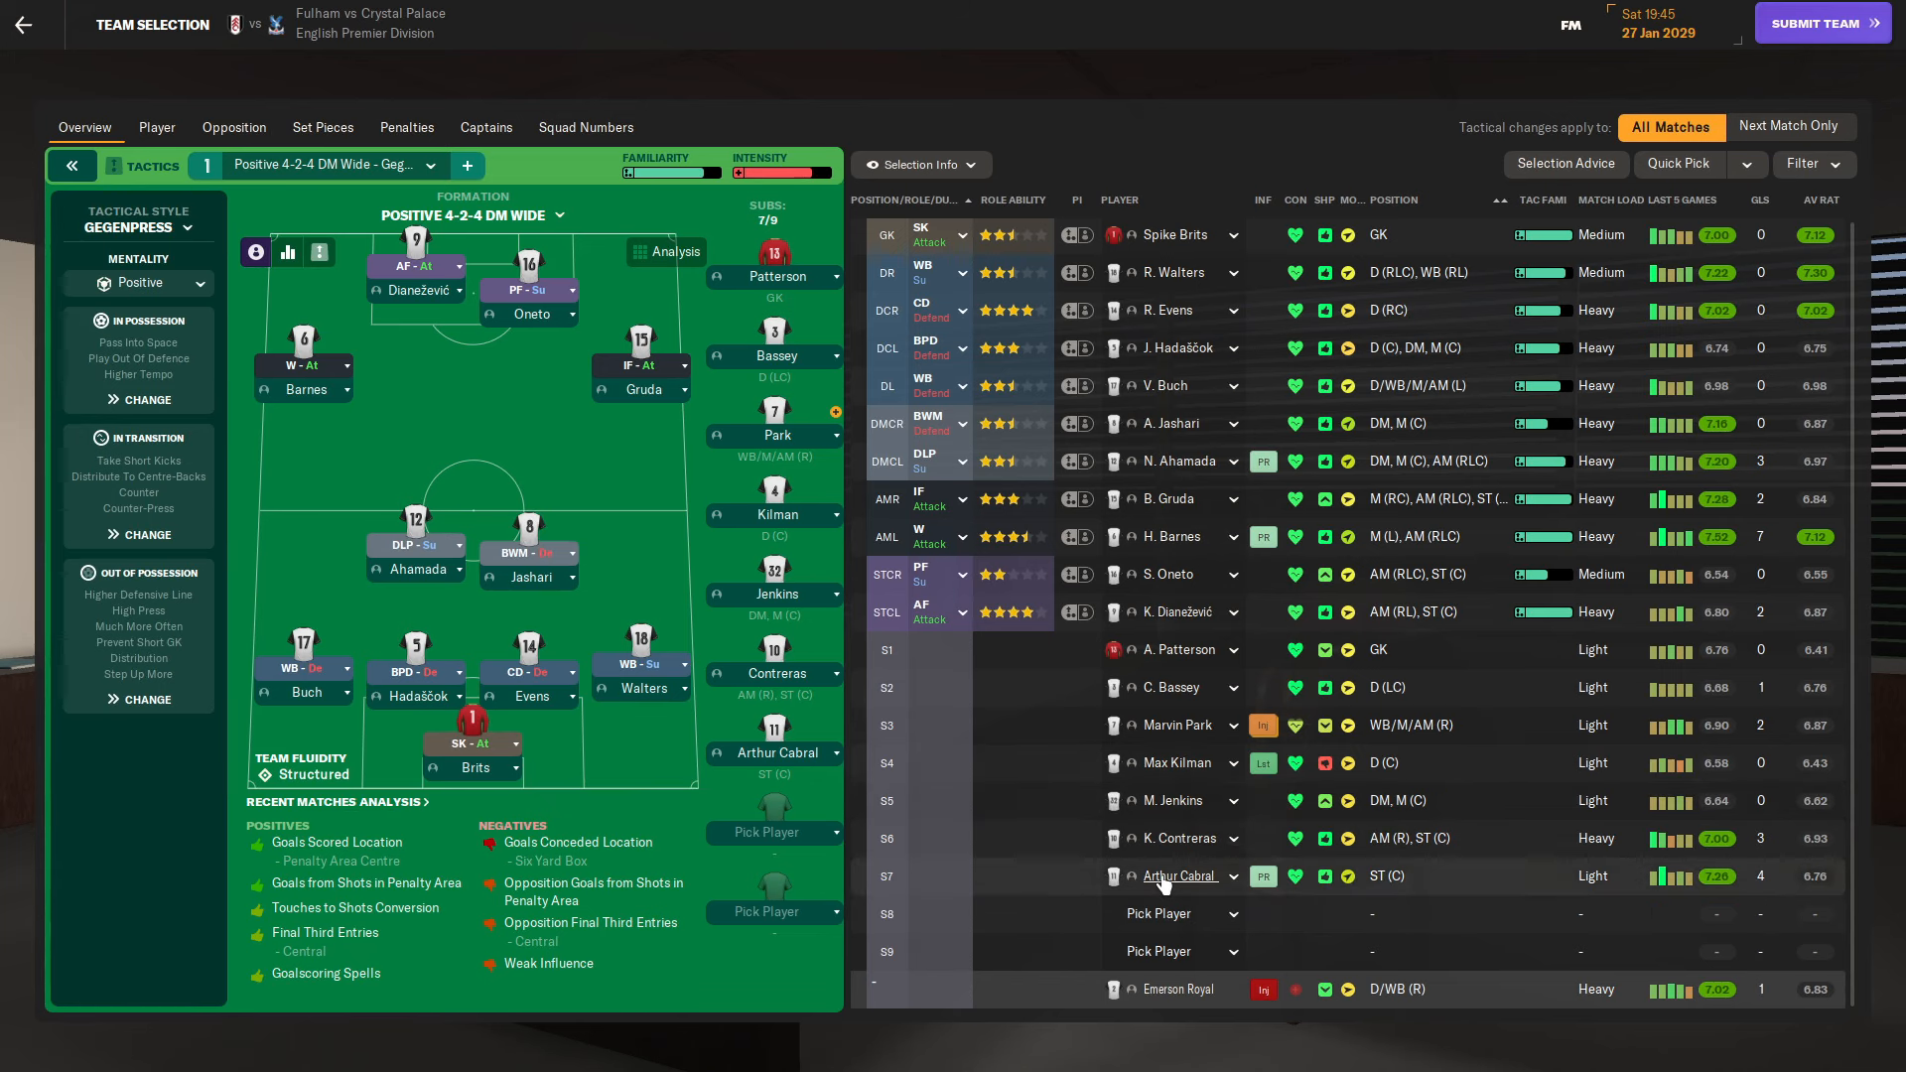
{"action": "left_click", "coordinate": [1180, 876]}
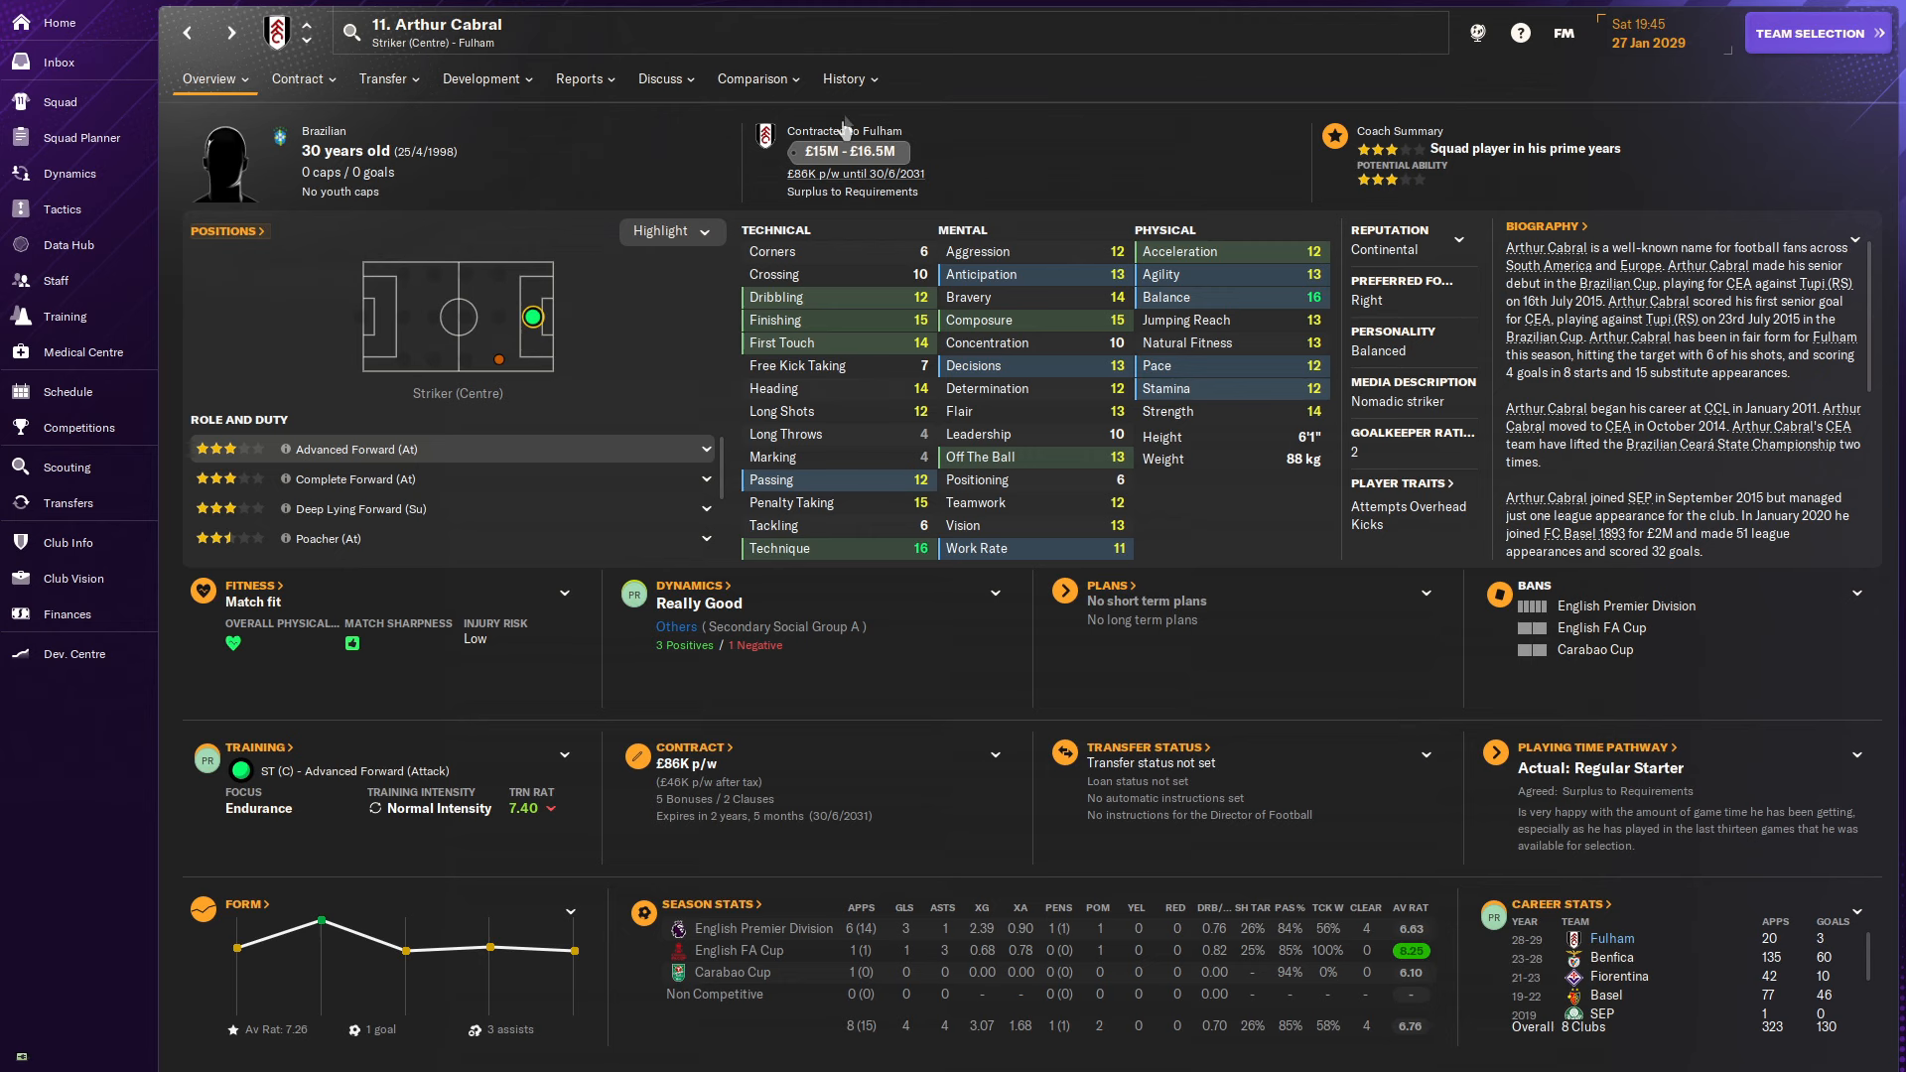
{"action": "left_click", "coordinate": [843, 78]}
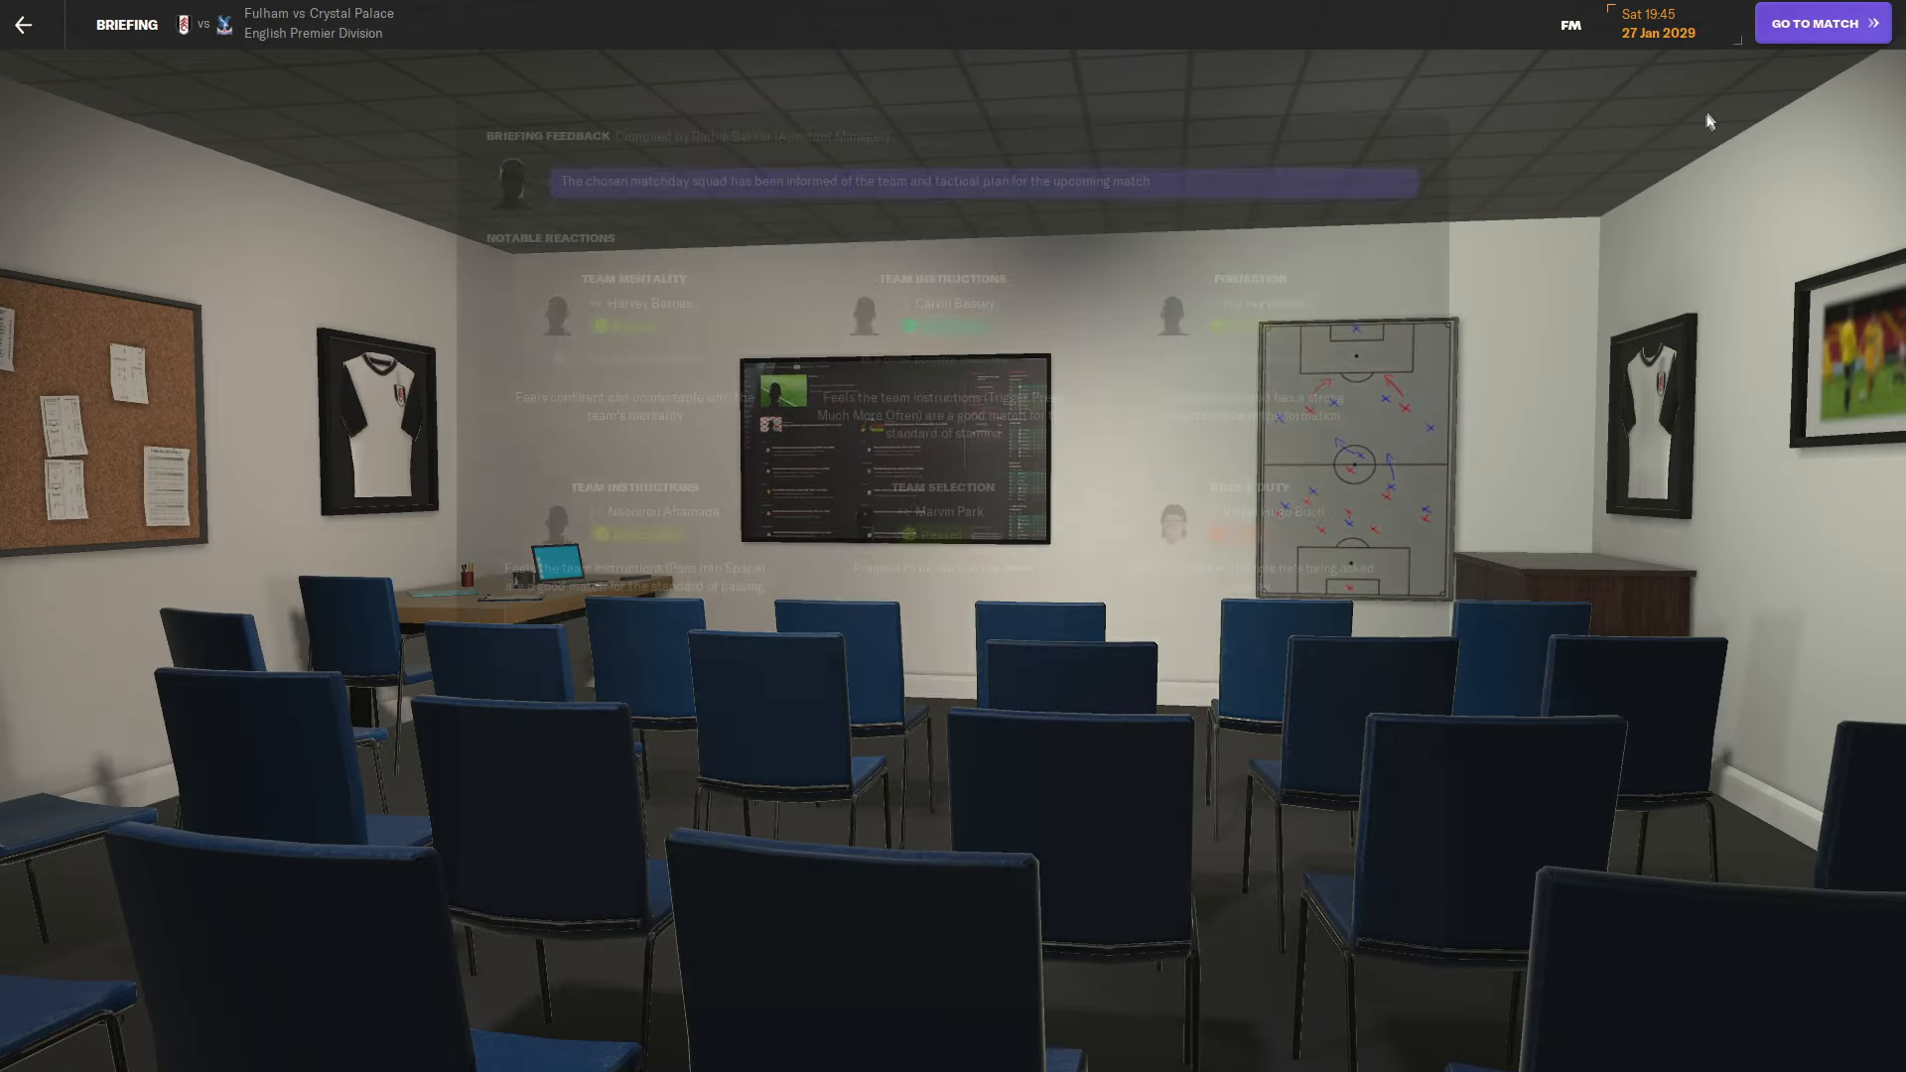
Deliver the revenge-themed team talk and move on to the Crystal Palace match preview line-up.
{"action": "left_click", "coordinate": [1823, 22]}
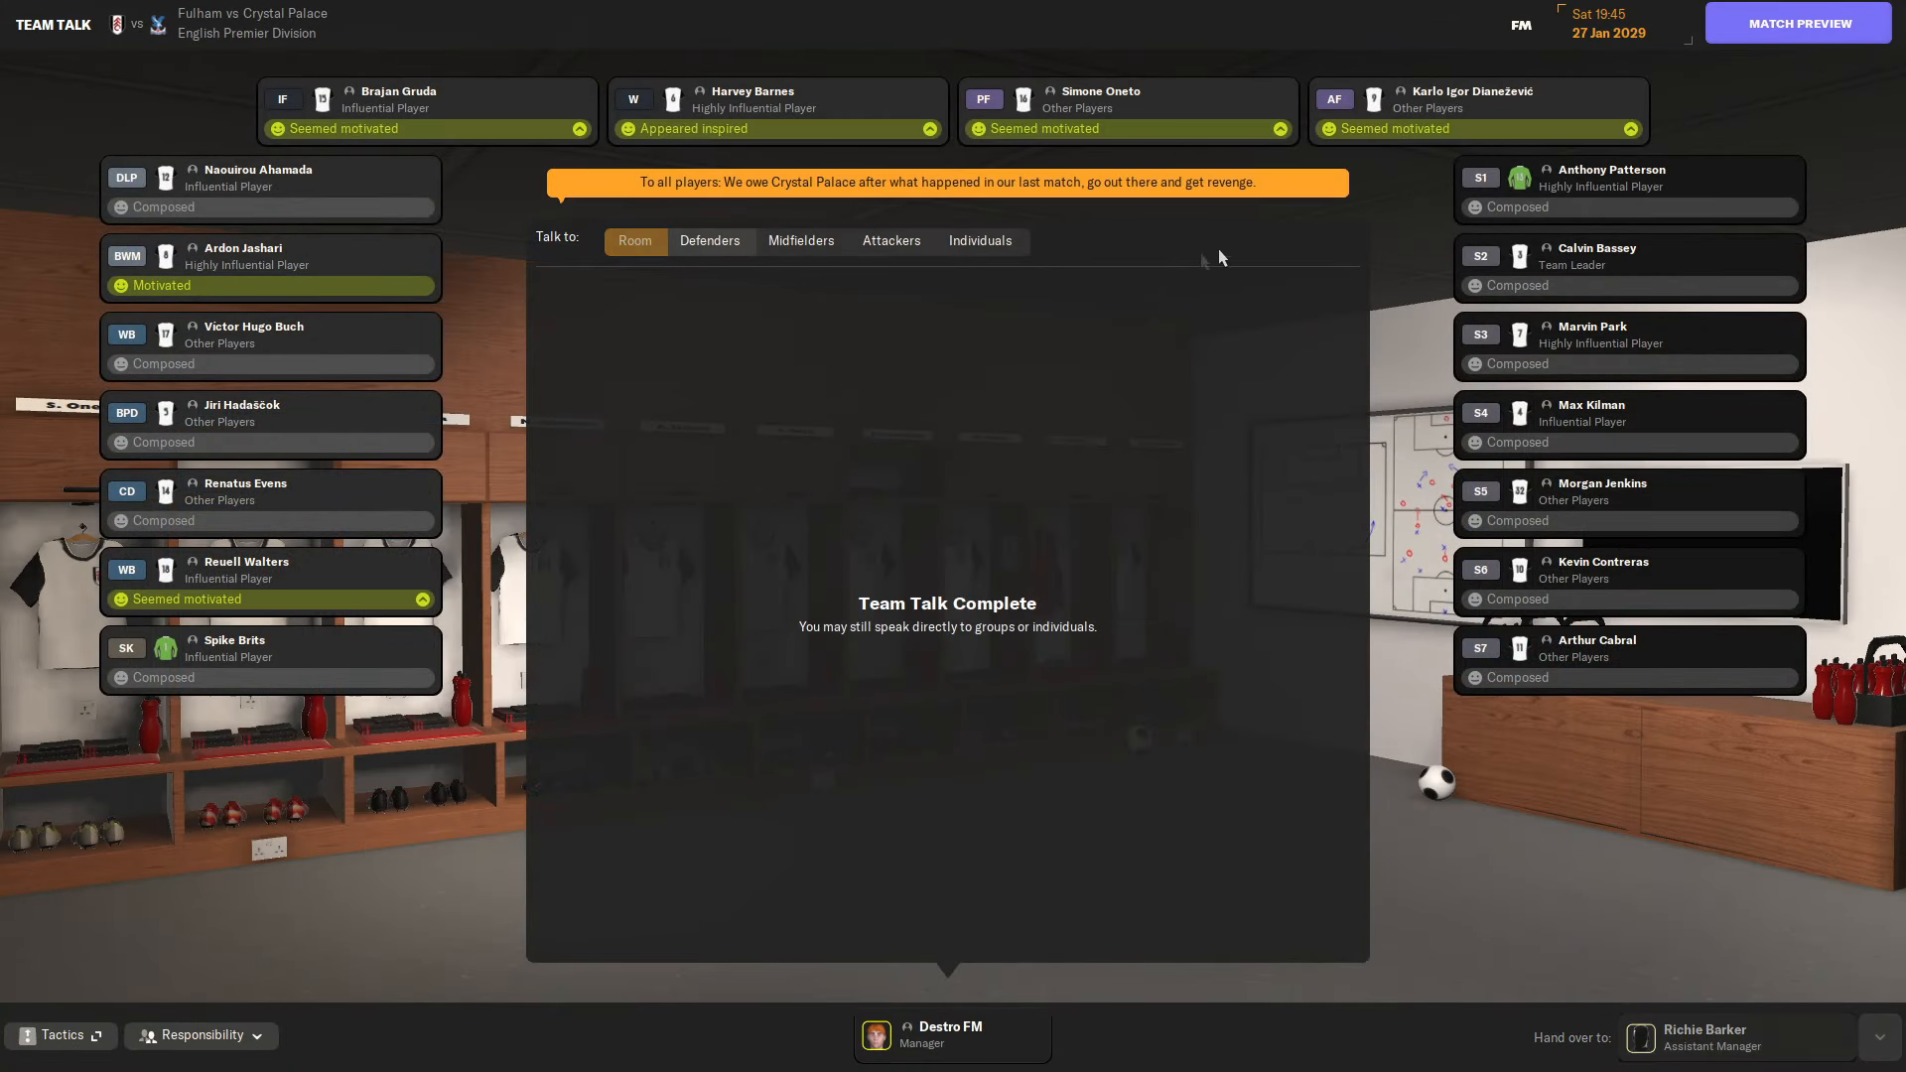
{"action": "left_click", "coordinate": [1798, 22]}
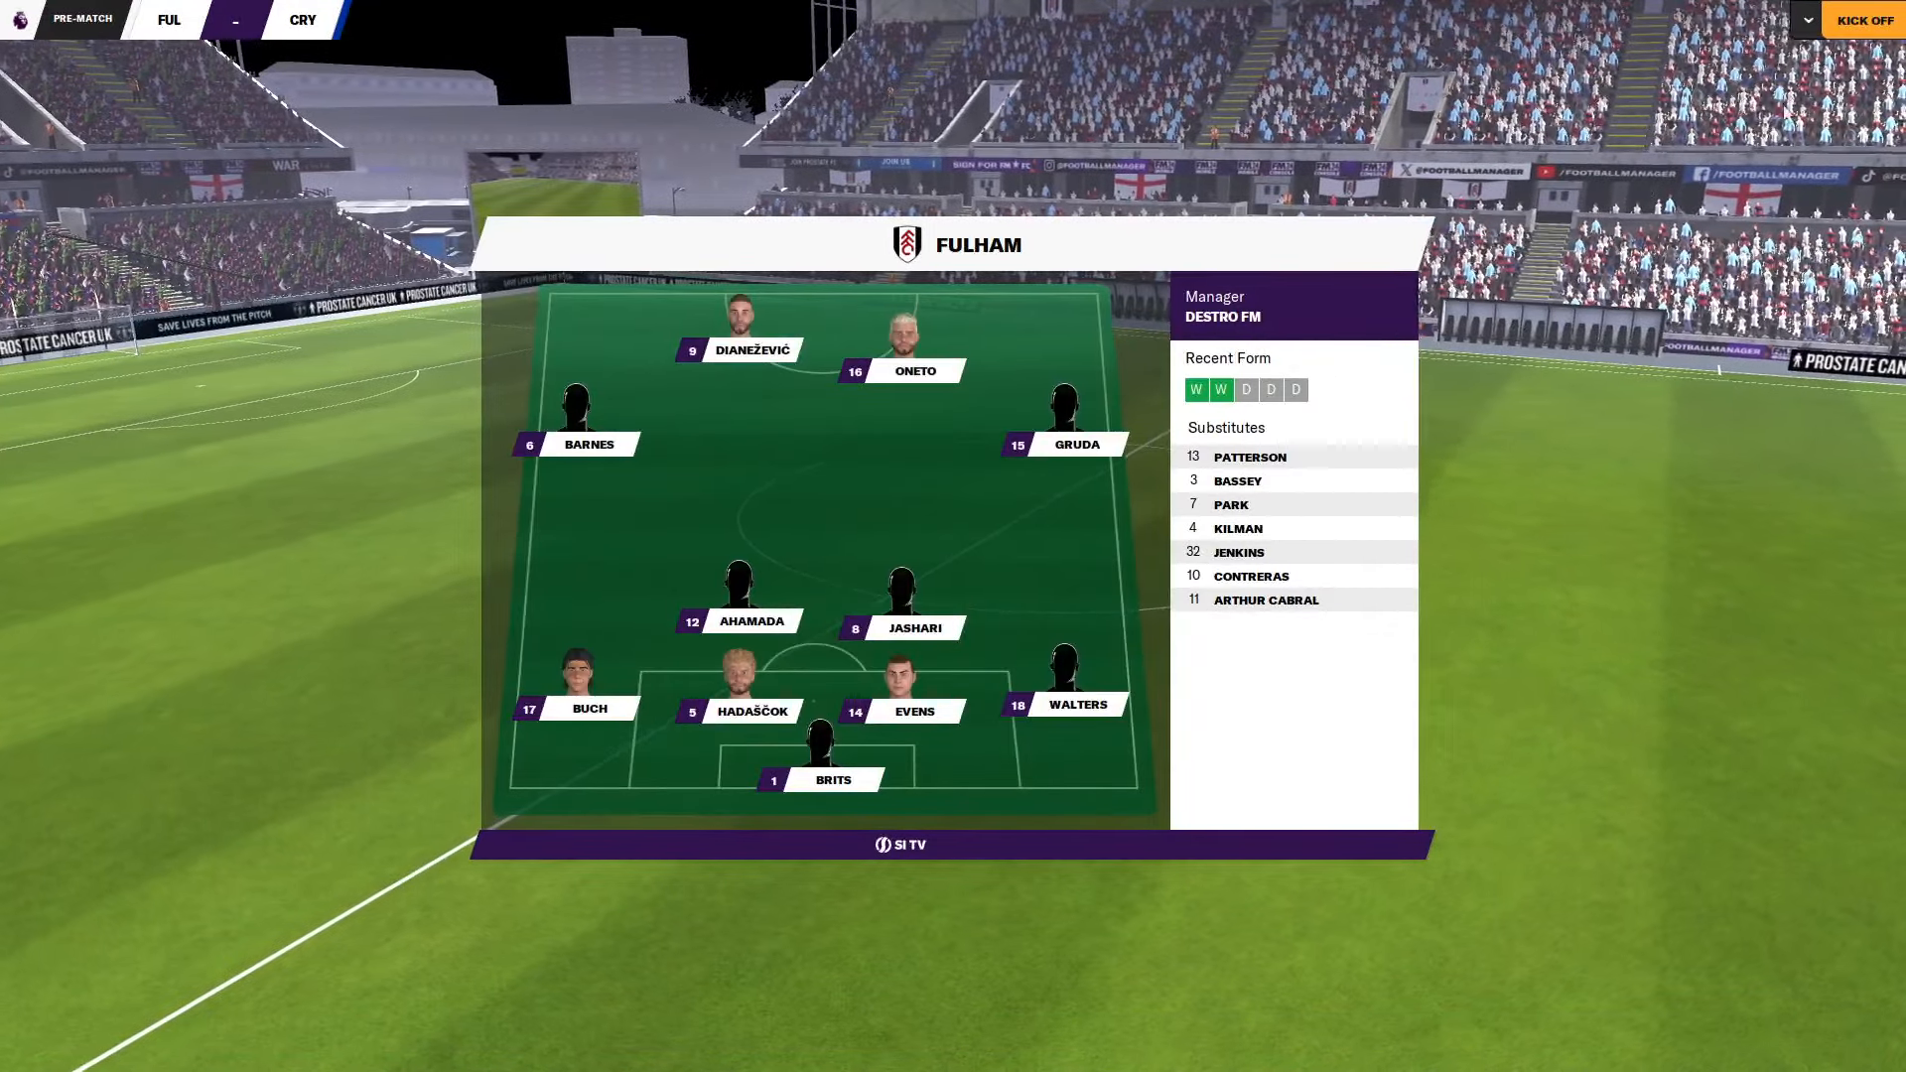
Kick off against Crystal Palace and play the first half to the half-time team talk.
{"action": "left_click", "coordinate": [1861, 20]}
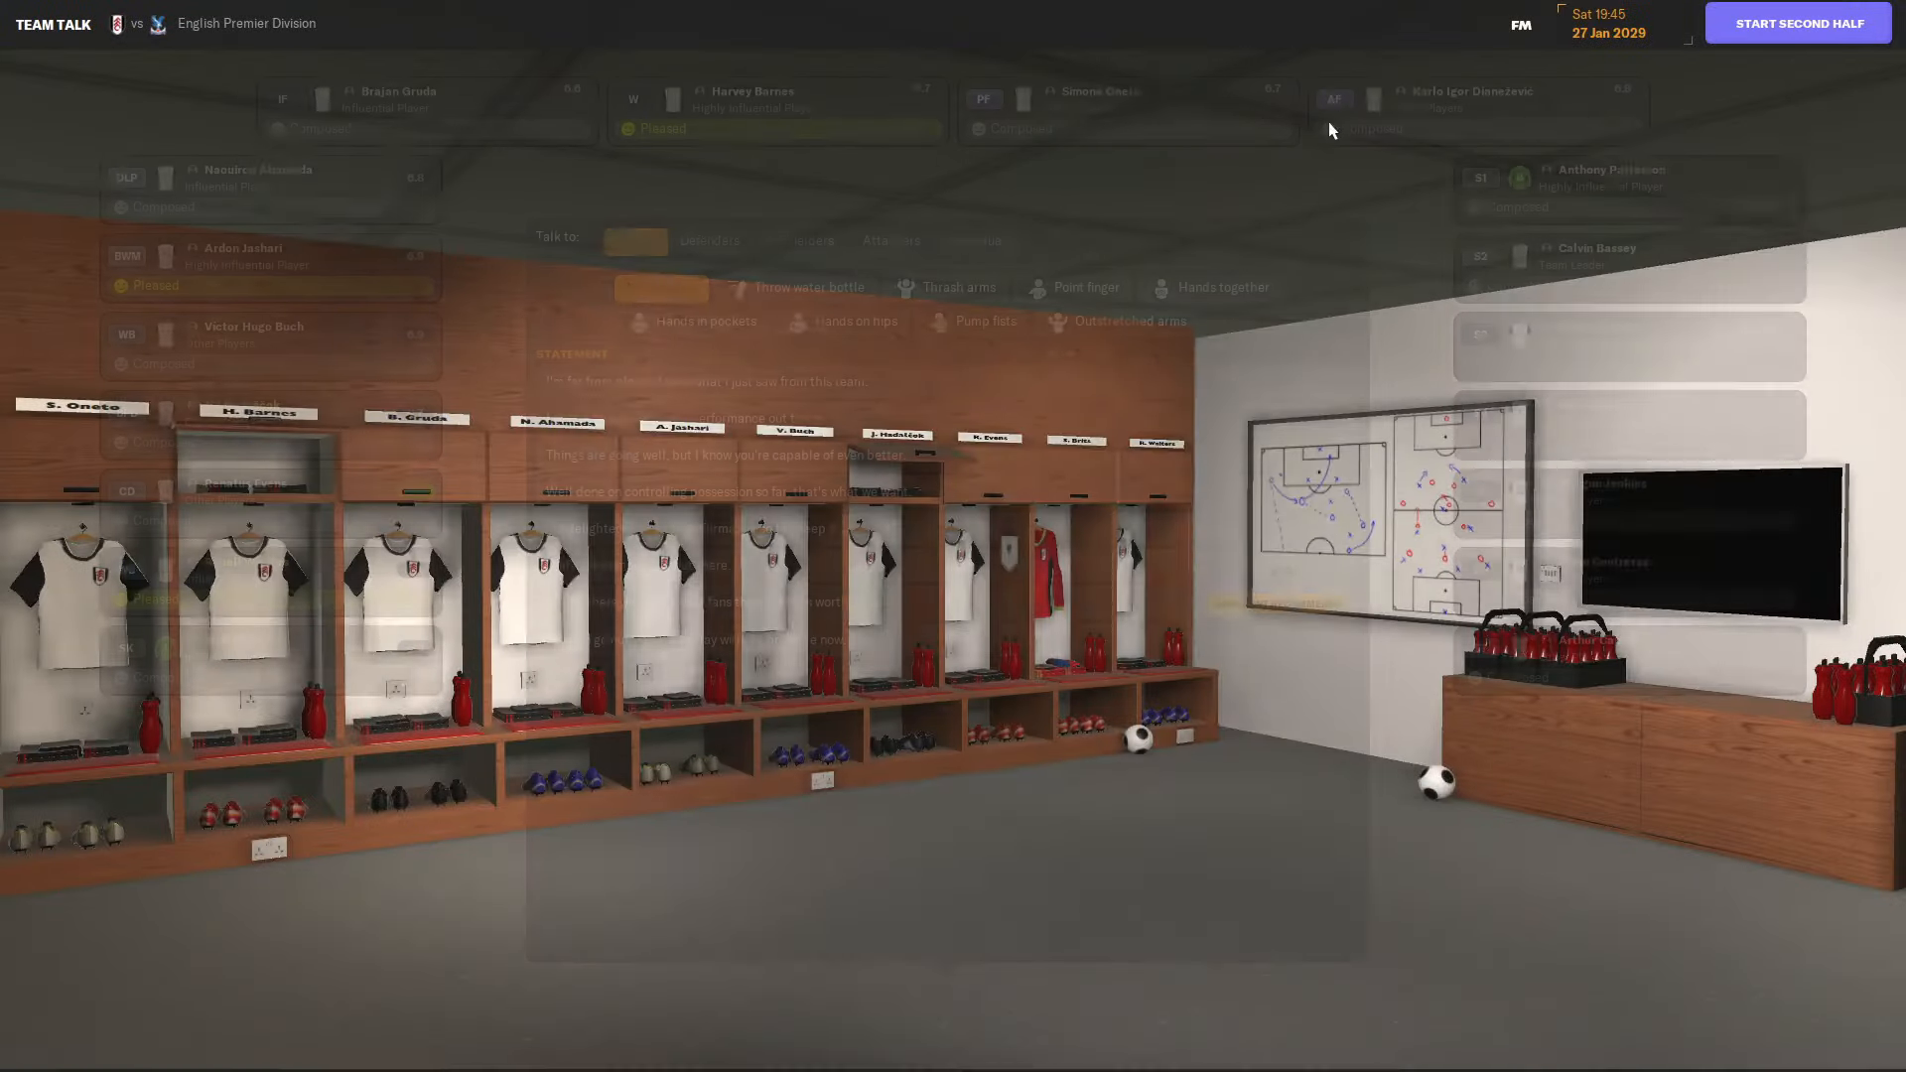
Deliver the half-time team talk and start the second half, leading 1-0.
{"action": "left_click", "coordinate": [1081, 288]}
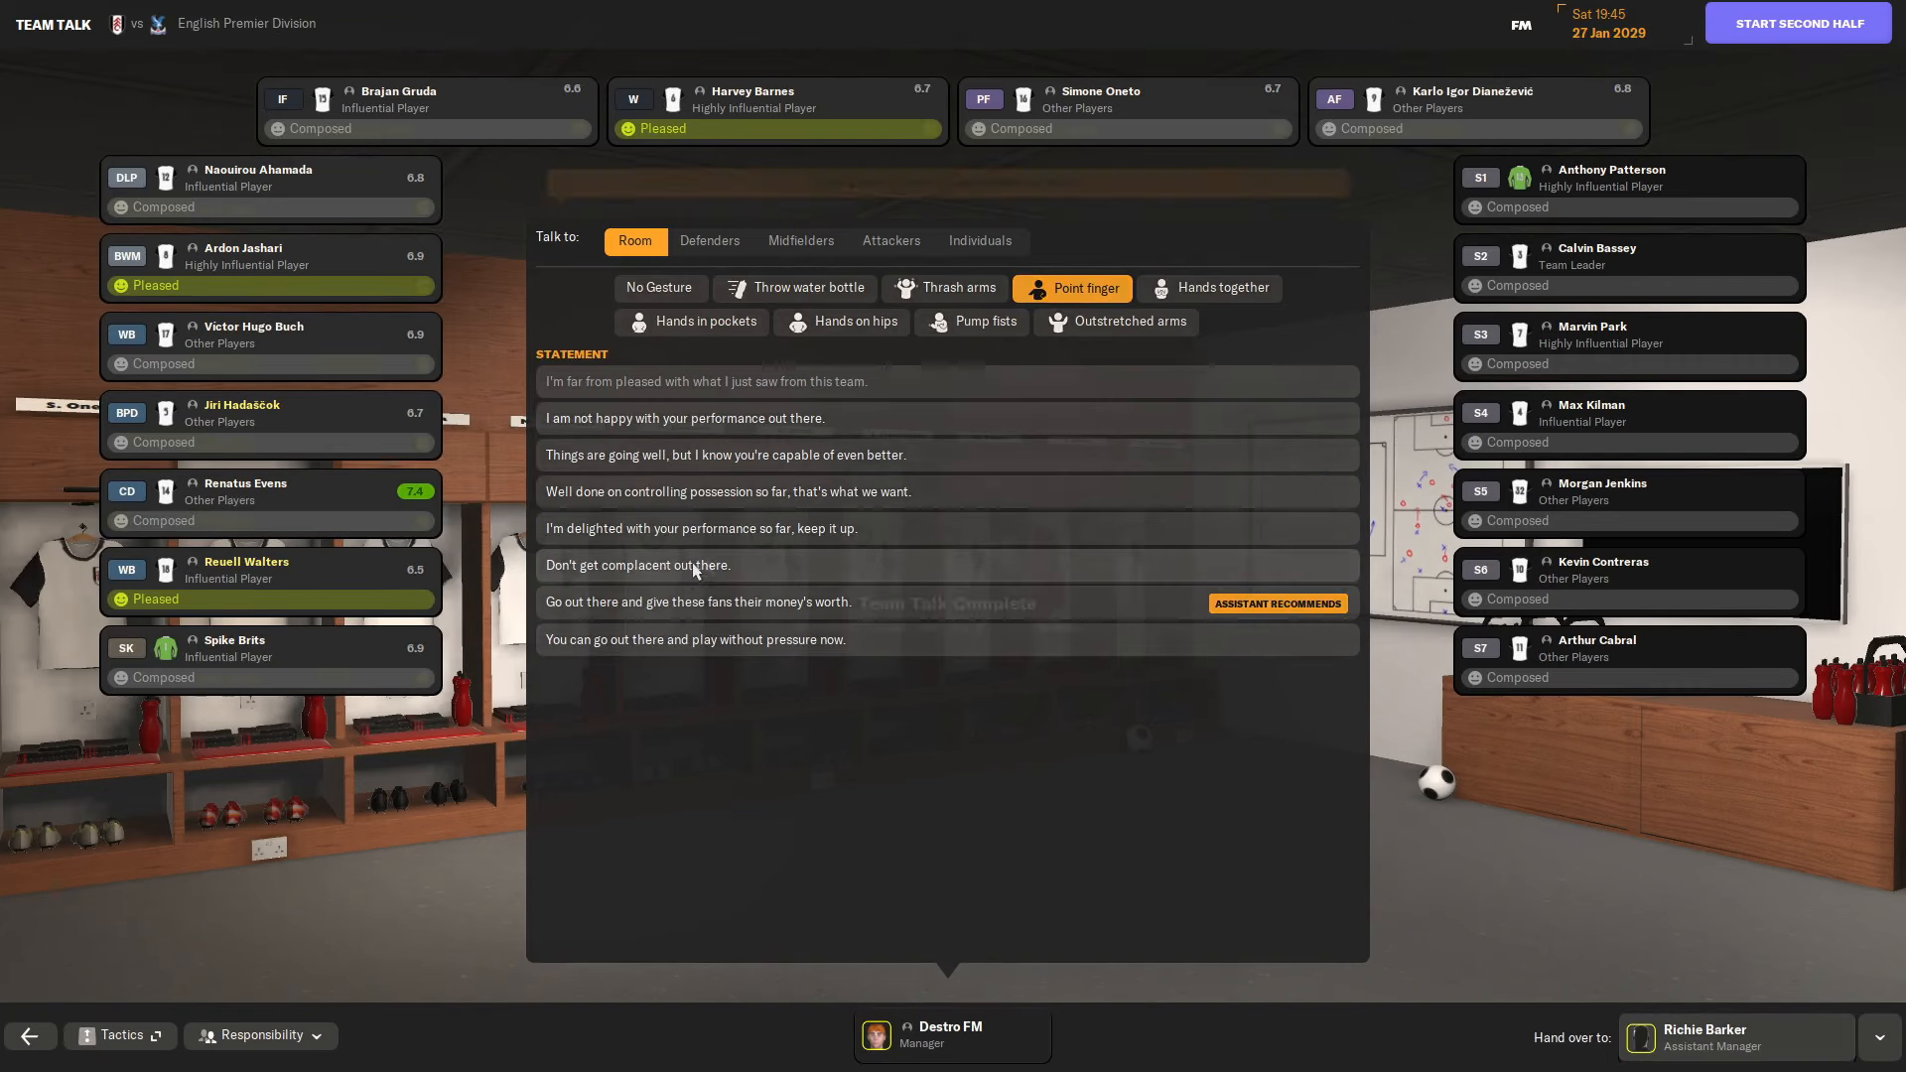
{"action": "left_click", "coordinate": [1796, 22]}
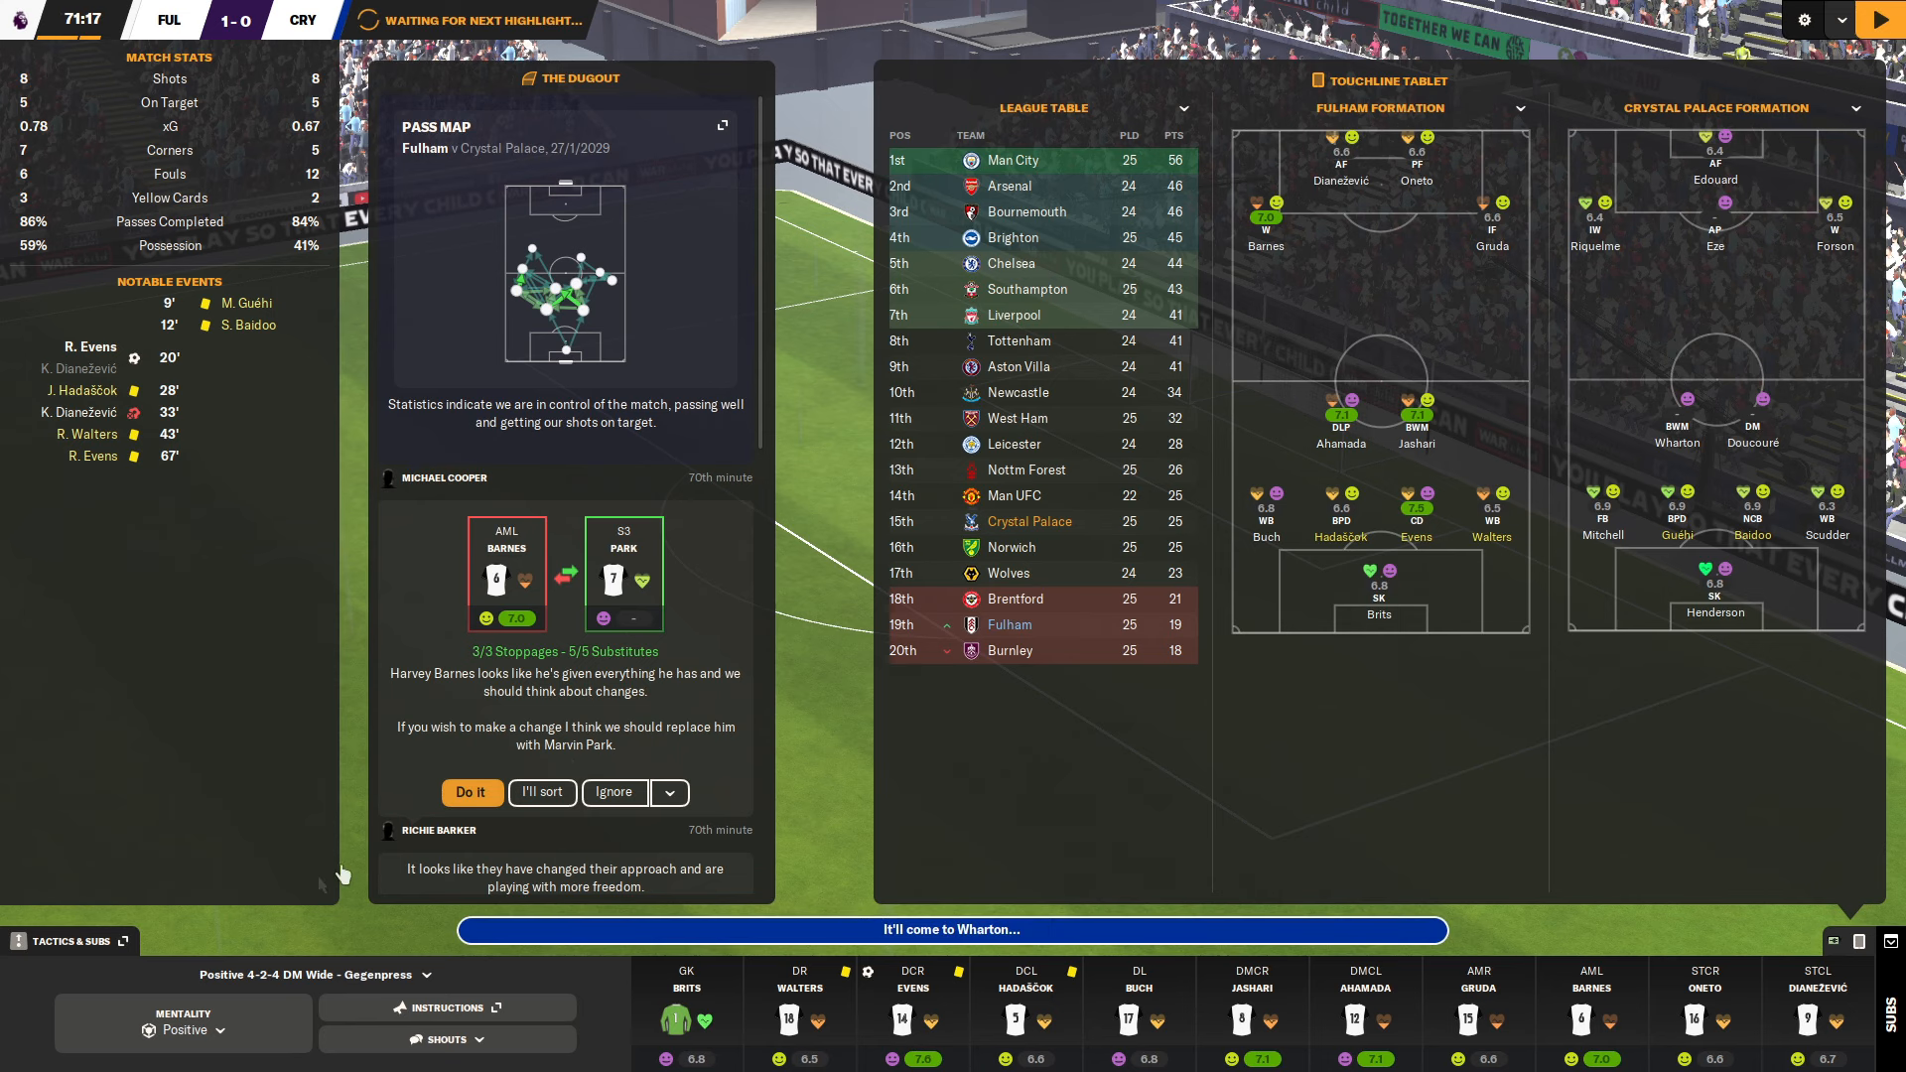
Bring on Contreras, Jenkins and Bassey for Gruda, Ahamada and Hadaščok and confirm.
{"action": "left_click", "coordinate": [73, 939]}
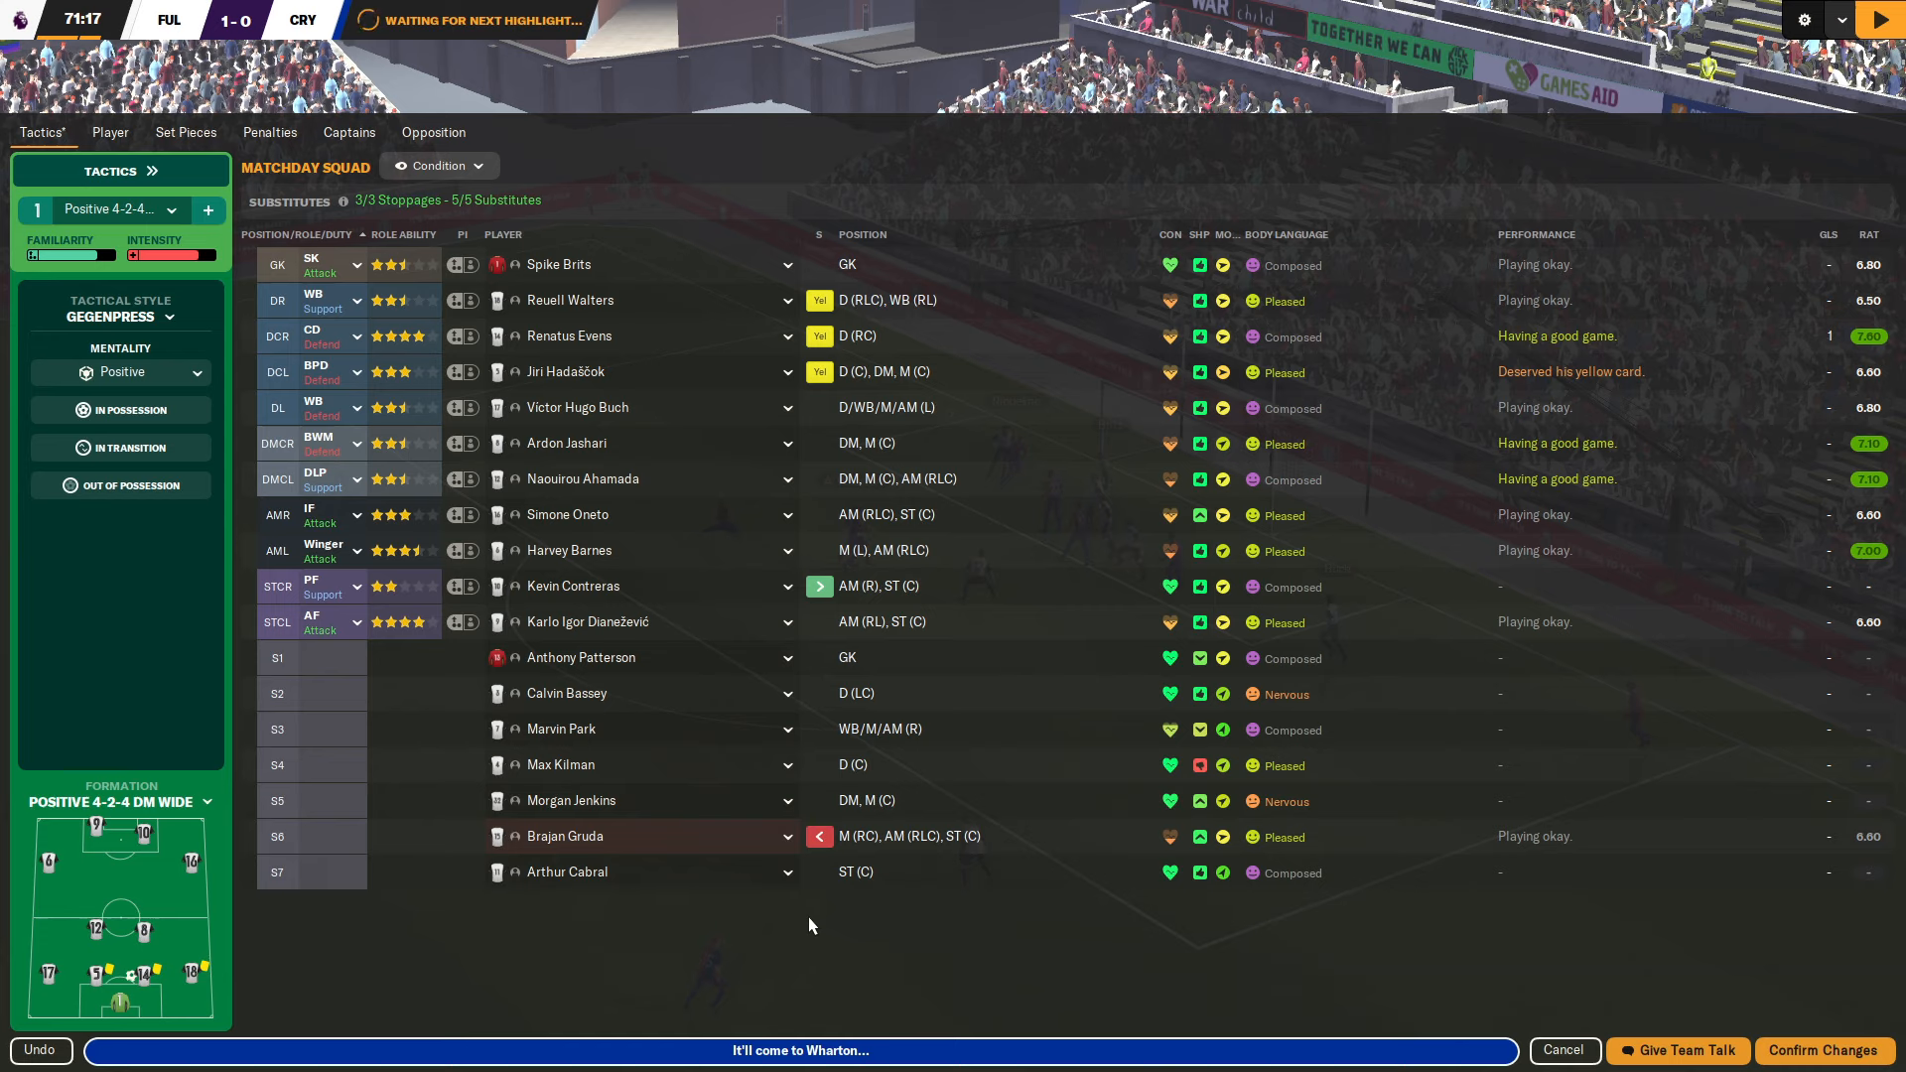
{"action": "mouse_move", "coordinate": [846, 808]}
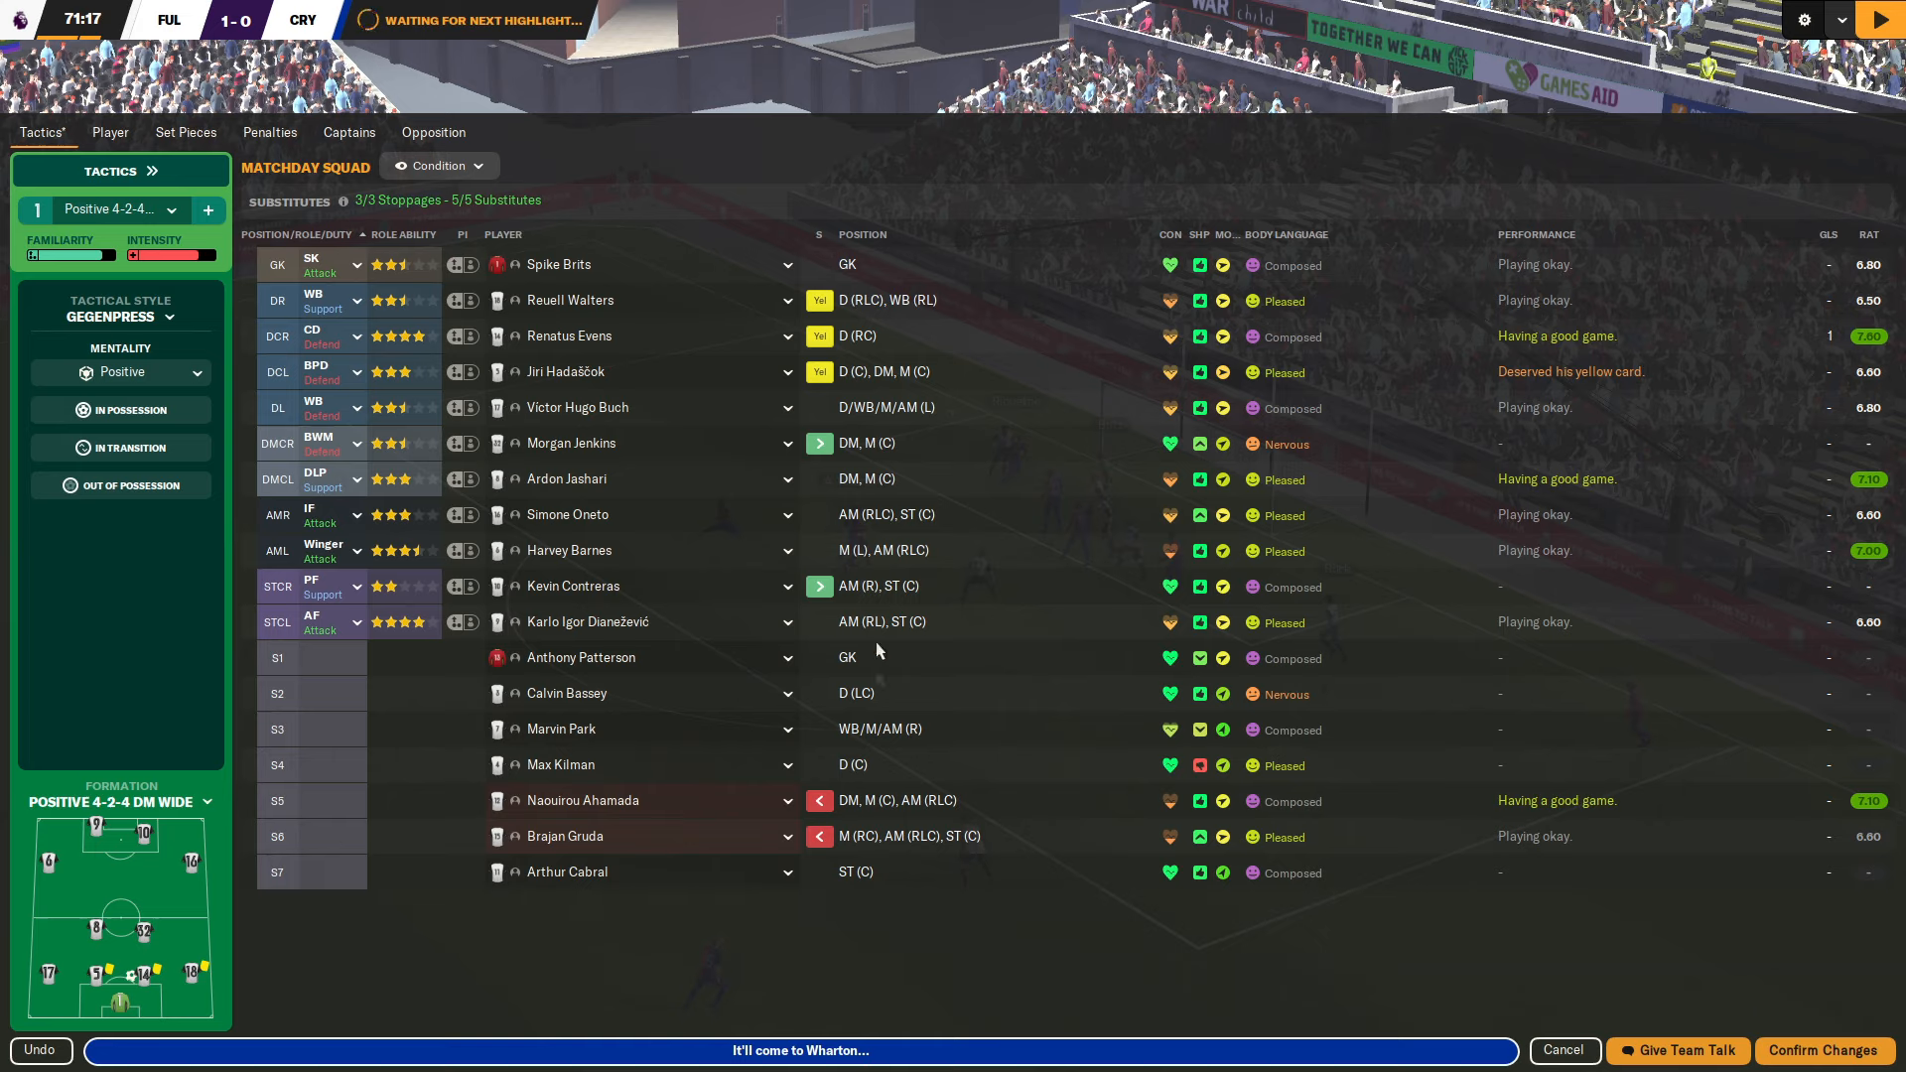
{"action": "mouse_move", "coordinate": [857, 891]}
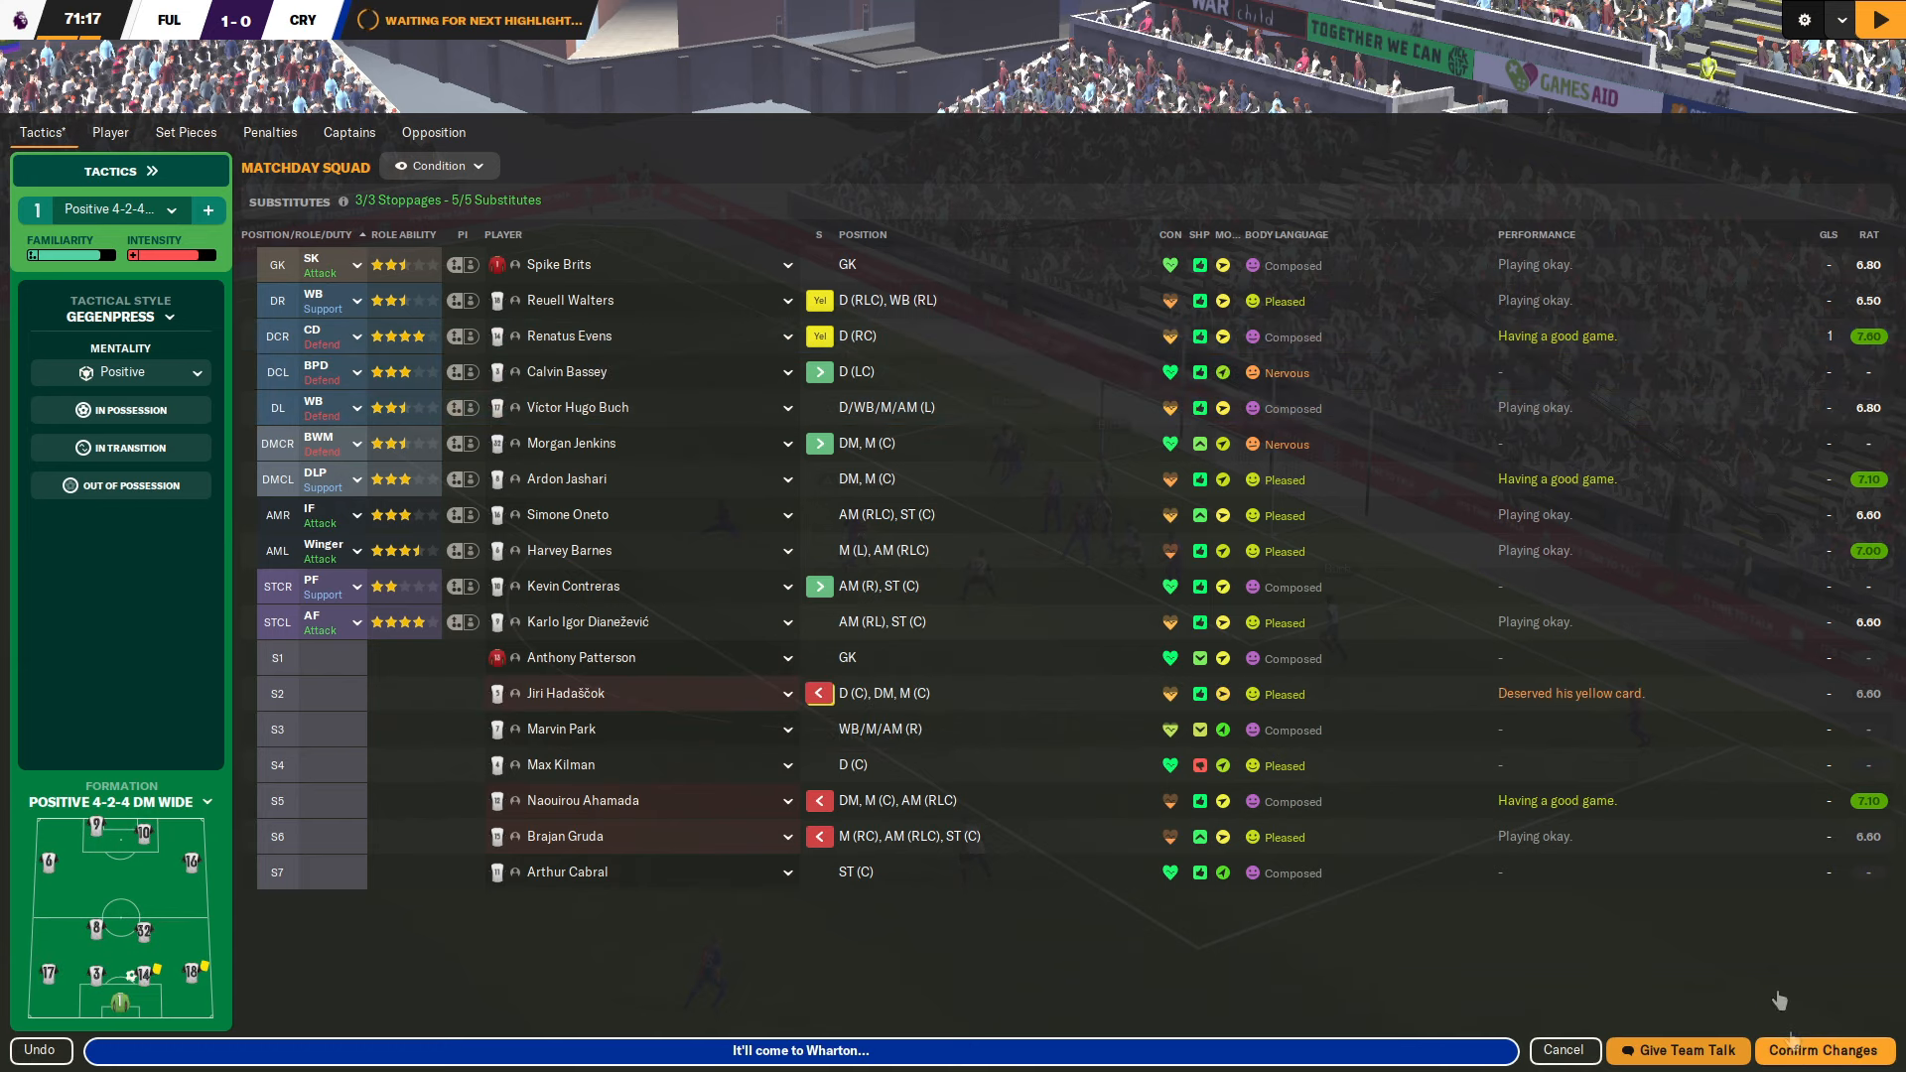
{"action": "left_click", "coordinate": [1820, 1050]}
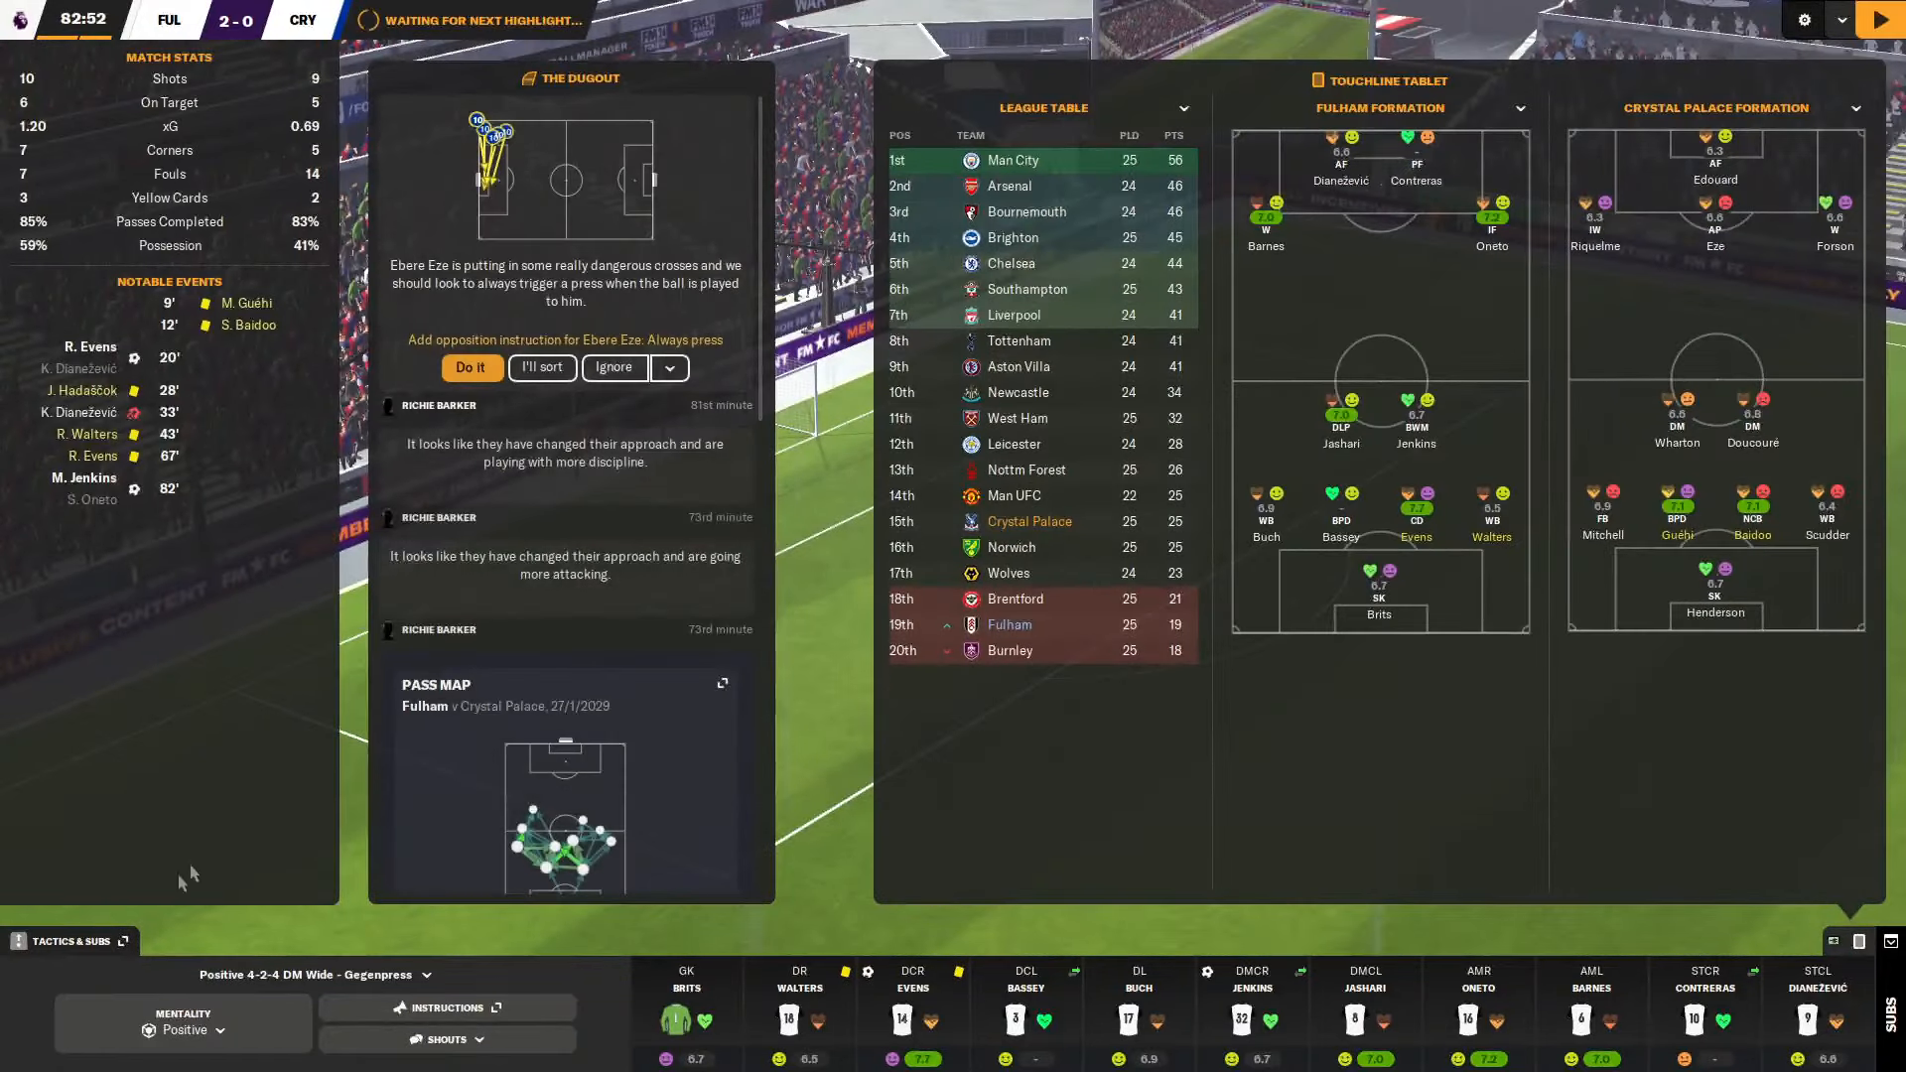
Replace Harvey Barnes with Arthur Cabral and see out the 2-1 win over Crystal Palace.
{"action": "left_click", "coordinate": [67, 939]}
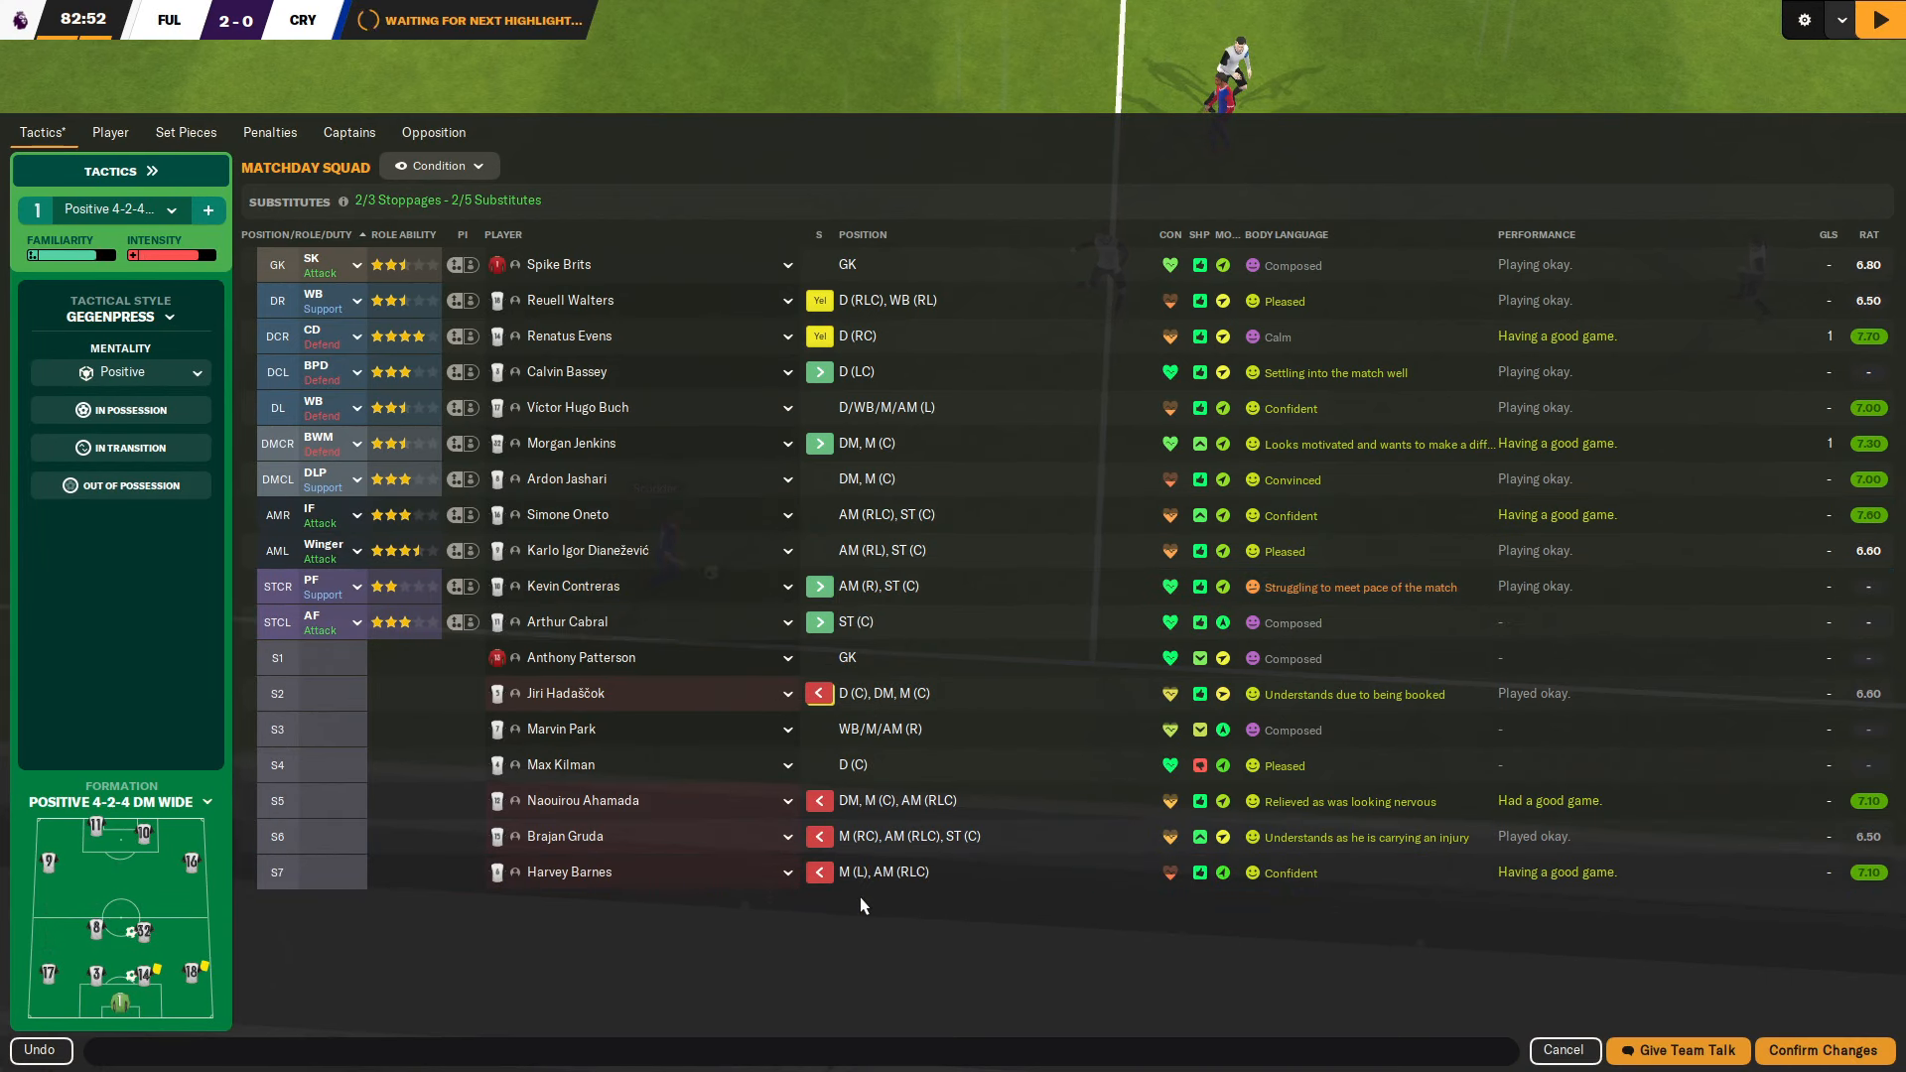
{"action": "mouse_move", "coordinate": [846, 776]}
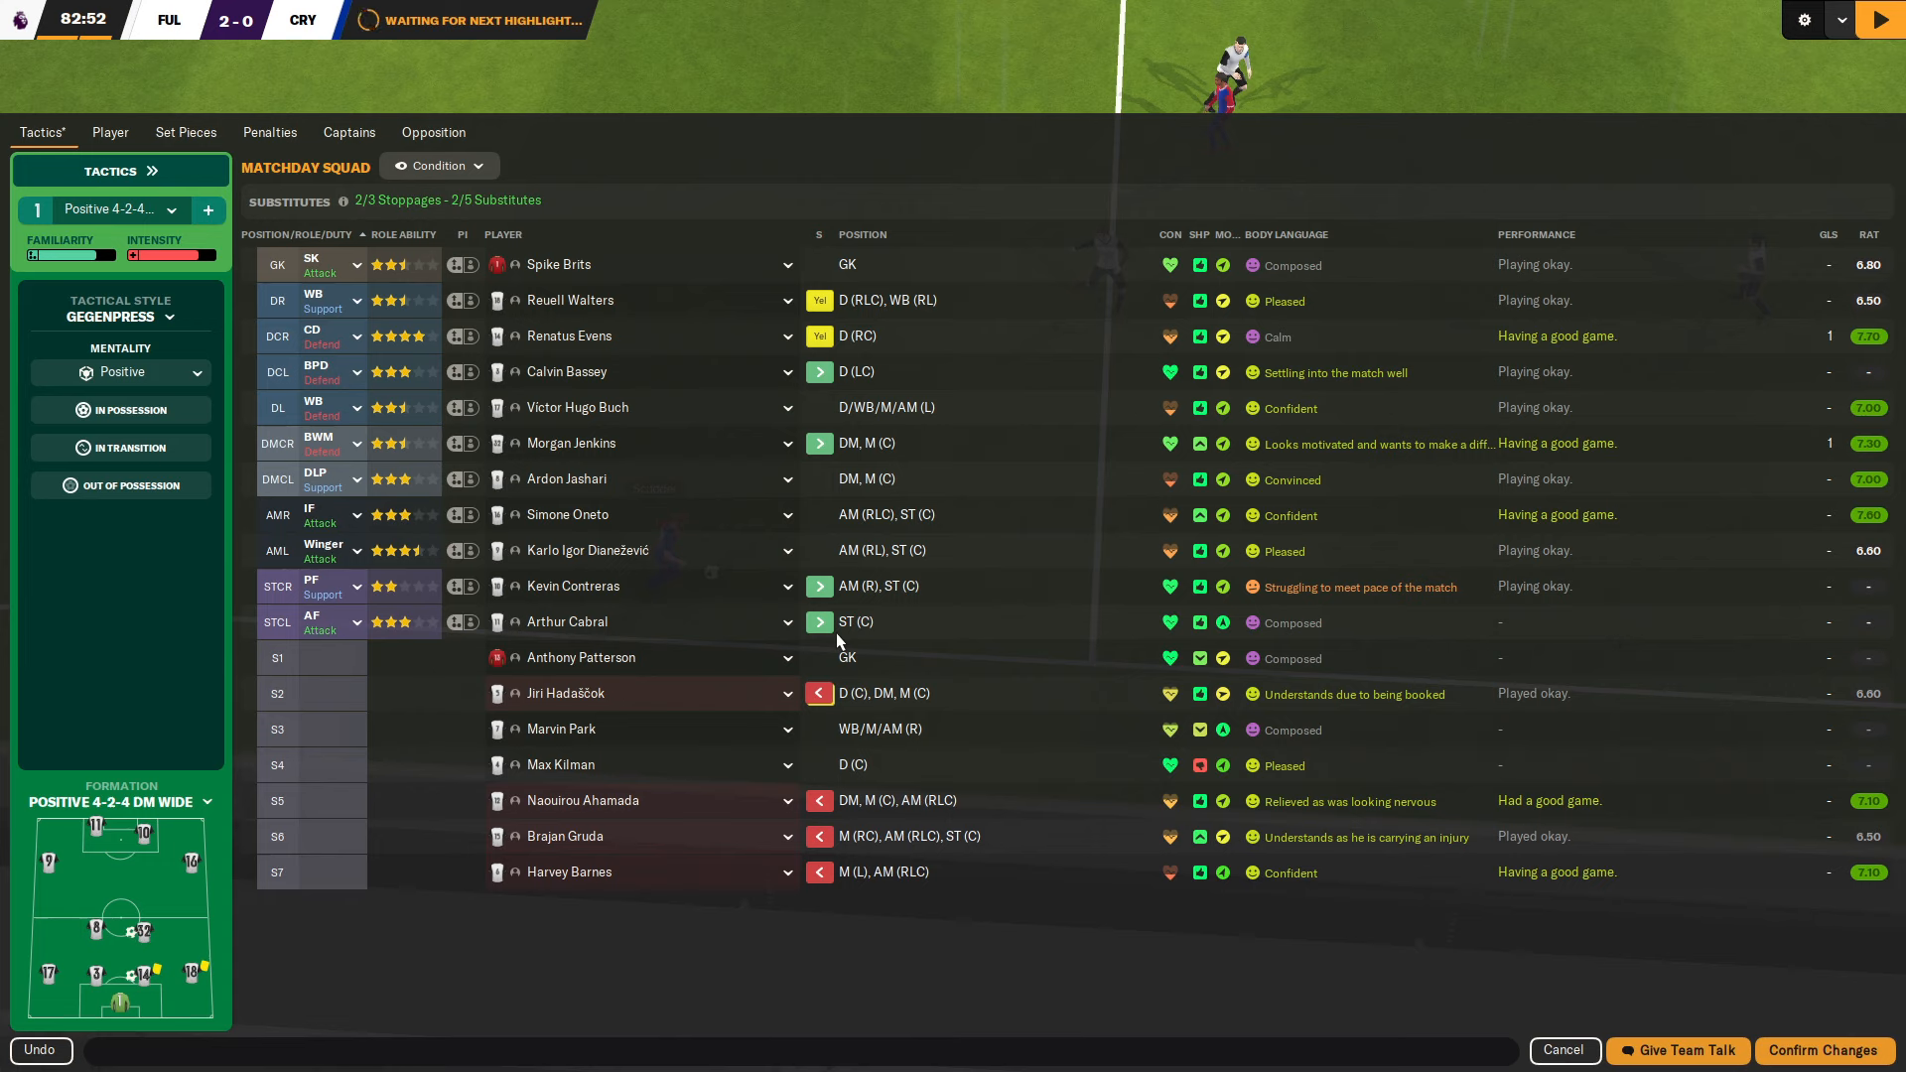
{"action": "mouse_move", "coordinate": [854, 564]}
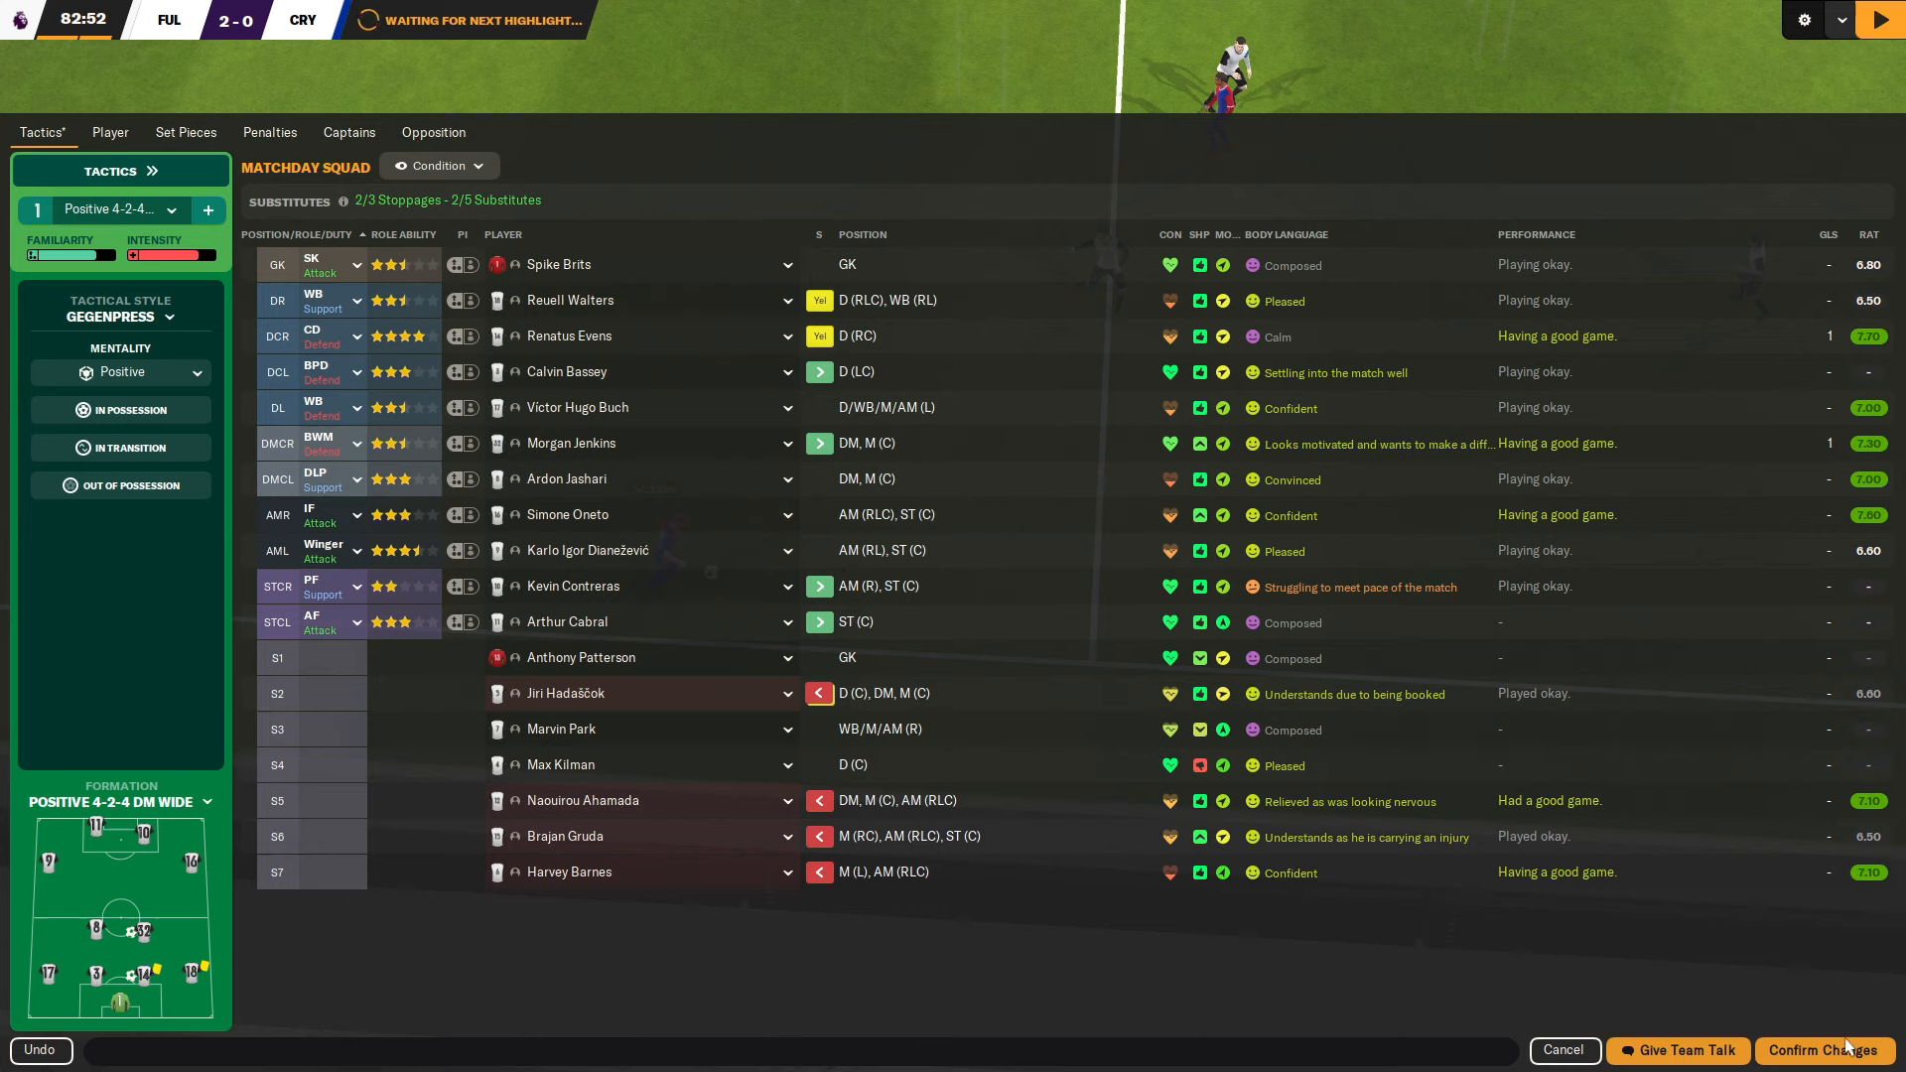
{"action": "left_click", "coordinate": [1821, 1050]}
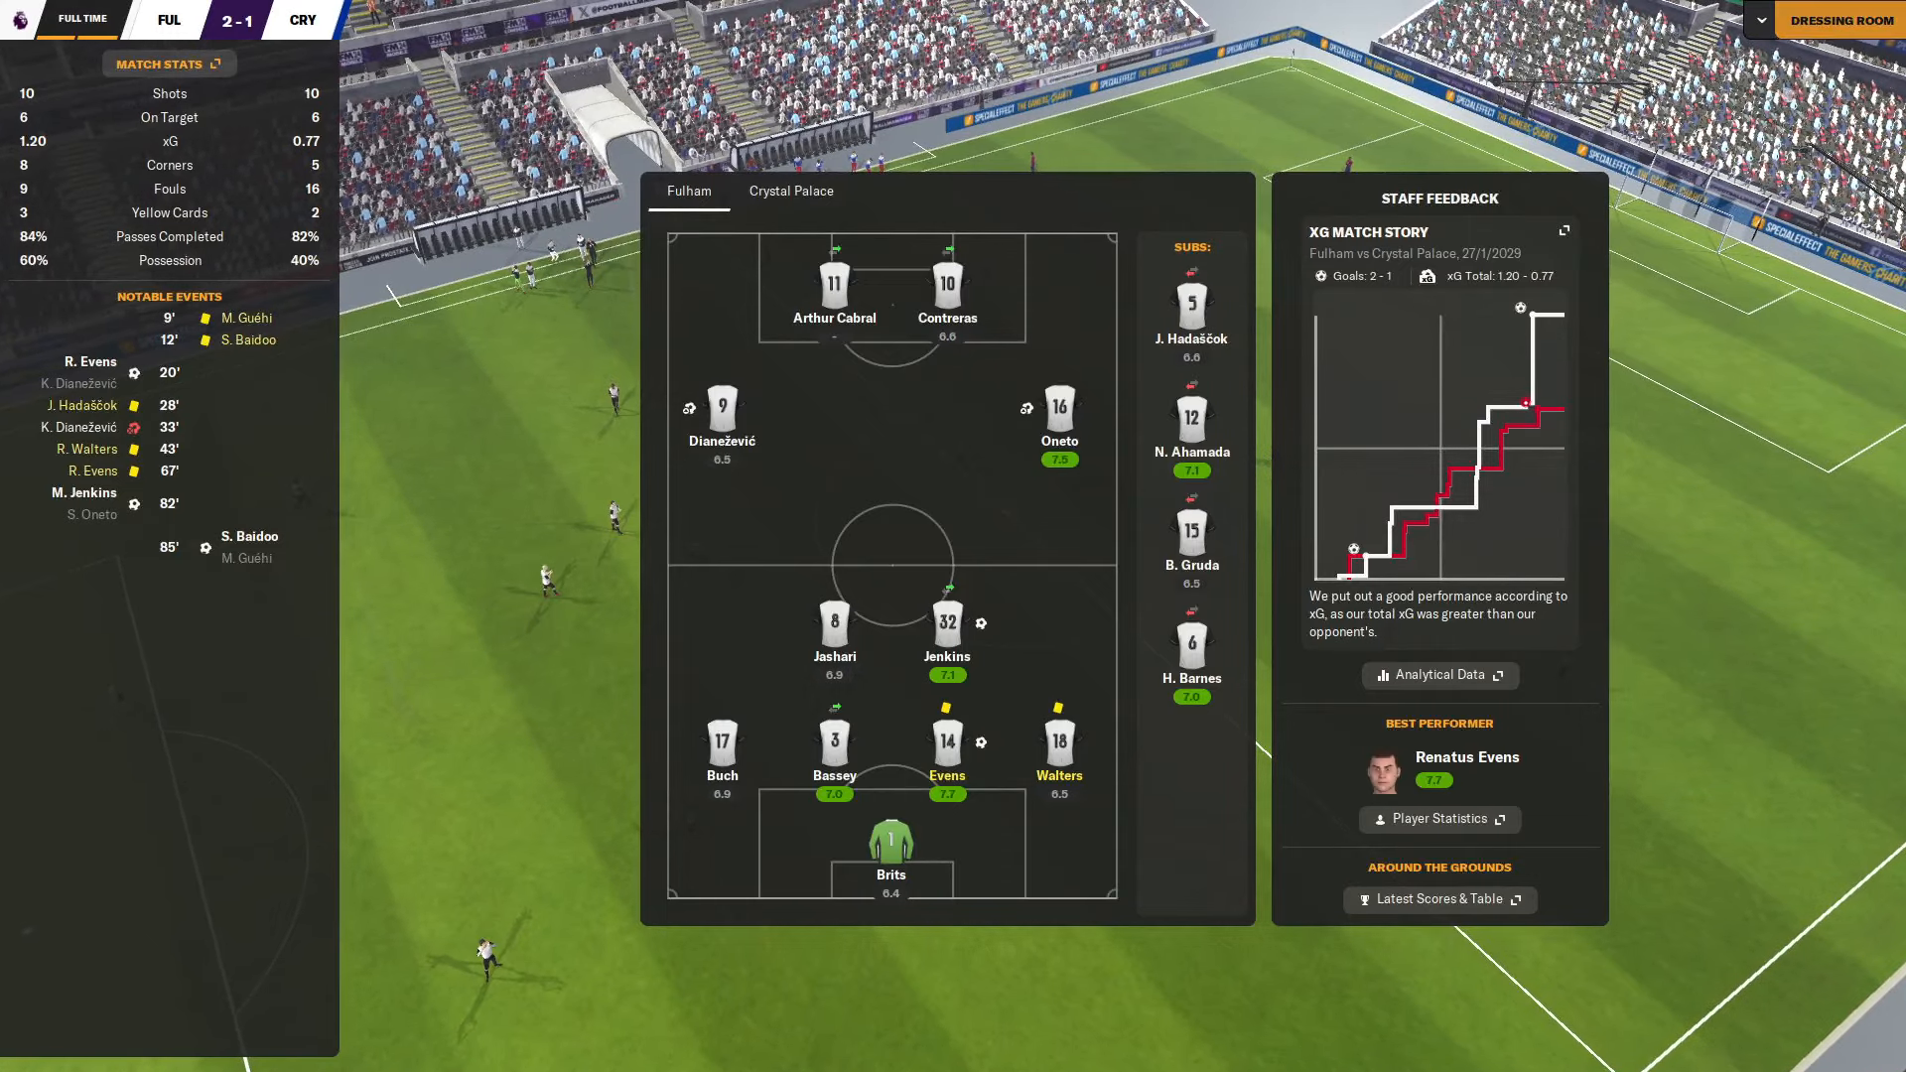
Continue past the full-time round-up and reactions to the inbox social feed.
{"action": "left_click", "coordinate": [1835, 18]}
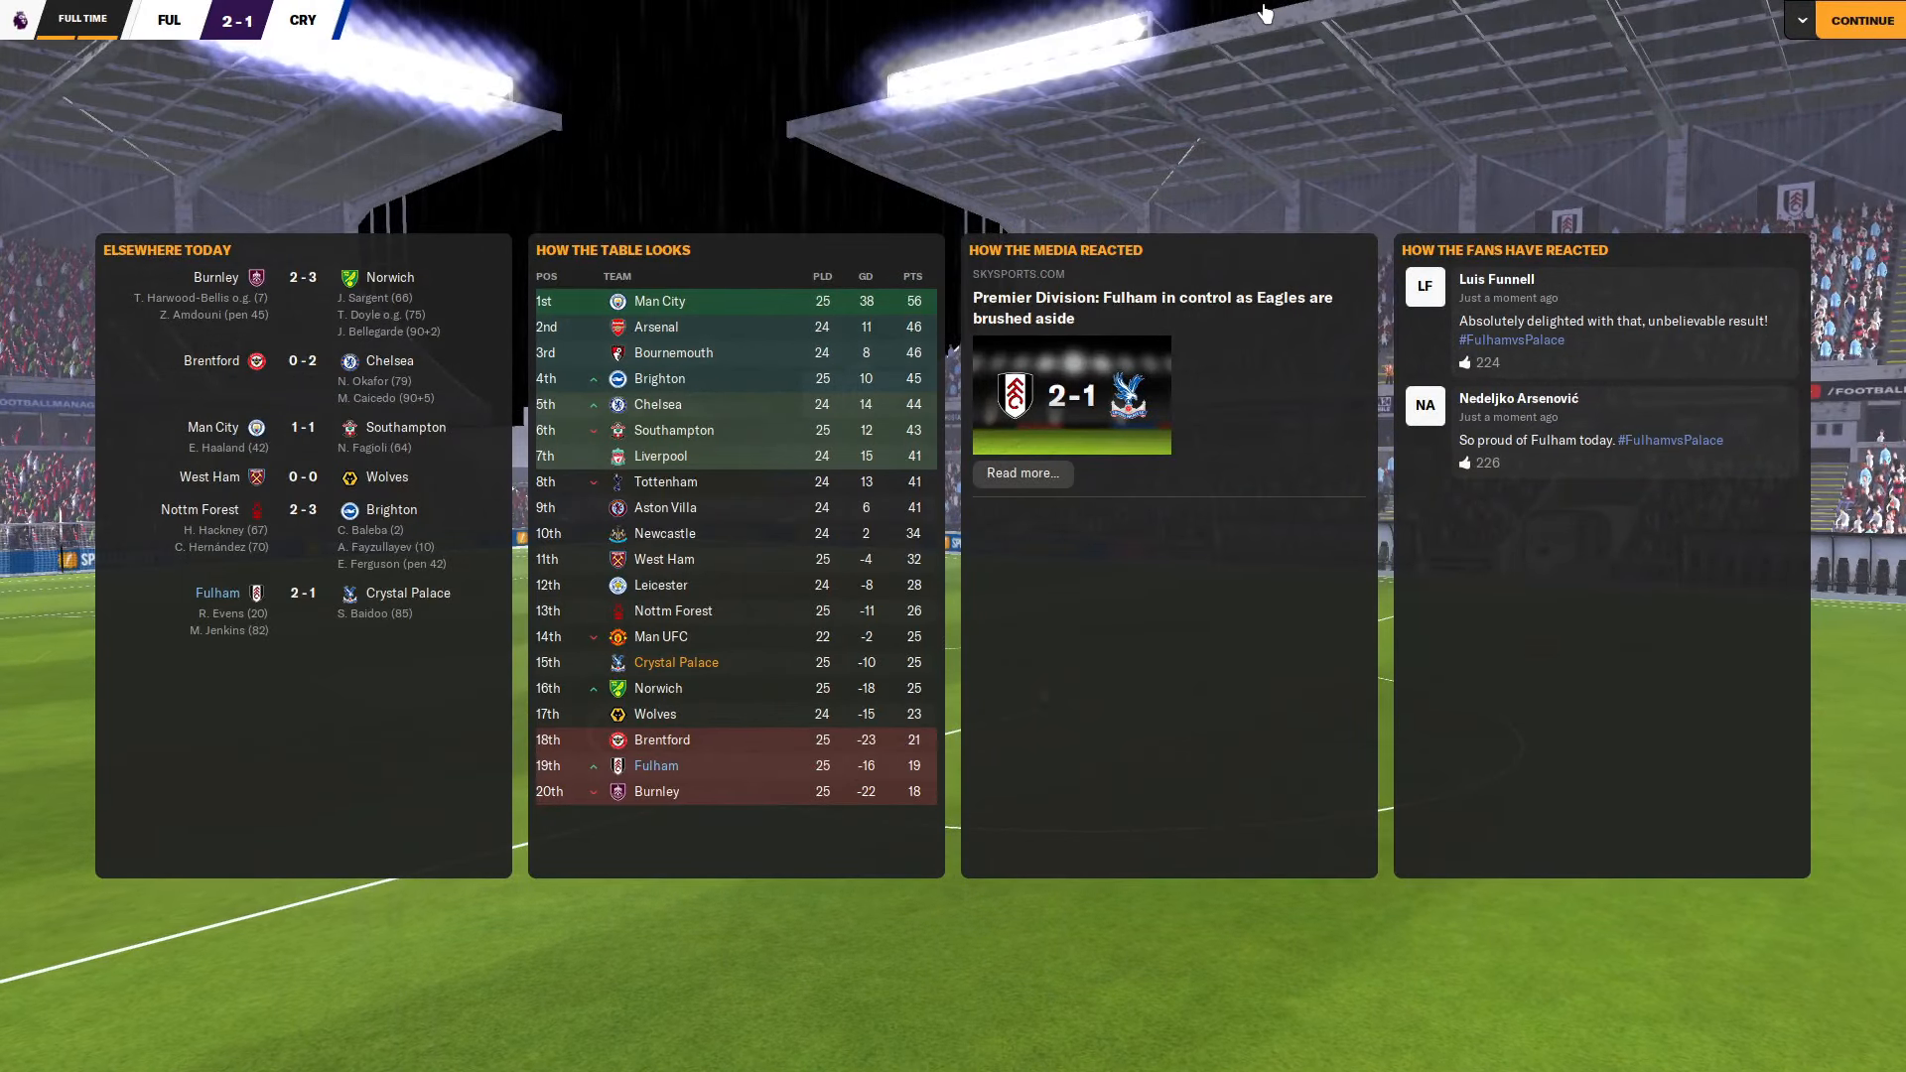
{"action": "mouse_move", "coordinate": [1092, 735]}
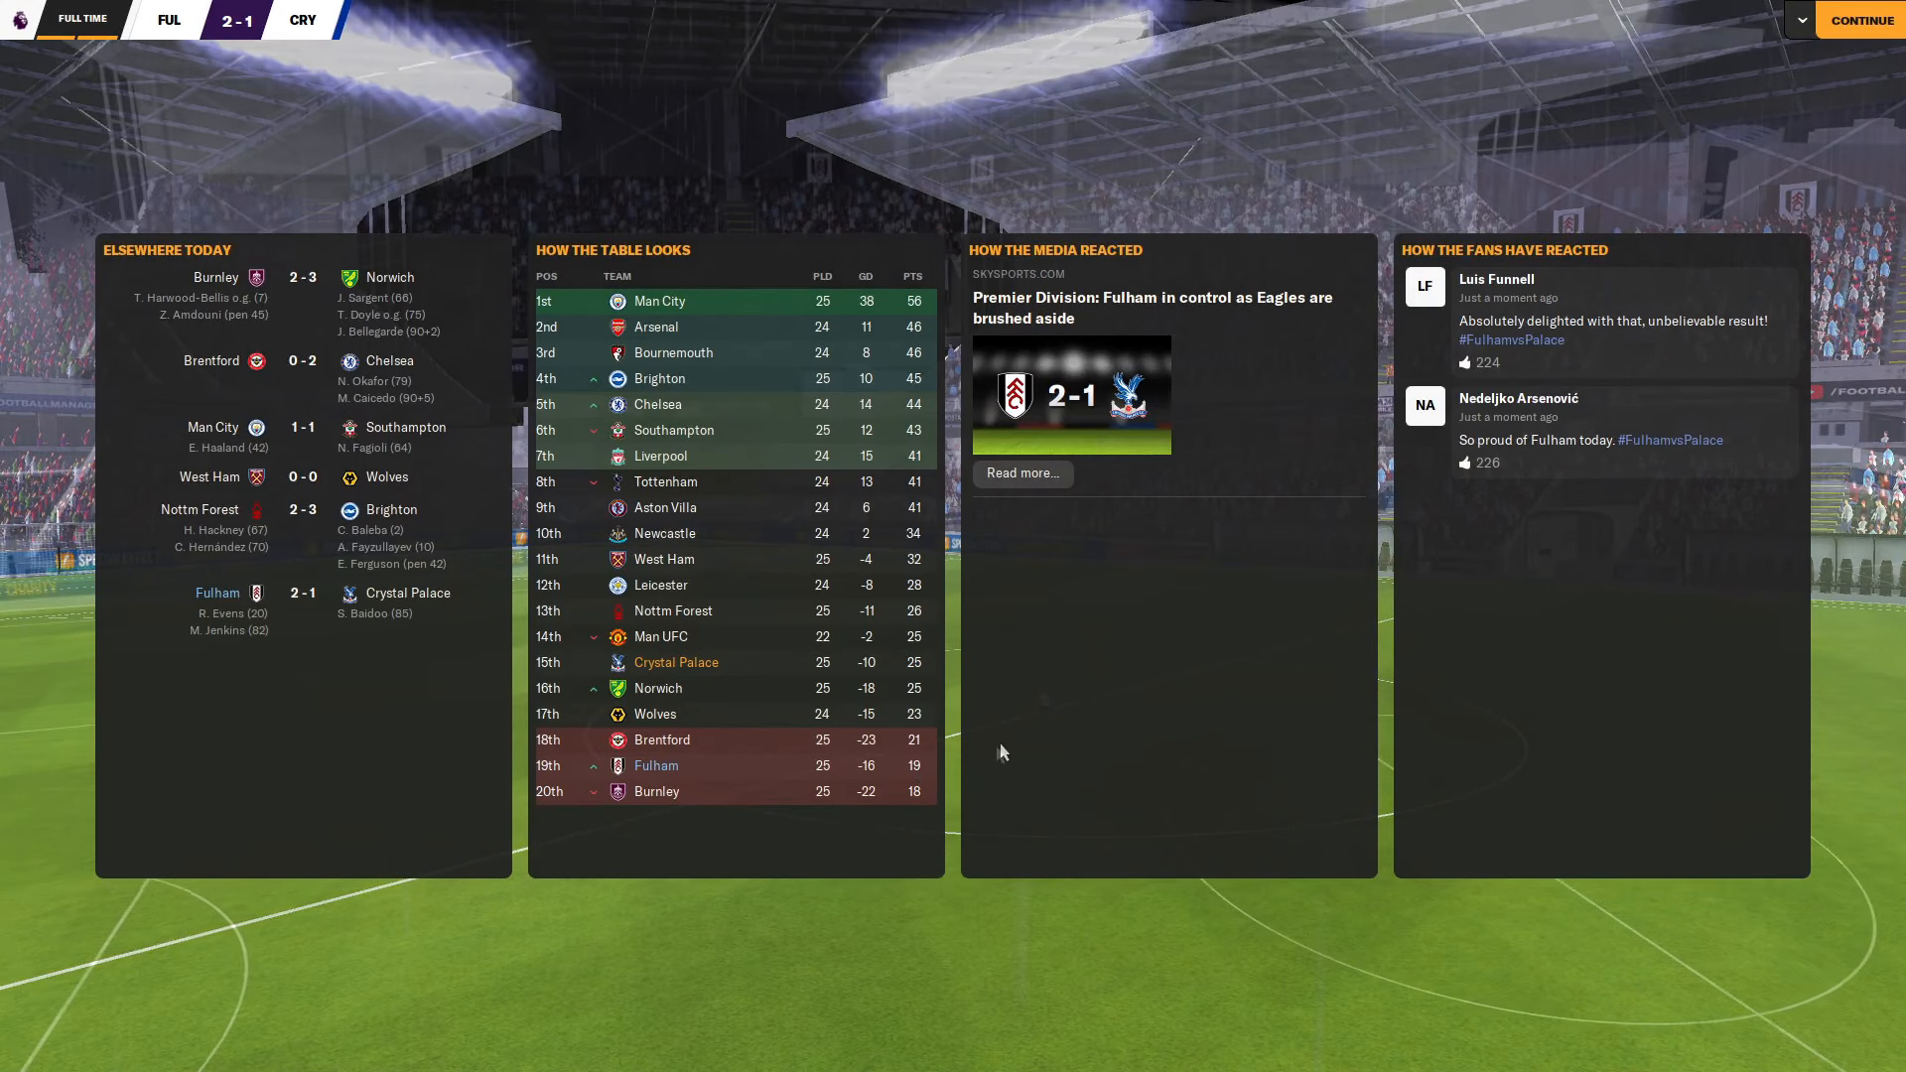
{"action": "left_click", "coordinate": [1858, 20]}
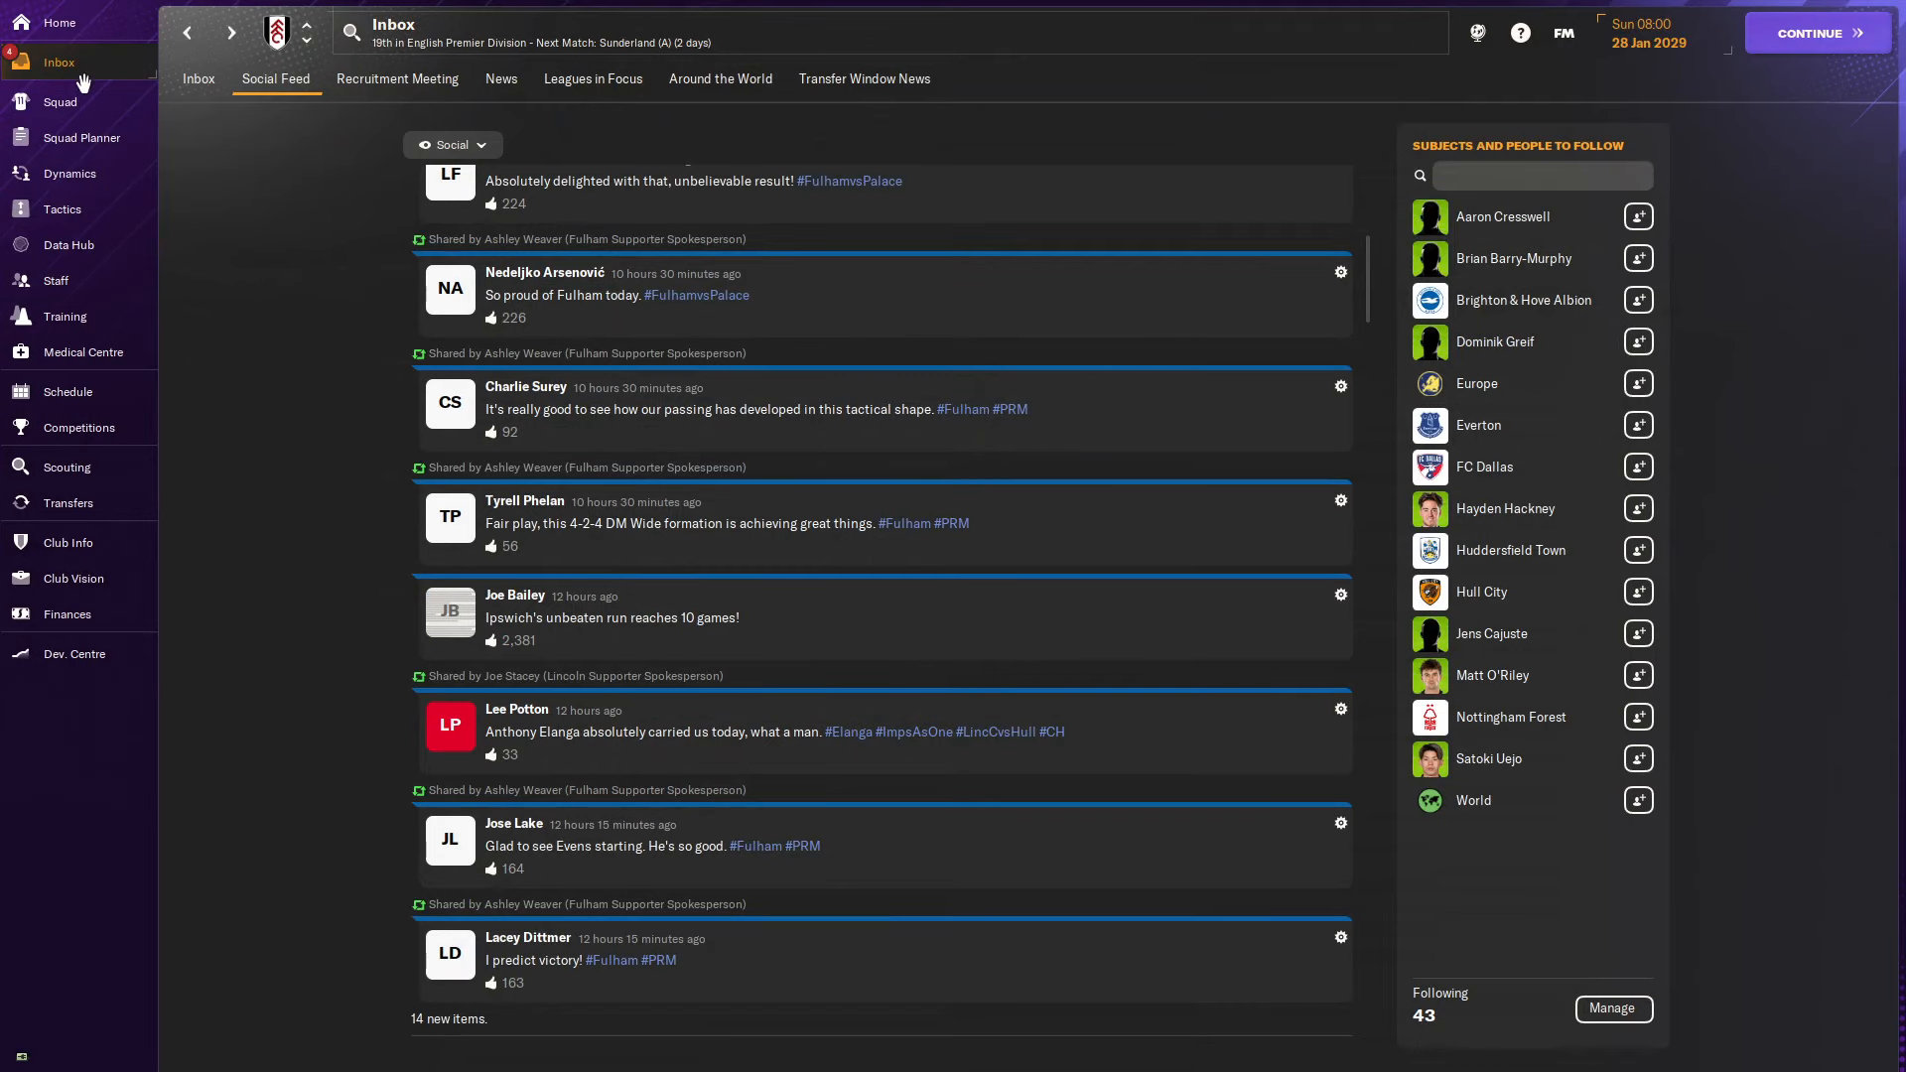
Advance from the inbox to the Sunderland FA Cup team selection and view Denis's career history.
{"action": "left_click", "coordinate": [196, 80]}
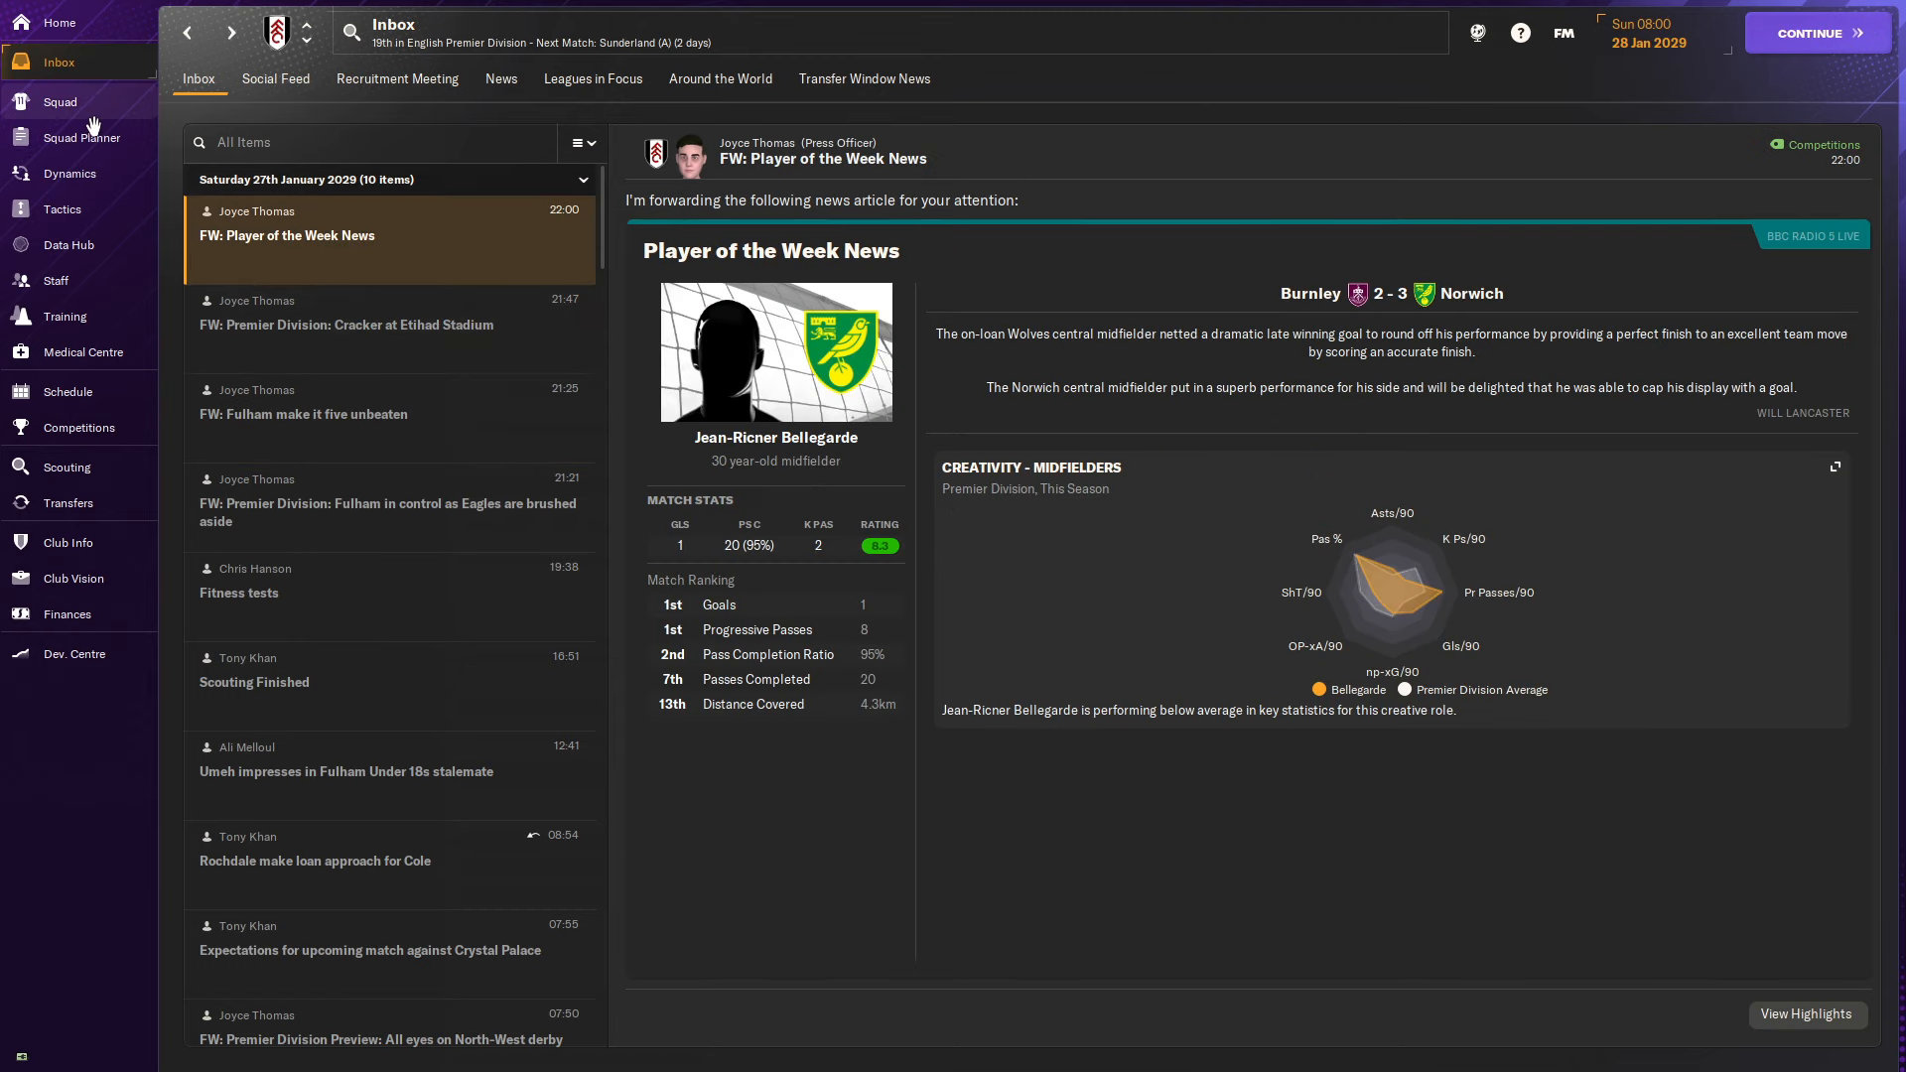
{"action": "left_click", "coordinate": [60, 101]}
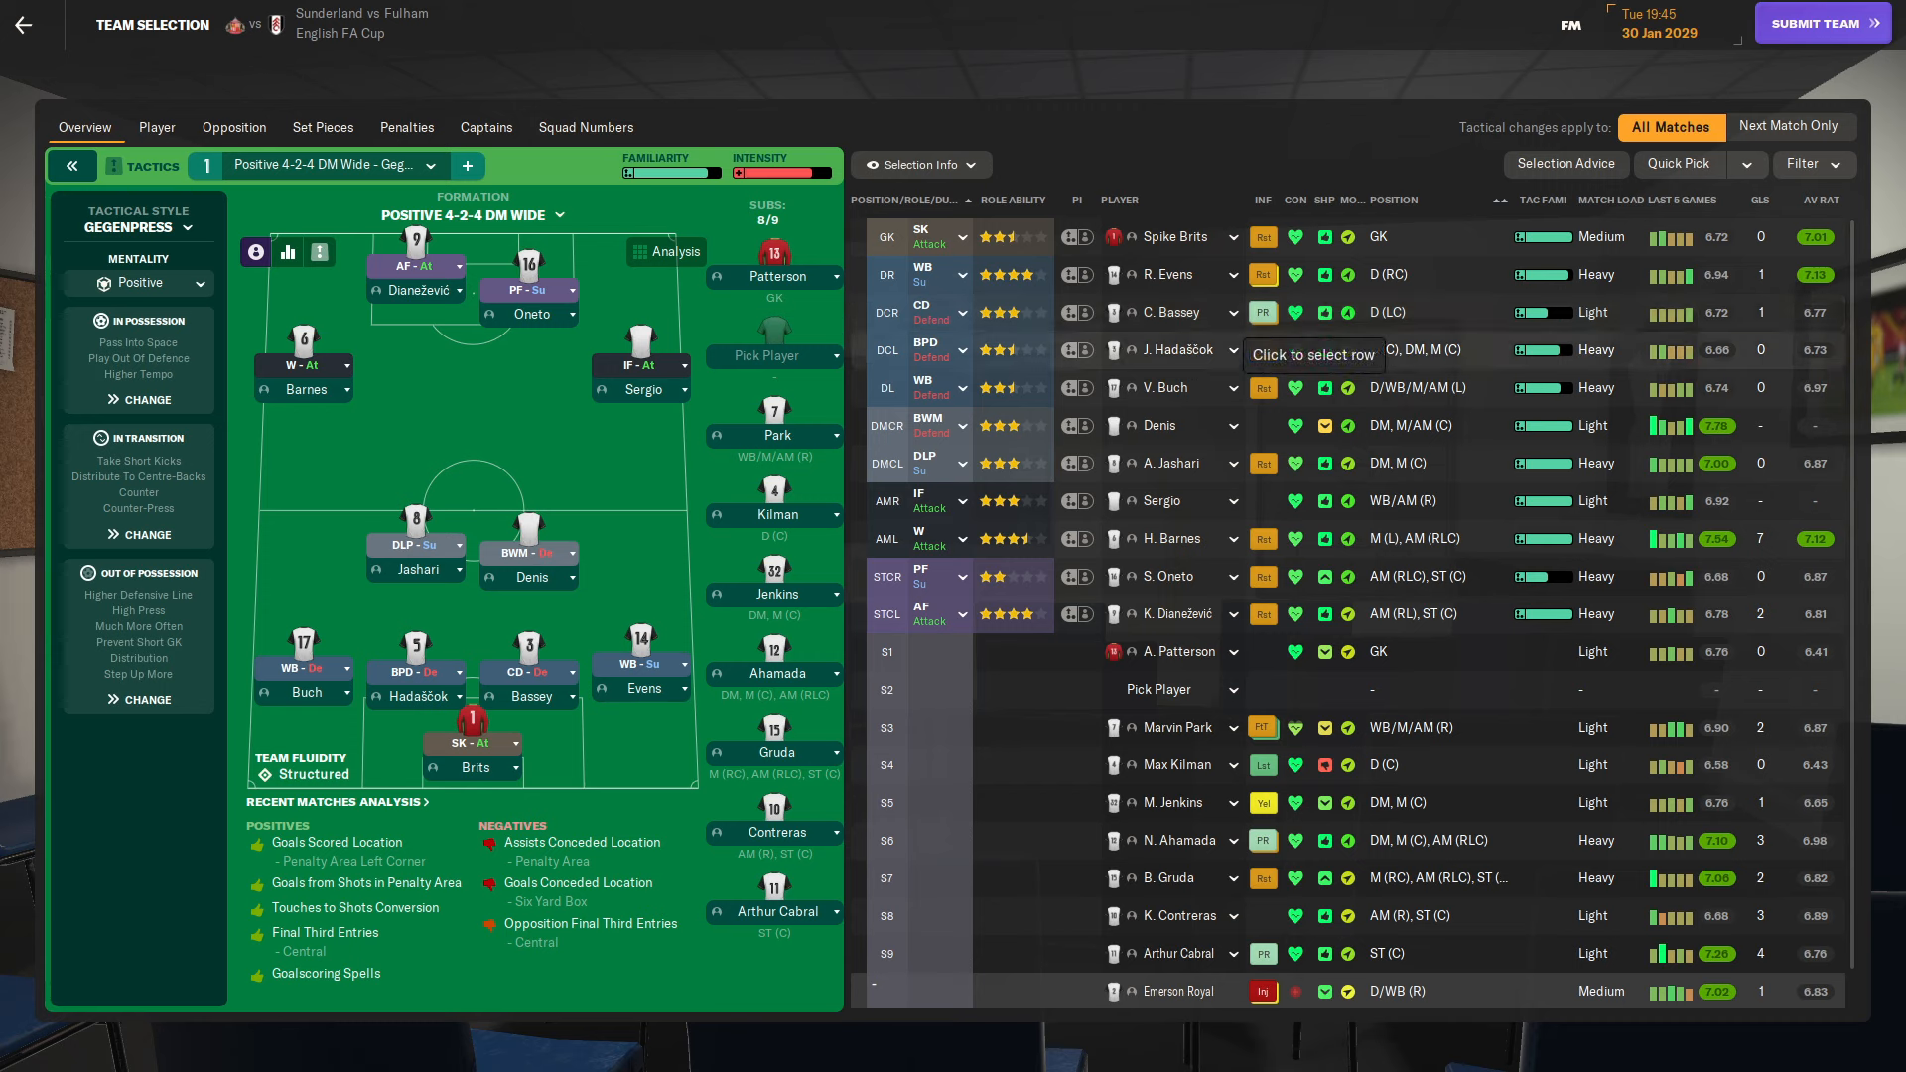
{"action": "mouse_move", "coordinate": [1263, 424]}
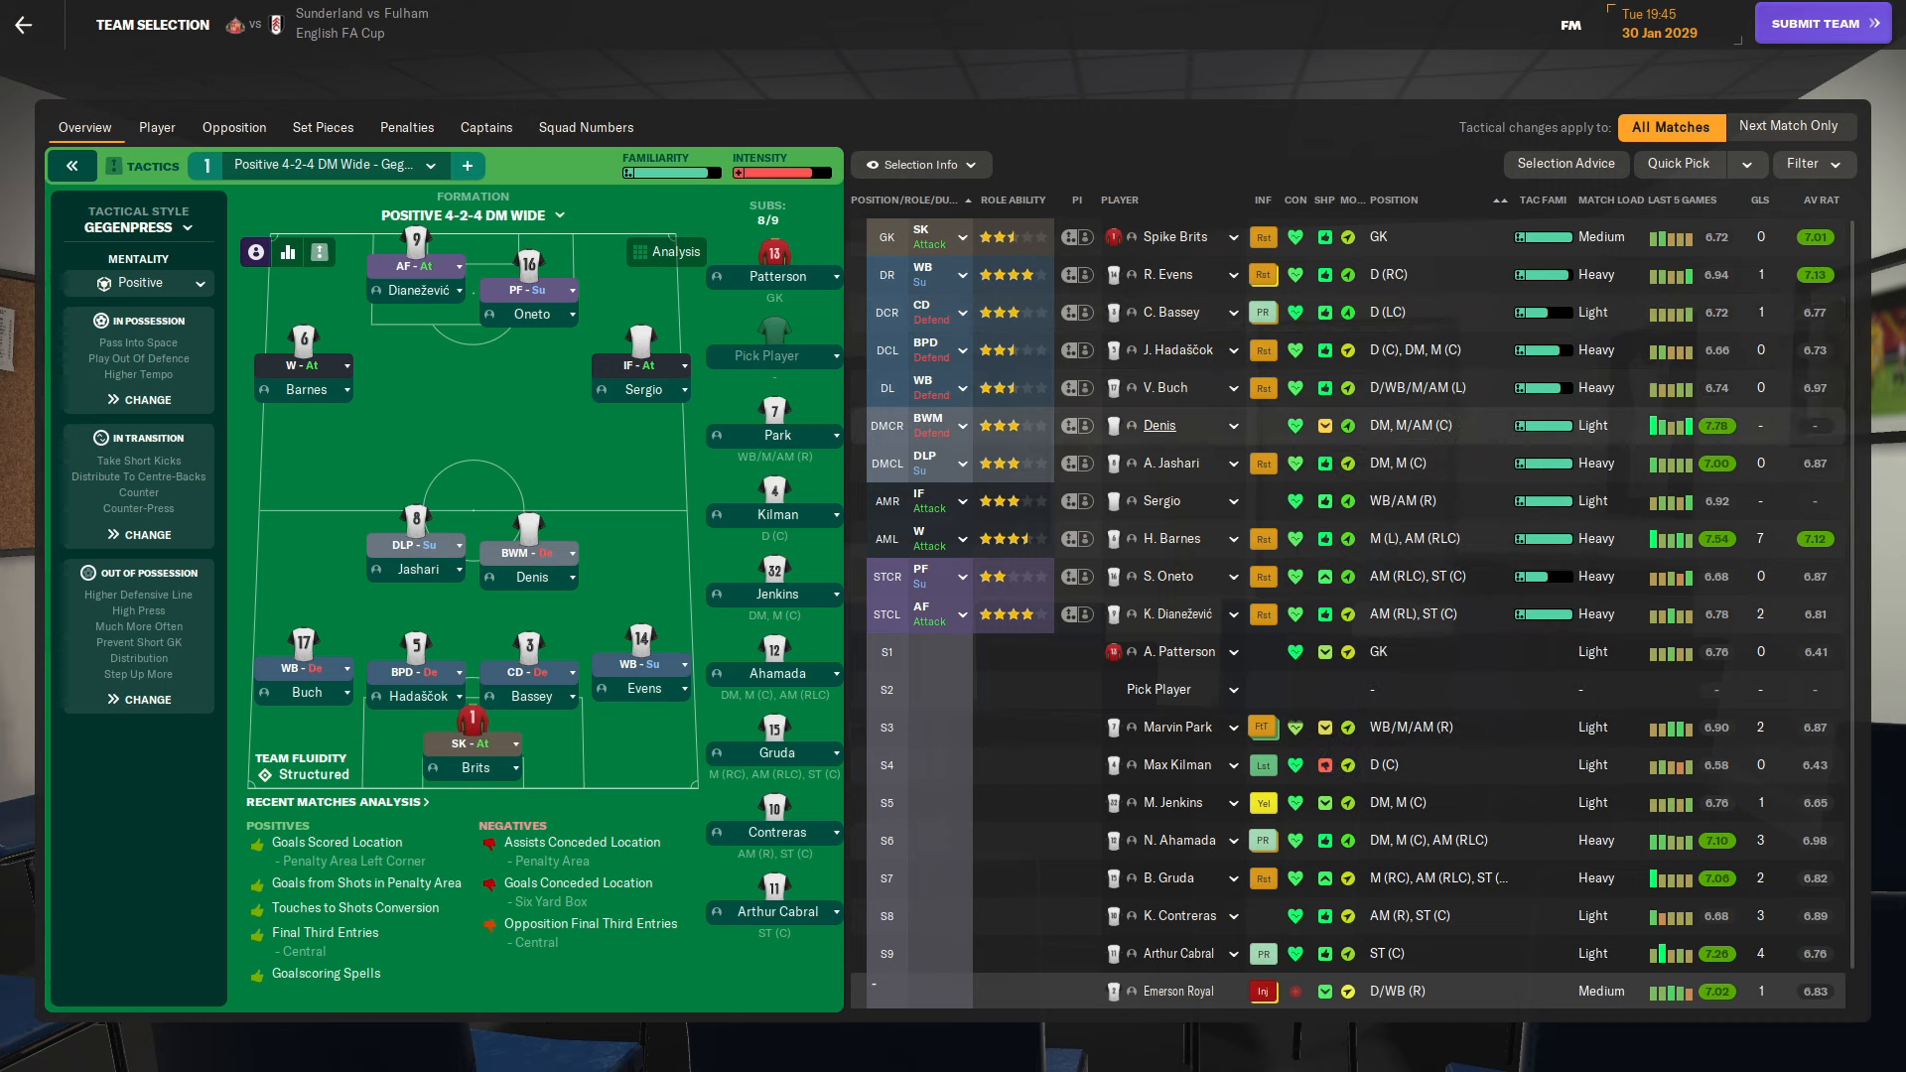
{"action": "left_click", "coordinate": [1158, 424]}
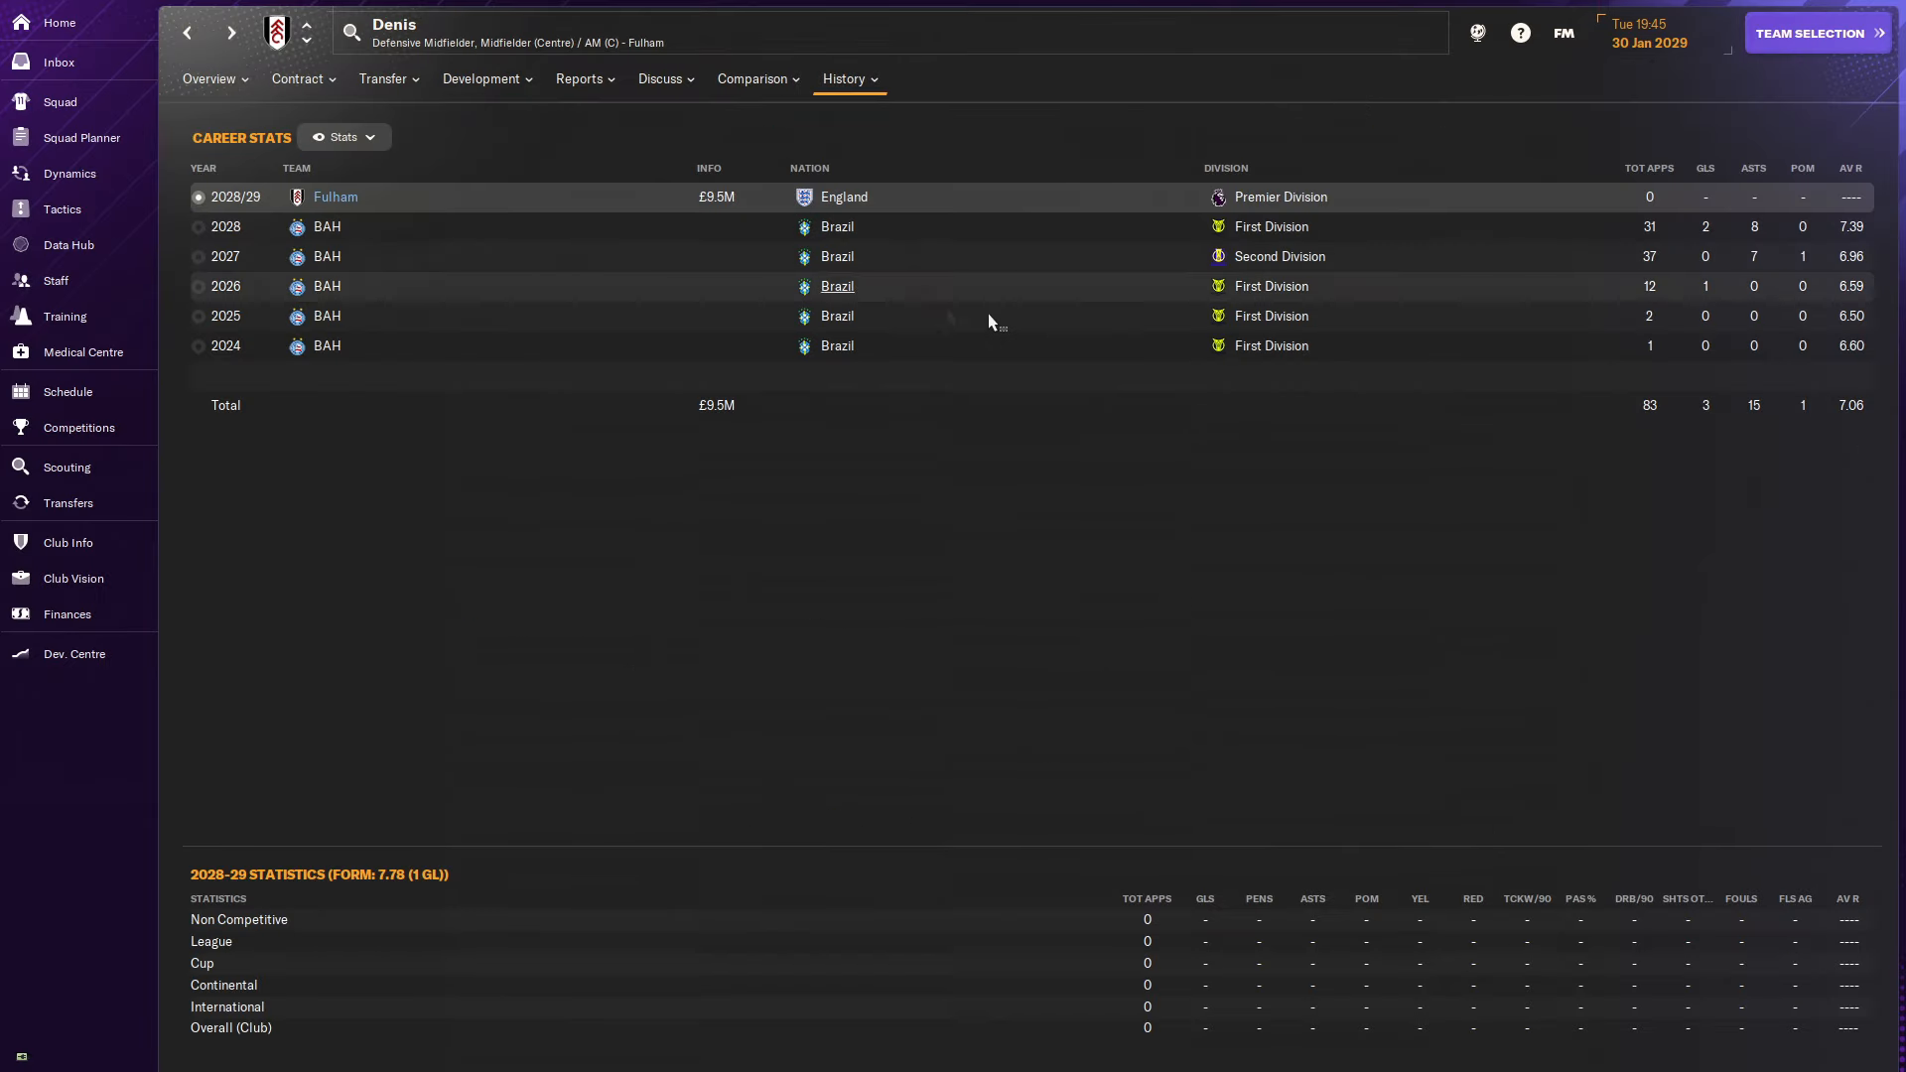
{"action": "mouse_move", "coordinate": [697, 220]}
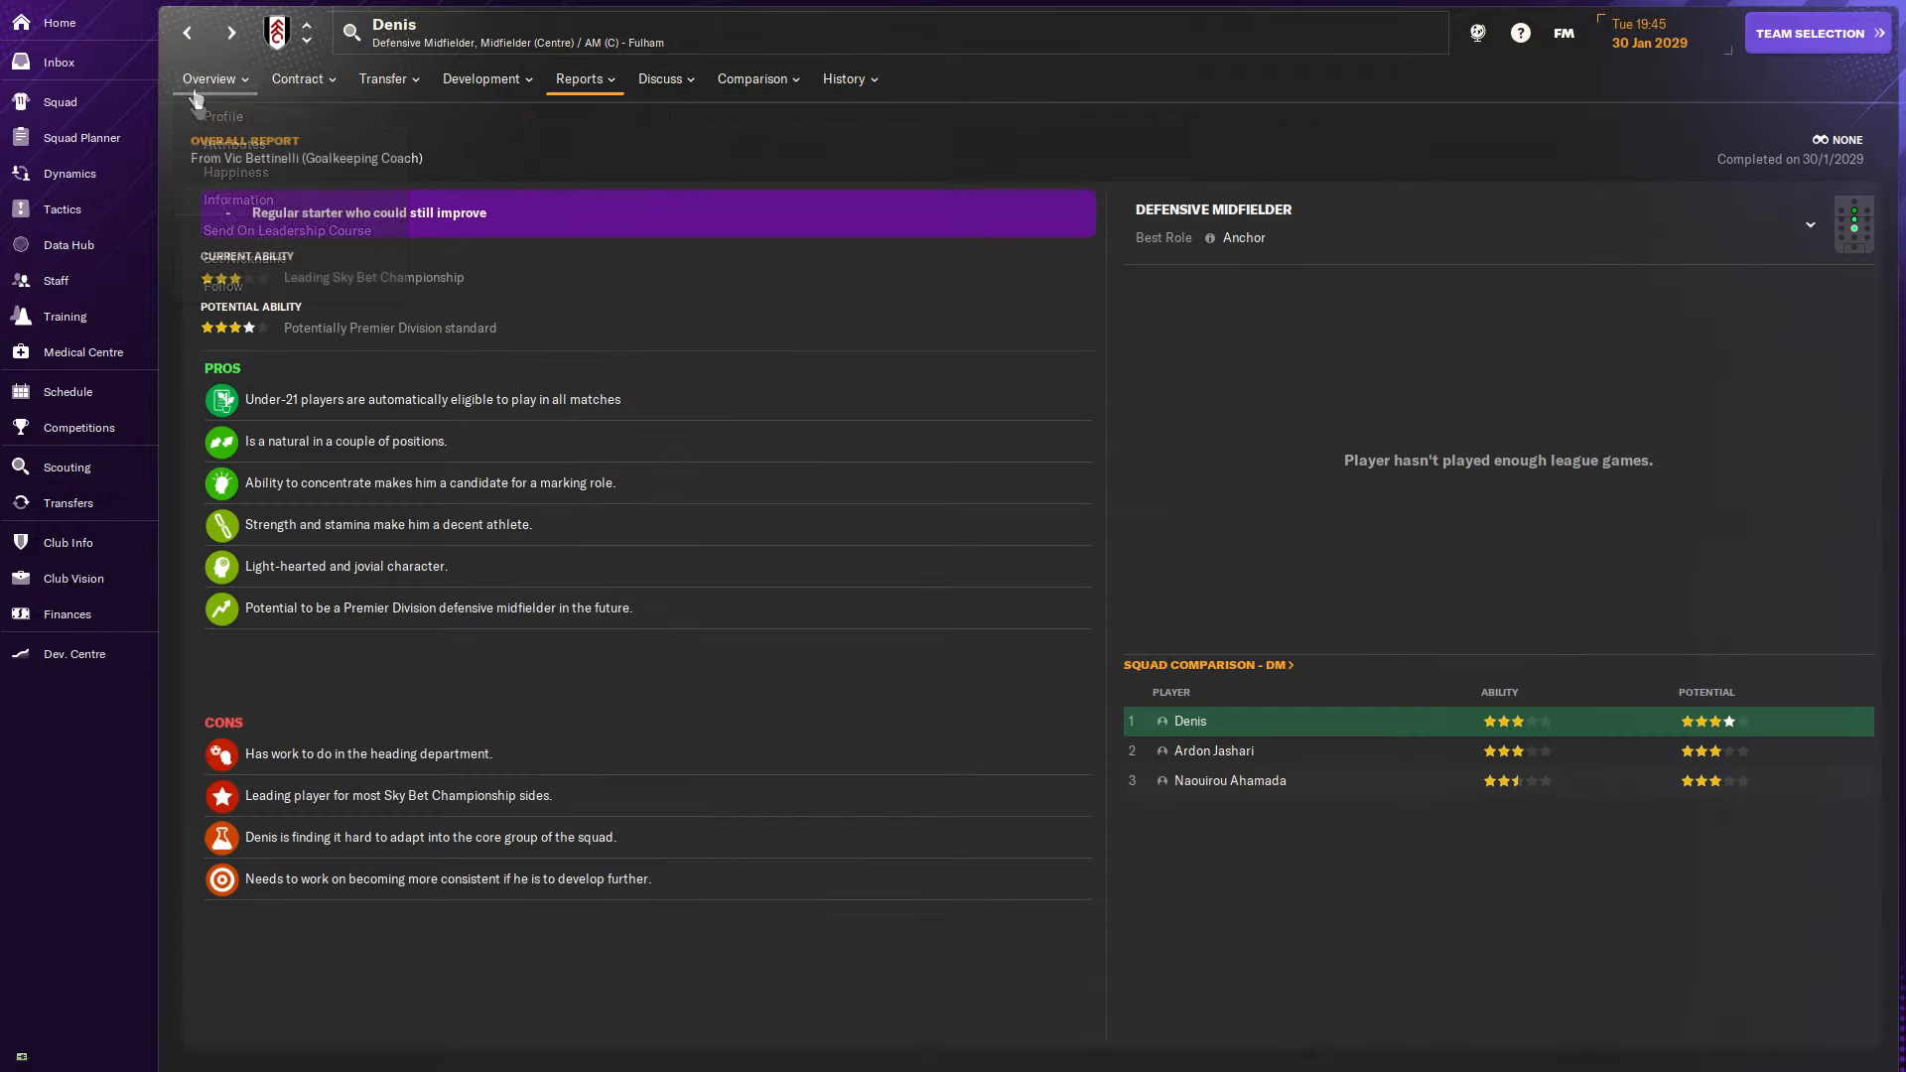
{"action": "left_click", "coordinate": [208, 80]}
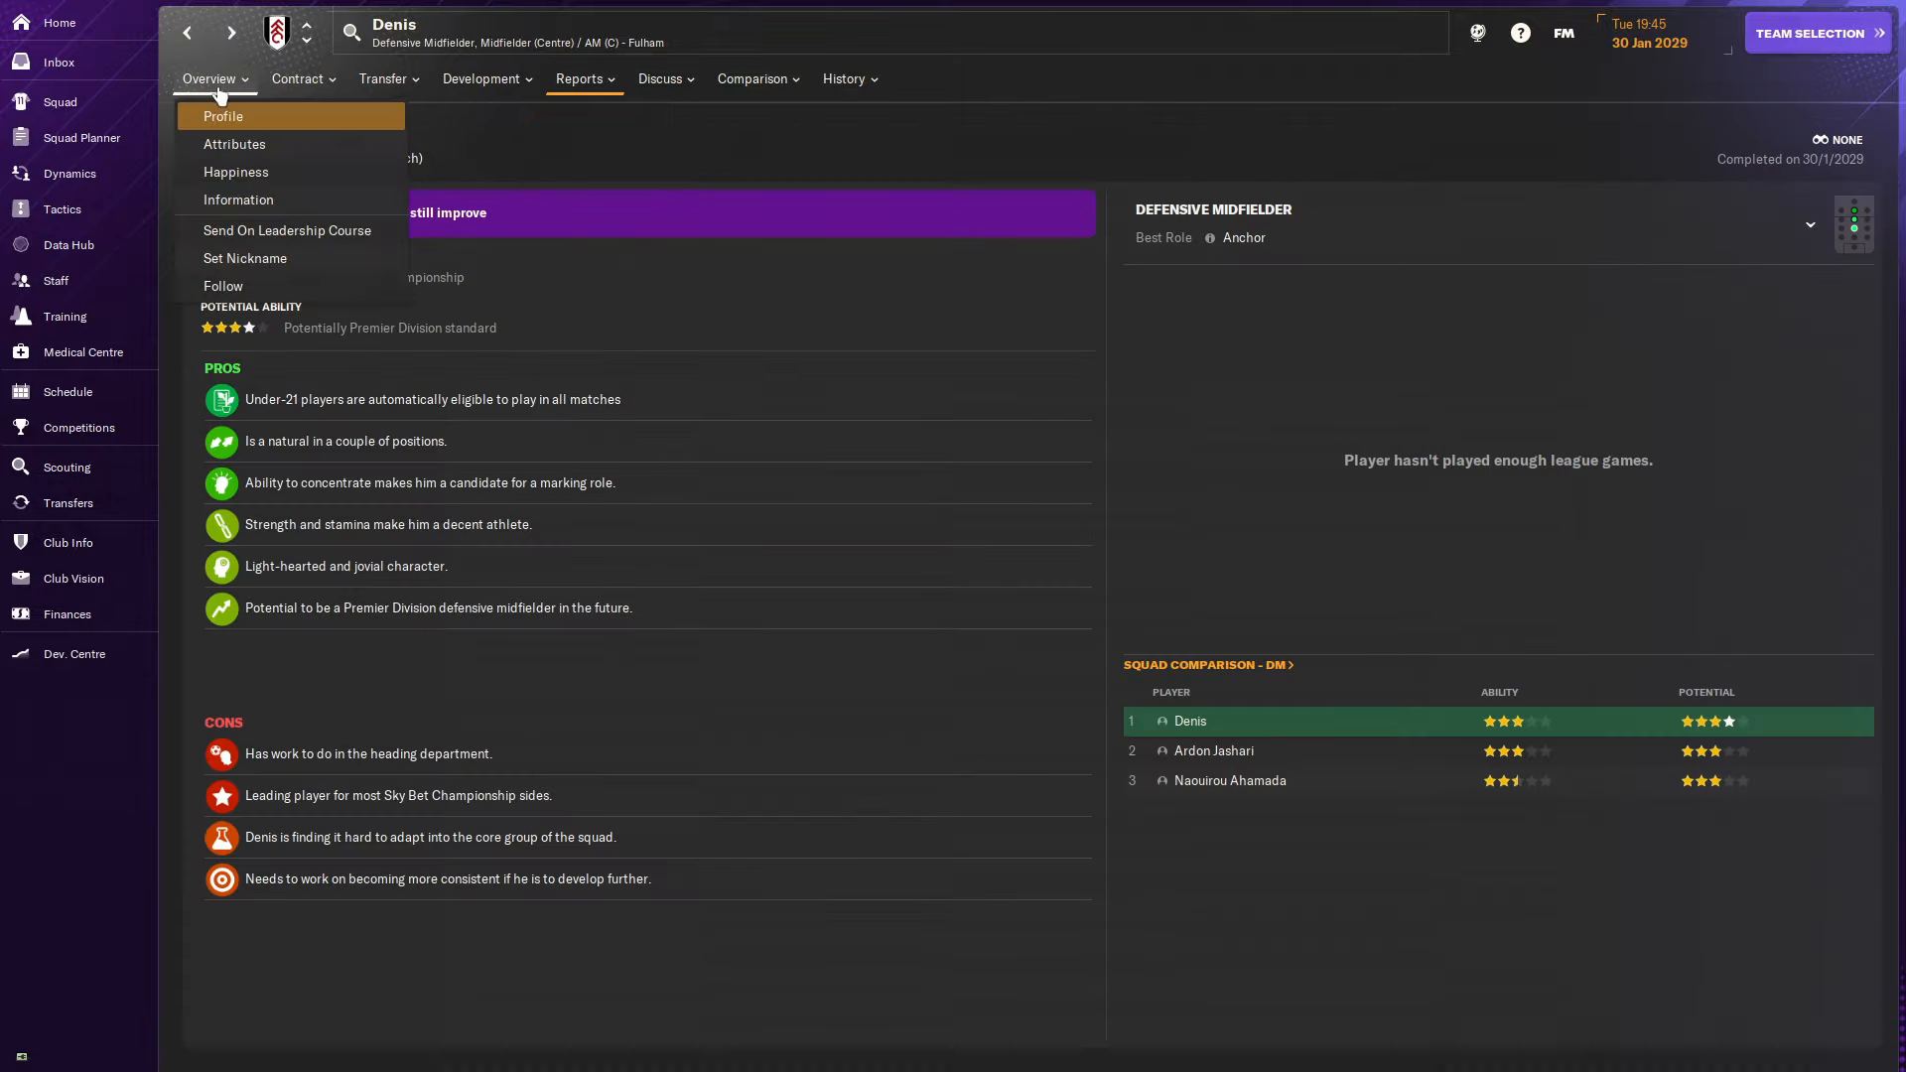
{"action": "left_click", "coordinate": [222, 115]}
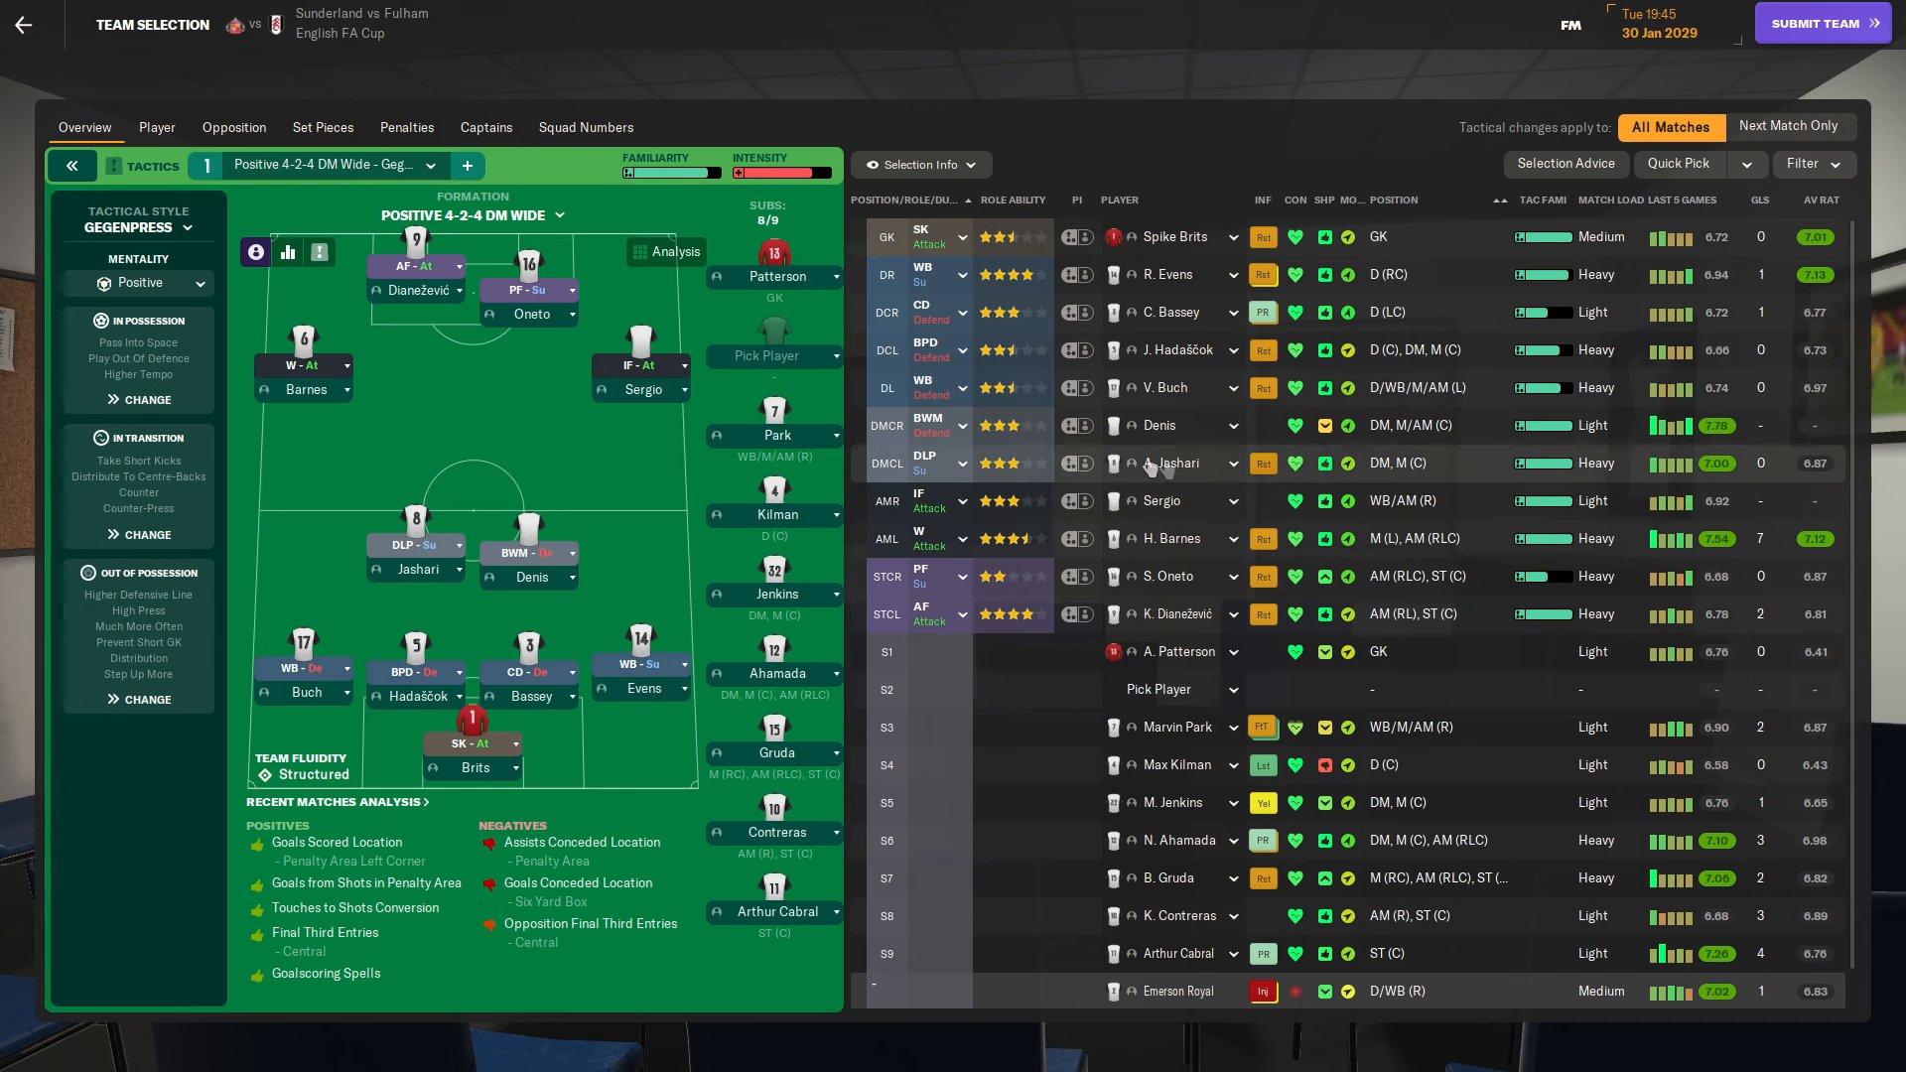
{"action": "mouse_move", "coordinate": [1161, 500]}
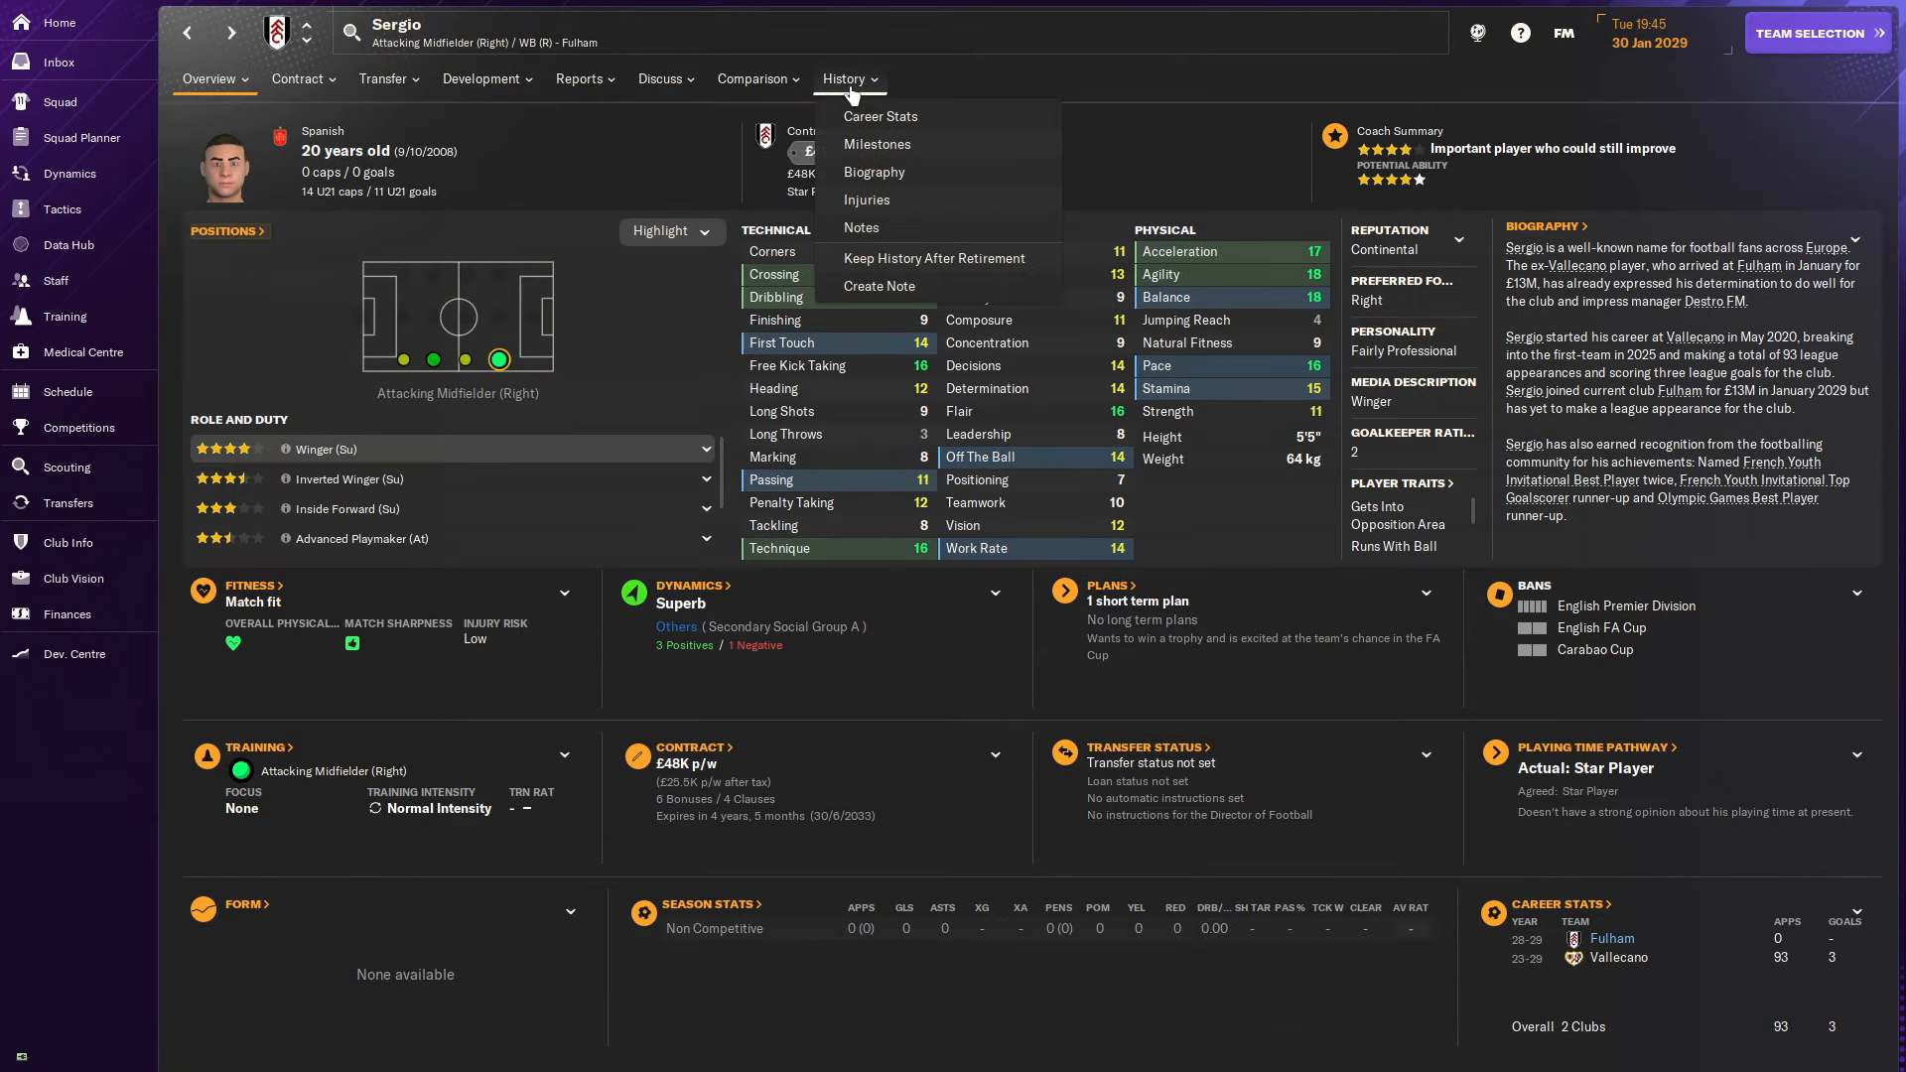
View Sergio's career stats, scouting report and £48,000-a-week contract, then return to team selection.
{"action": "left_click", "coordinate": [880, 115]}
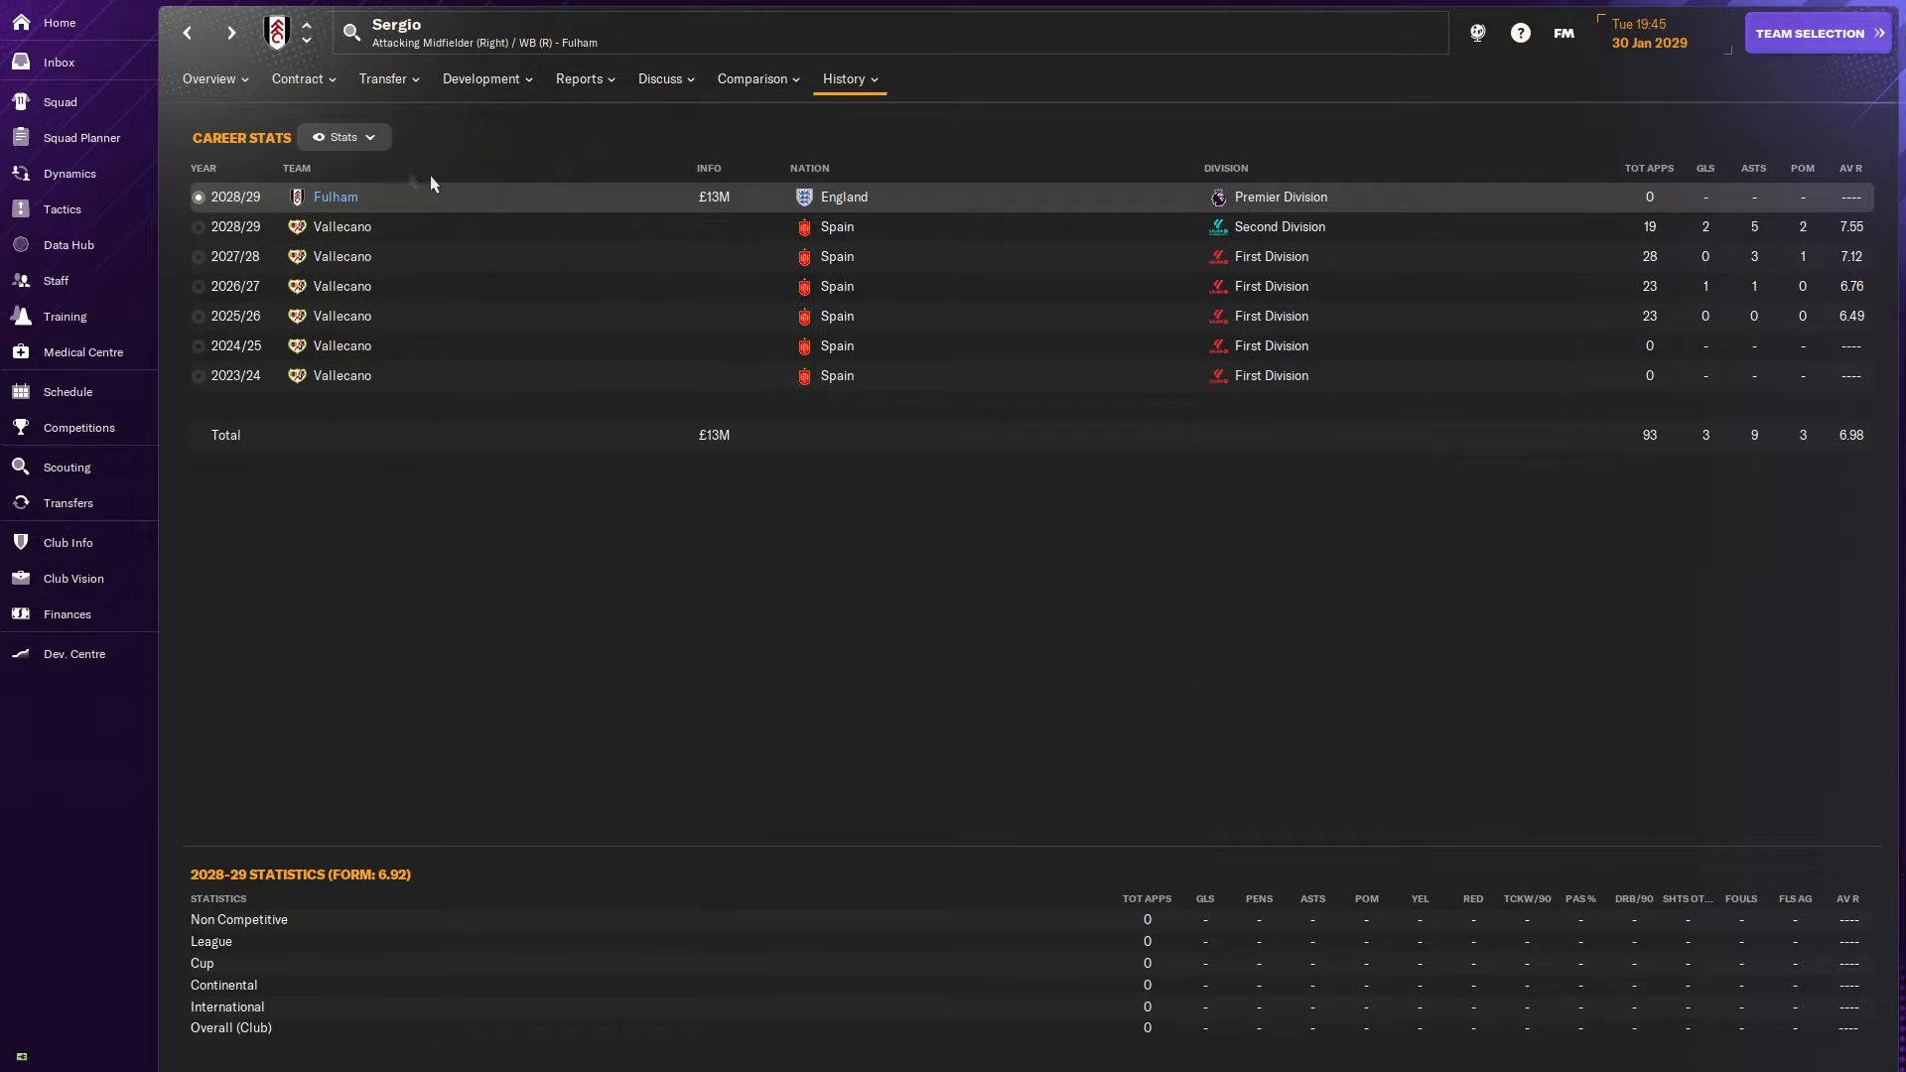
{"action": "left_click", "coordinate": [579, 77]}
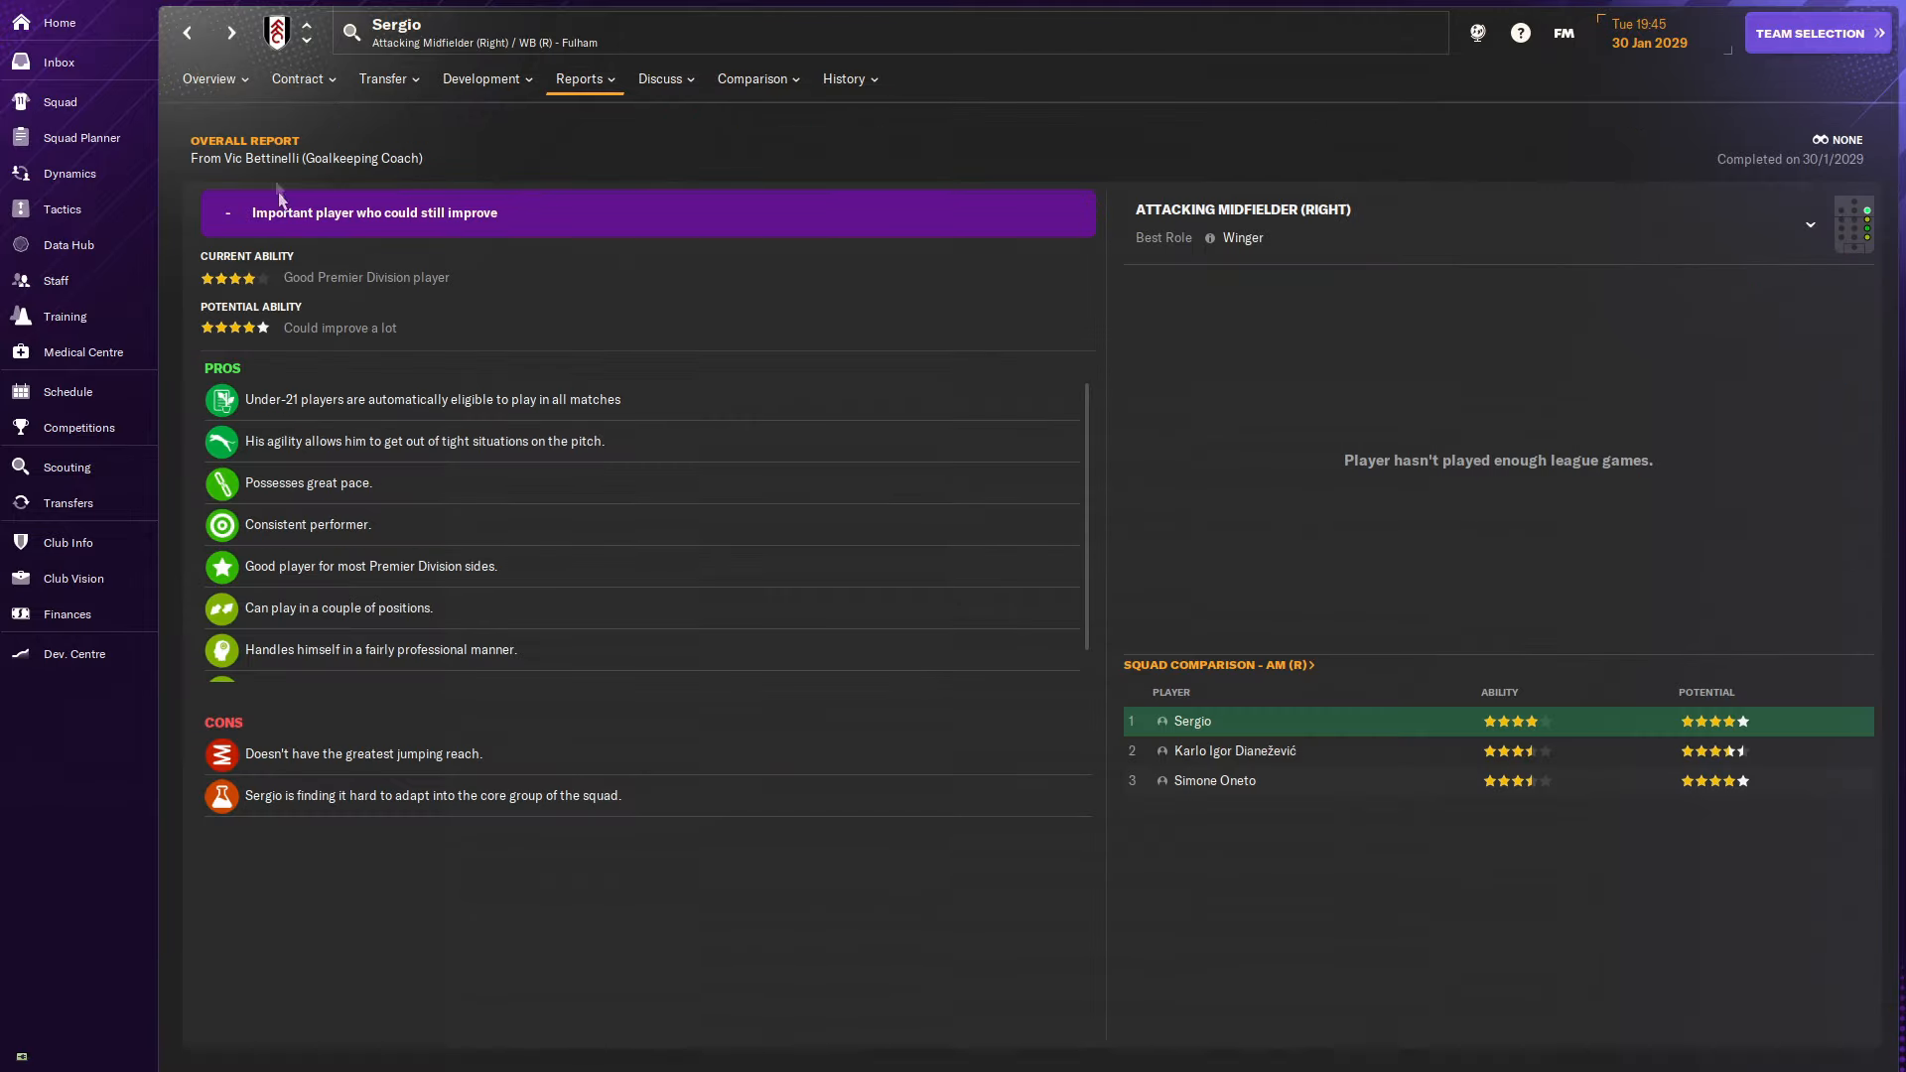
{"action": "left_click", "coordinate": [296, 77]}
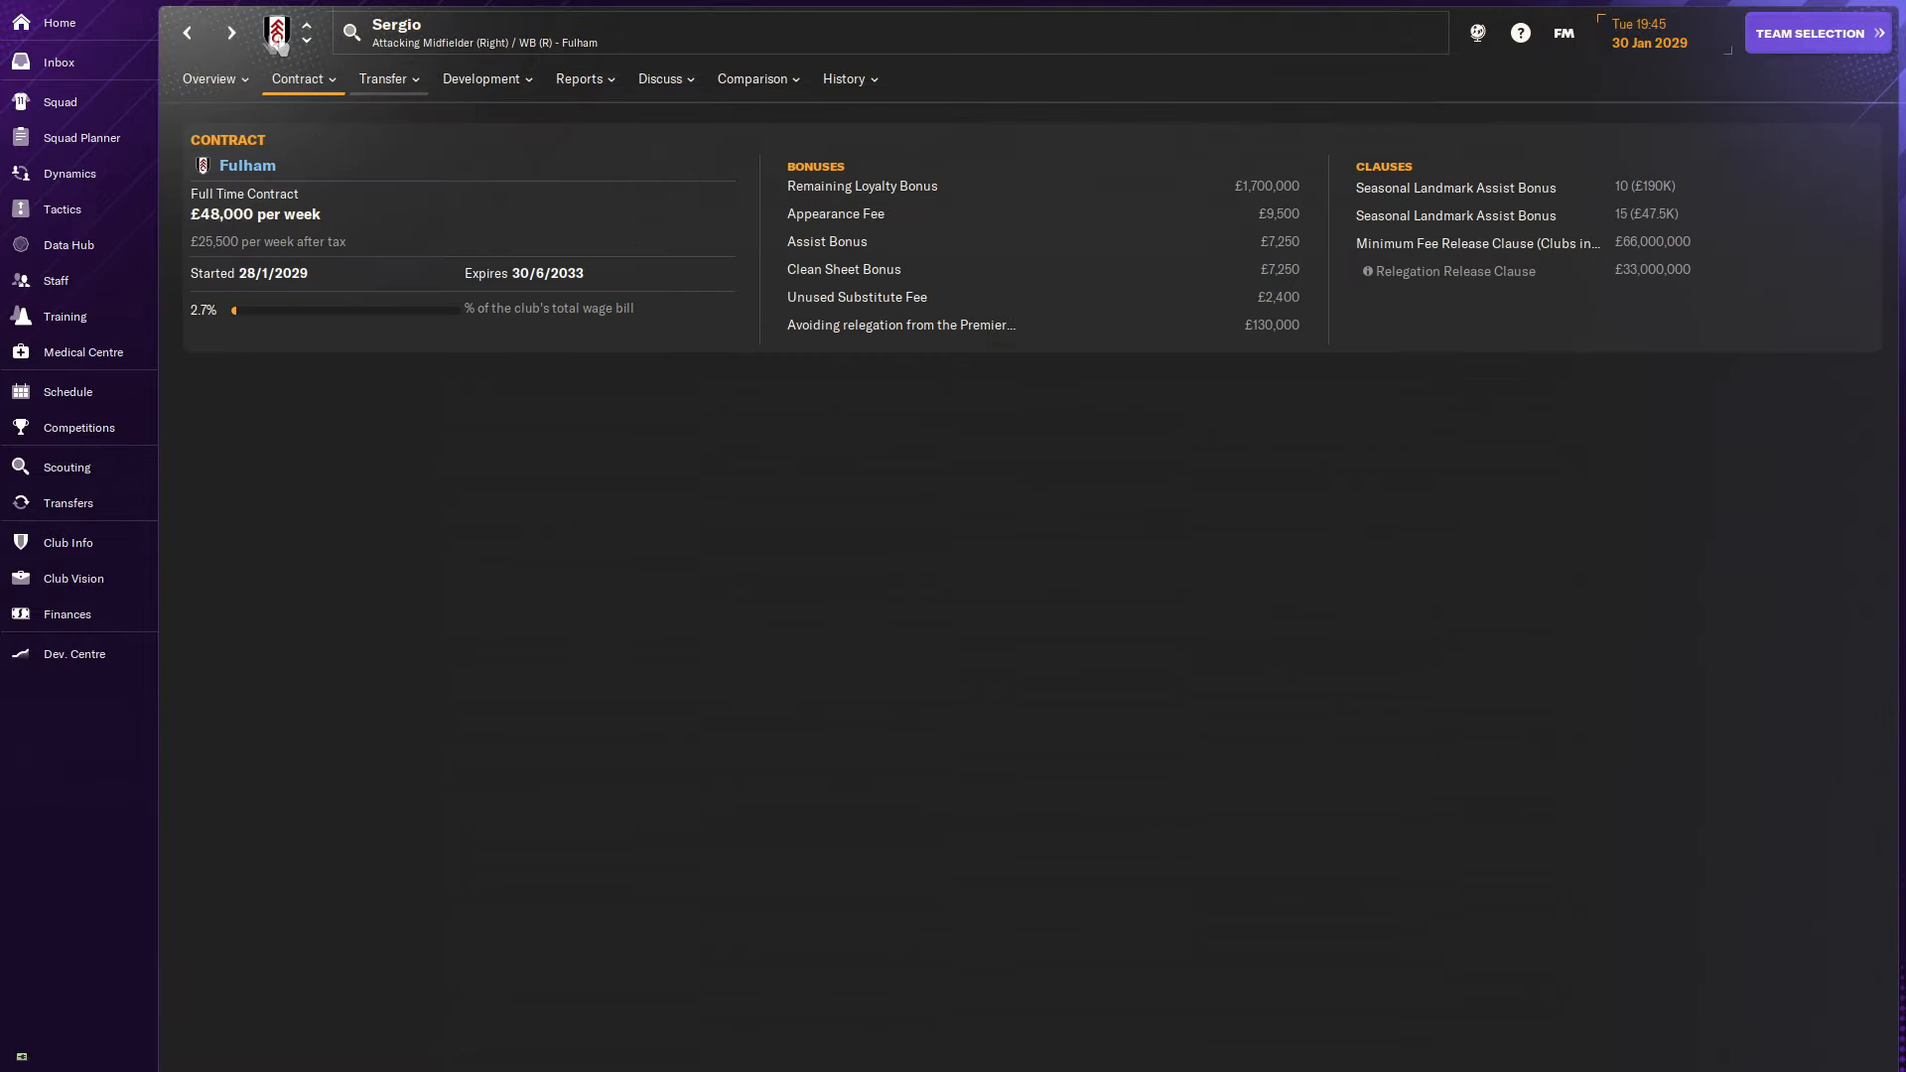
{"action": "left_click", "coordinate": [1814, 34]}
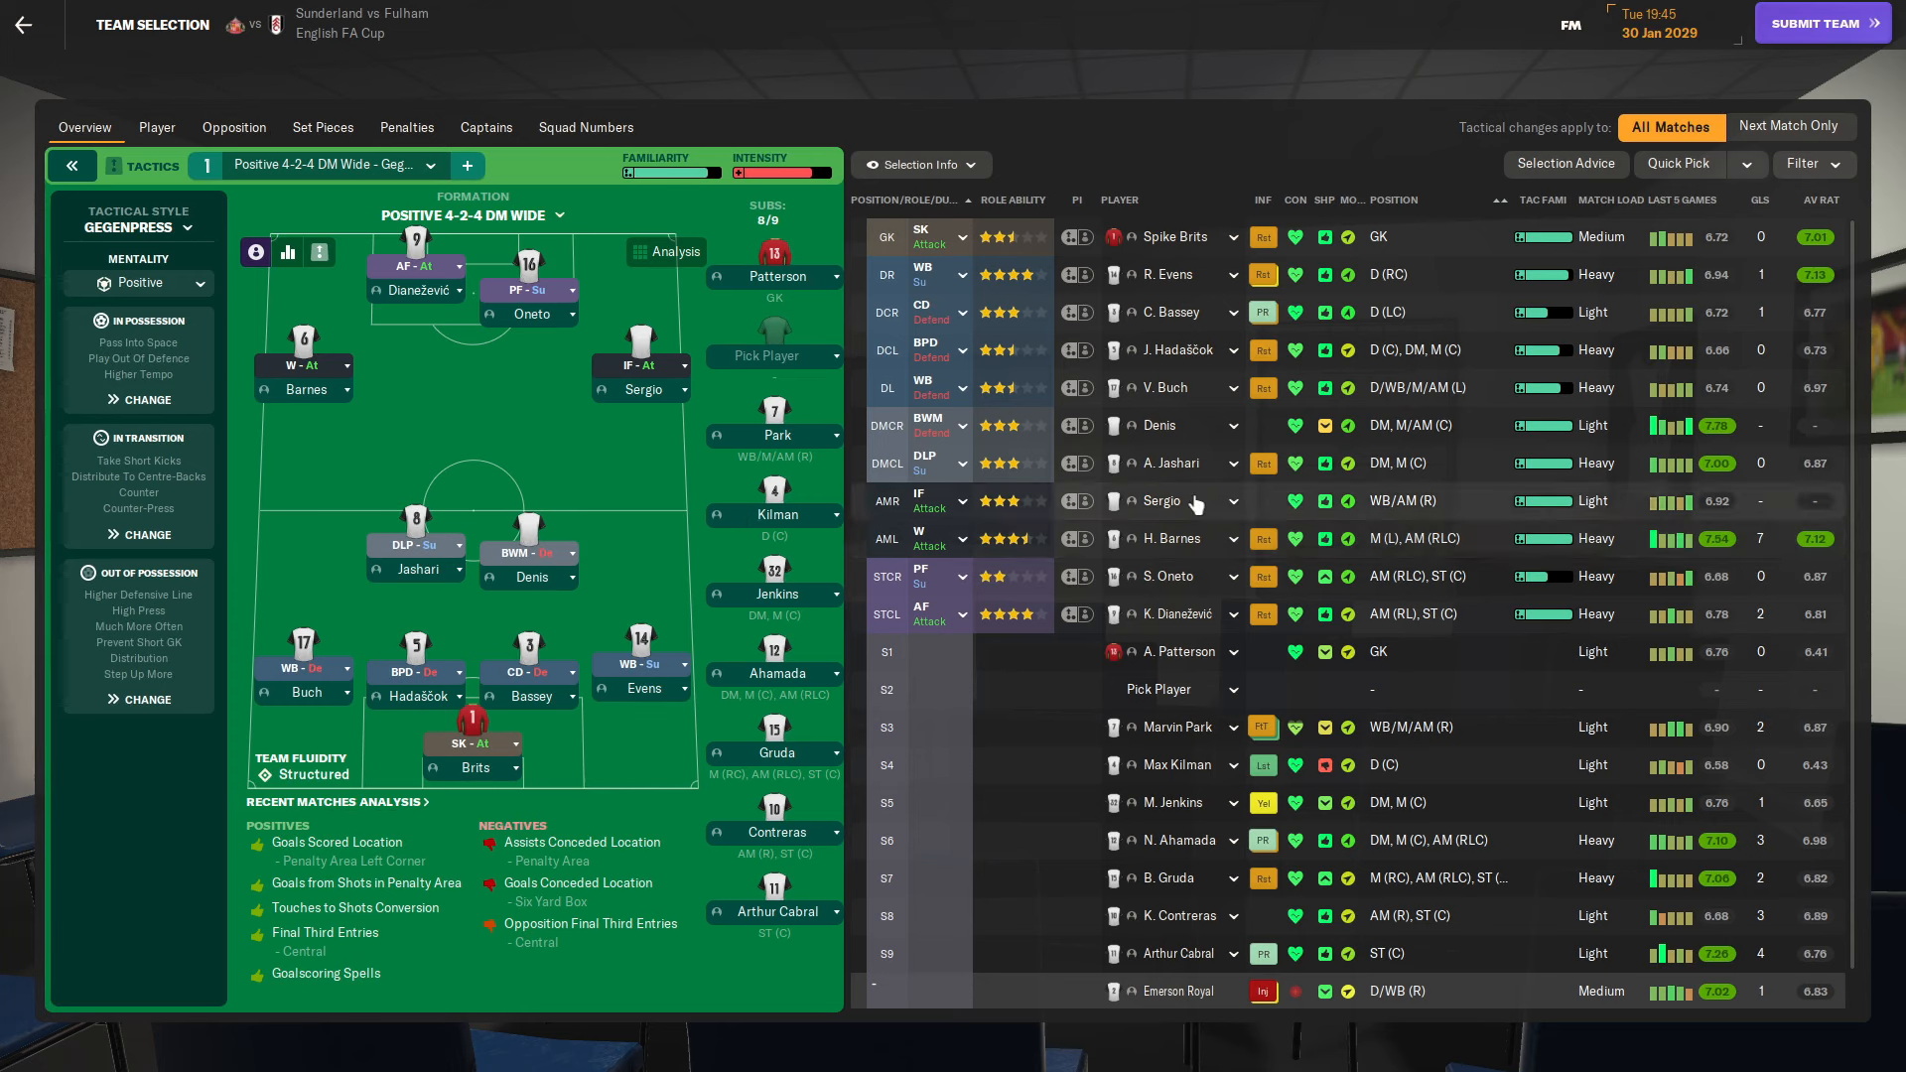
{"action": "mouse_move", "coordinate": [1306, 520]}
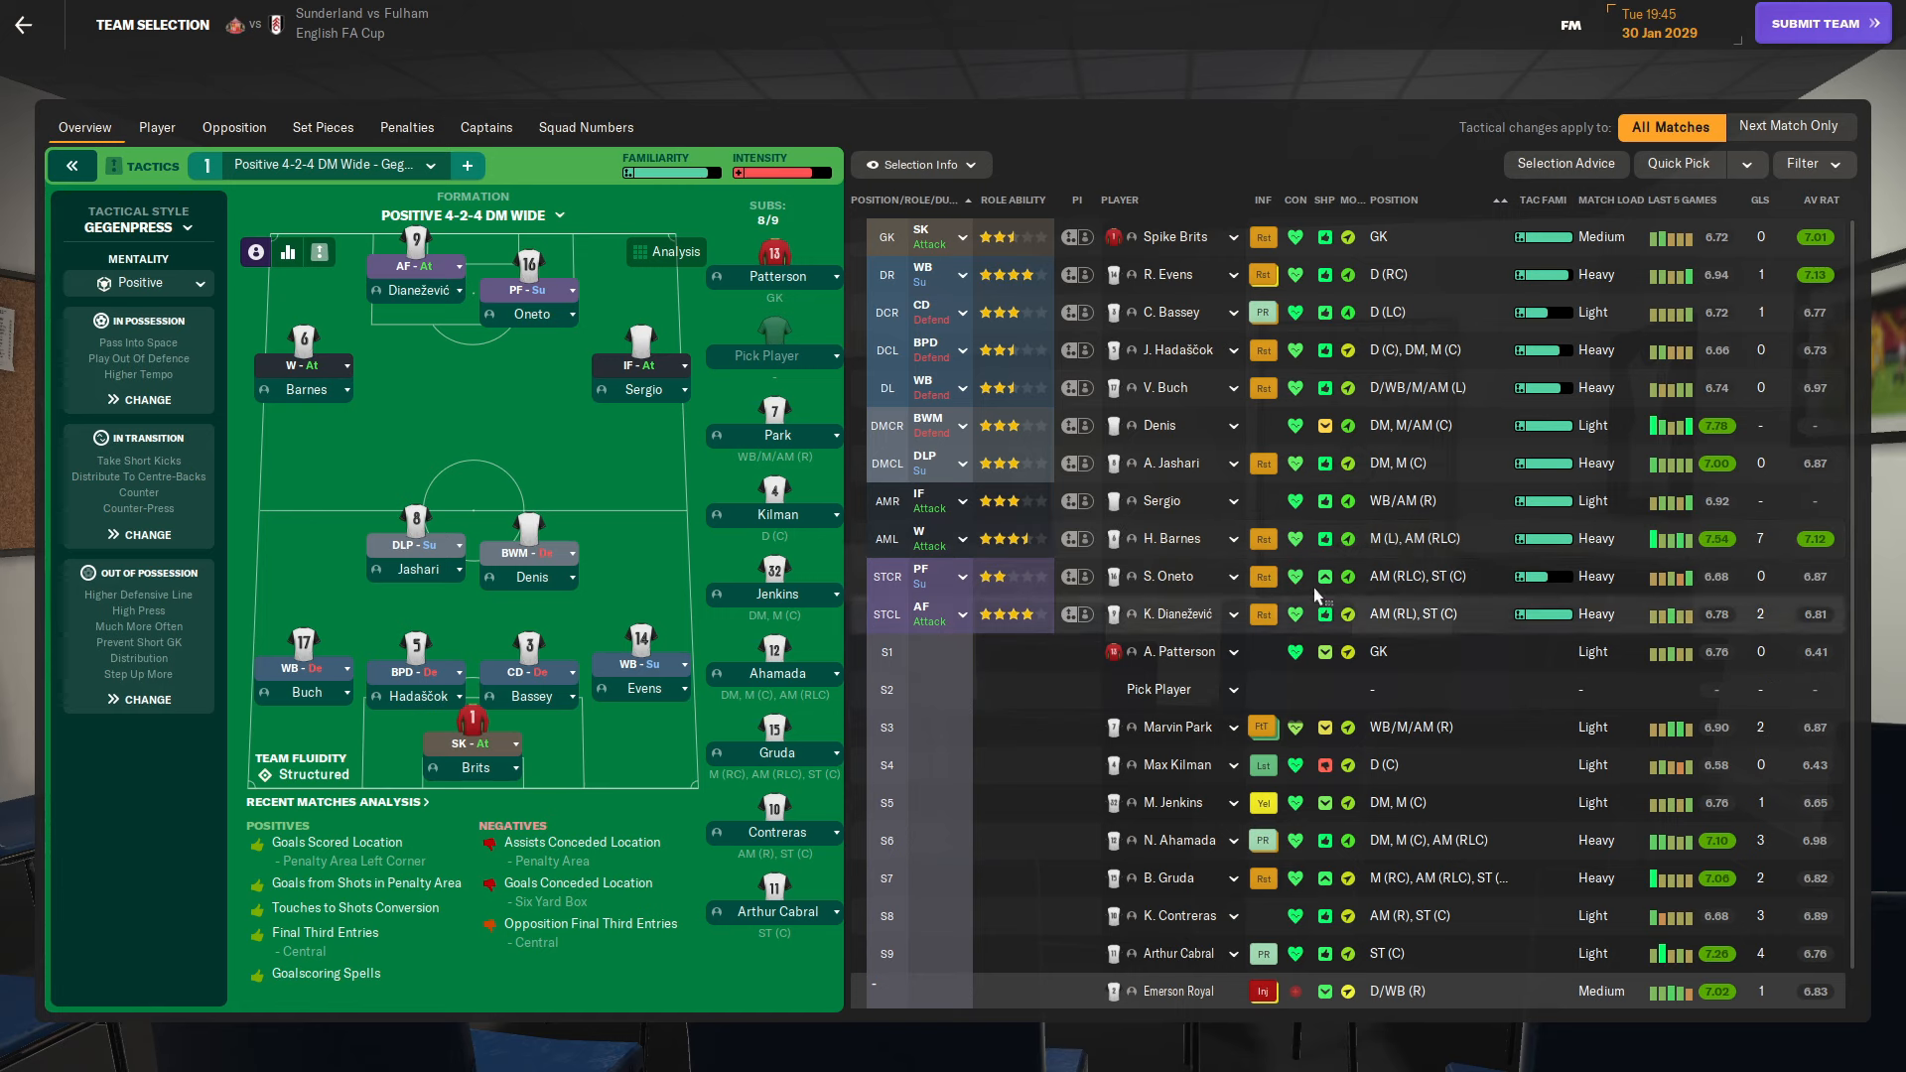
Scroll the lineup and submit the team for the Sunderland FA Cup match.
{"action": "scroll", "scroll_direction": "down", "scroll_amount": 3}
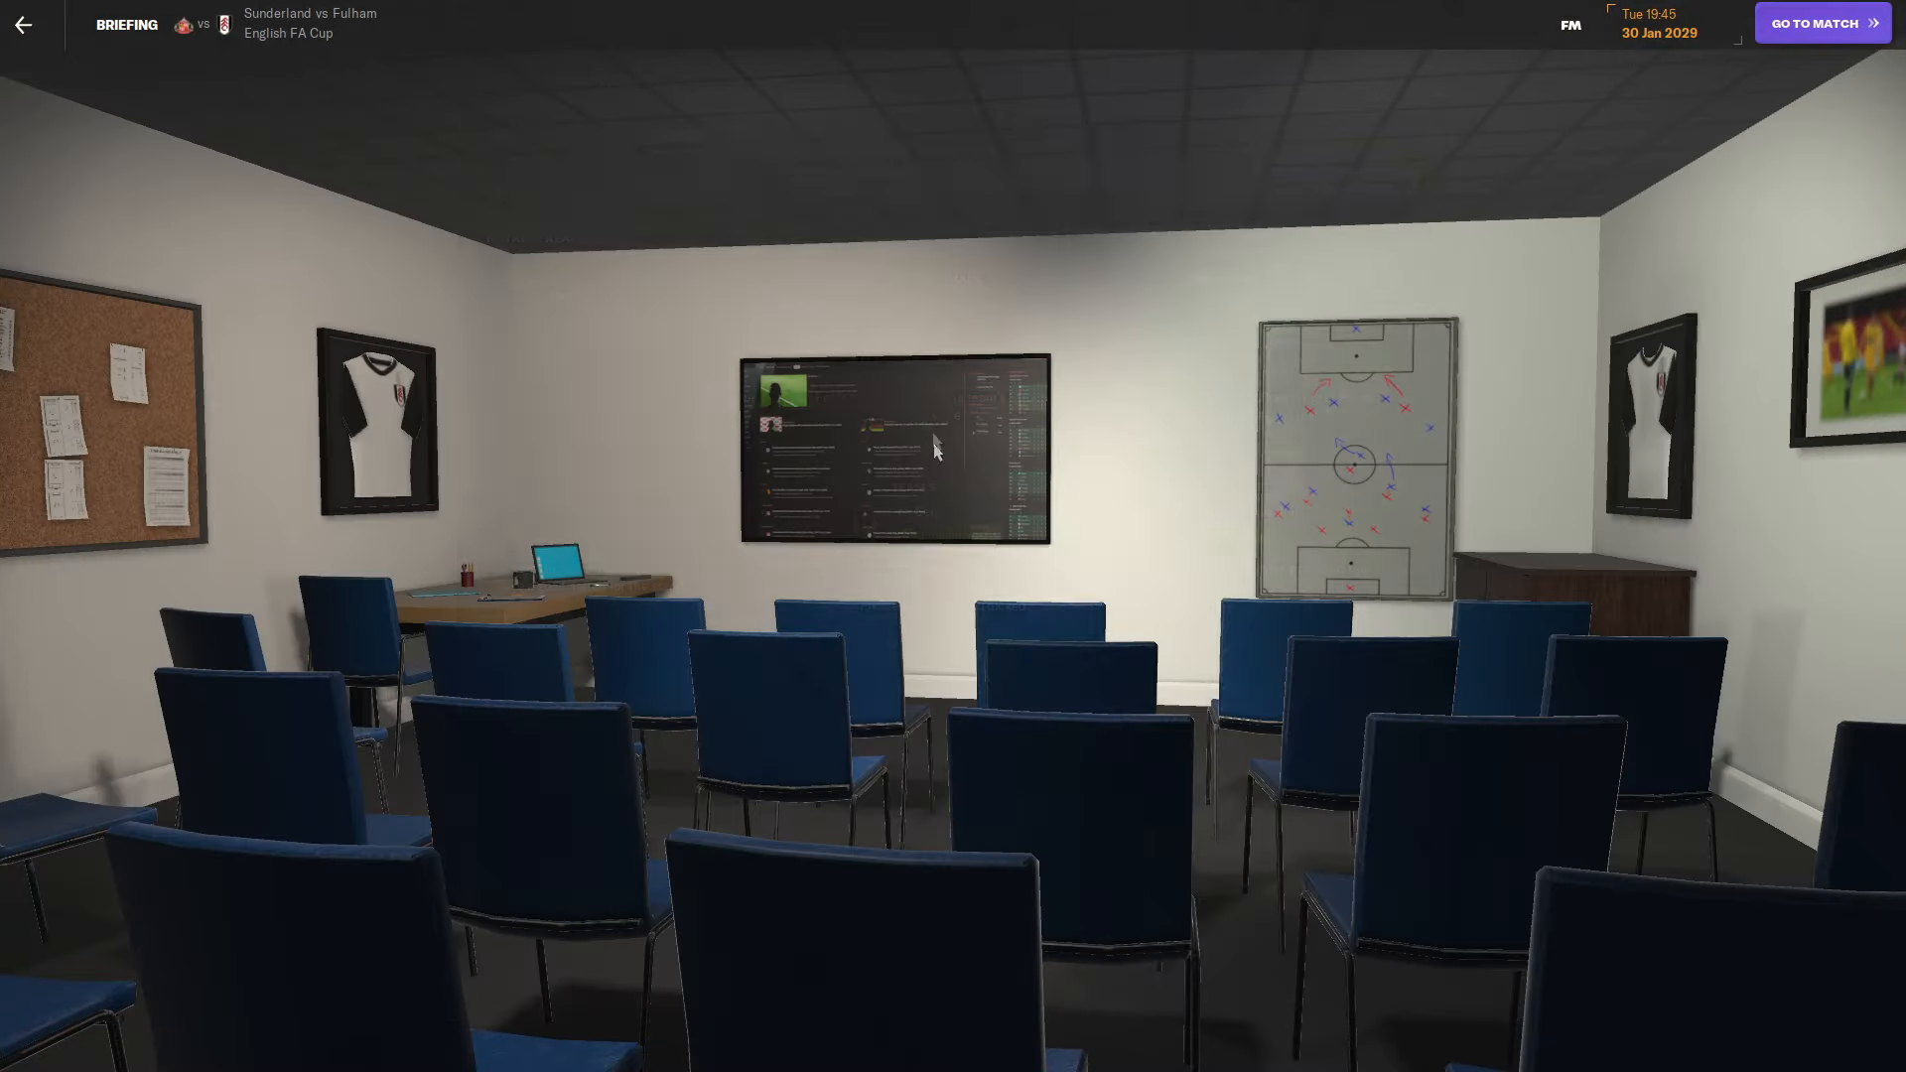
Go to the Sunderland match from the briefing and reach the pre-match warm-up.
{"action": "left_click", "coordinate": [1822, 22]}
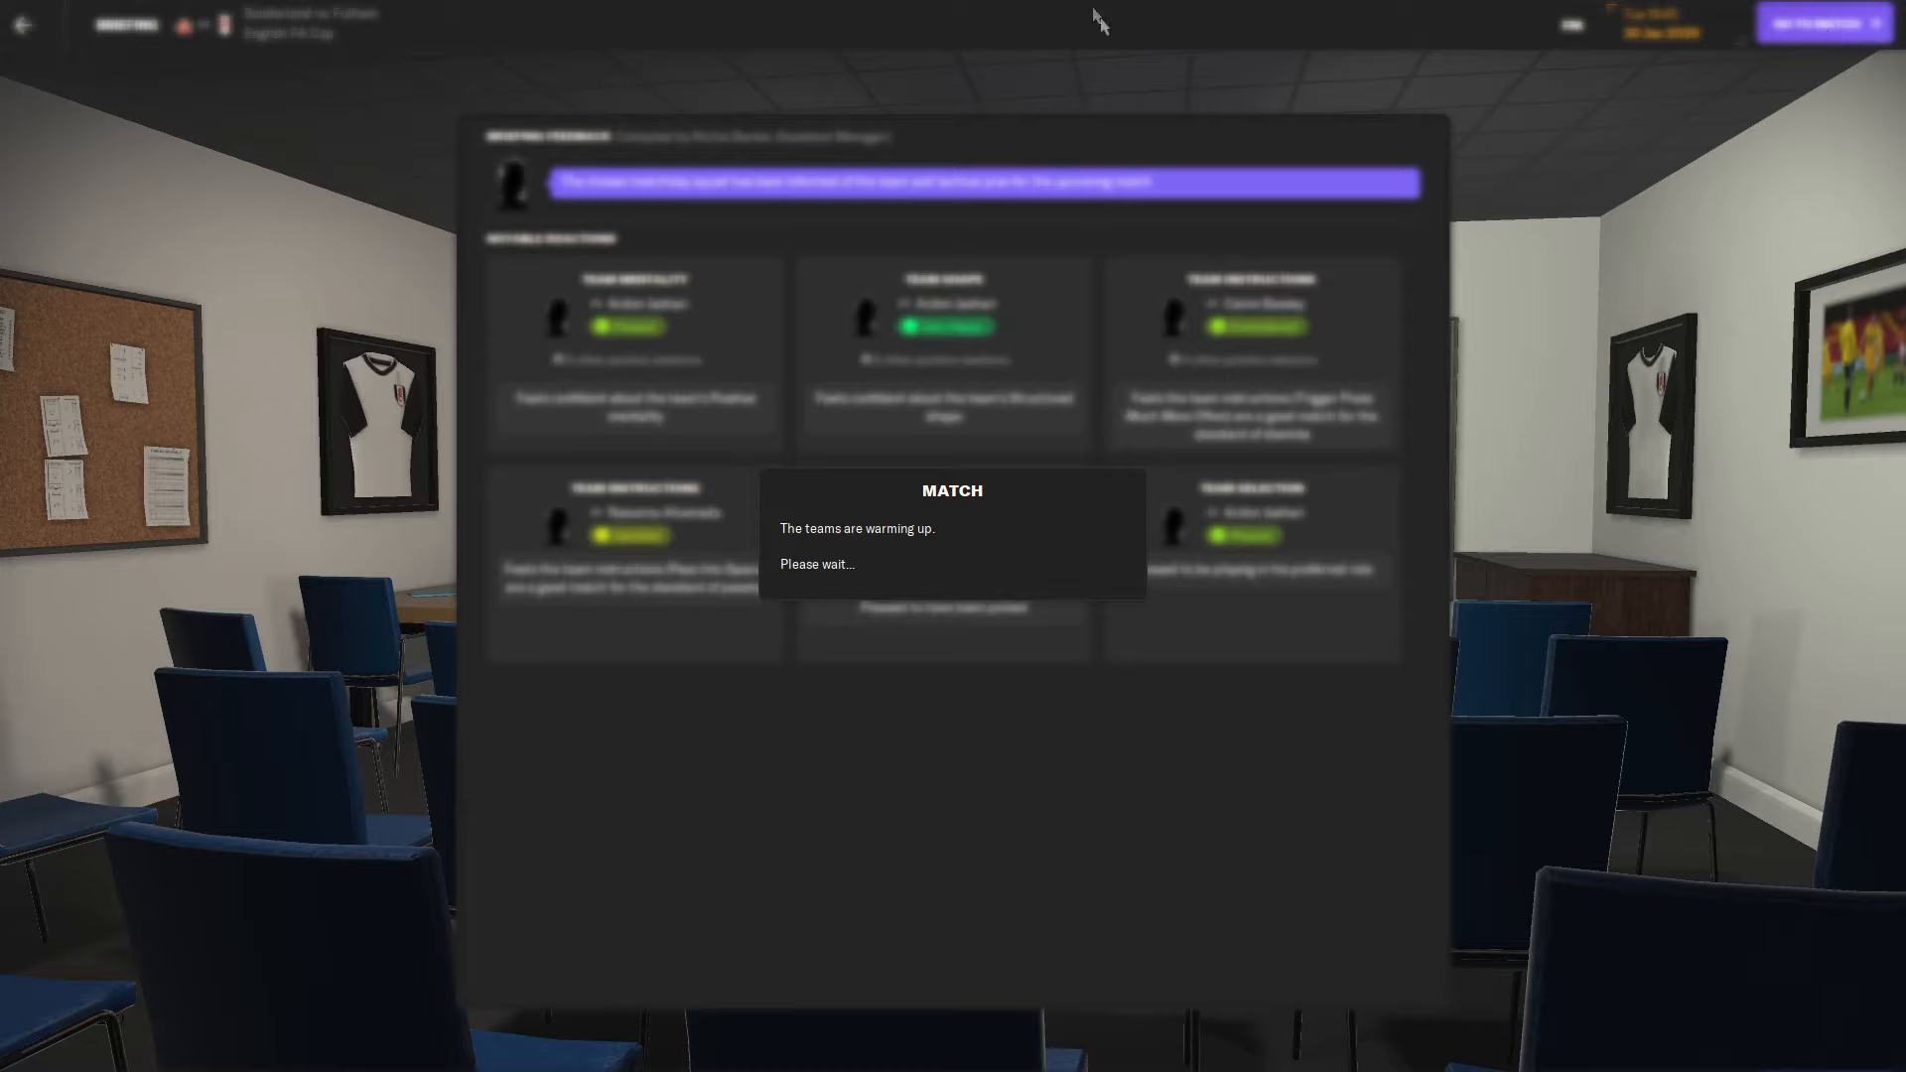
{"action": "mouse_move", "coordinate": [1086, 10]}
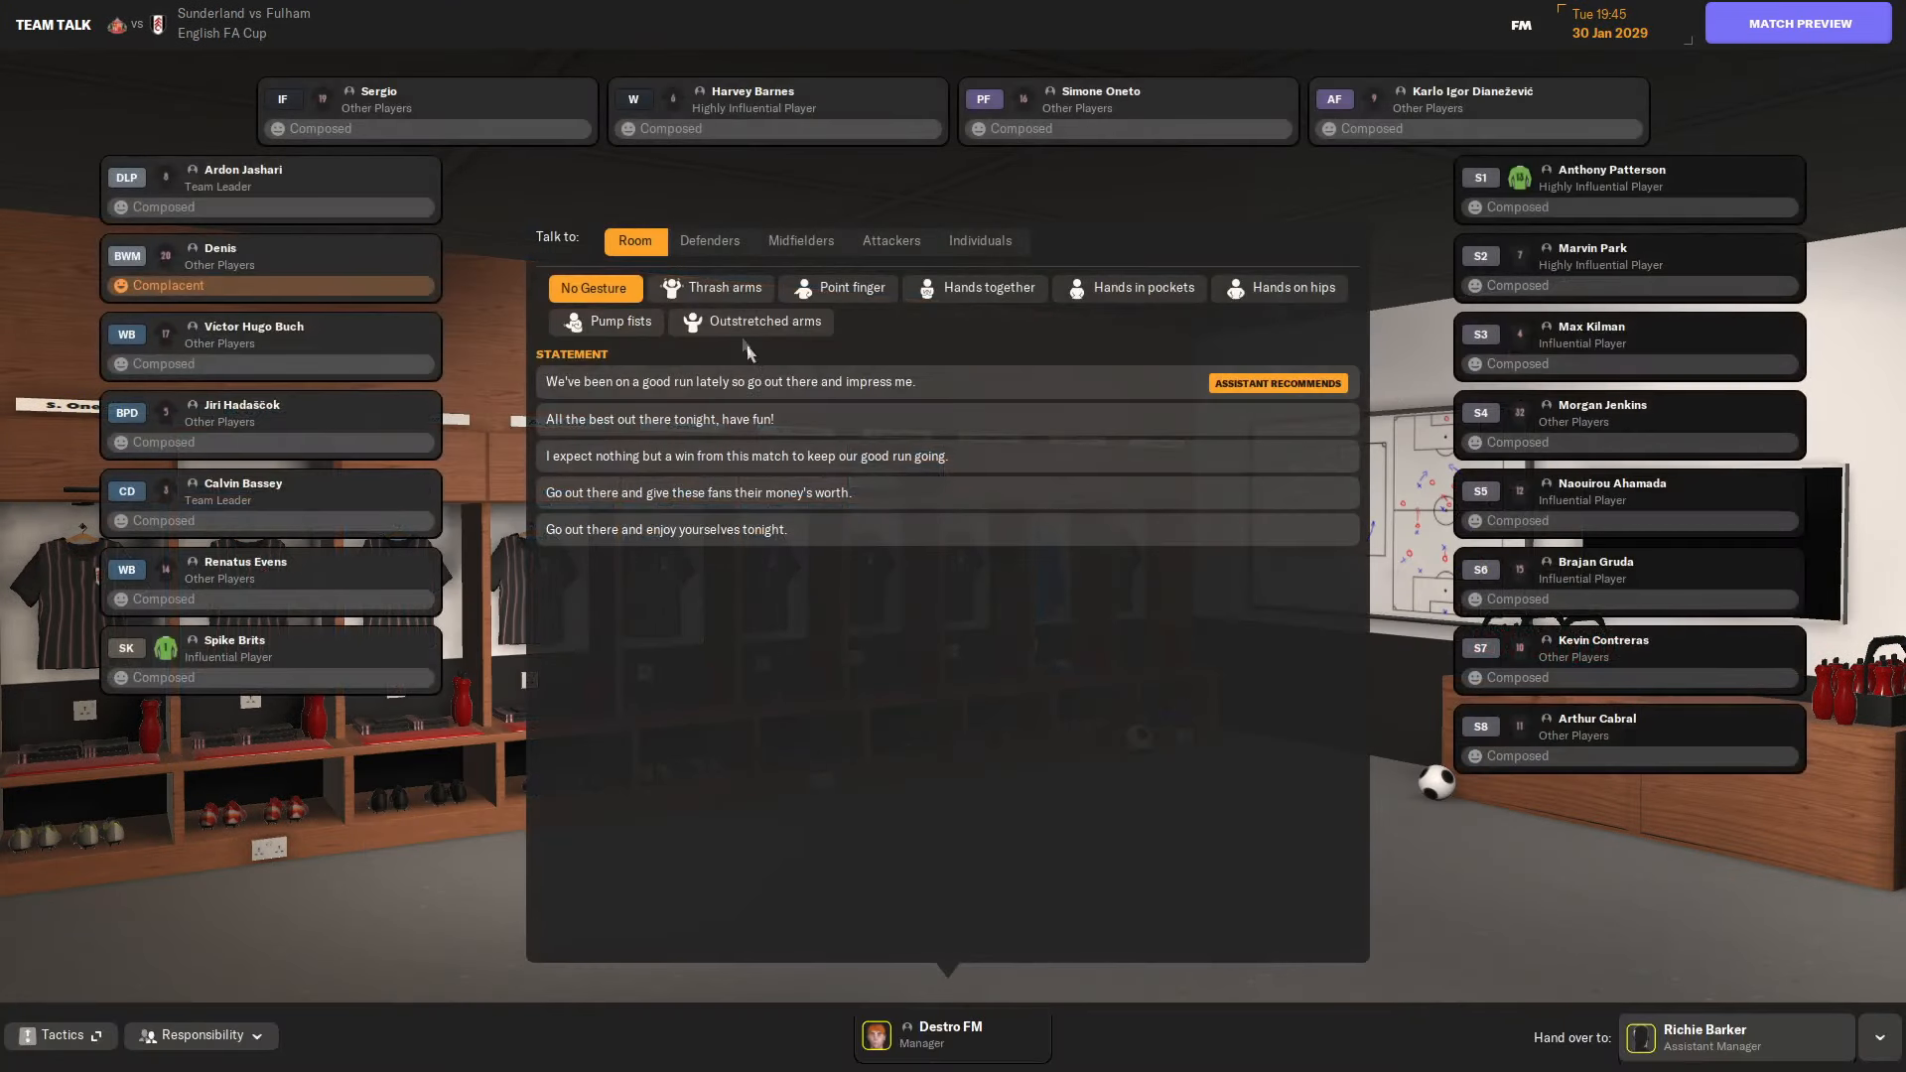
Deliver a pre-match statement to the whole dressing room before the Sunderland tie.
{"action": "left_click", "coordinate": [837, 288]}
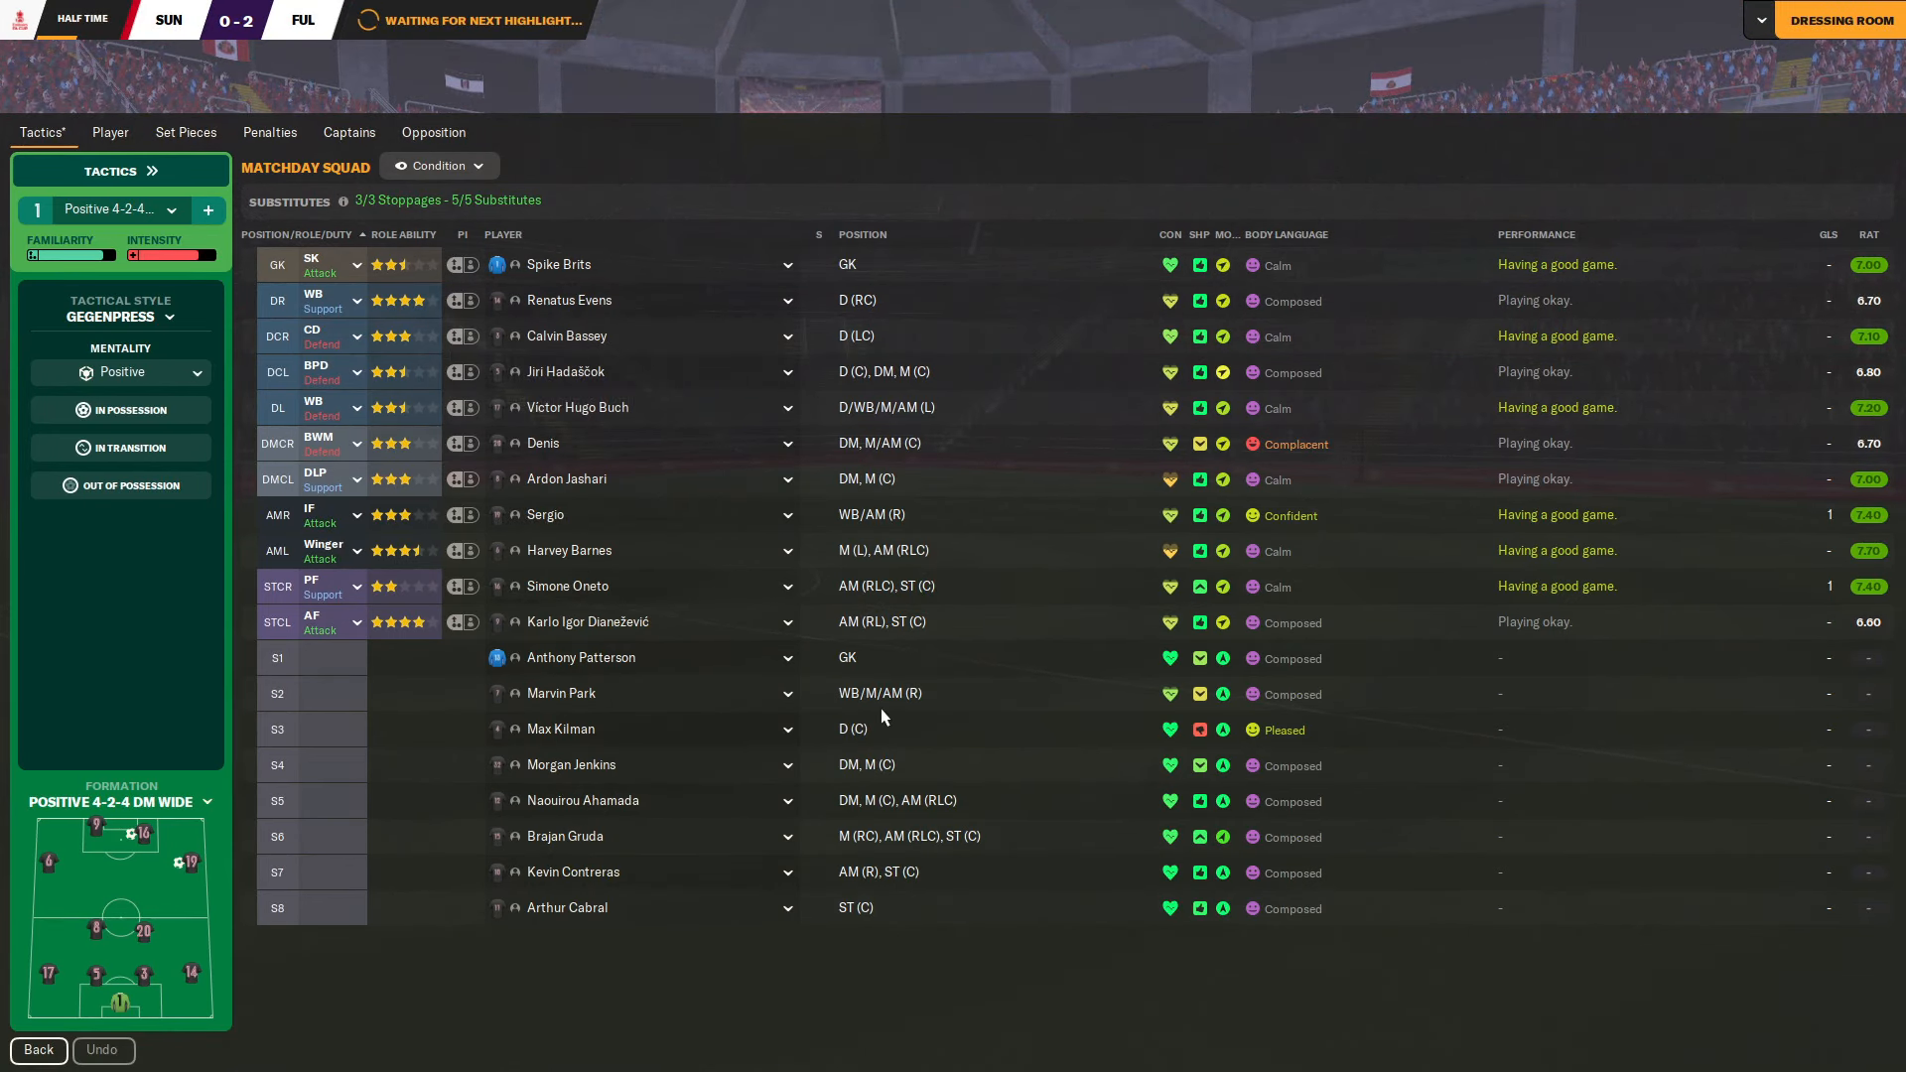
{"action": "mouse_move", "coordinate": [881, 945]}
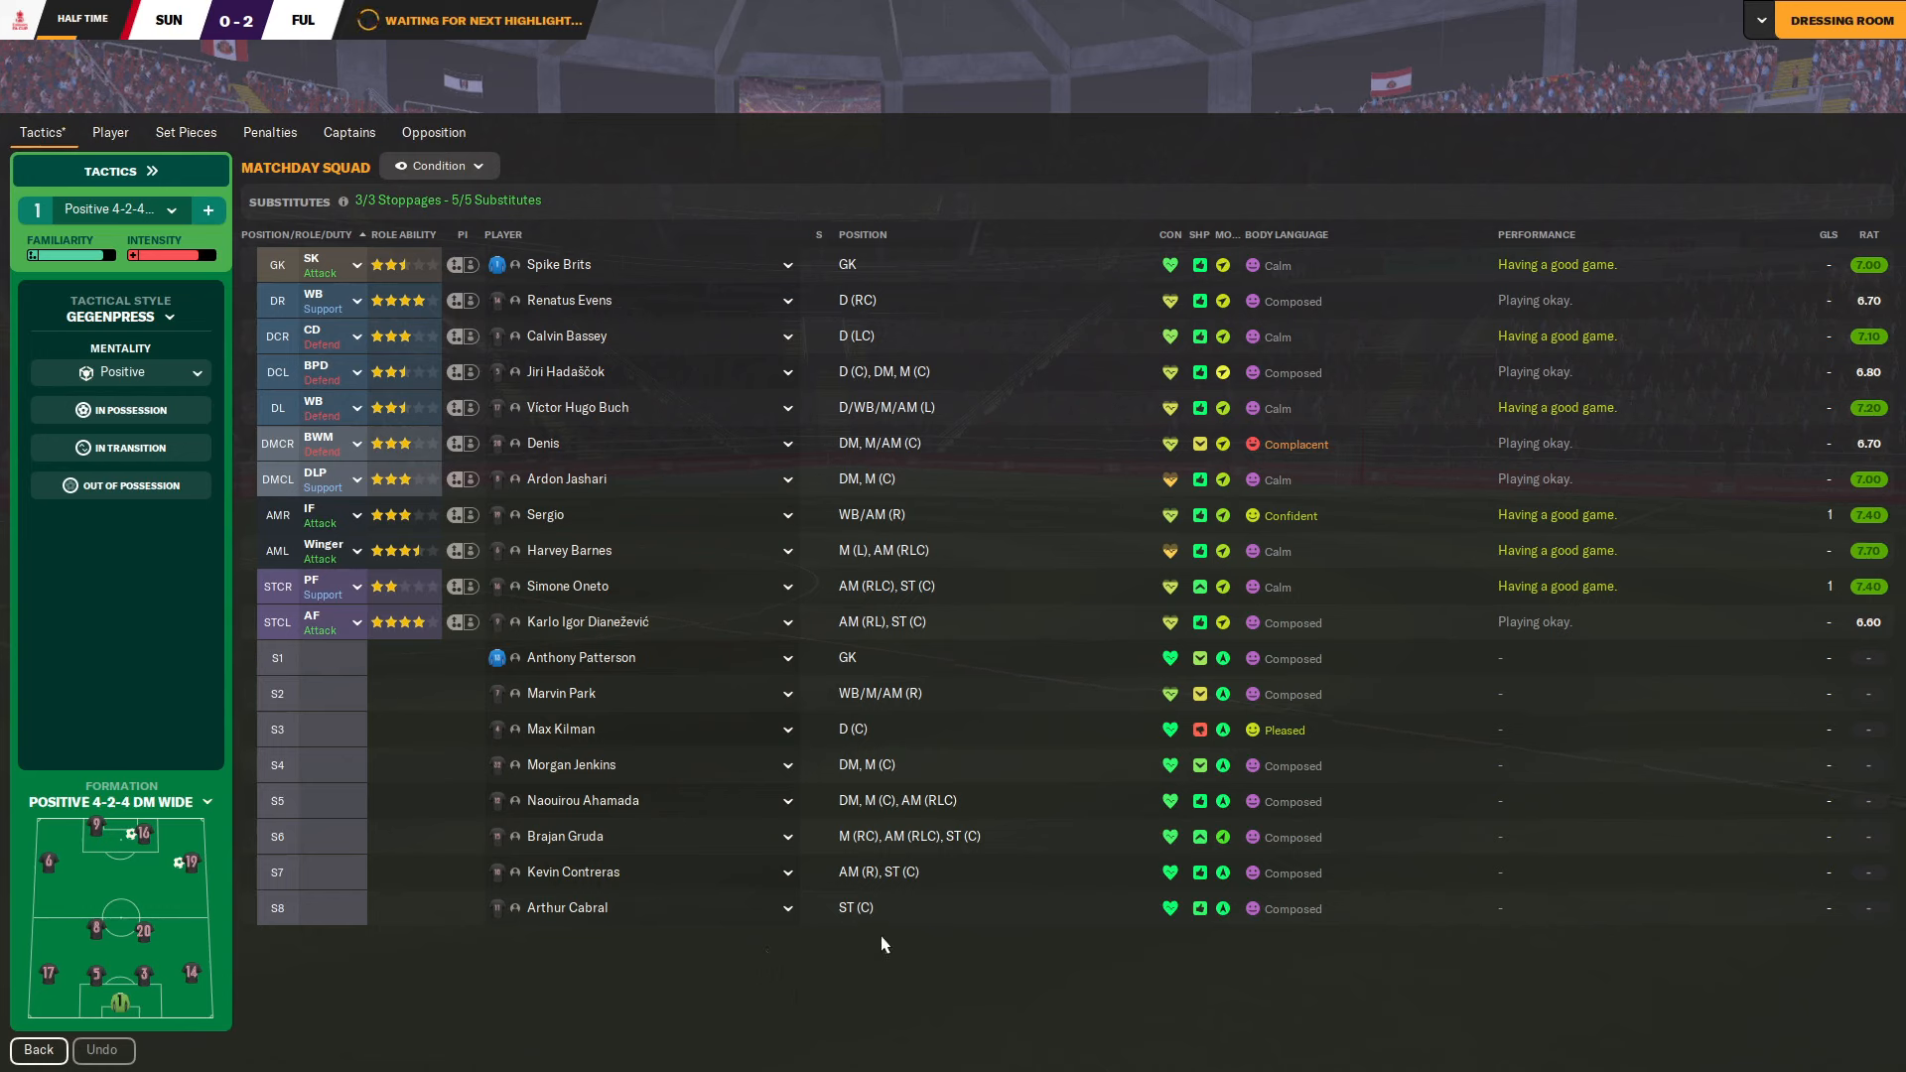
{"action": "mouse_move", "coordinate": [870, 929]}
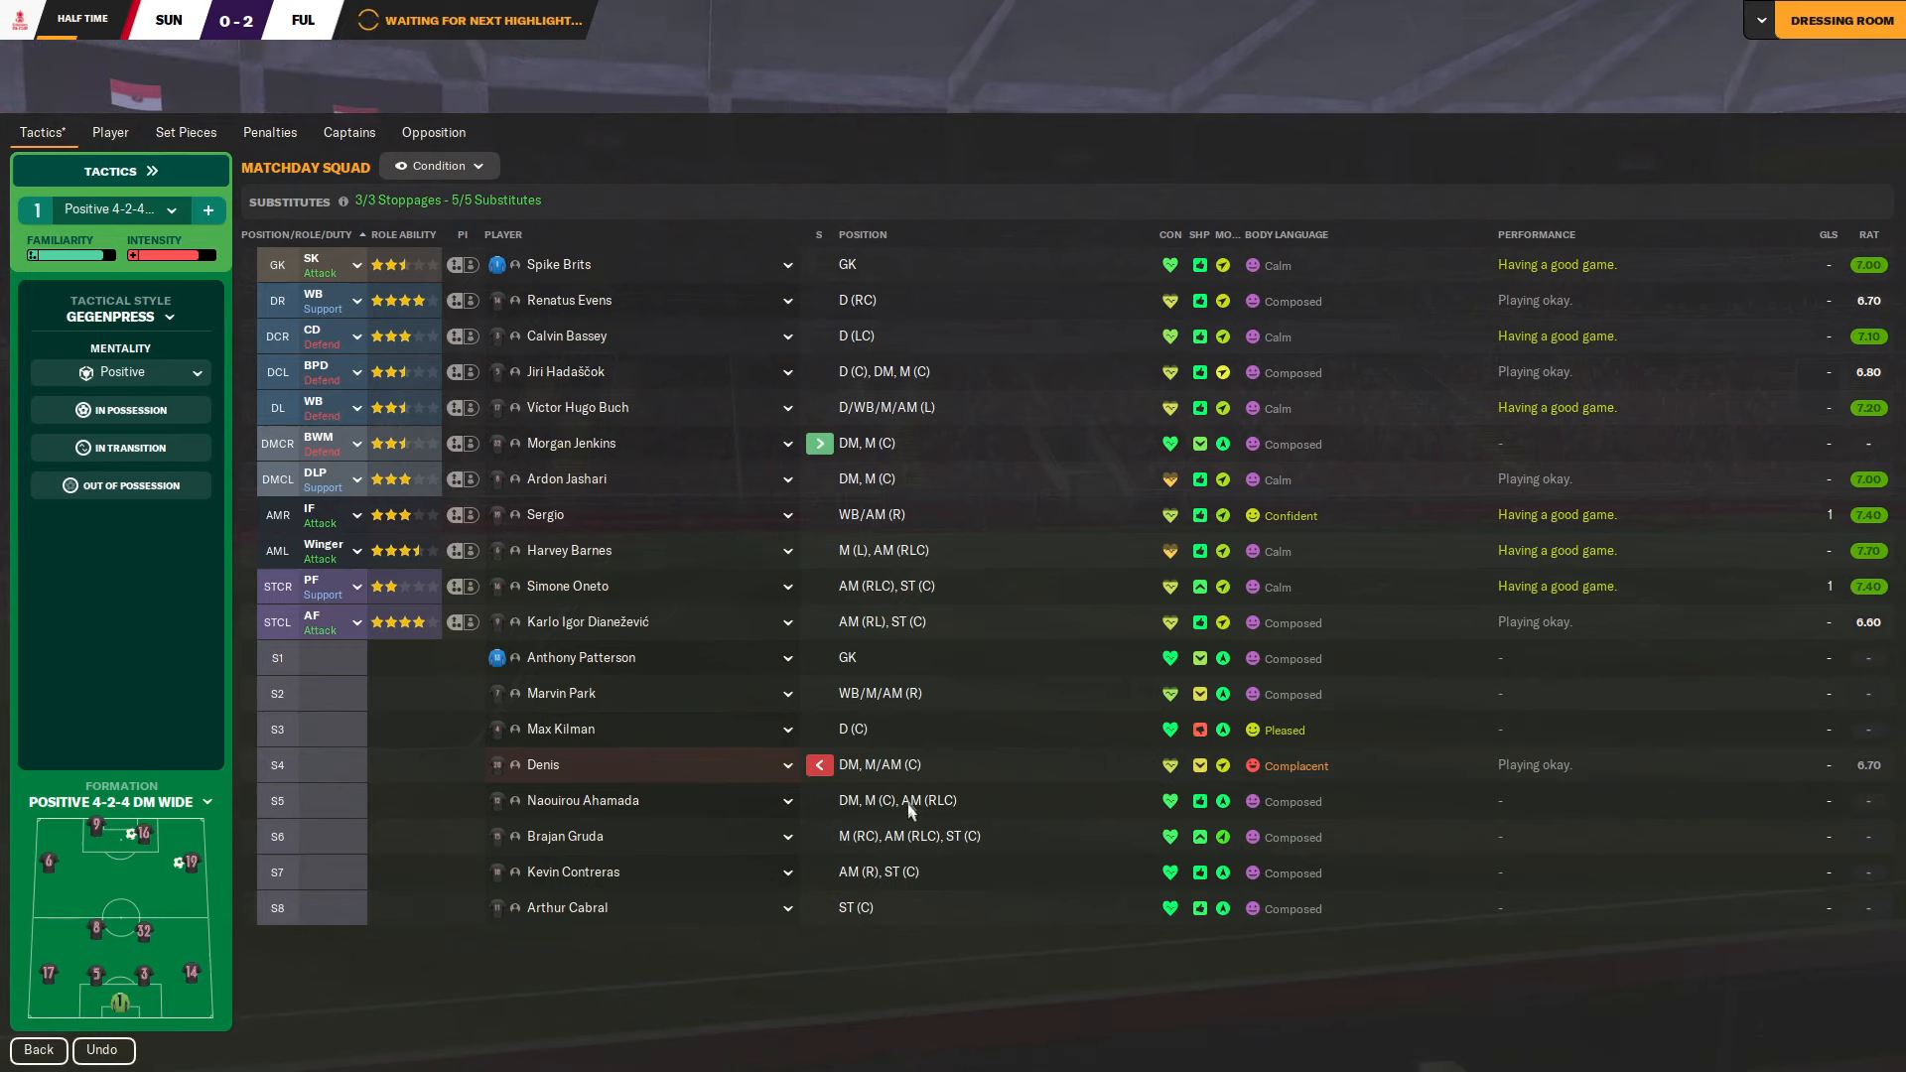
{"action": "mouse_move", "coordinate": [852, 728]}
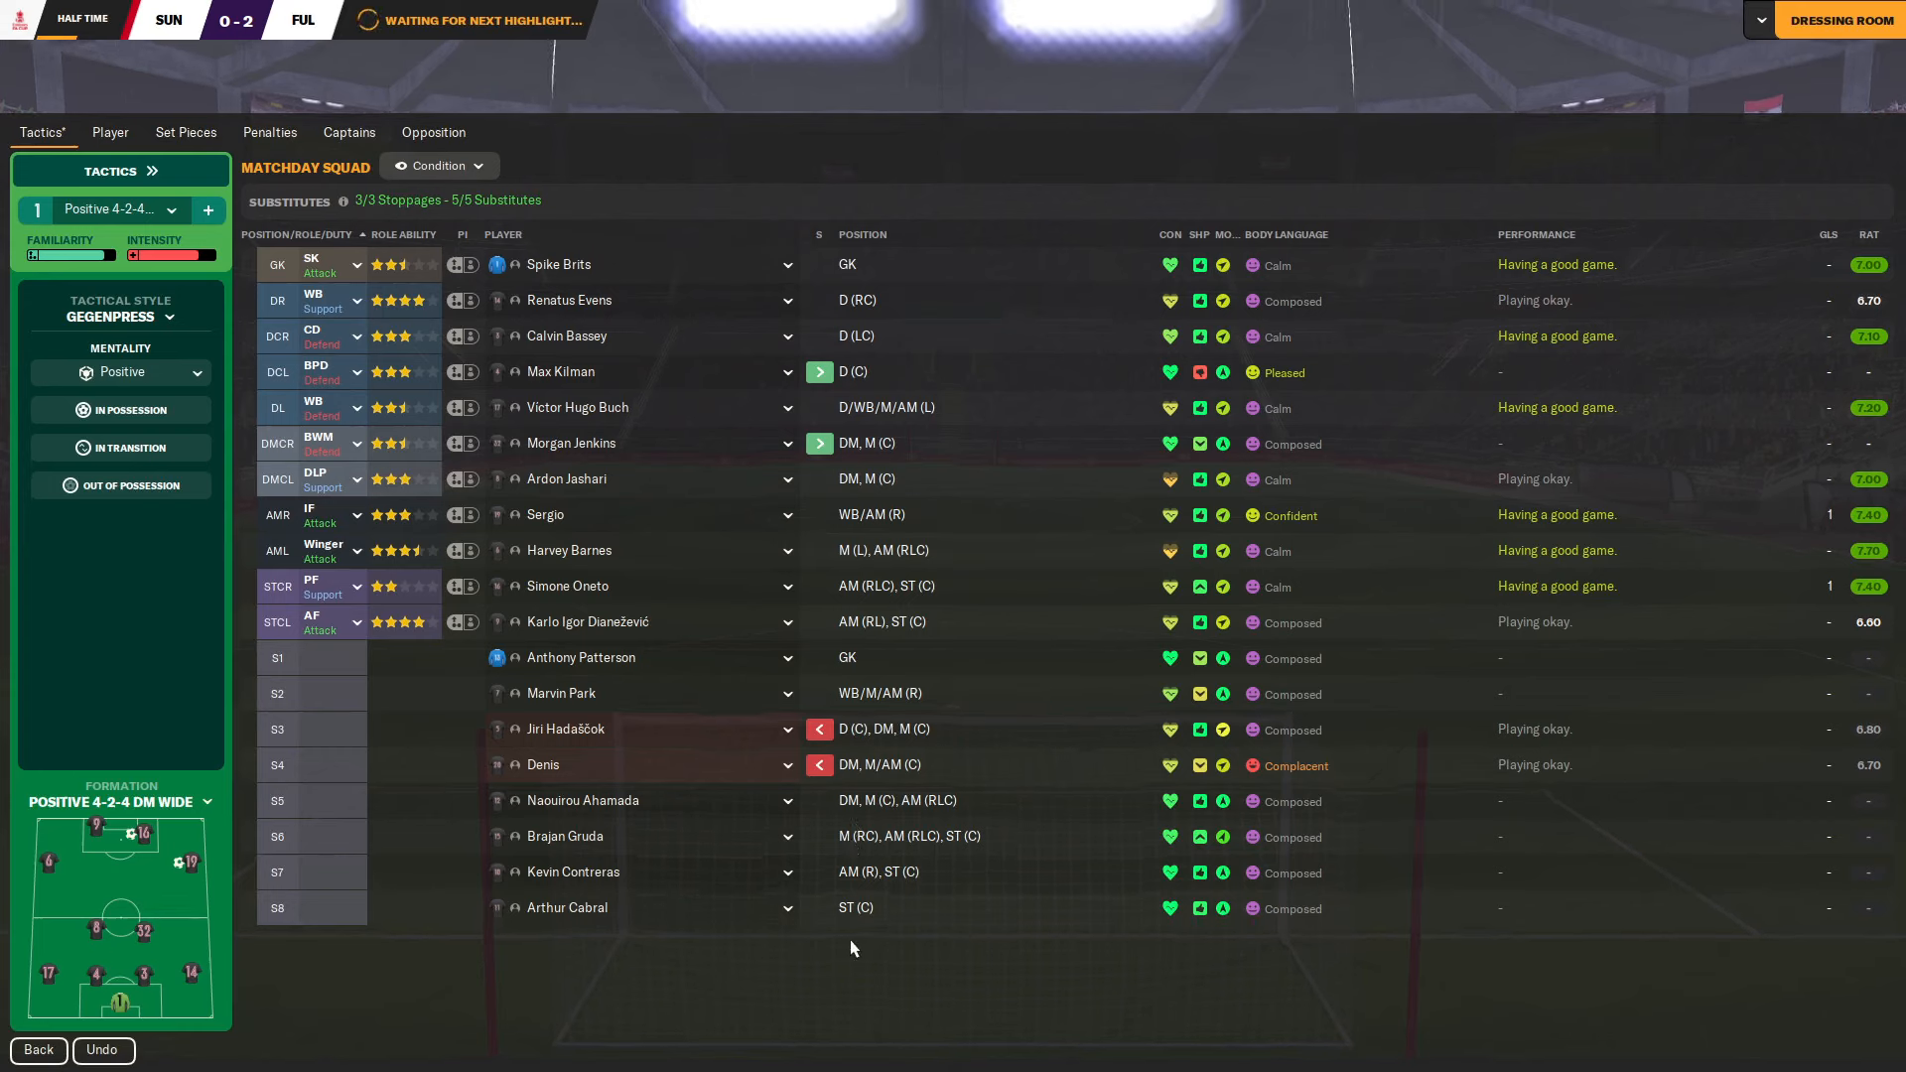
{"action": "mouse_move", "coordinate": [868, 852]}
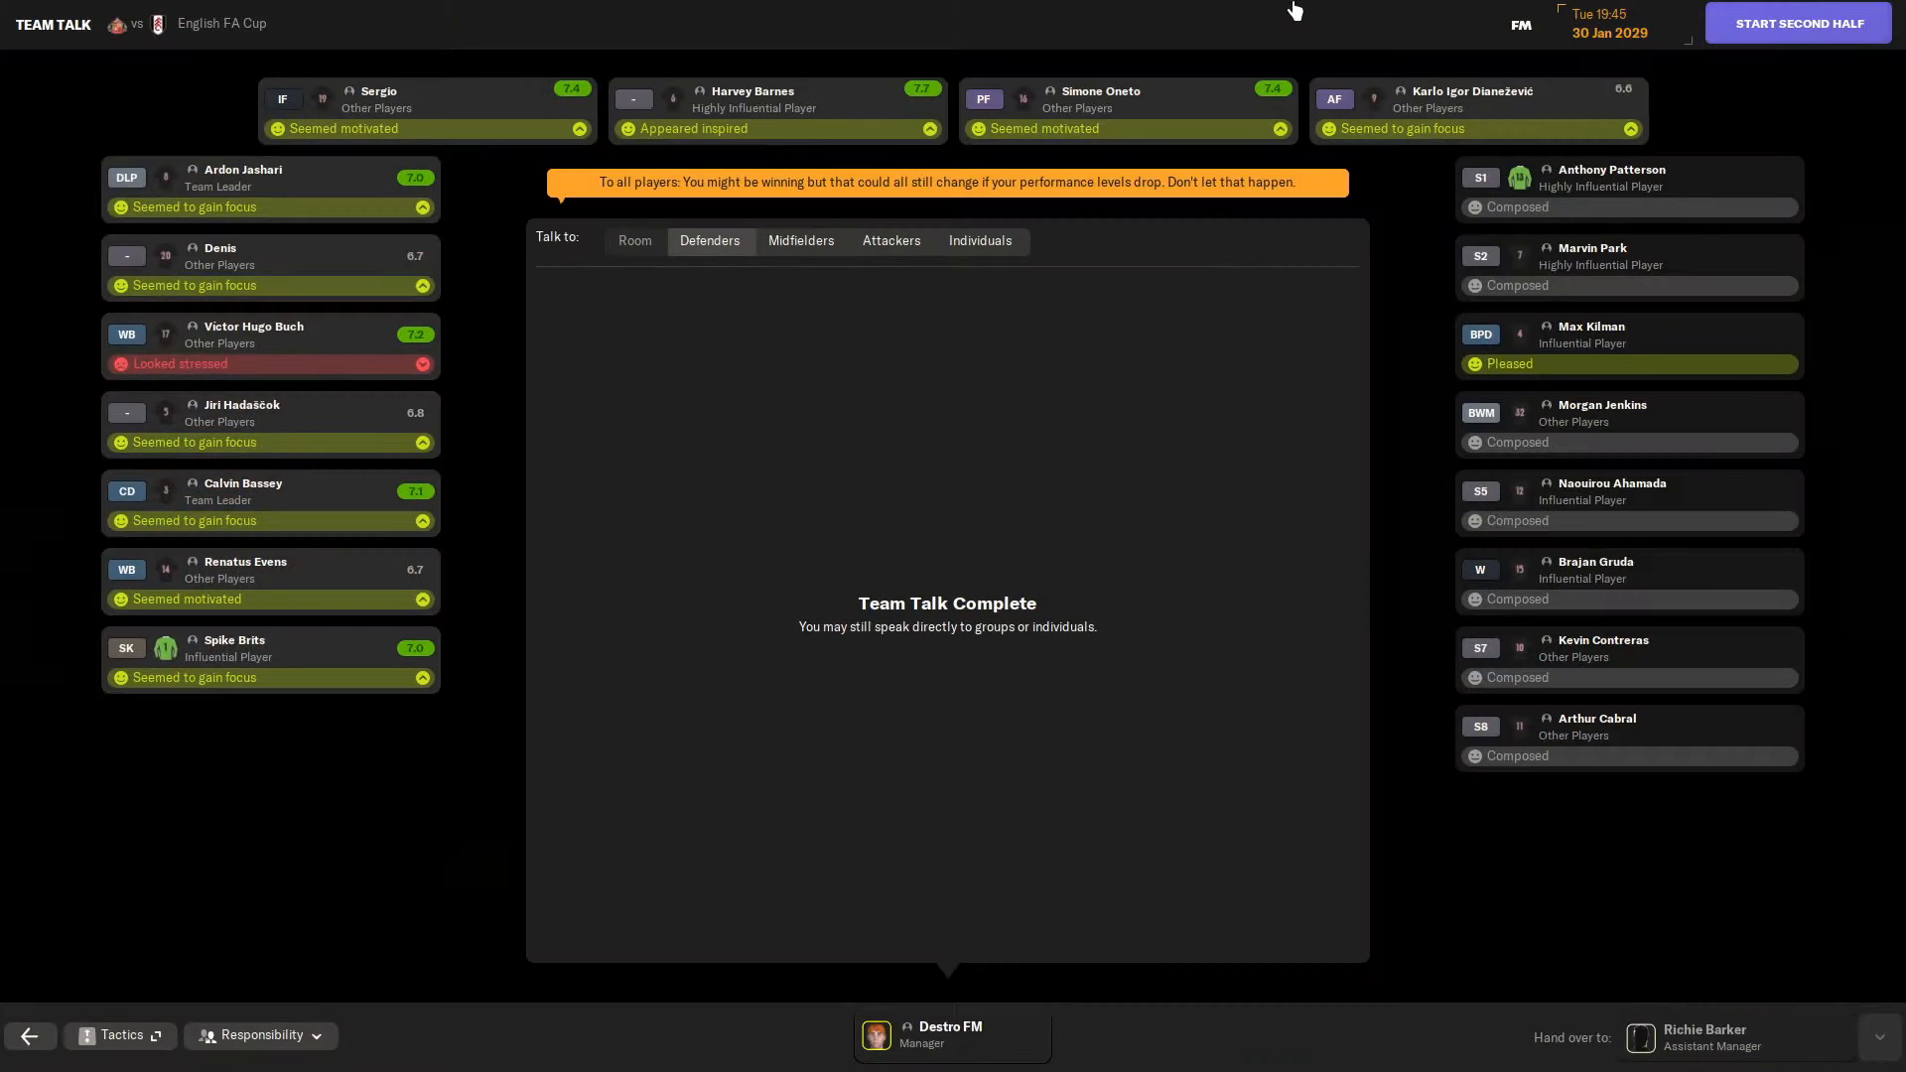
{"action": "left_click", "coordinate": [1797, 22]}
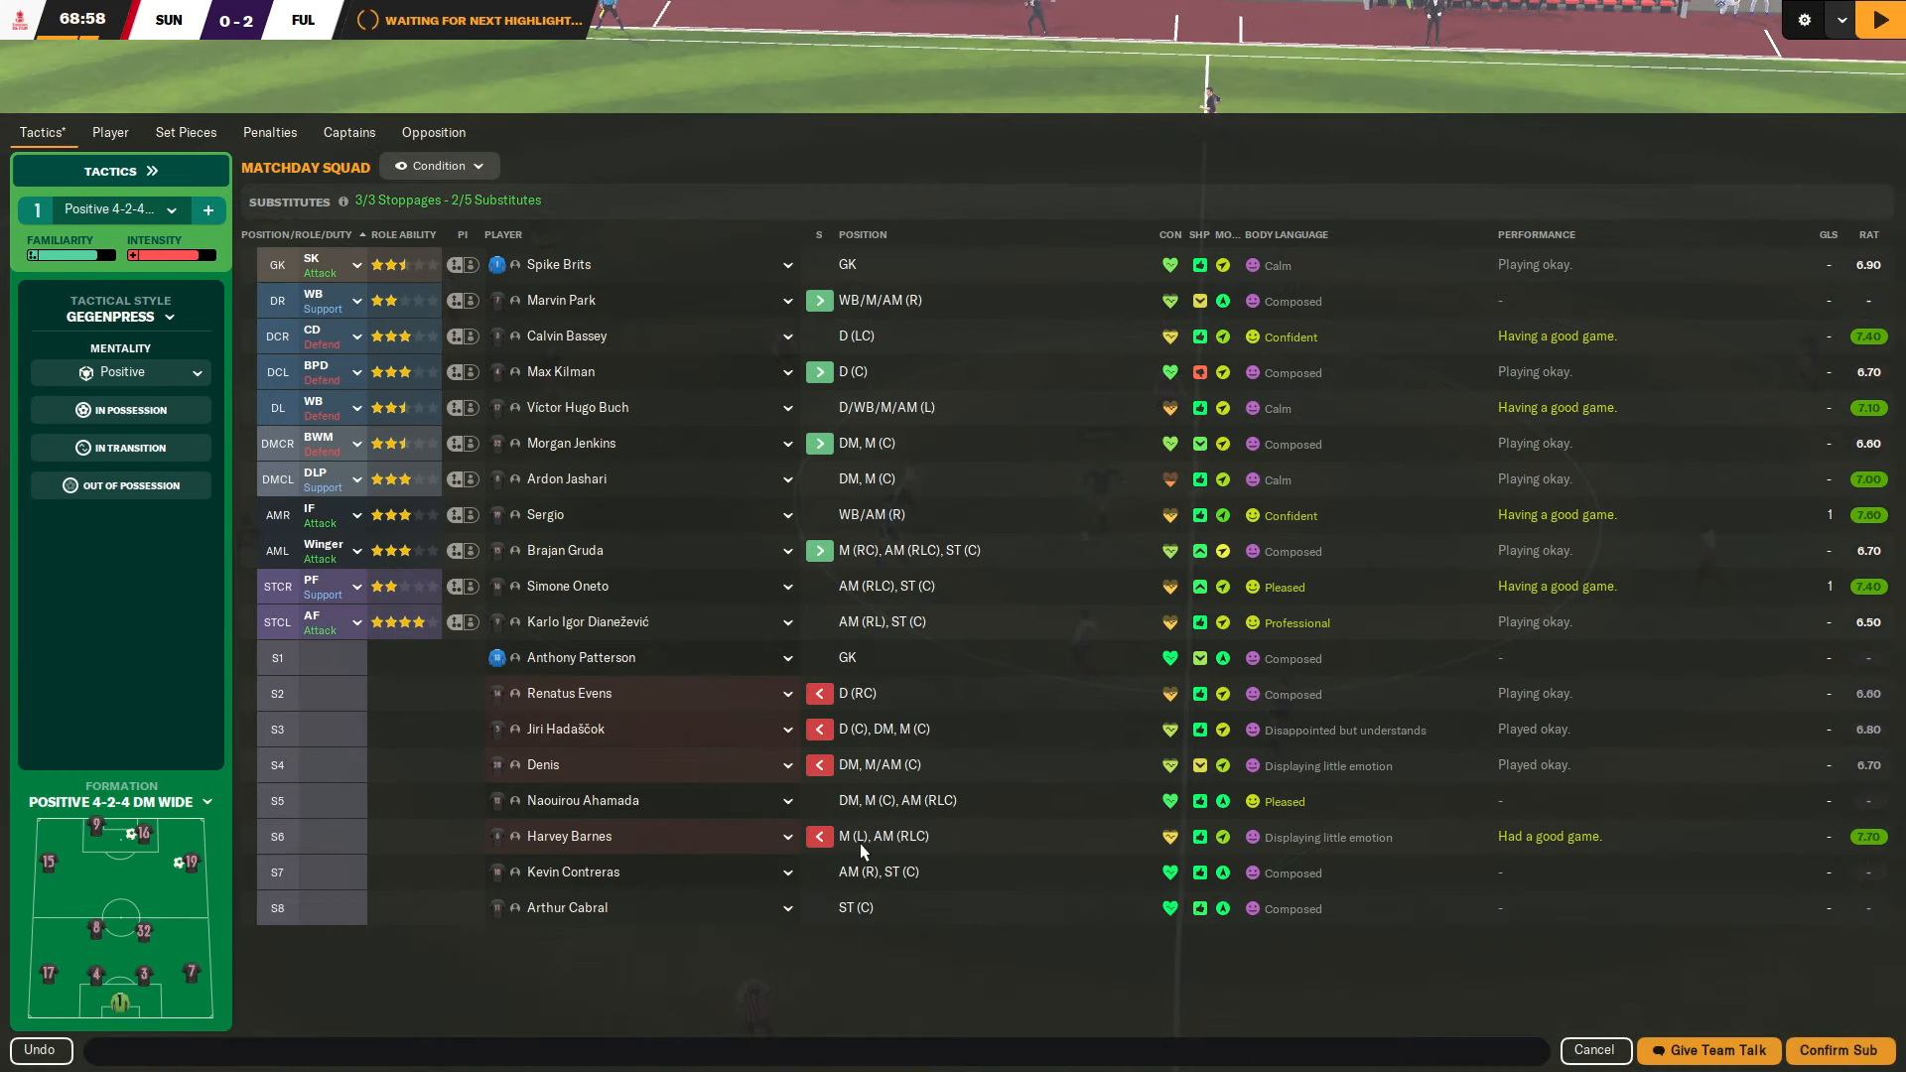
{"action": "mouse_move", "coordinate": [826, 949]}
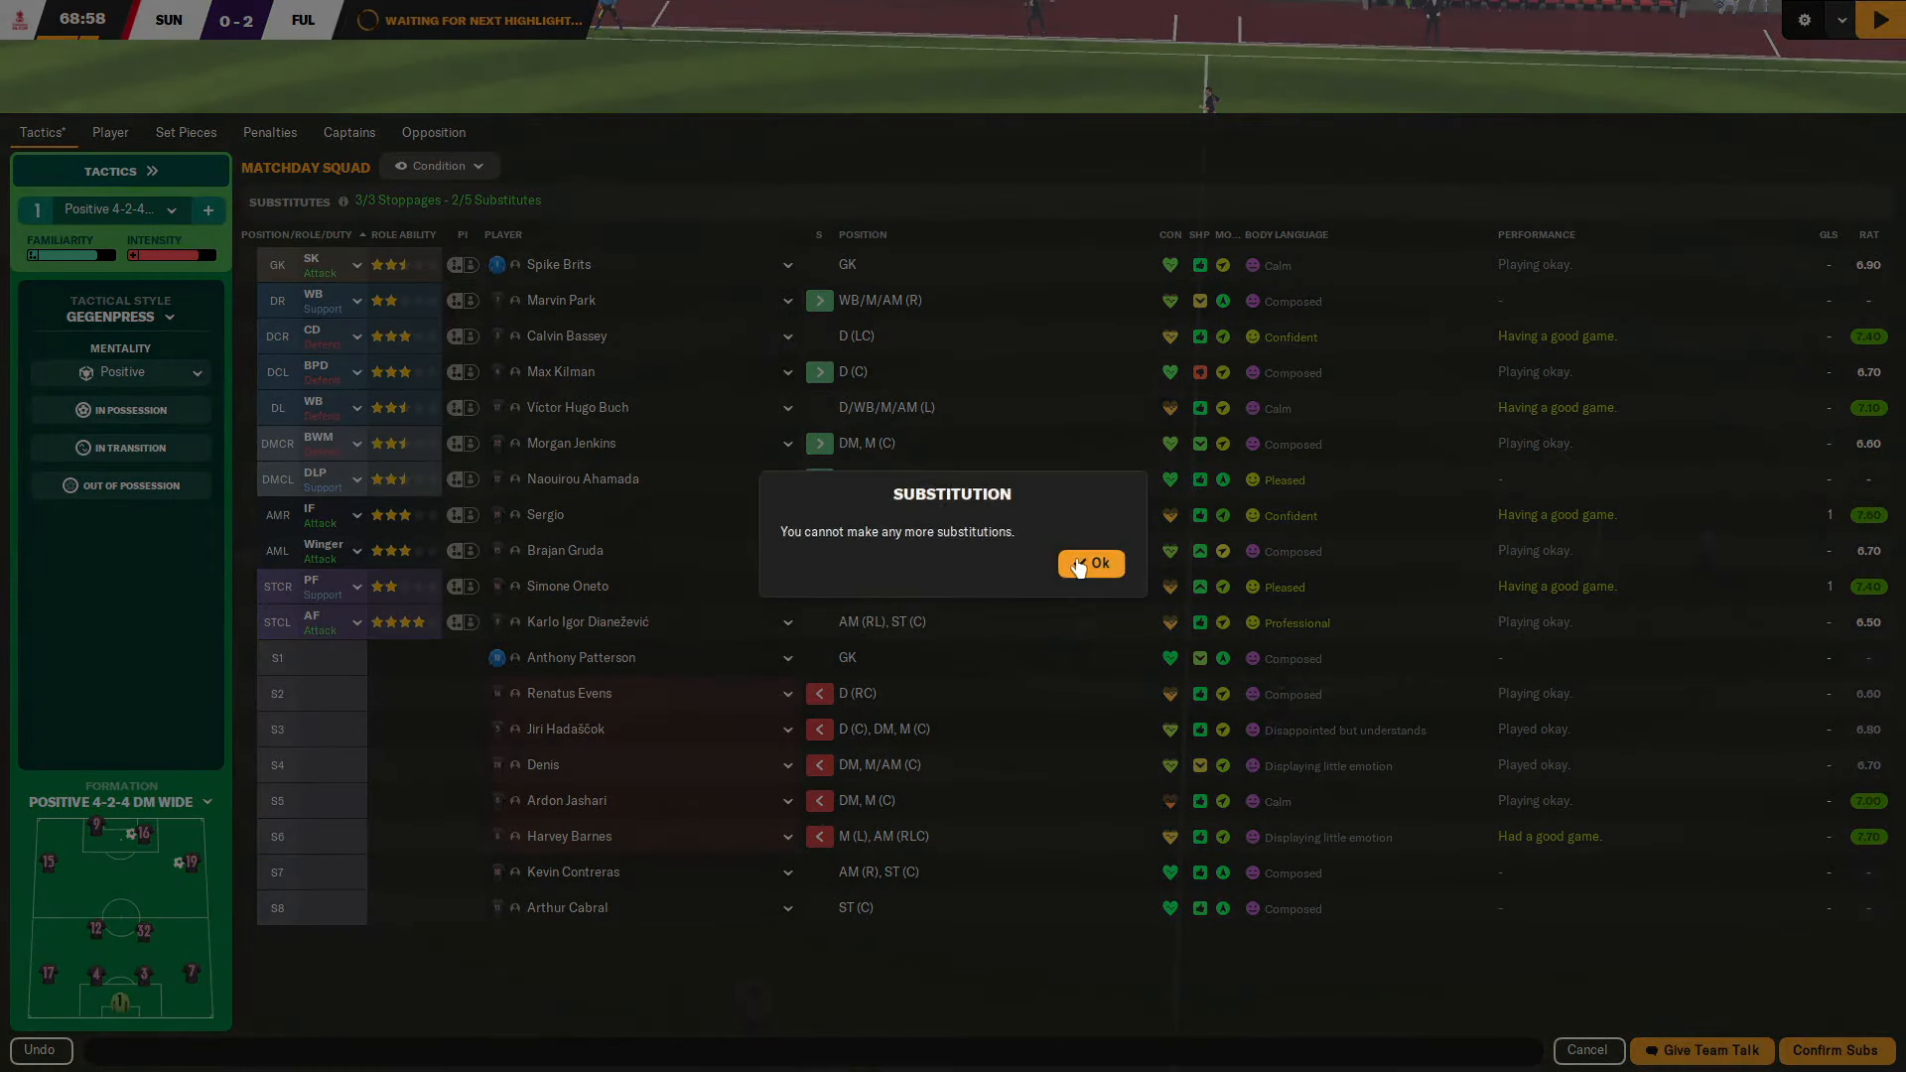
Dismiss the no-more-substitutions warning and let the cup tie run to full time.
{"action": "left_click", "coordinate": [1090, 562]}
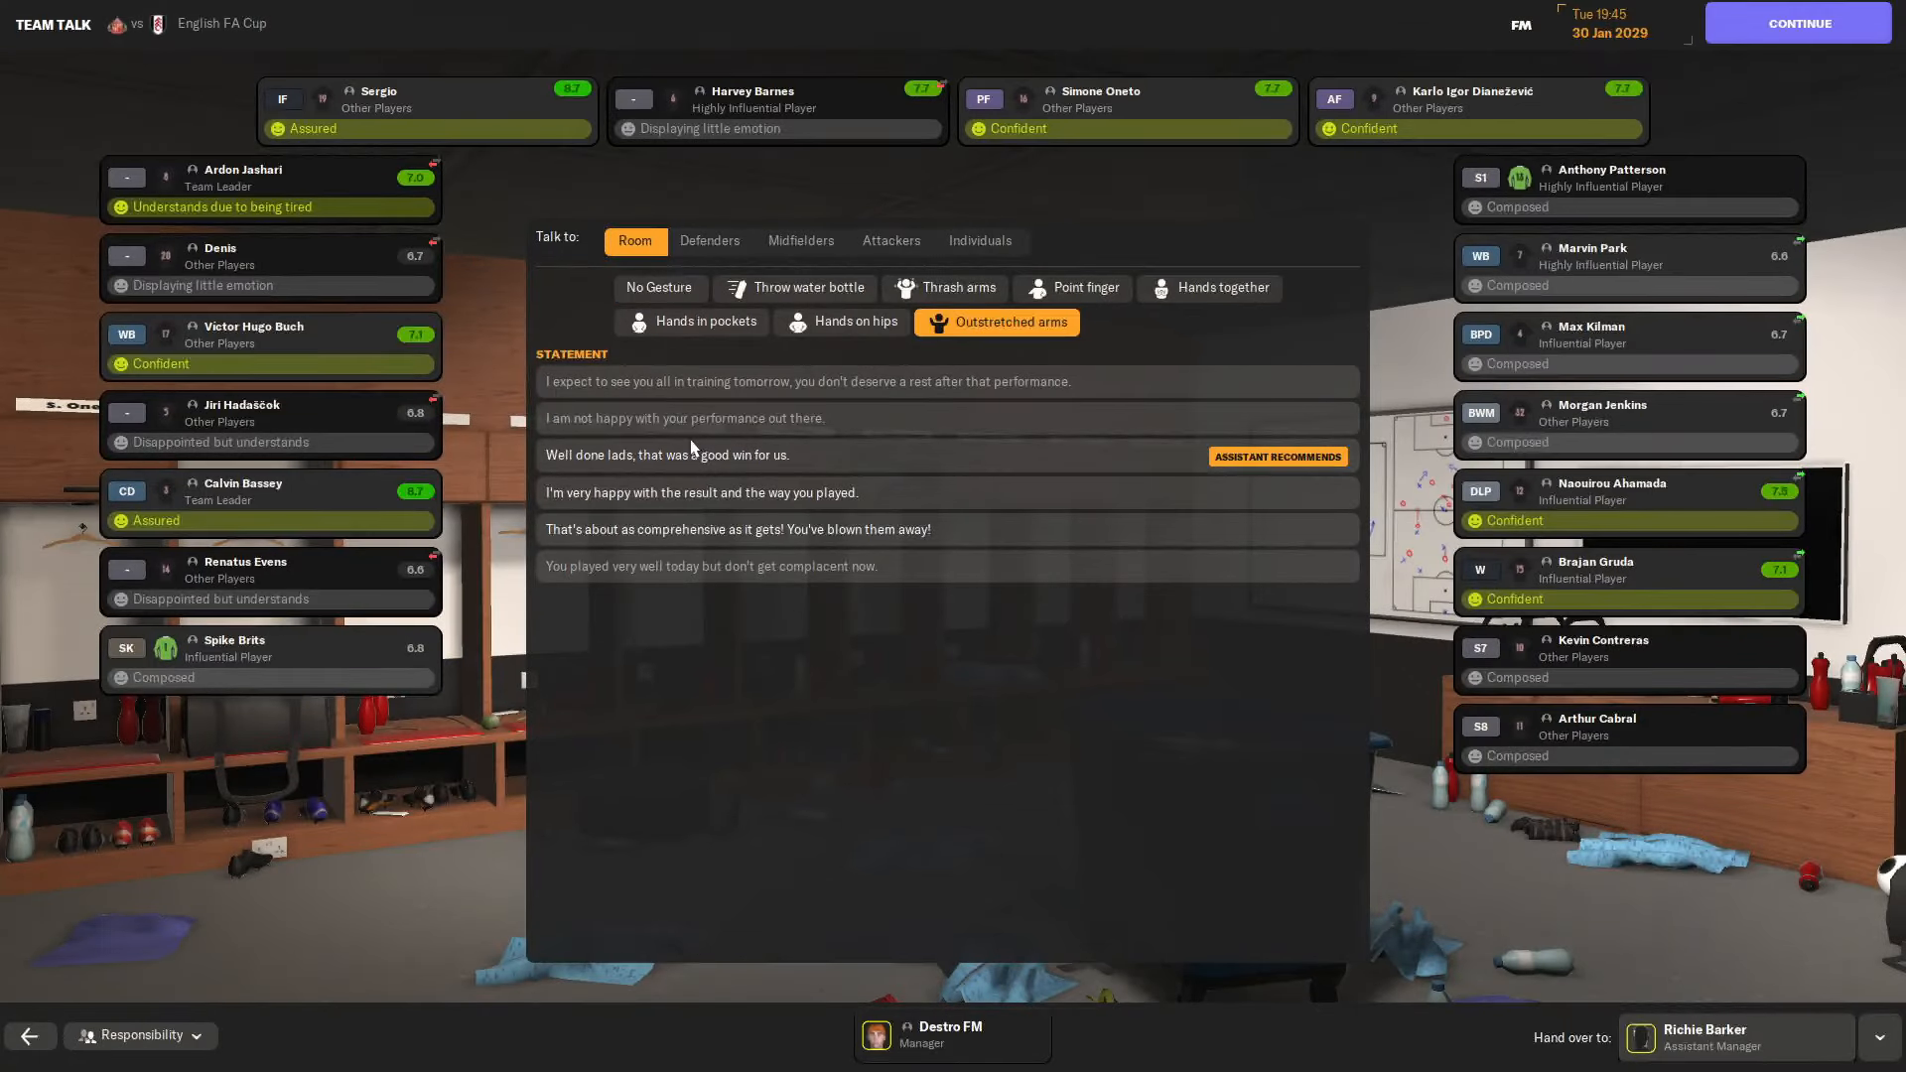
Praise the room with 'Well done lads, that was a good win for us.'.
{"action": "left_click", "coordinate": [1797, 22]}
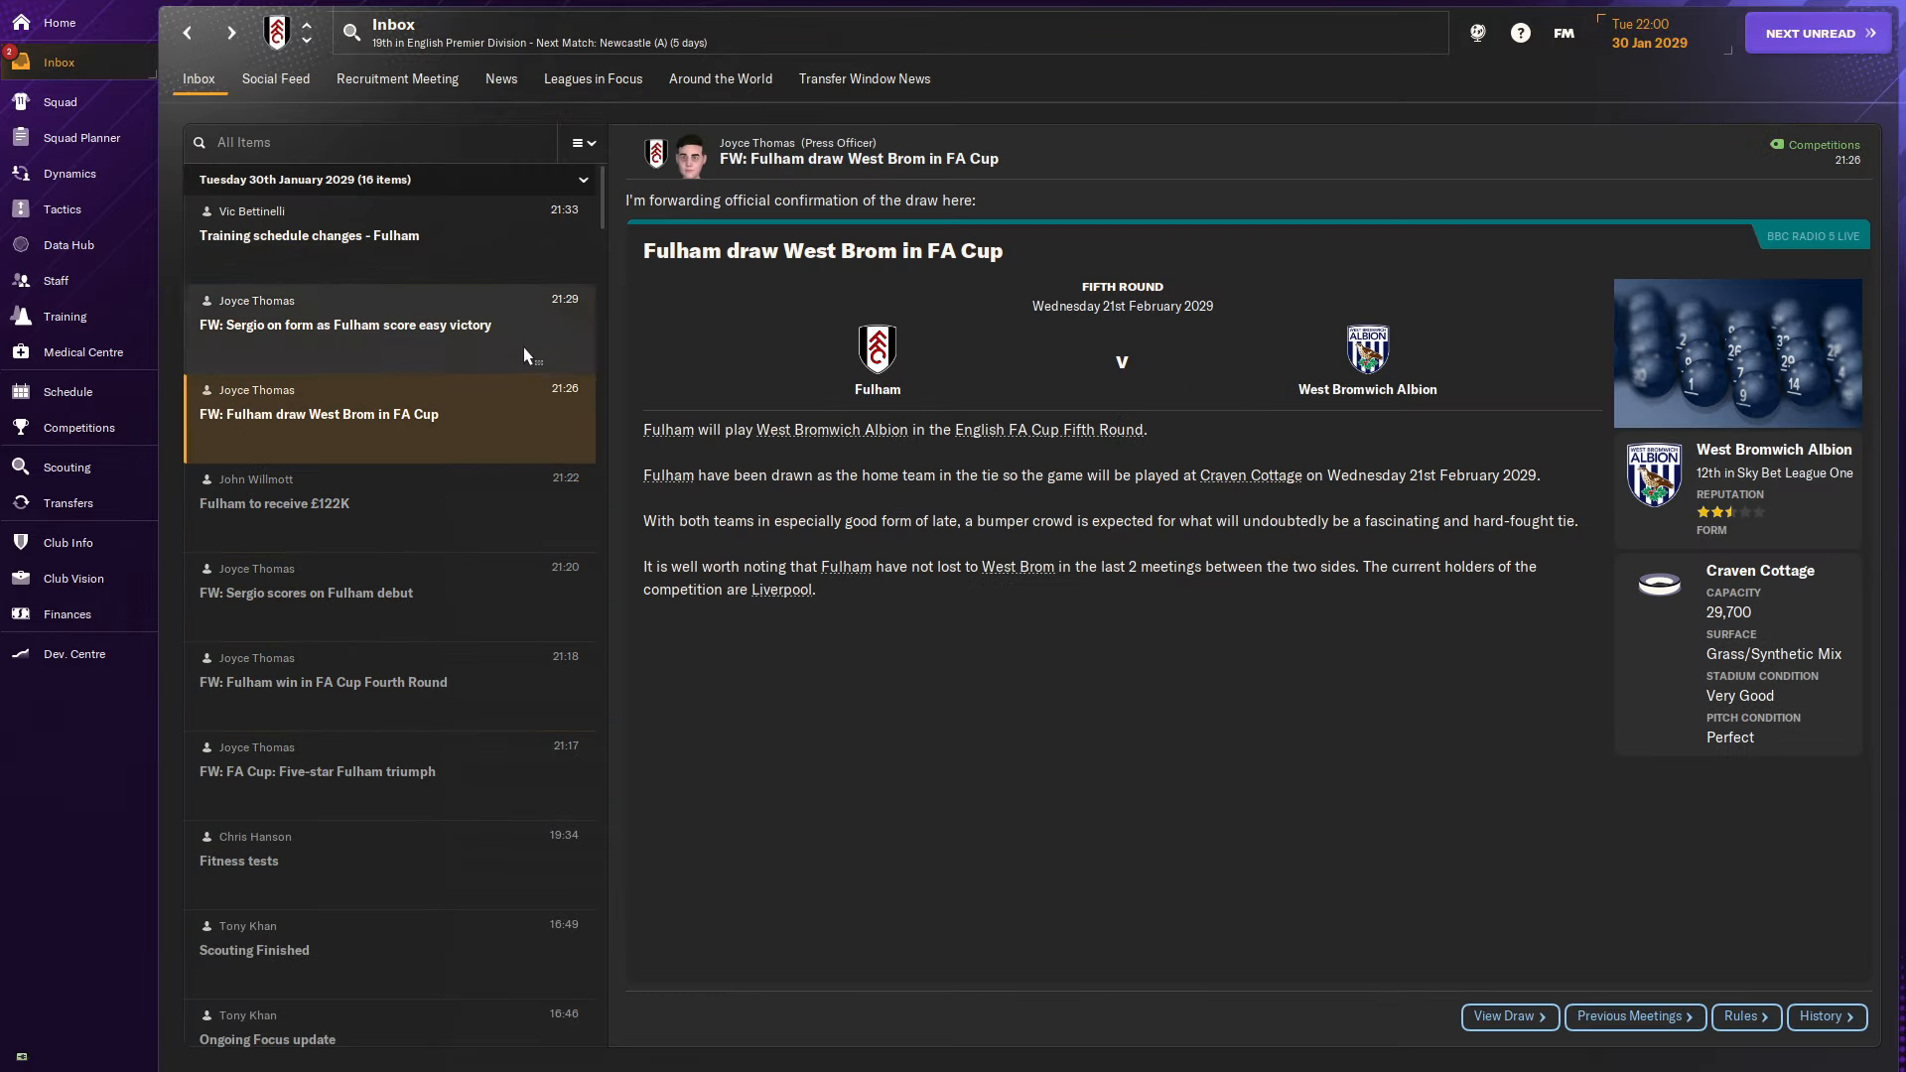
Review Fulham's finances, first-team squad and transfer centre, then return to the squad list.
{"action": "left_click", "coordinate": [67, 613]}
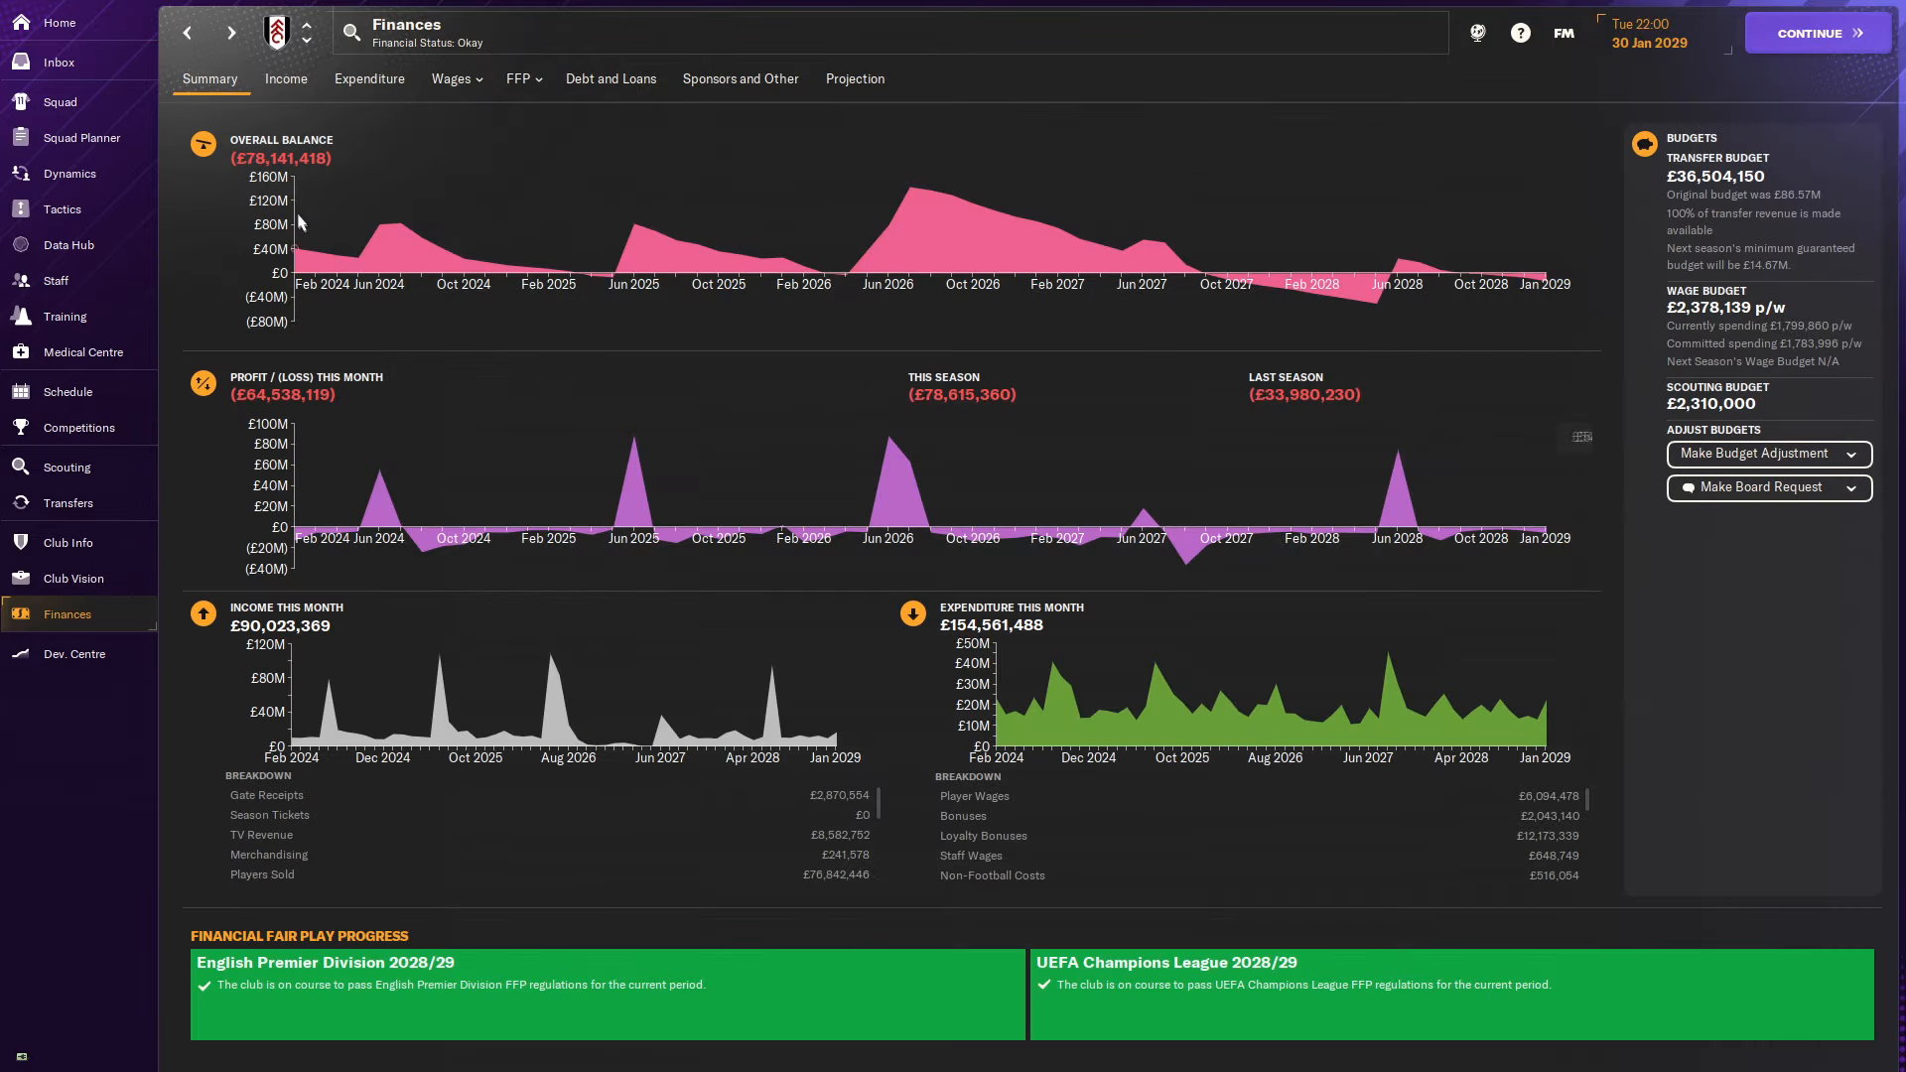
{"action": "left_click", "coordinate": [59, 101]}
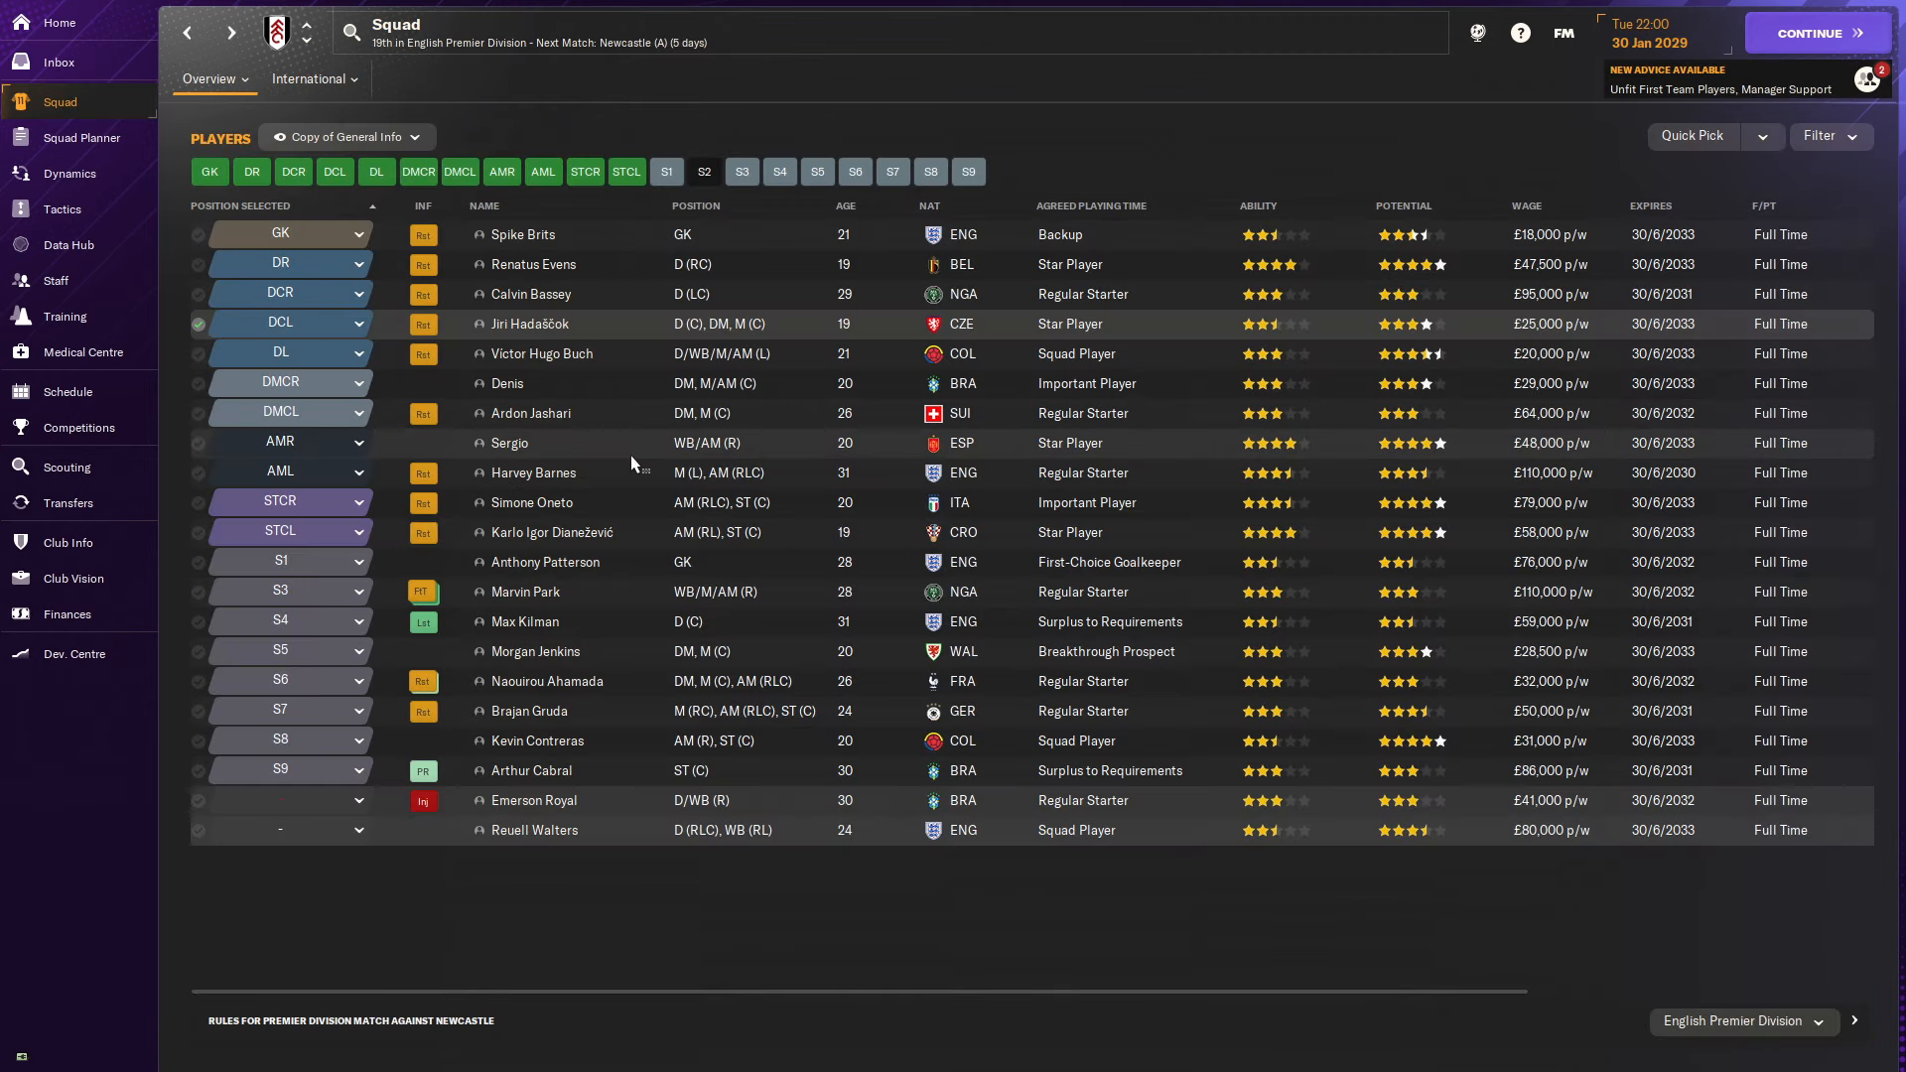
{"action": "left_click", "coordinate": [68, 503]}
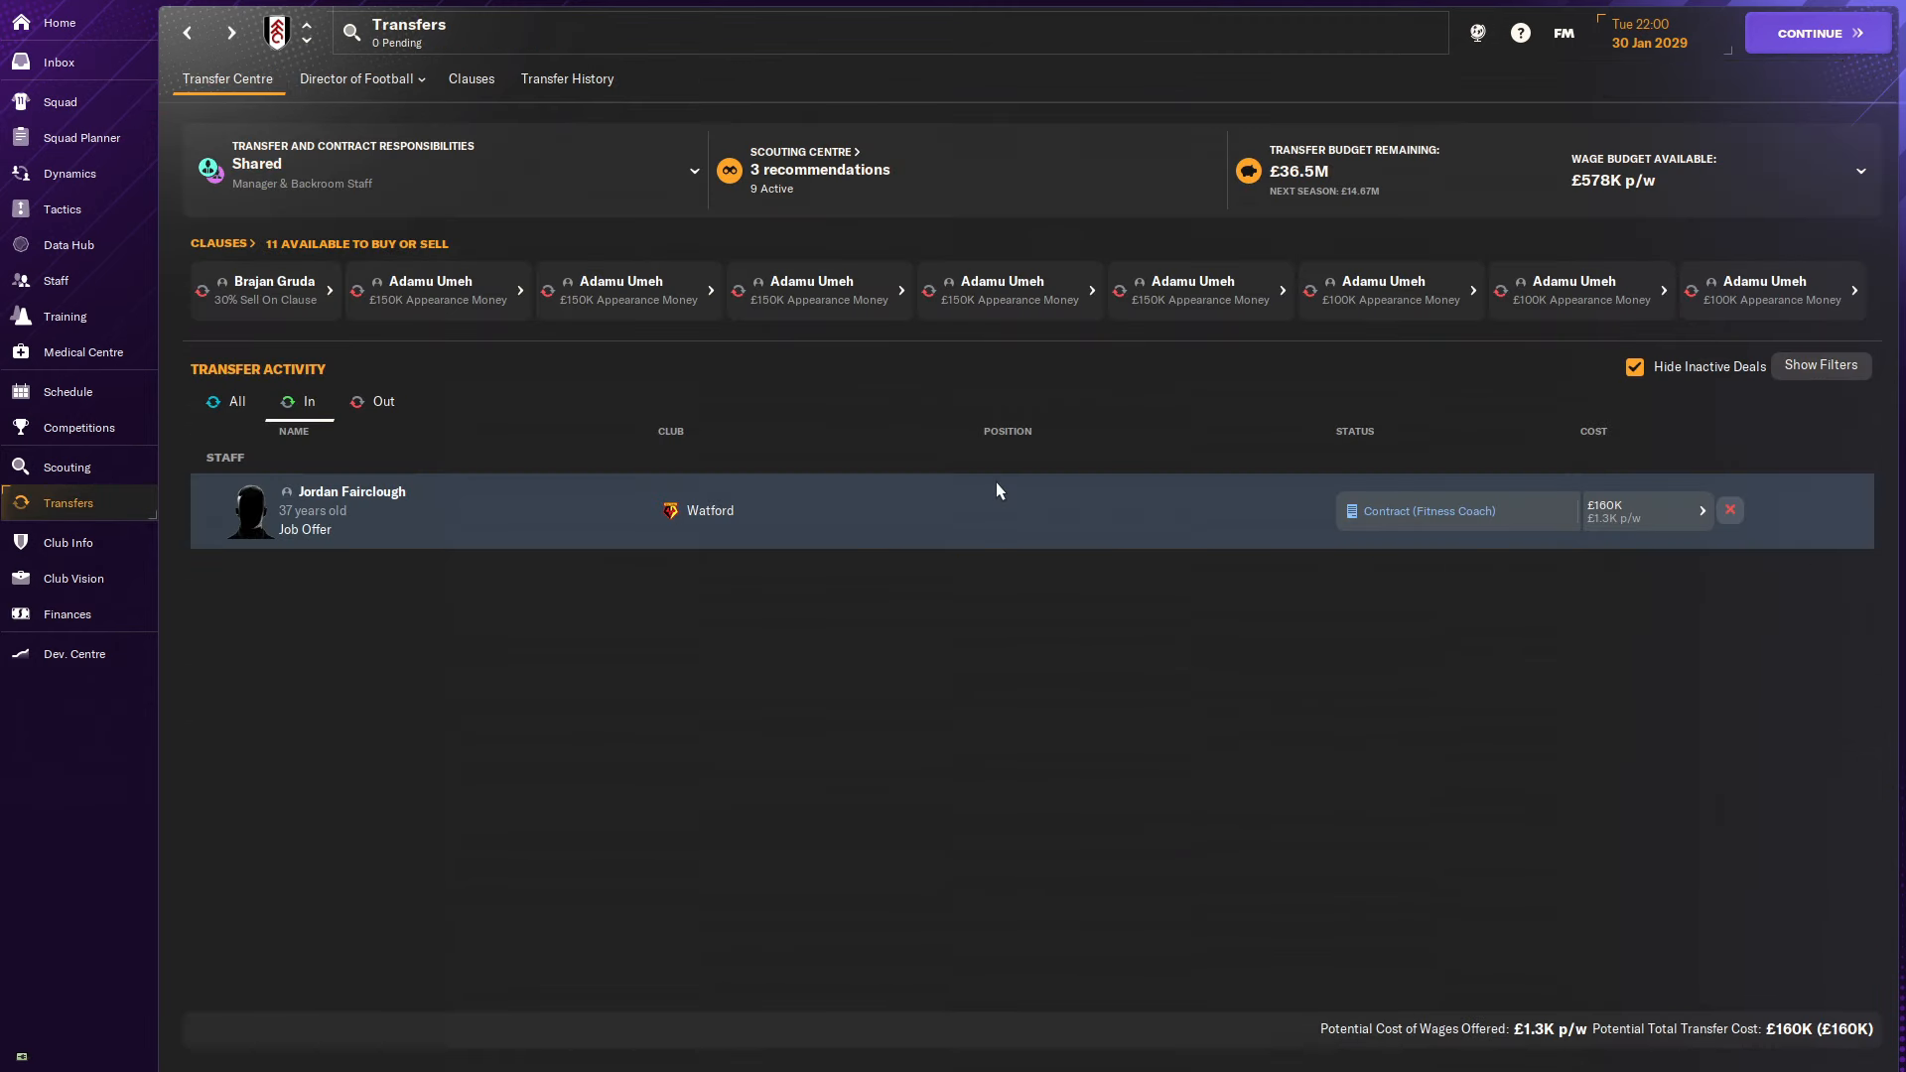
{"action": "mouse_move", "coordinate": [600, 405]}
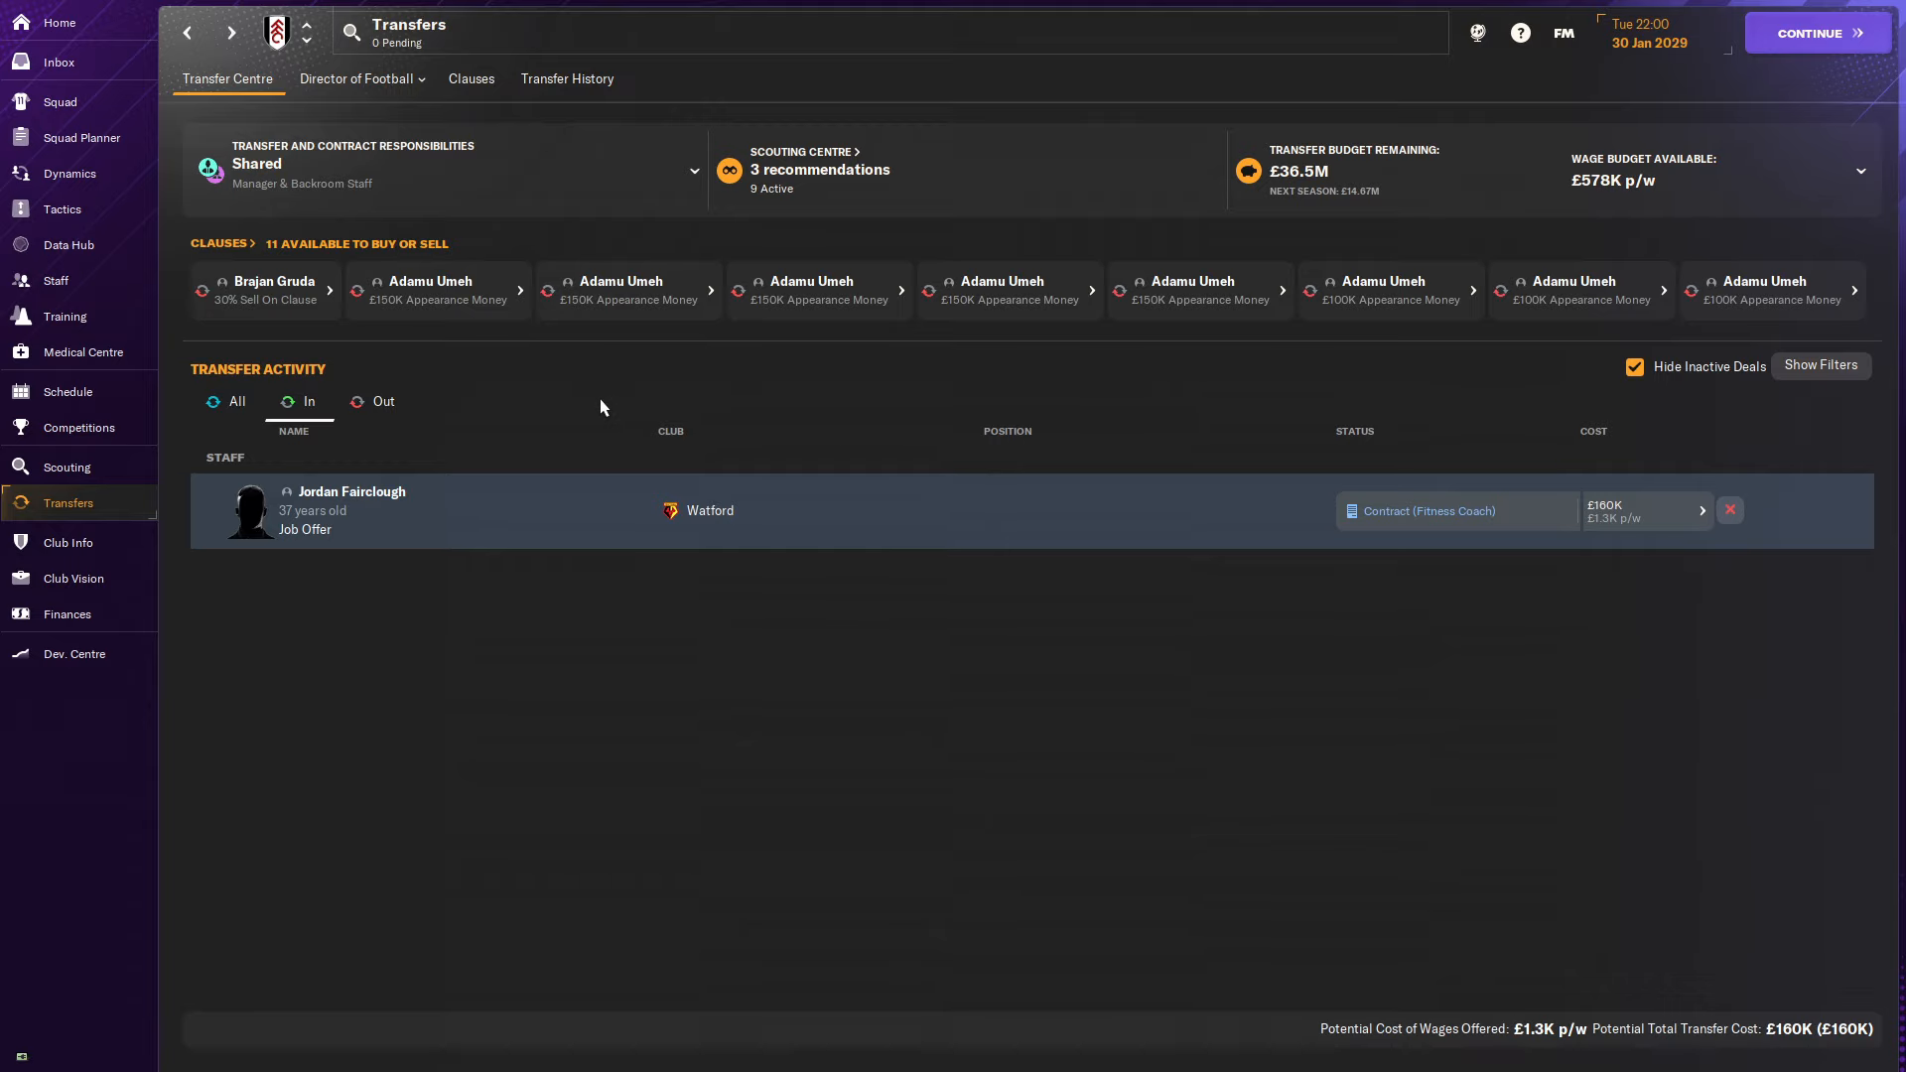
{"action": "left_click", "coordinate": [58, 101]}
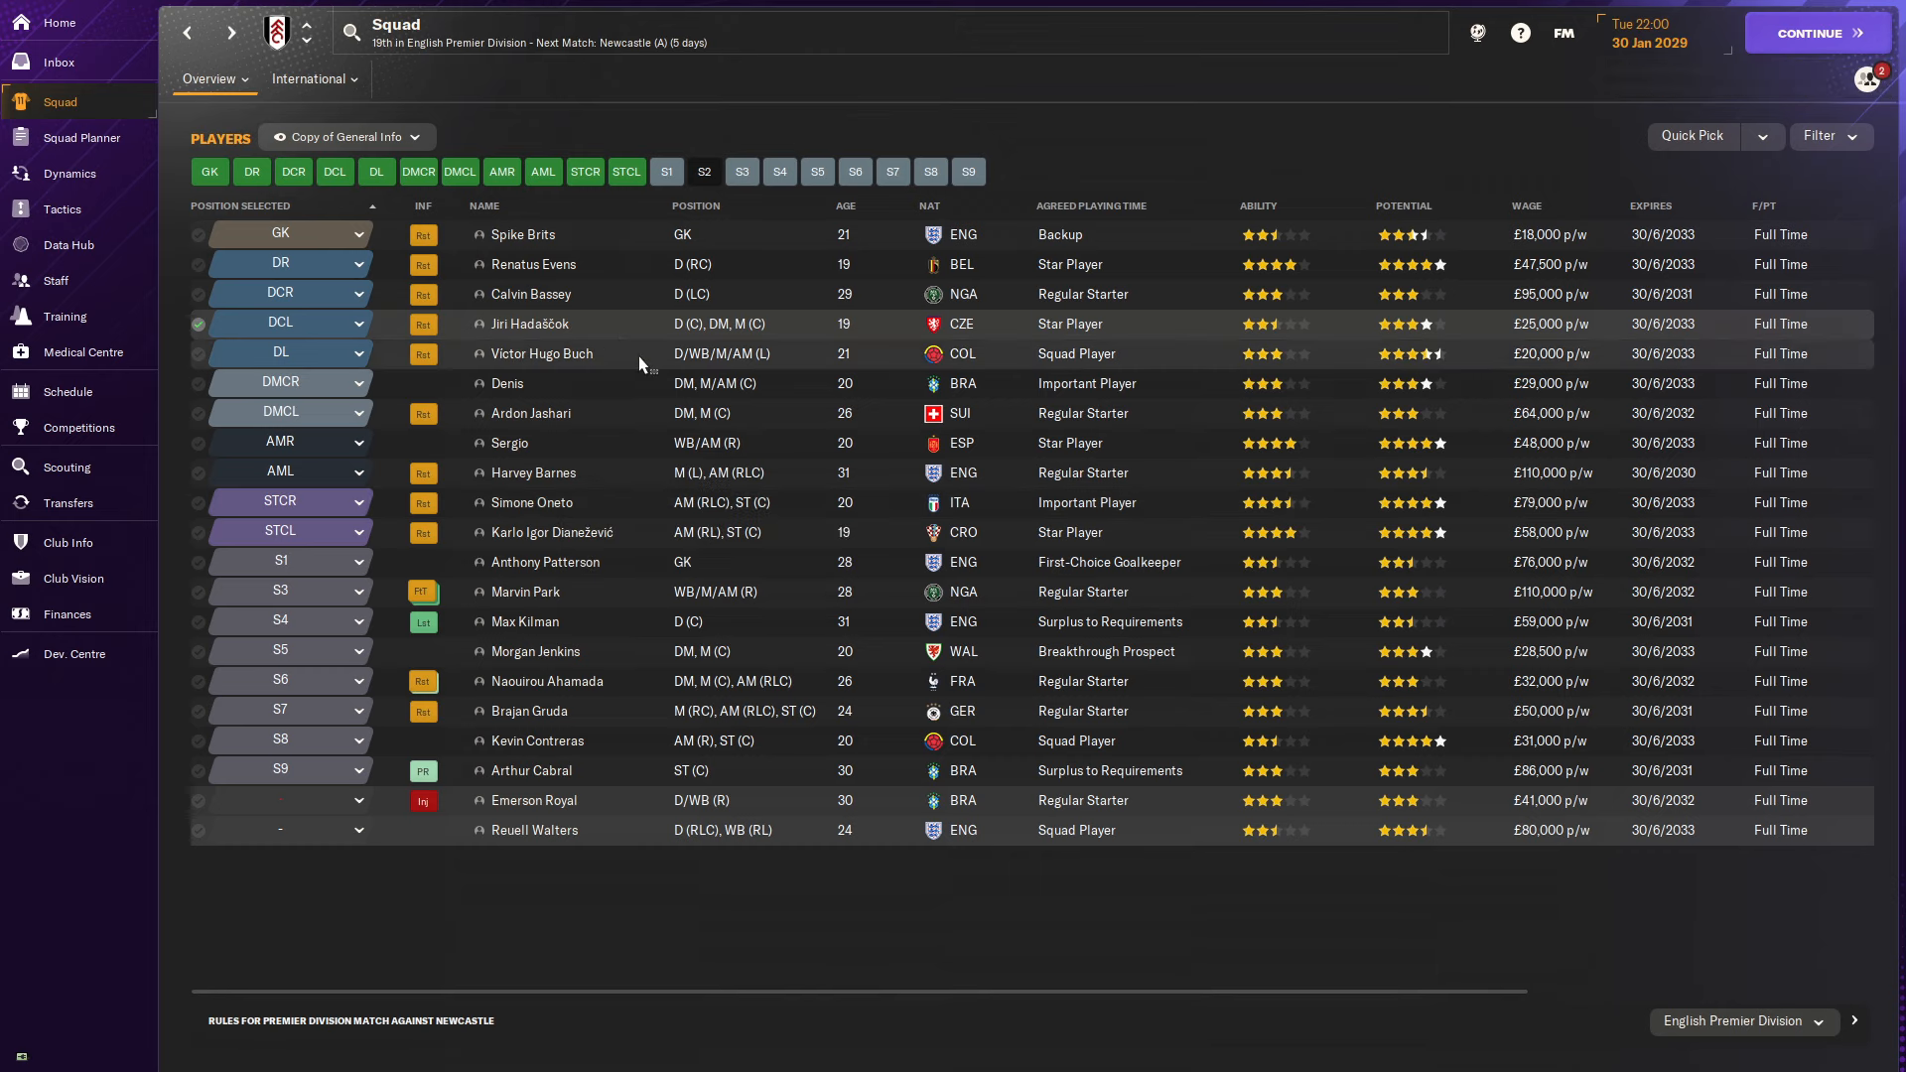
{"action": "mouse_move", "coordinate": [642, 359]}
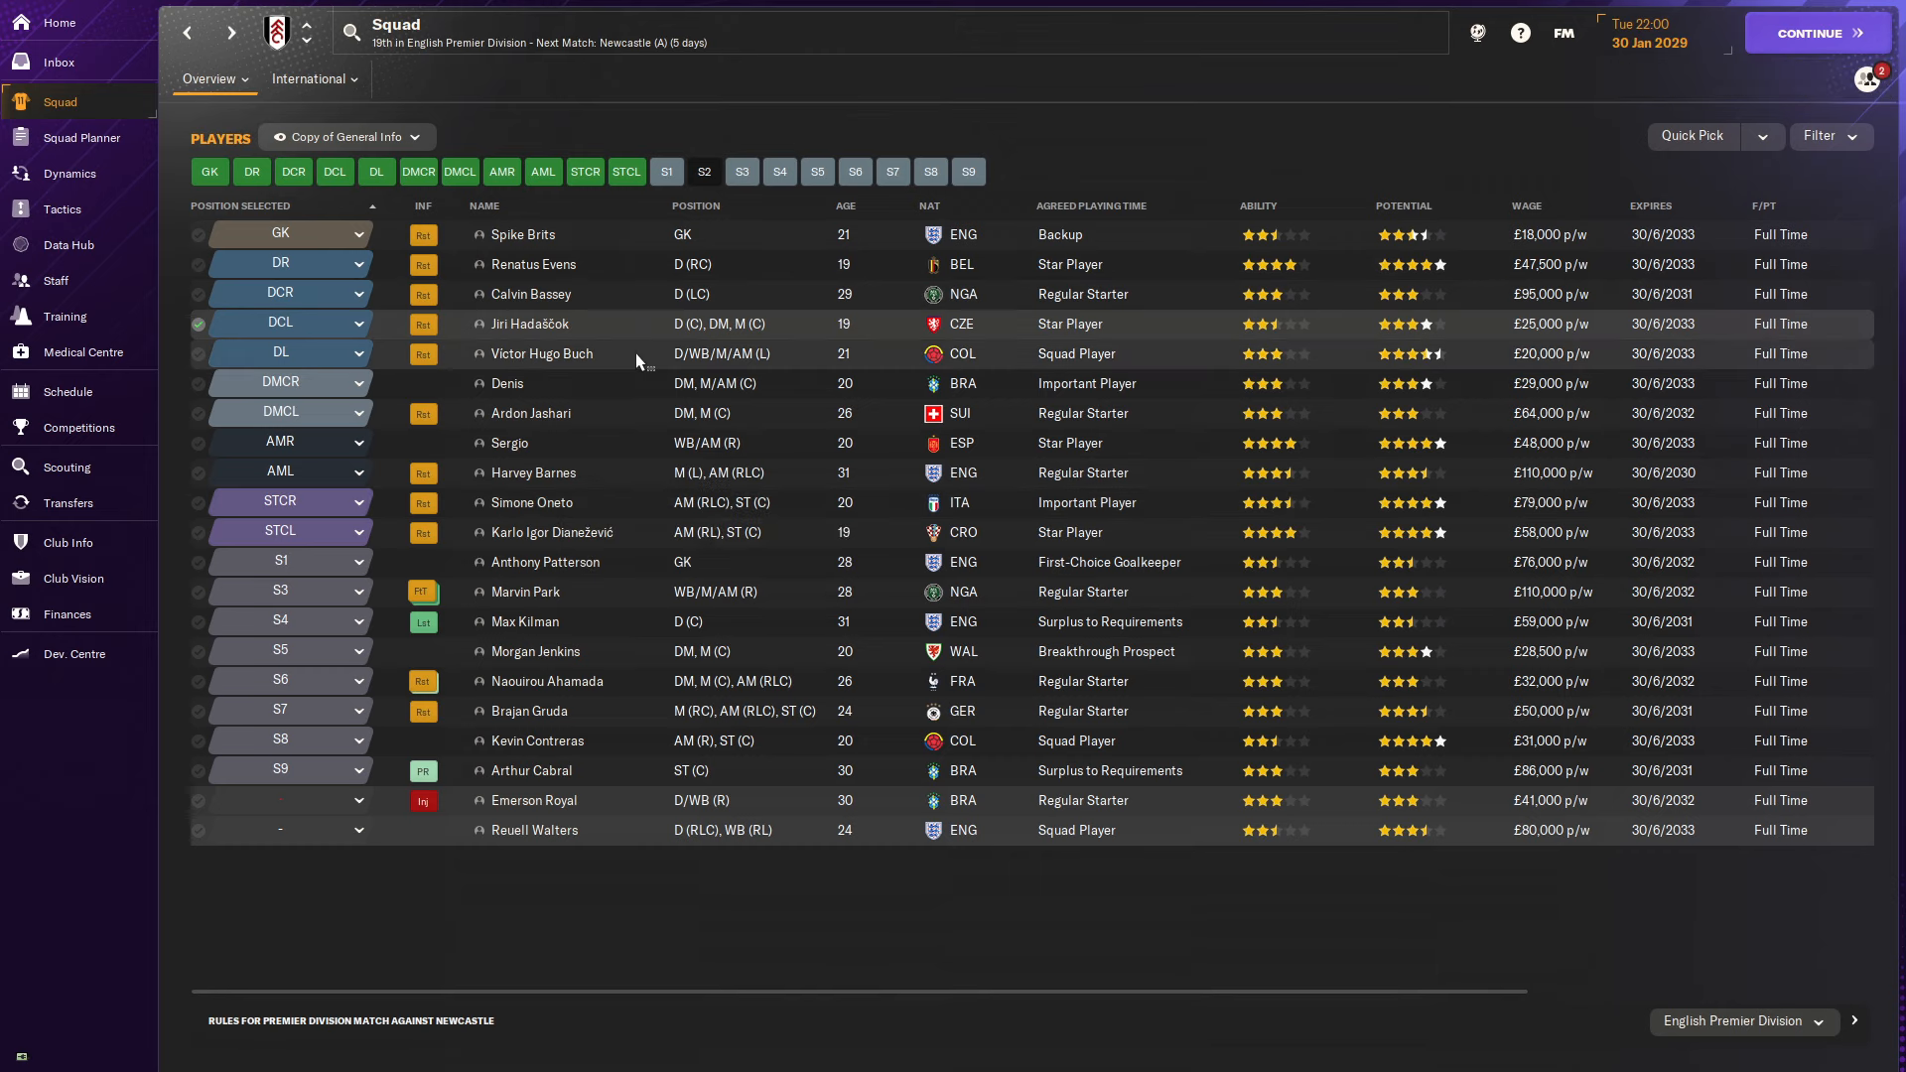
{"action": "mouse_move", "coordinate": [608, 294]}
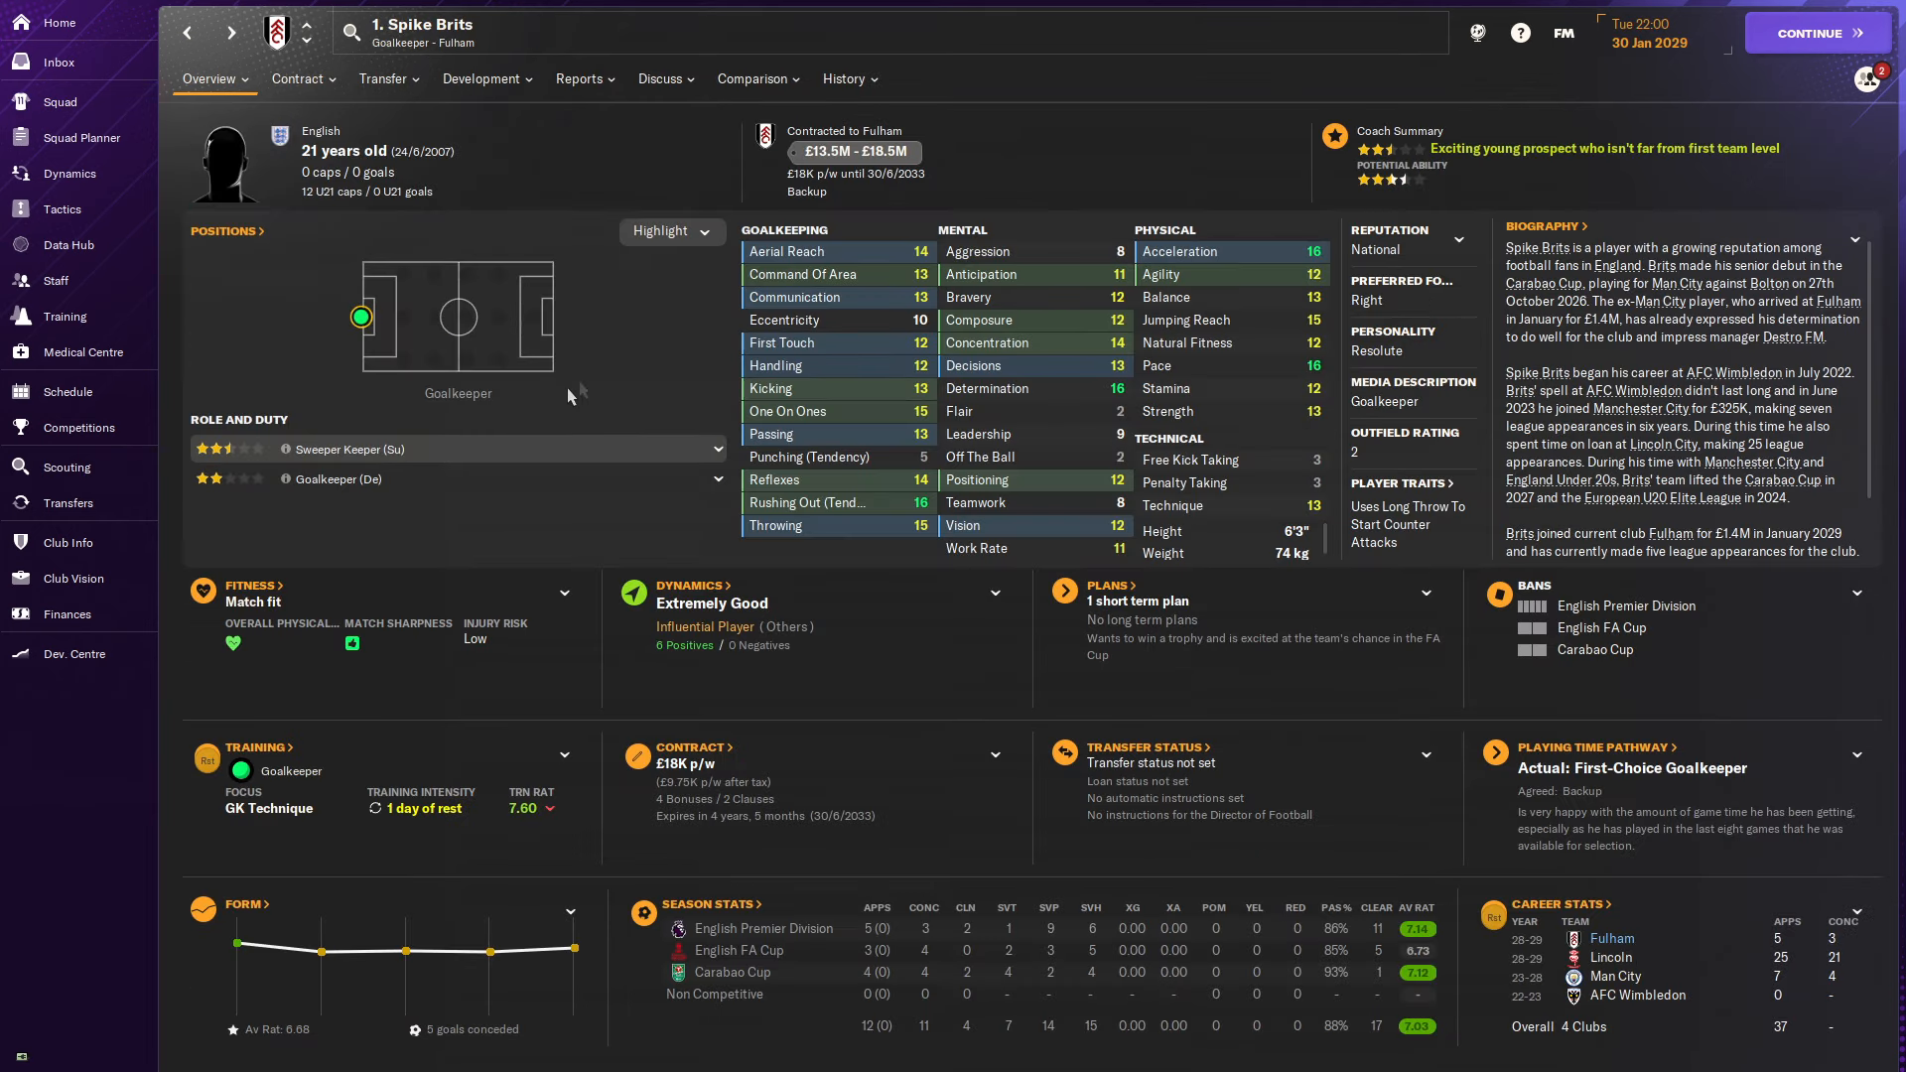
Start Reuell Walters at DR, drop Marvin Park, recheck transfers and bring up the fixture schedule.
{"action": "left_click", "coordinate": [580, 78]}
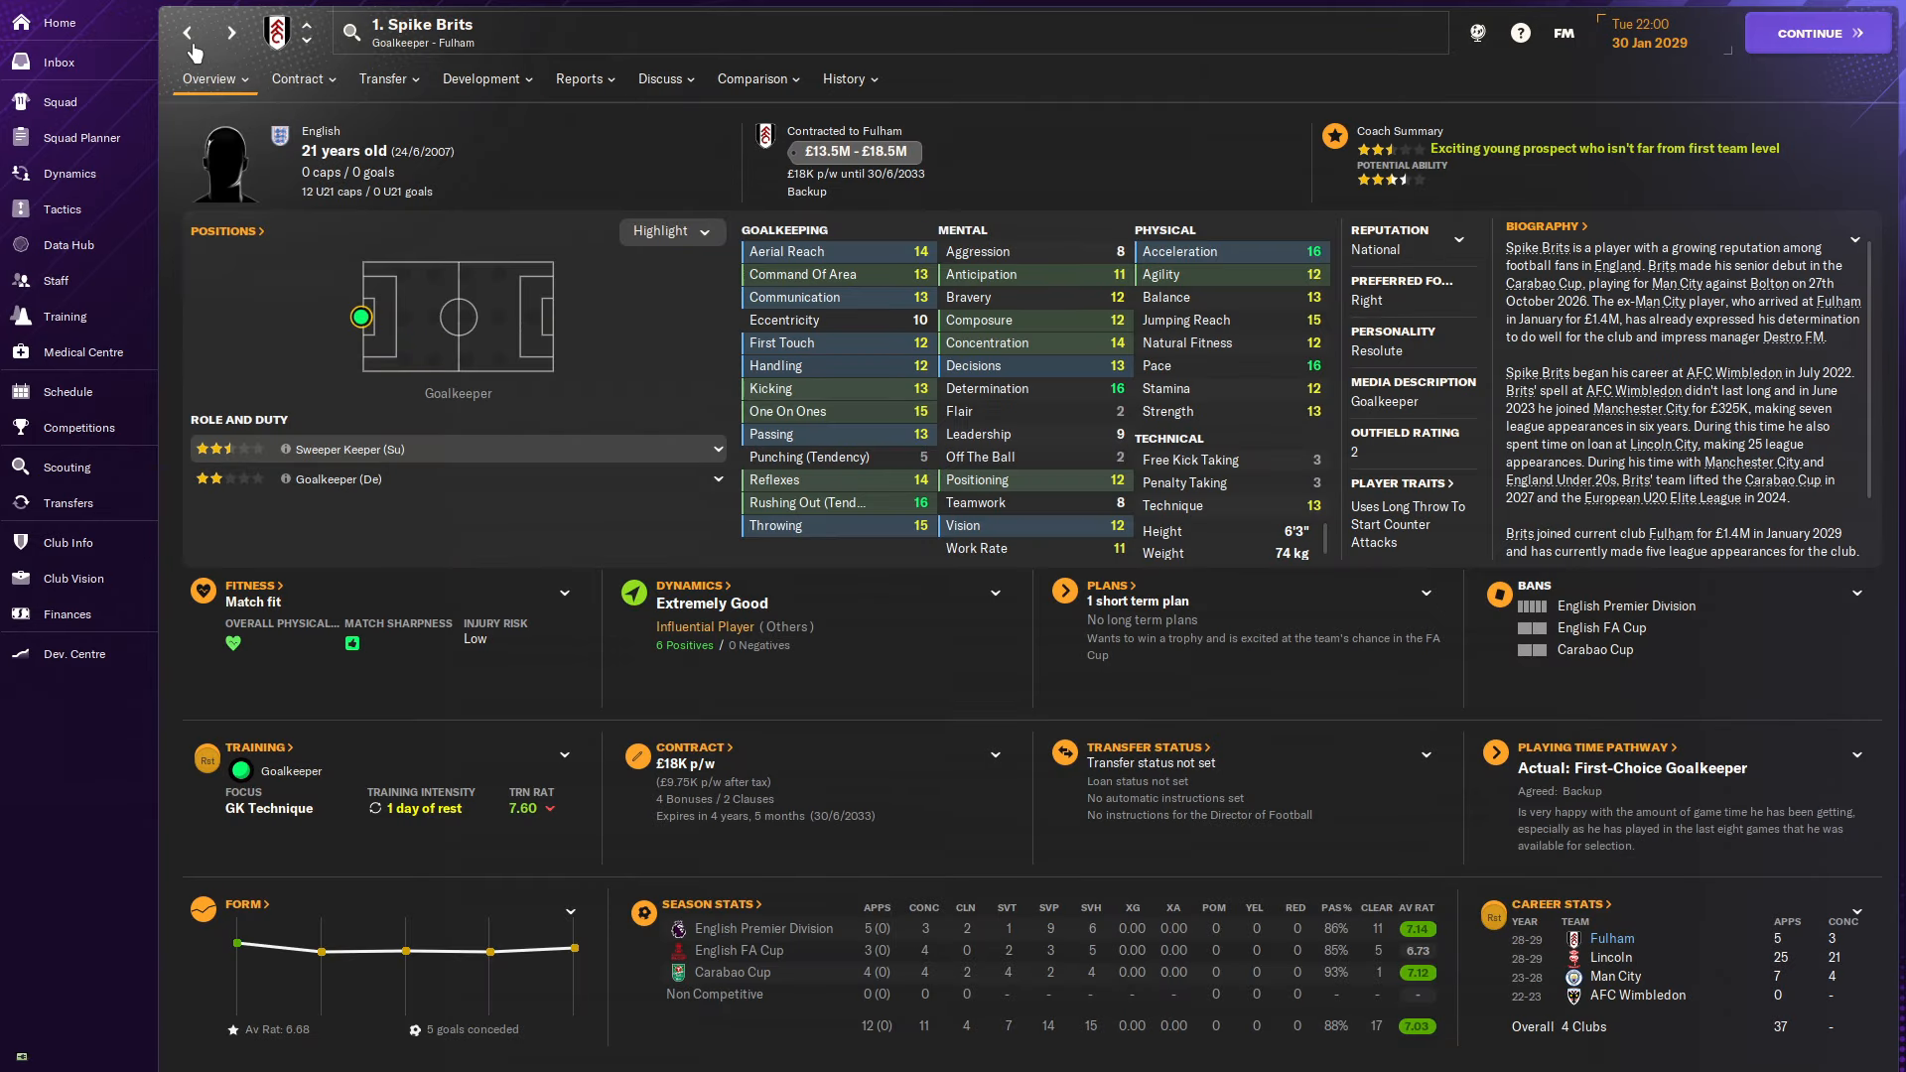
{"action": "left_click", "coordinate": [59, 102]}
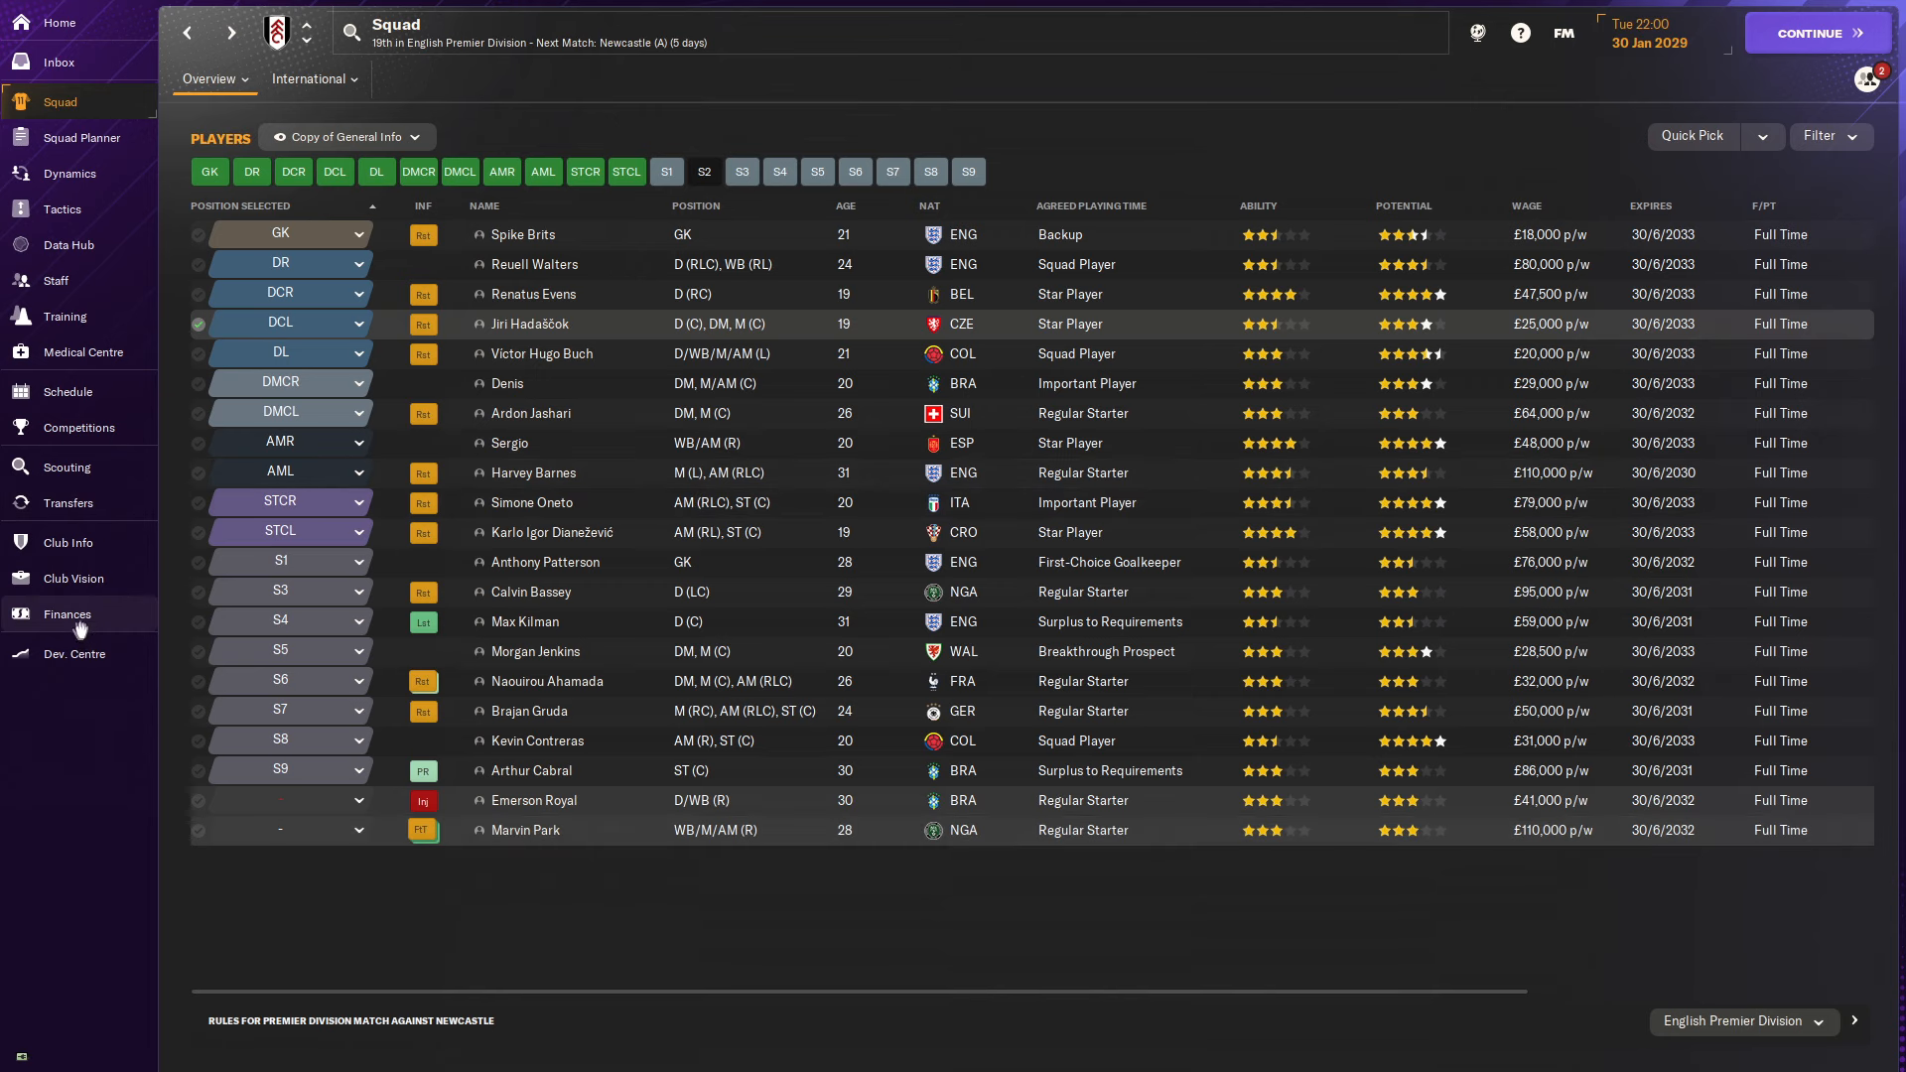
{"action": "left_click", "coordinate": [68, 613]}
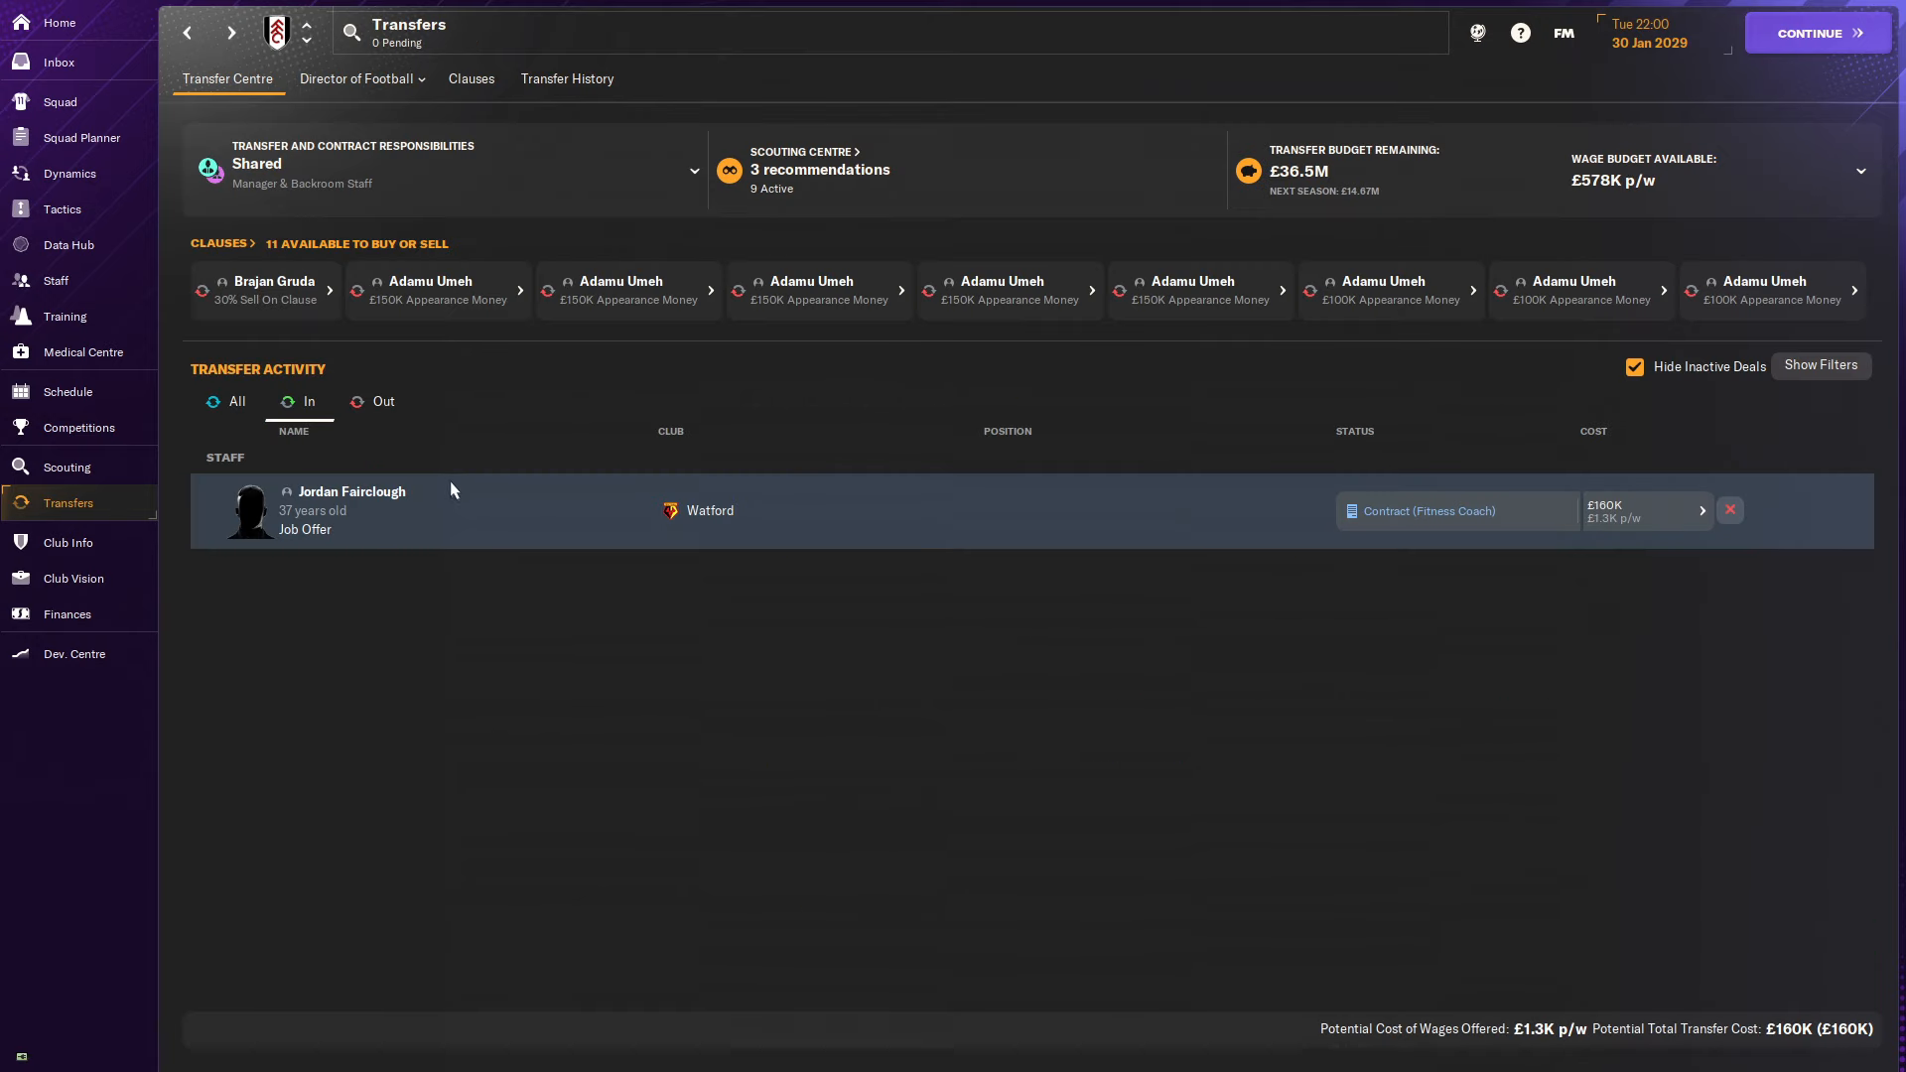
{"action": "left_click", "coordinate": [57, 101]}
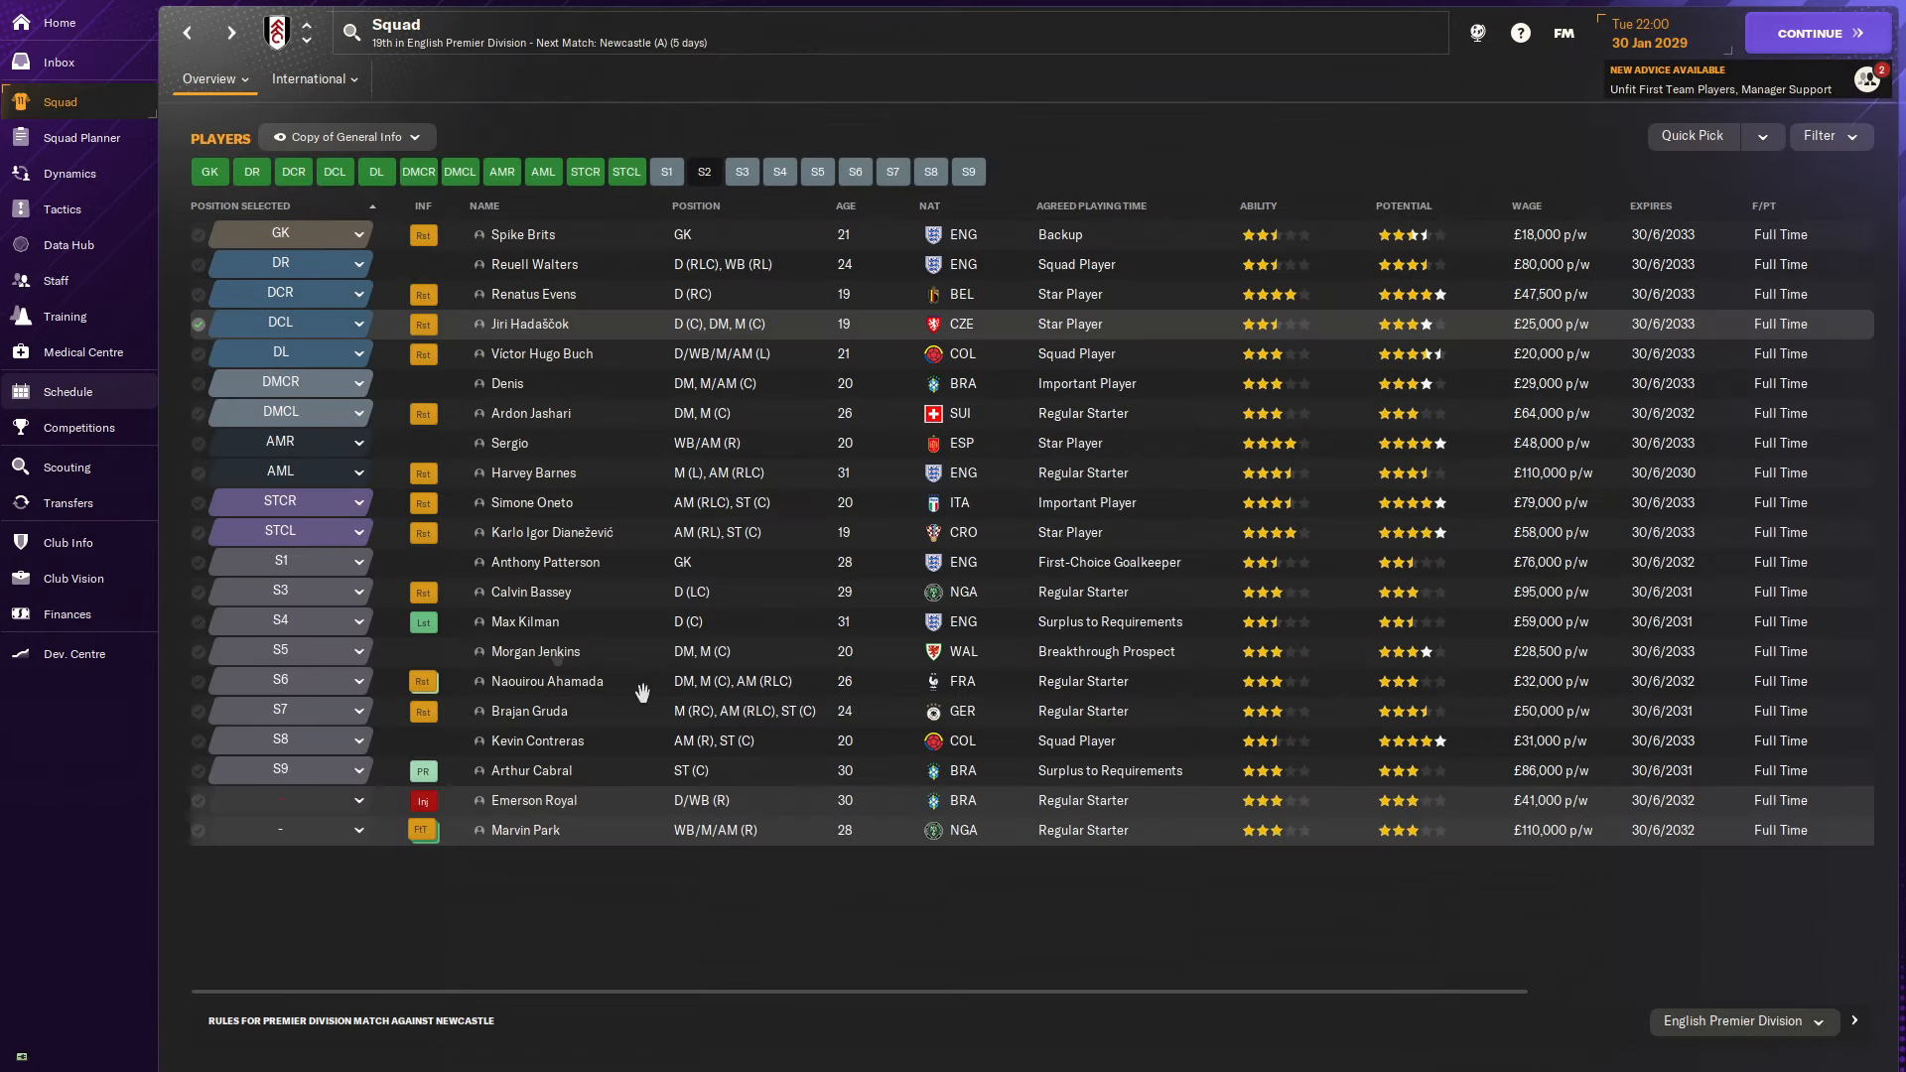
{"action": "left_click", "coordinate": [66, 391]}
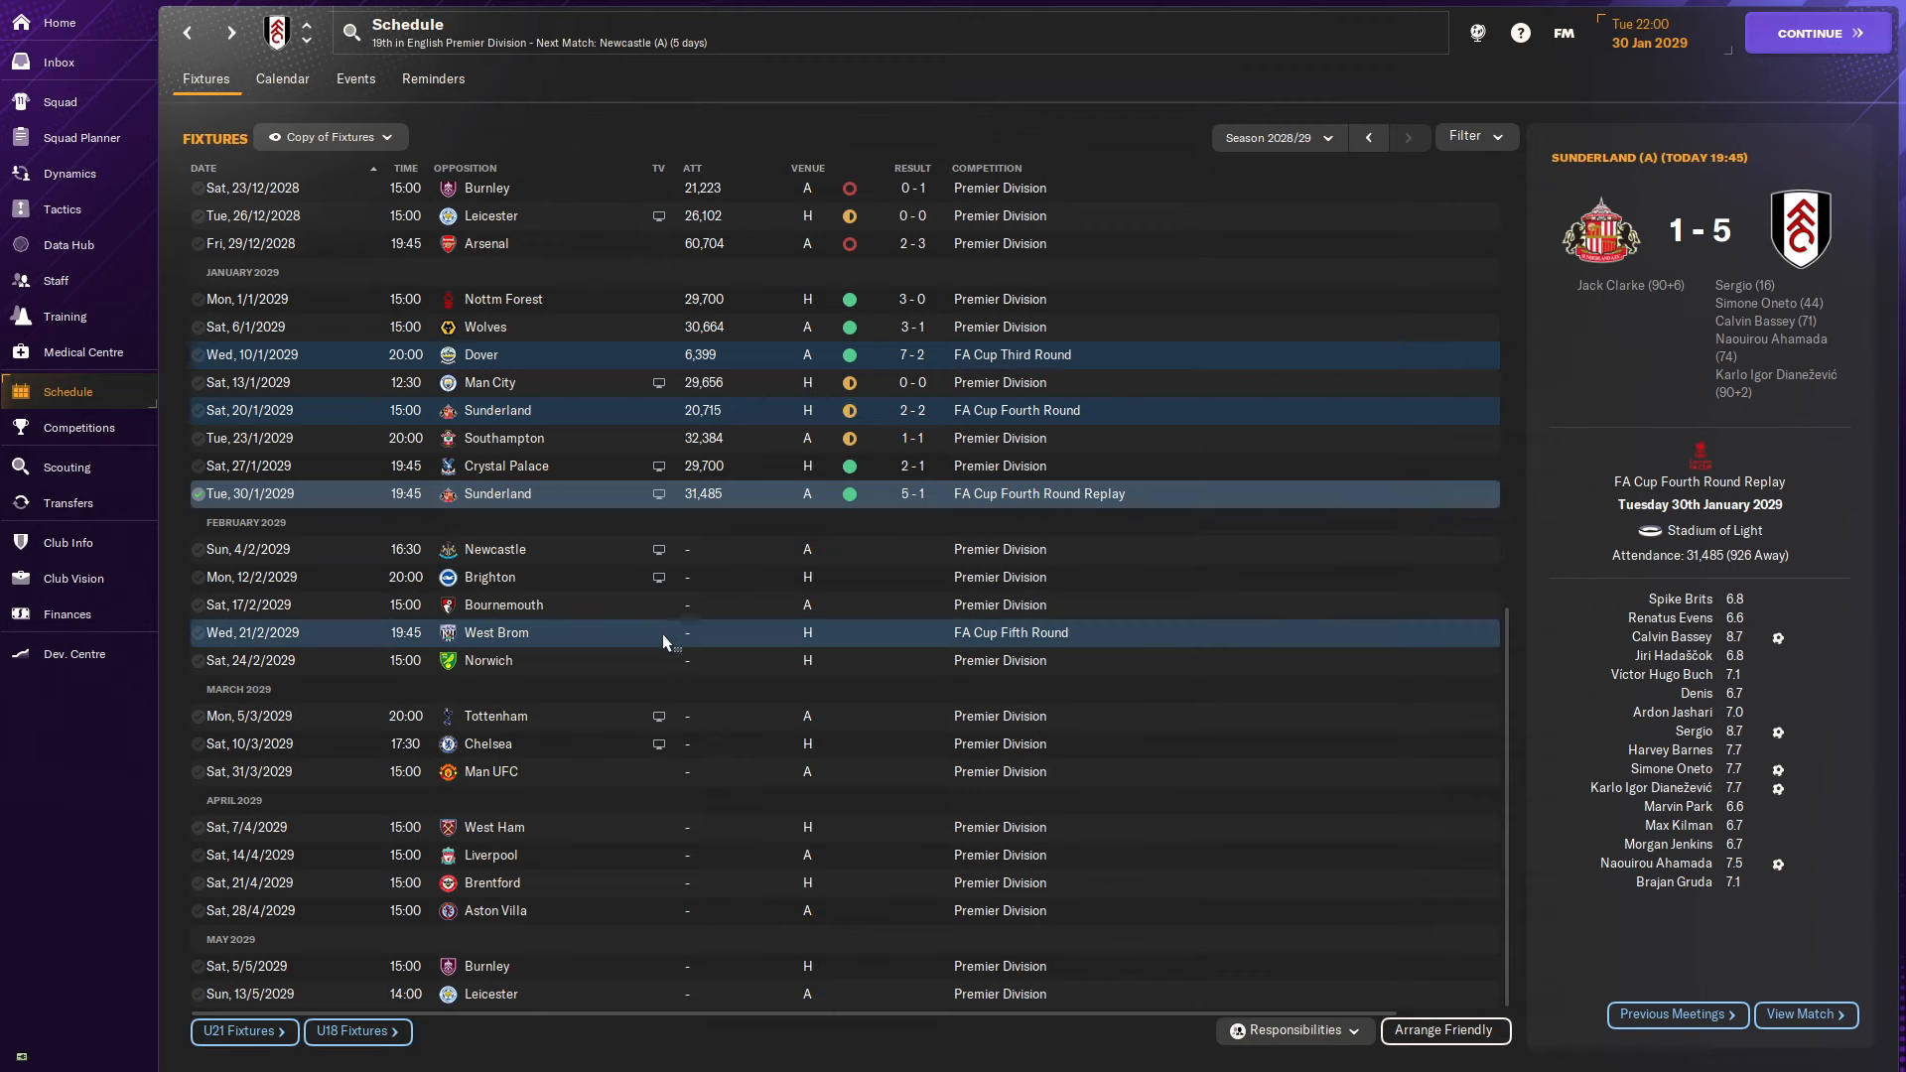
{"action": "mouse_move", "coordinate": [651, 897]}
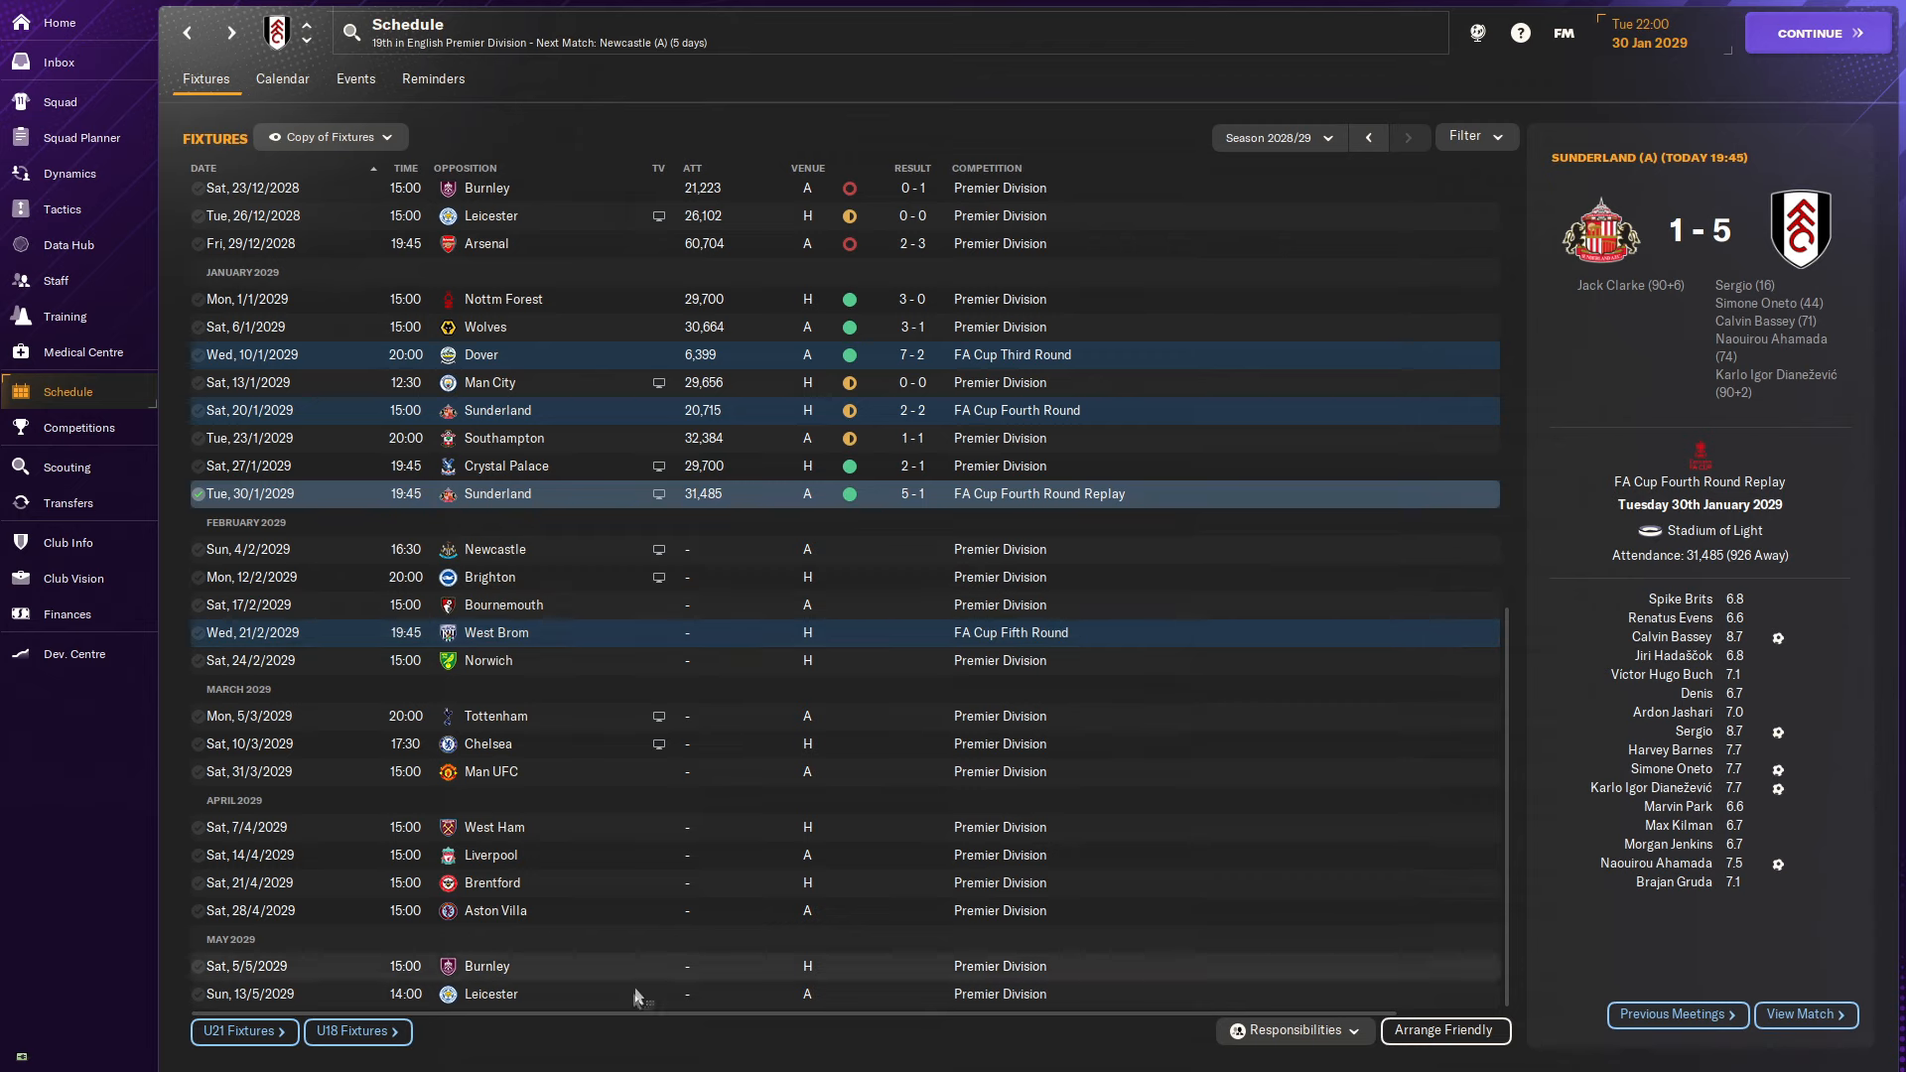
{"action": "mouse_move", "coordinate": [641, 560]}
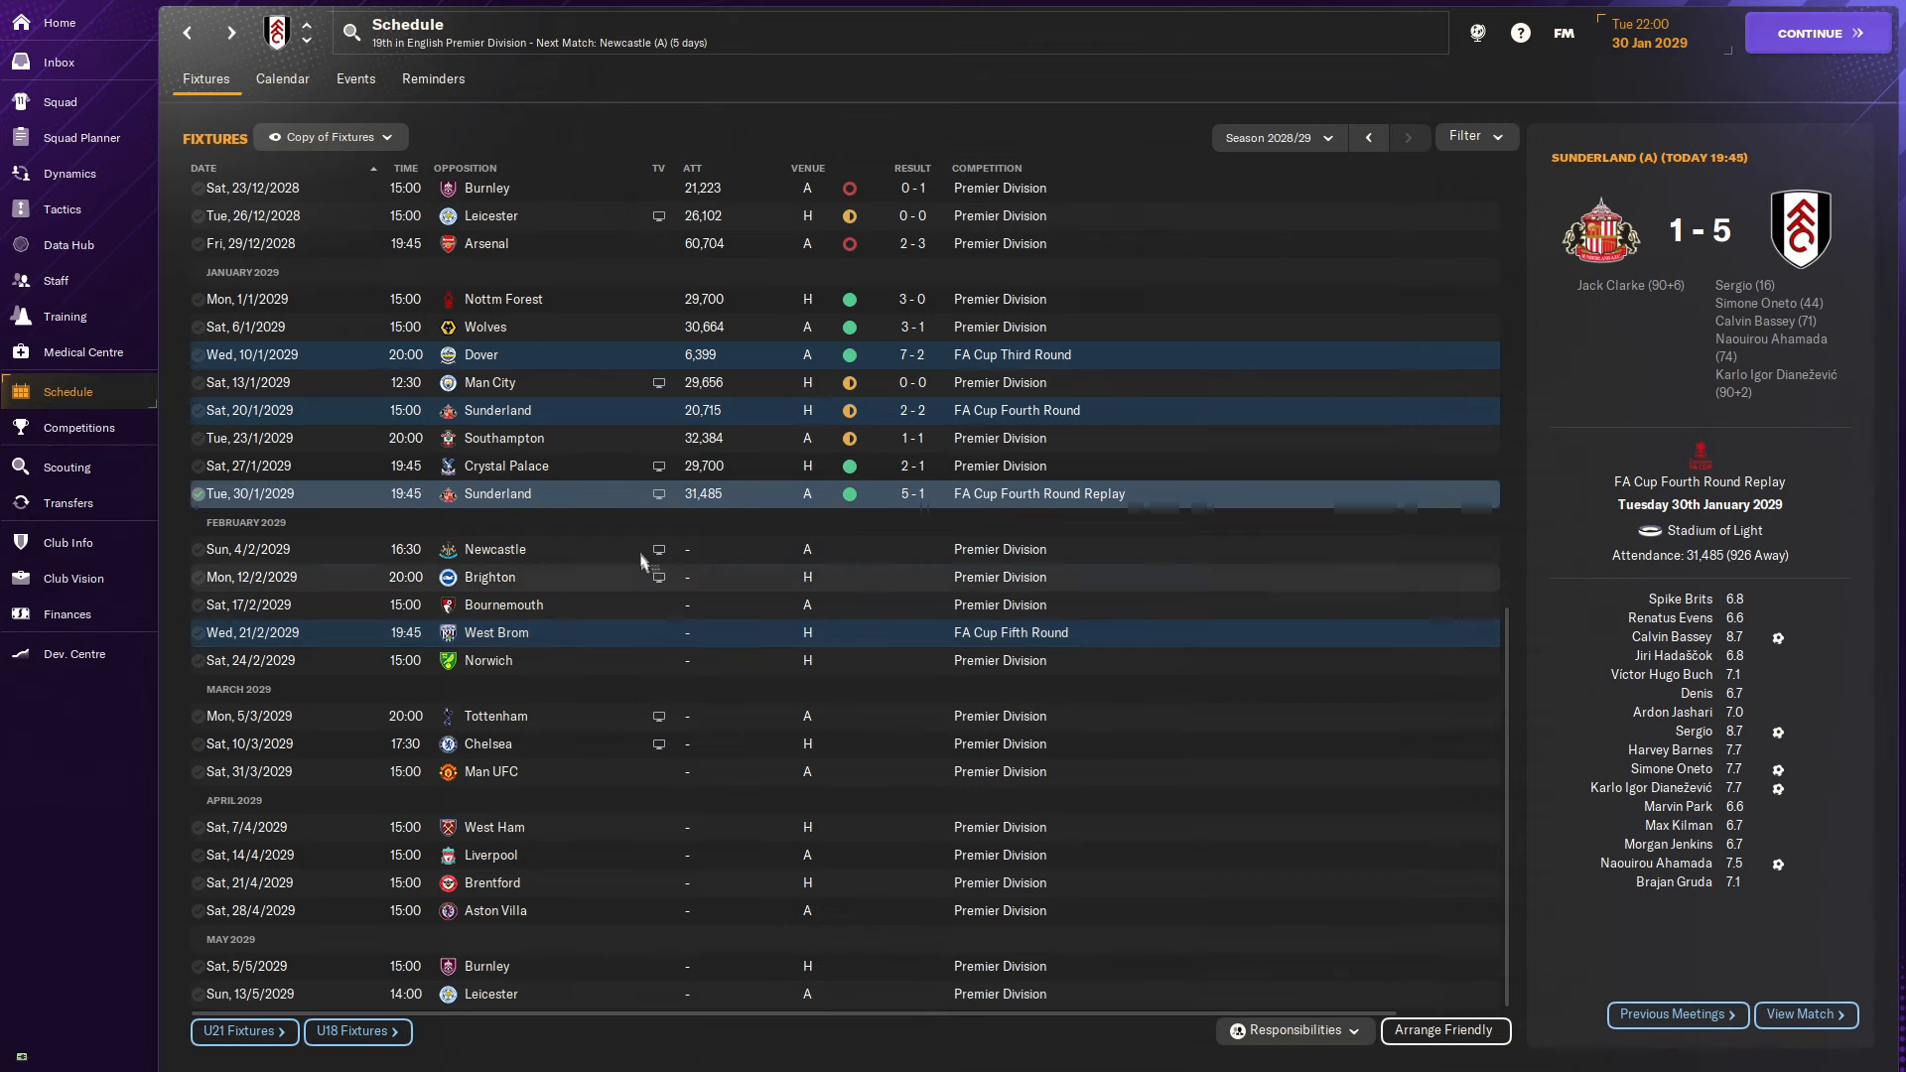
{"action": "mouse_move", "coordinate": [595, 755]}
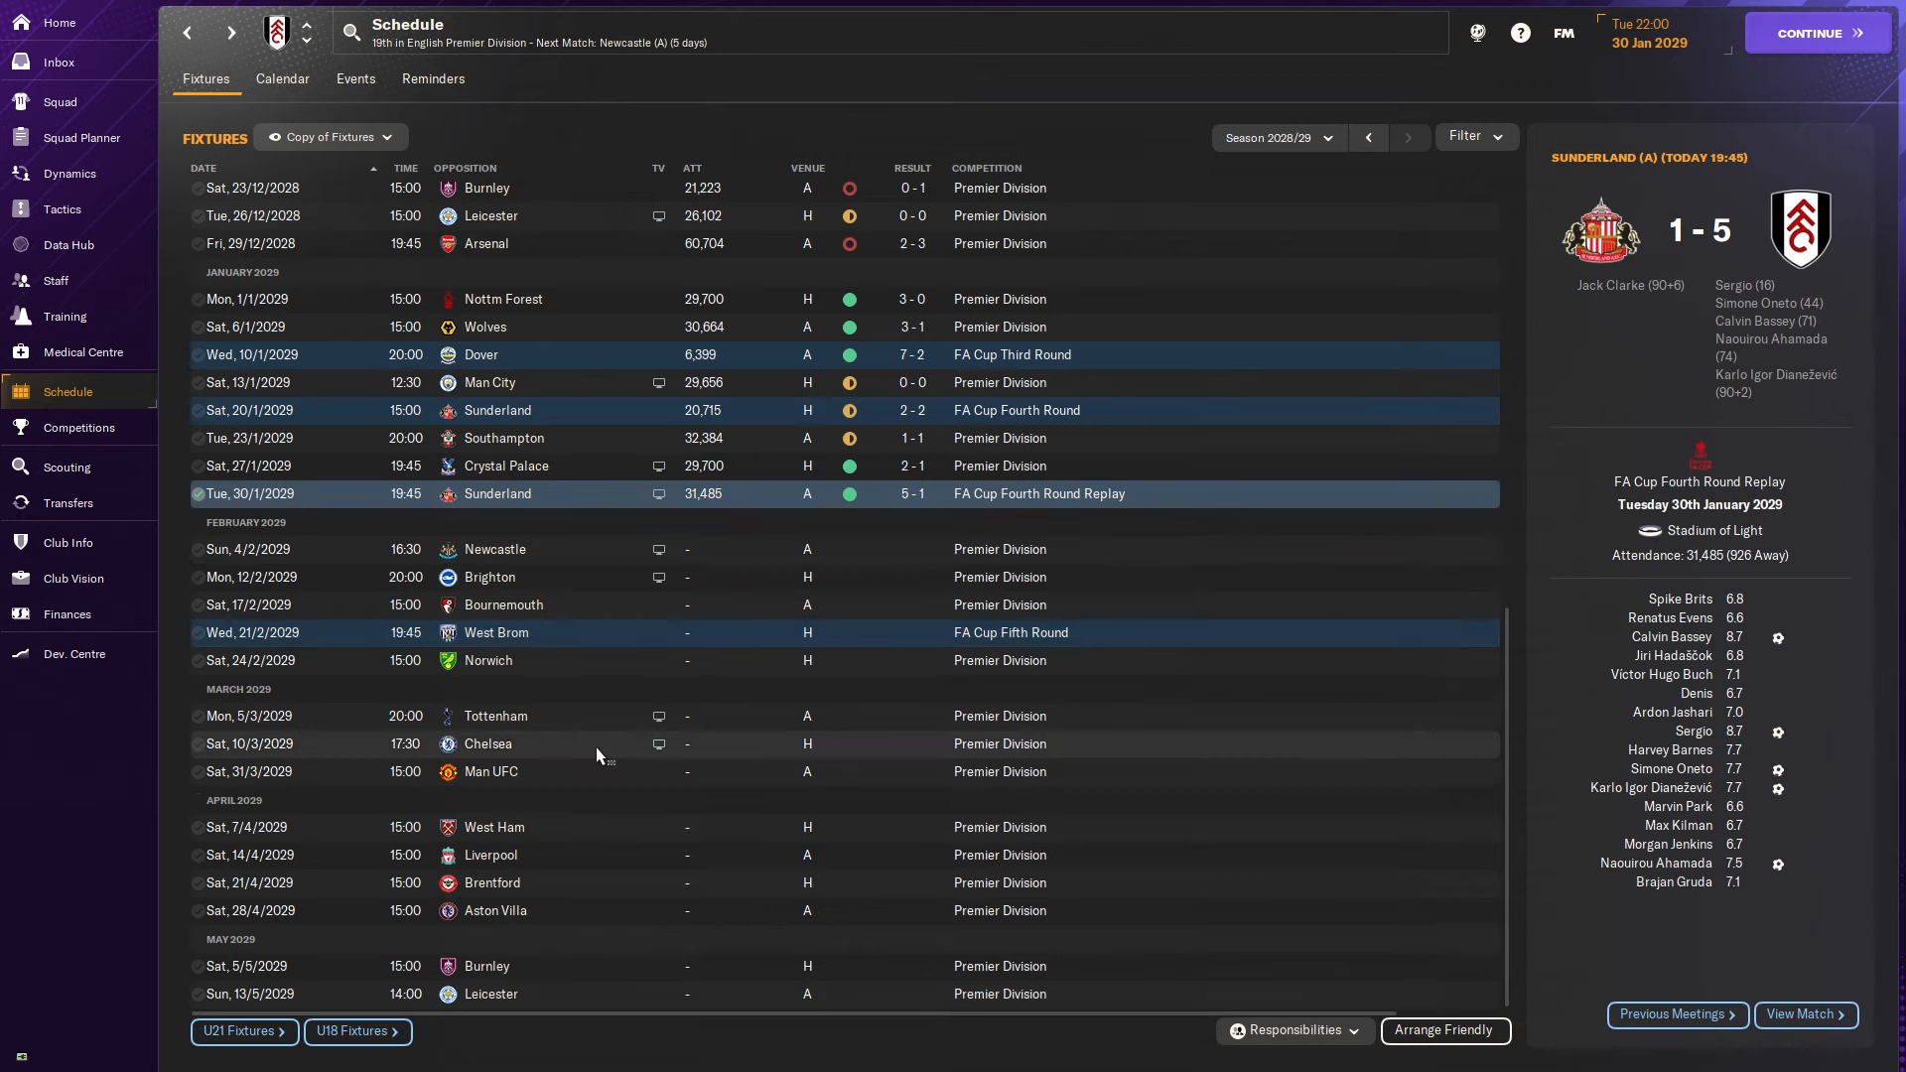
{"action": "mouse_move", "coordinate": [588, 760]}
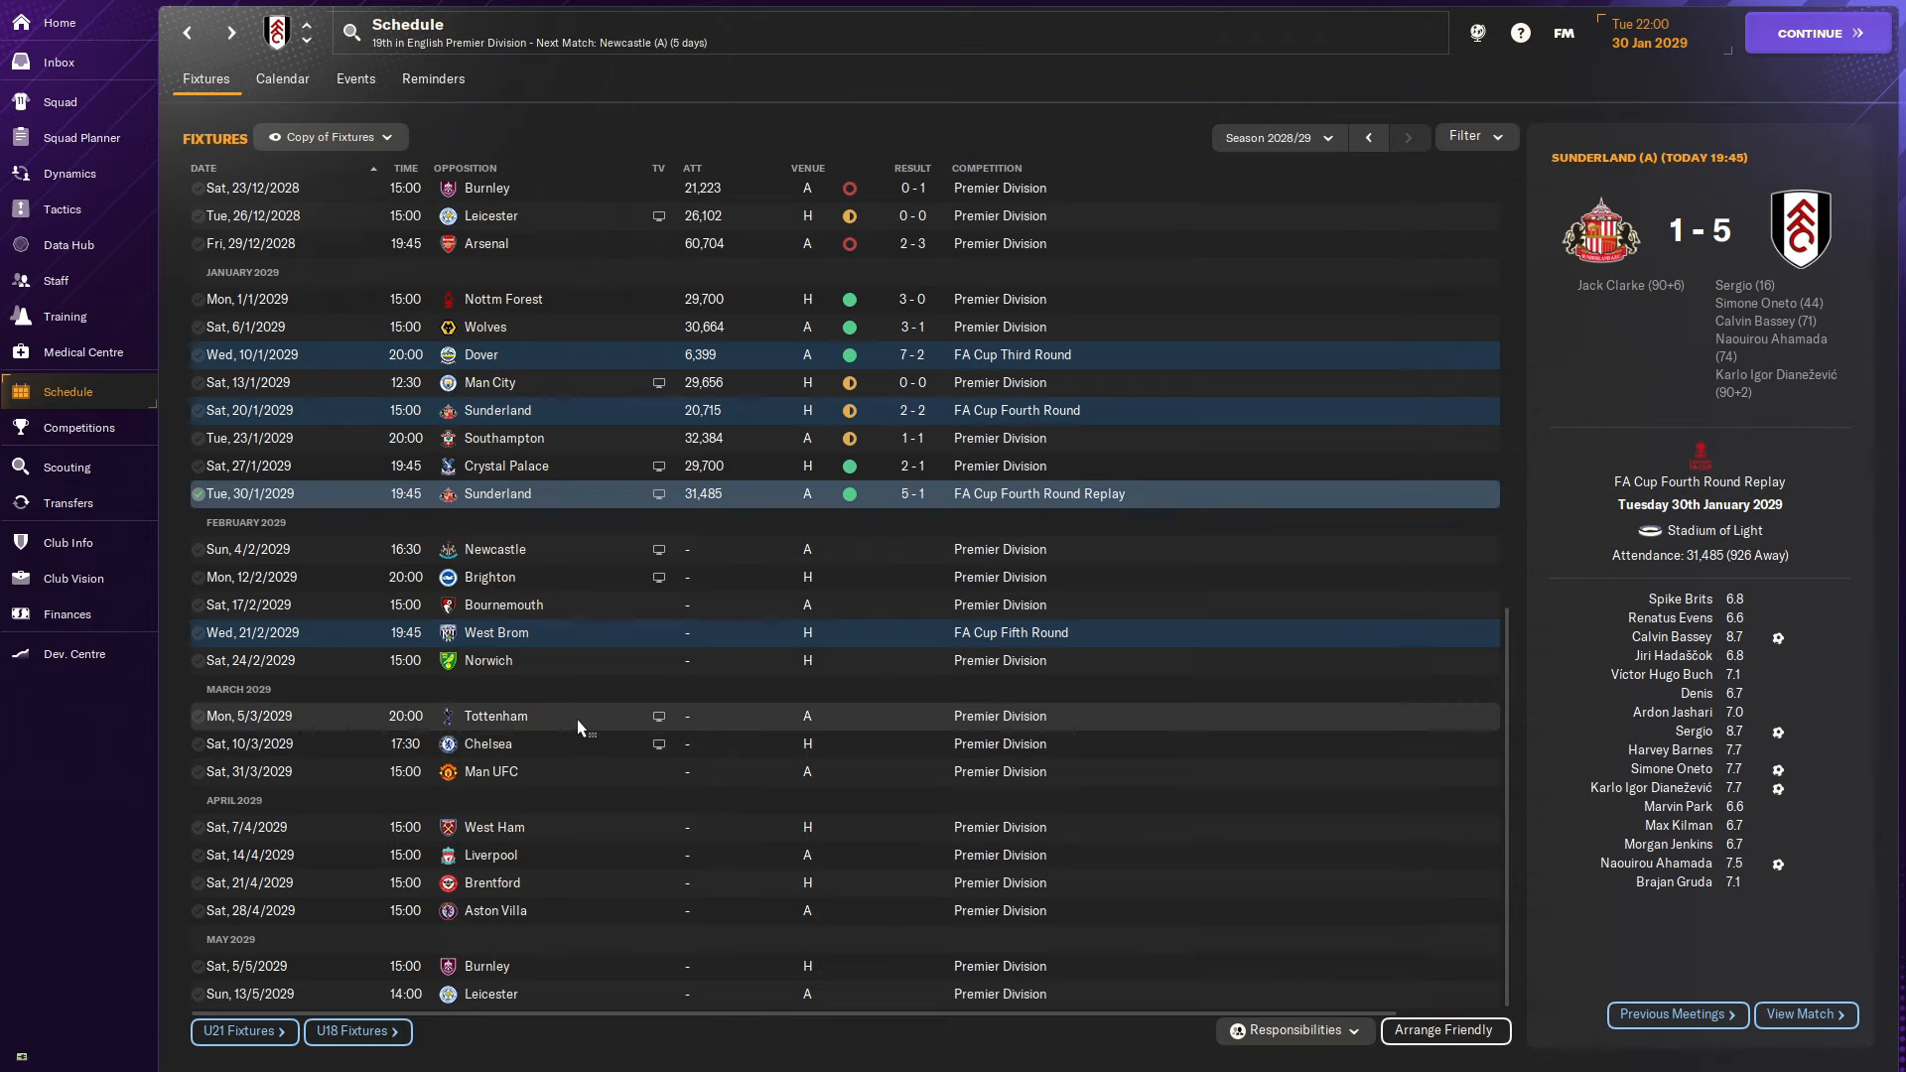
{"action": "mouse_move", "coordinate": [594, 735]}
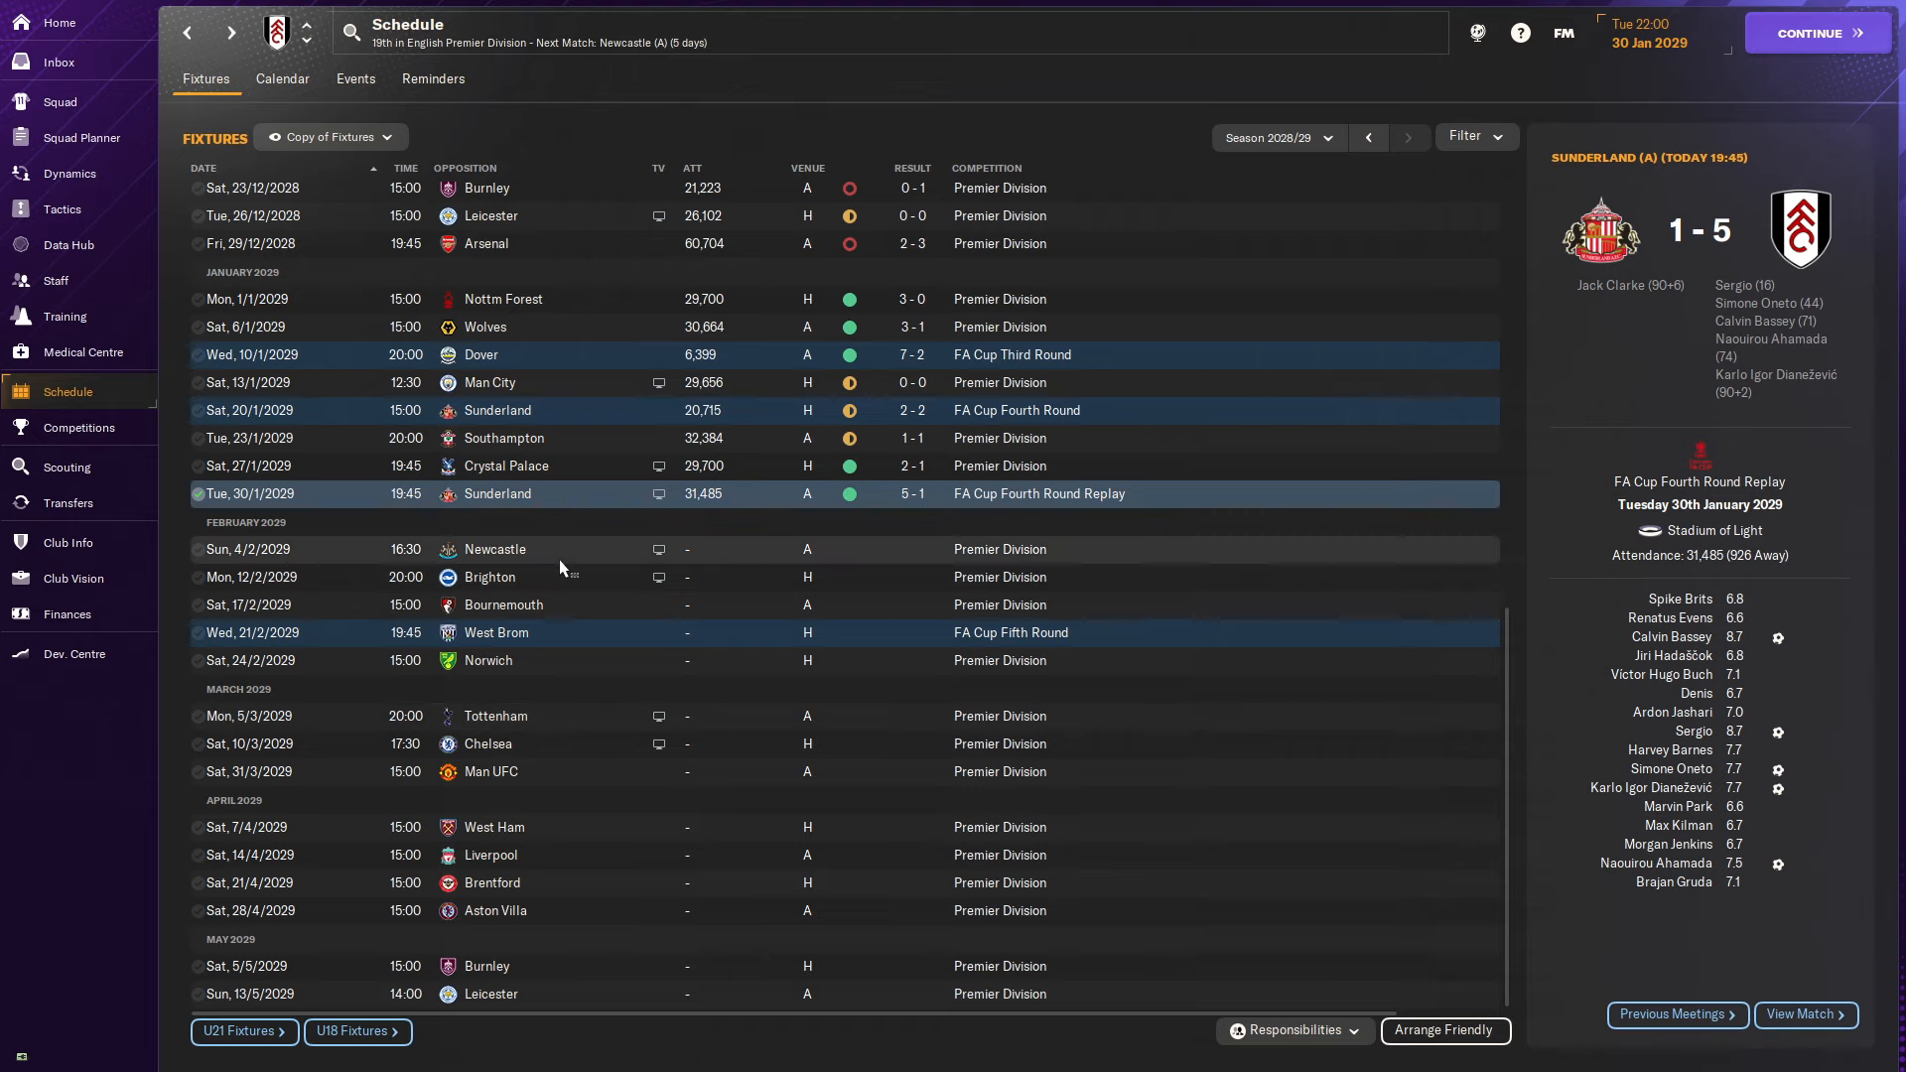
{"action": "mouse_move", "coordinate": [558, 742]}
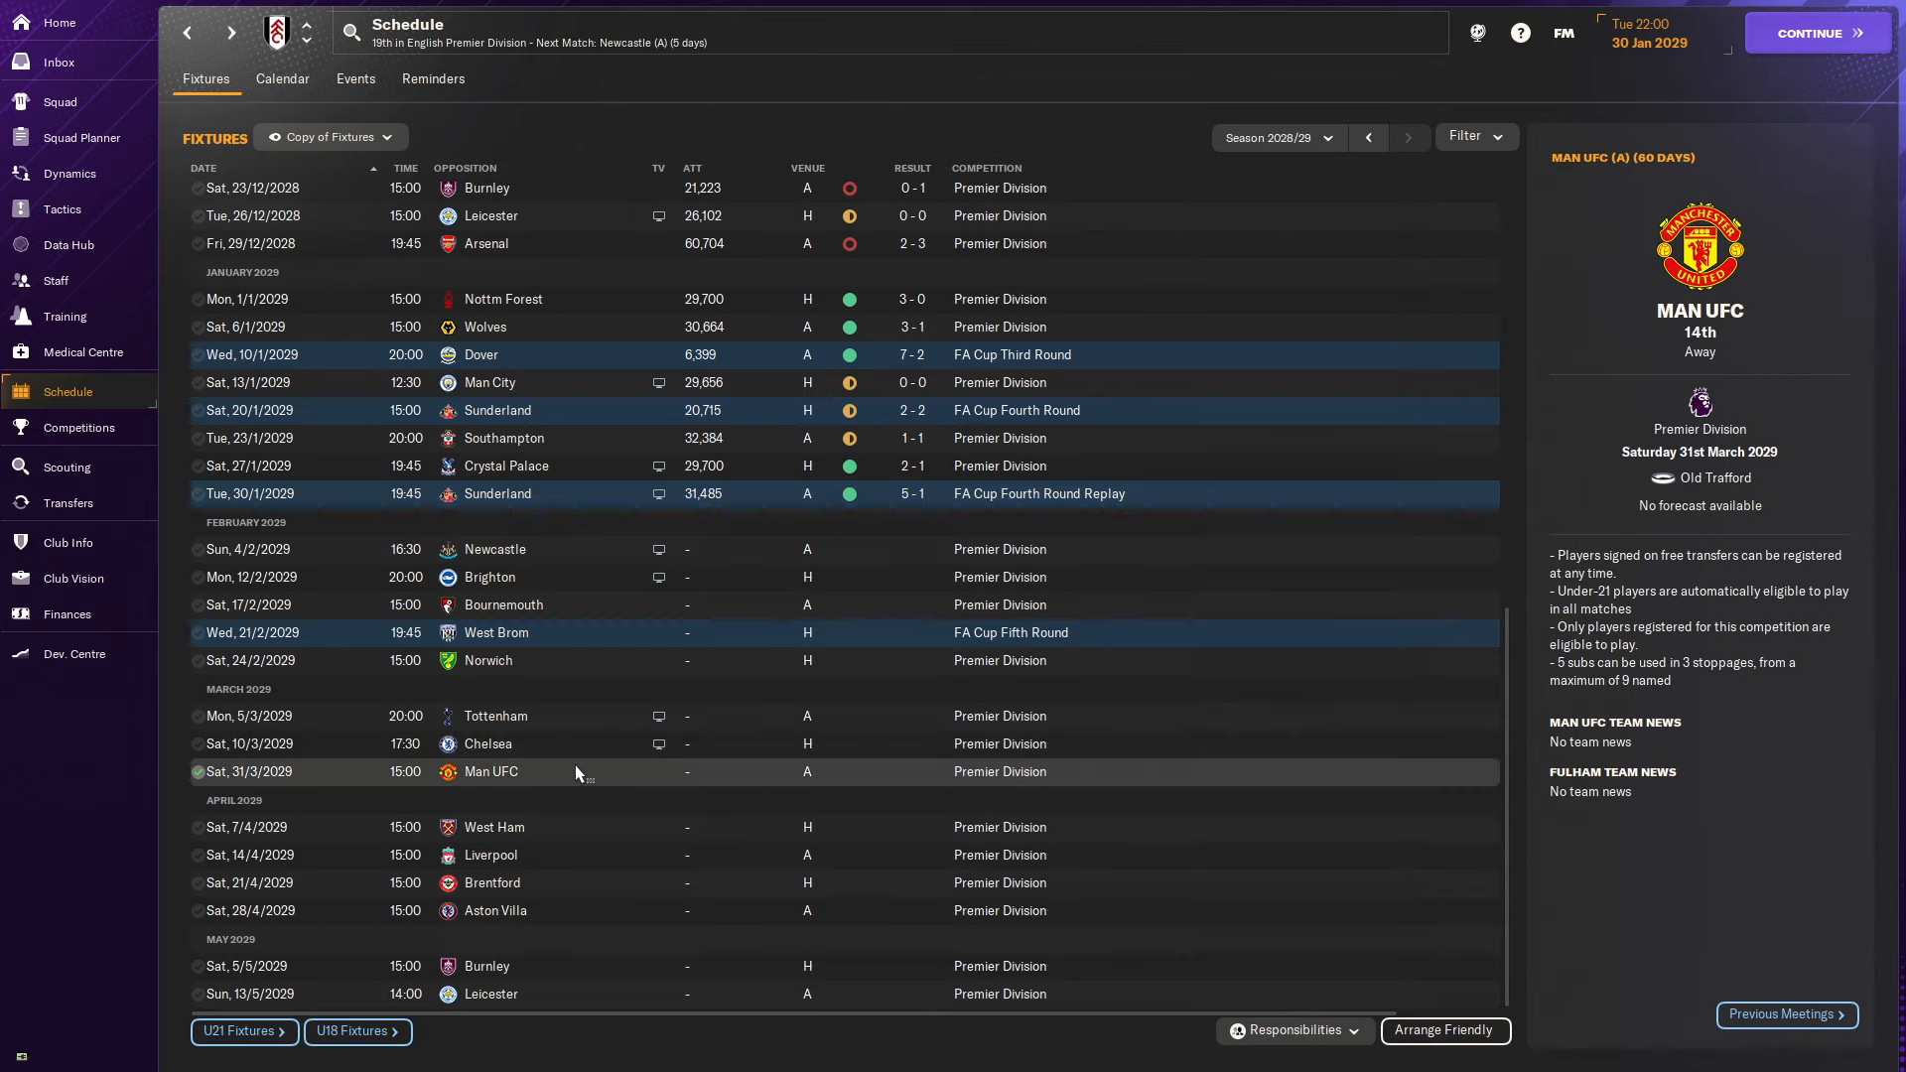
{"action": "mouse_move", "coordinate": [580, 771]}
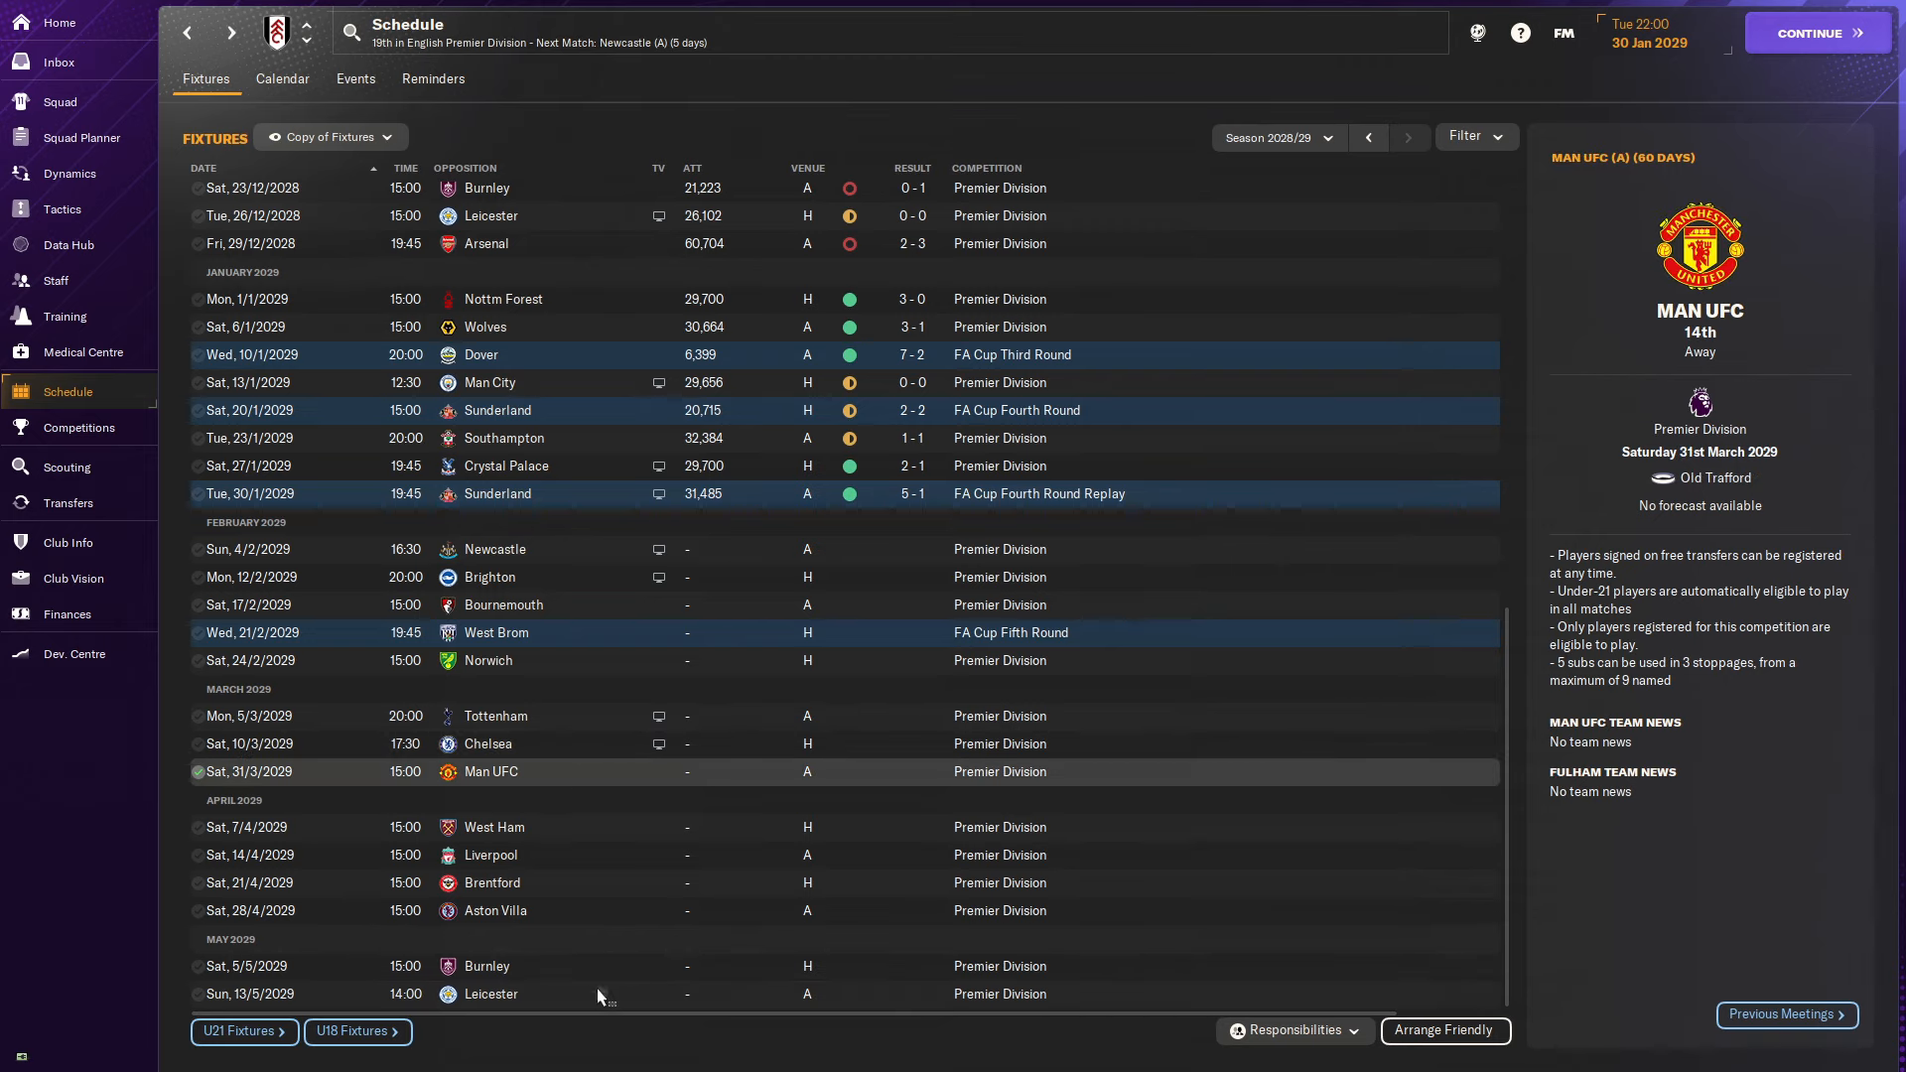
{"action": "mouse_move", "coordinate": [548, 576]}
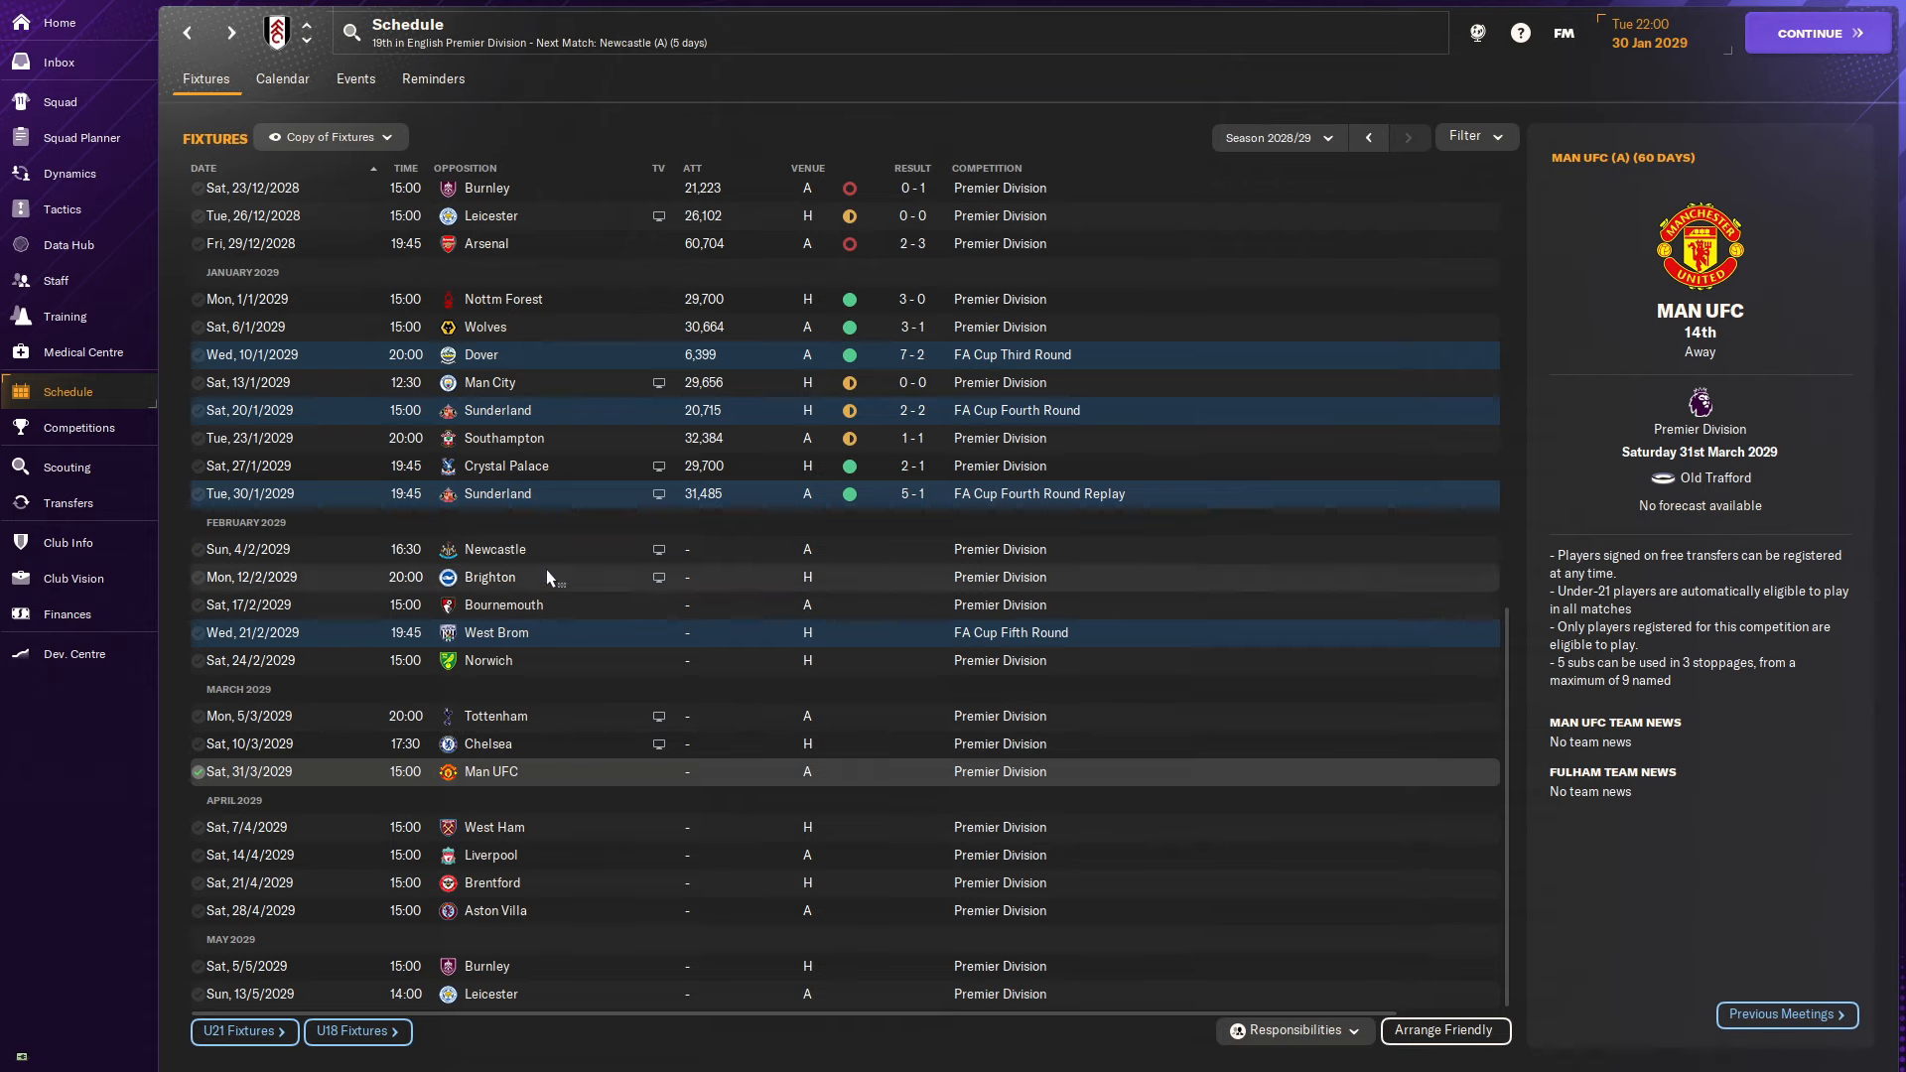
{"action": "mouse_move", "coordinate": [574, 578]}
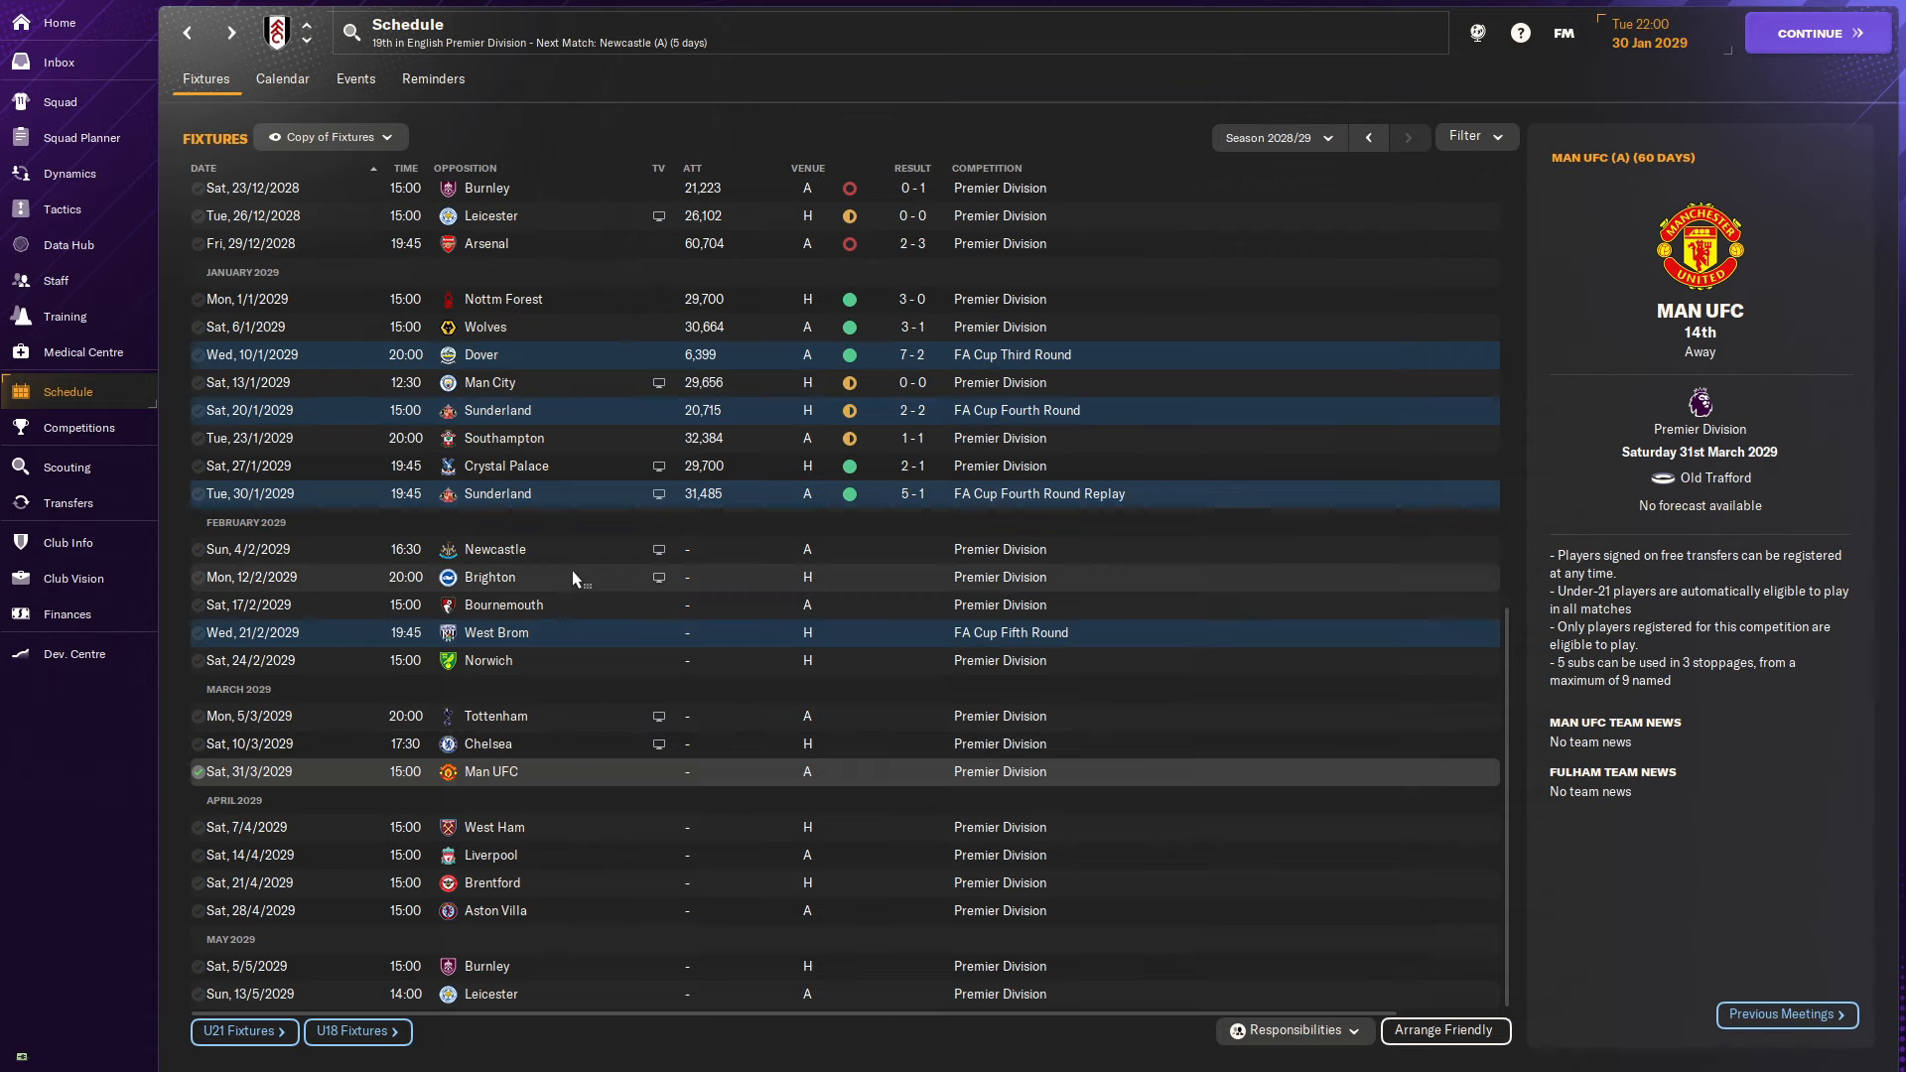
{"action": "mouse_move", "coordinate": [554, 717]}
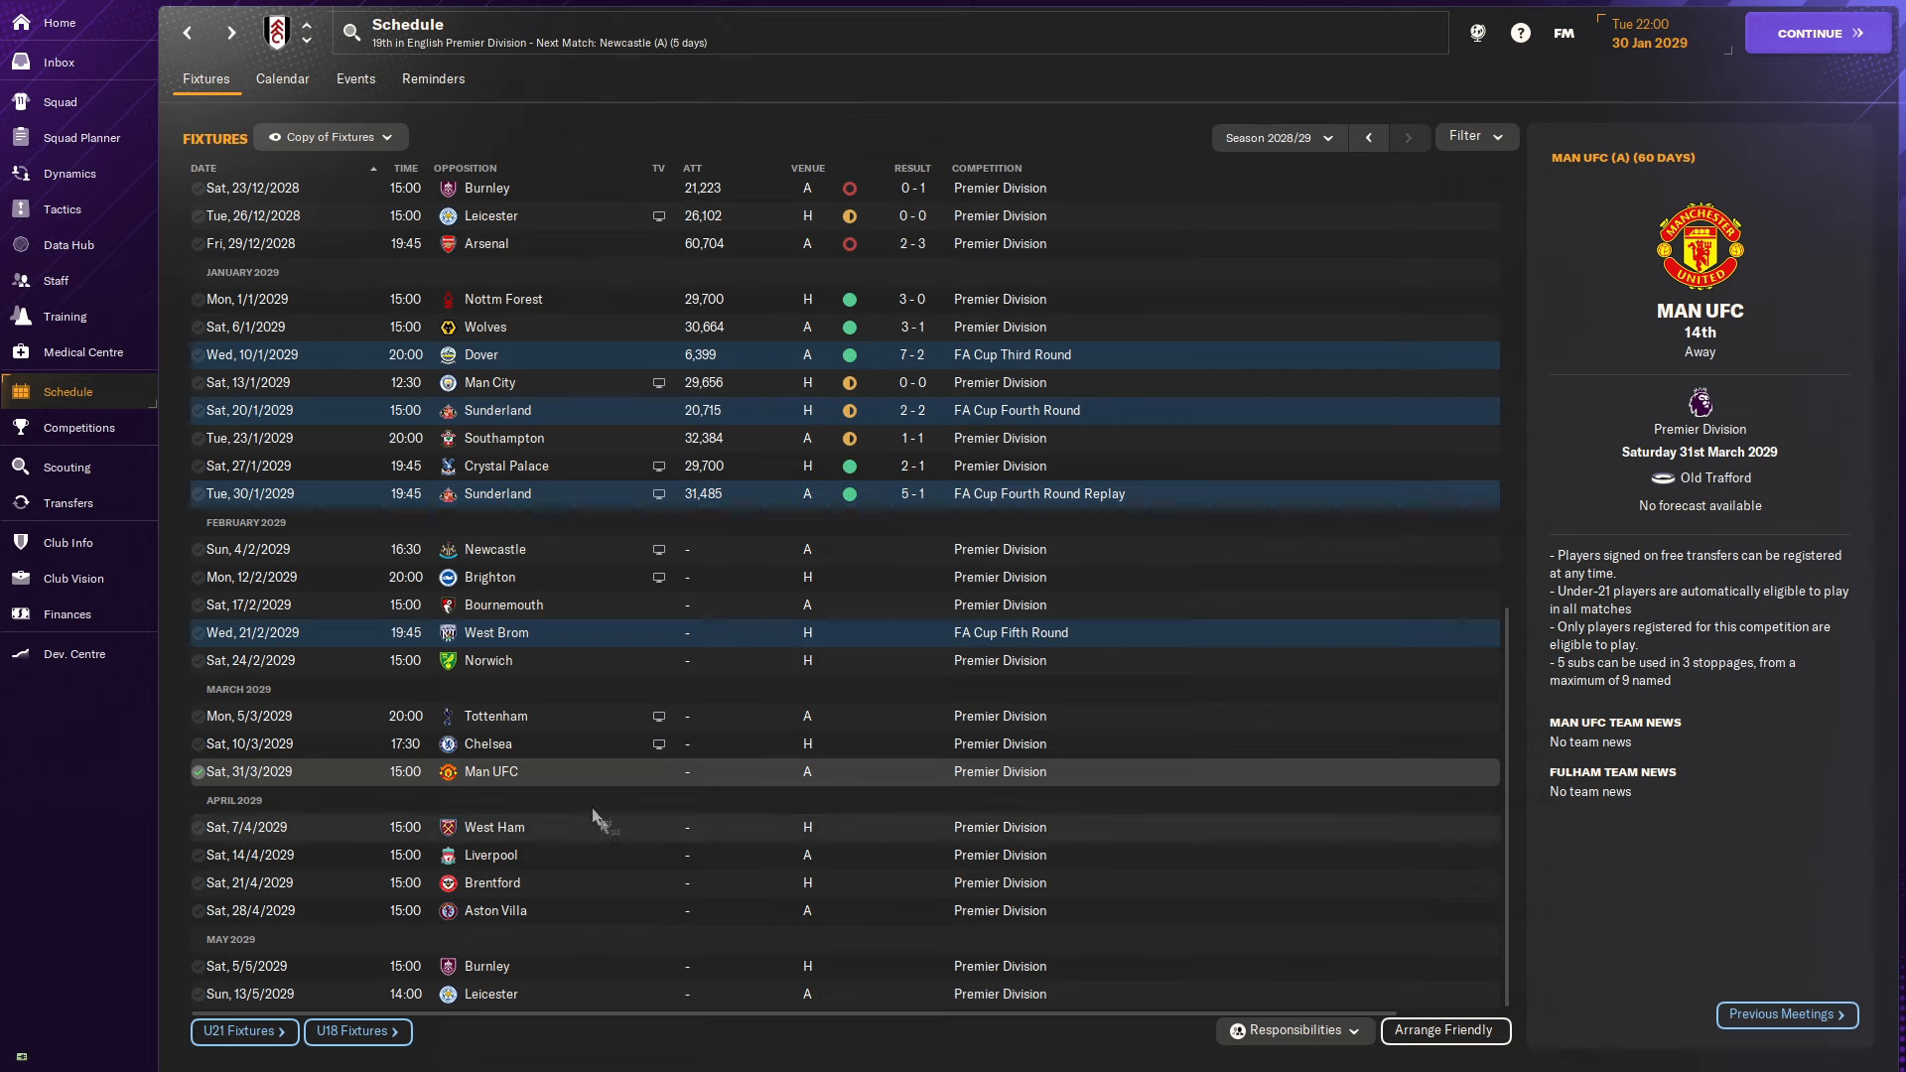
{"action": "mouse_move", "coordinate": [574, 792]}
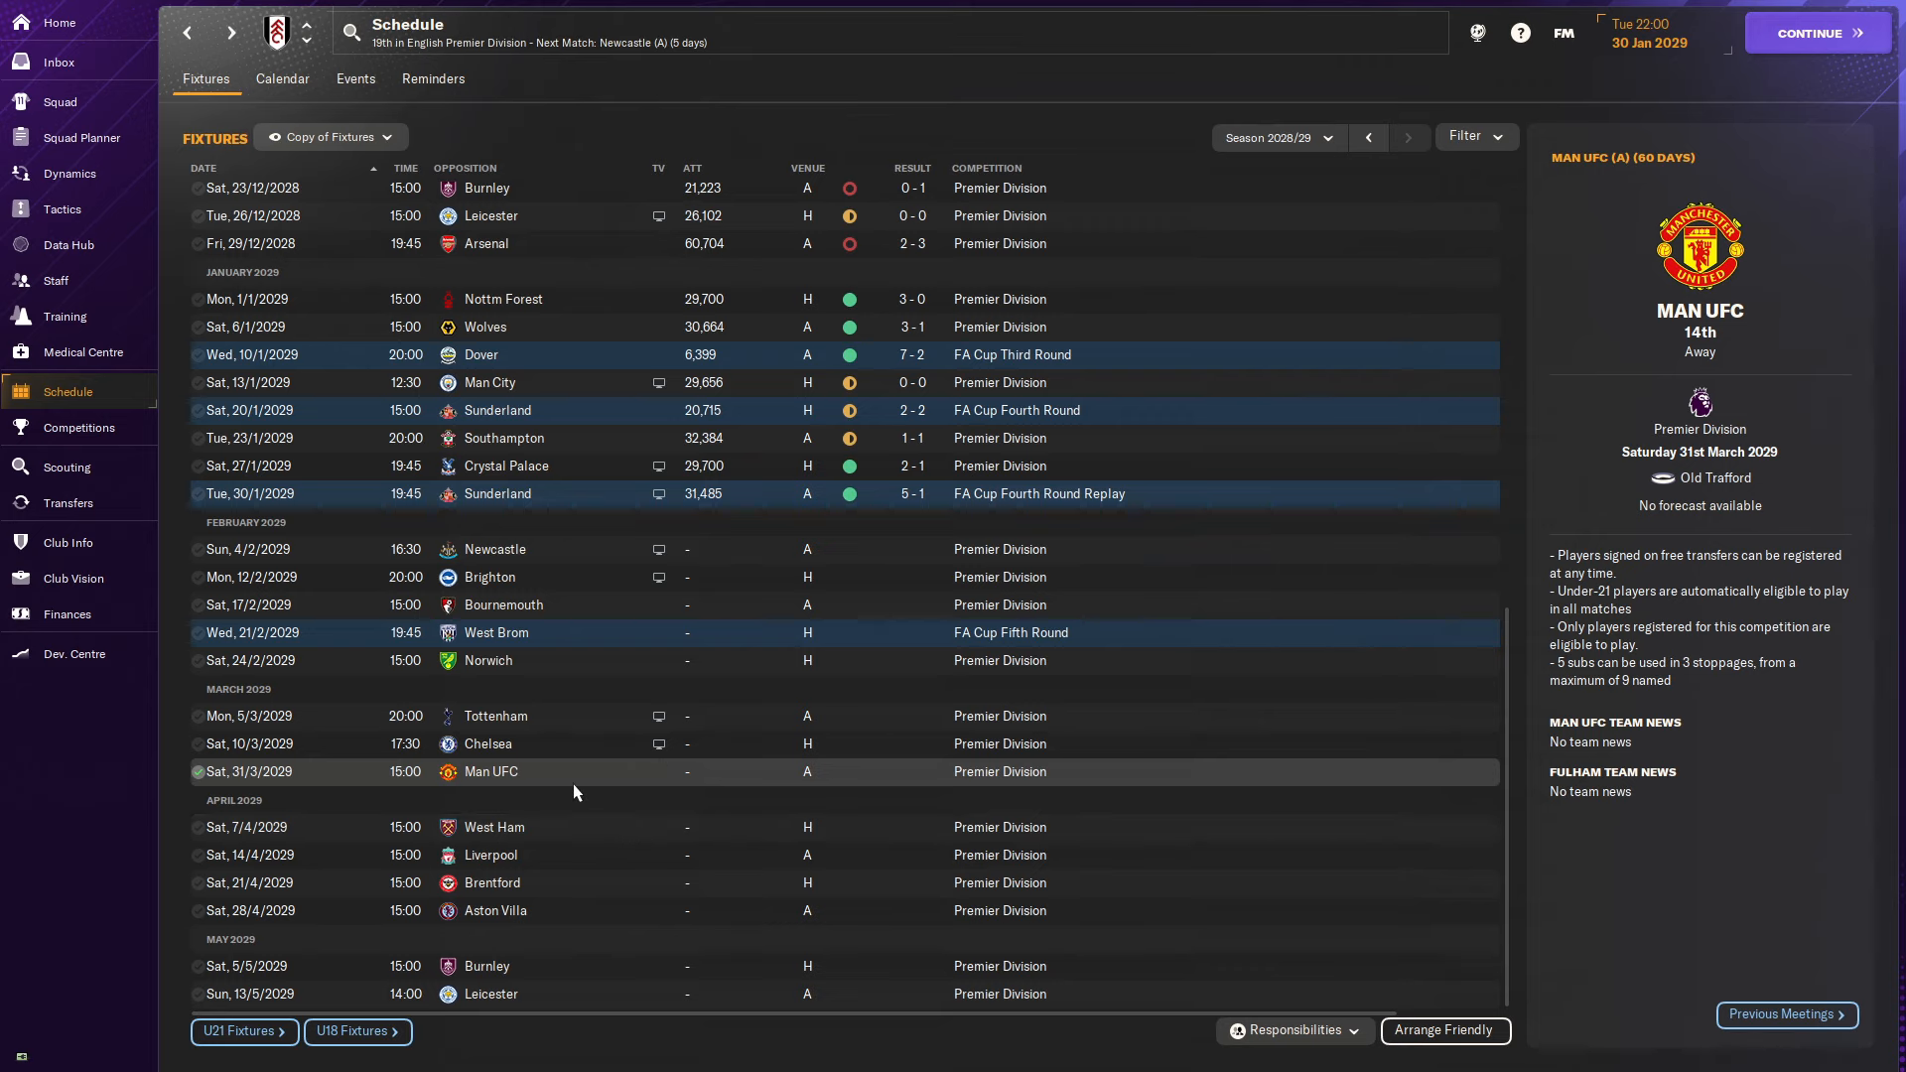
{"action": "mouse_move", "coordinate": [598, 562]}
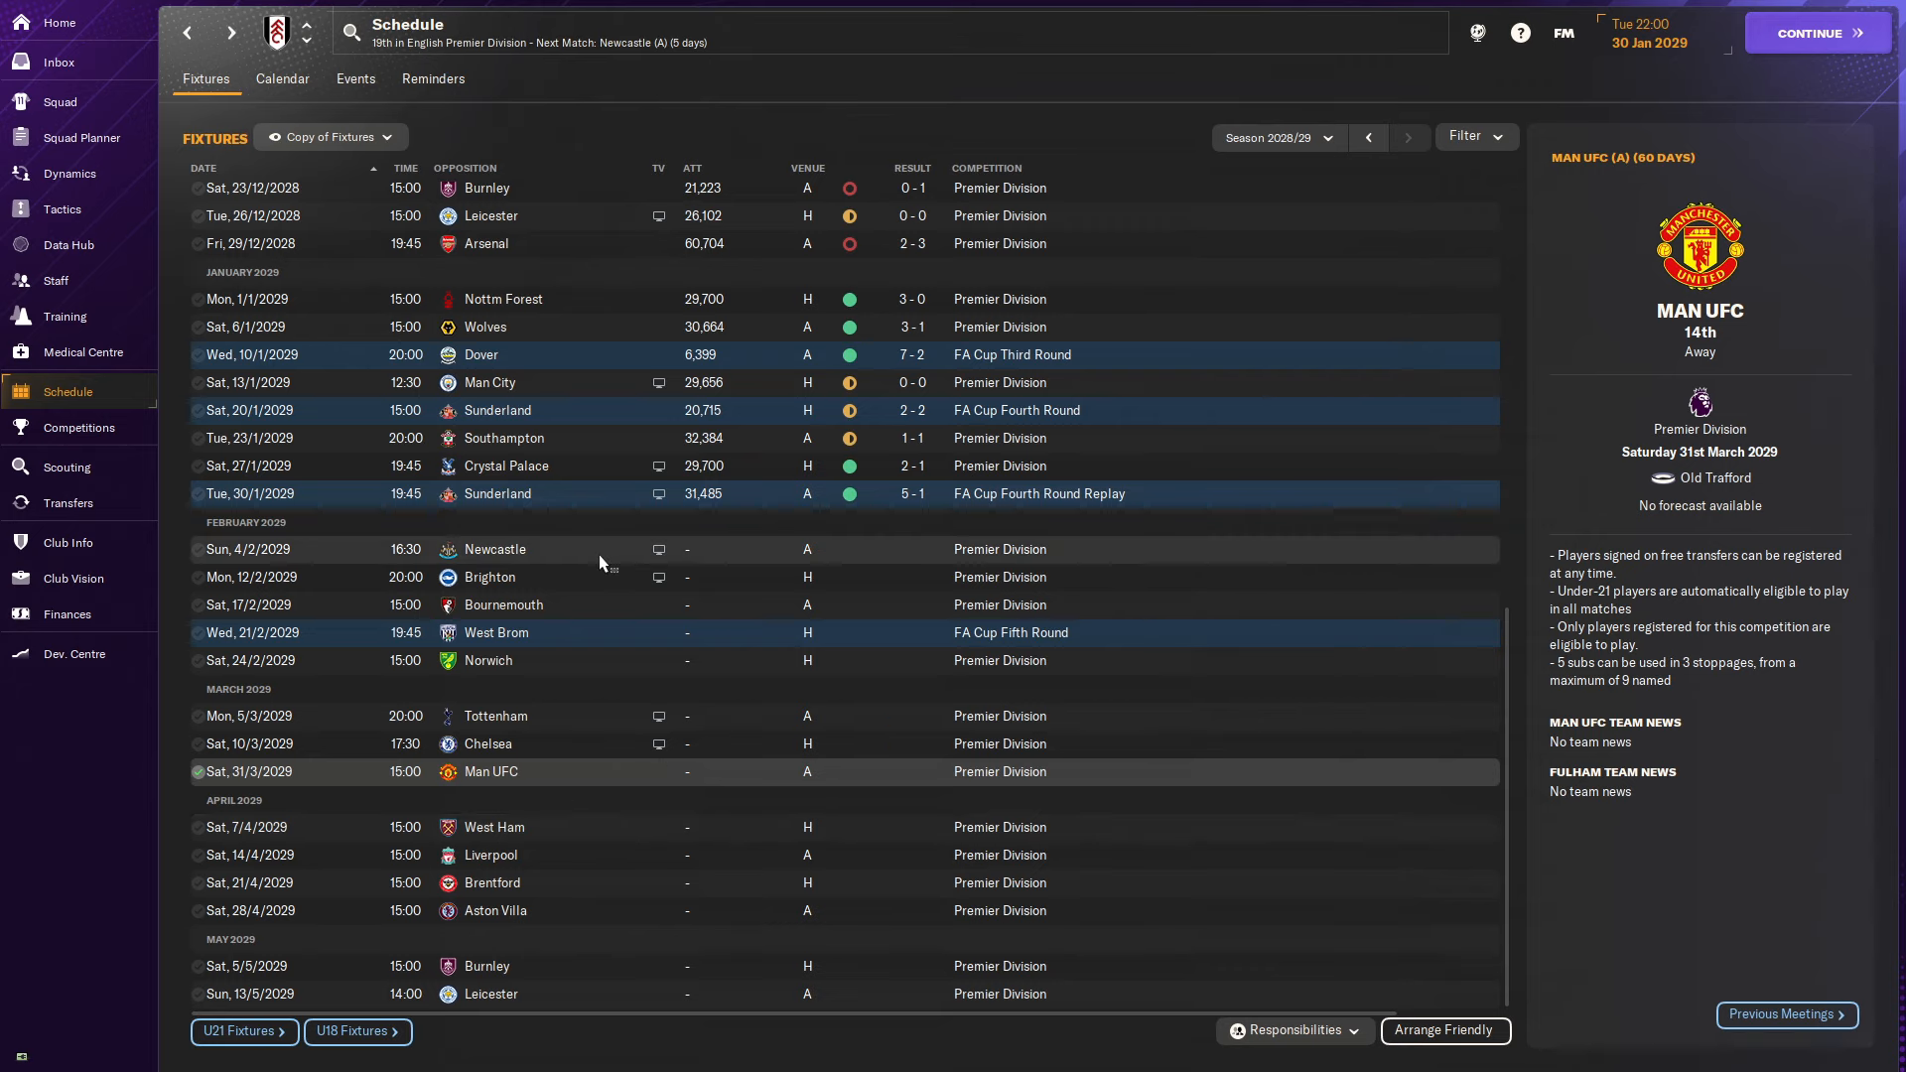
{"action": "mouse_move", "coordinate": [556, 786]}
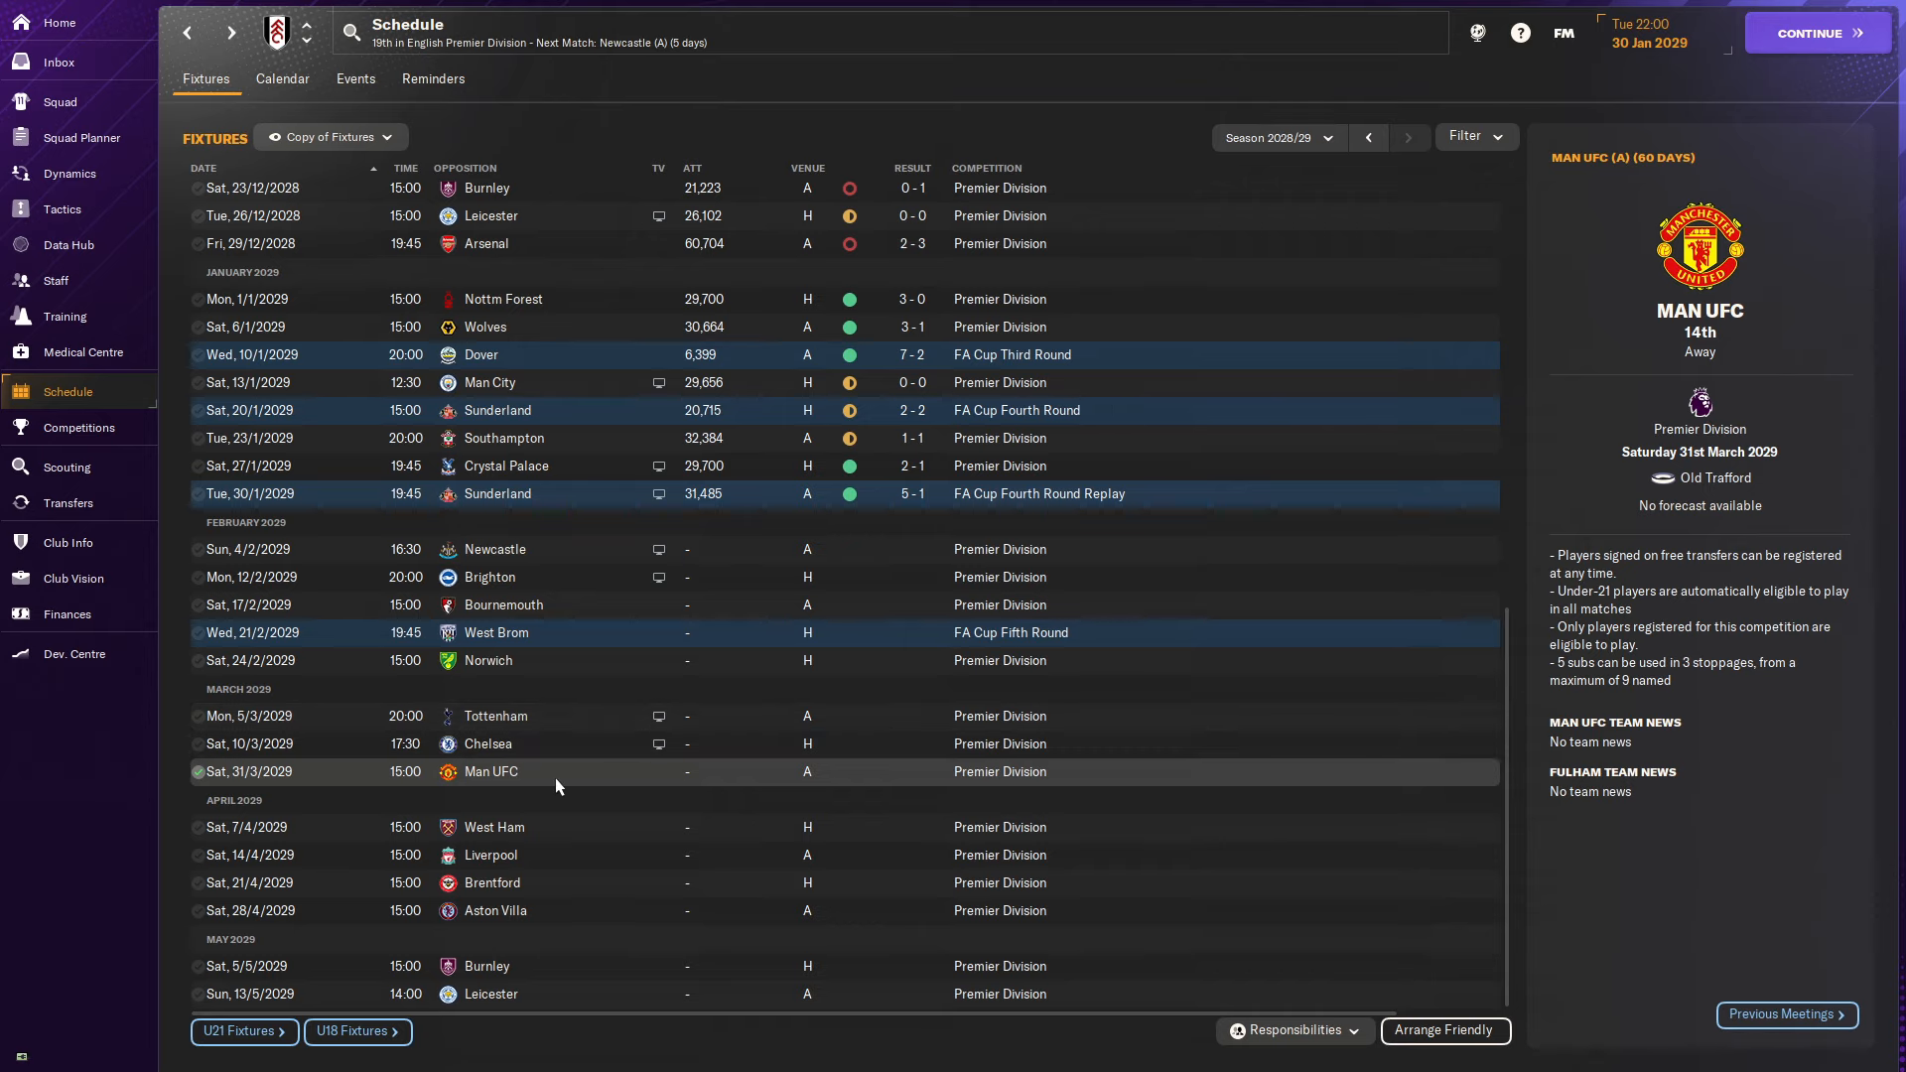
{"action": "mouse_move", "coordinate": [592, 792]}
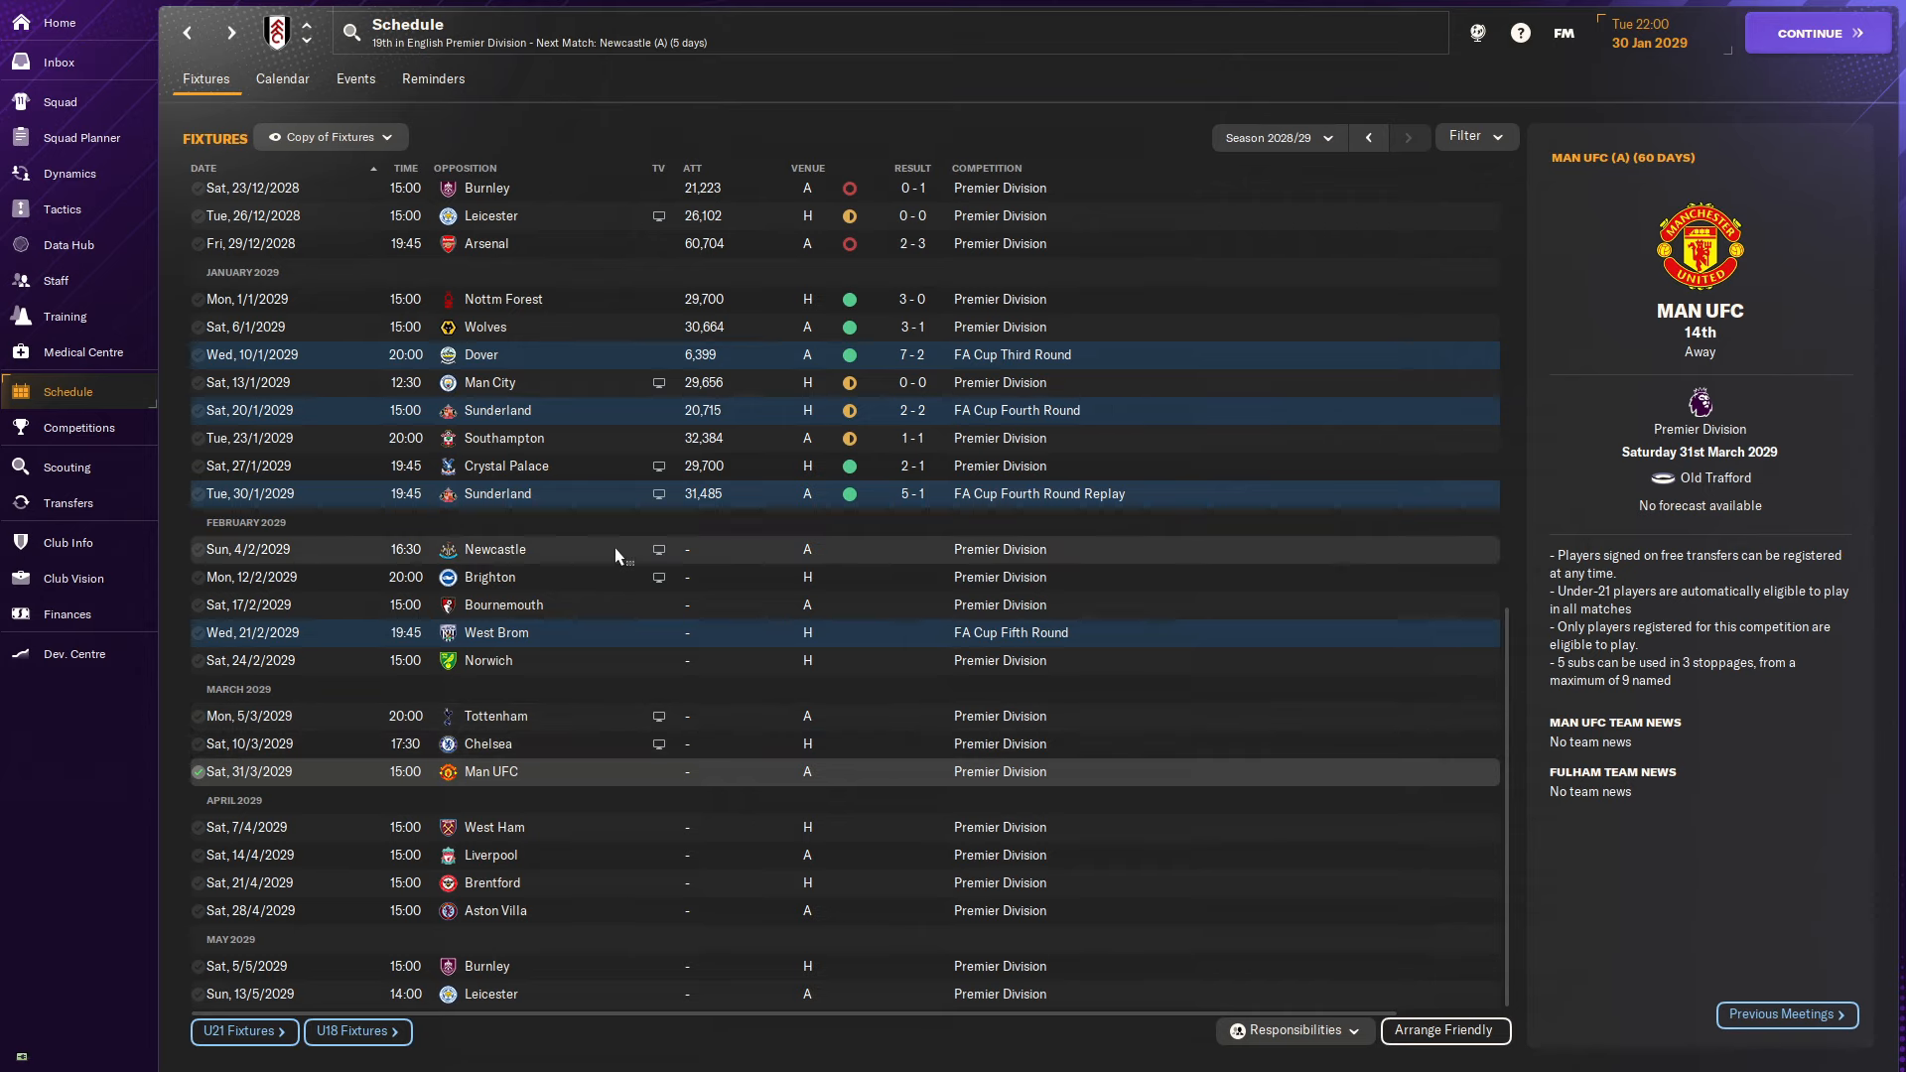
{"action": "mouse_move", "coordinate": [77, 429]}
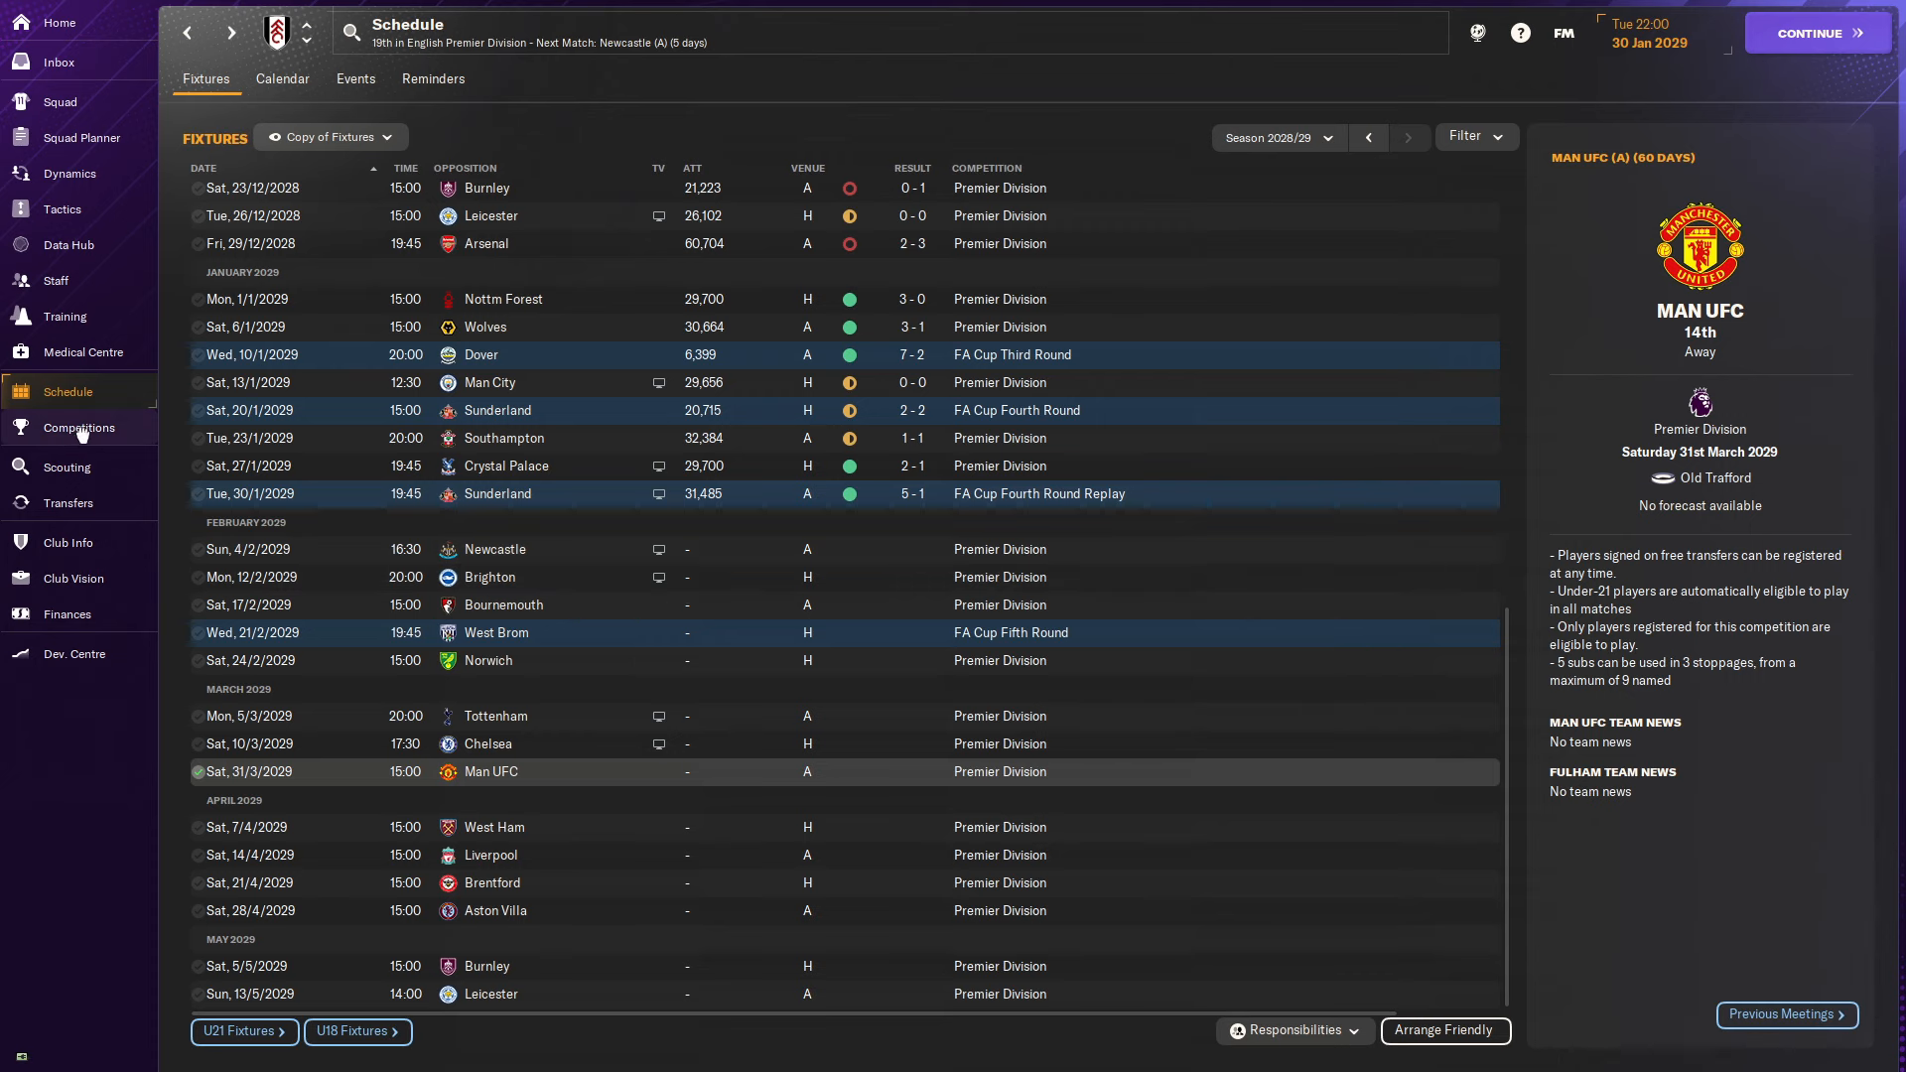
Bring up the competitions overview showing Fulham 19th and the West Brom cup draw.
{"action": "left_click", "coordinate": [79, 429]}
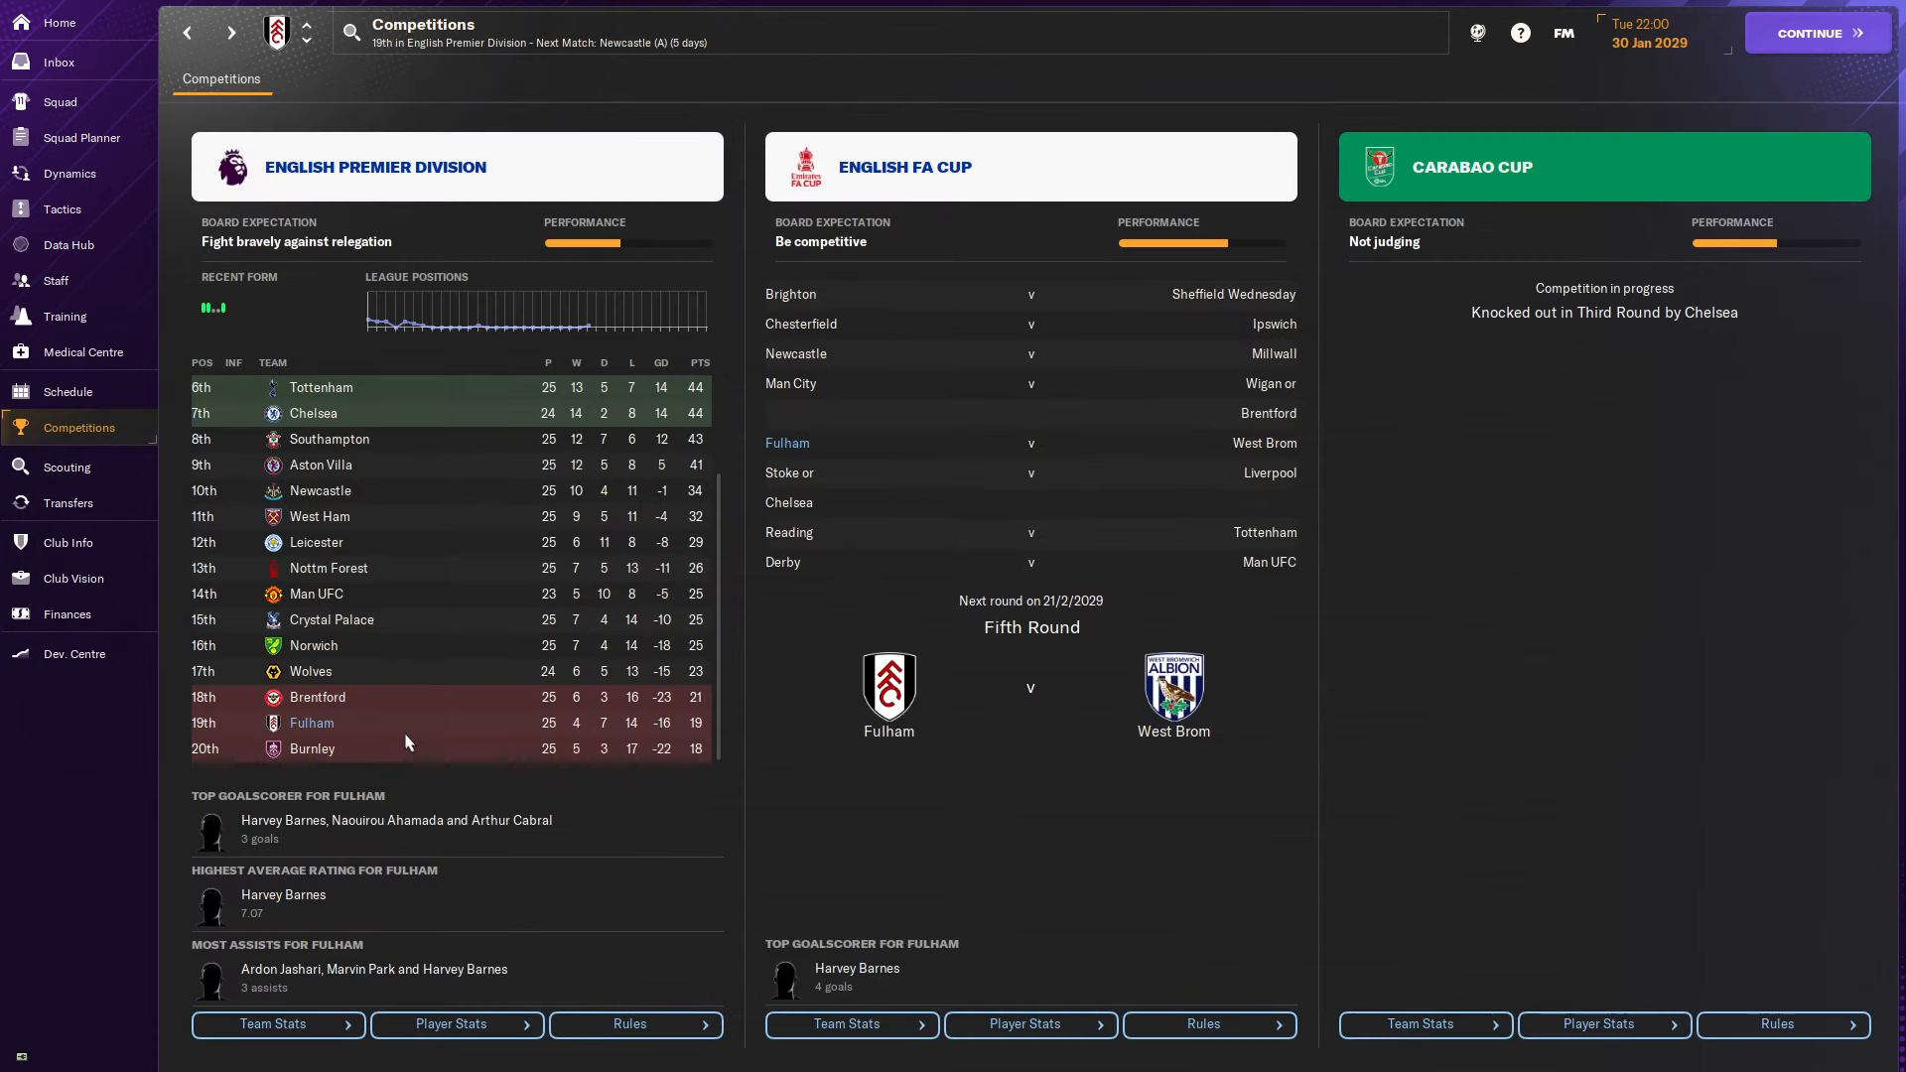
{"action": "mouse_move", "coordinate": [415, 566]}
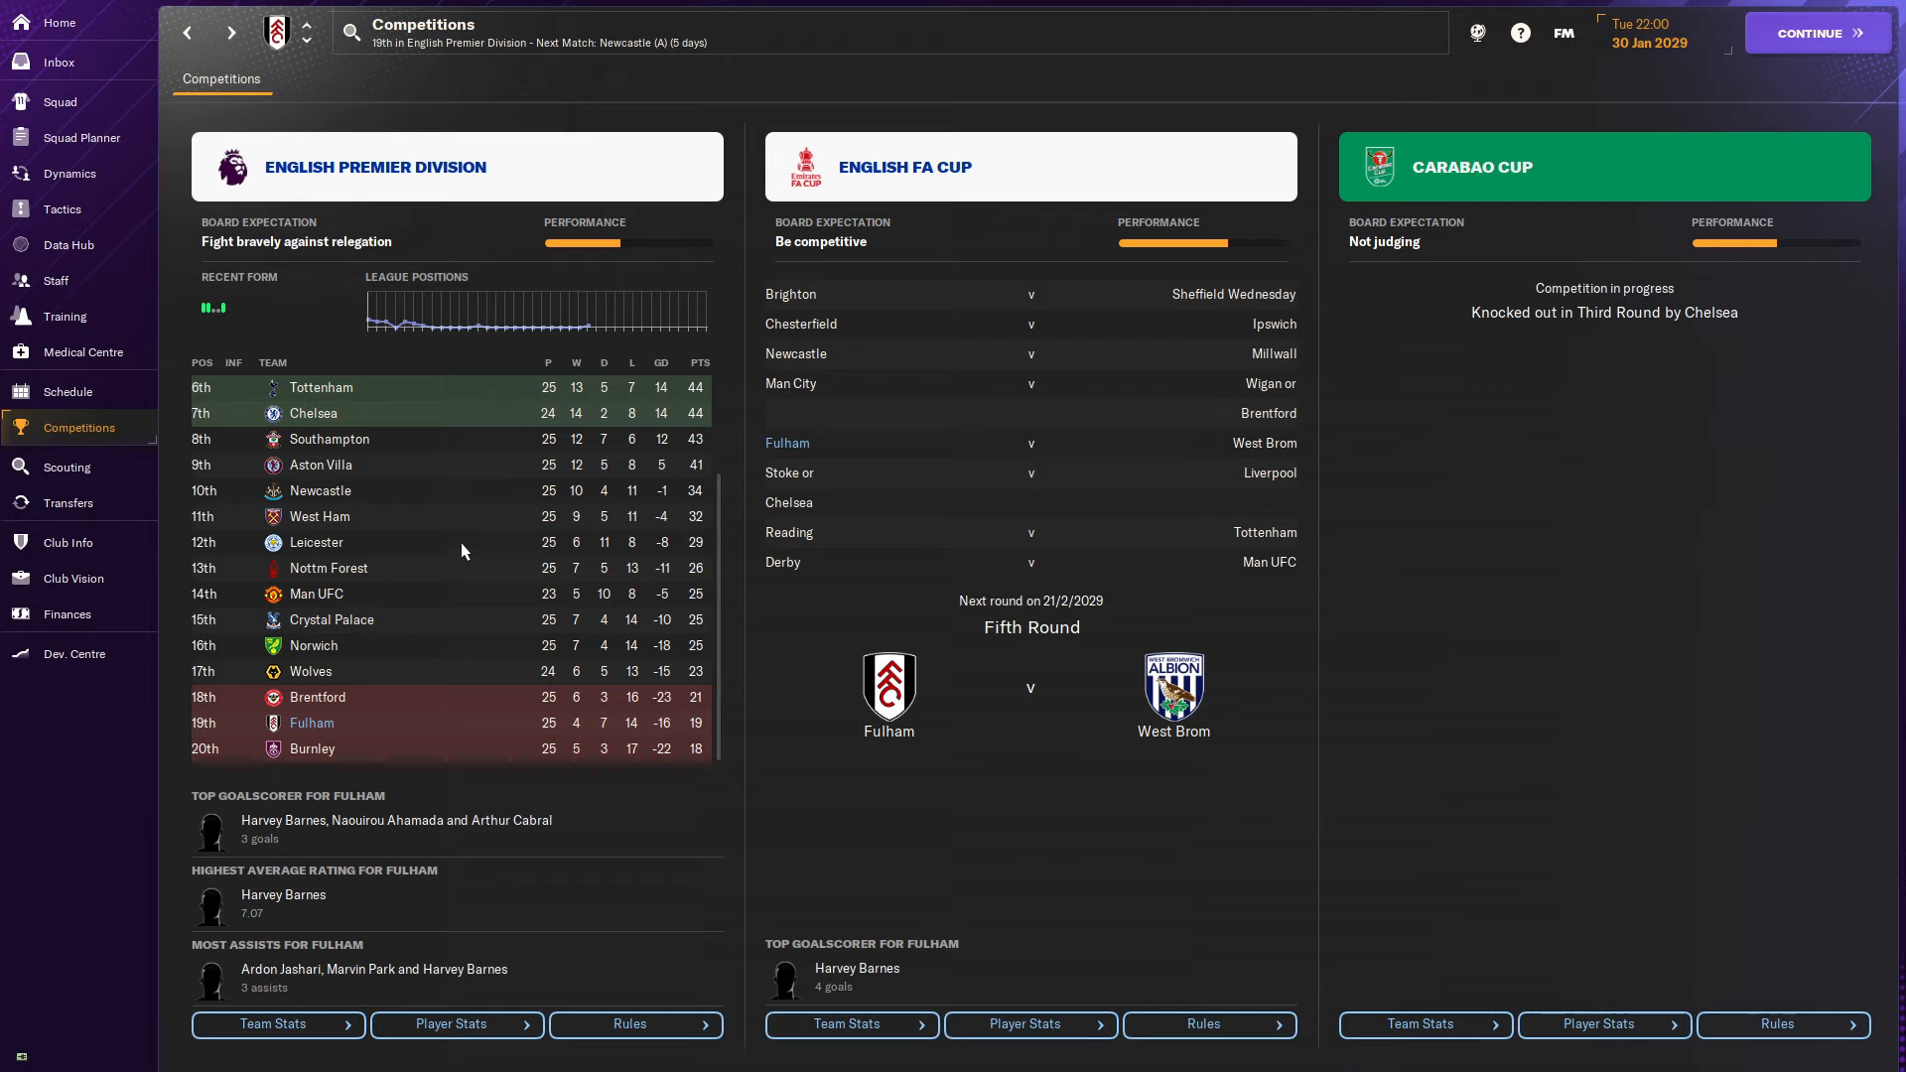
{"action": "mouse_move", "coordinate": [466, 550]}
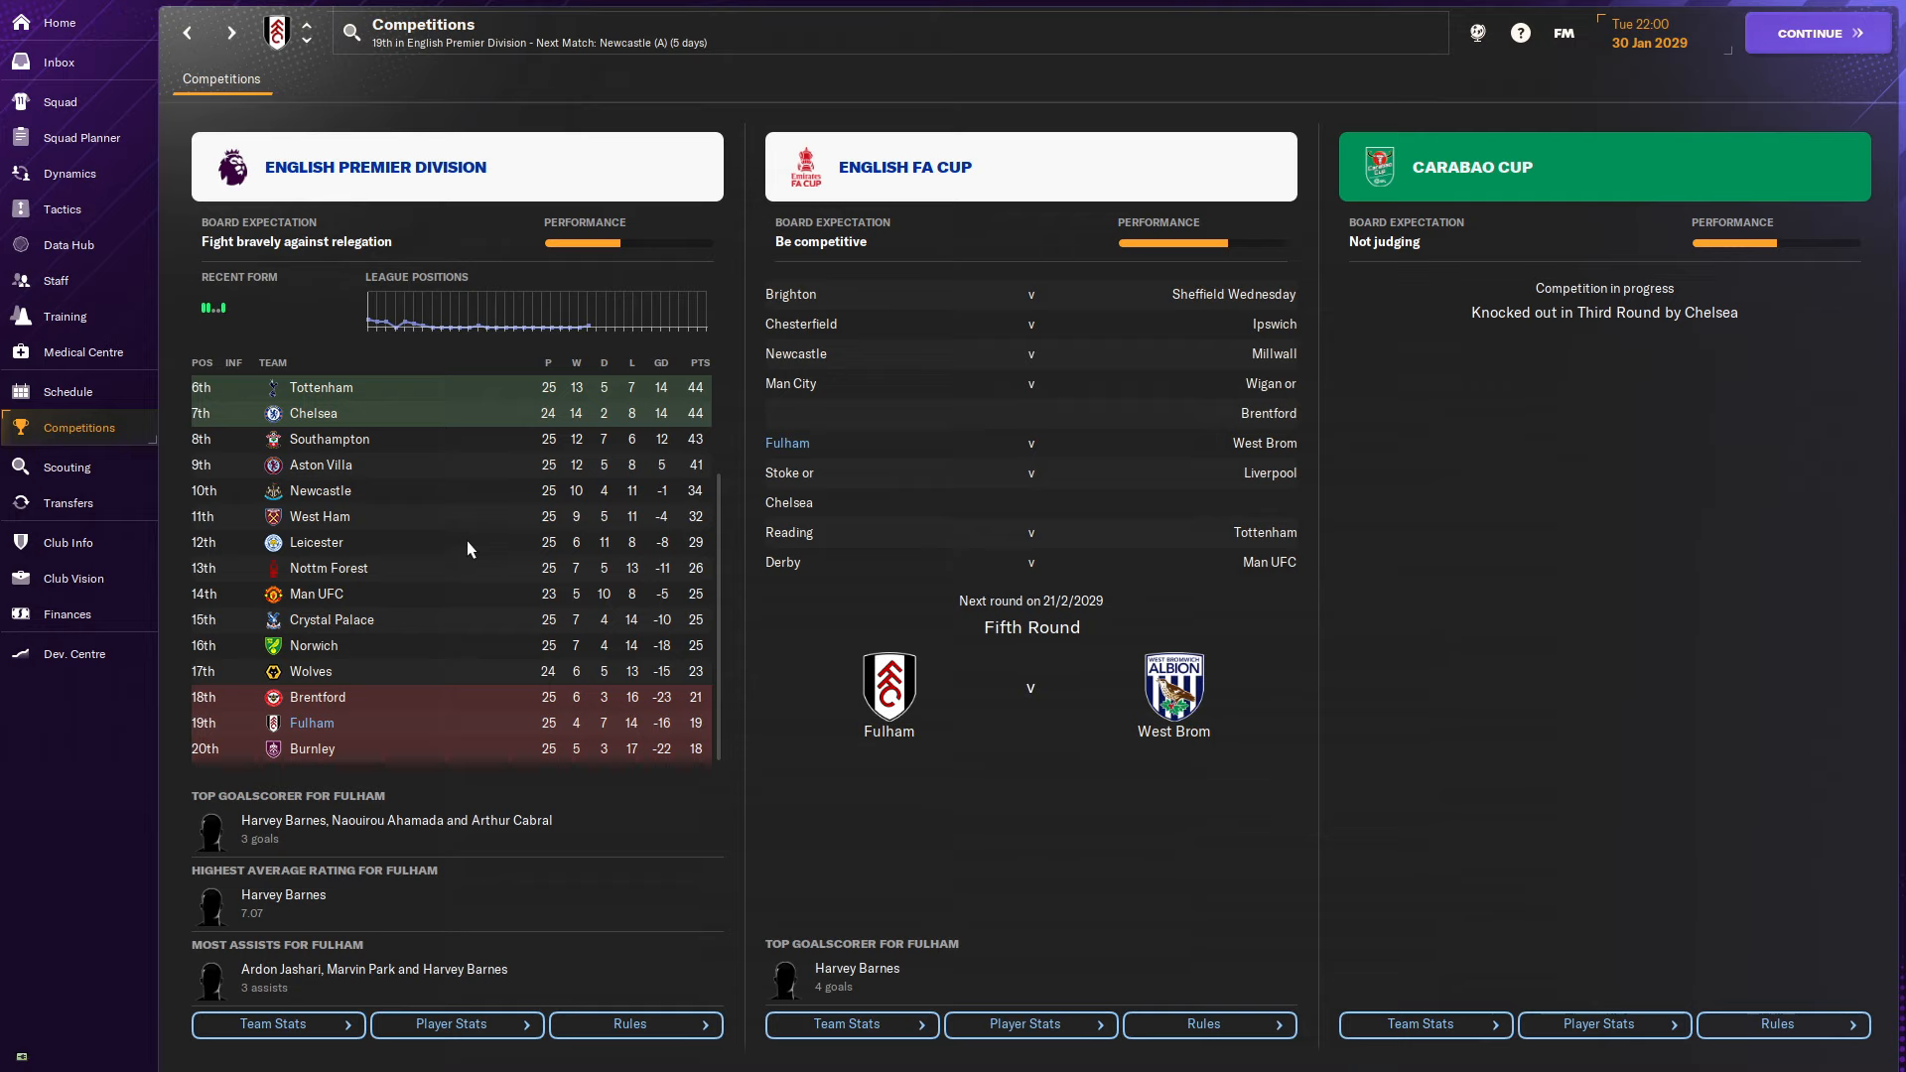